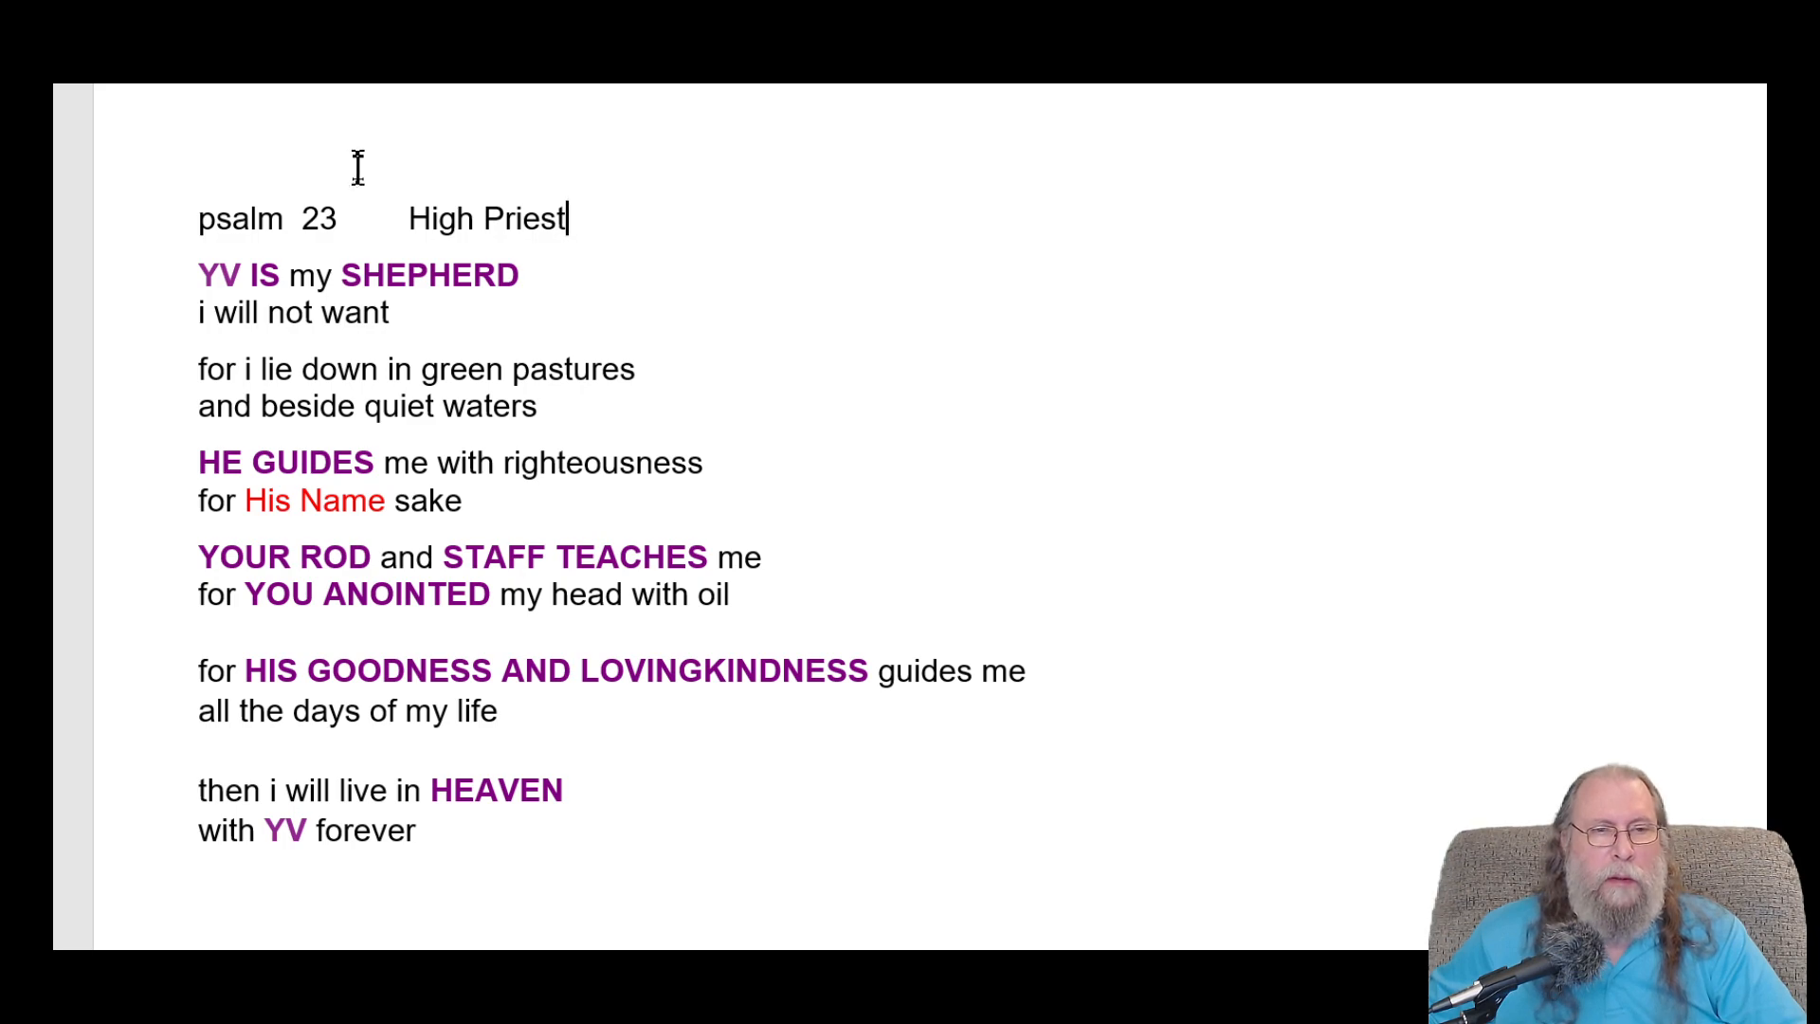
{"action": "mouse_move", "coordinate": [459, 258]}
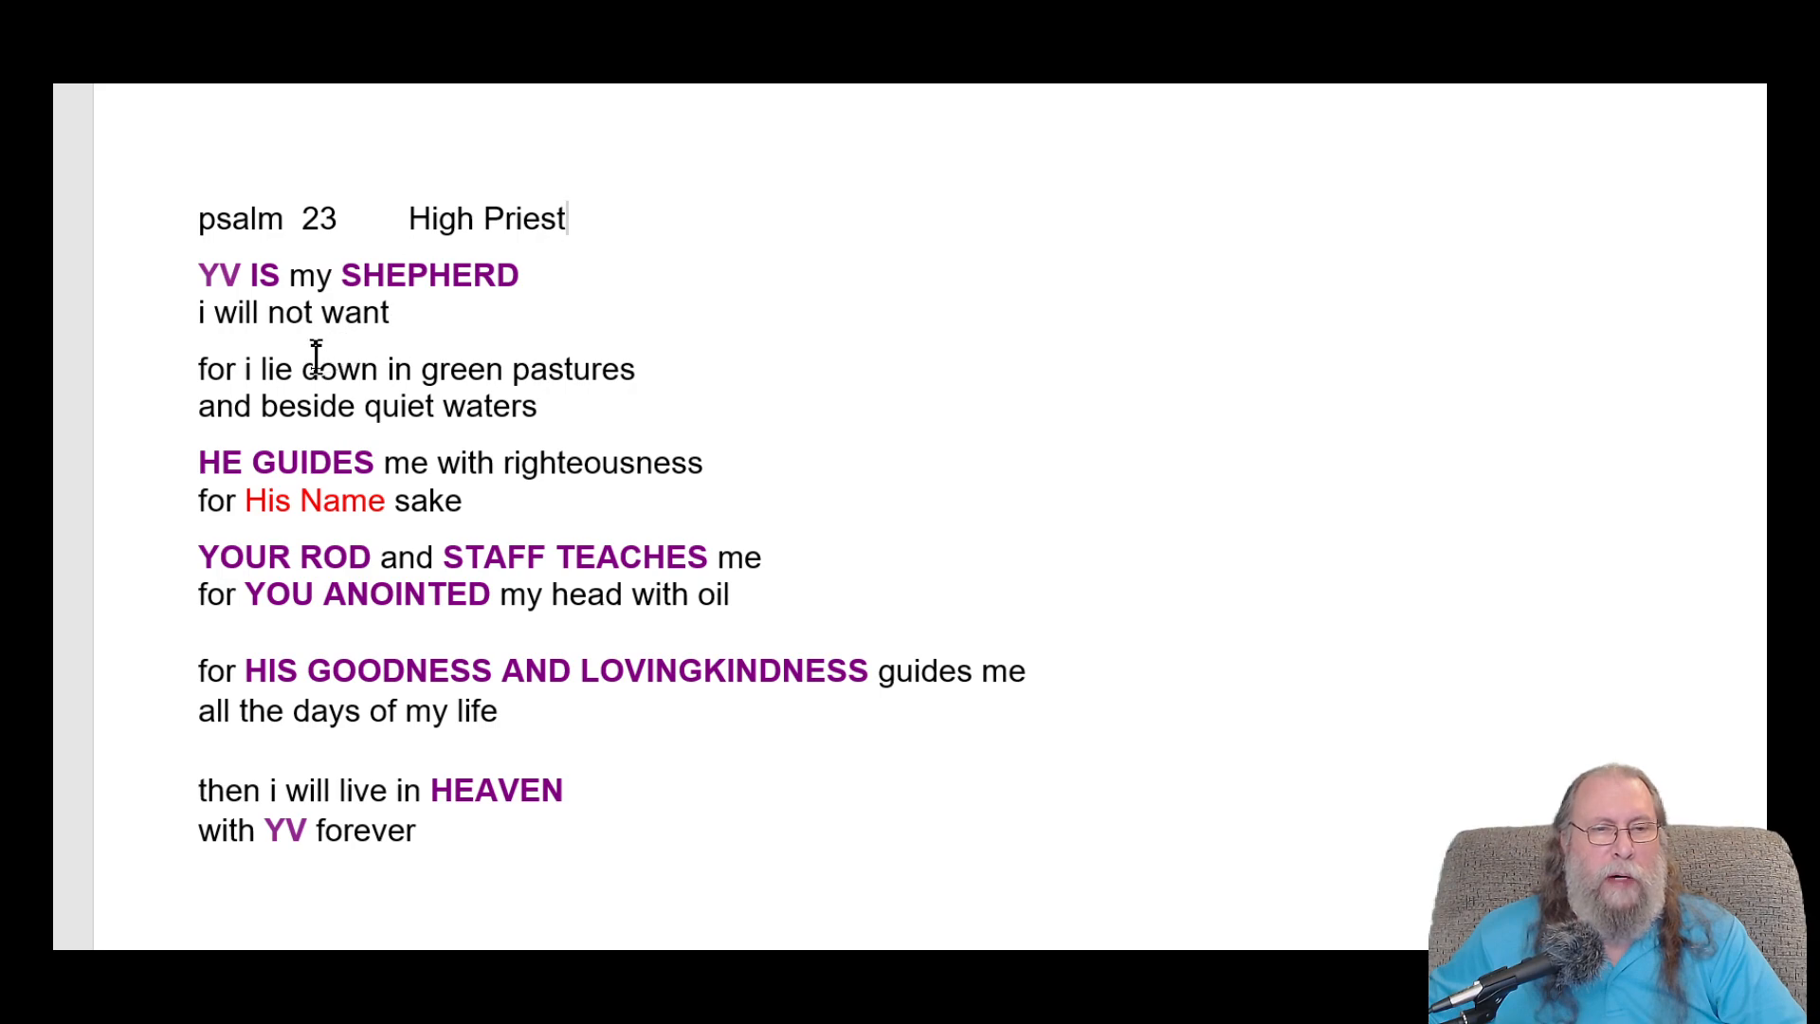
{"action": "mouse_move", "coordinate": [853, 386]}
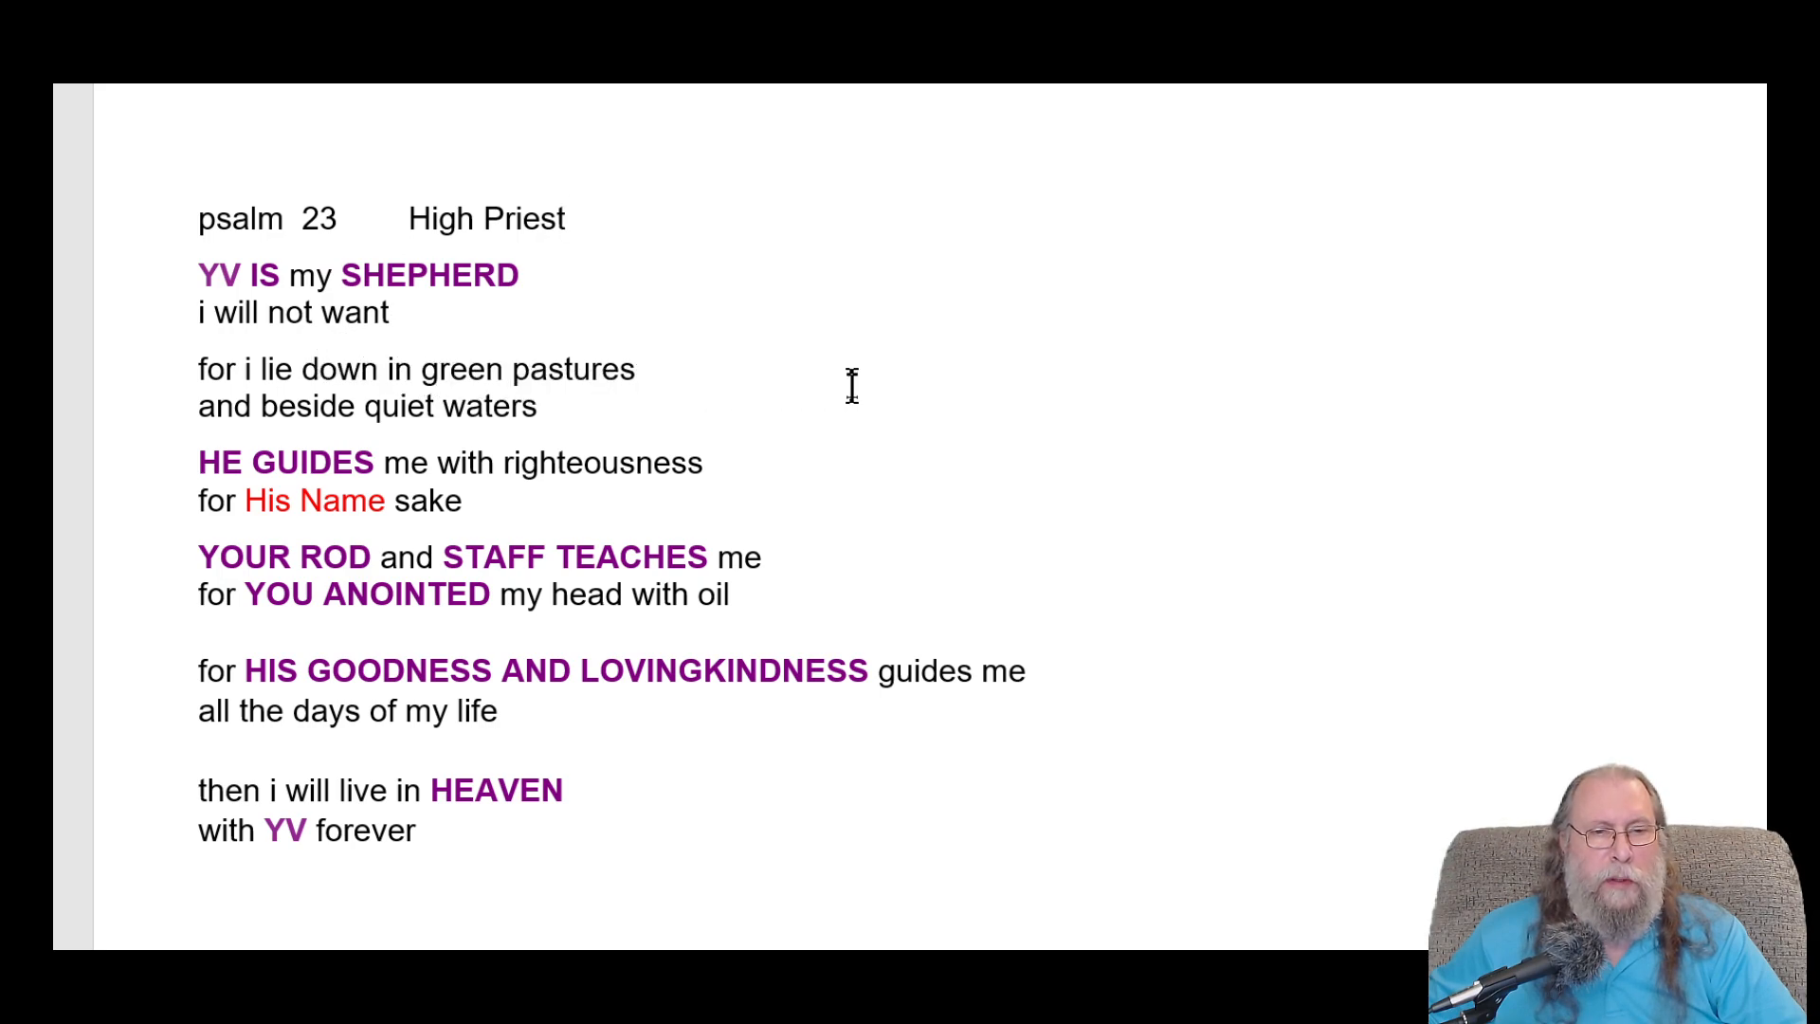
{"action": "mouse_move", "coordinate": [809, 397]}
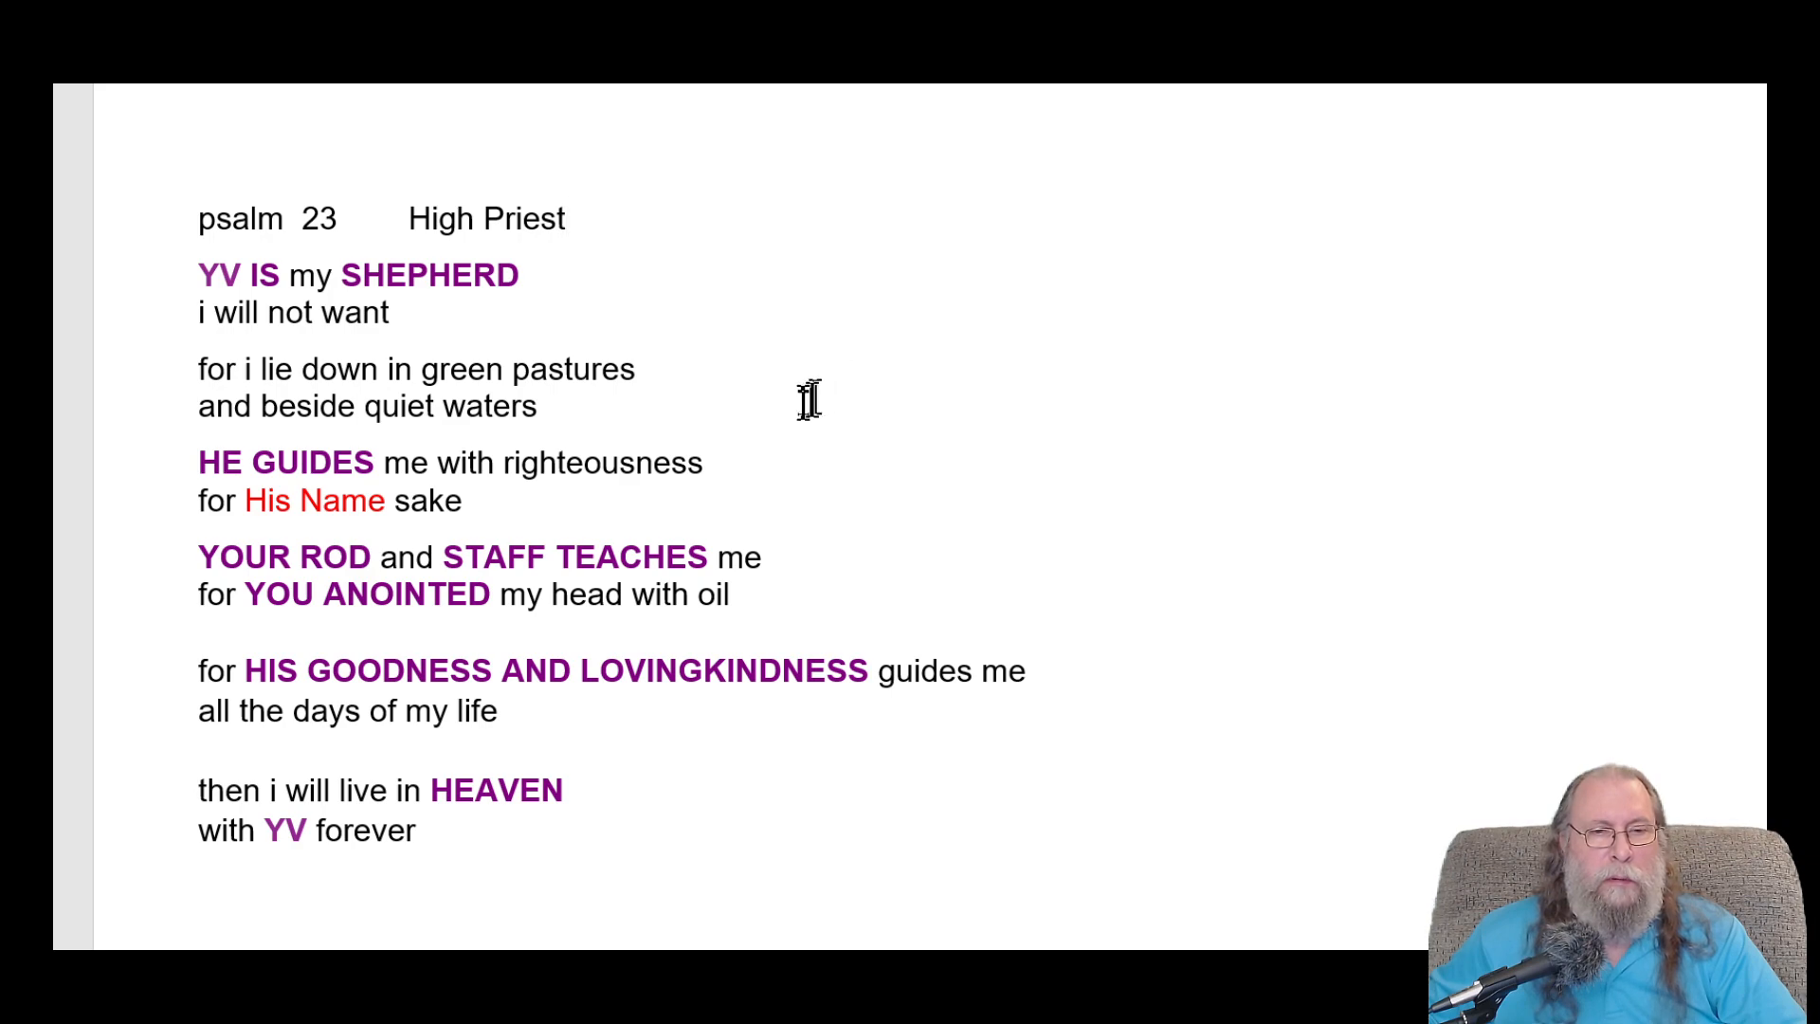
- Change the HE GUIDES line from 'with righteousness' to 'me for my Righteousness'
{"action": "left_click", "coordinate": [568, 218]}
{"action": "type", "text": "for"}
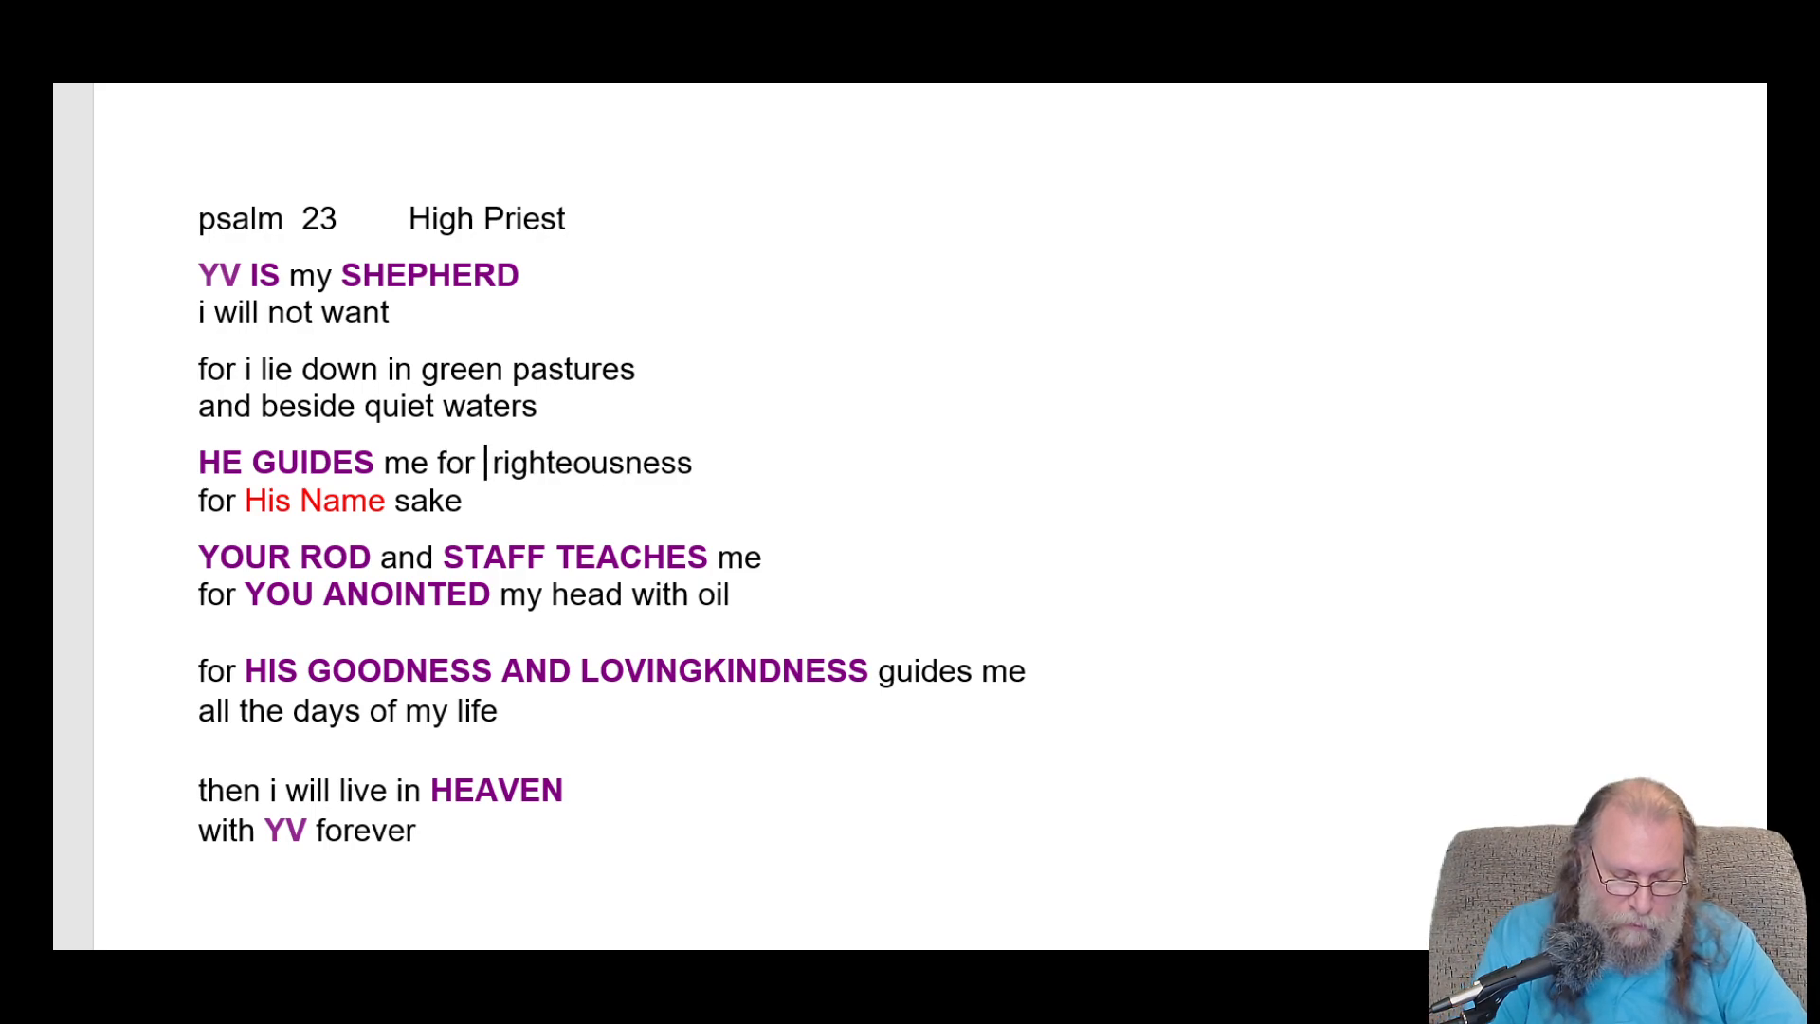
{"action": "type", "text": "my R"}
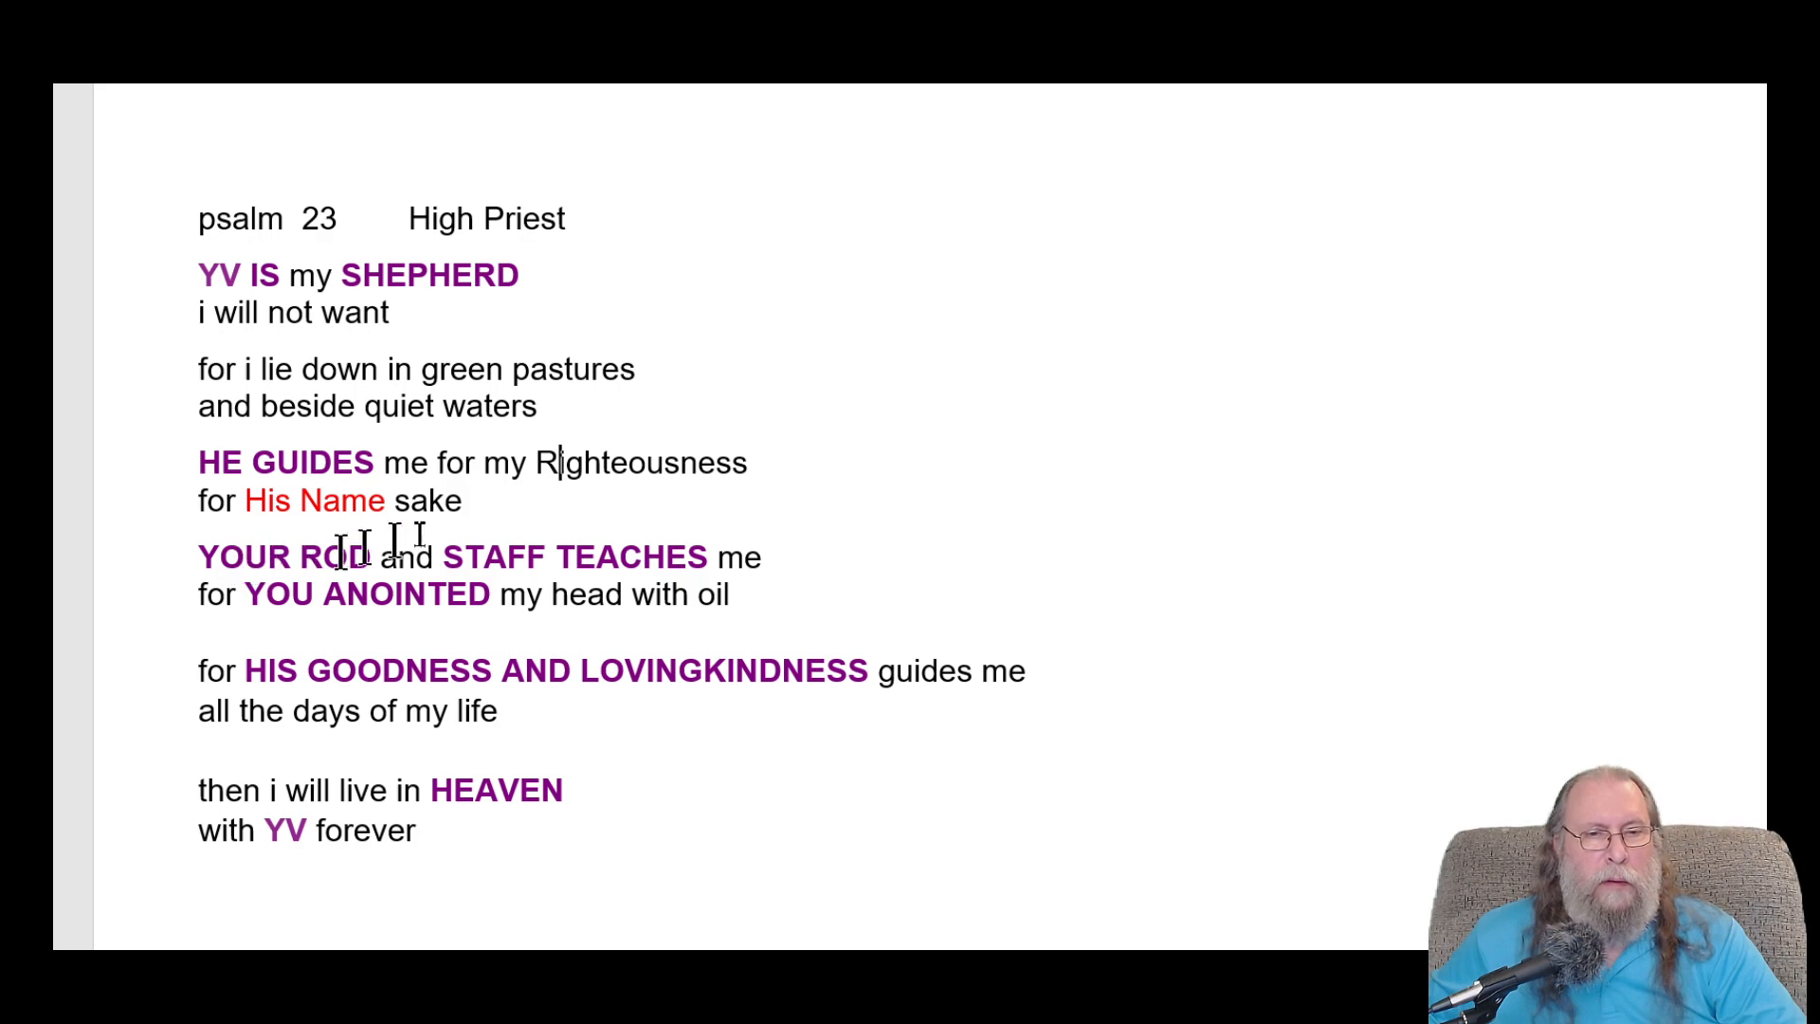
{"action": "mouse_move", "coordinate": [749, 221]}
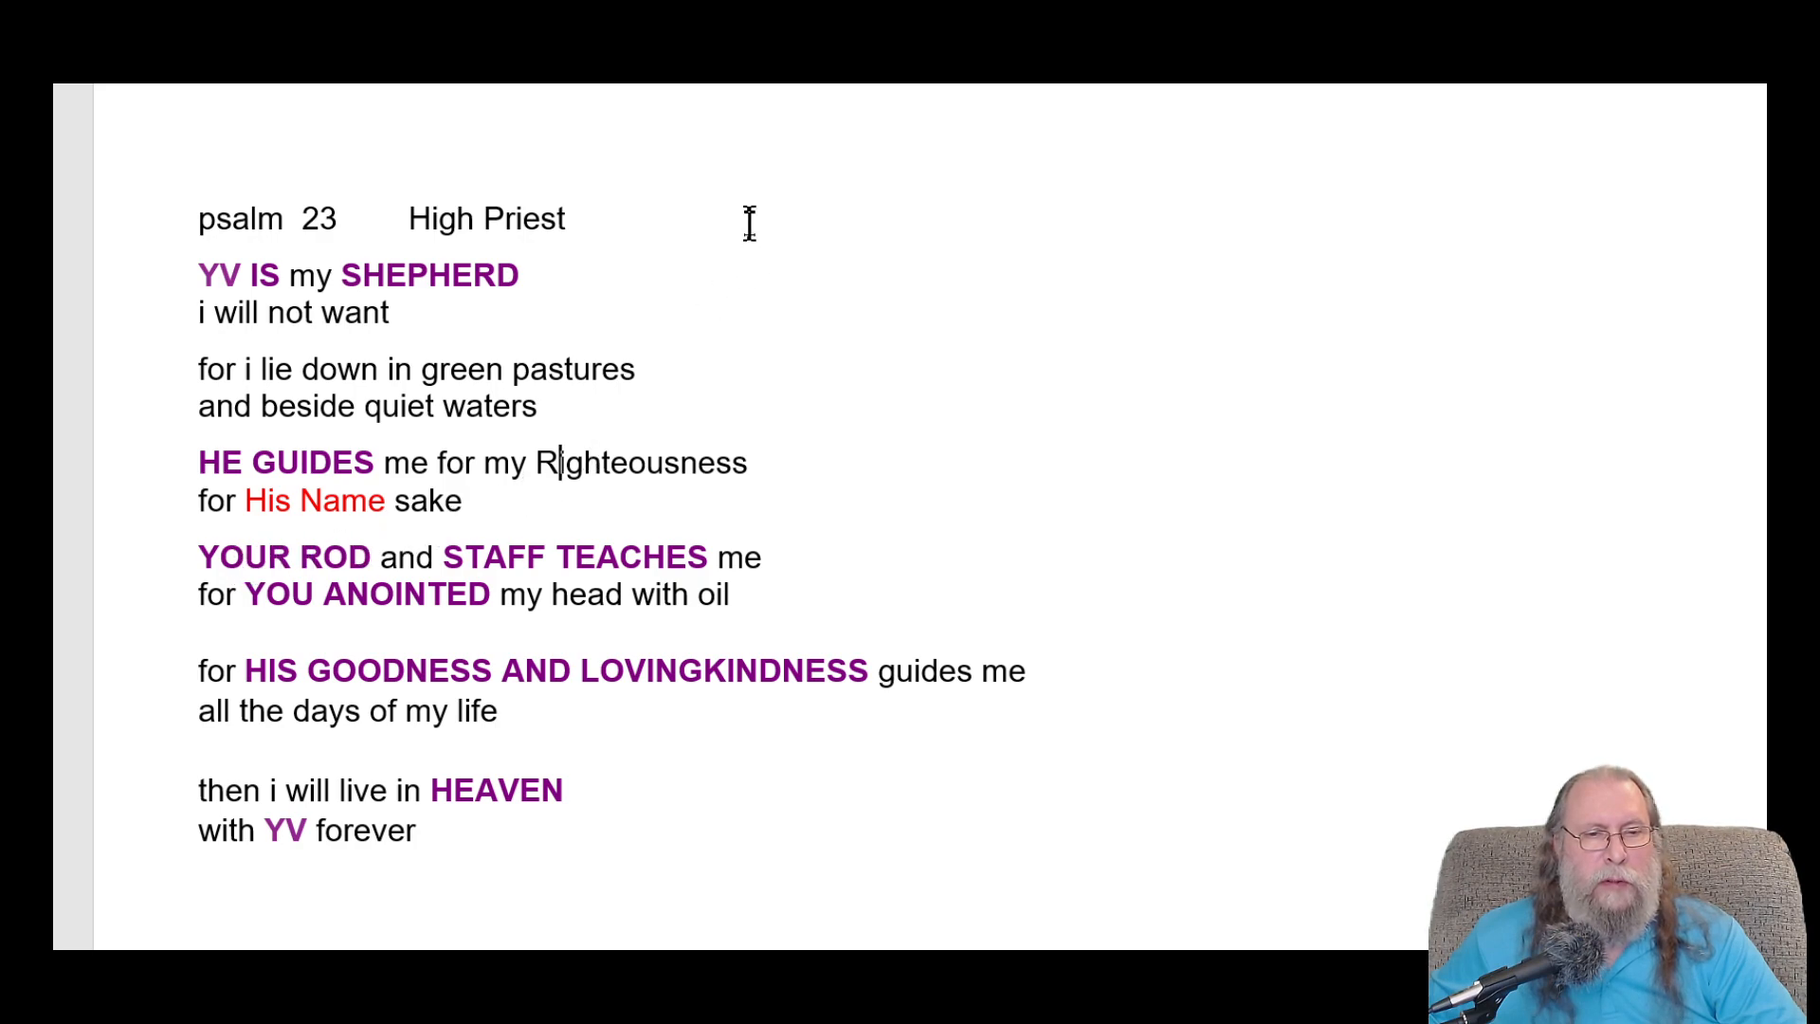
{"action": "mouse_move", "coordinate": [752, 604]}
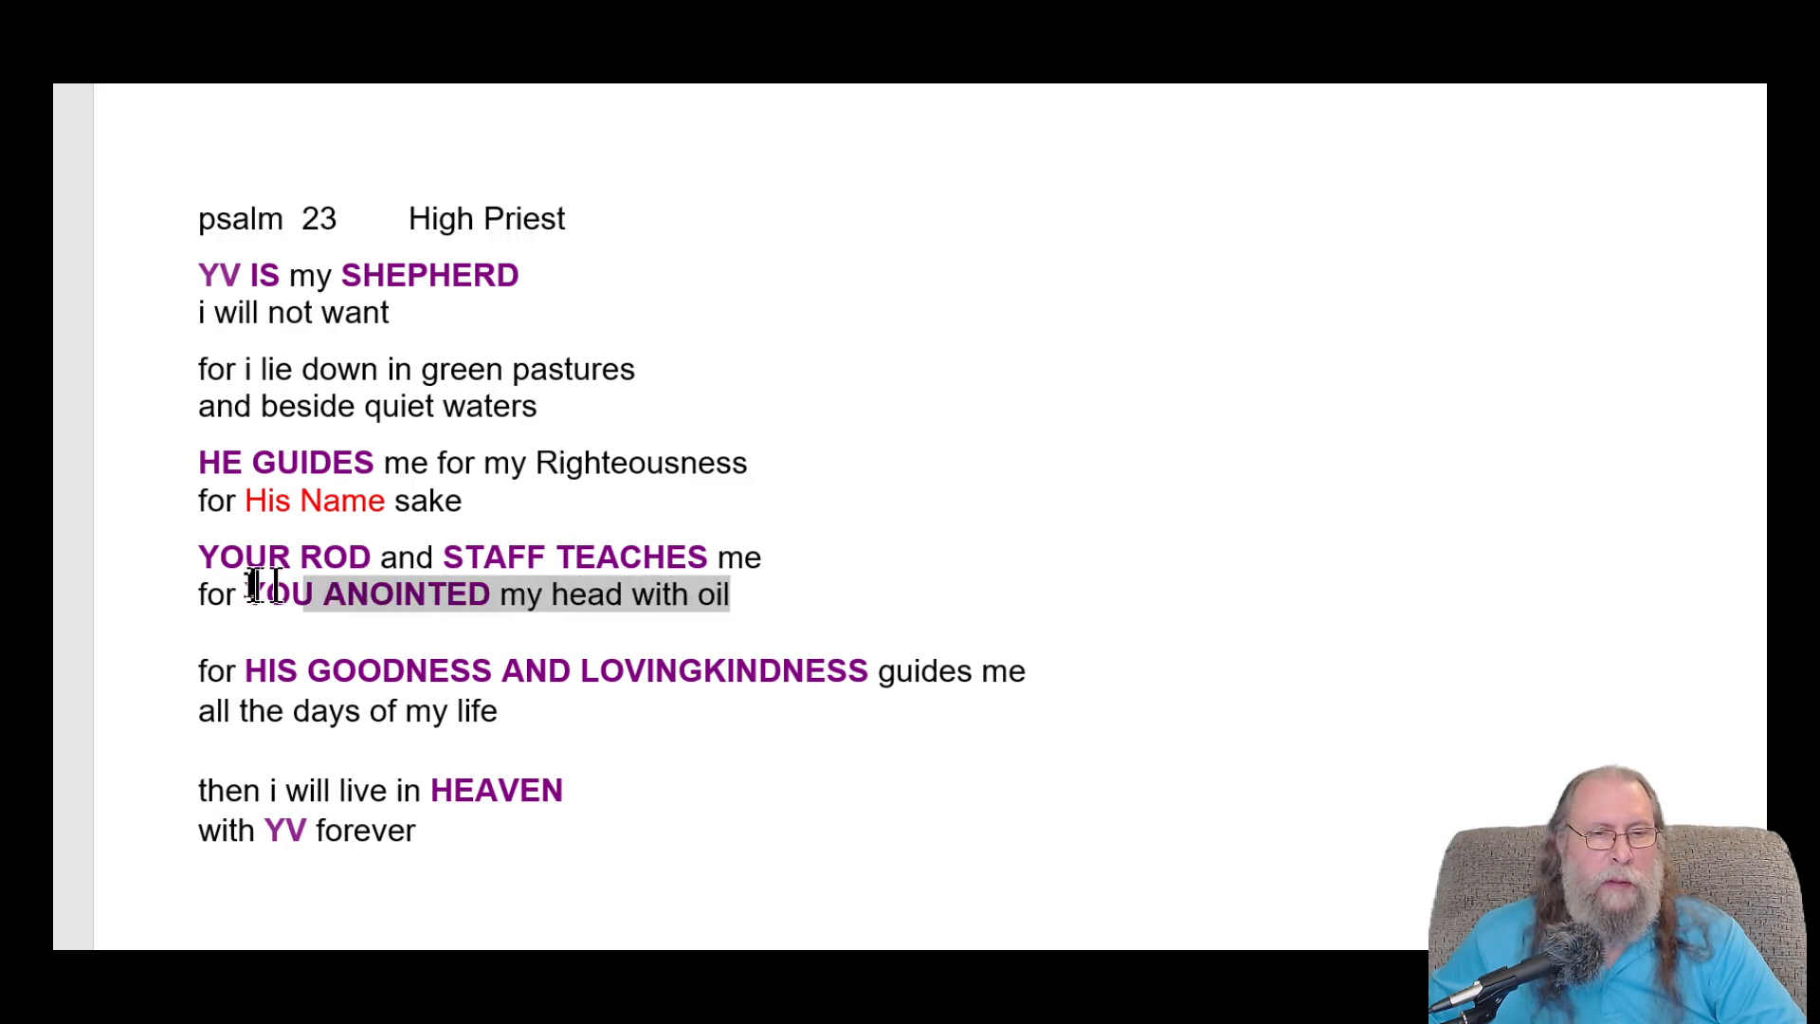
{"action": "mouse_move", "coordinate": [1042, 93]}
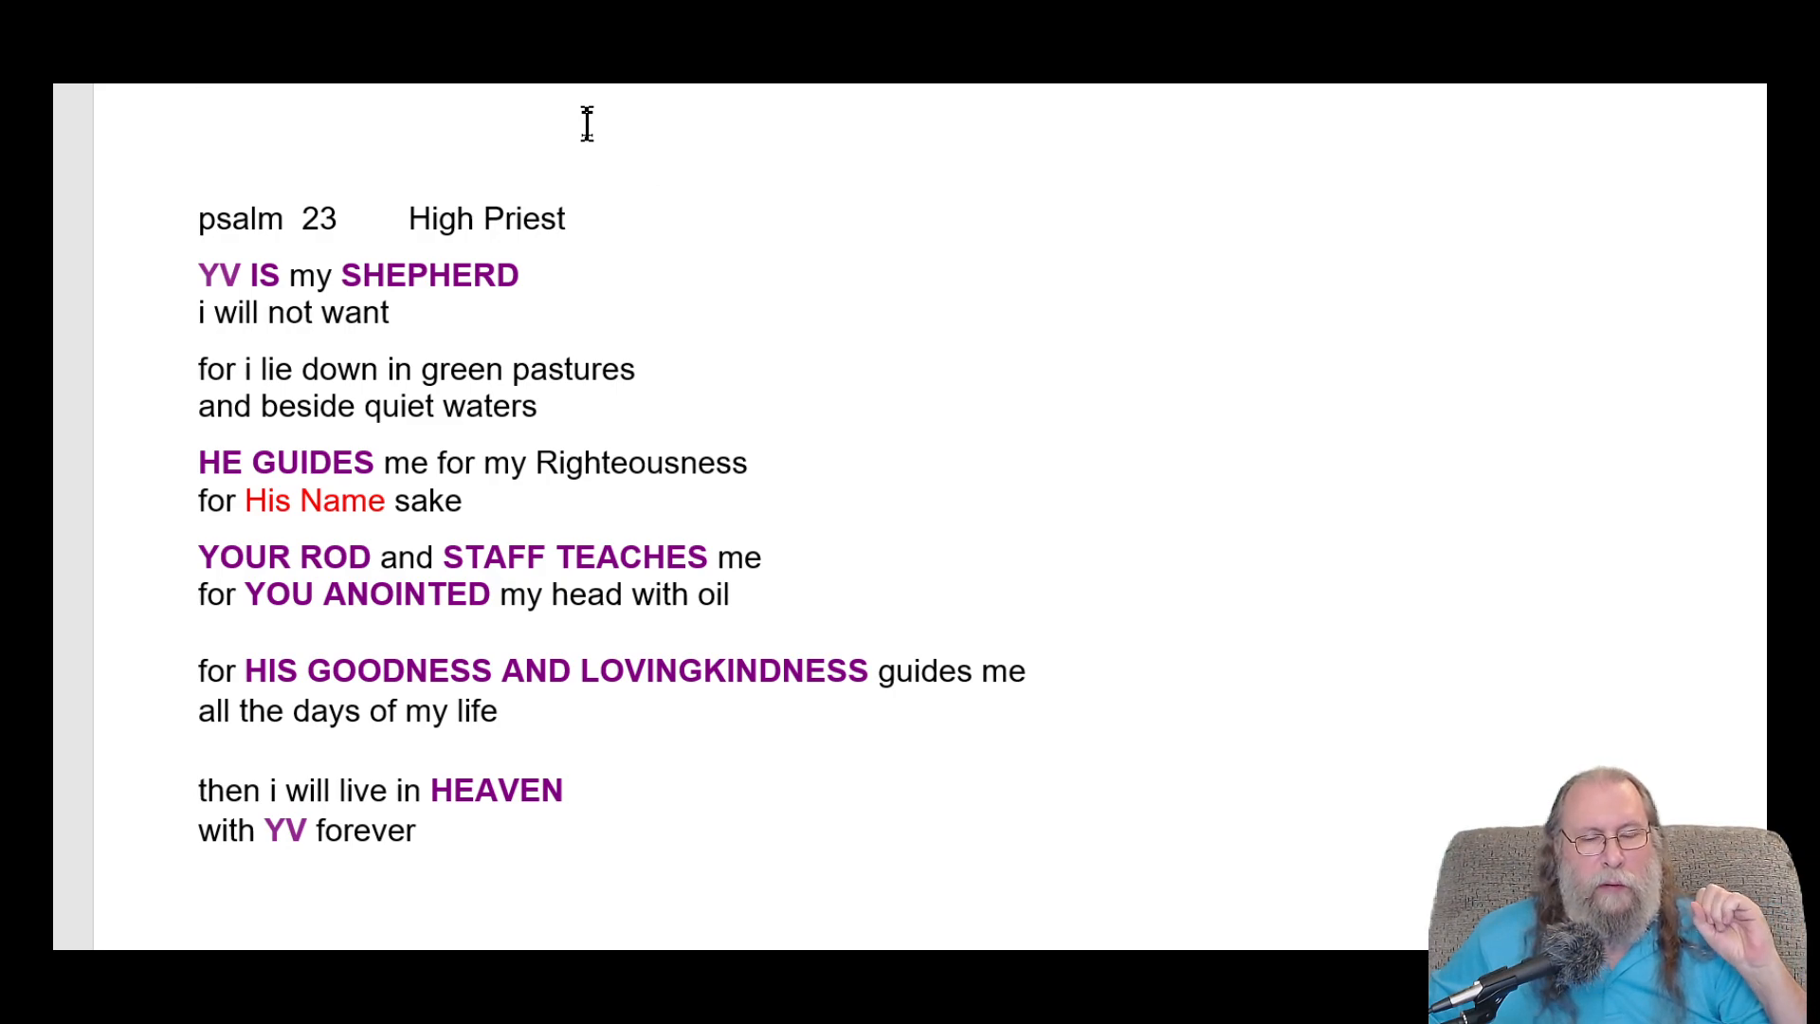
{"action": "left_click", "coordinate": [203, 110]}
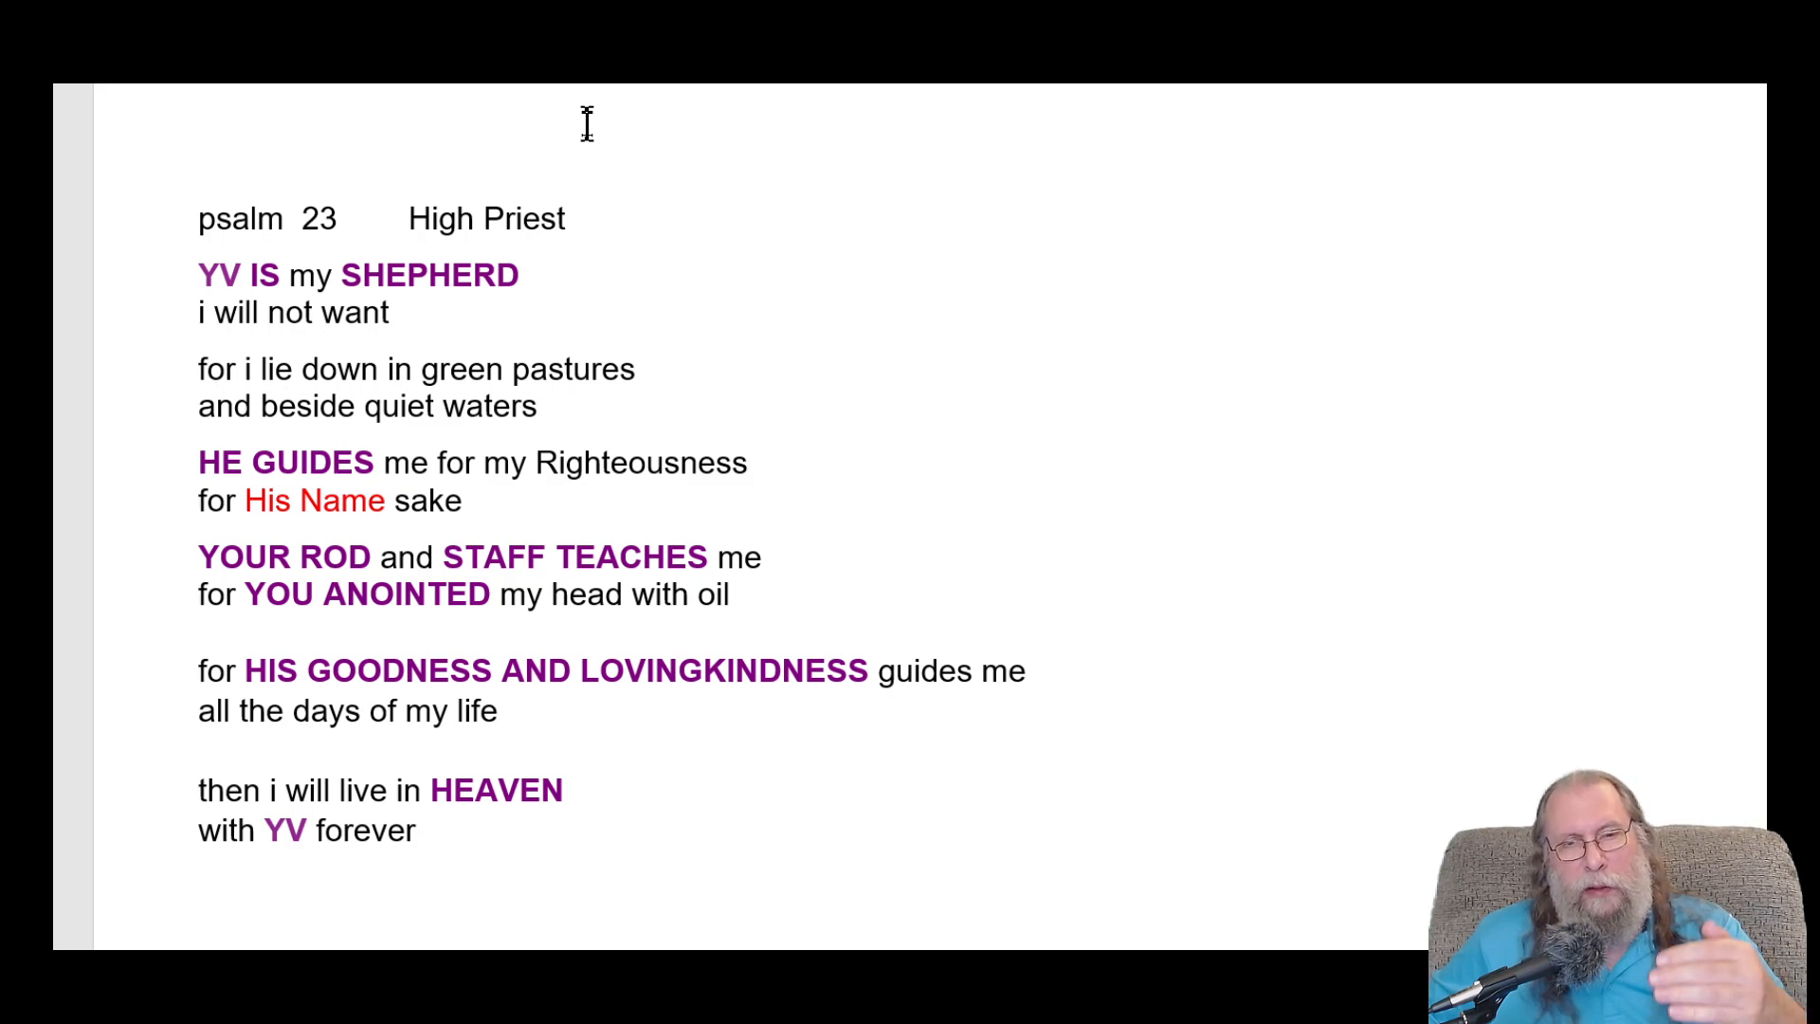
{"action": "left_click", "coordinate": [202, 108]}
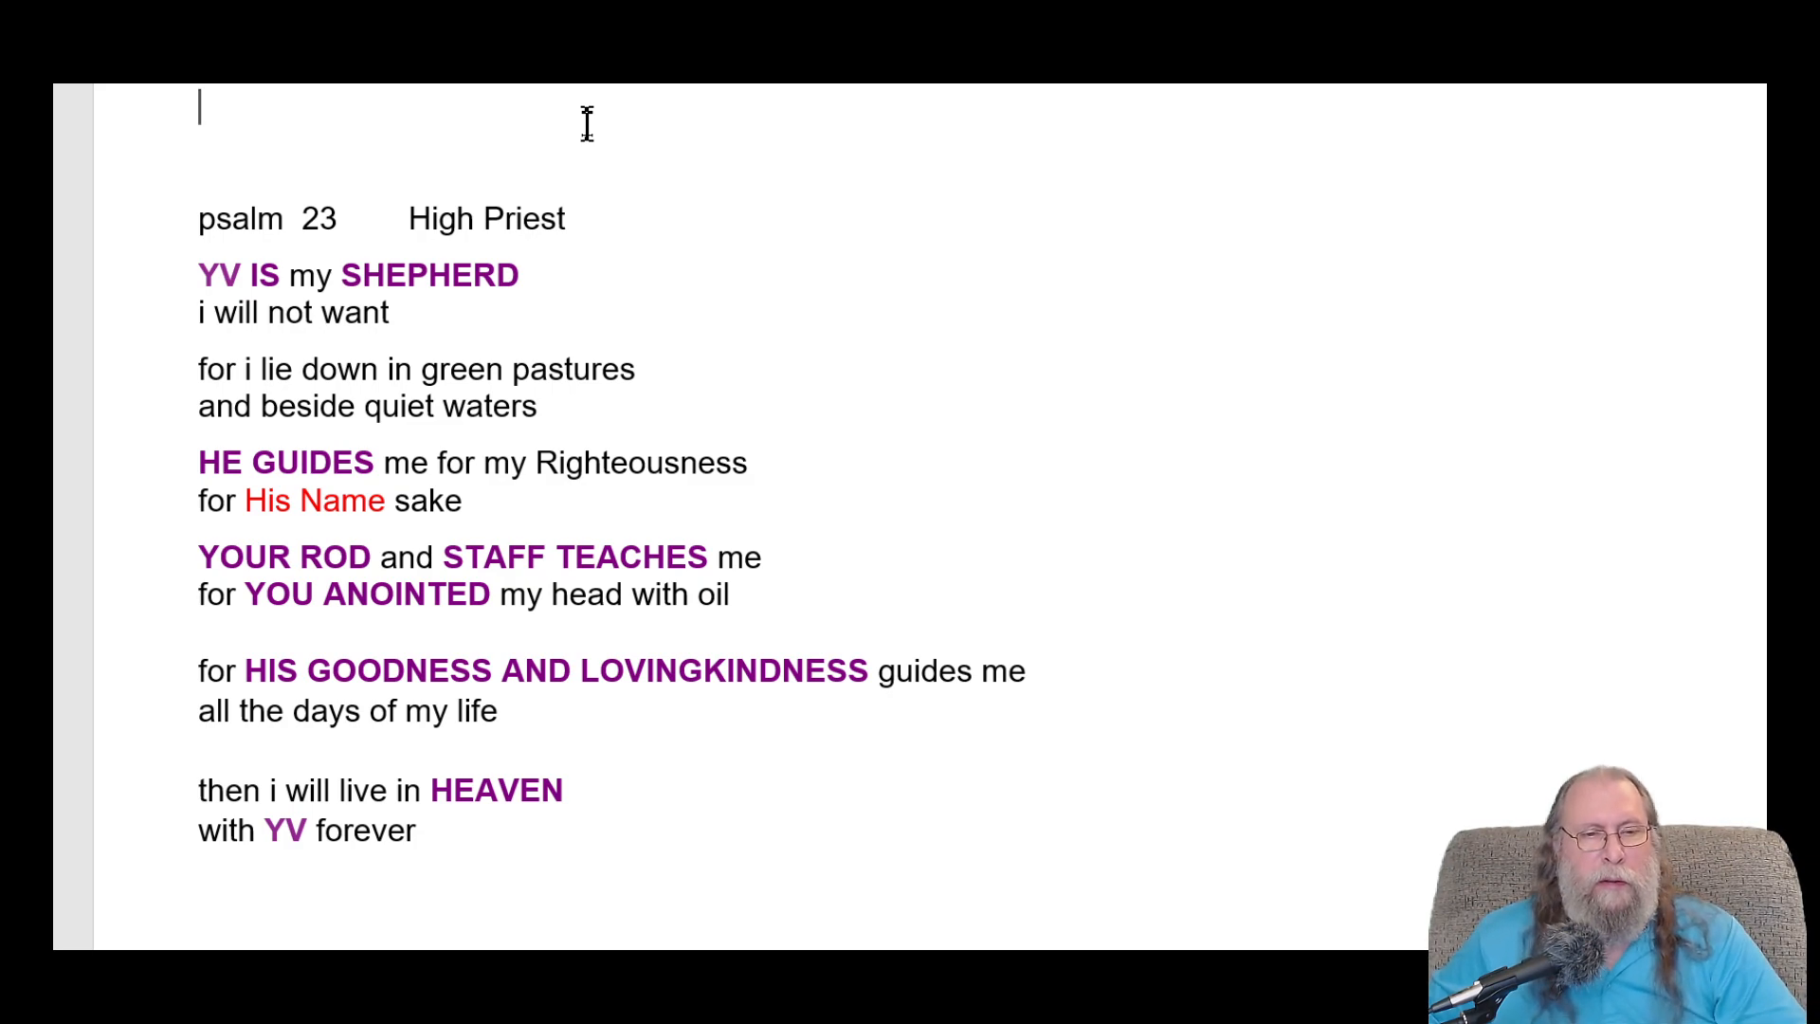
{"action": "mouse_move", "coordinate": [847, 198]}
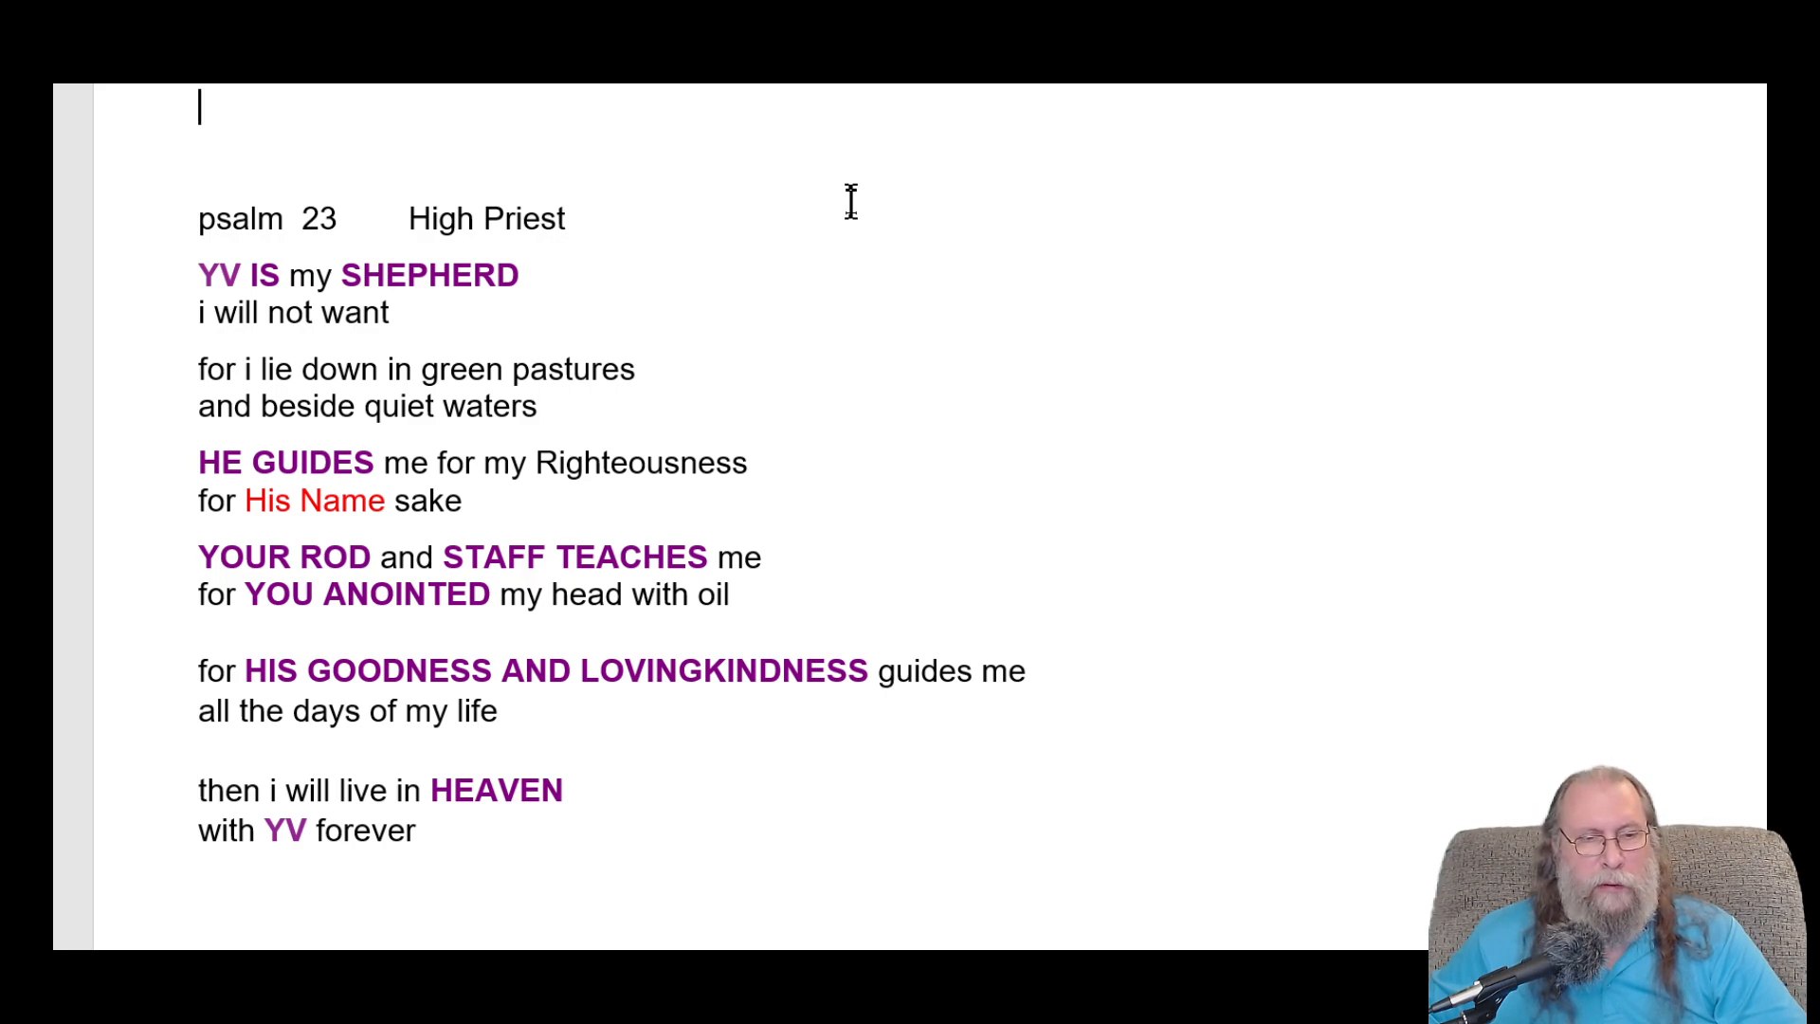
- Change LOVINGKINDNESS to LOVE and 'has guided' to 'will guide' in the goodness line
{"action": "scroll", "scroll_direction": "down", "scroll_amount": 3}
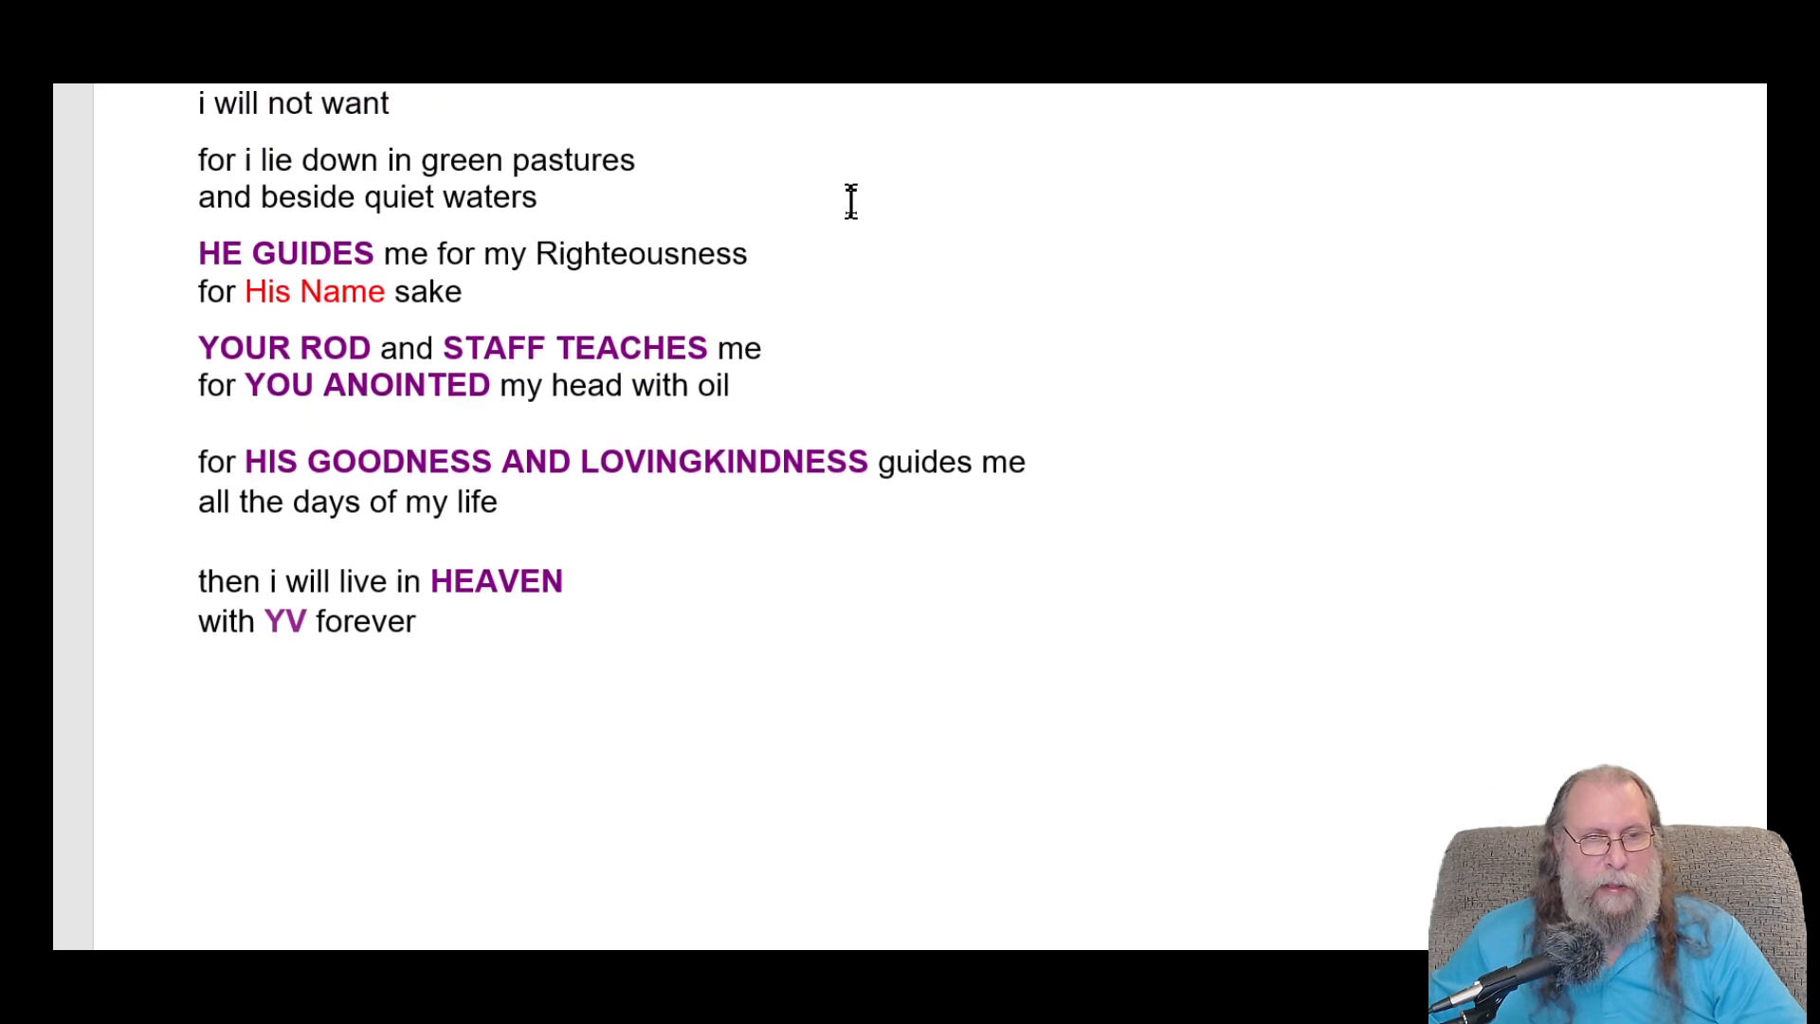
{"action": "mouse_move", "coordinate": [648, 461]}
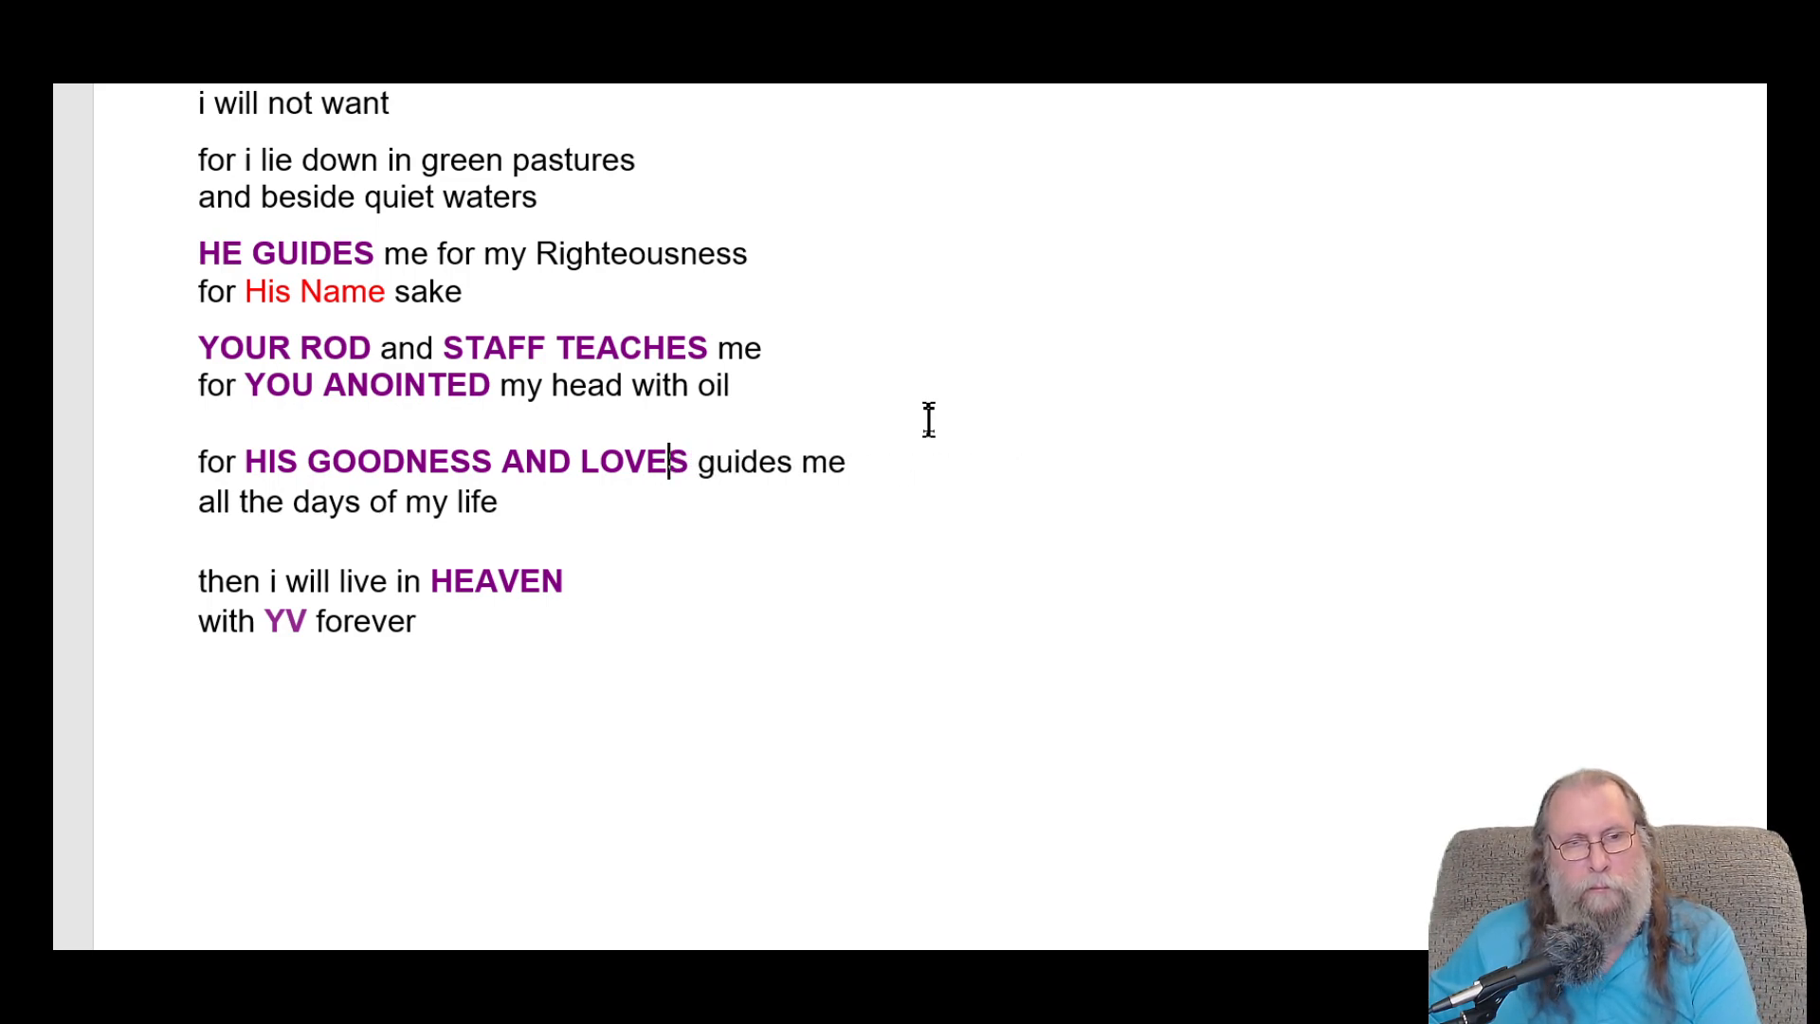
{"action": "key", "text": "Backspace"}
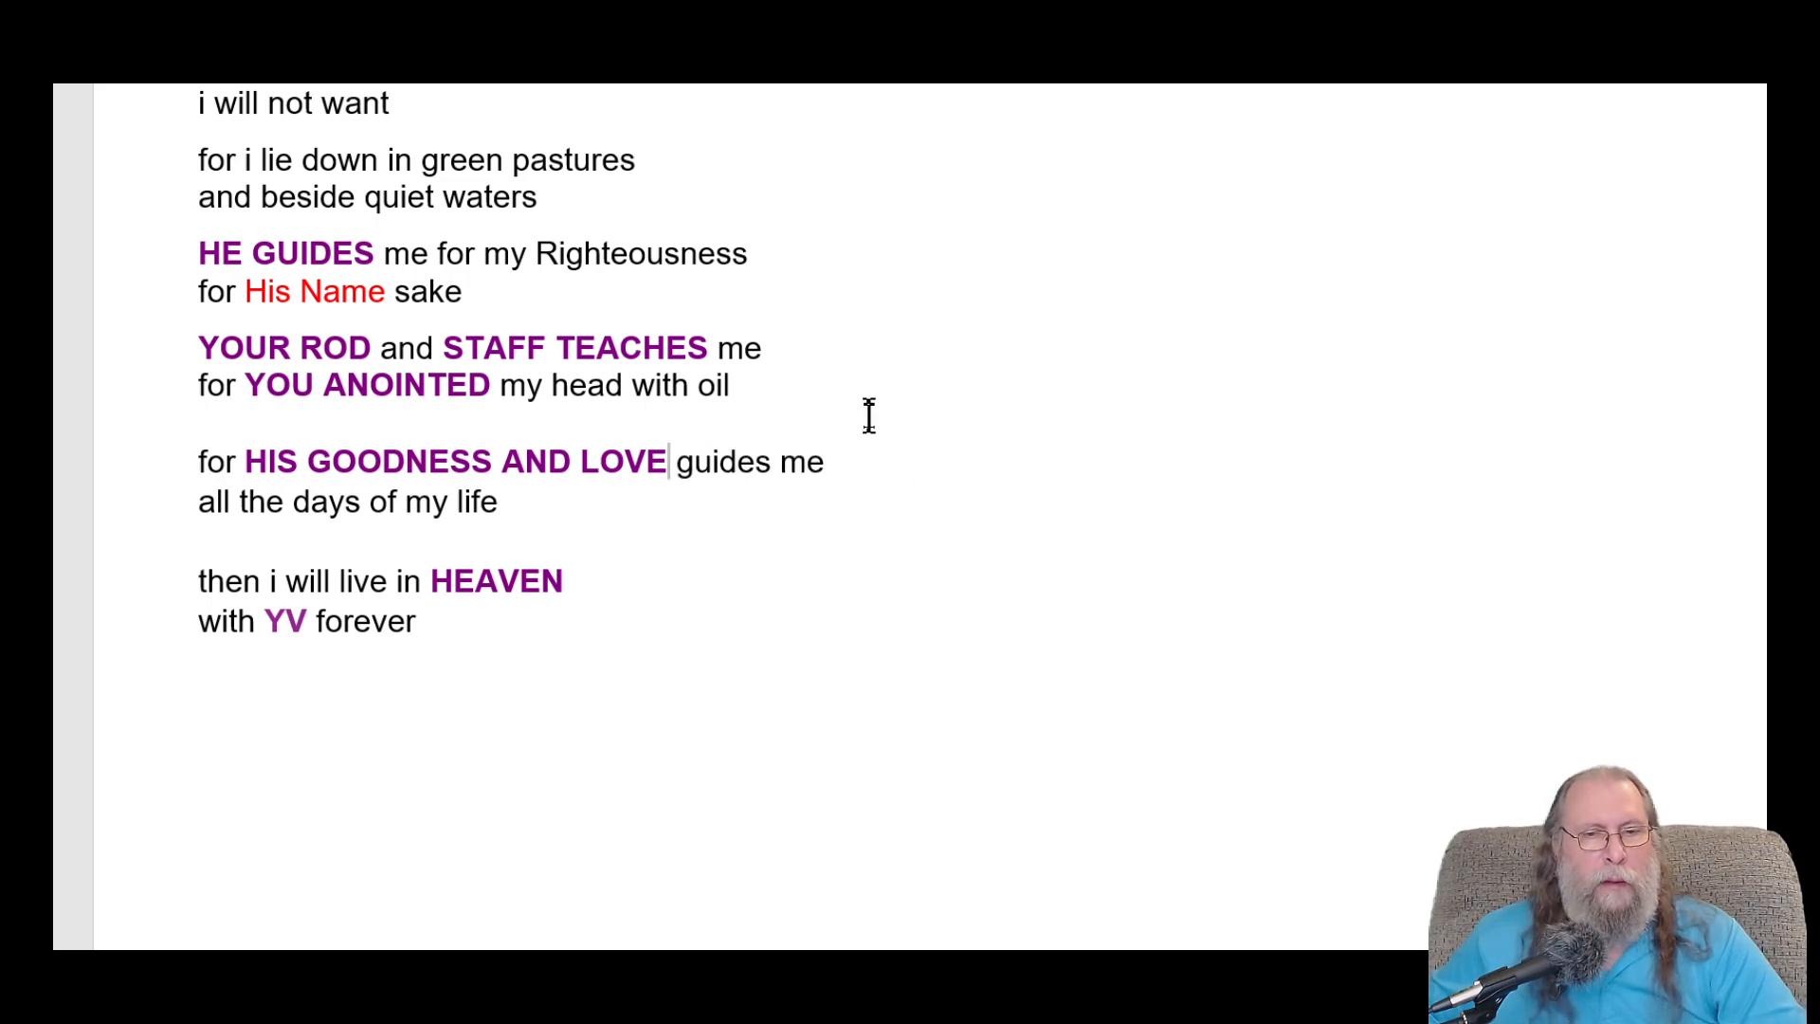
{"action": "mouse_move", "coordinate": [677, 460]}
{"action": "type", "text": "h"}
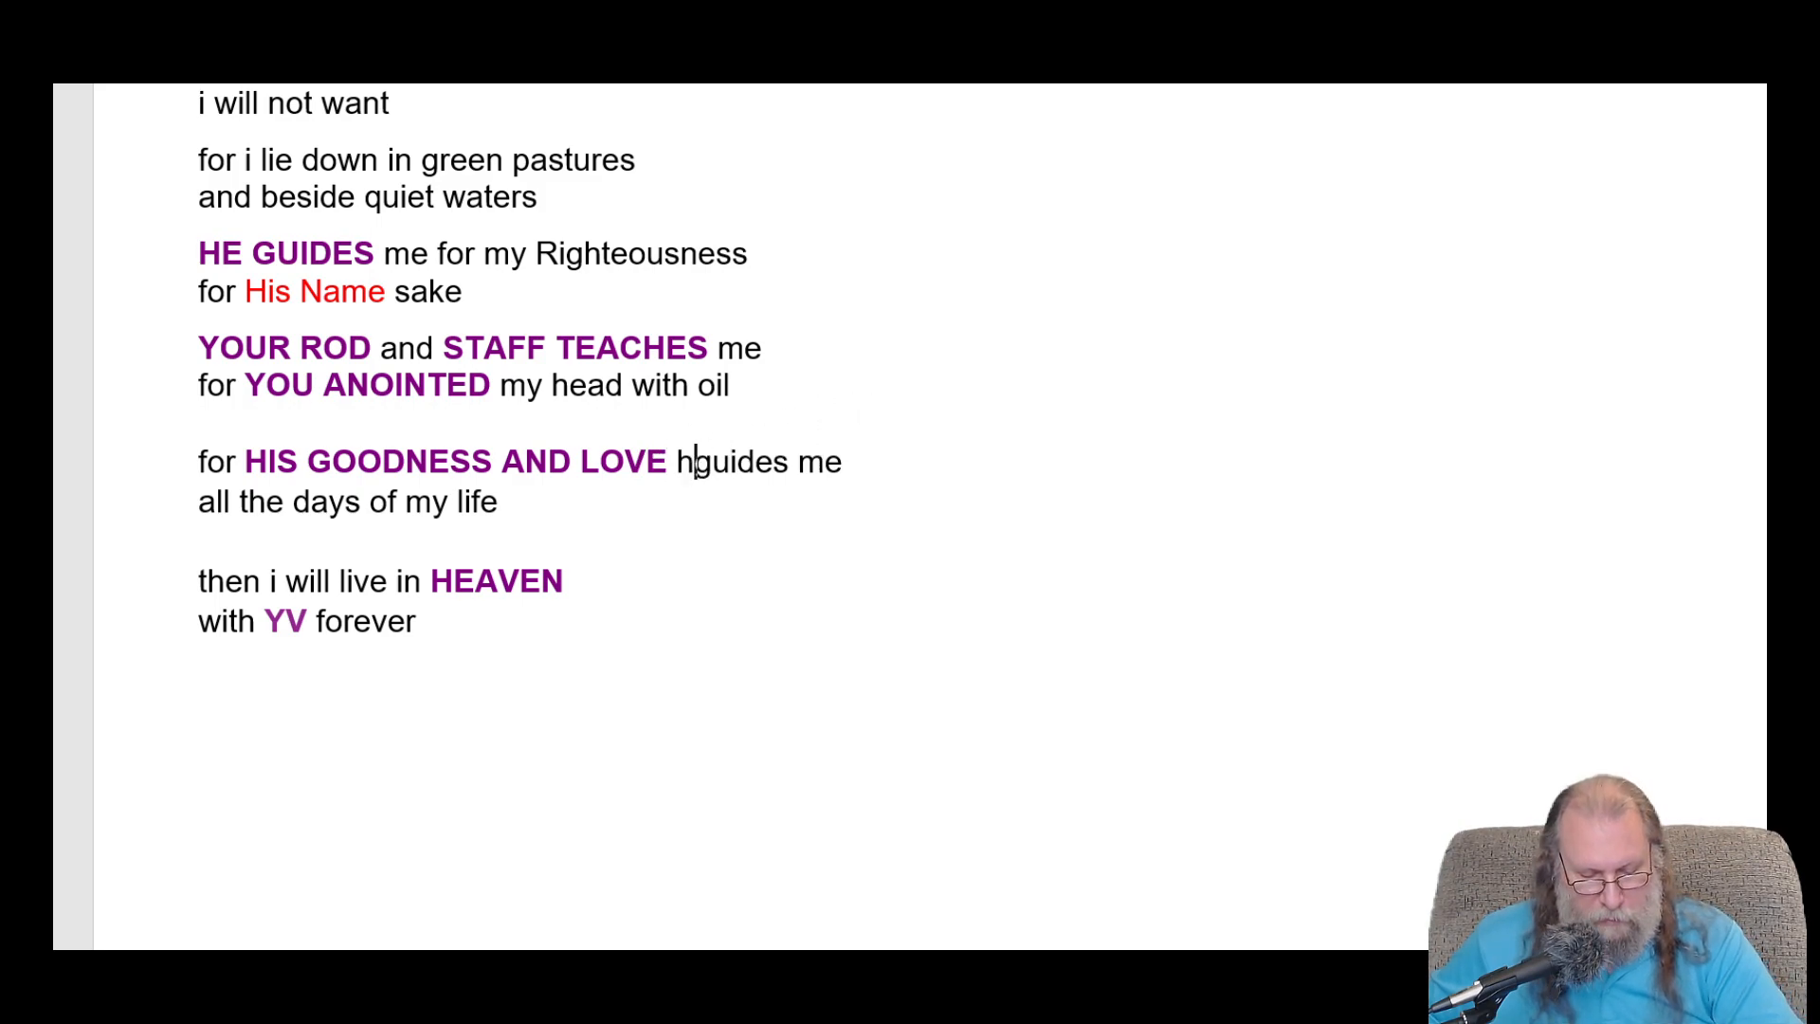
{"action": "type", "text": "as"}
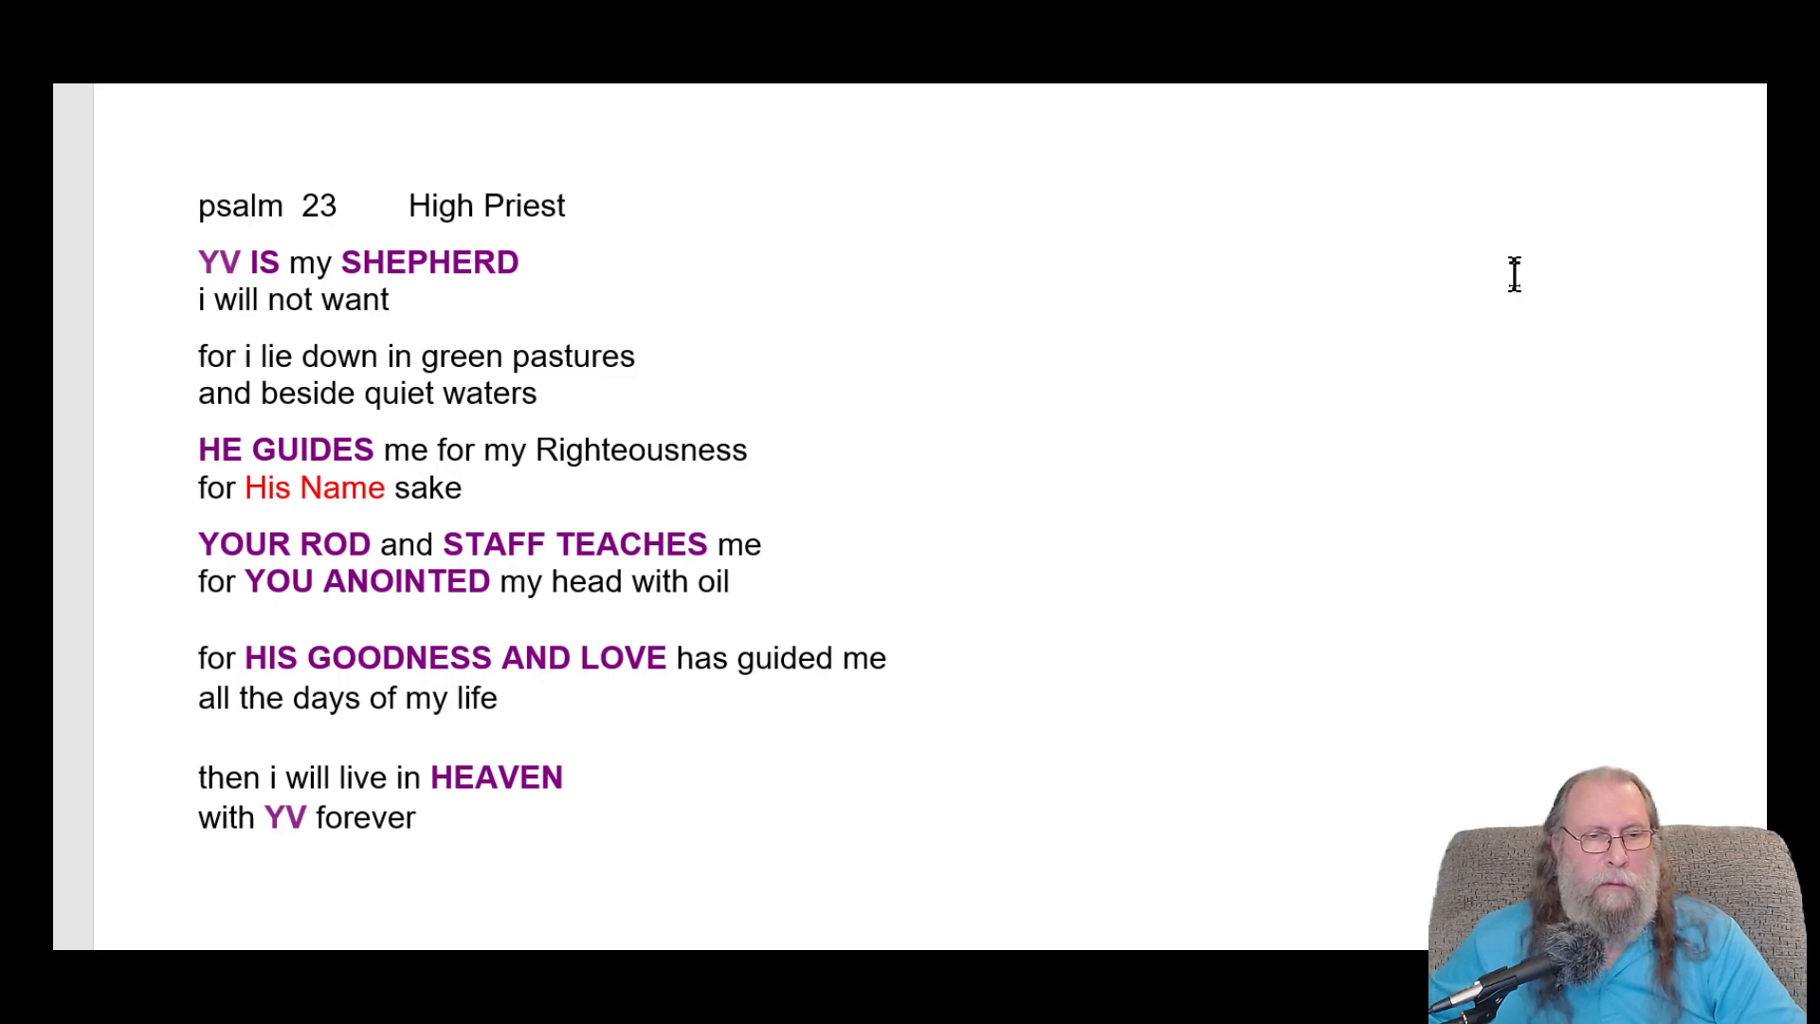
{"action": "mouse_move", "coordinate": [672, 641]}
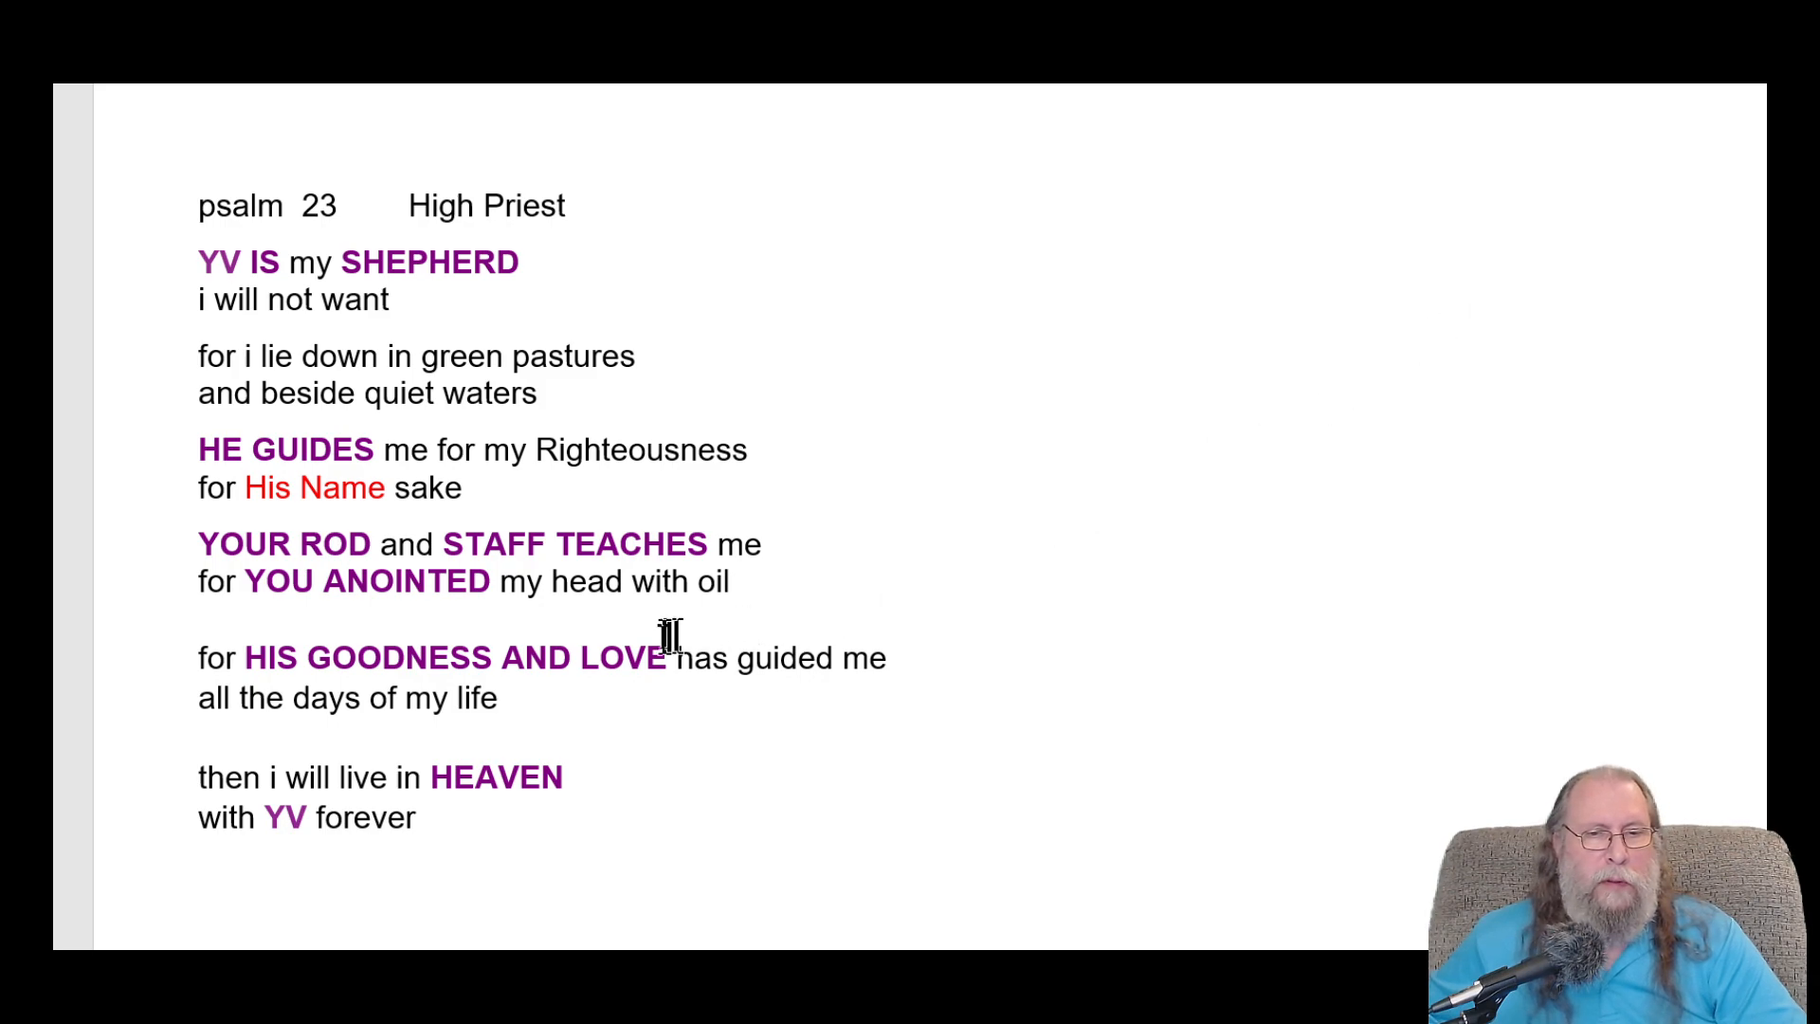
{"action": "mouse_move", "coordinate": [857, 670]}
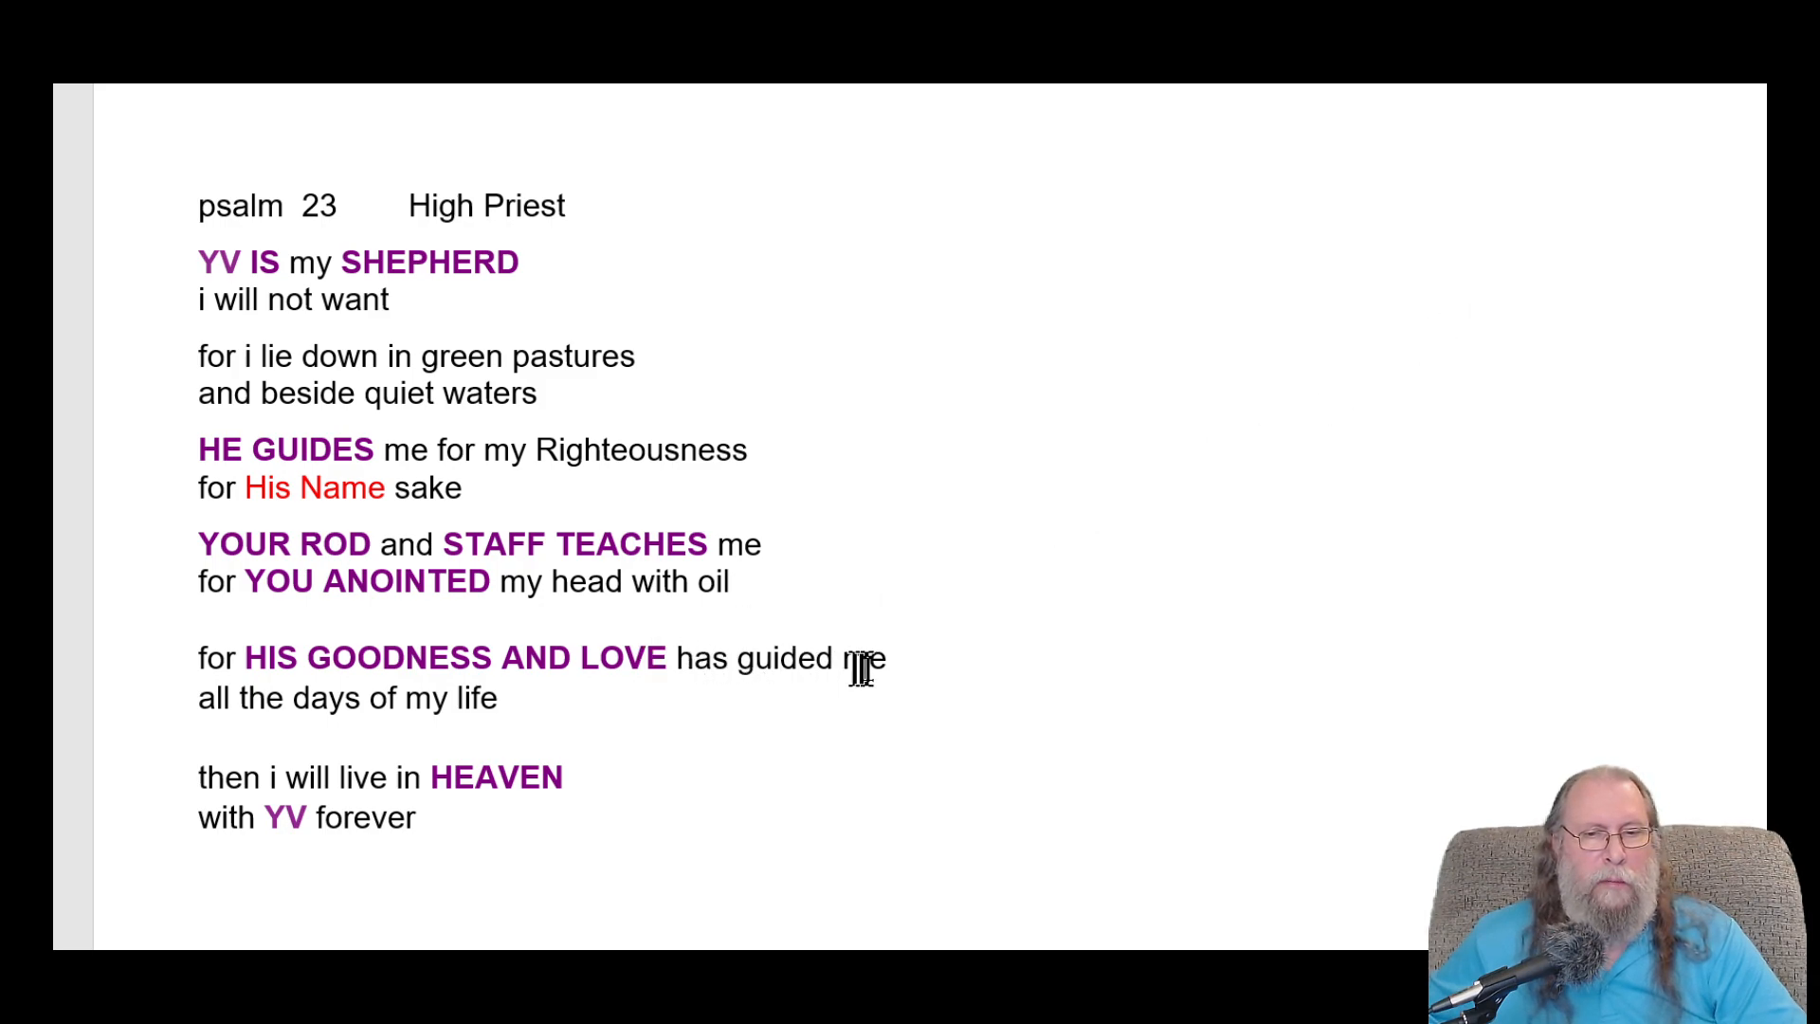
{"action": "mouse_move", "coordinate": [700, 658]}
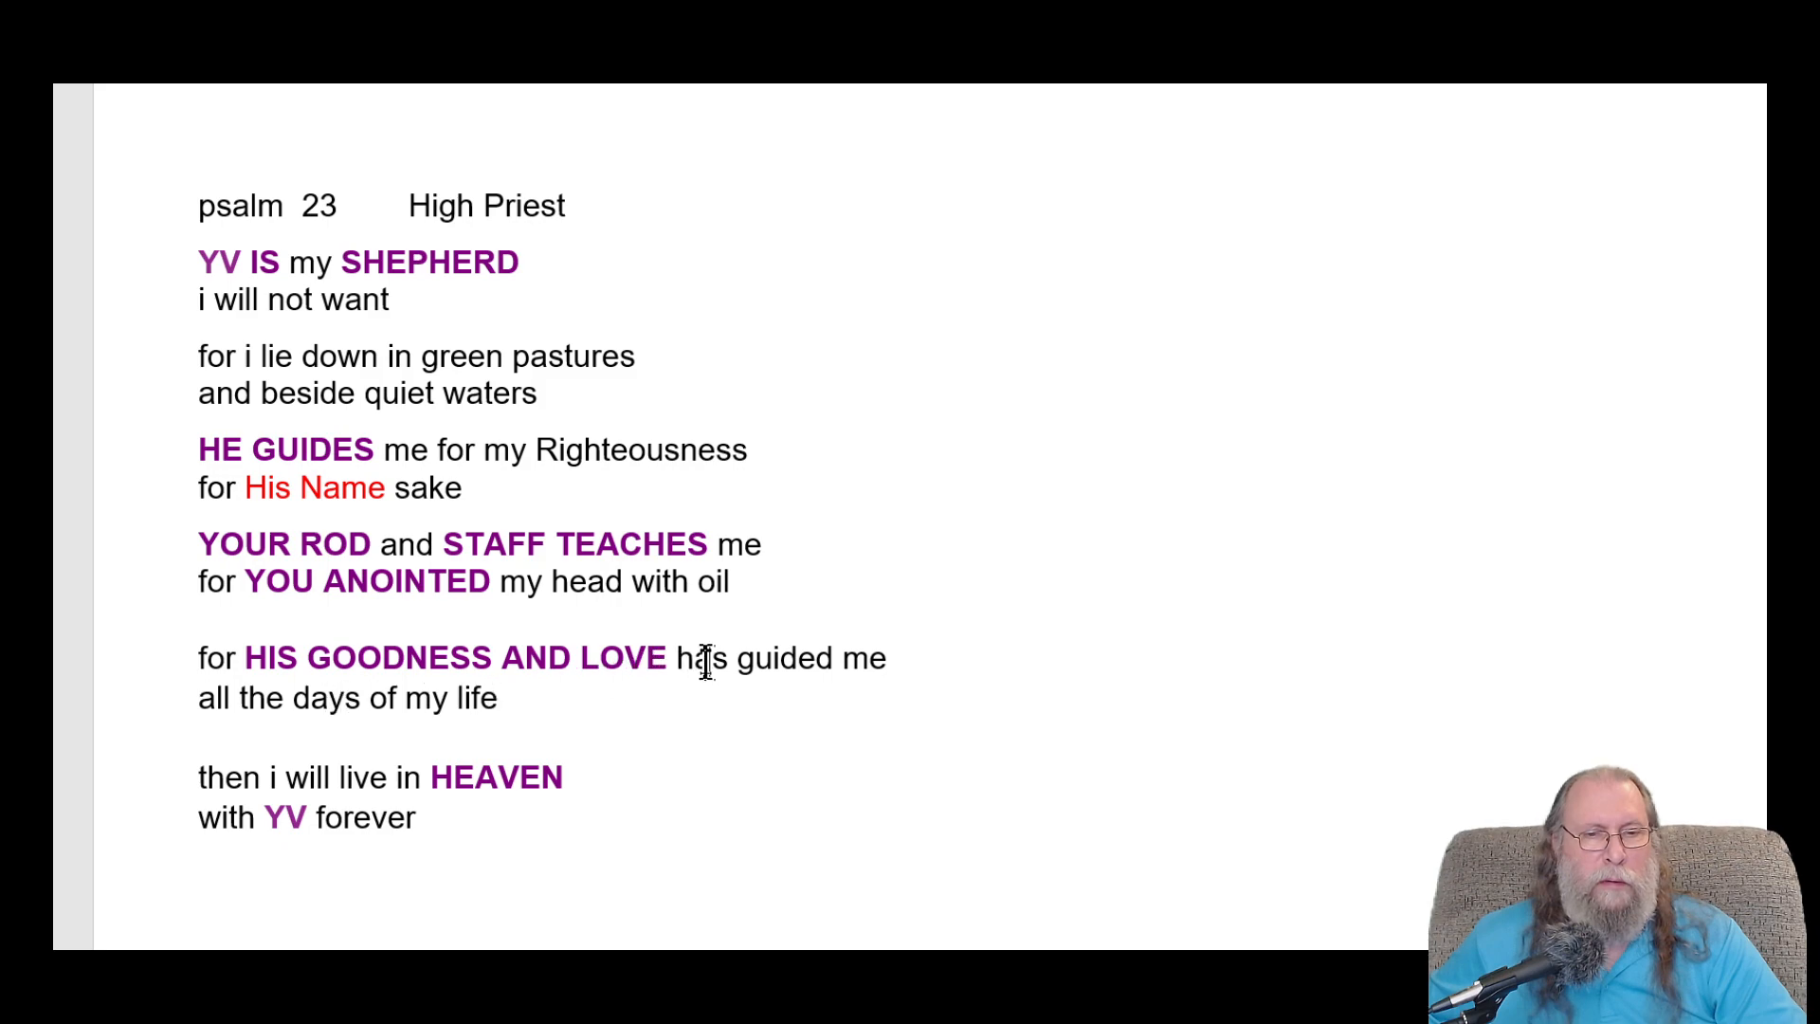
{"action": "double_click", "coordinate": [697, 658]}
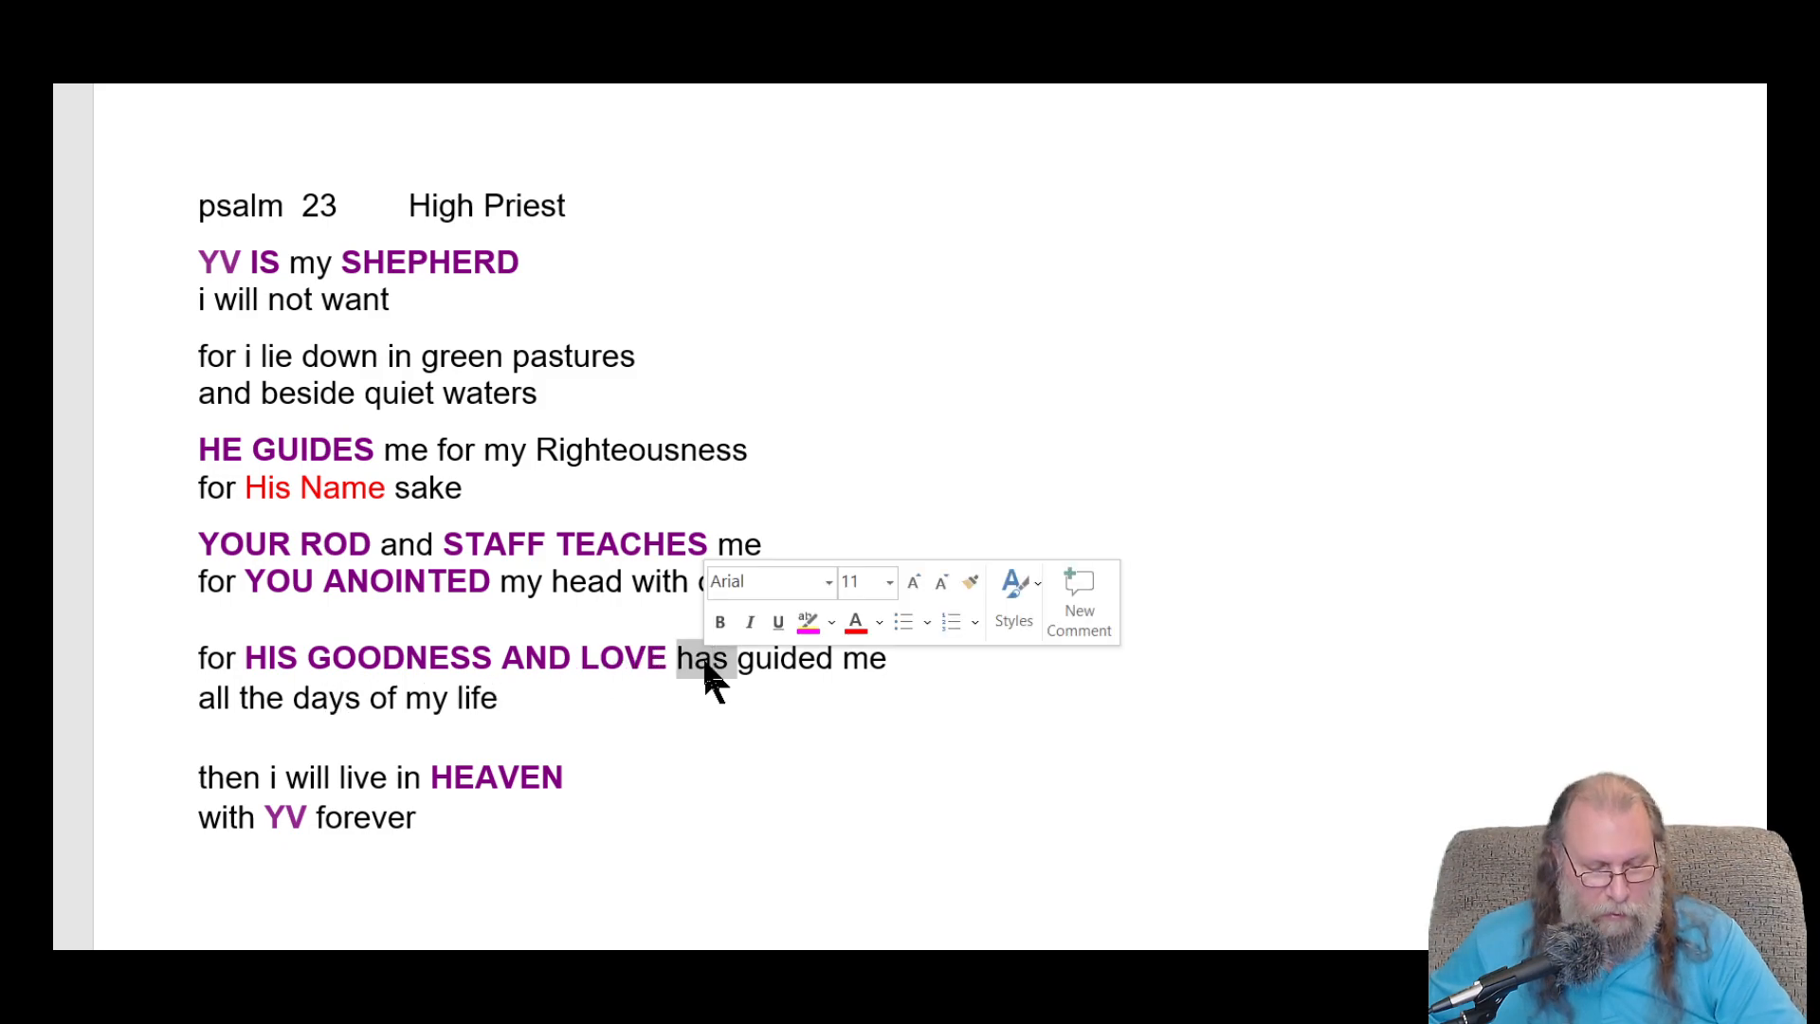
{"action": "type", "text": "will"}
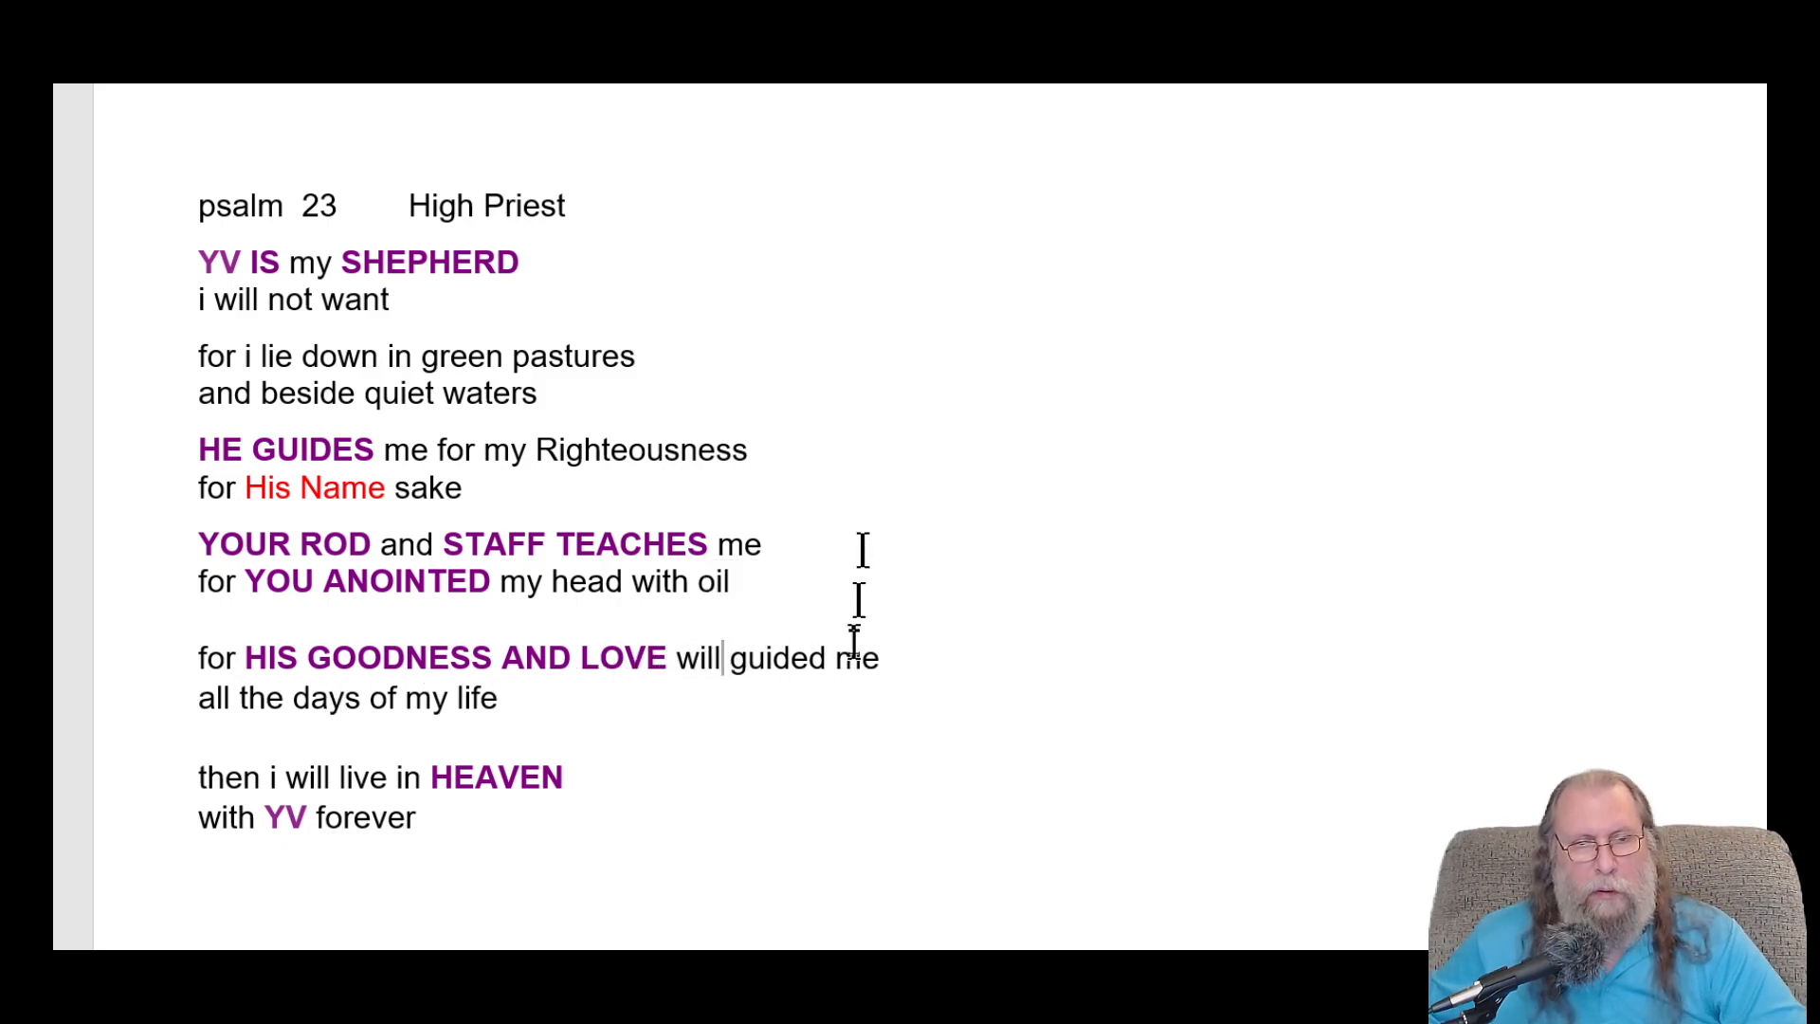
{"action": "key", "text": "Backspace"}
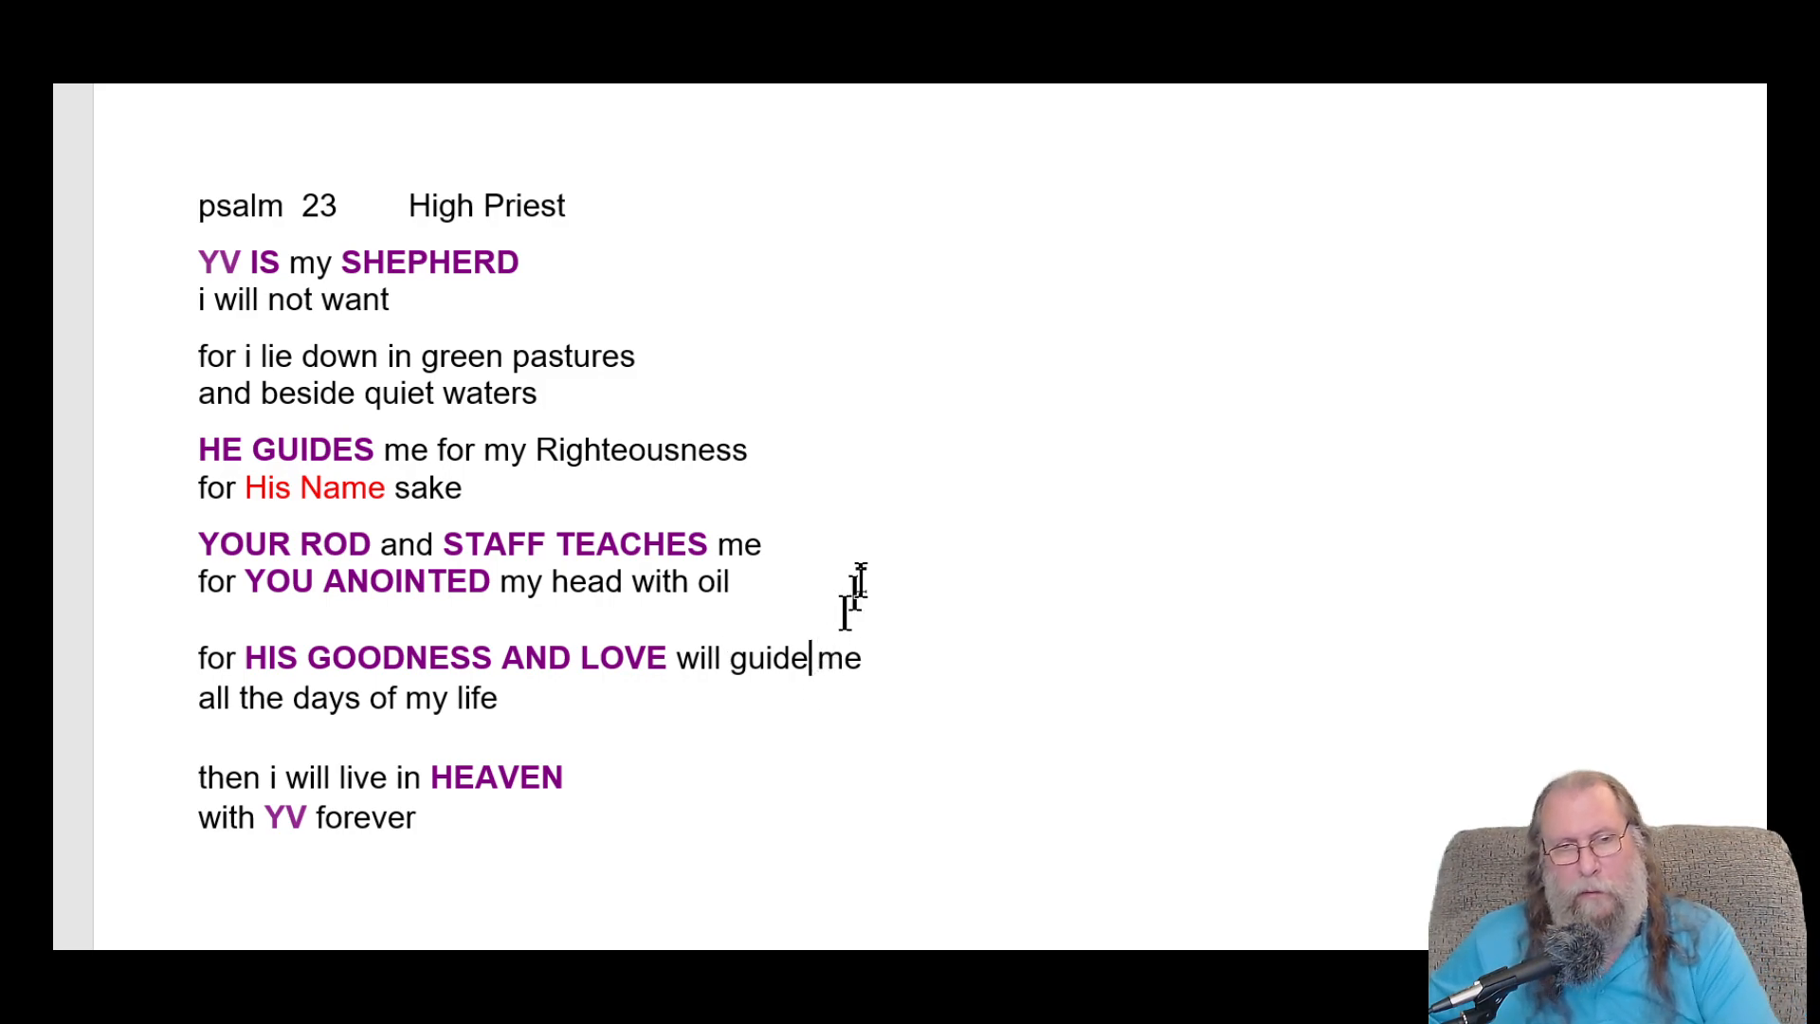
{"action": "mouse_move", "coordinate": [894, 149]}
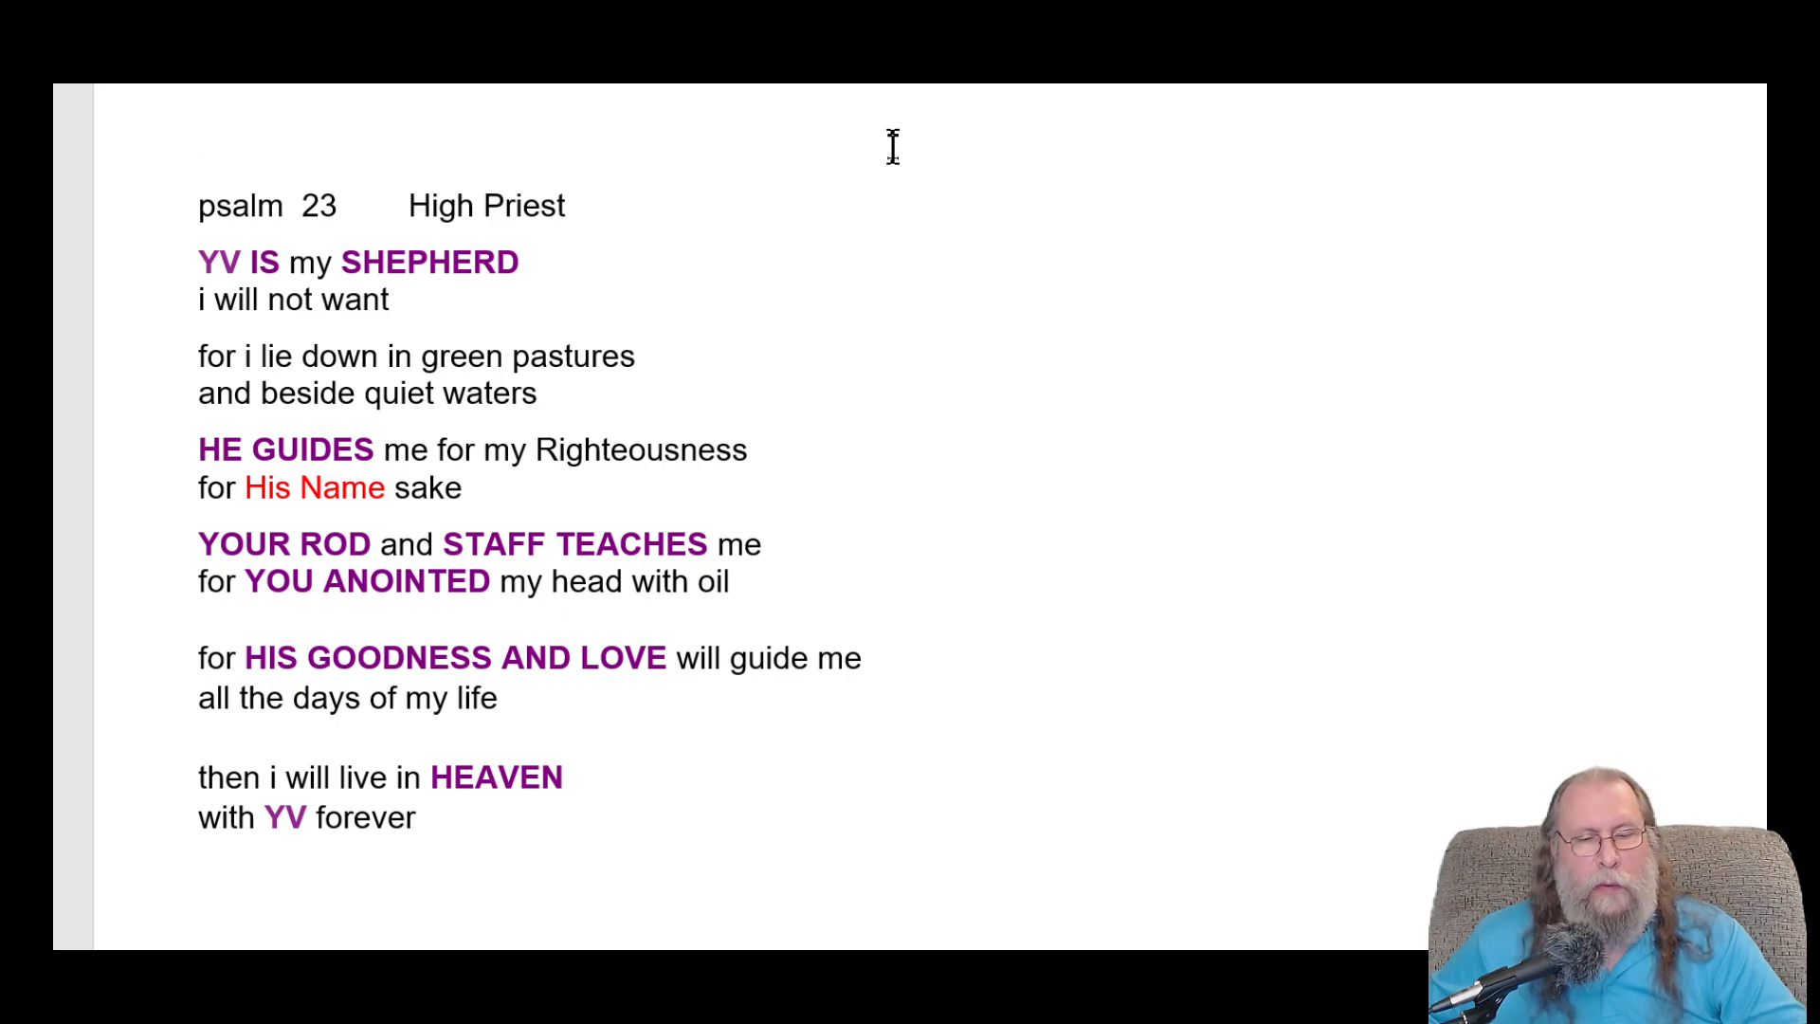
{"action": "left_click", "coordinate": [203, 131]}
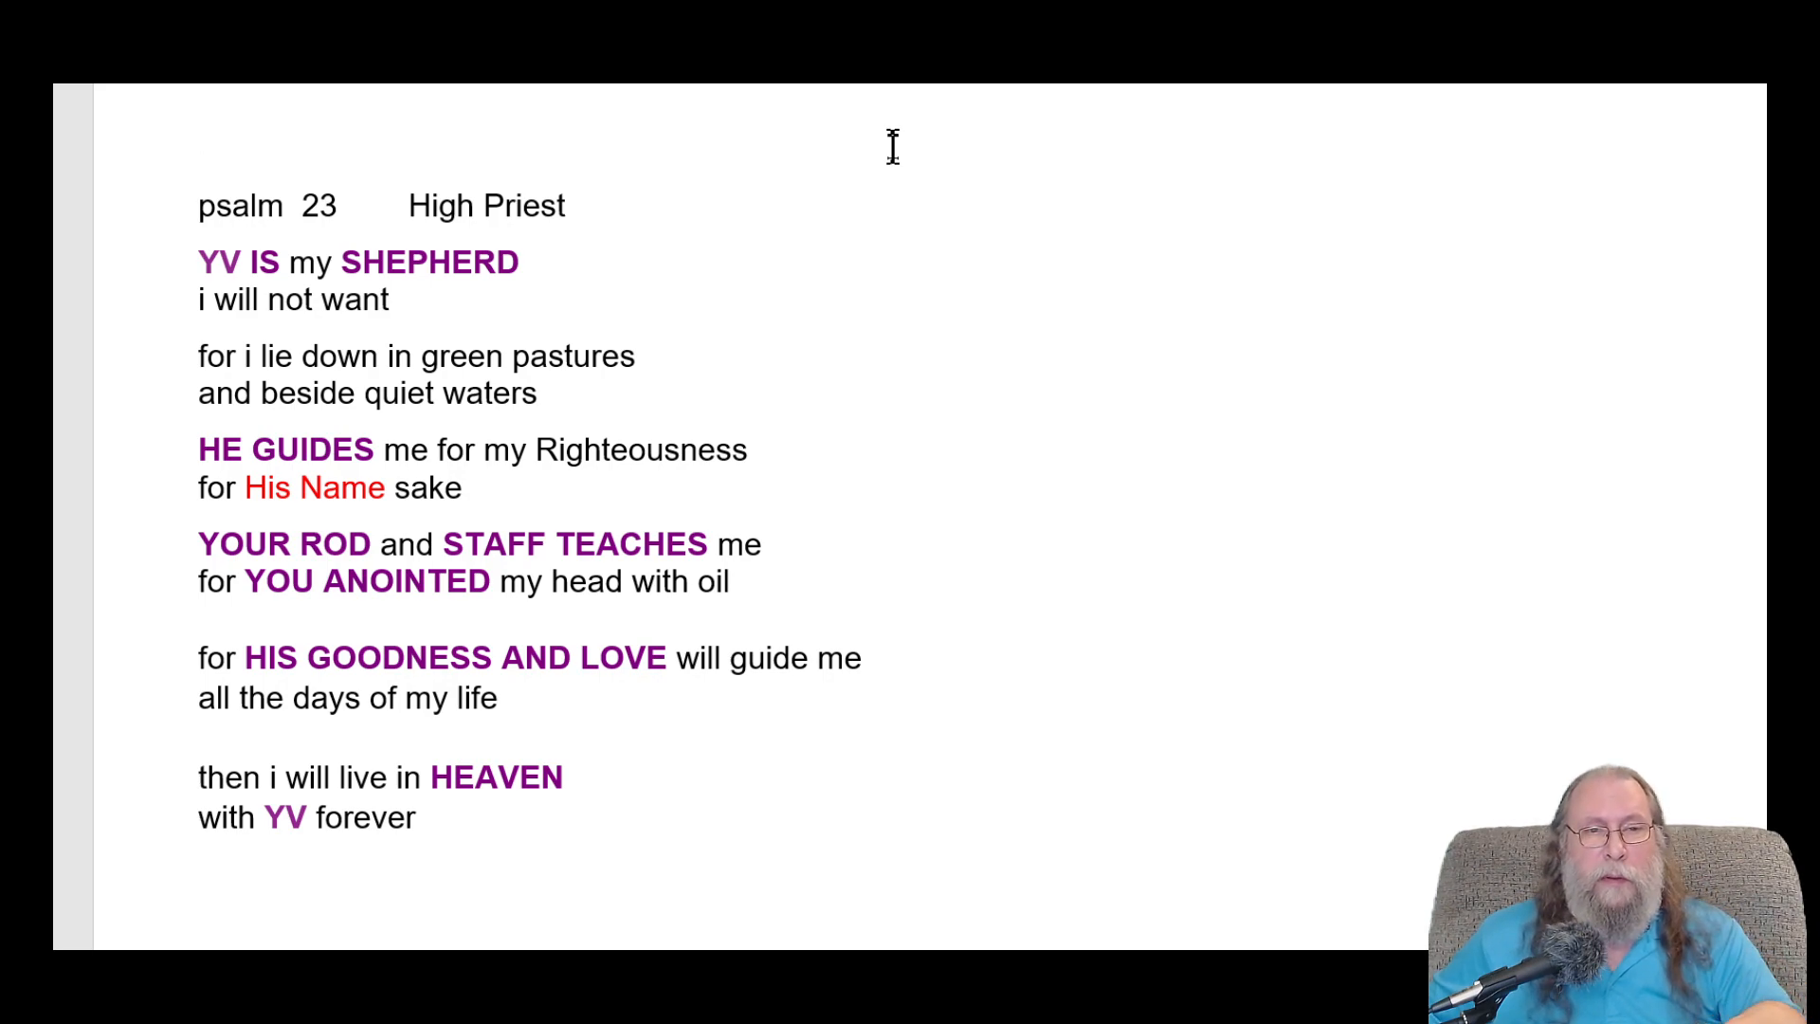
{"action": "left_click", "coordinate": [203, 131]}
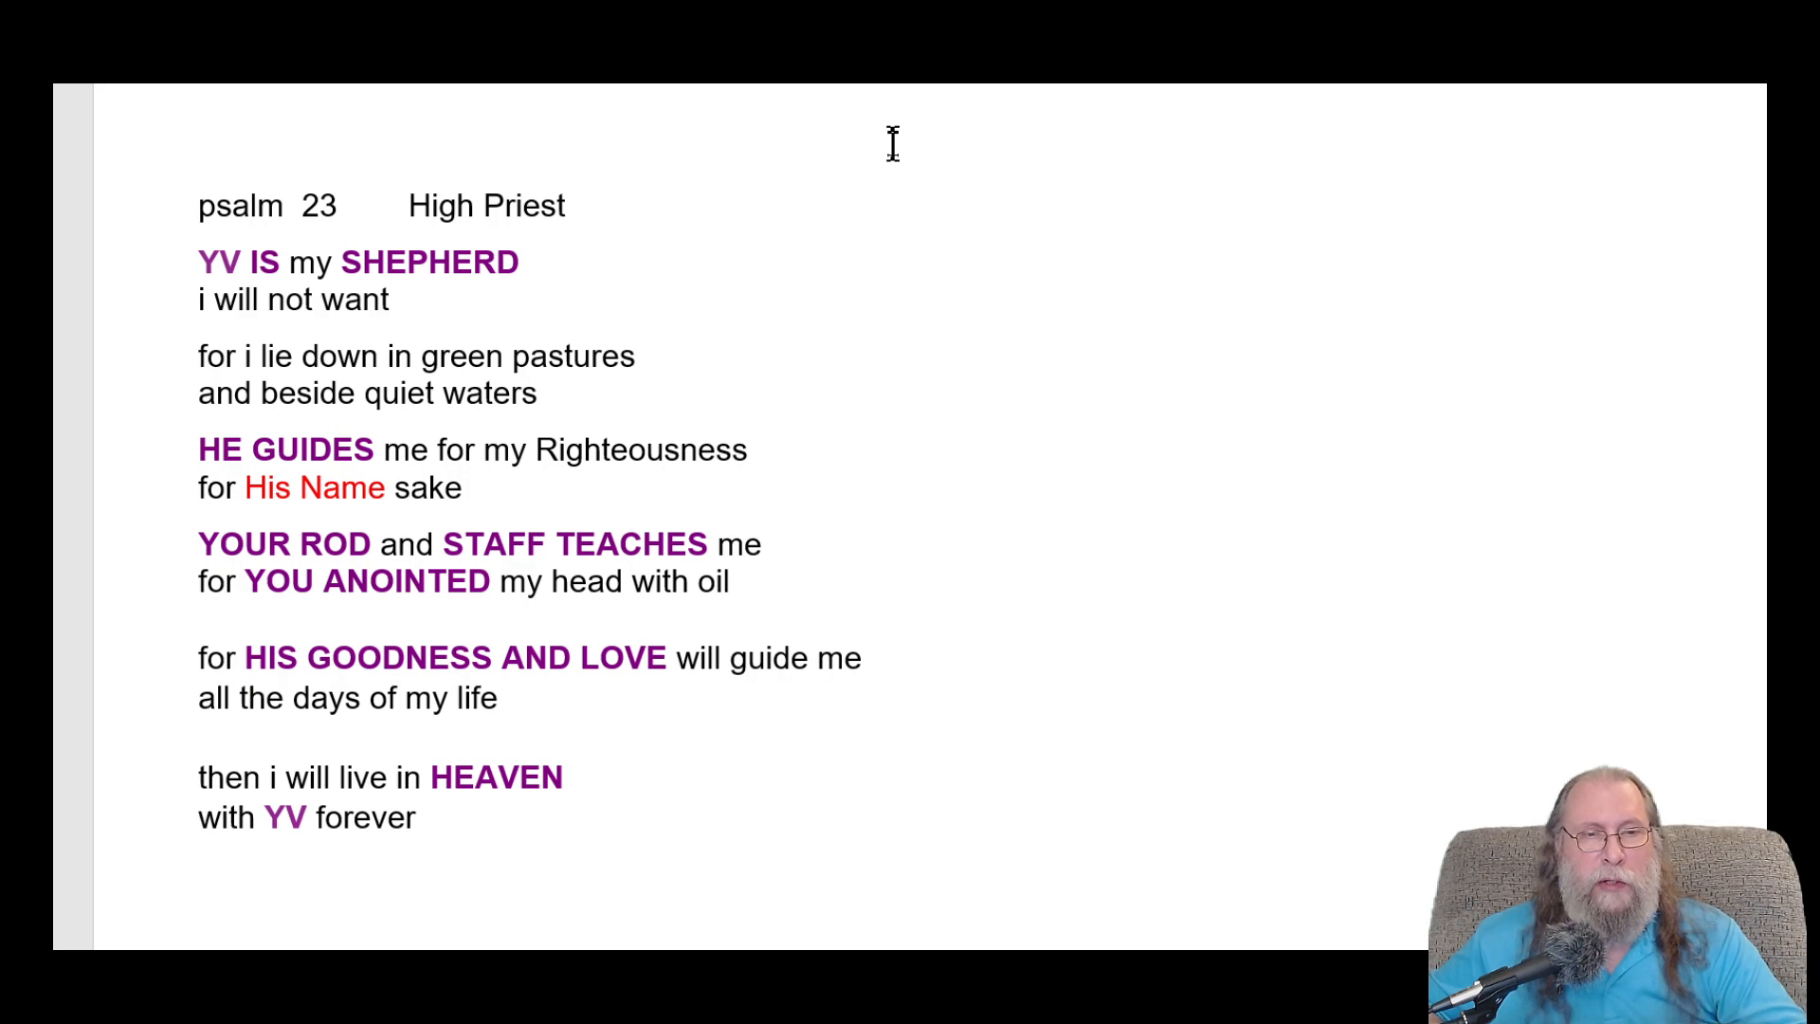
{"action": "left_click", "coordinate": [200, 131]}
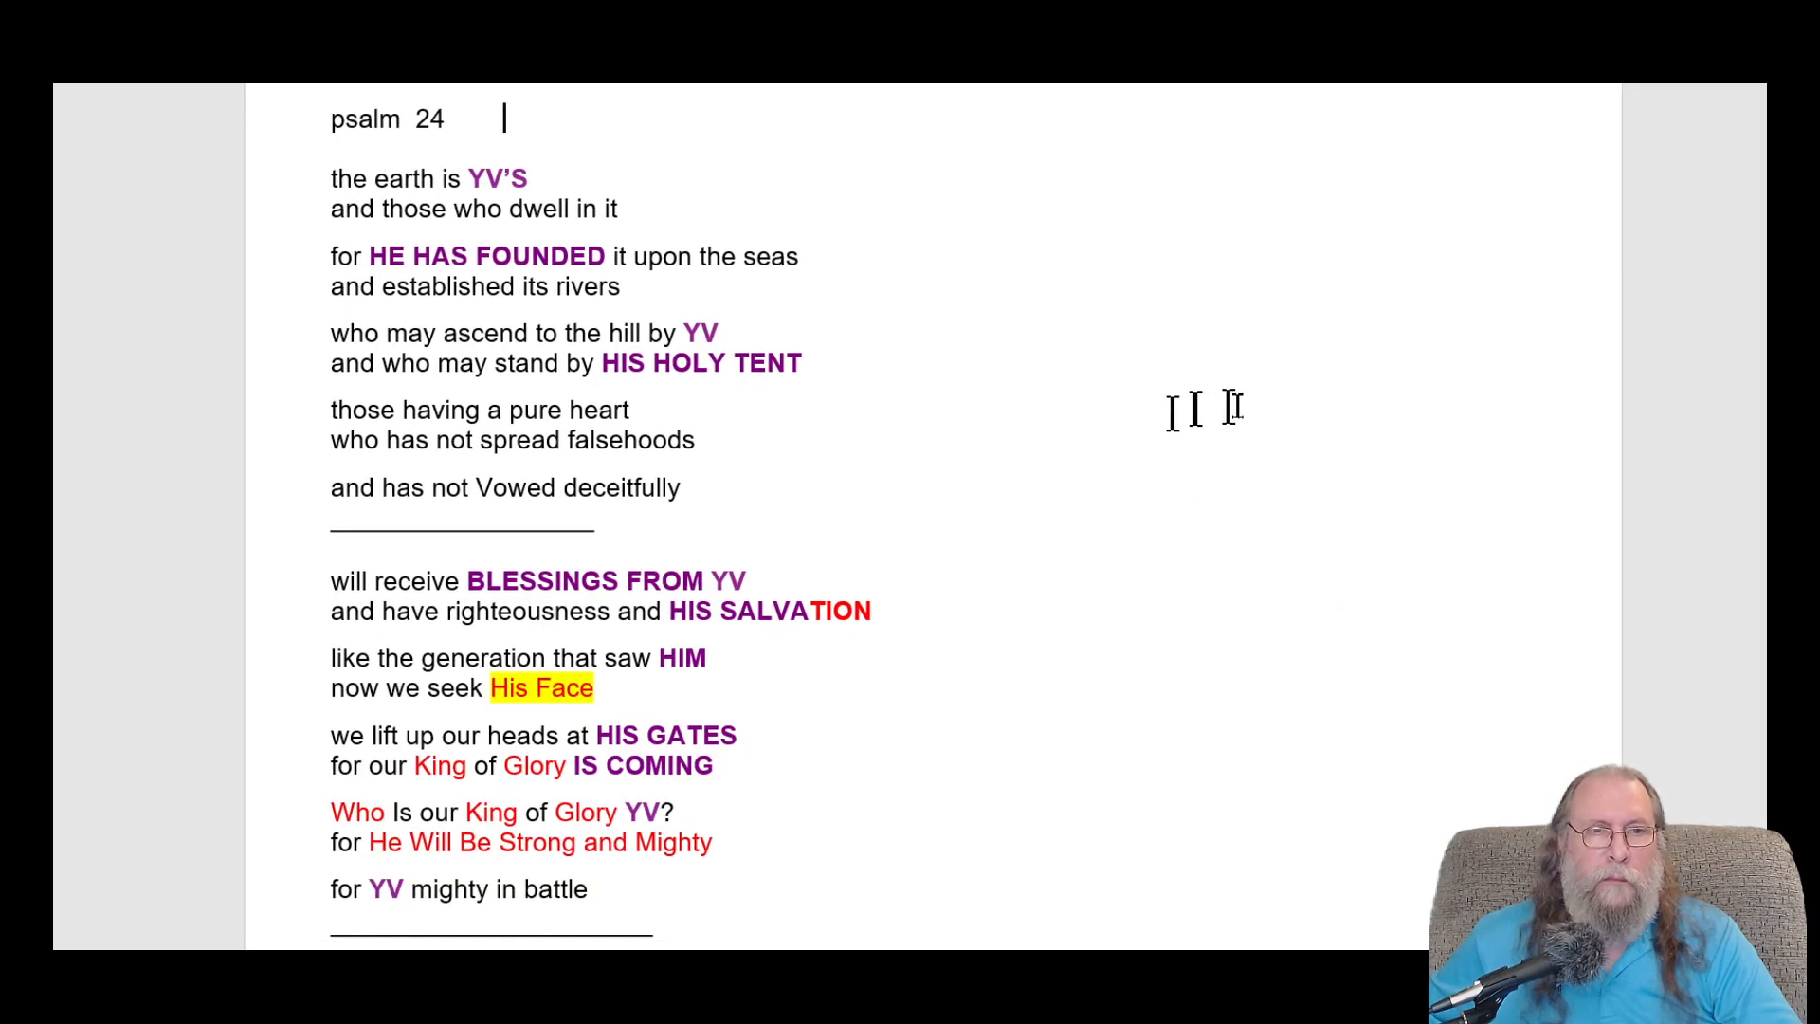
{"action": "mouse_move", "coordinate": [1271, 377]}
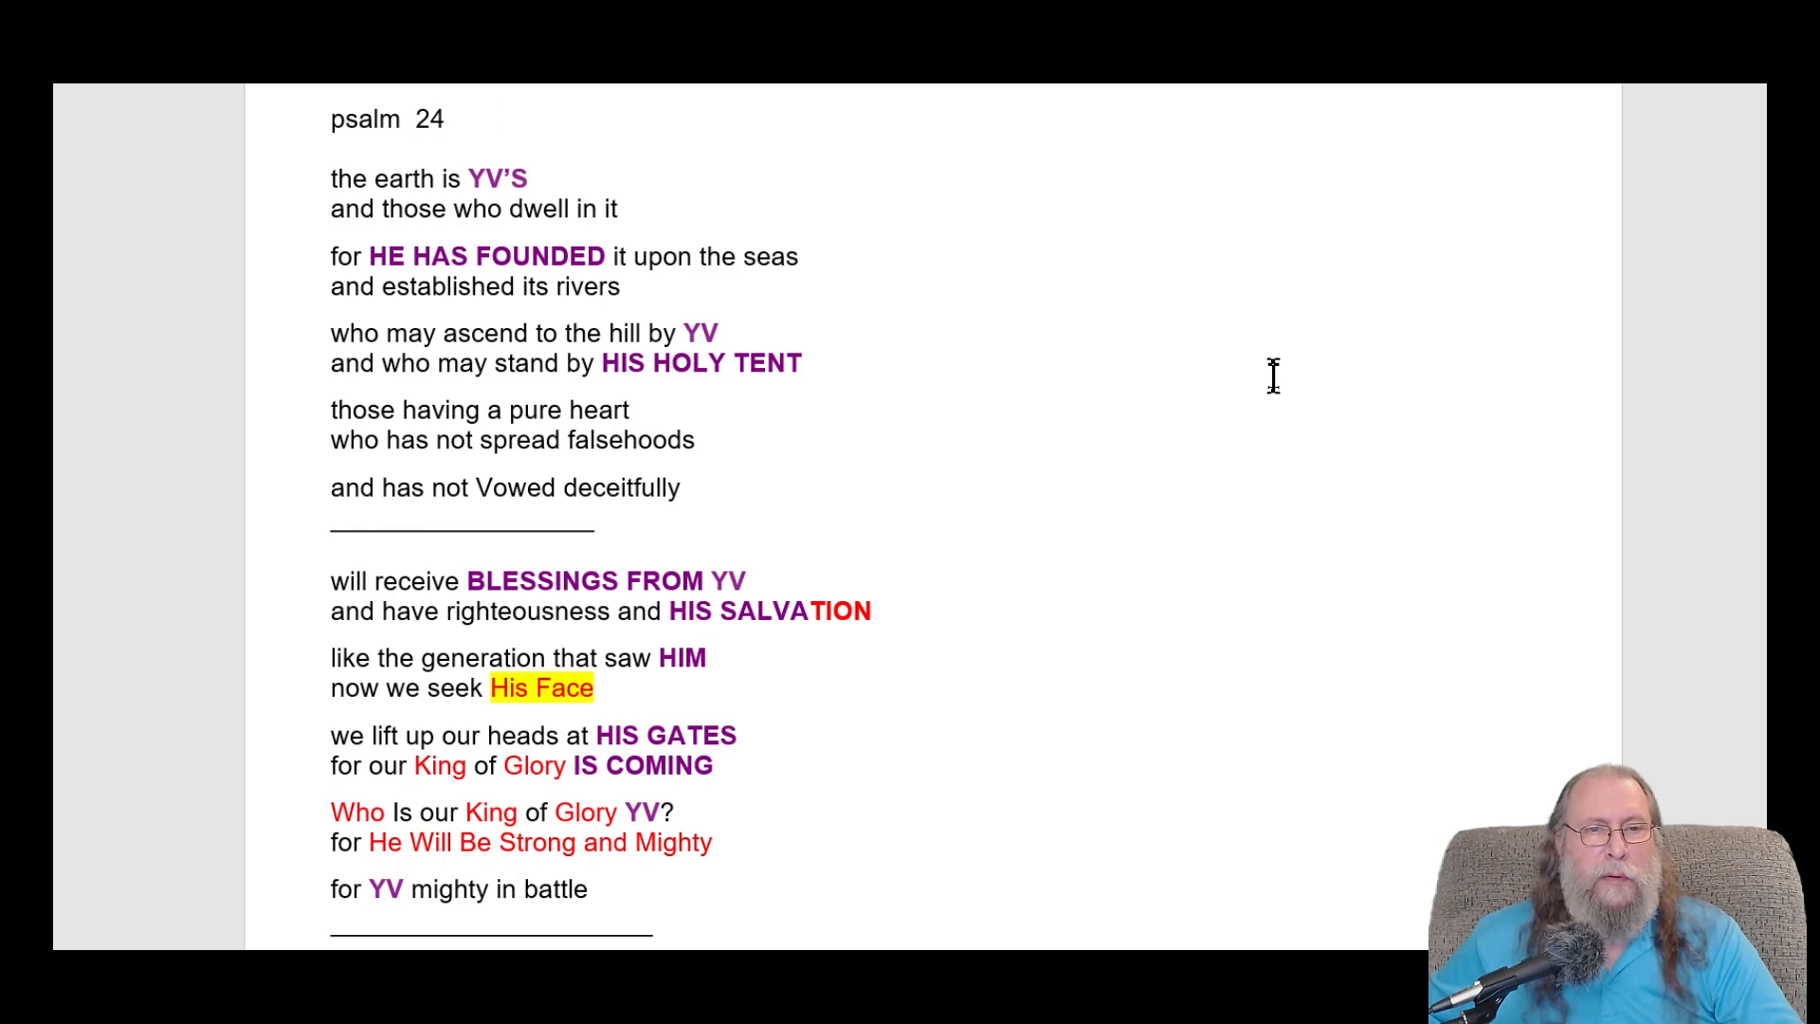
- Remove HOLY from the Psalm 24 line so it reads 'HIS TENT'
{"action": "left_click", "coordinate": [501, 118]}
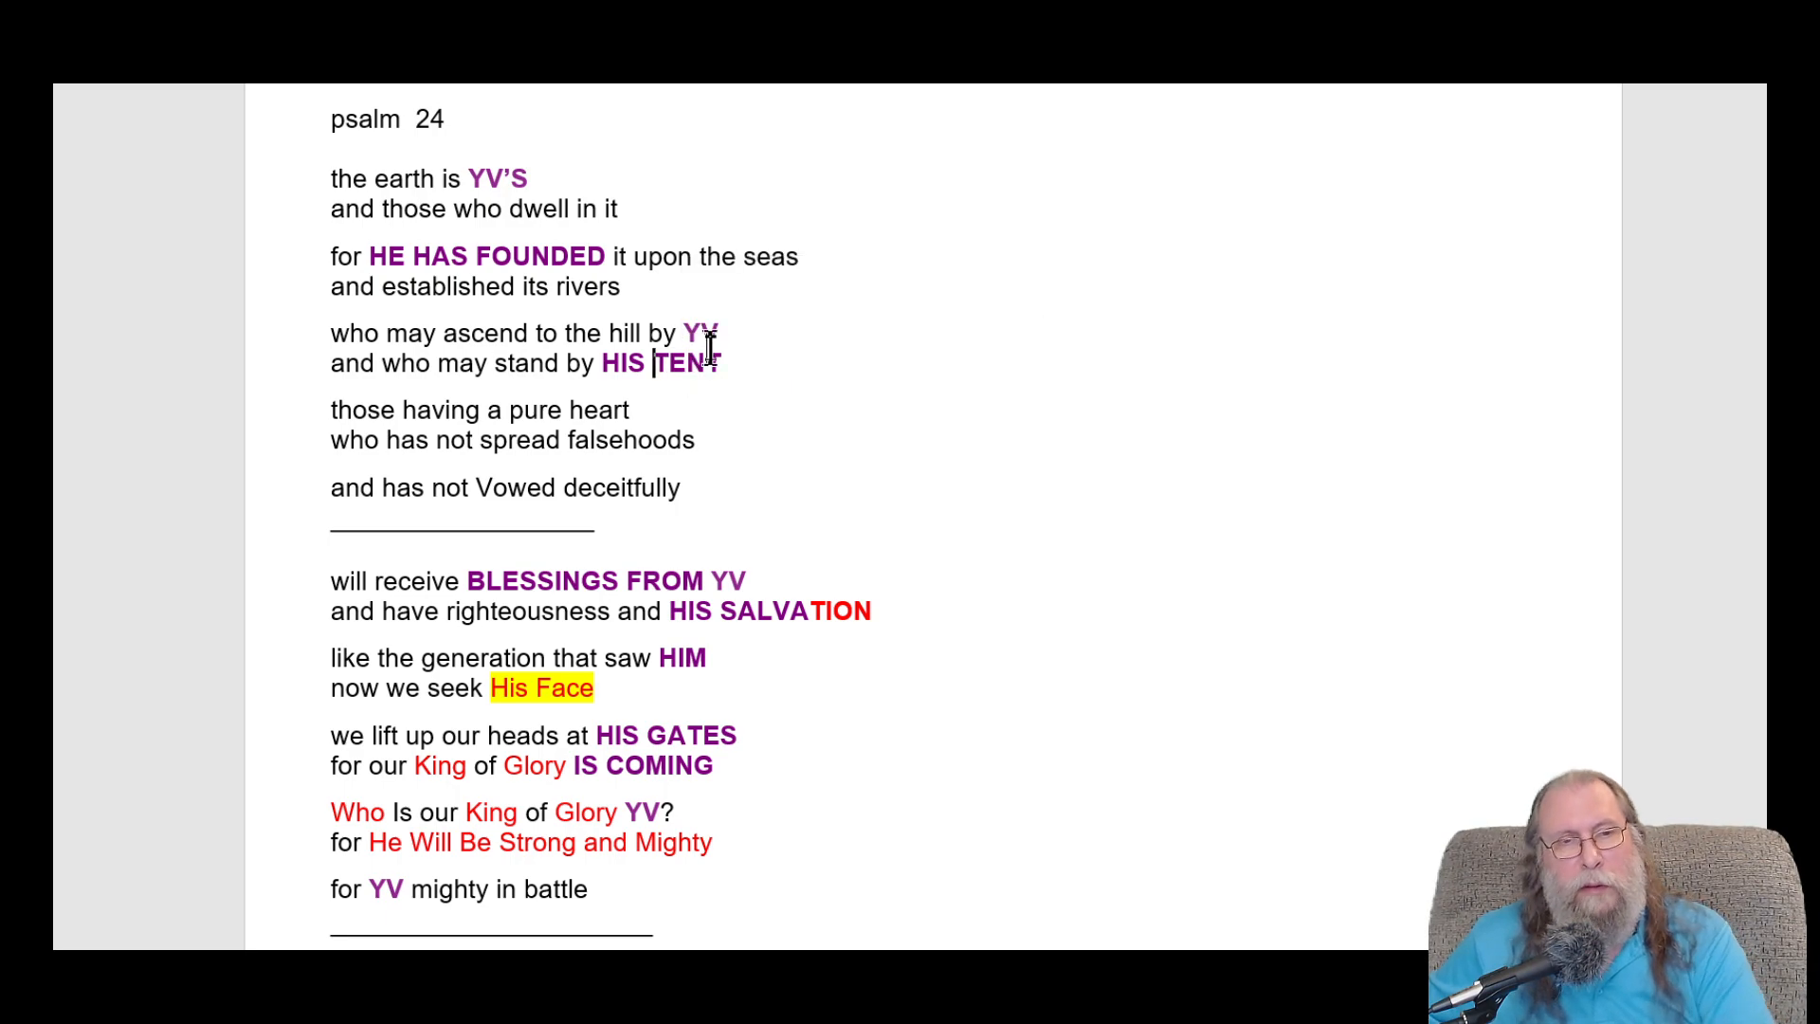
{"action": "mouse_move", "coordinate": [573, 154]}
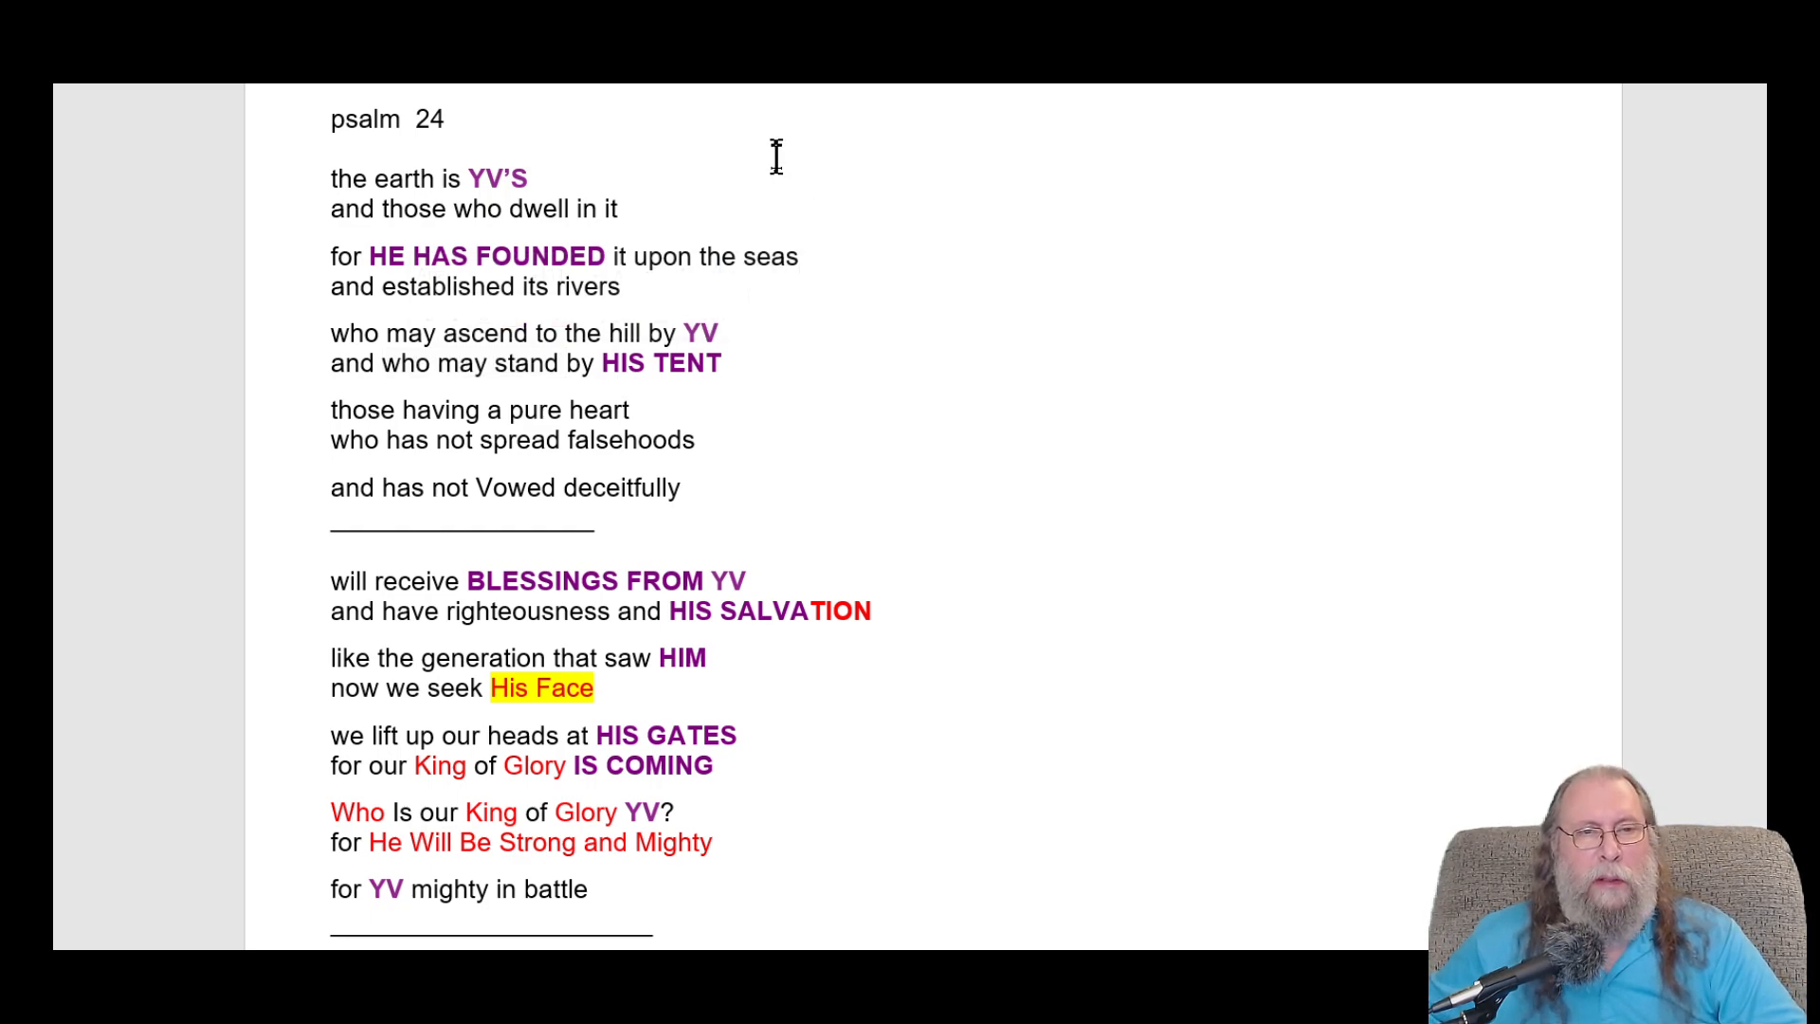
{"action": "left_click", "coordinate": [335, 149]}
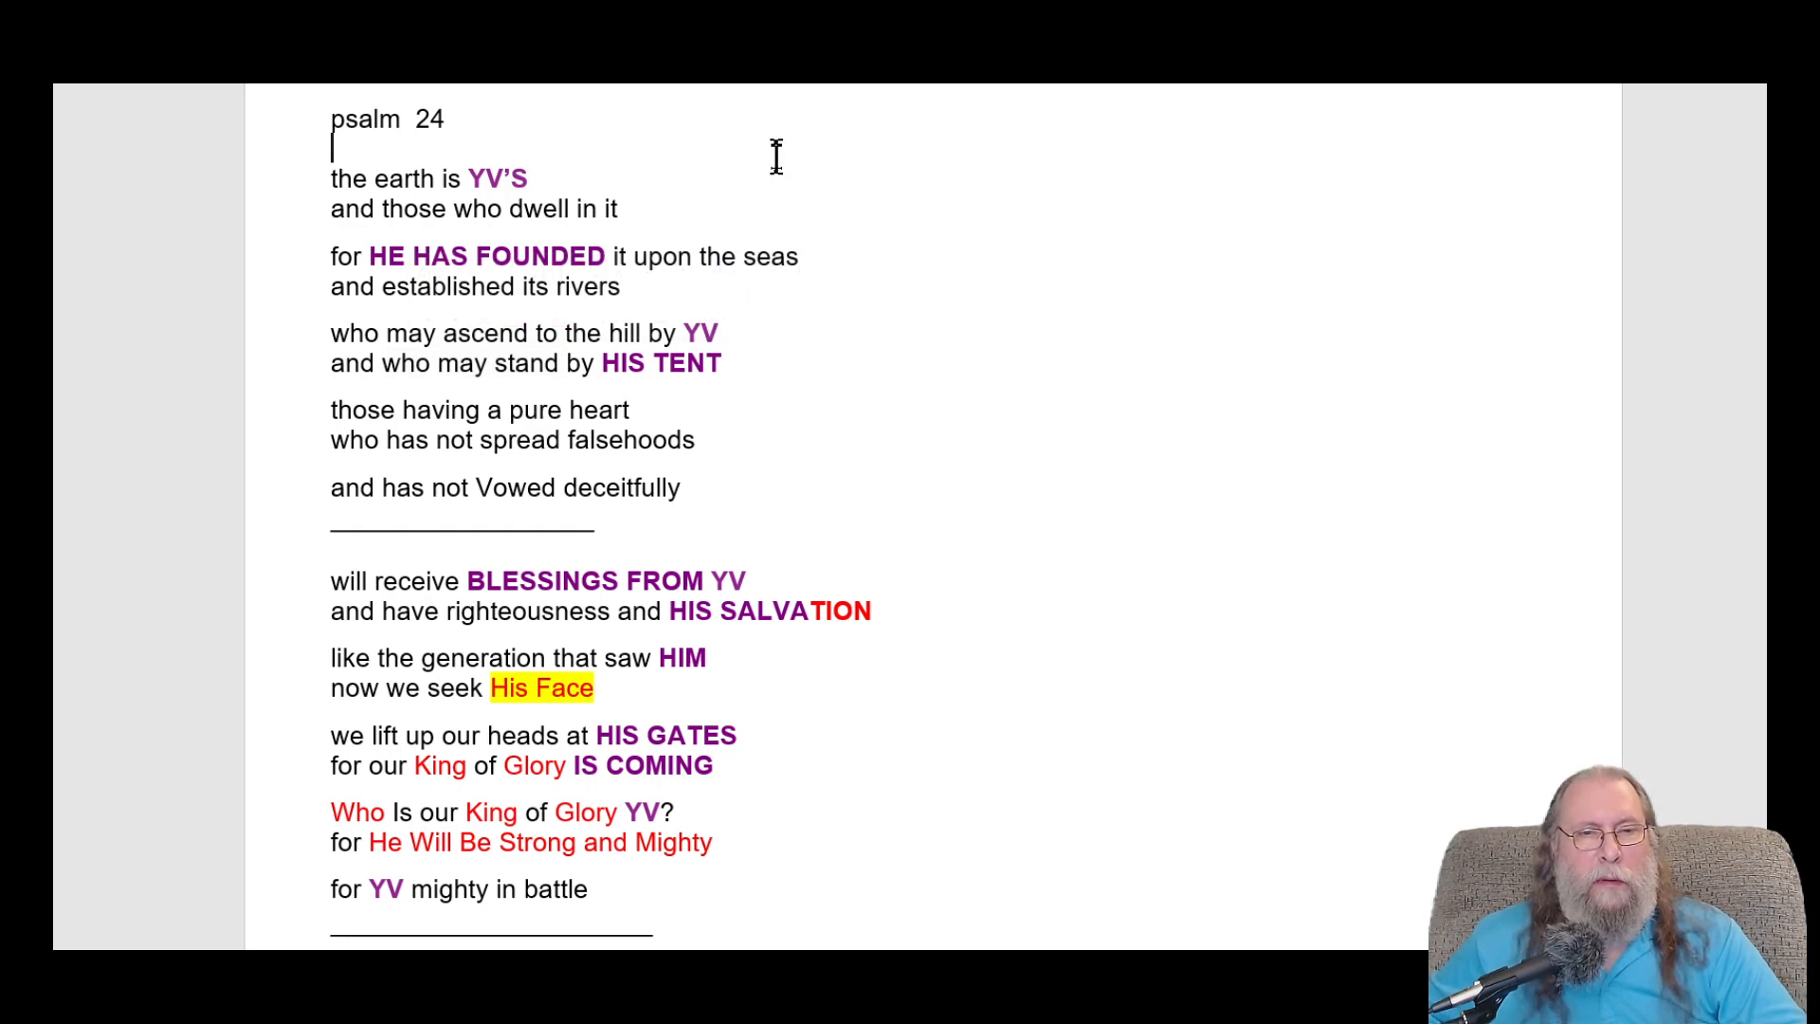
{"action": "mouse_move", "coordinate": [775, 186]}
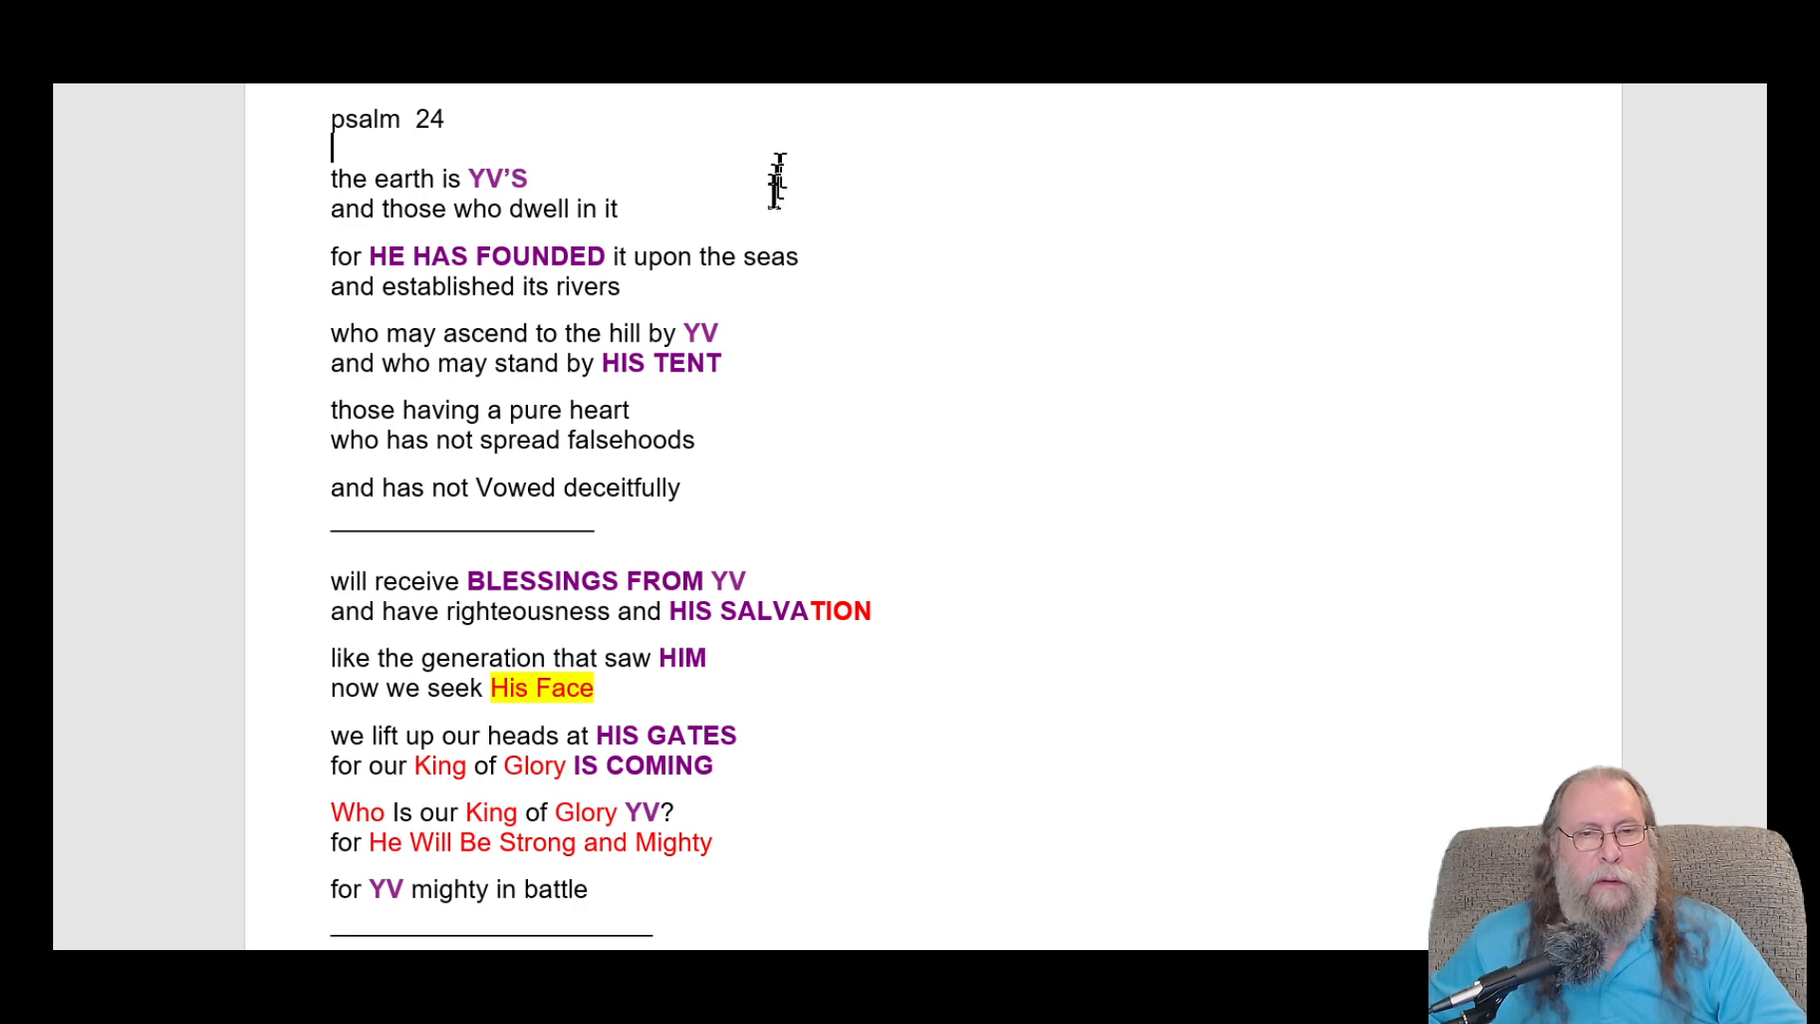
{"action": "mouse_move", "coordinate": [667, 348]}
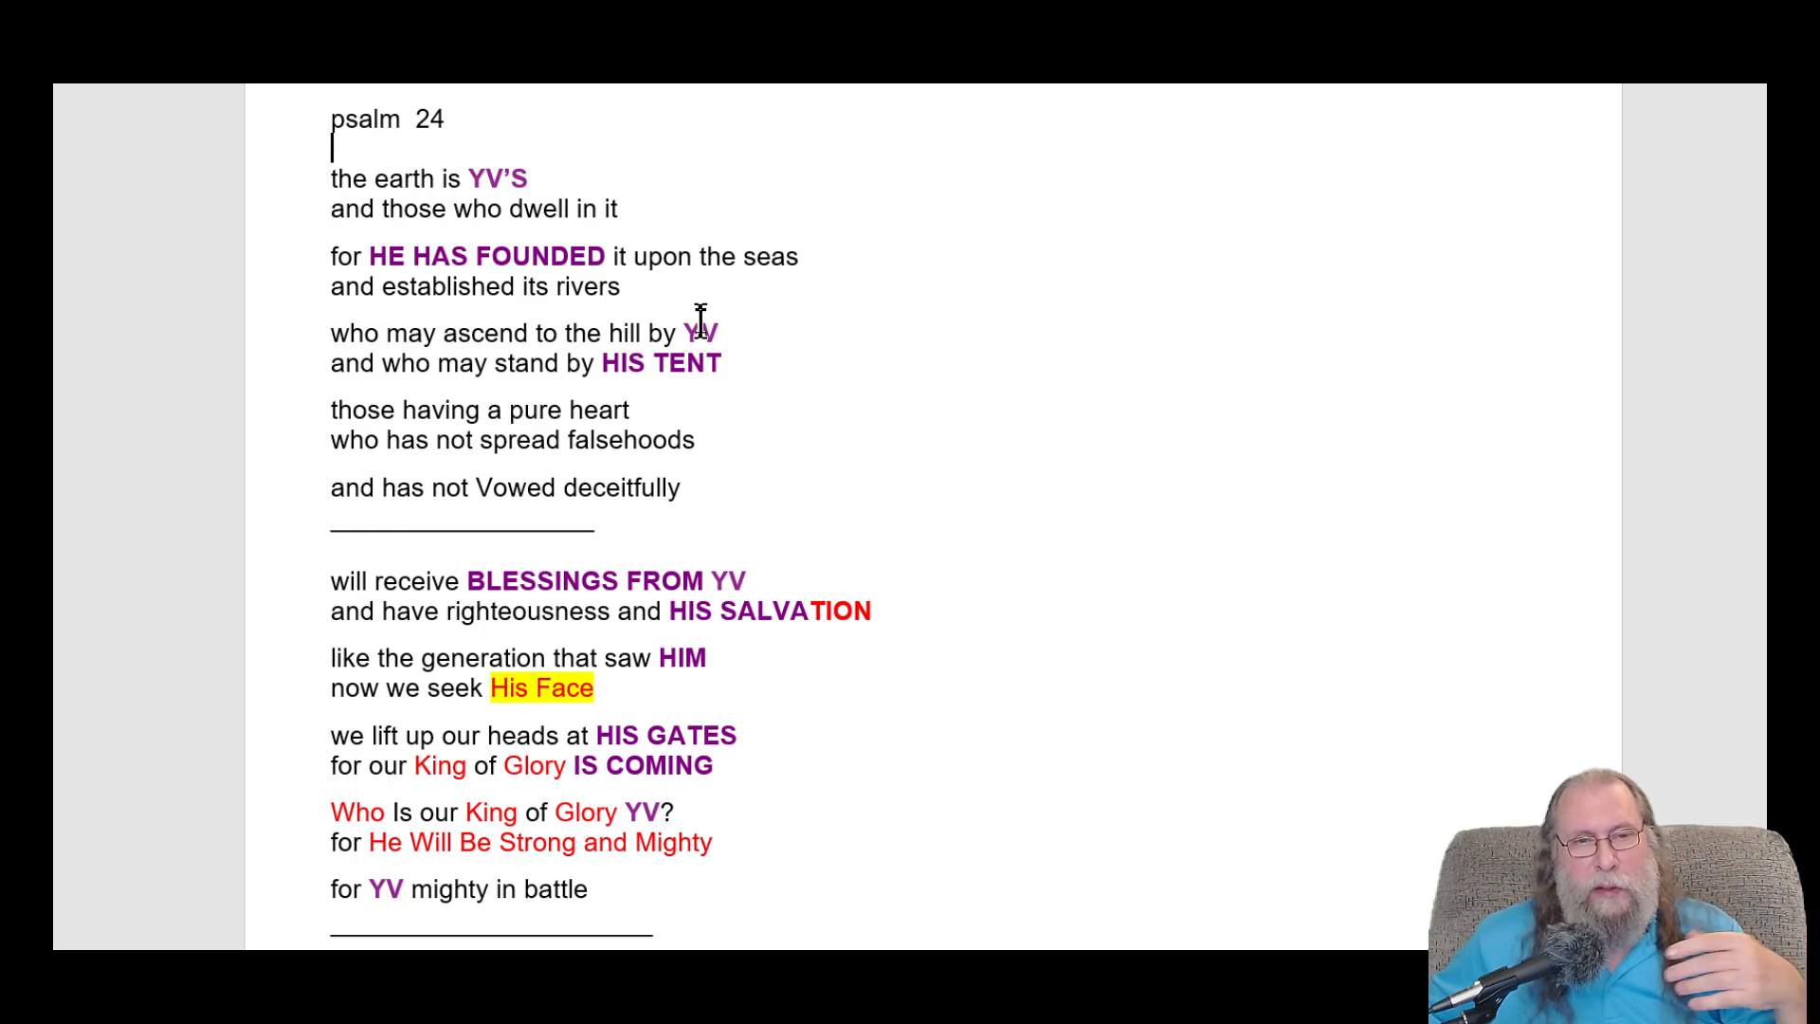
{"action": "mouse_move", "coordinate": [559, 105]}
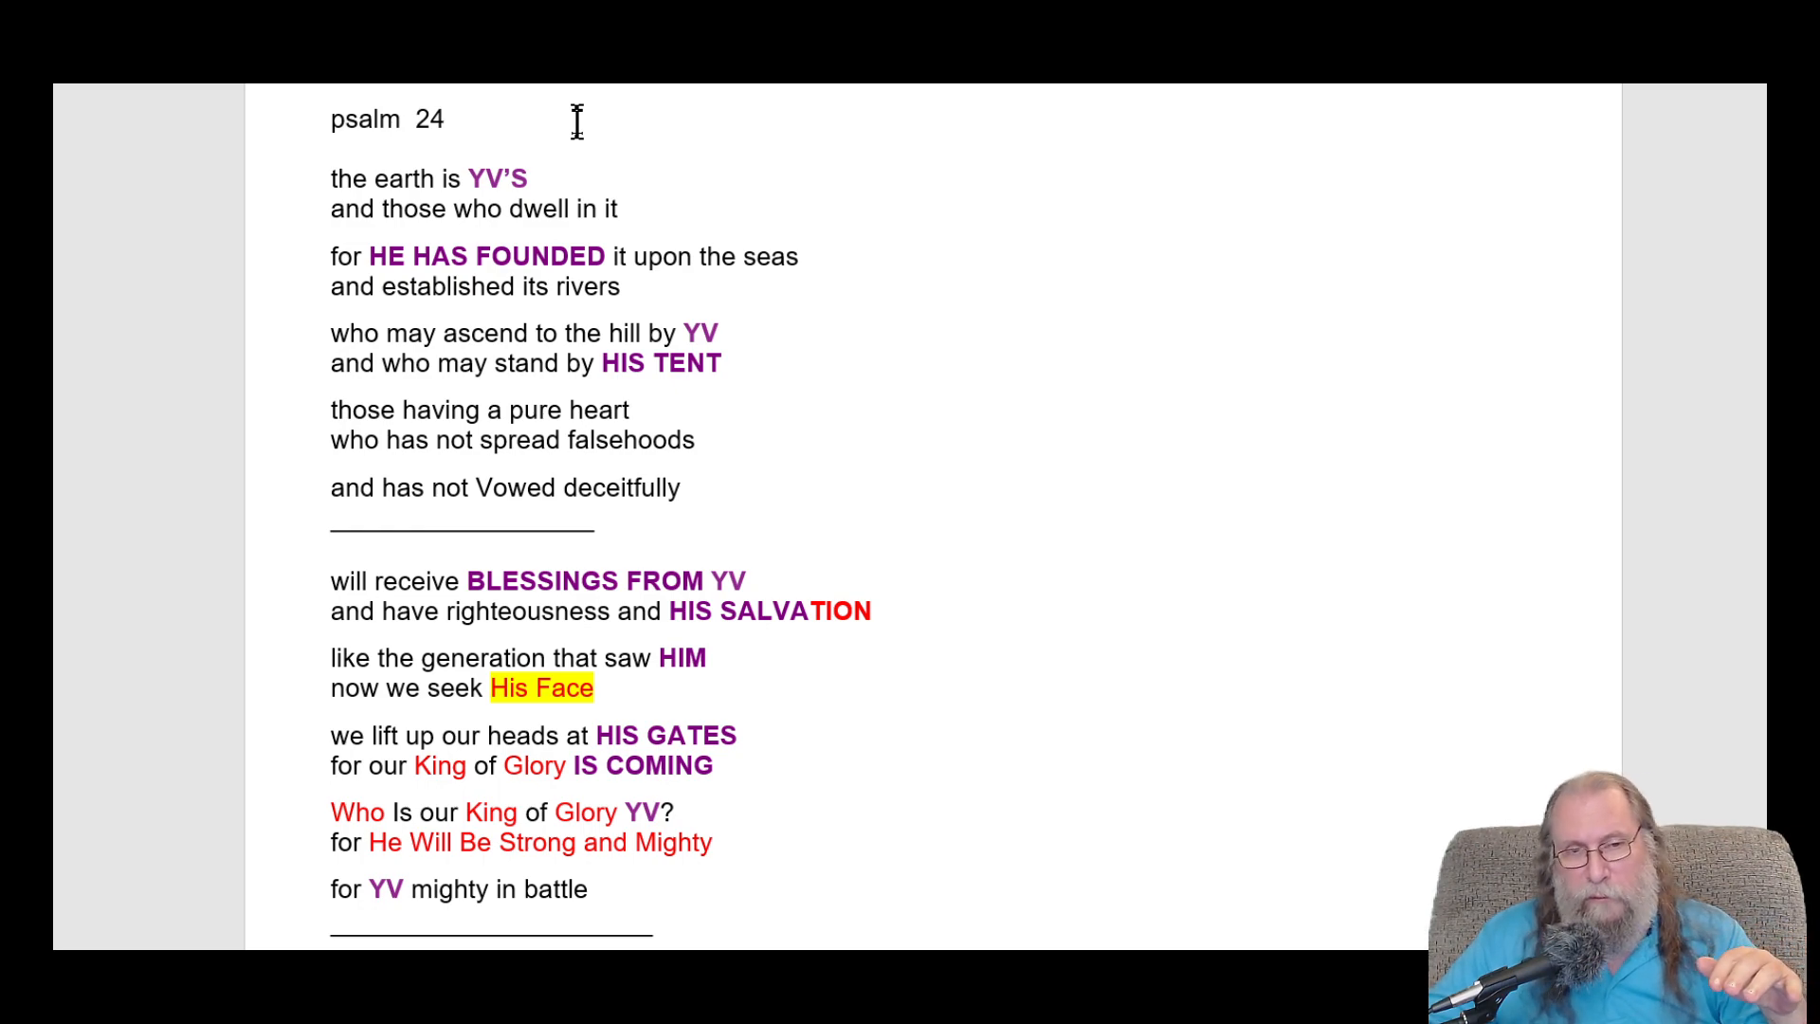
{"action": "left_click", "coordinate": [445, 118]}
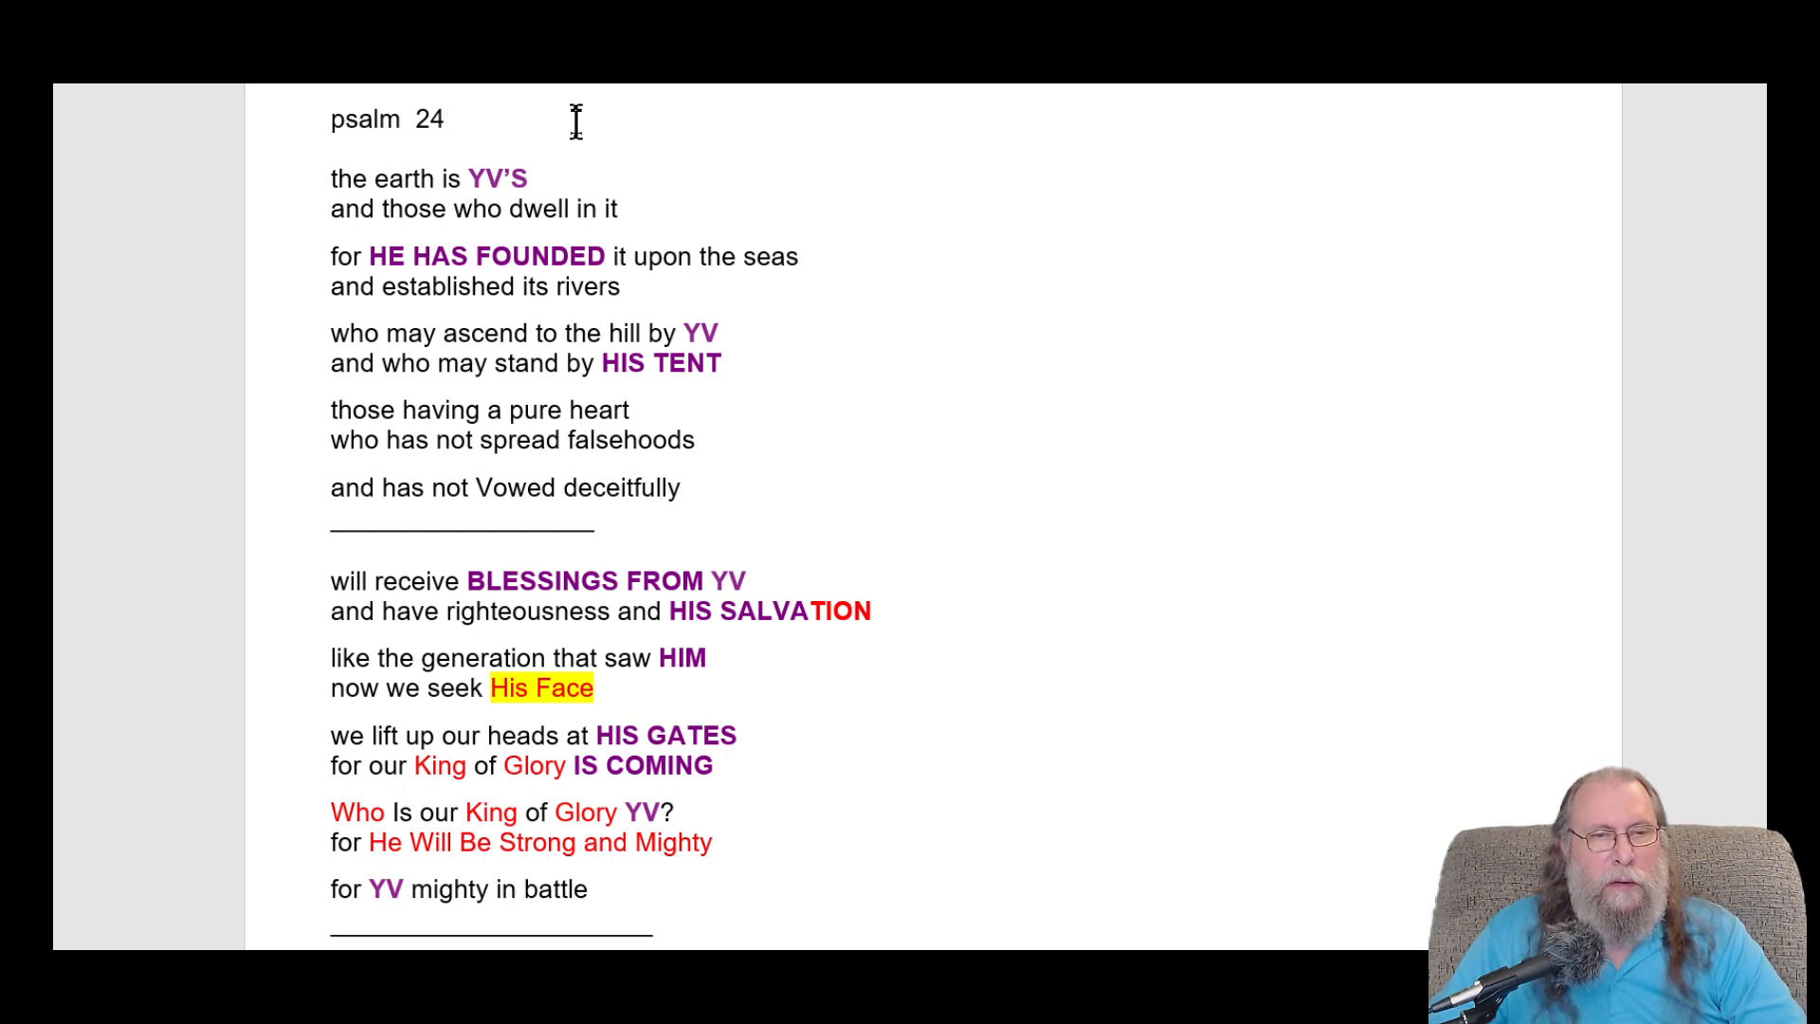
{"action": "left_click", "coordinate": [446, 119]}
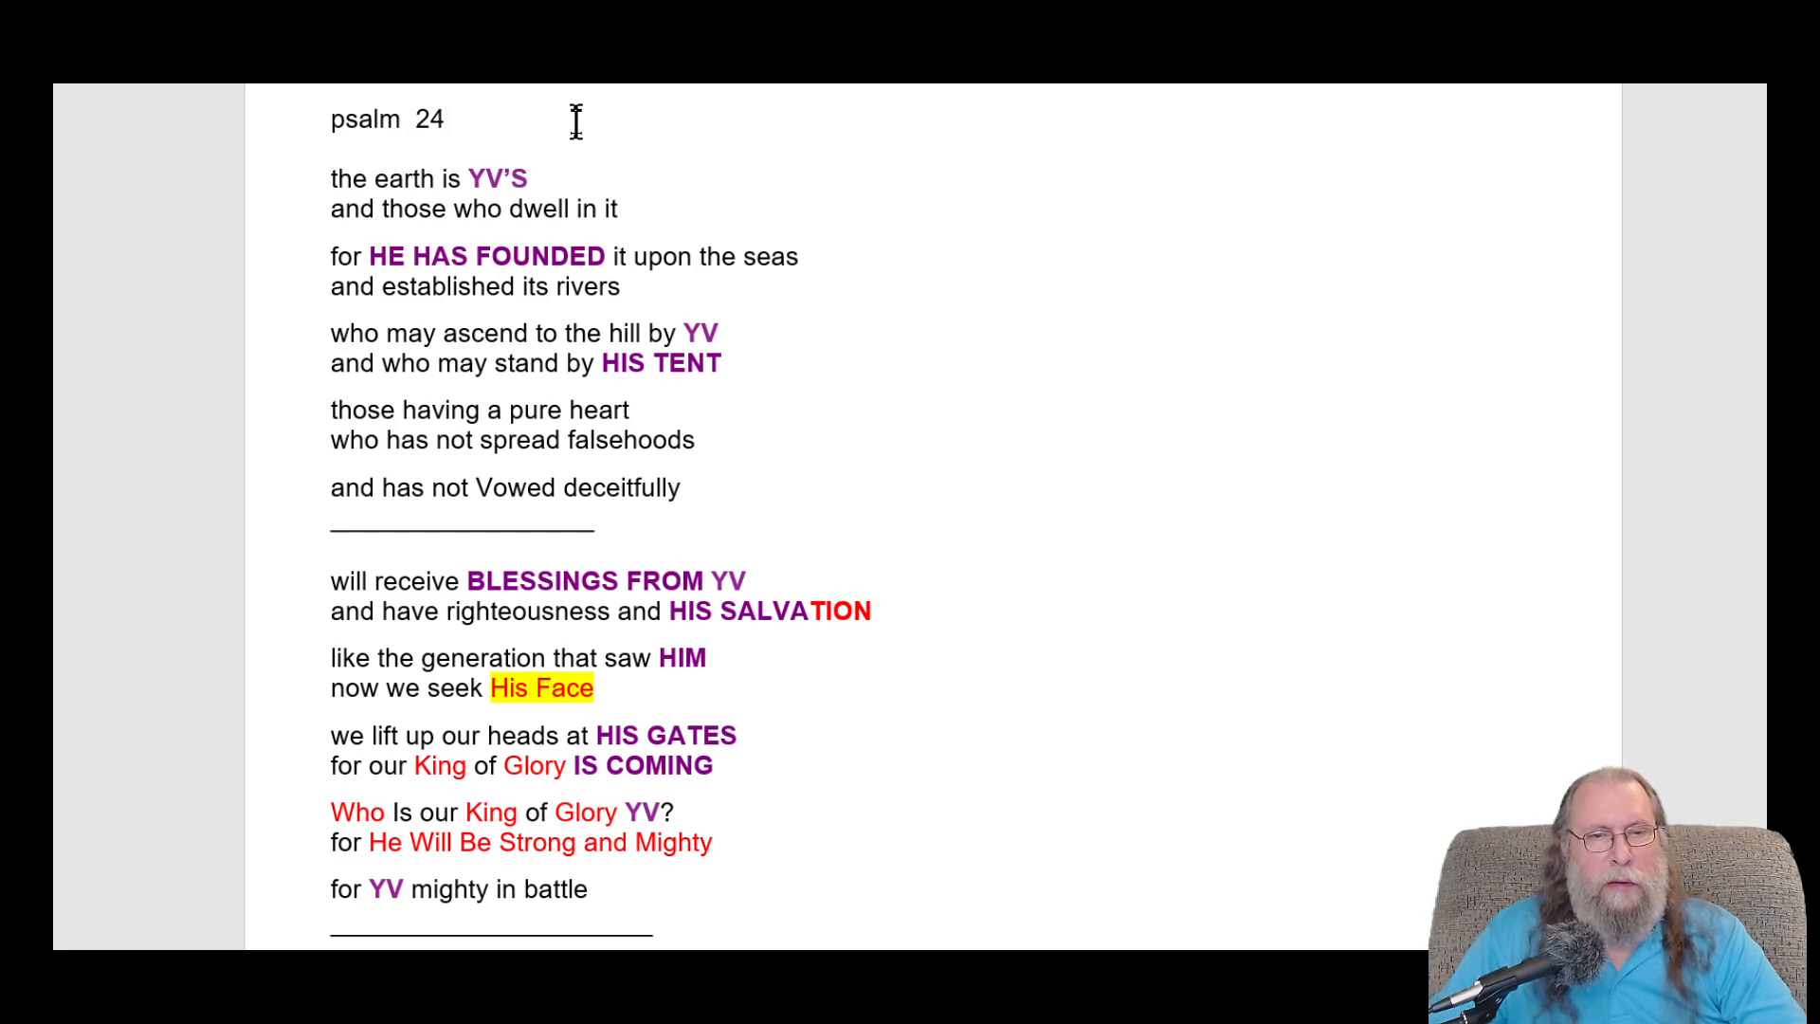
- Replace 'by' with 'for', falsehoods with 'lies', and 'and' with 'for' before HIS SALVATION
{"action": "left_click", "coordinate": [446, 119]}
{"action": "type", "text": "for"}
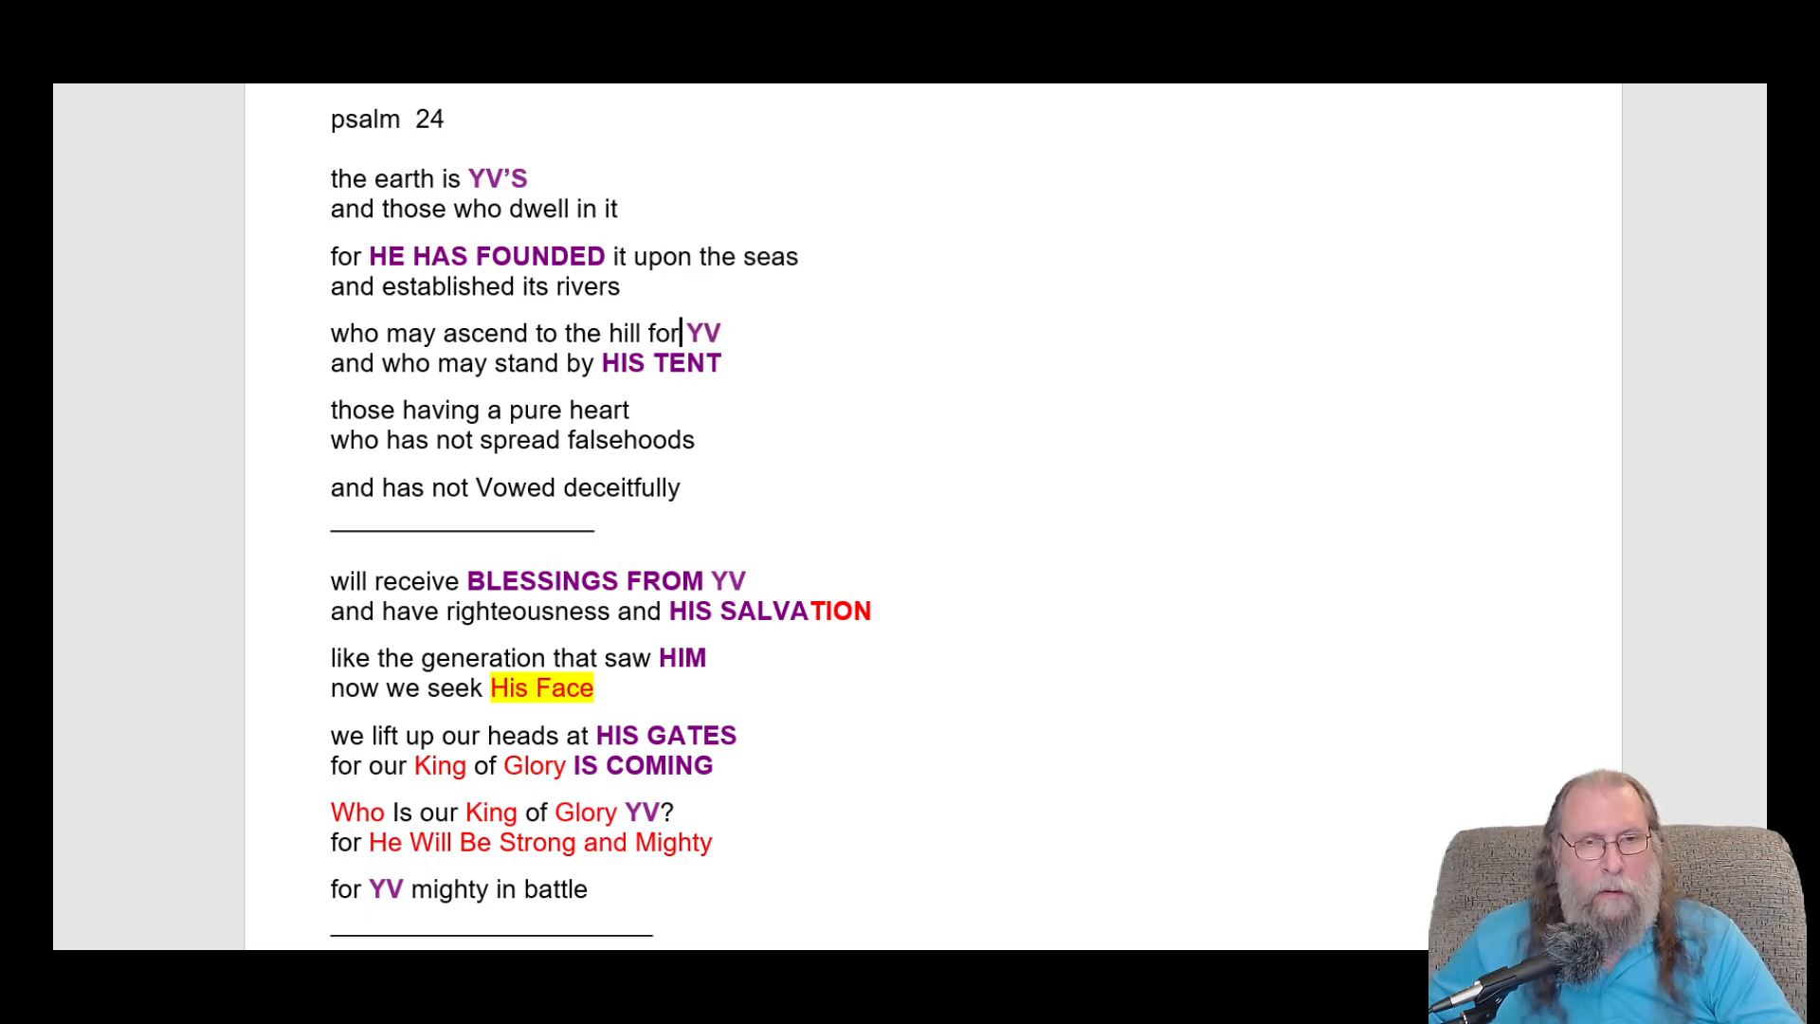
{"action": "mouse_move", "coordinate": [805, 305]}
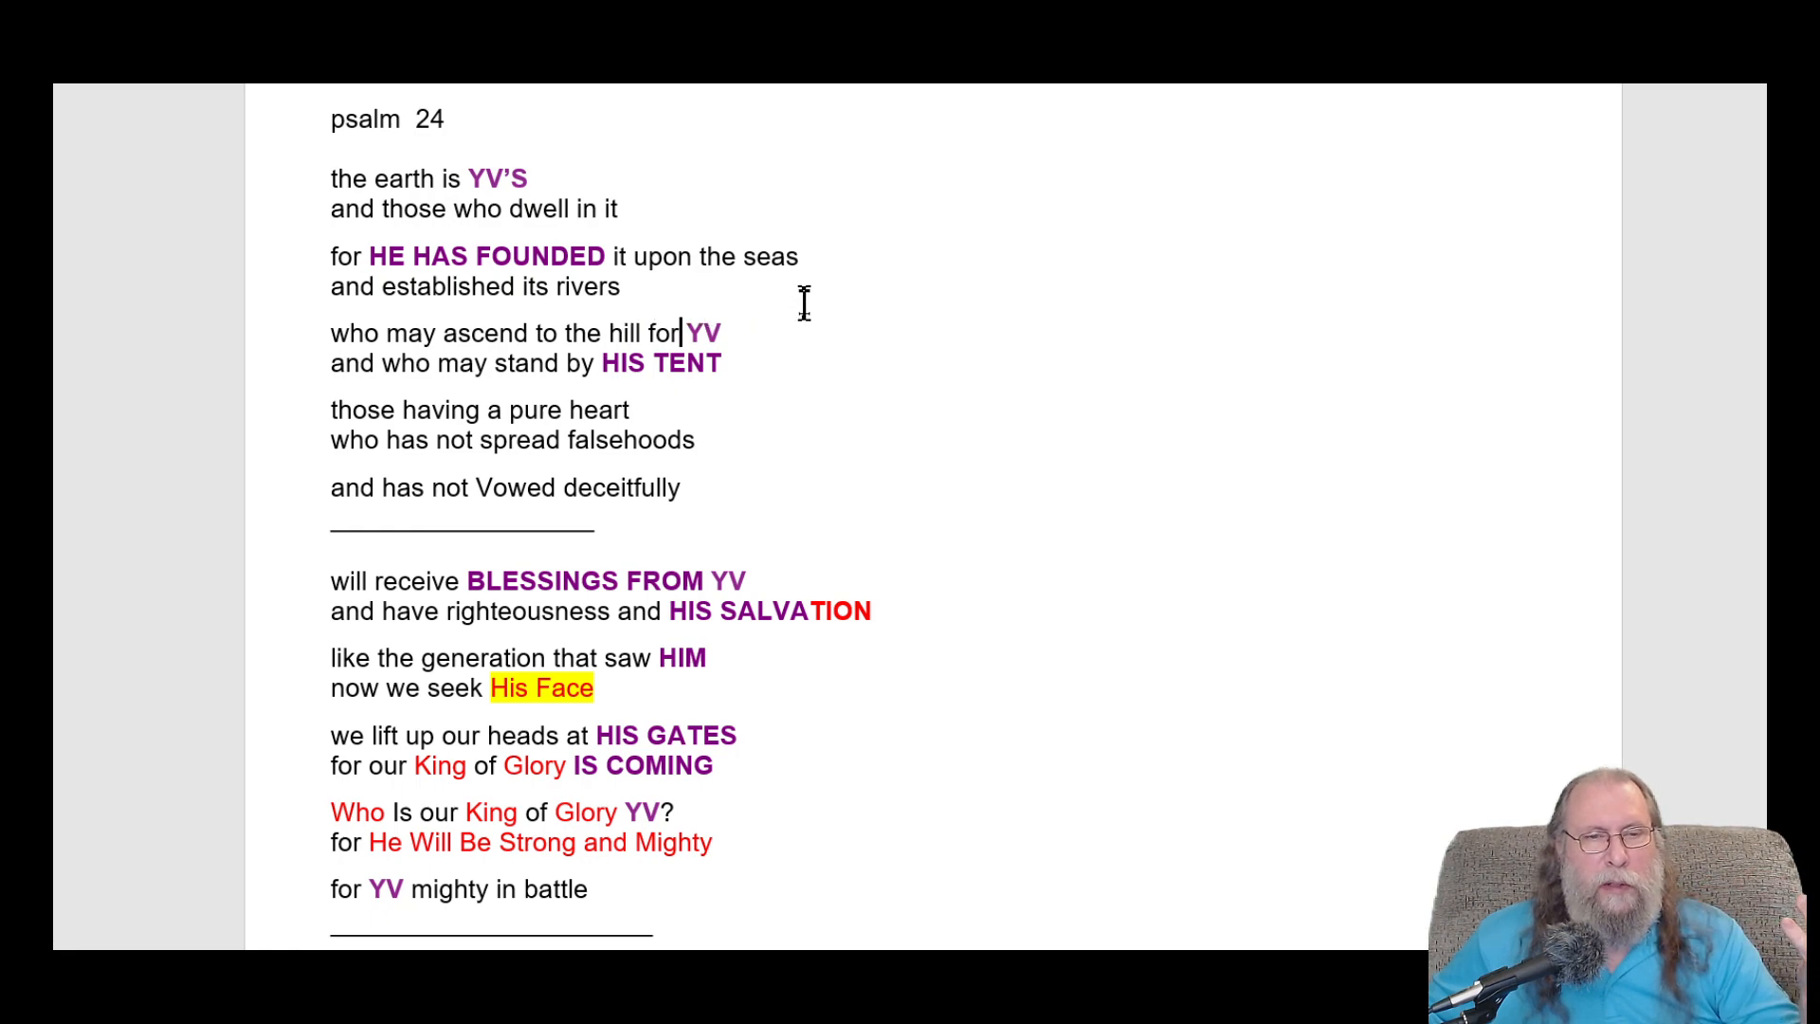
{"action": "mouse_move", "coordinate": [497, 363]}
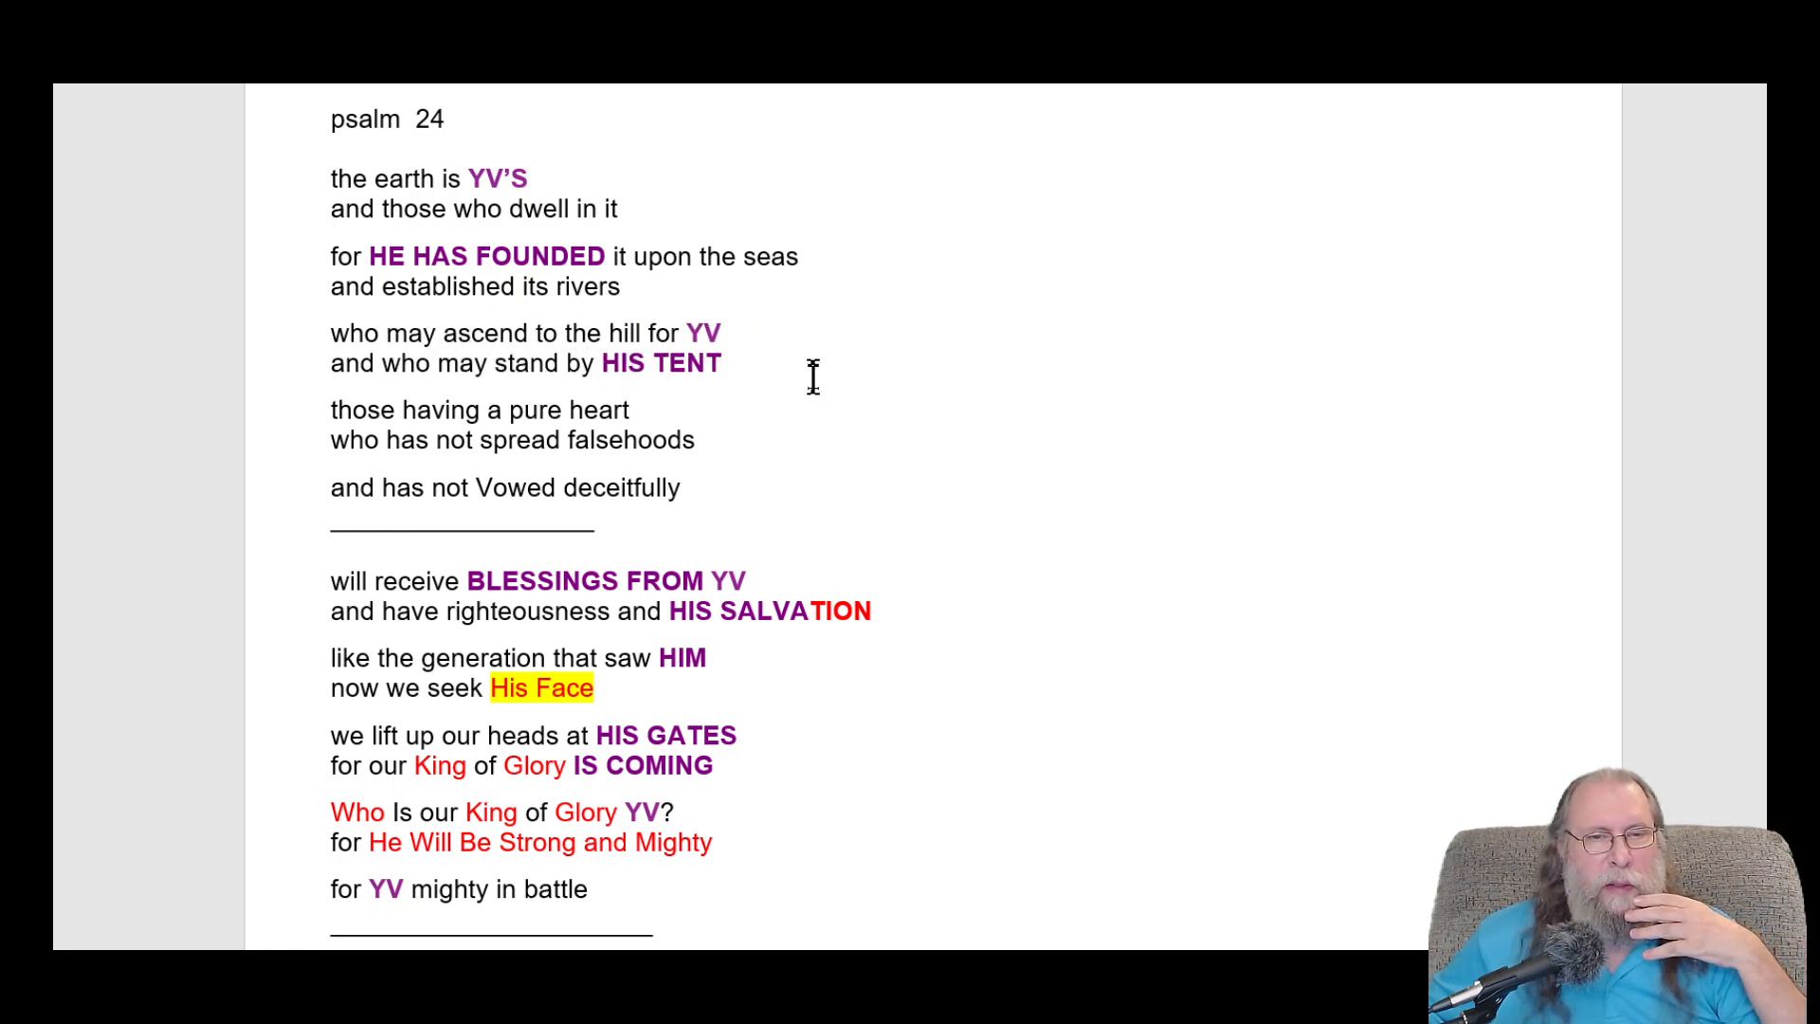
{"action": "mouse_move", "coordinate": [505, 419]}
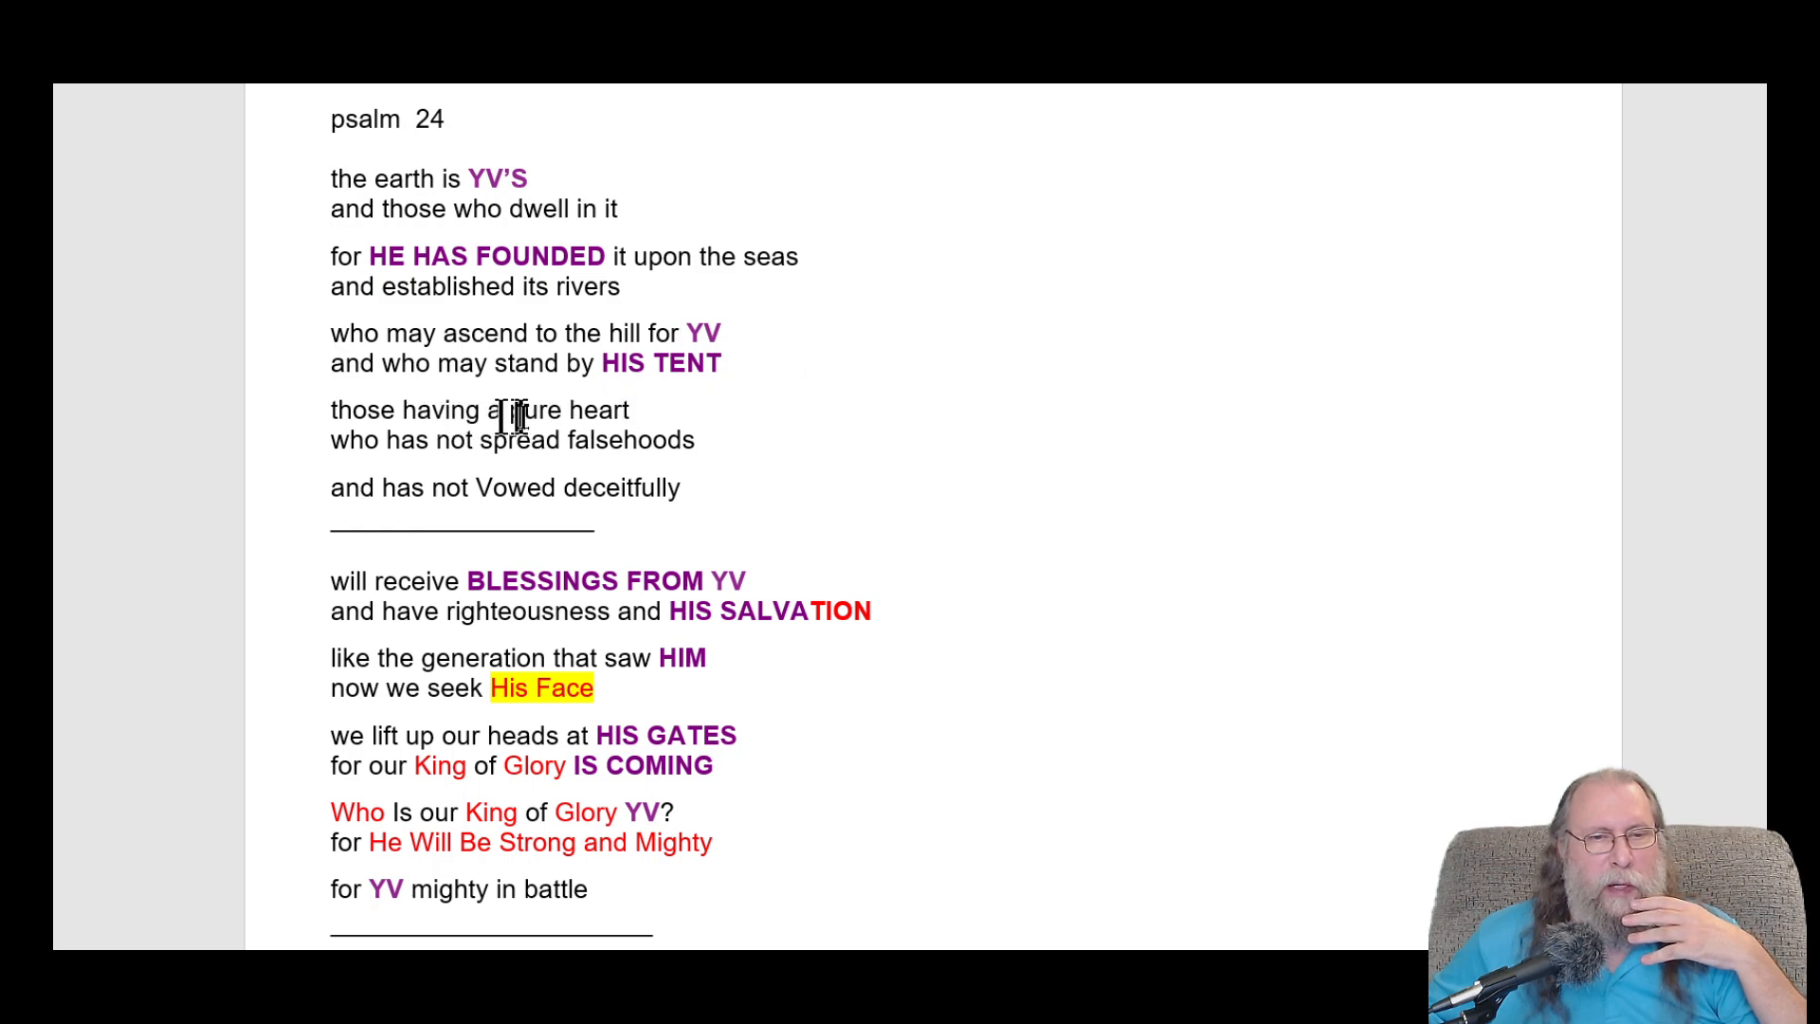
{"action": "mouse_move", "coordinate": [528, 440]}
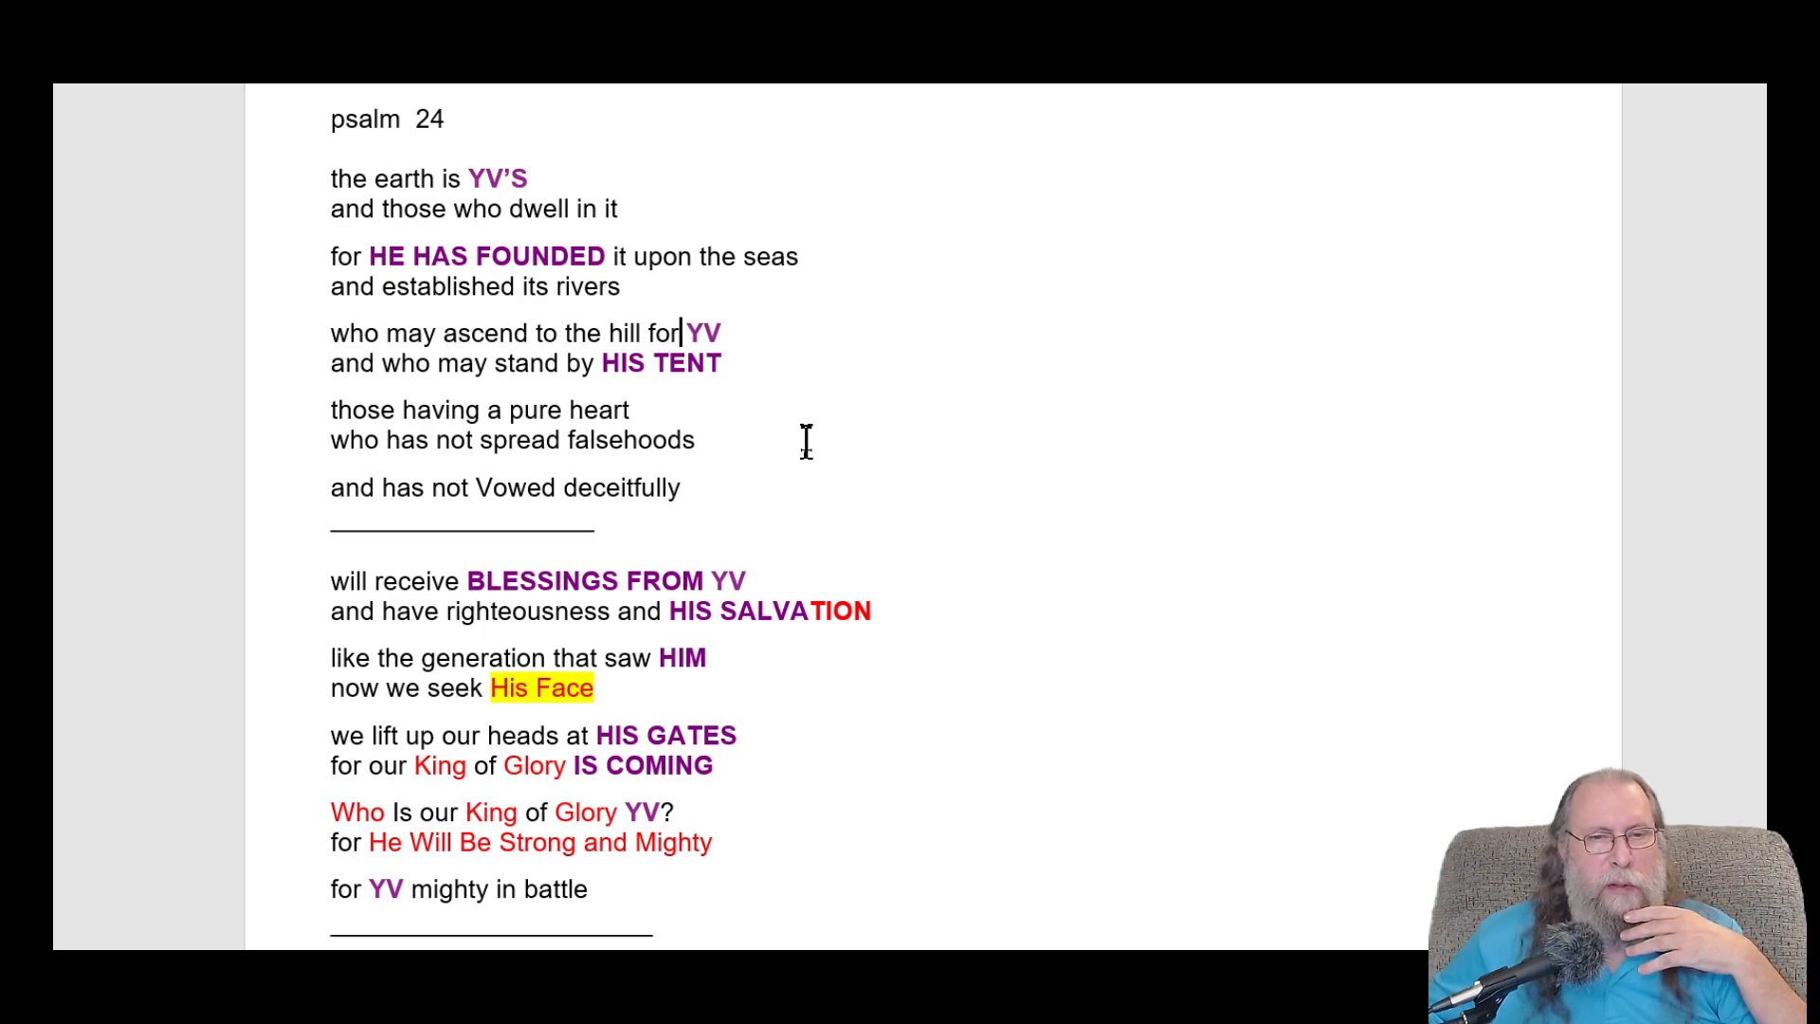
{"action": "mouse_move", "coordinate": [627, 418]}
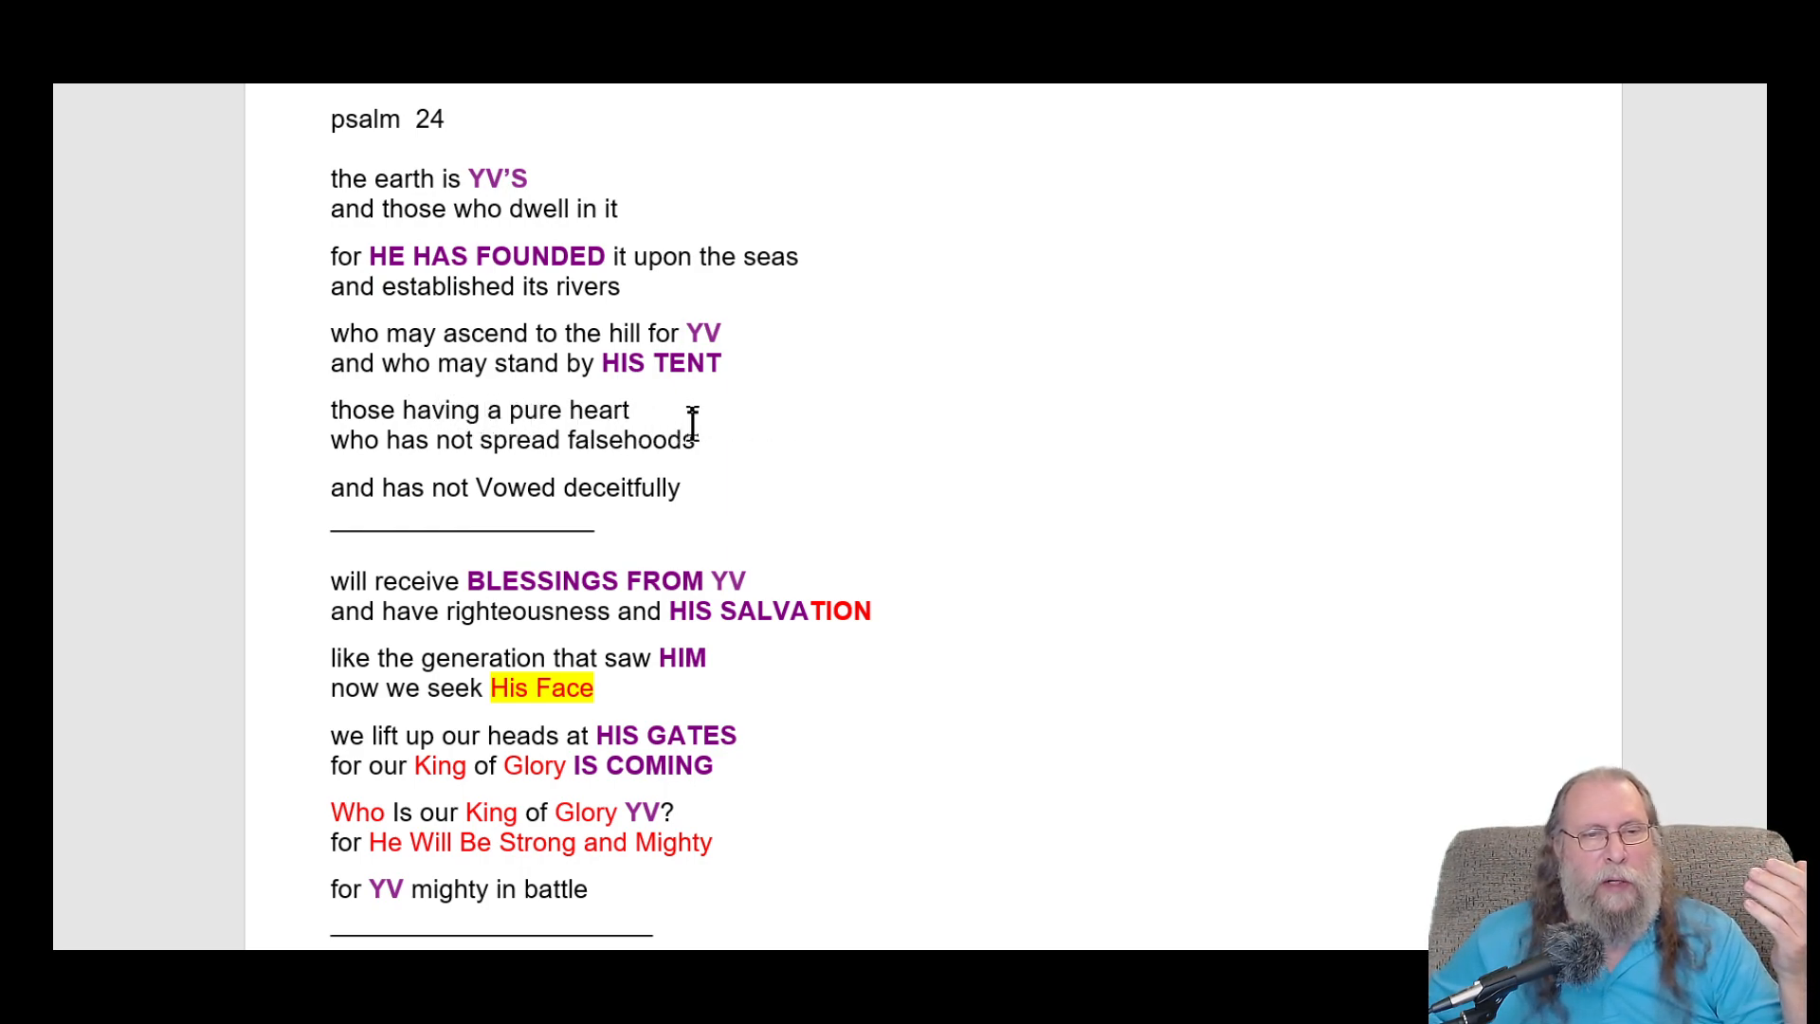
{"action": "mouse_move", "coordinate": [372, 439]}
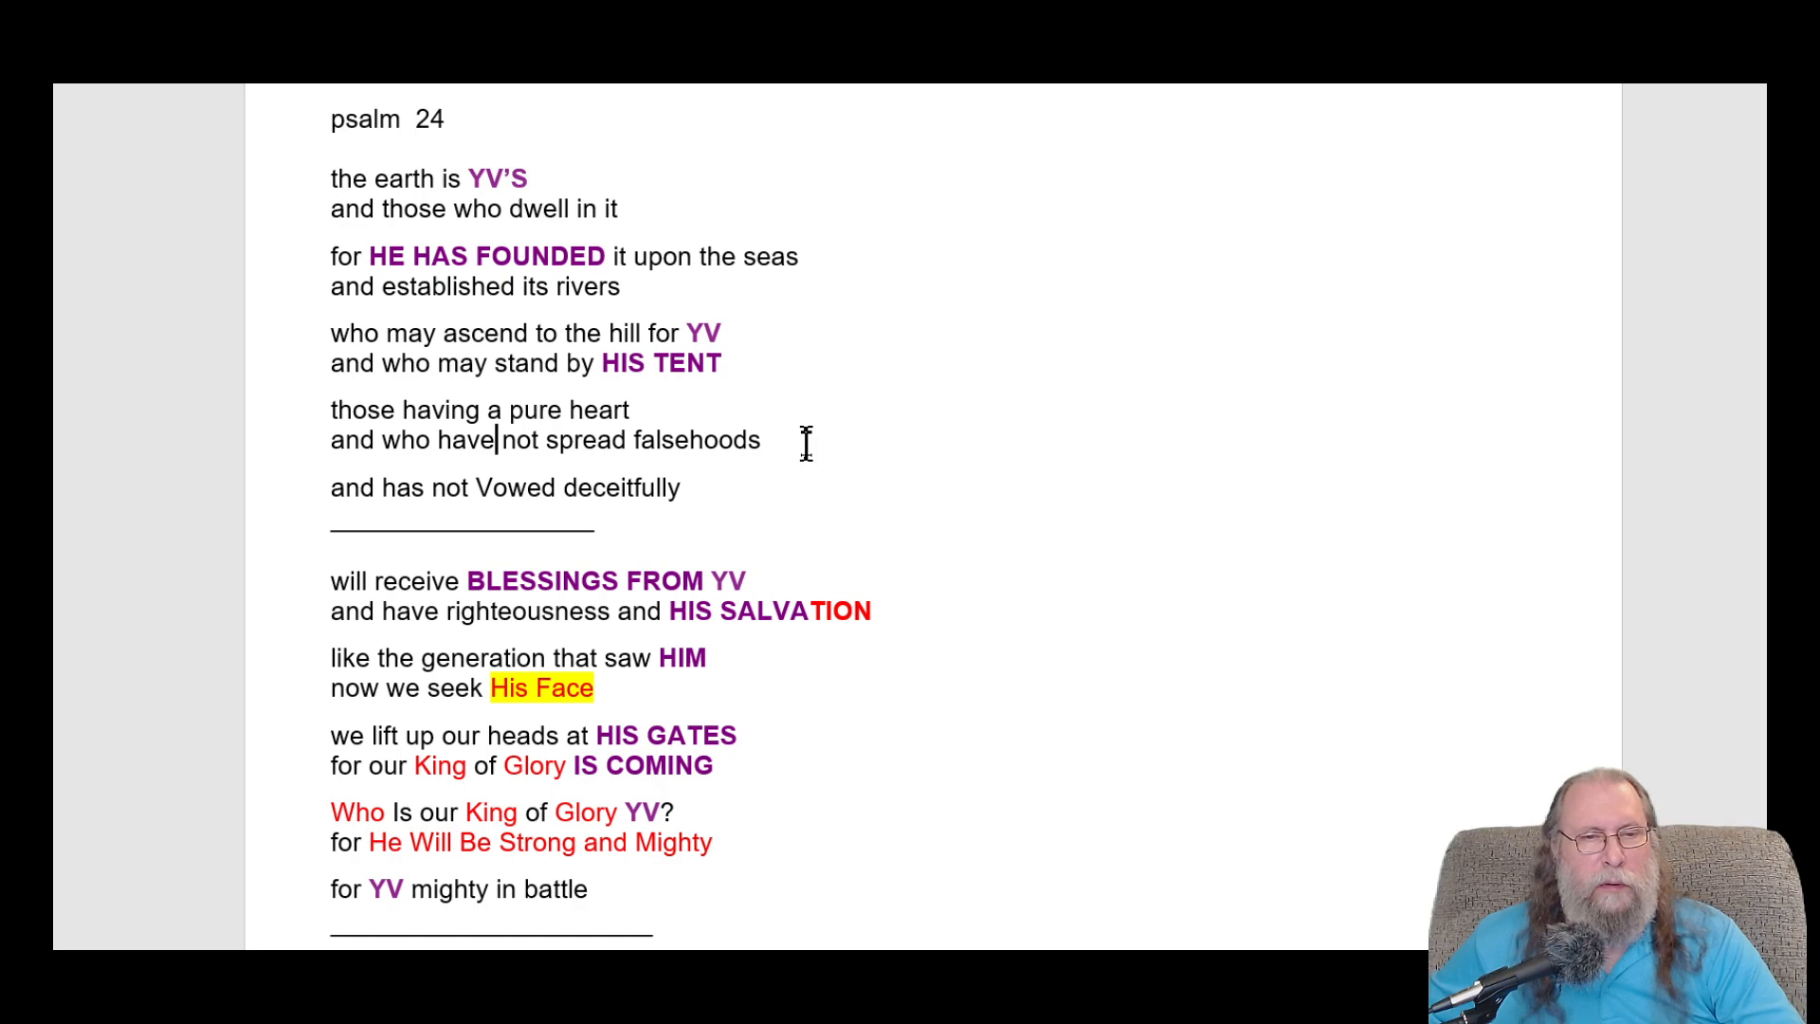
{"action": "mouse_move", "coordinate": [683, 440]}
{"action": "type", "text": "i"}
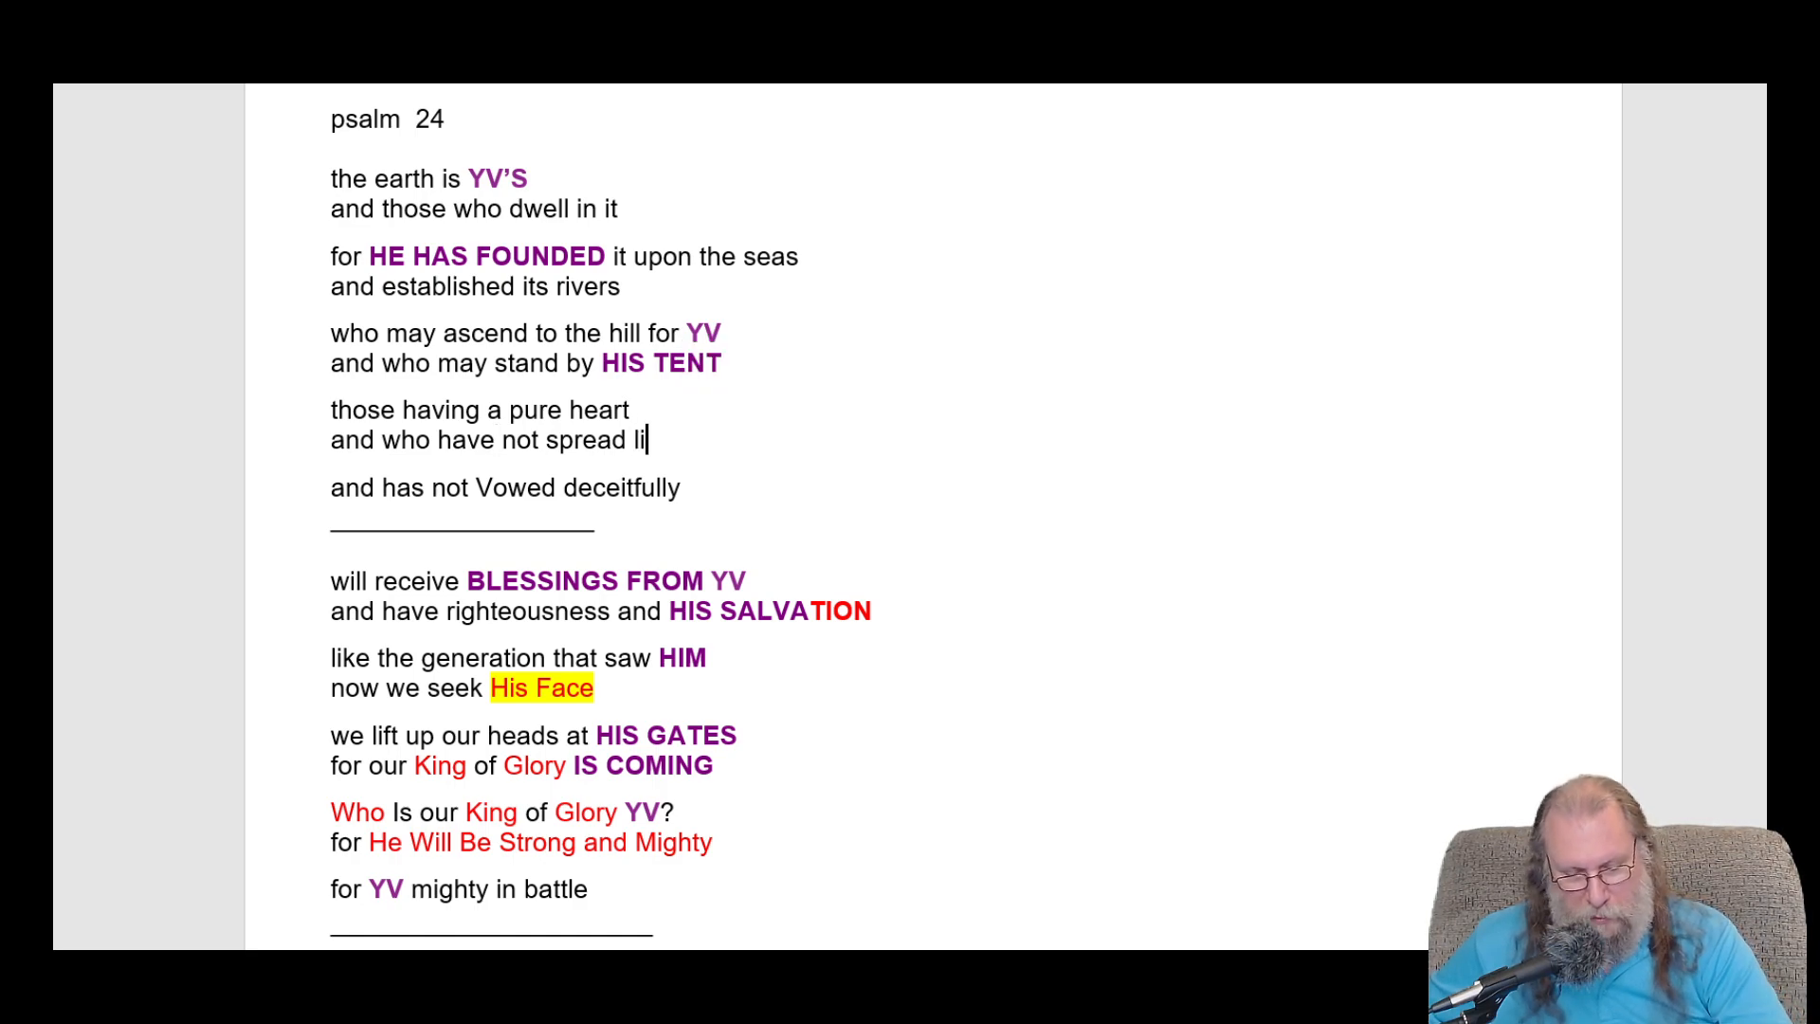
{"action": "type", "text": "es"}
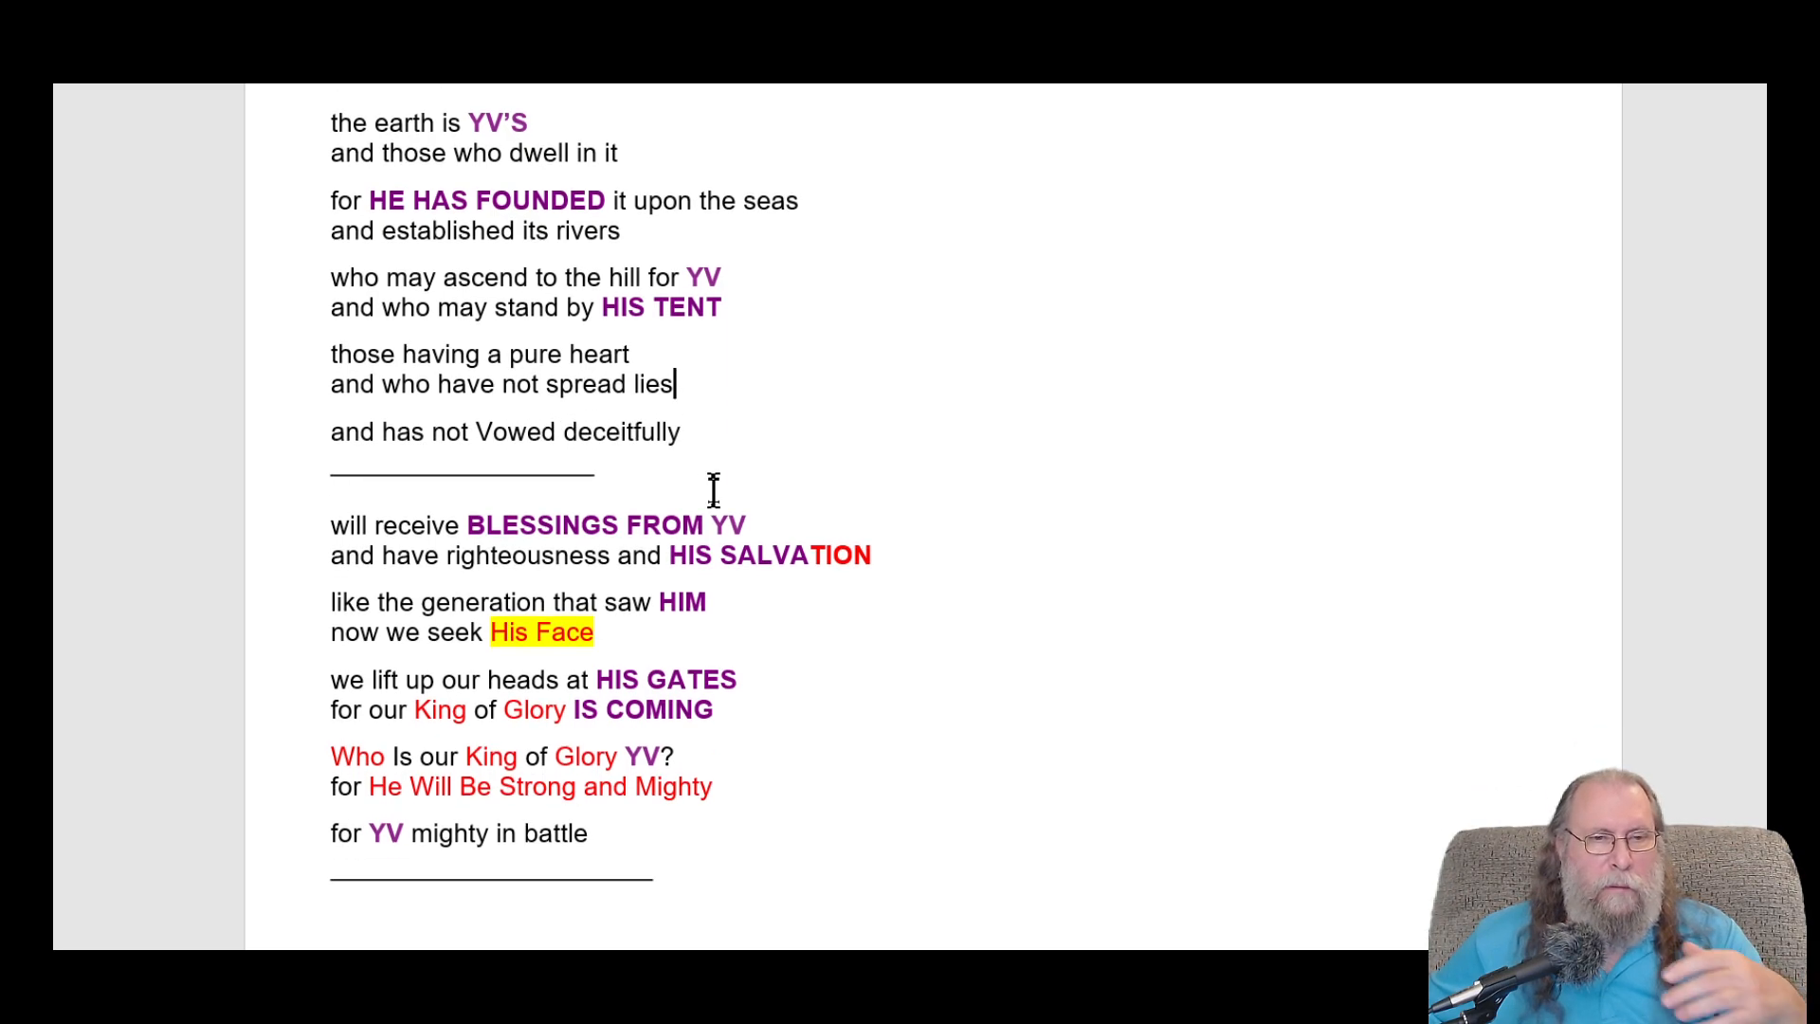
{"action": "mouse_move", "coordinate": [685, 522]}
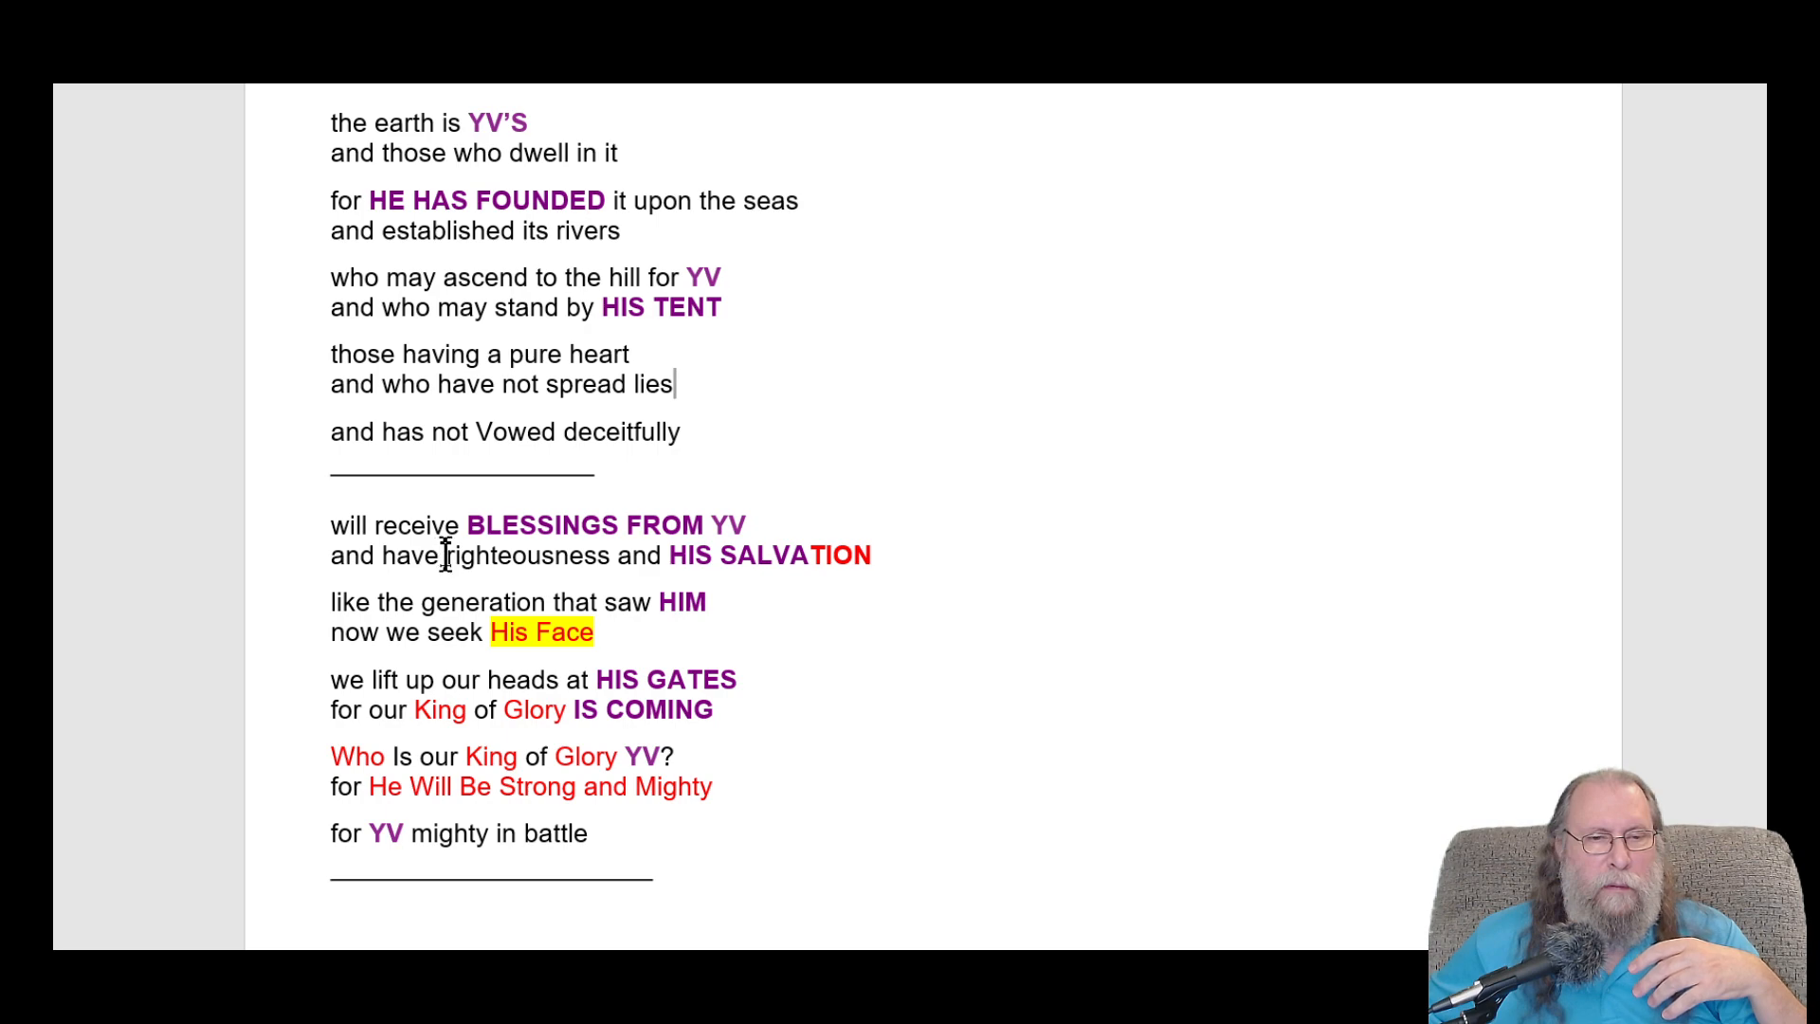
{"action": "left_click", "coordinate": [676, 384]}
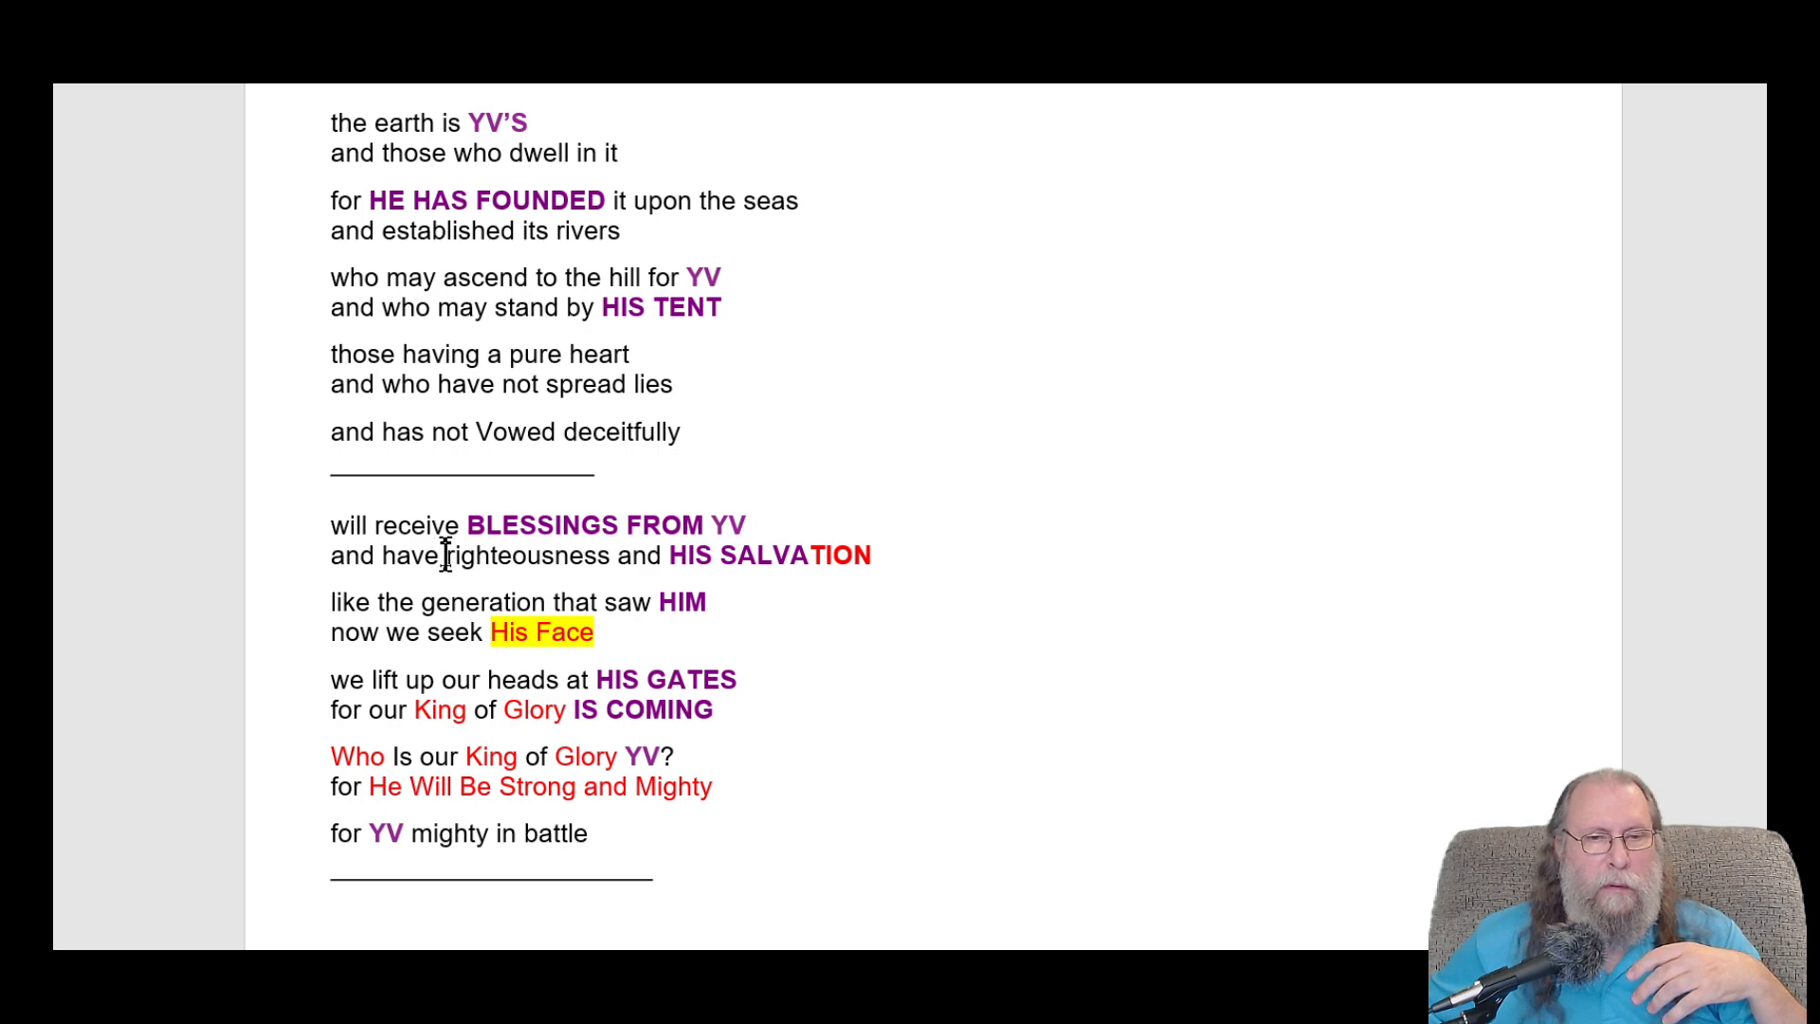
{"action": "mouse_move", "coordinate": [632, 555]}
{"action": "type", "text": "for"}
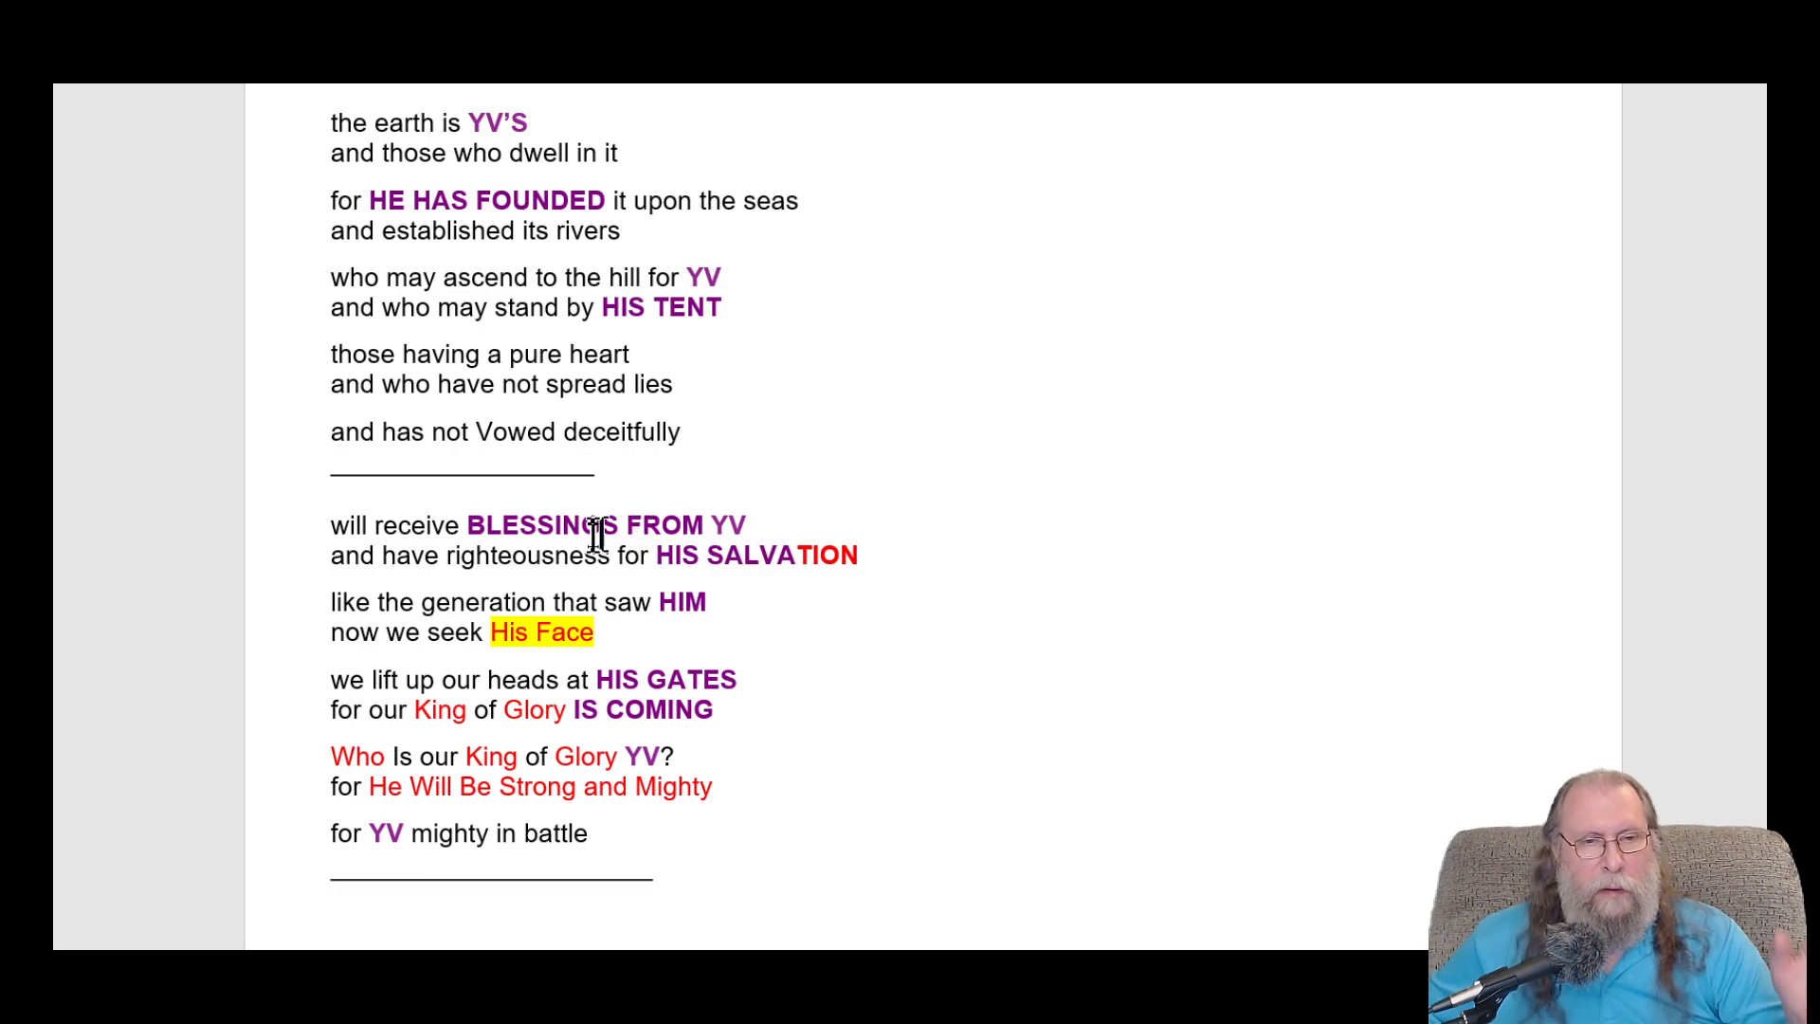
{"action": "mouse_move", "coordinate": [524, 561]}
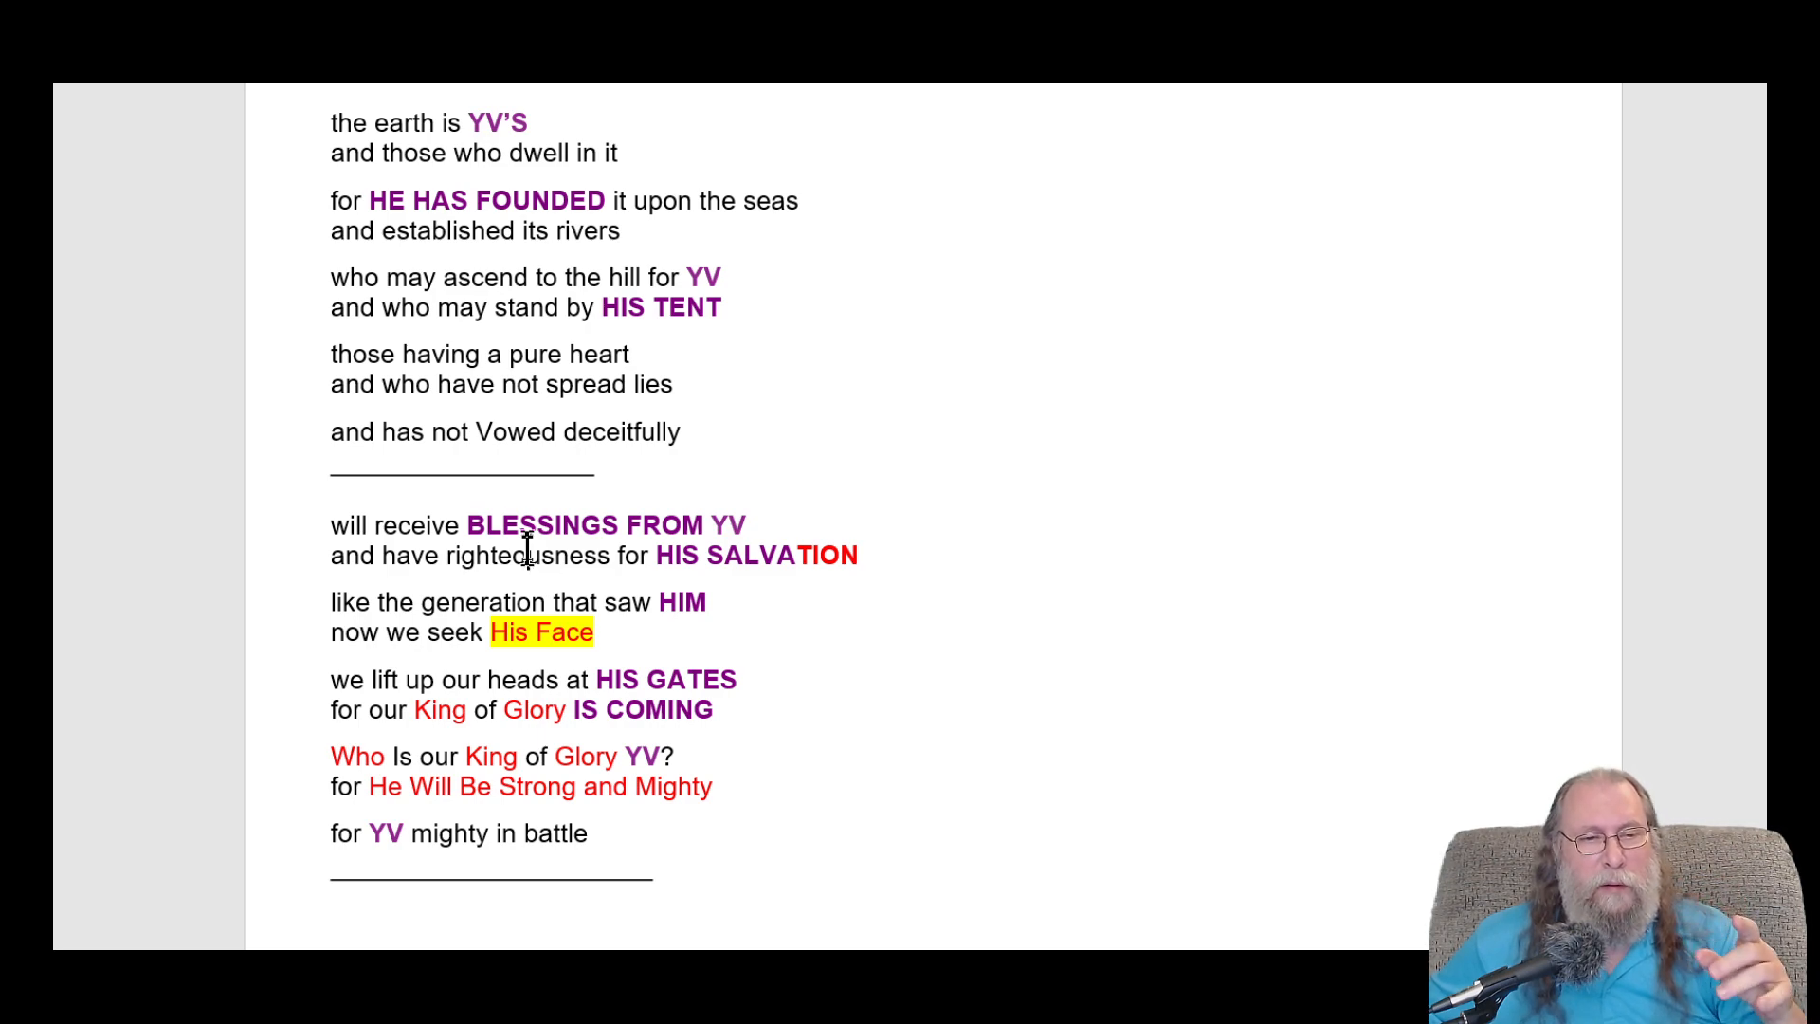
{"action": "mouse_move", "coordinate": [505, 563]}
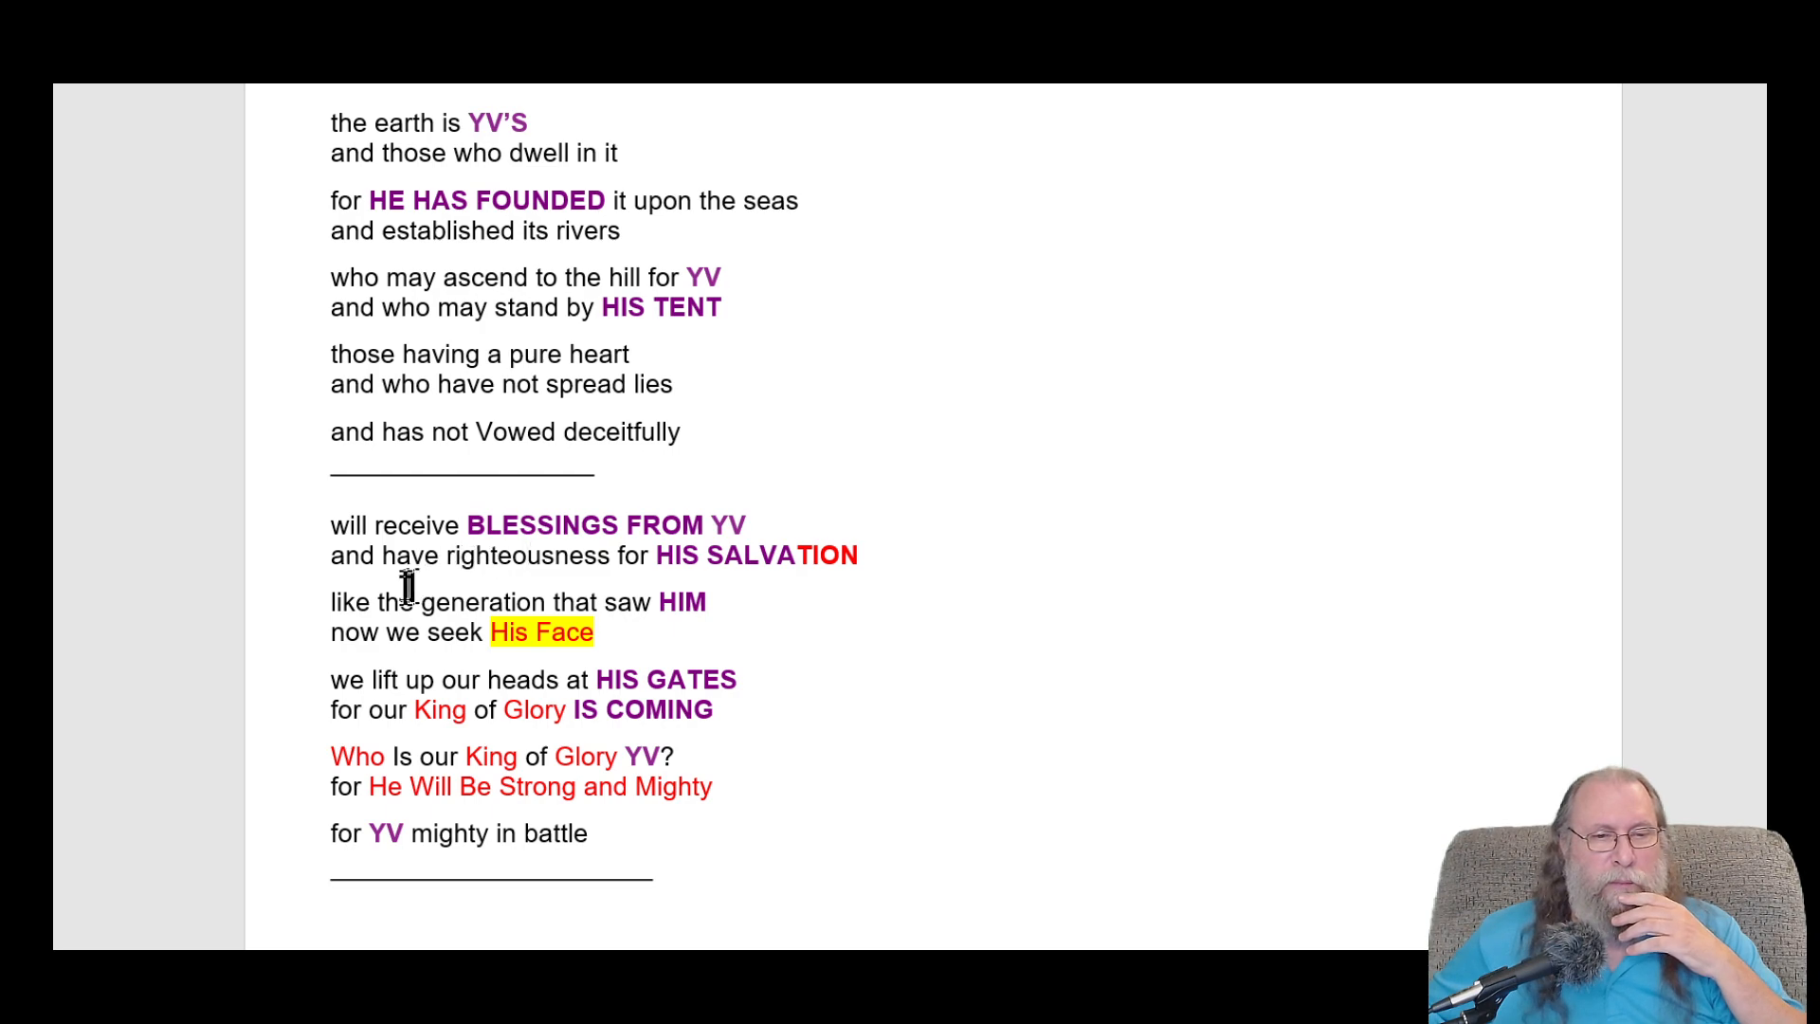
{"action": "mouse_move", "coordinate": [569, 601]}
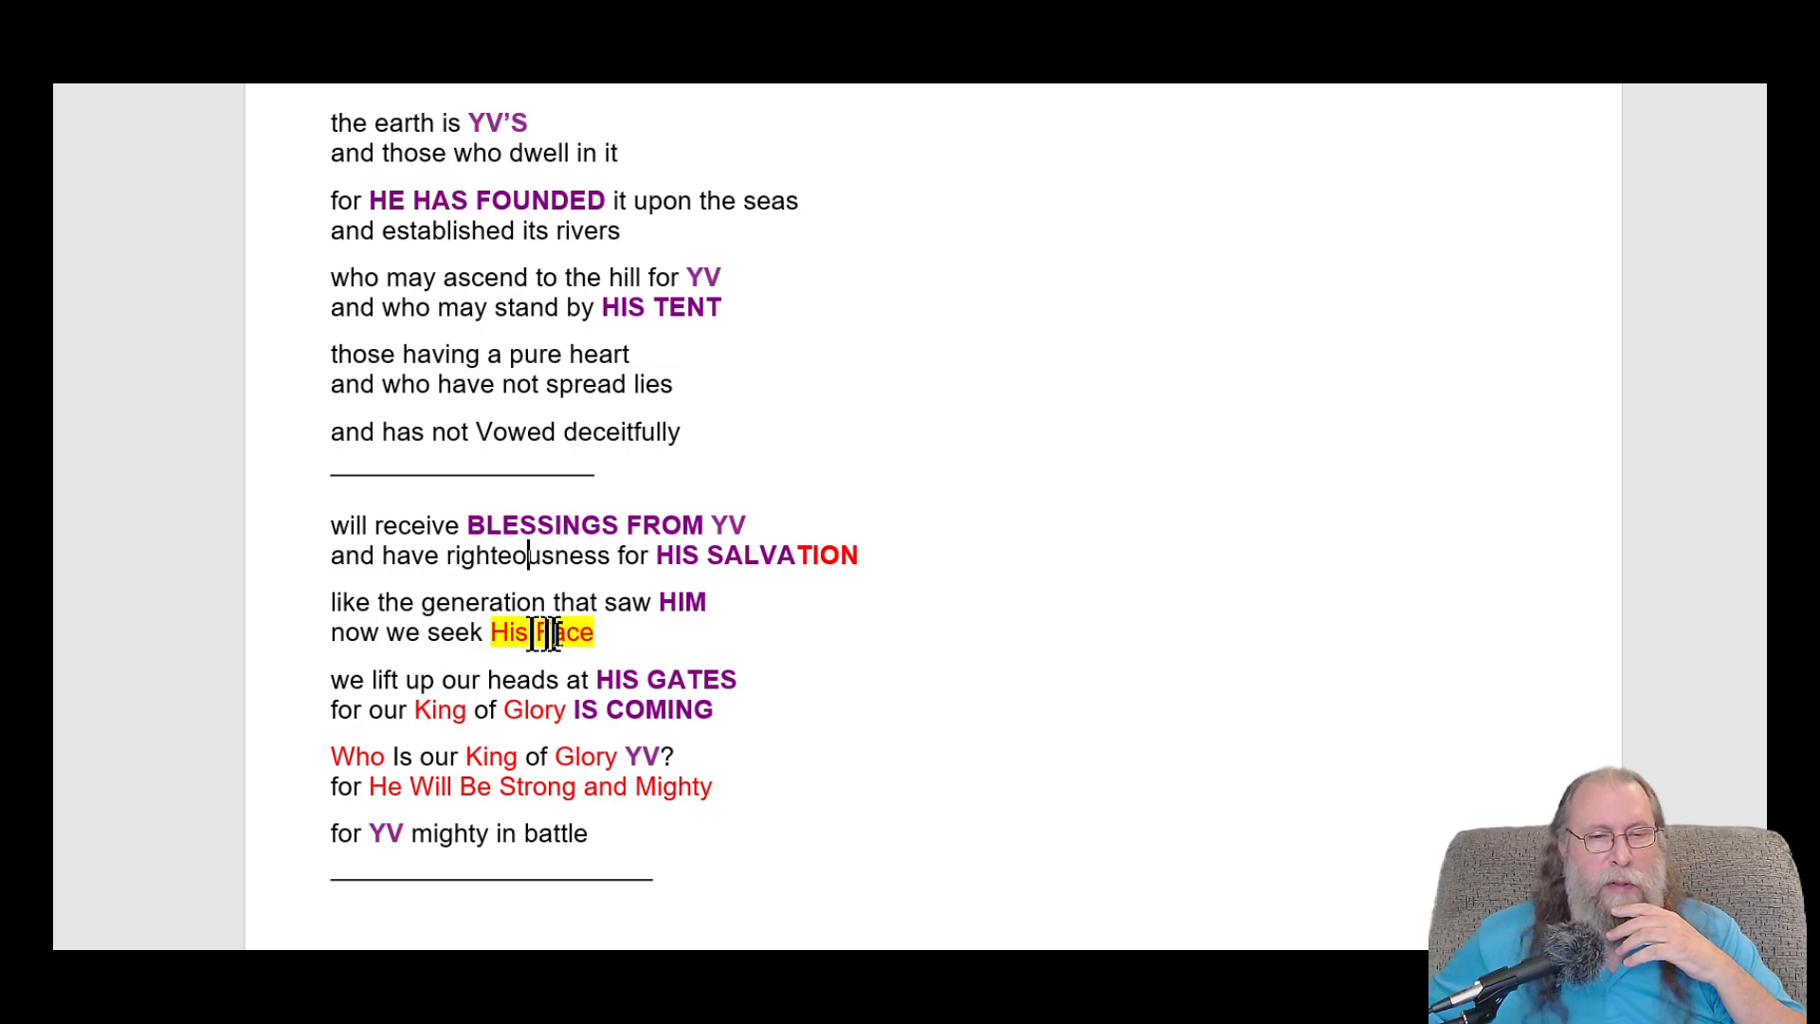
- Remove the yellow highlight from His Face and colour 'Is' red
{"action": "double_click", "coordinate": [539, 633]}
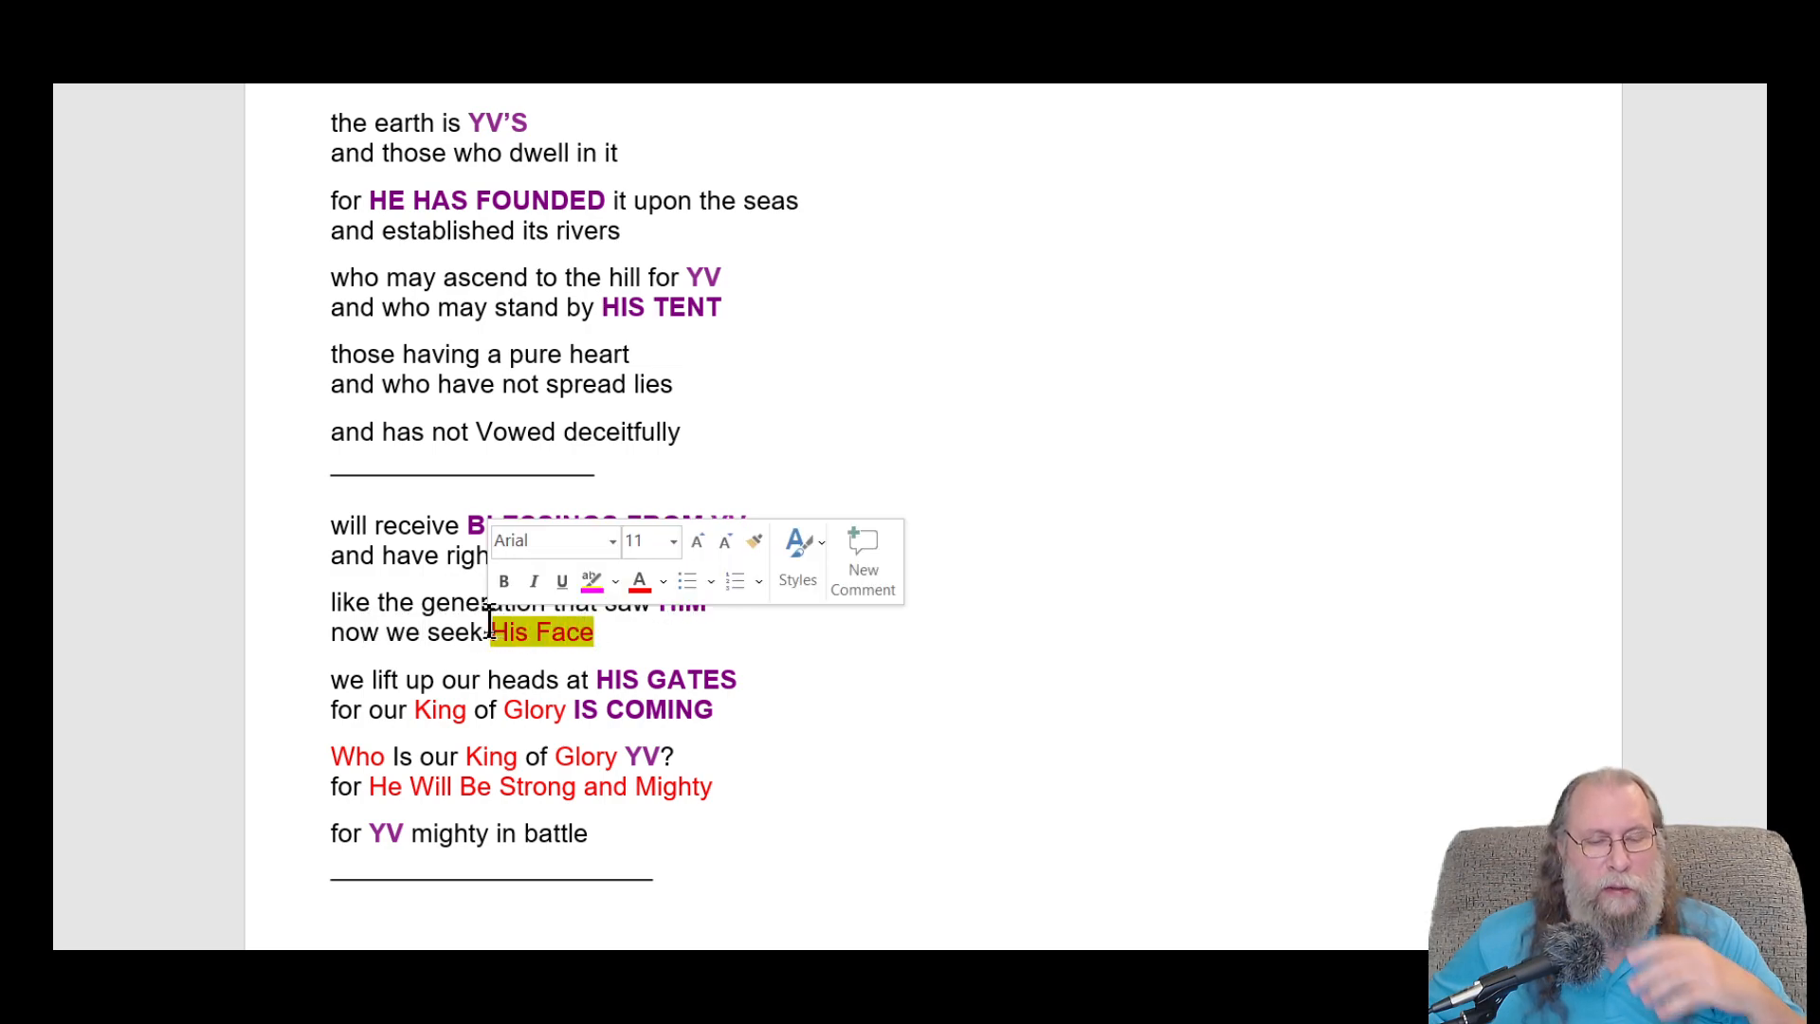
{"action": "left_click", "coordinate": [610, 555]}
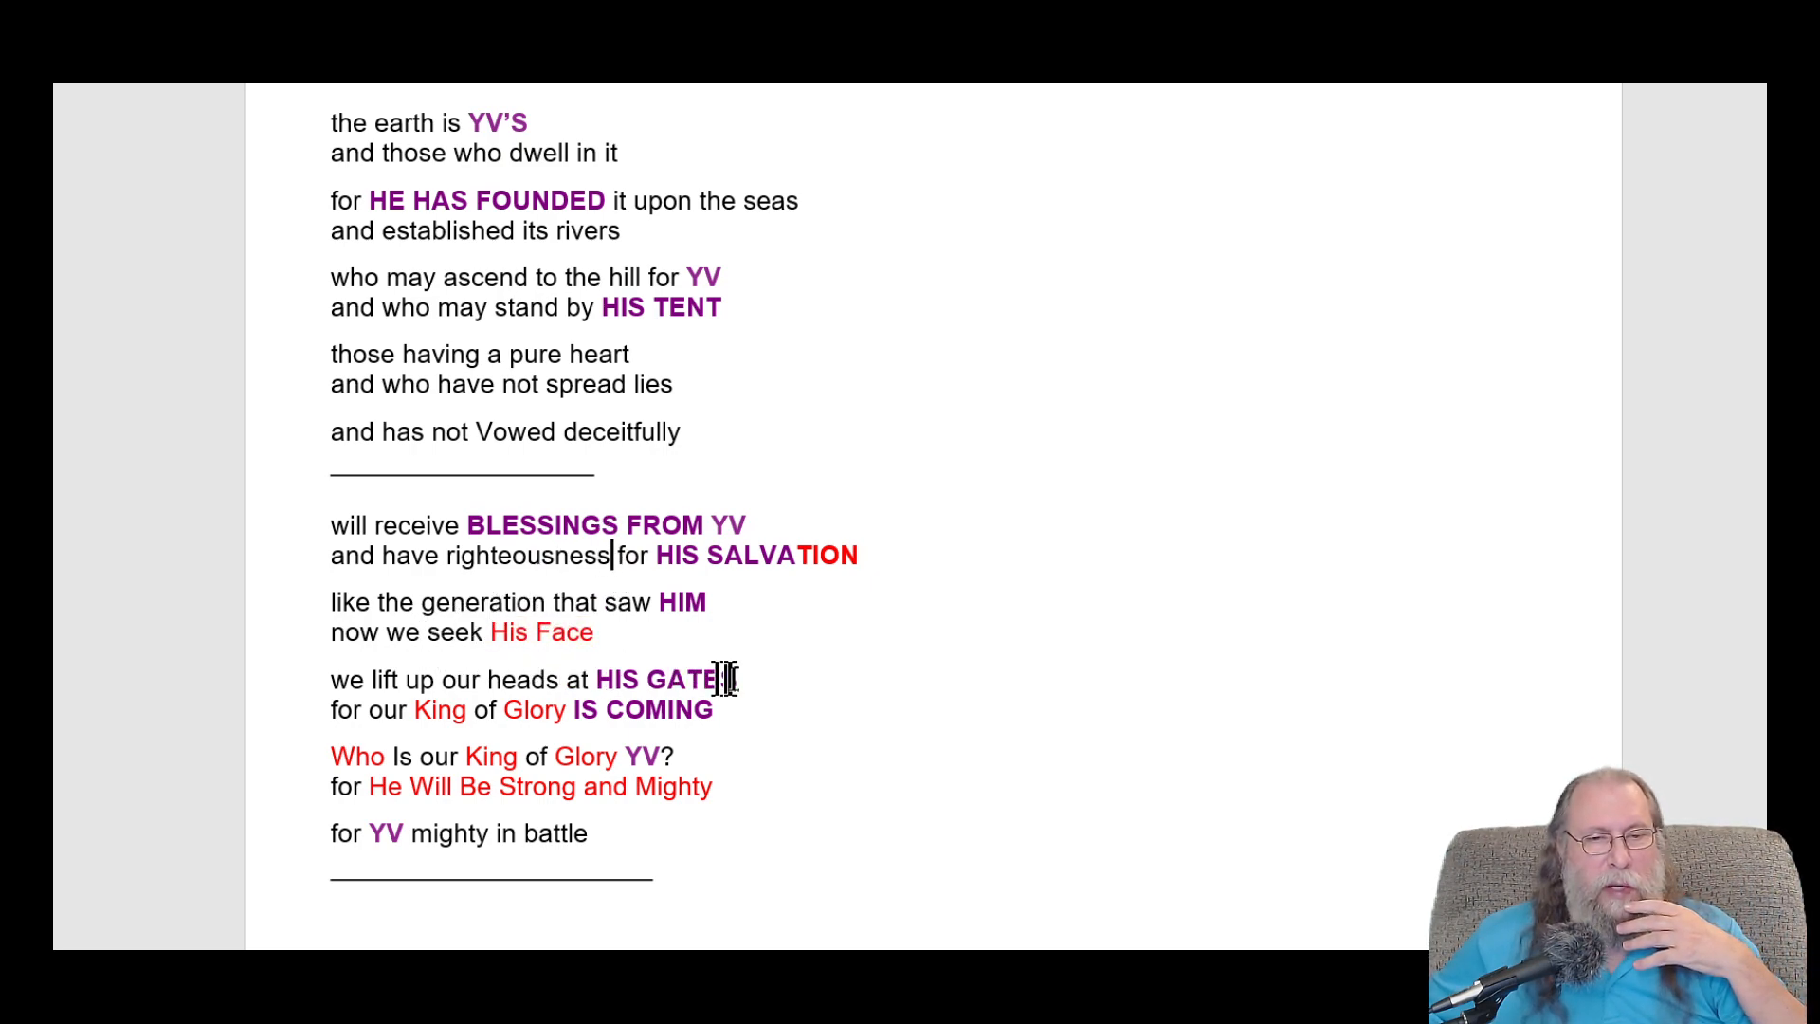
{"action": "type", "text": "S"}
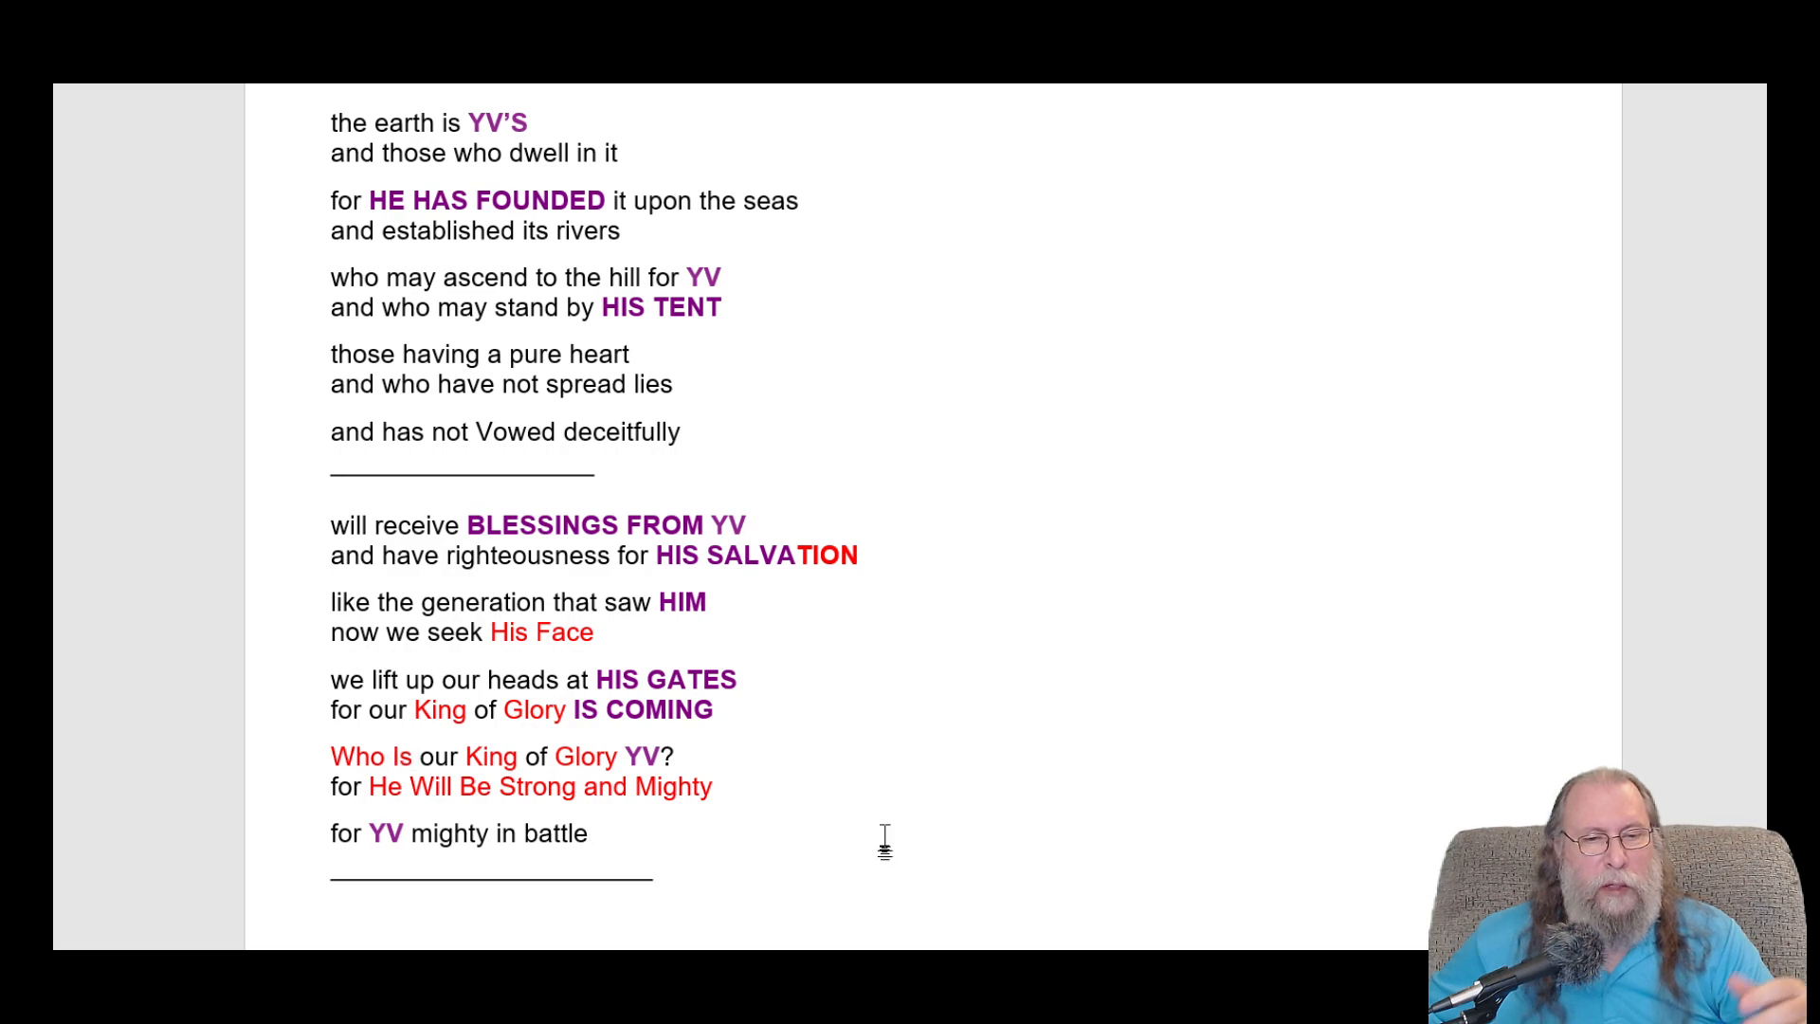
{"action": "left_click", "coordinate": [591, 833]}
{"action": "type", "text": "wi"}
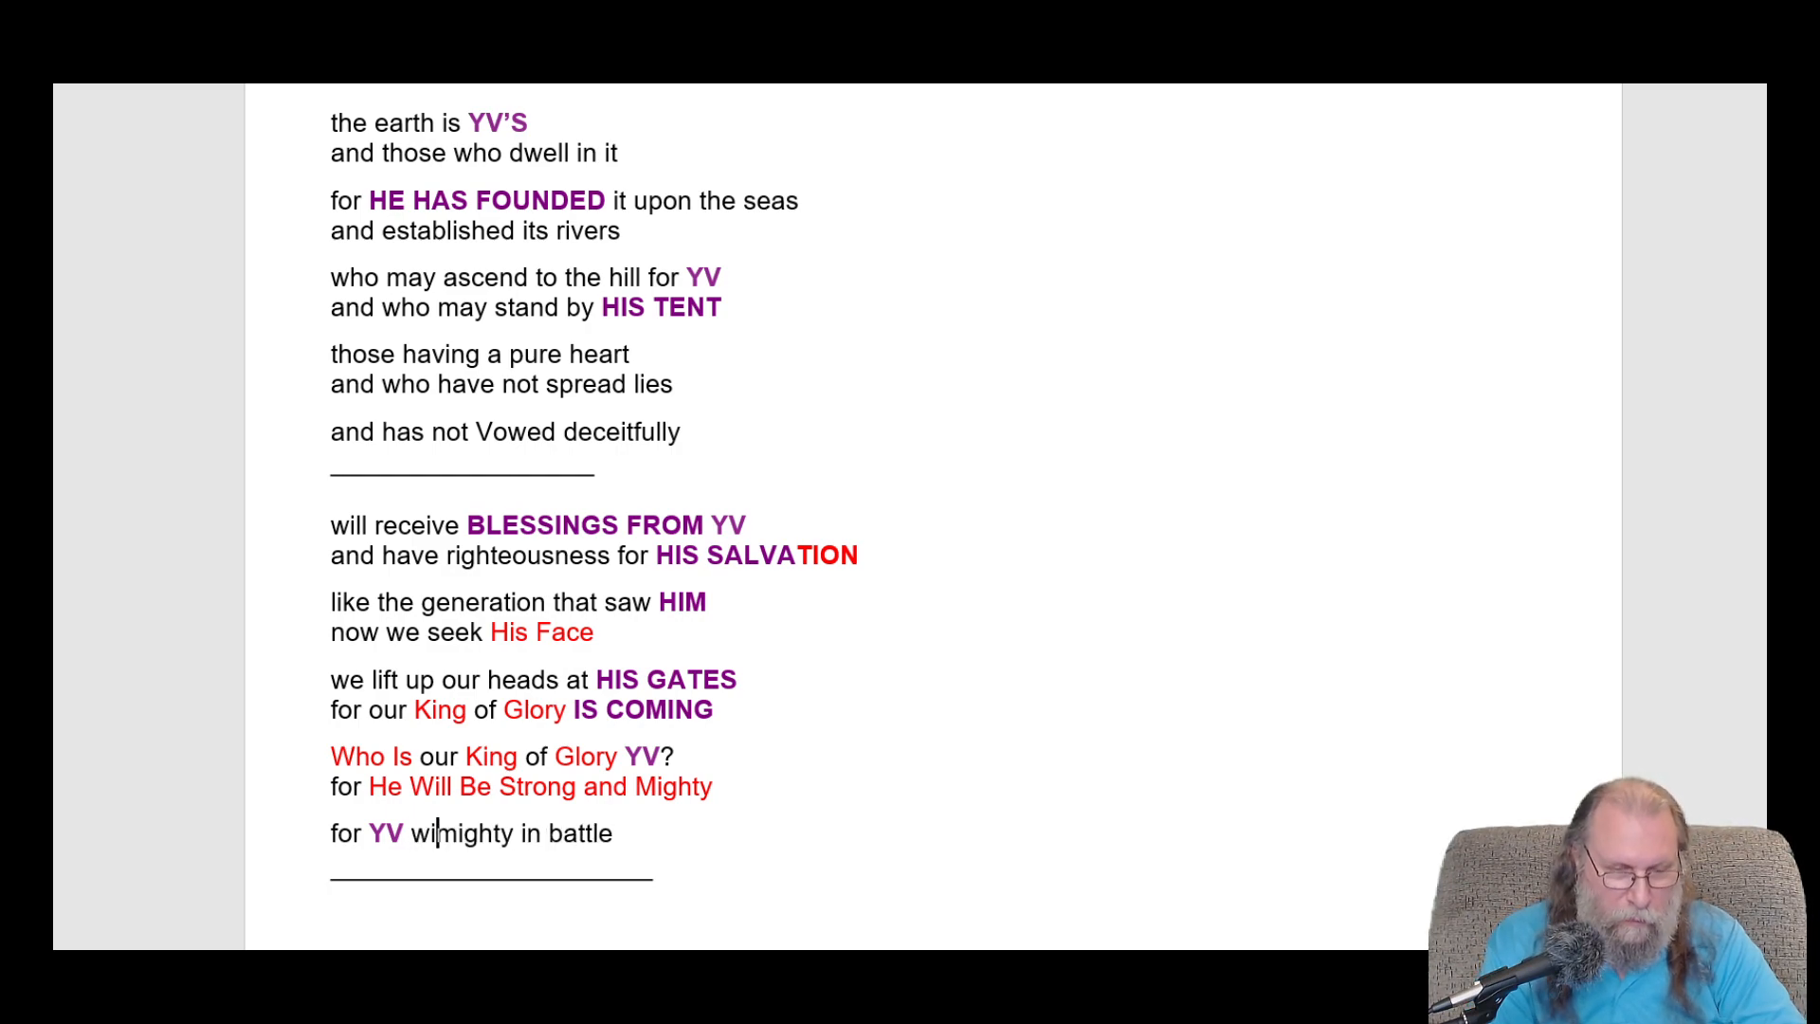
- Reword the last line to 'for with YV He Will Be Mighty in battle'
{"action": "key", "text": "Backspace"}
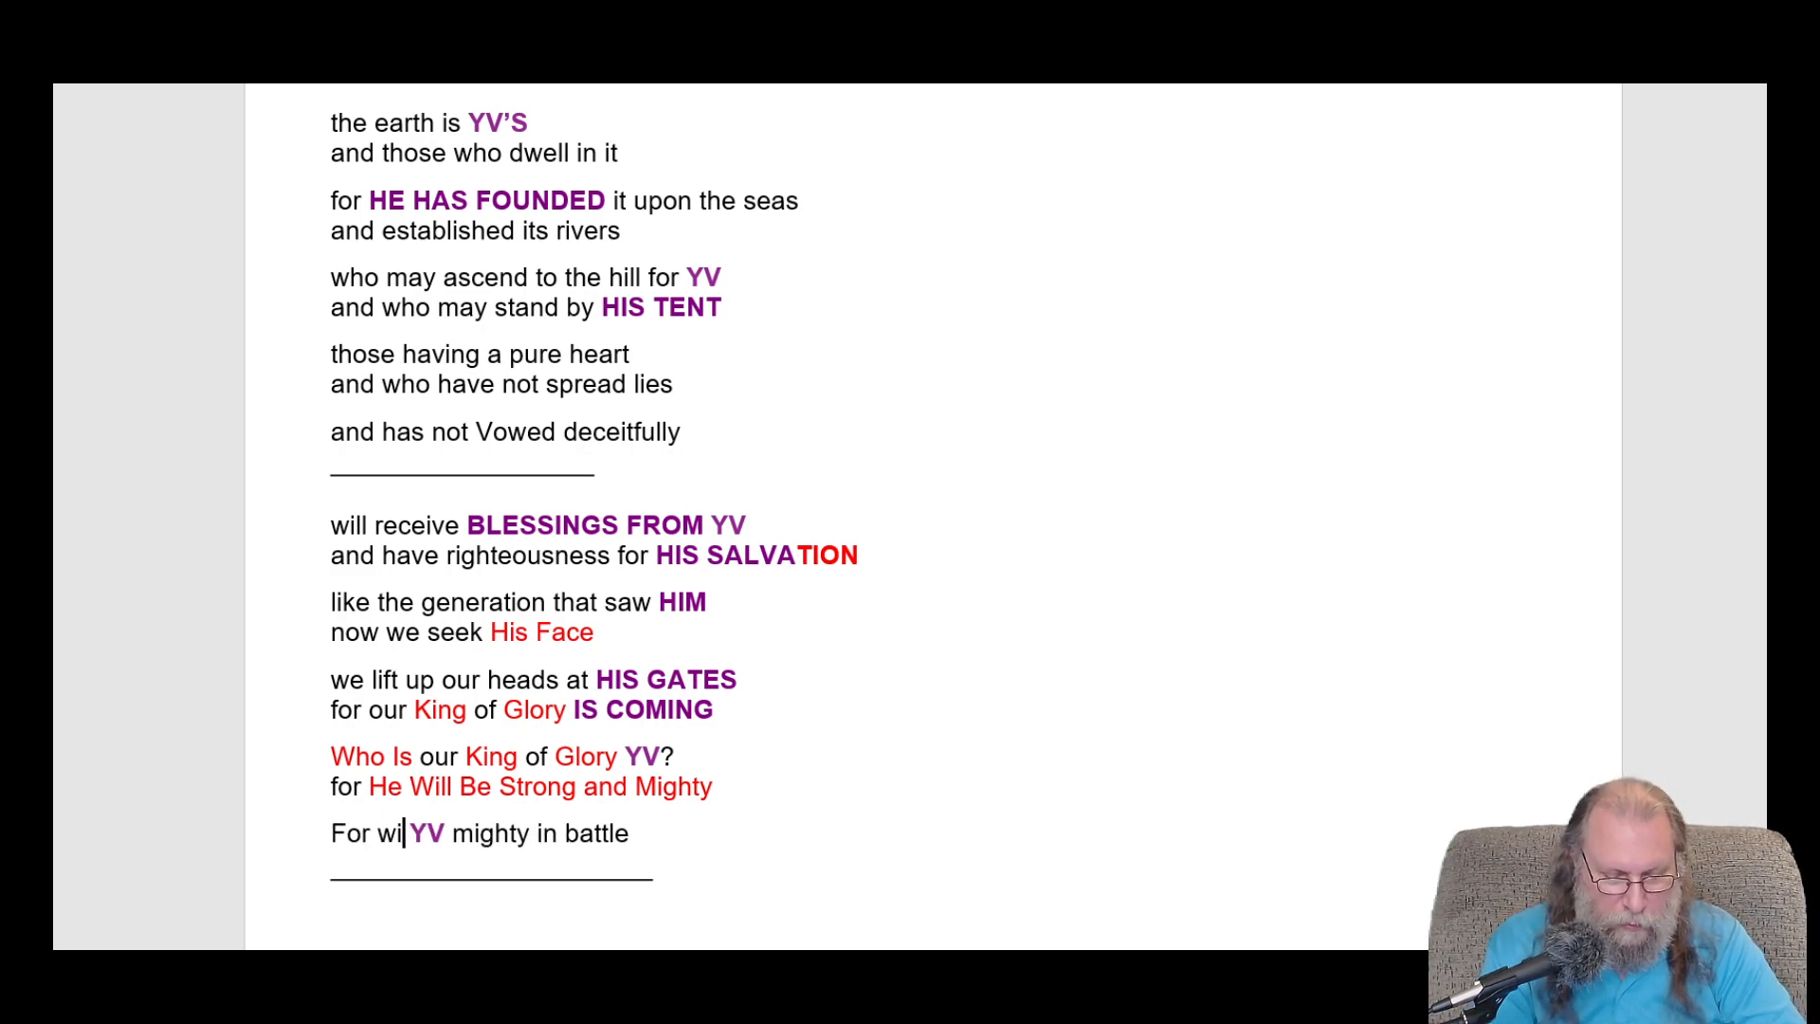
{"action": "type", "text": "th"}
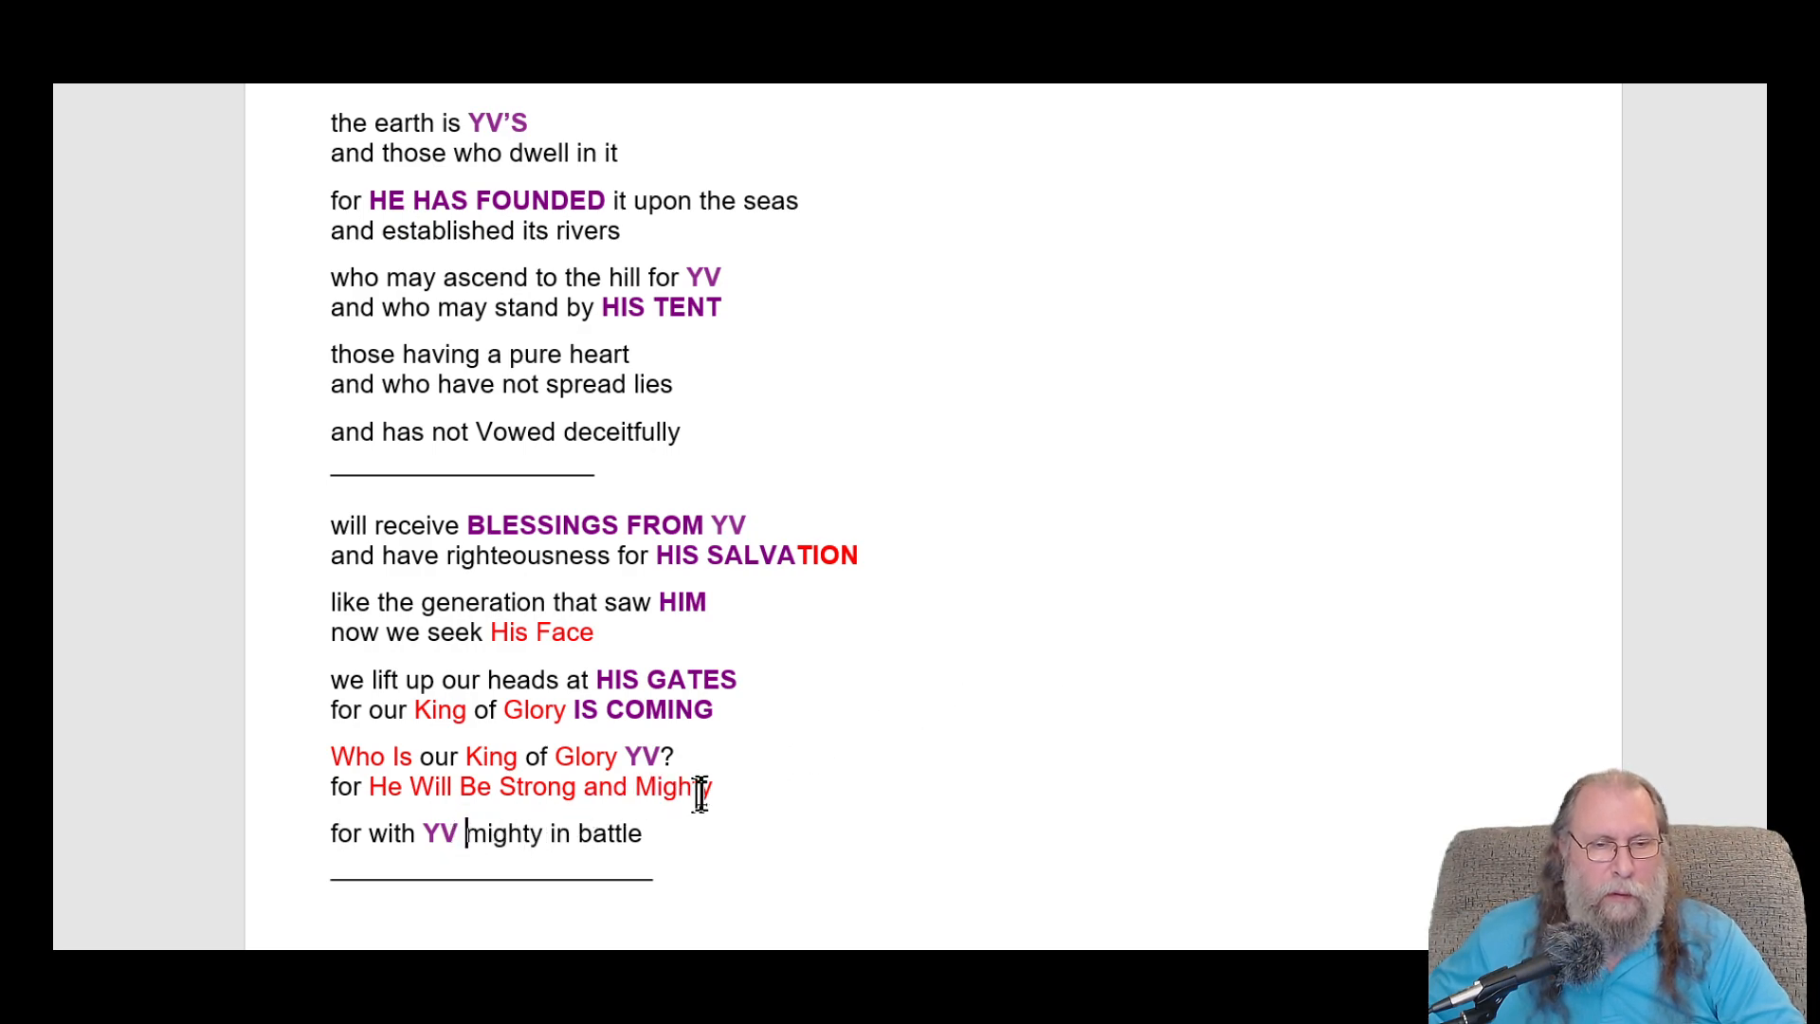
{"action": "type", "text": "He"}
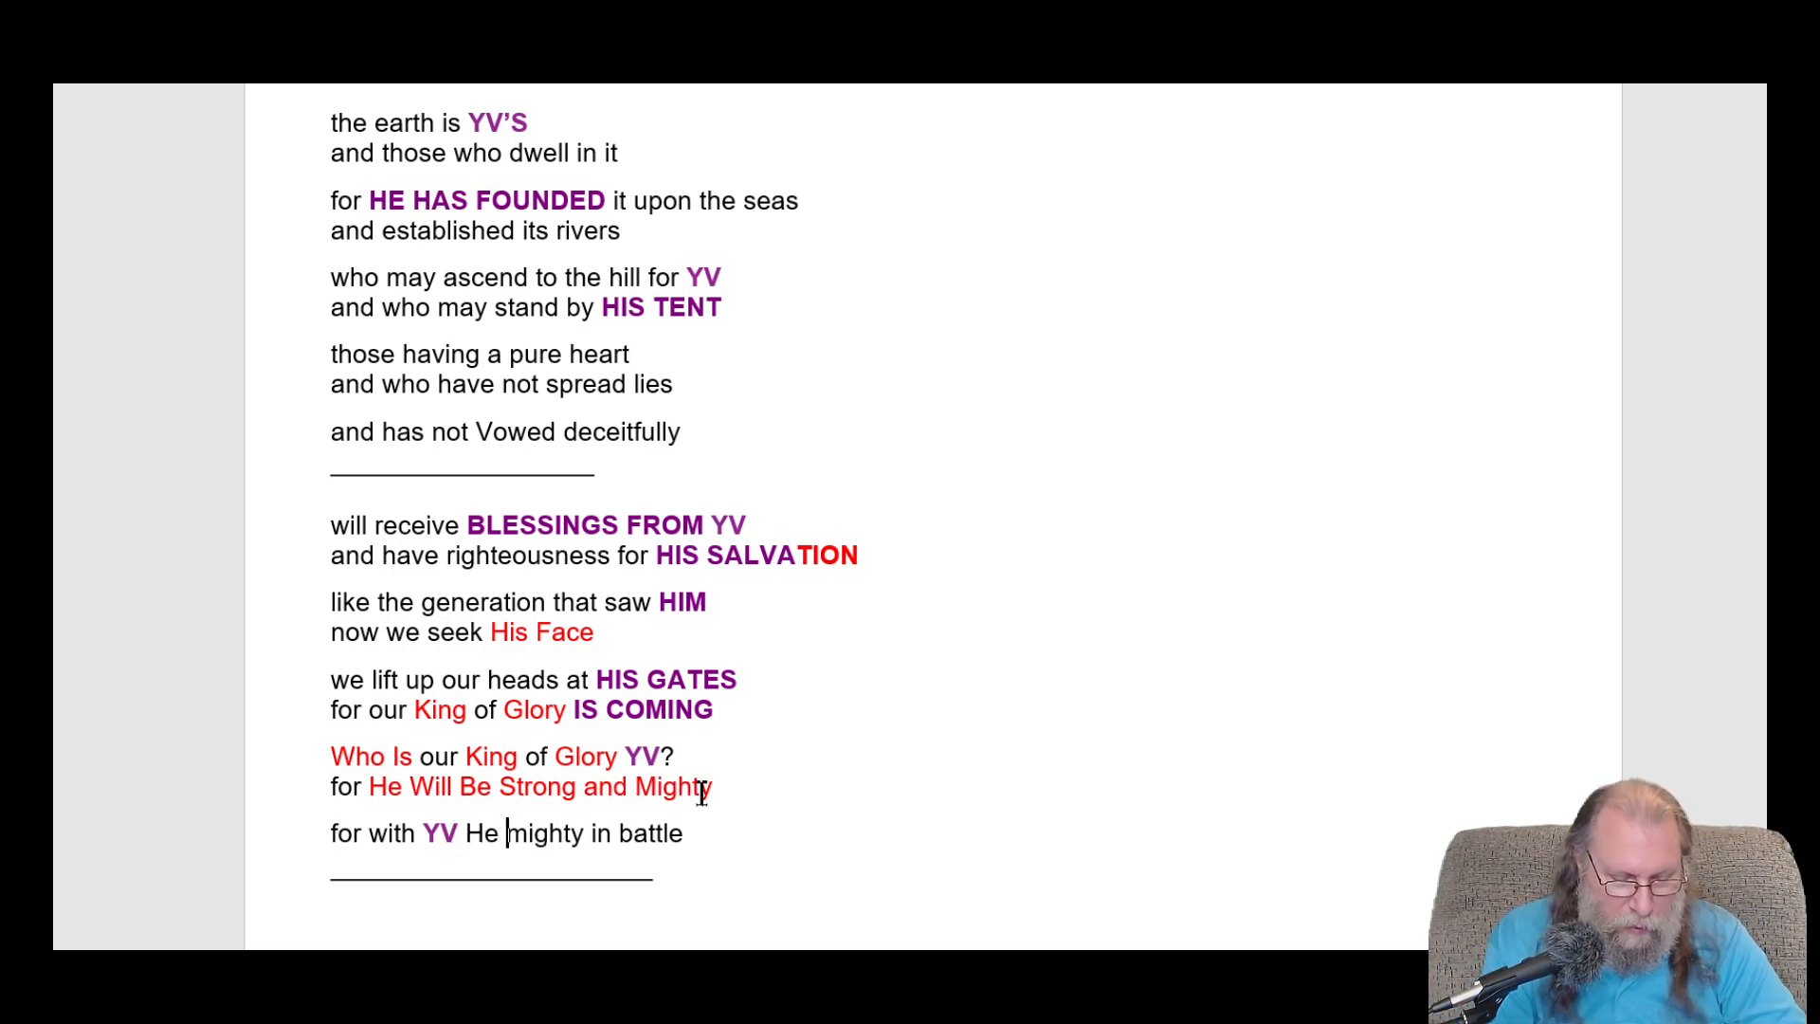
{"action": "type", "text": "Will Be M"}
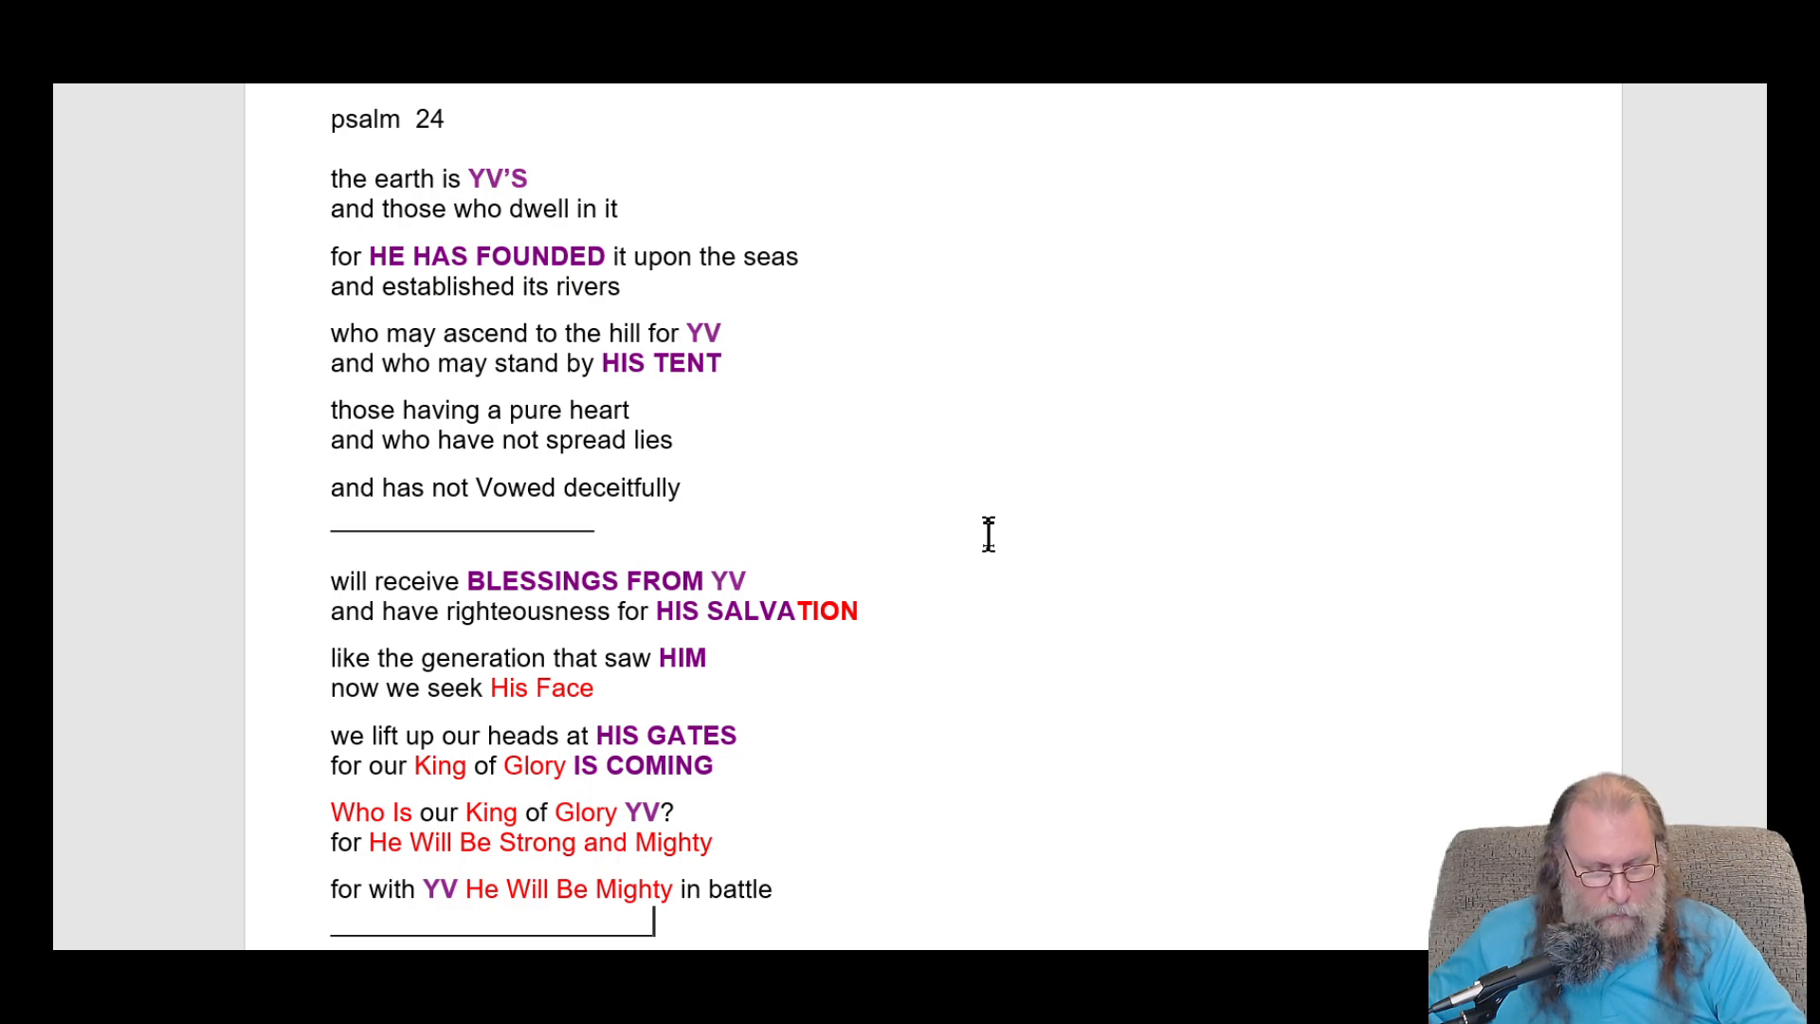
{"action": "mouse_move", "coordinate": [1346, 366]}
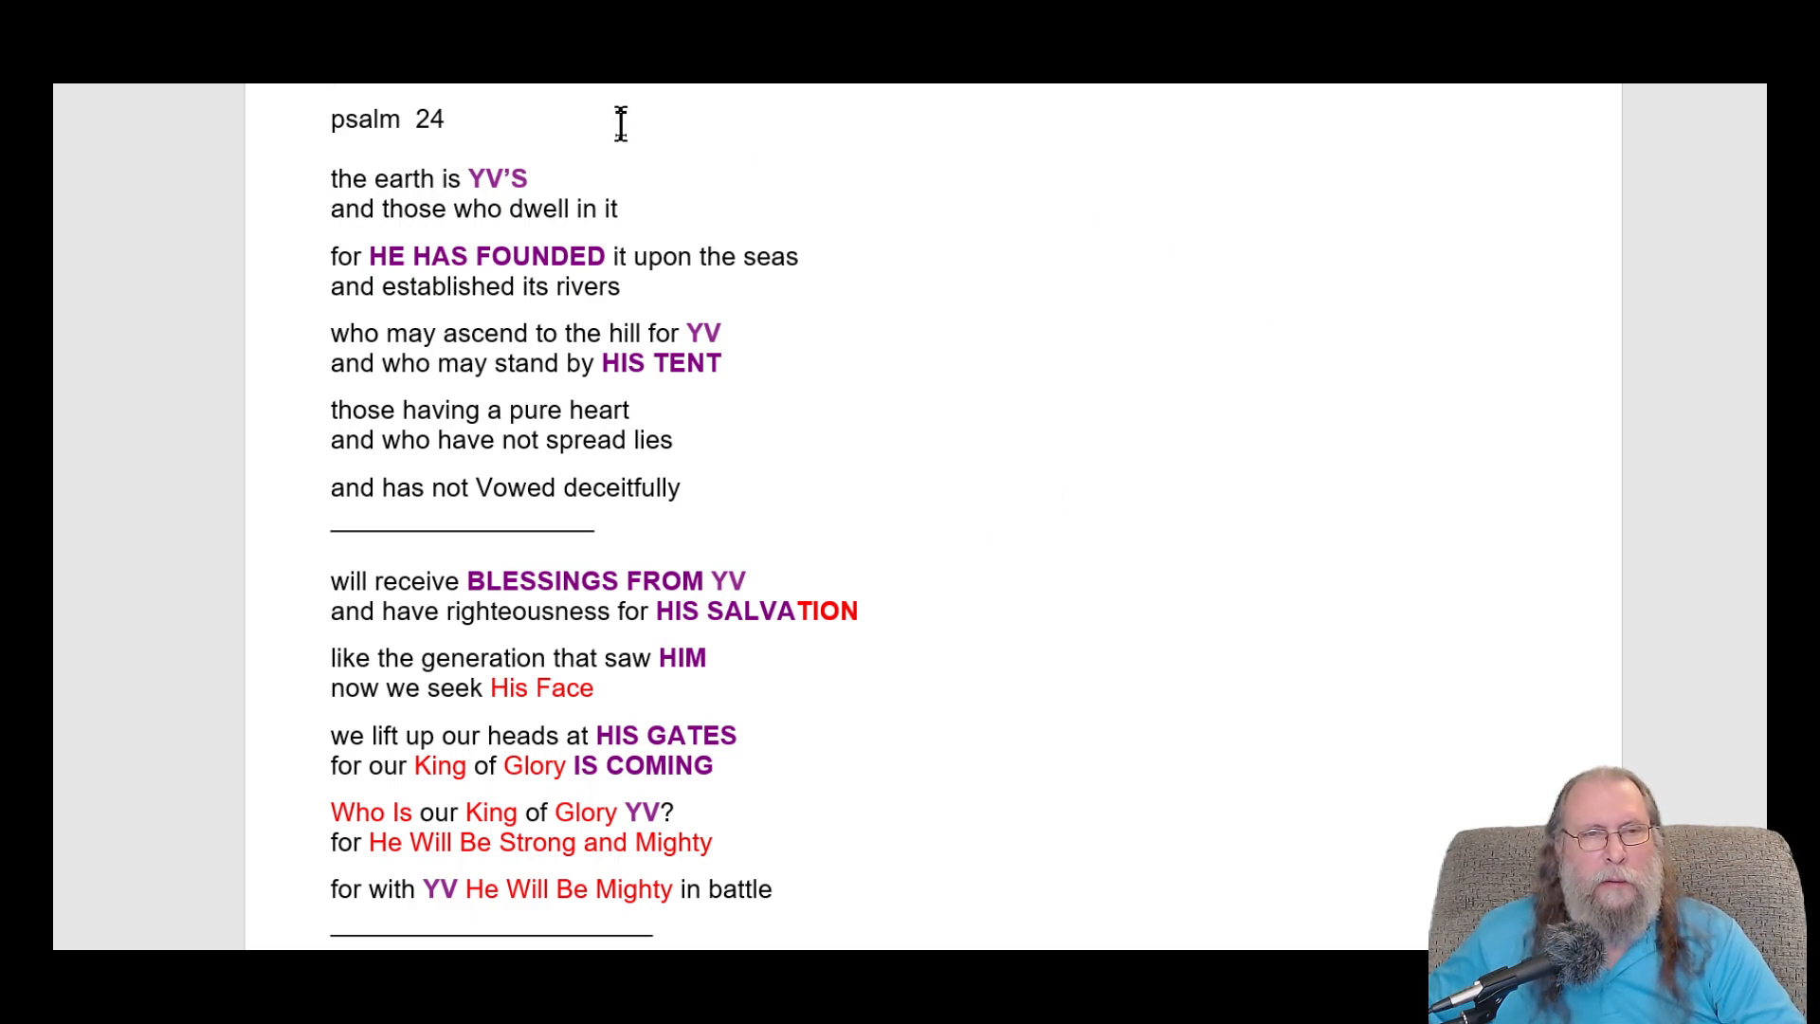
- Deselect the stanza lines and scroll up to the Psalm 24 poem
{"action": "left_click", "coordinate": [501, 119]}
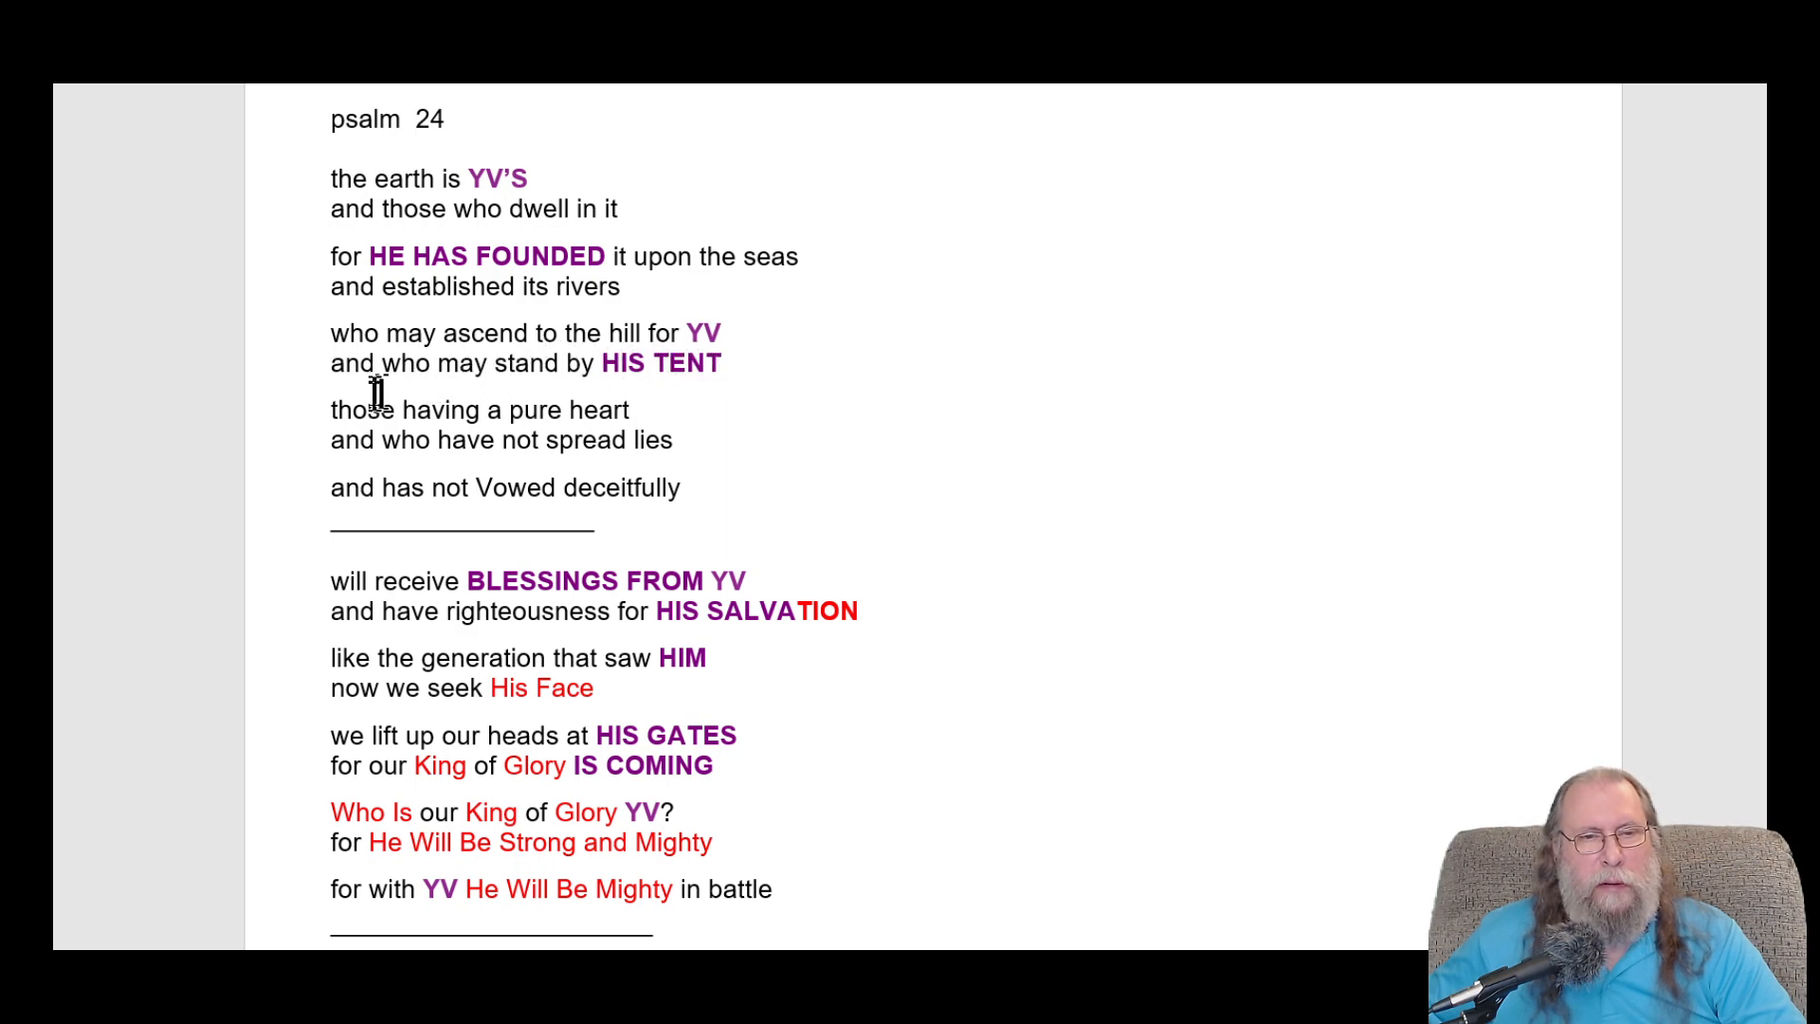
{"action": "mouse_move", "coordinate": [420, 430]}
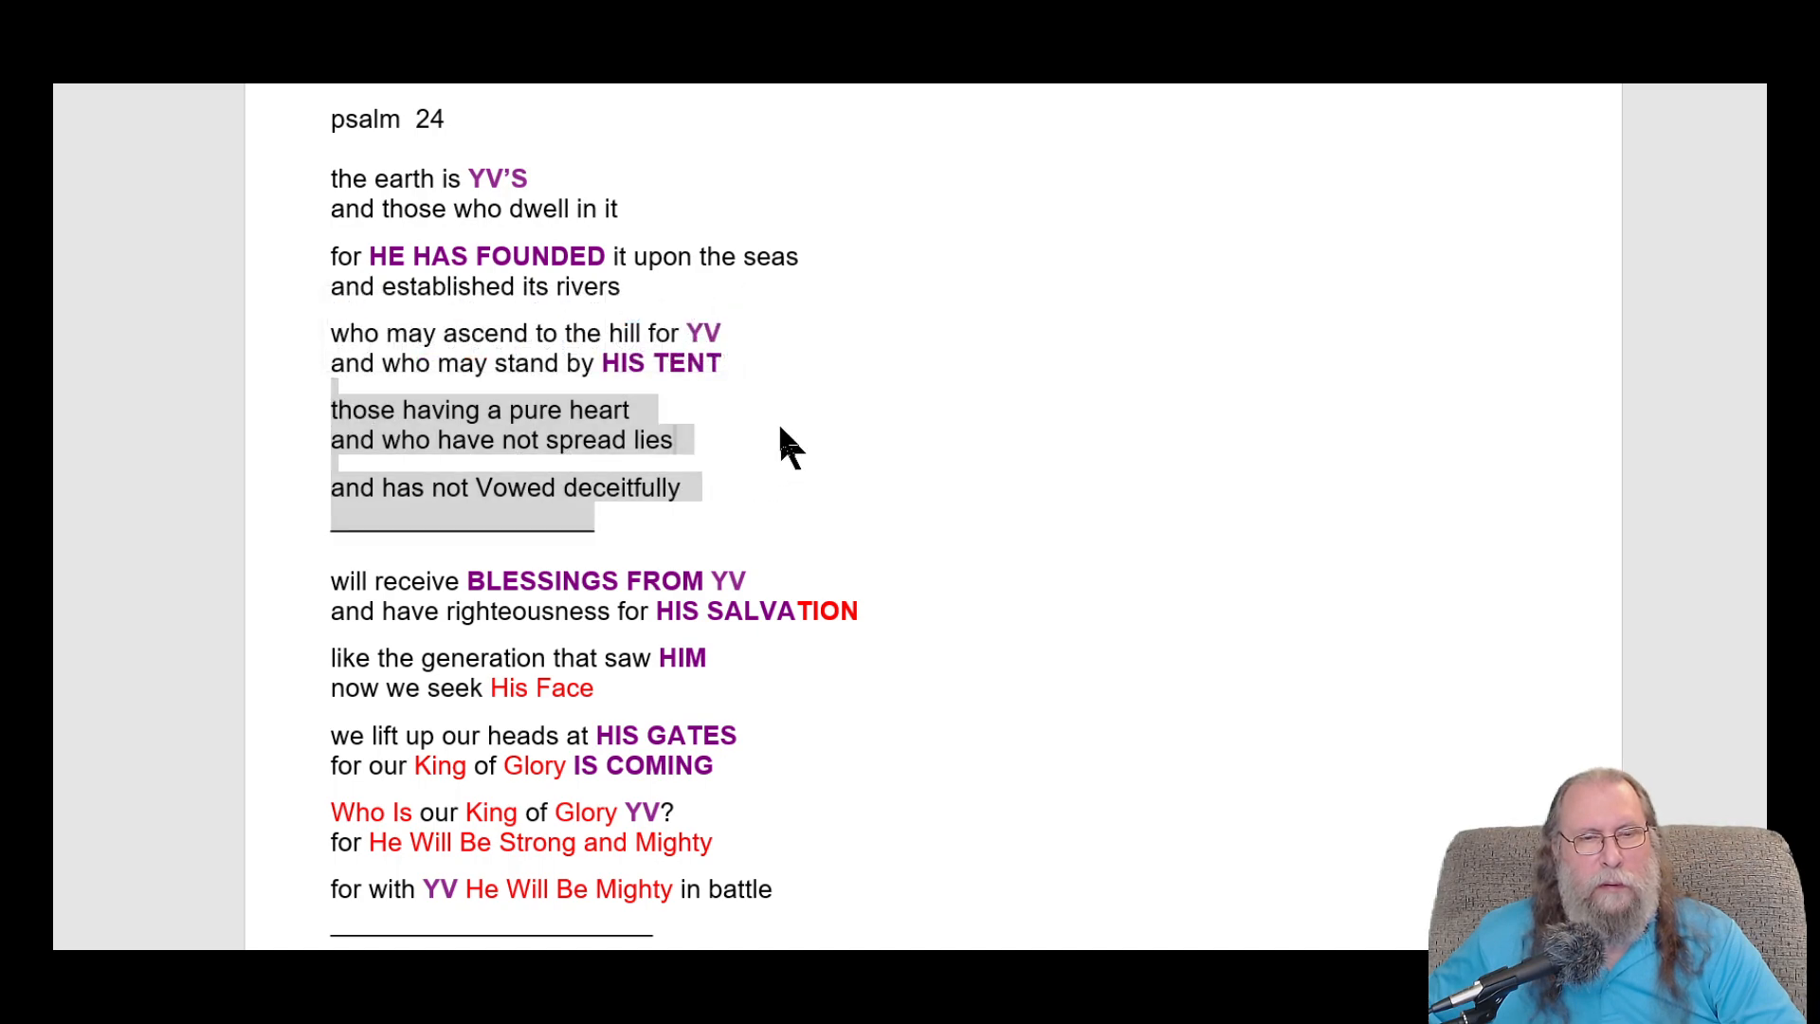
{"action": "left_click", "coordinate": [848, 383]}
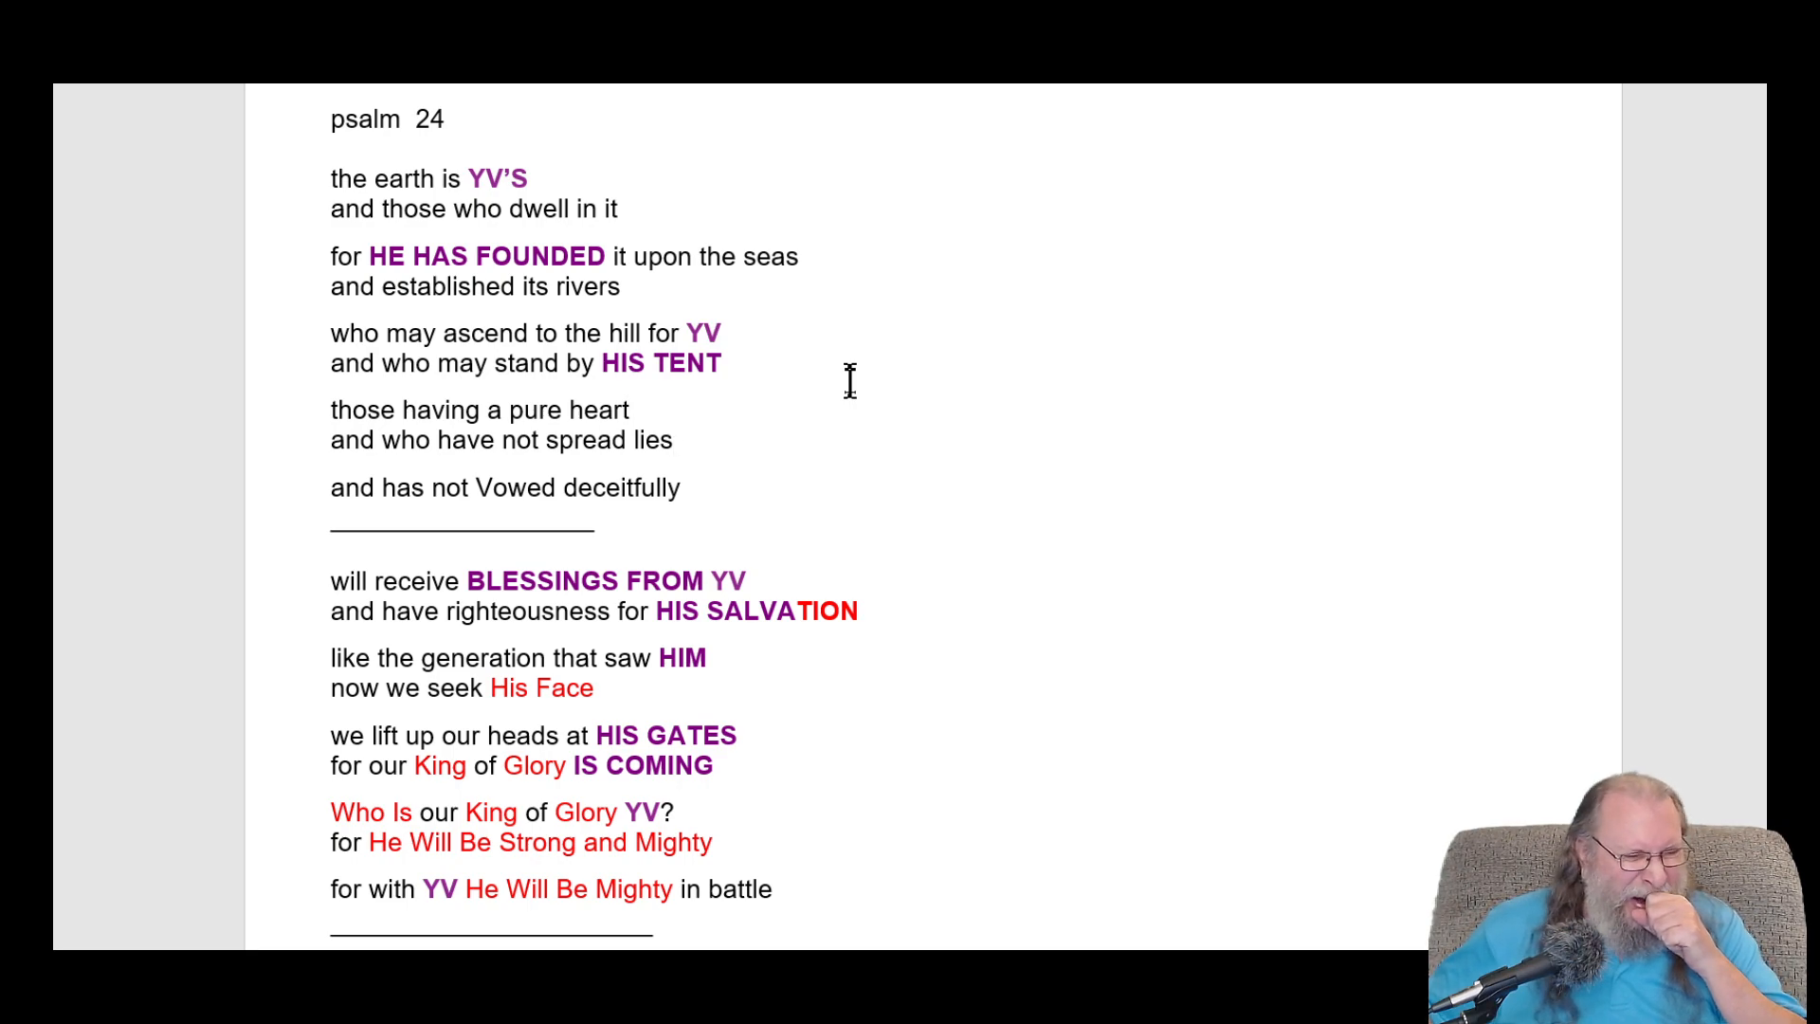
{"action": "left_click", "coordinate": [672, 439]}
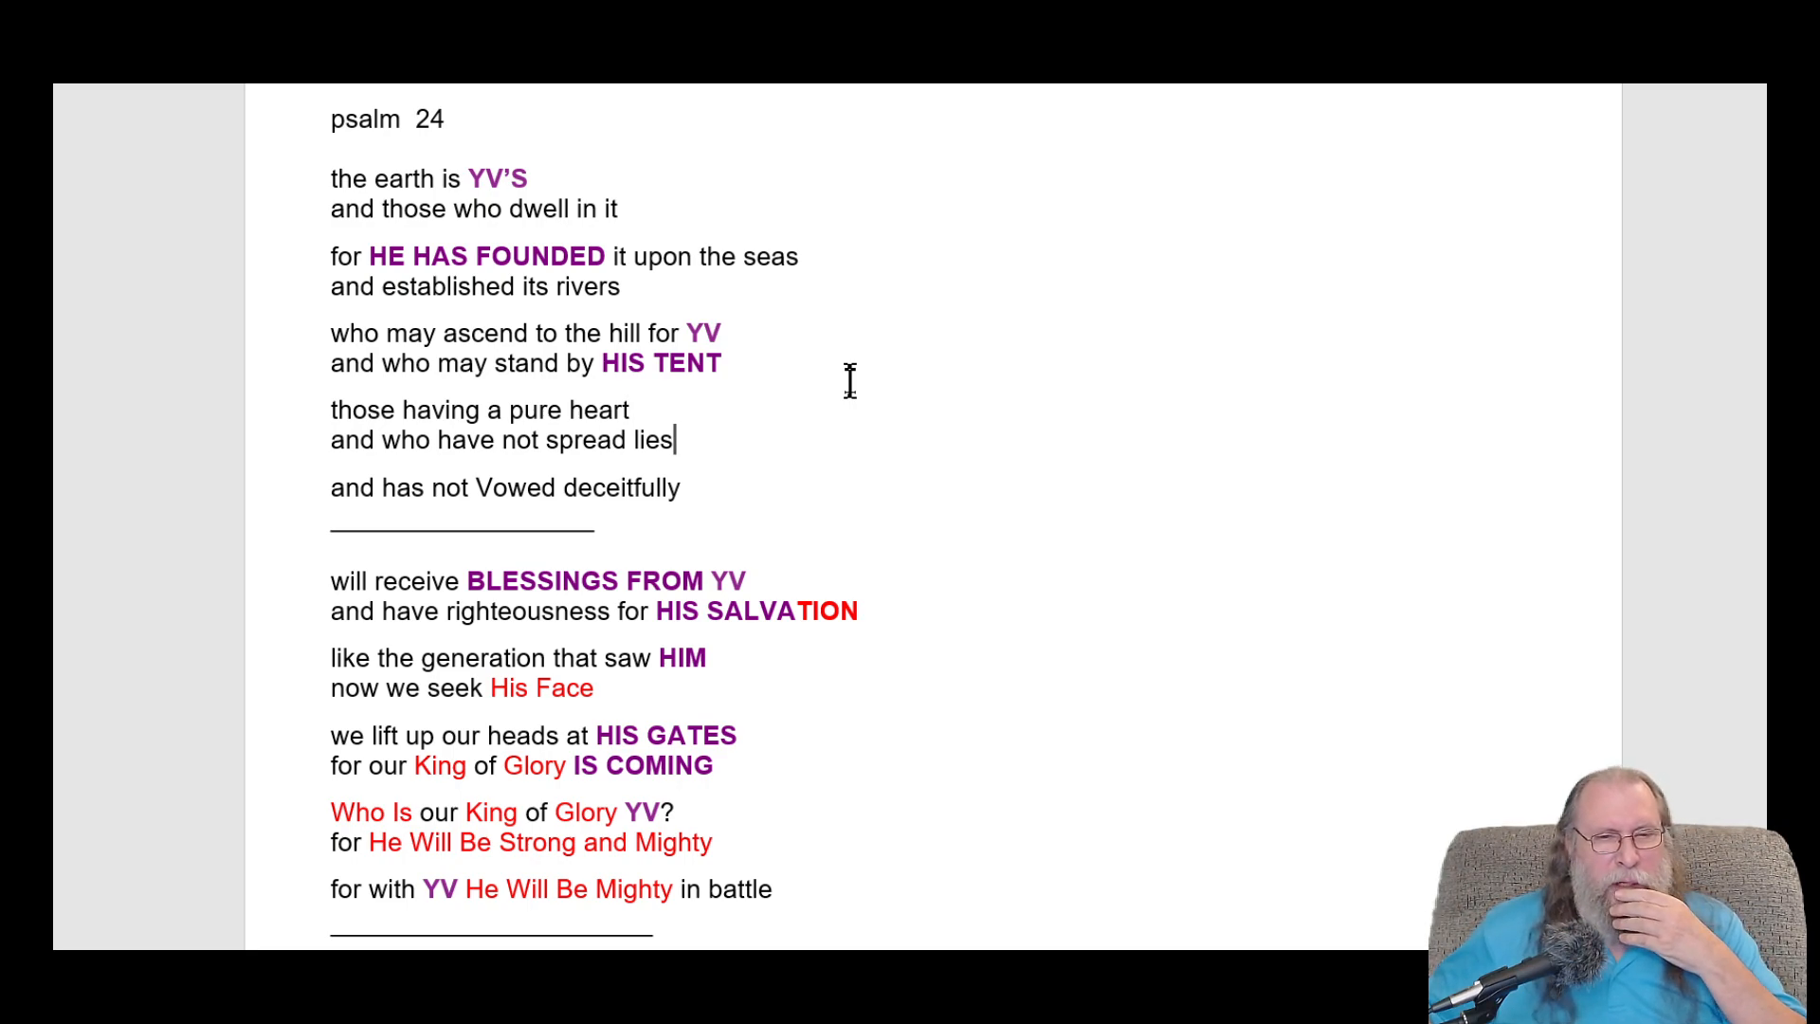
{"action": "scroll", "scroll_direction": "up", "scroll_amount": 3}
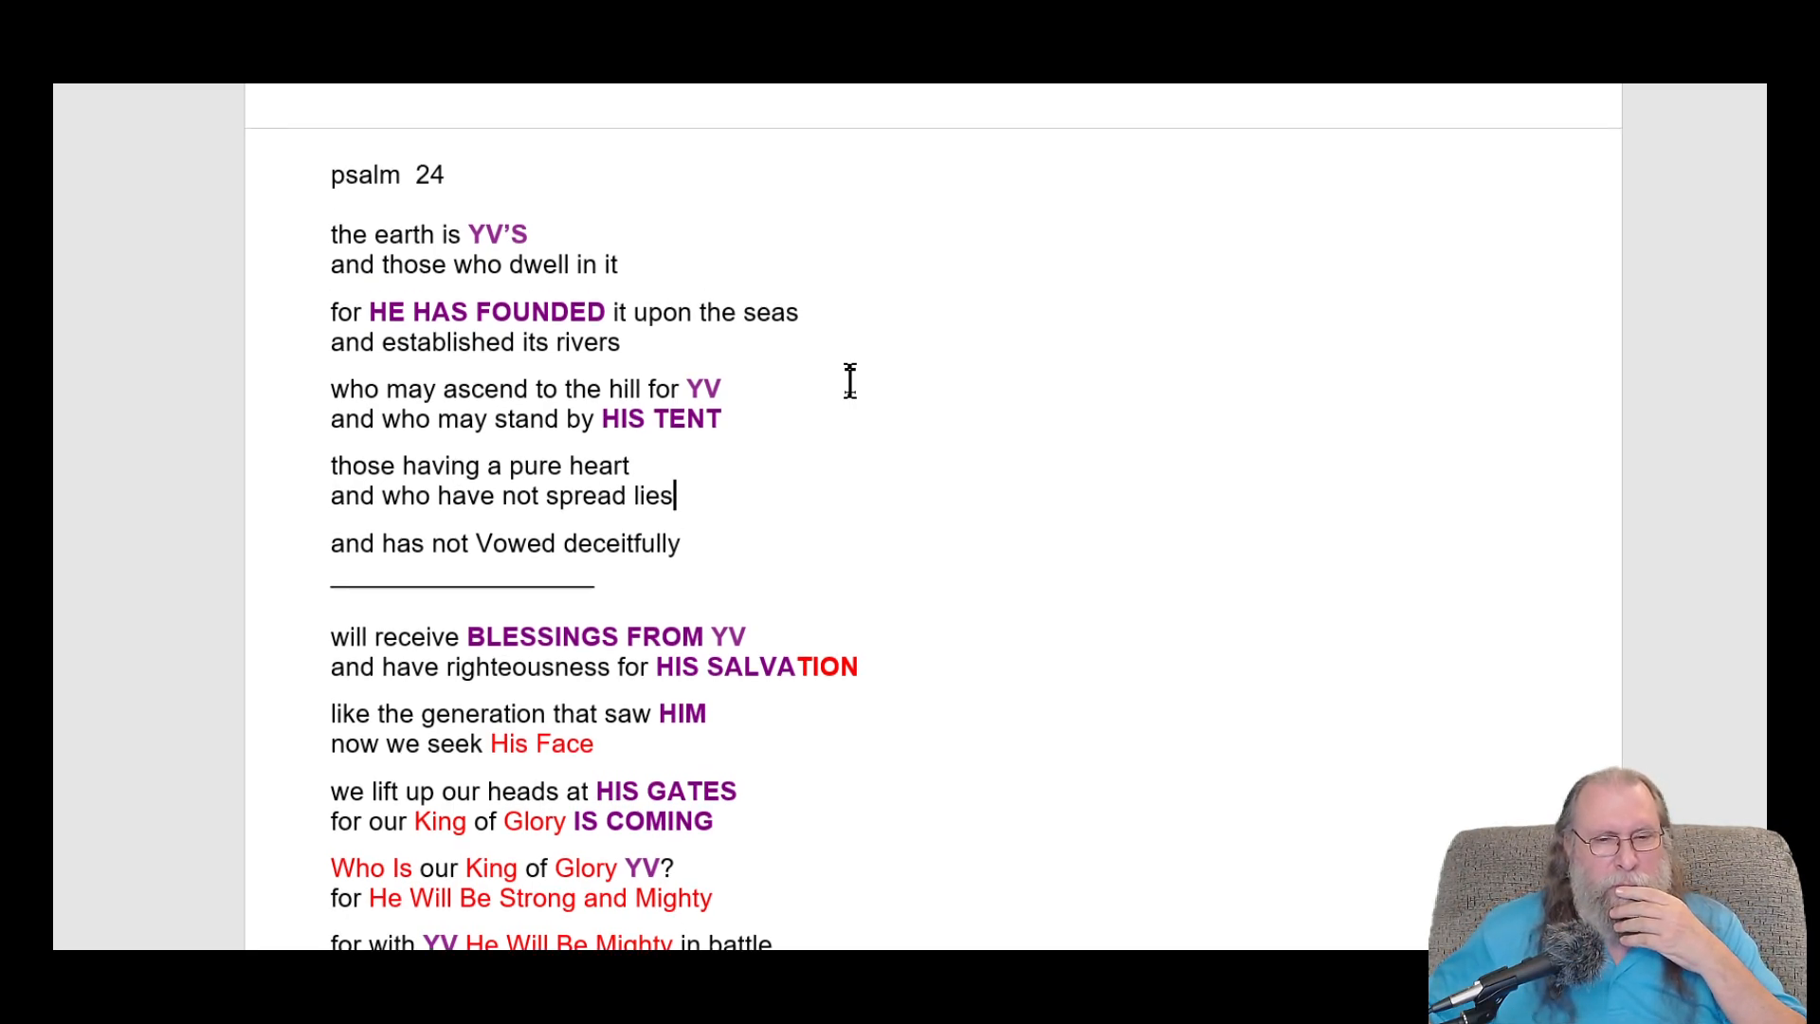
{"action": "scroll", "scroll_direction": "up", "scroll_amount": 3}
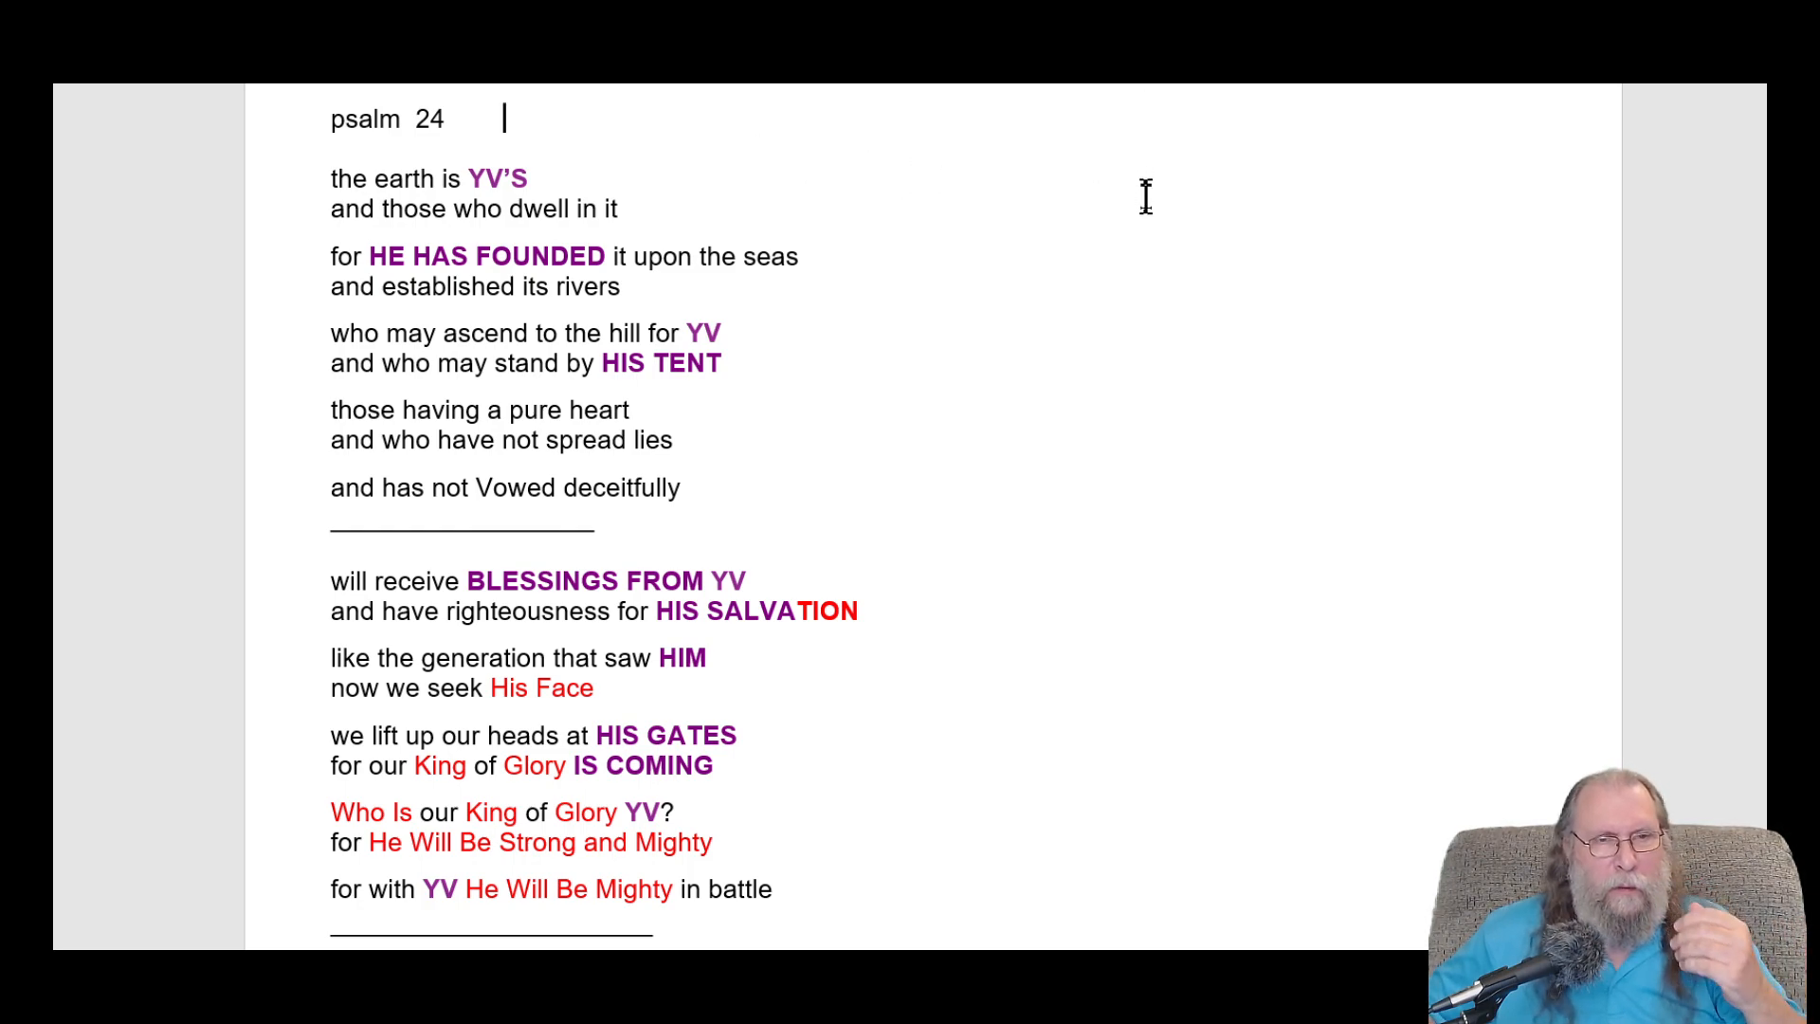
- Type 'righteous people are waiting for Yah' beside the Psalm 24 heading
{"action": "type", "text": "rig"}
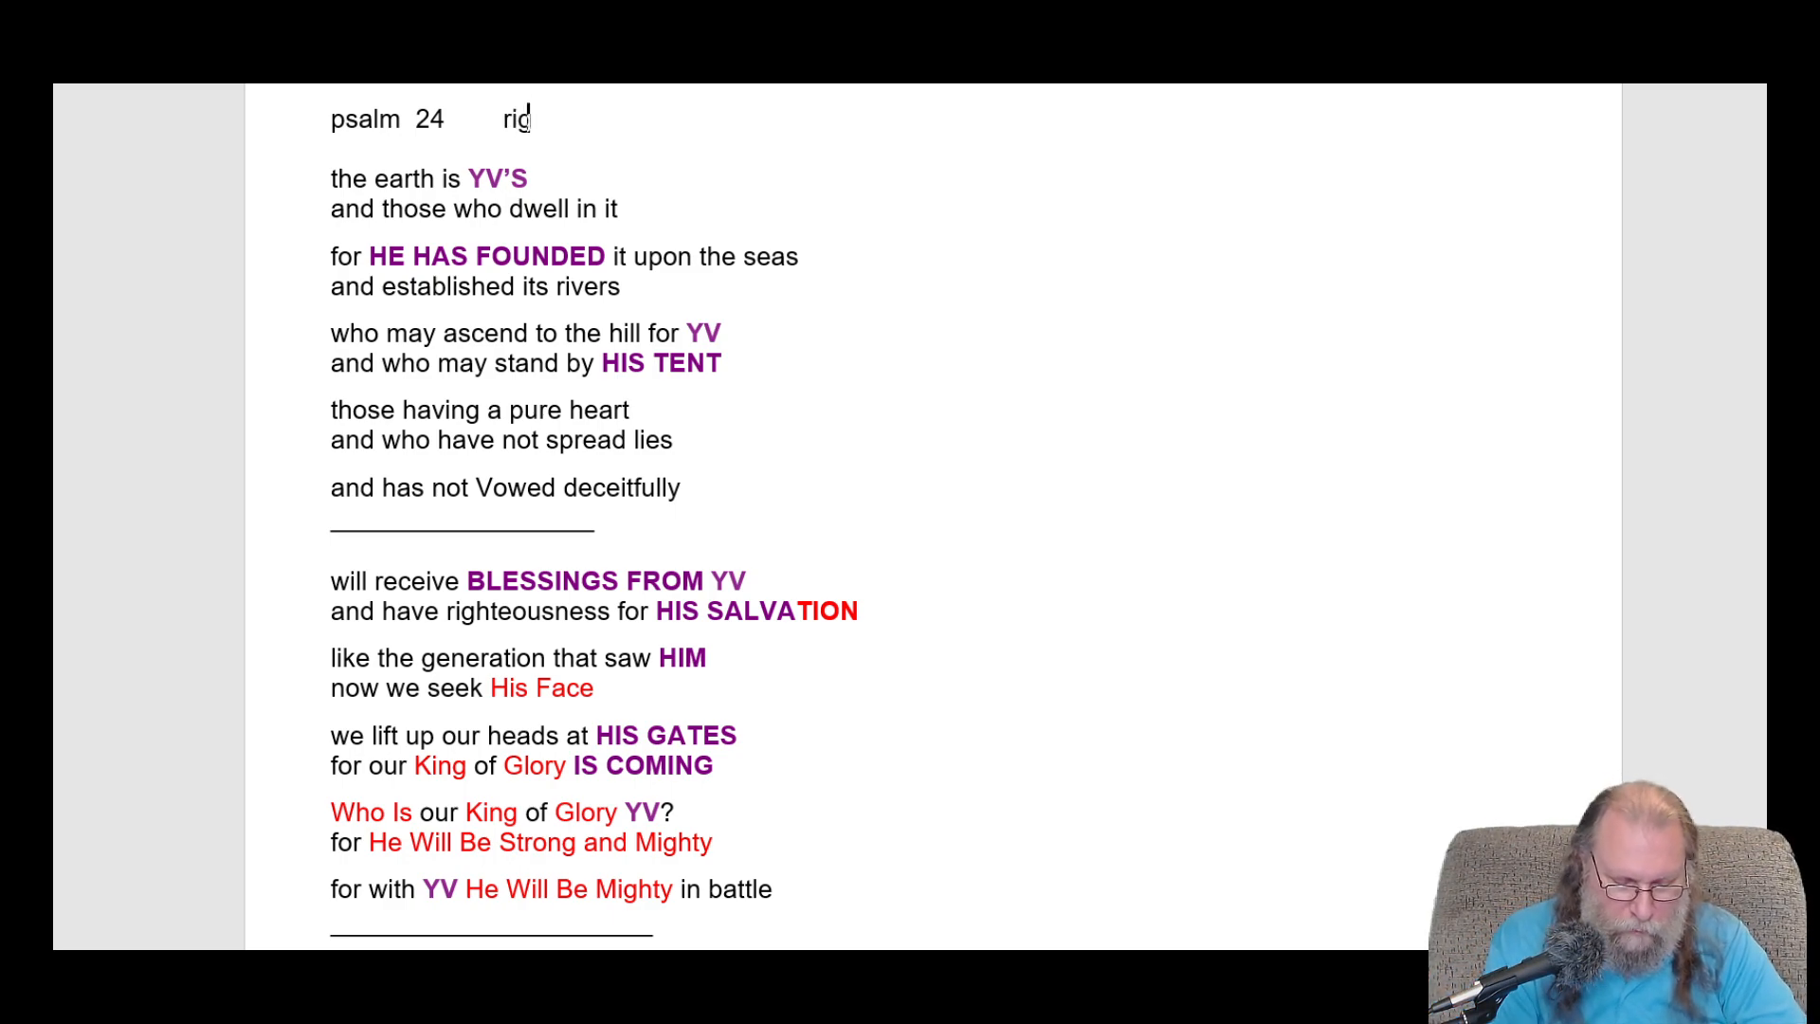
{"action": "type", "text": "hteous peo"}
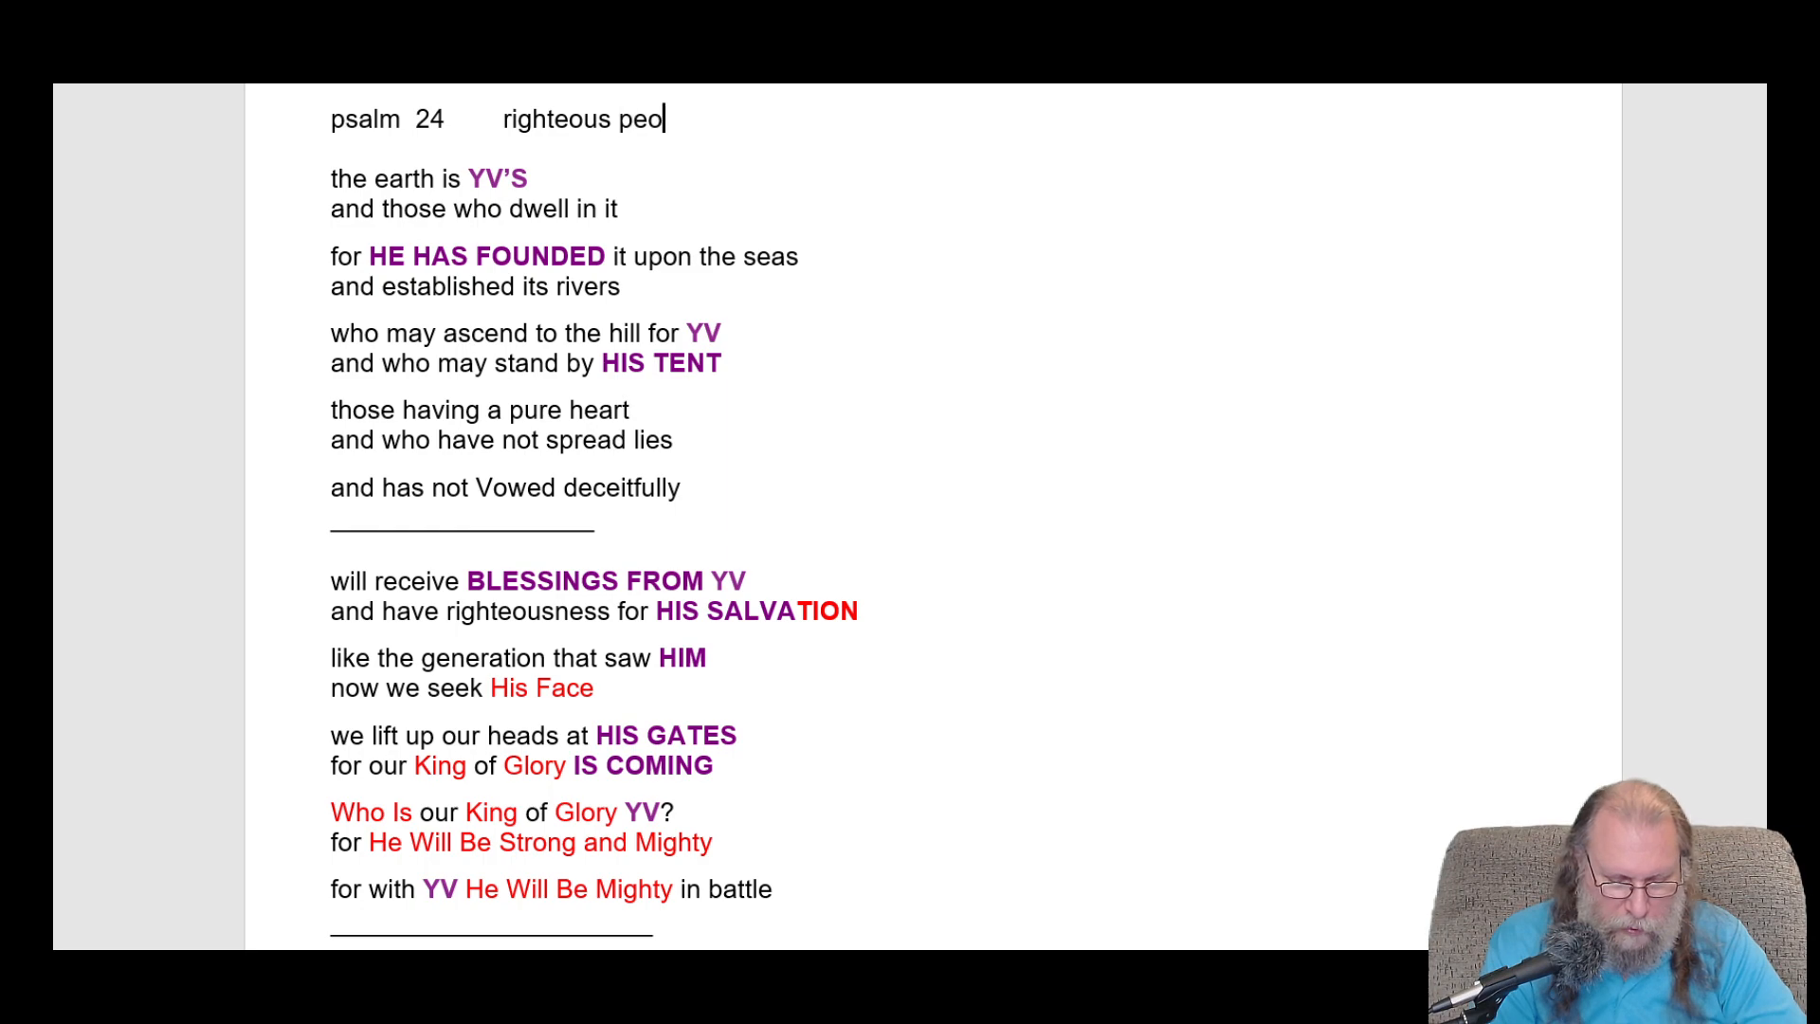
{"action": "type", "text": "ple wil"}
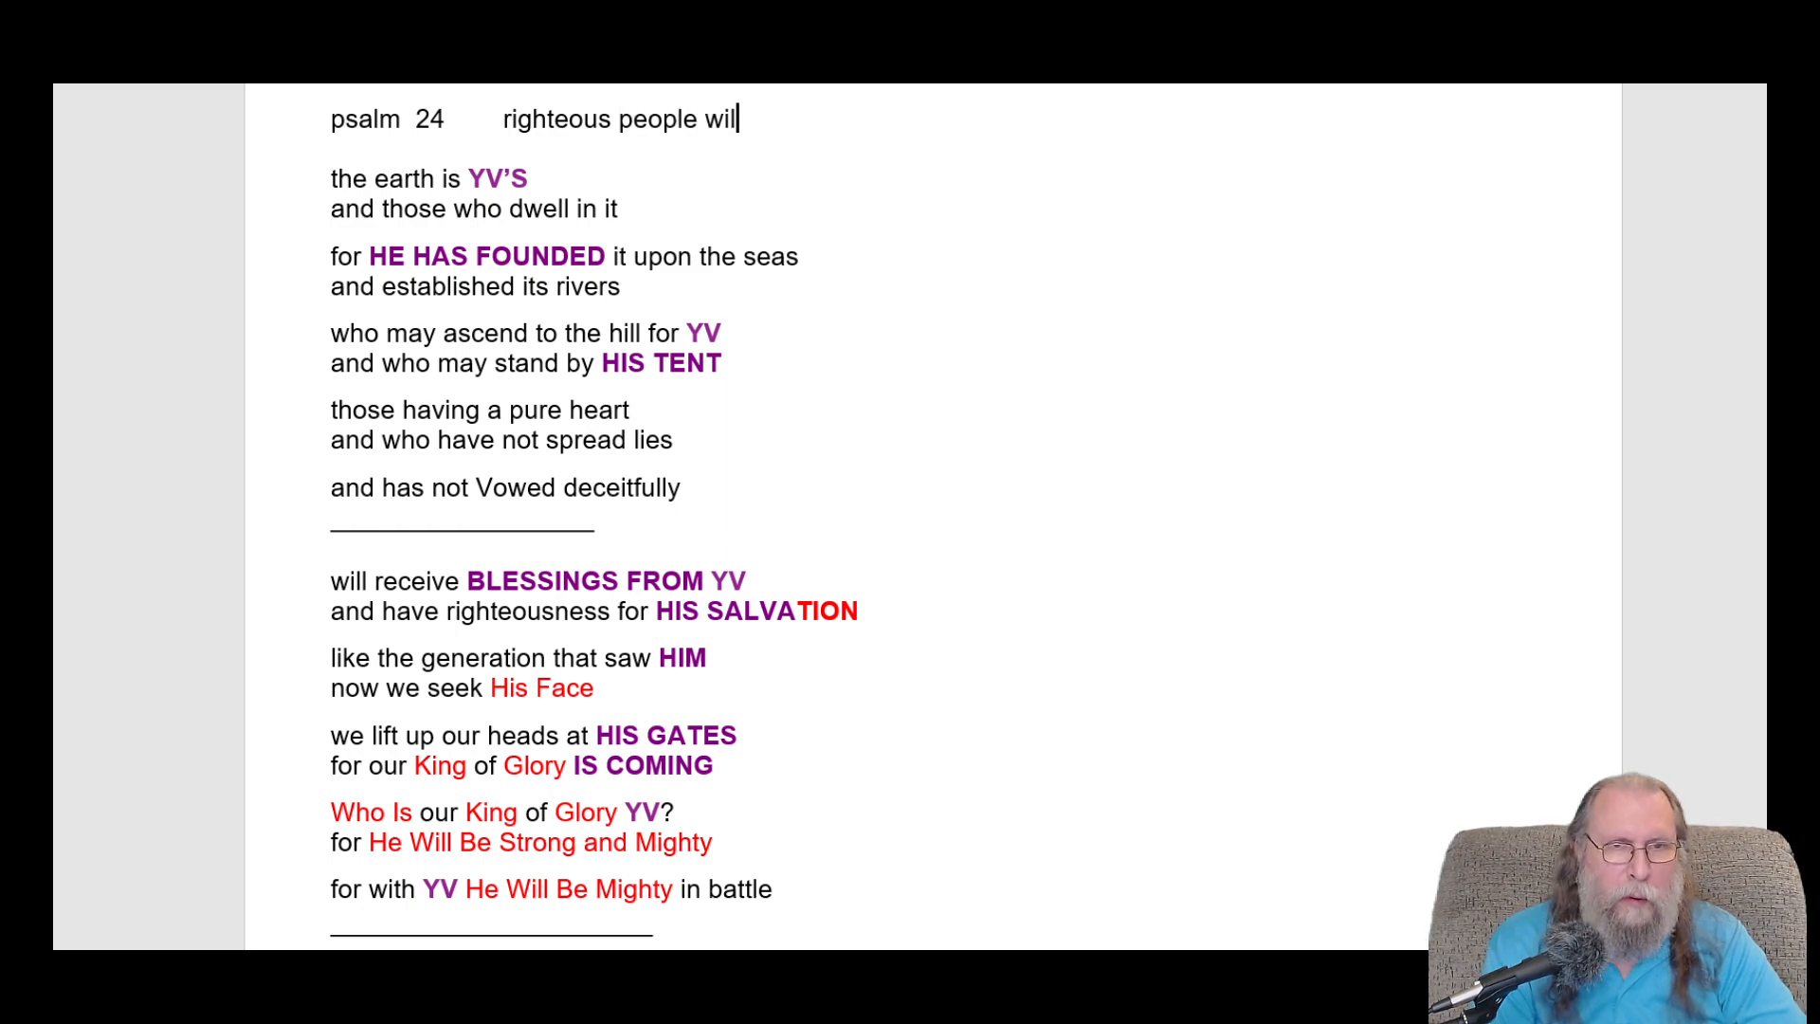
{"action": "type", "text": "are"}
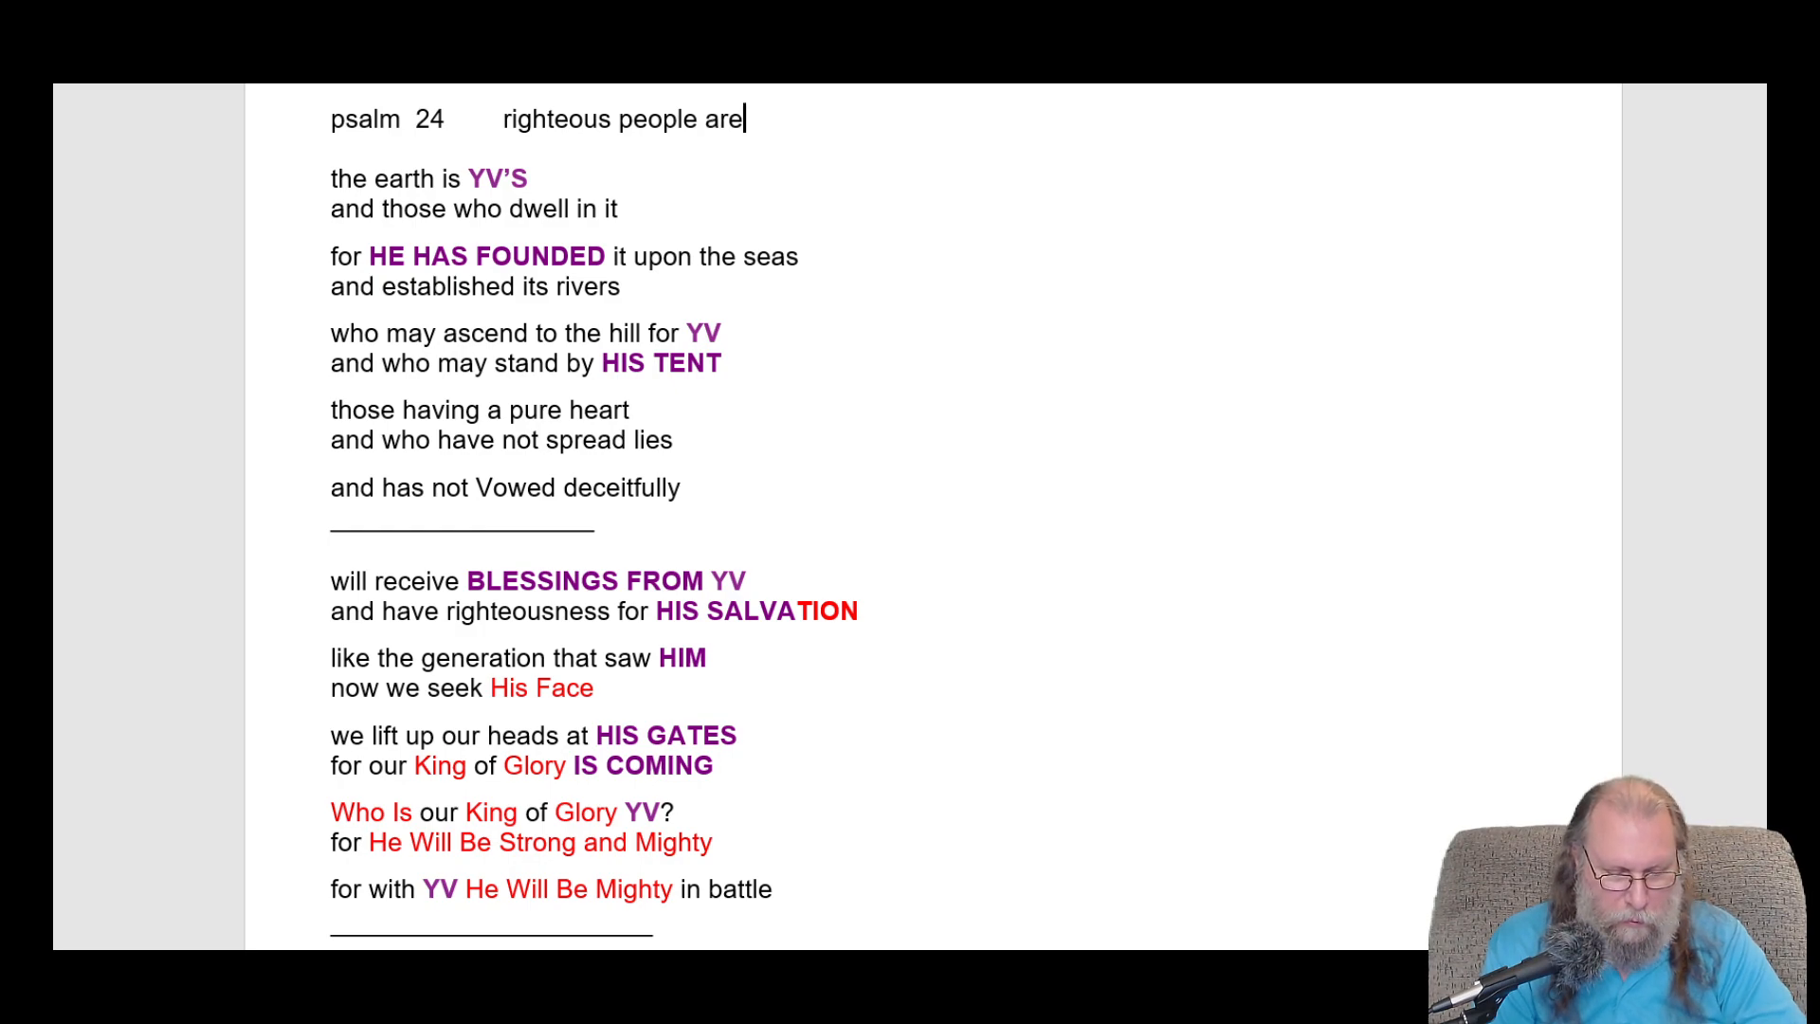
{"action": "type", "text": "waiti"}
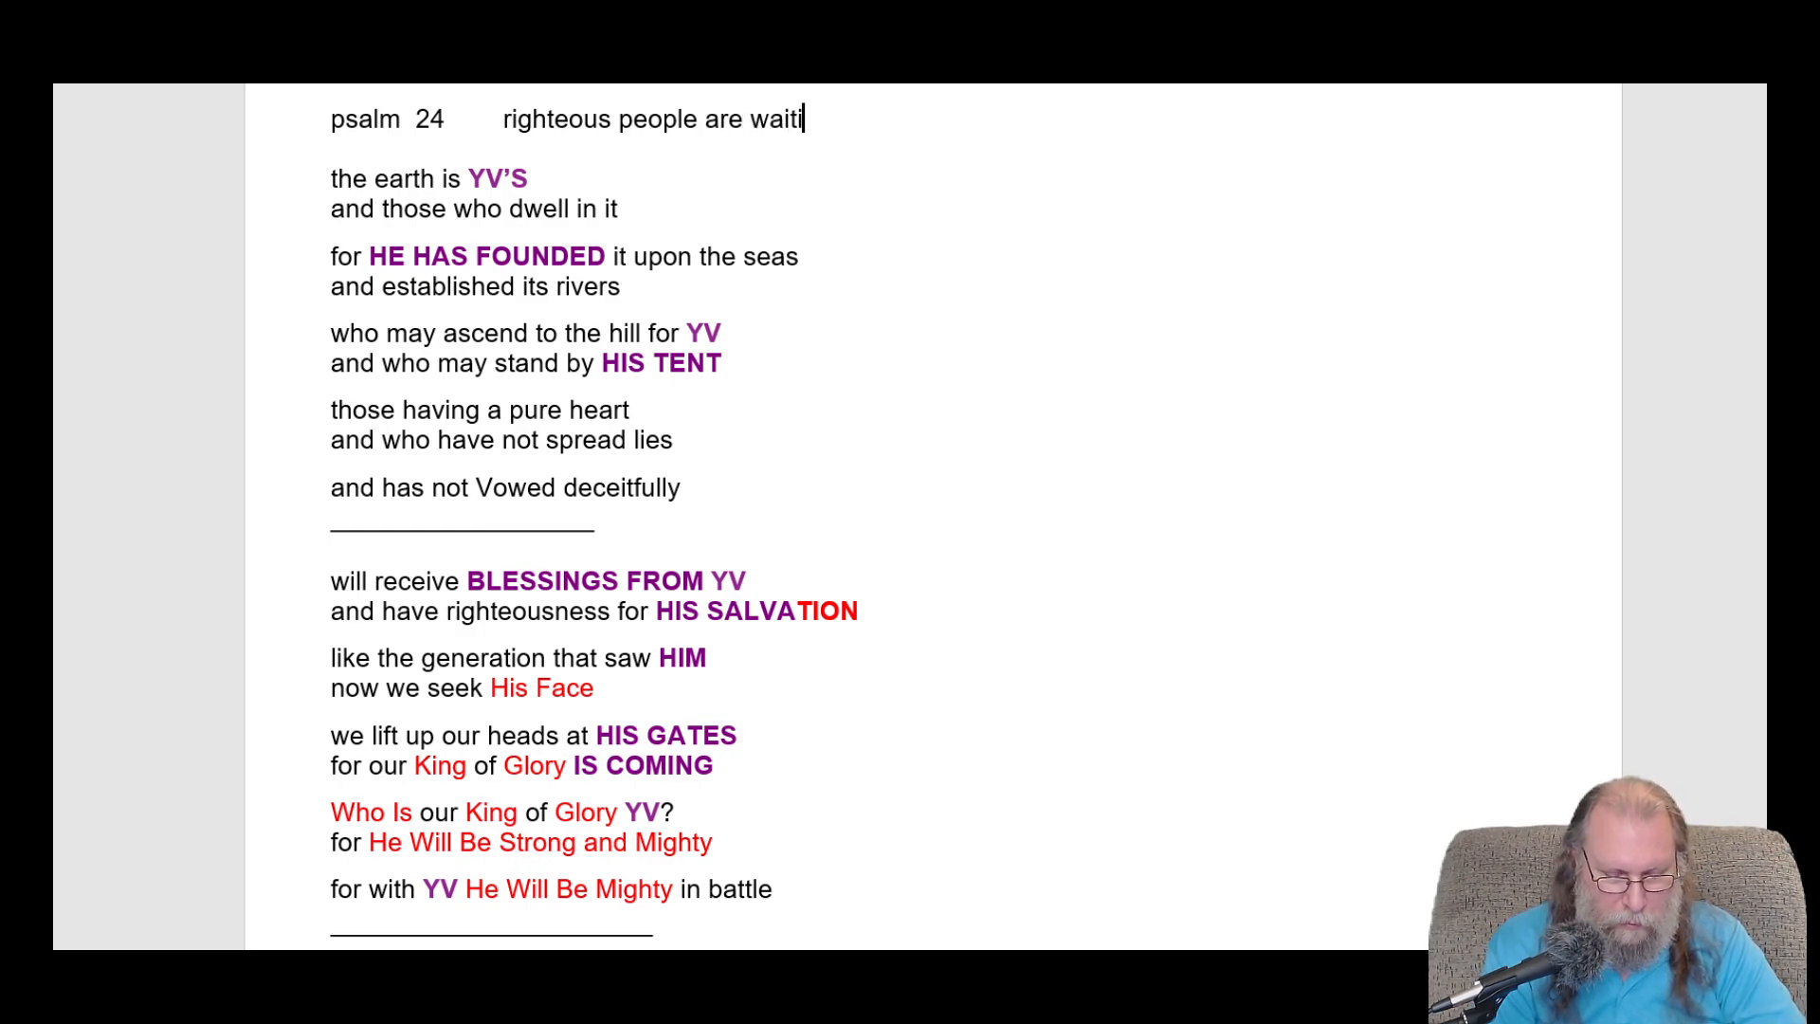
{"action": "type", "text": "ng for"}
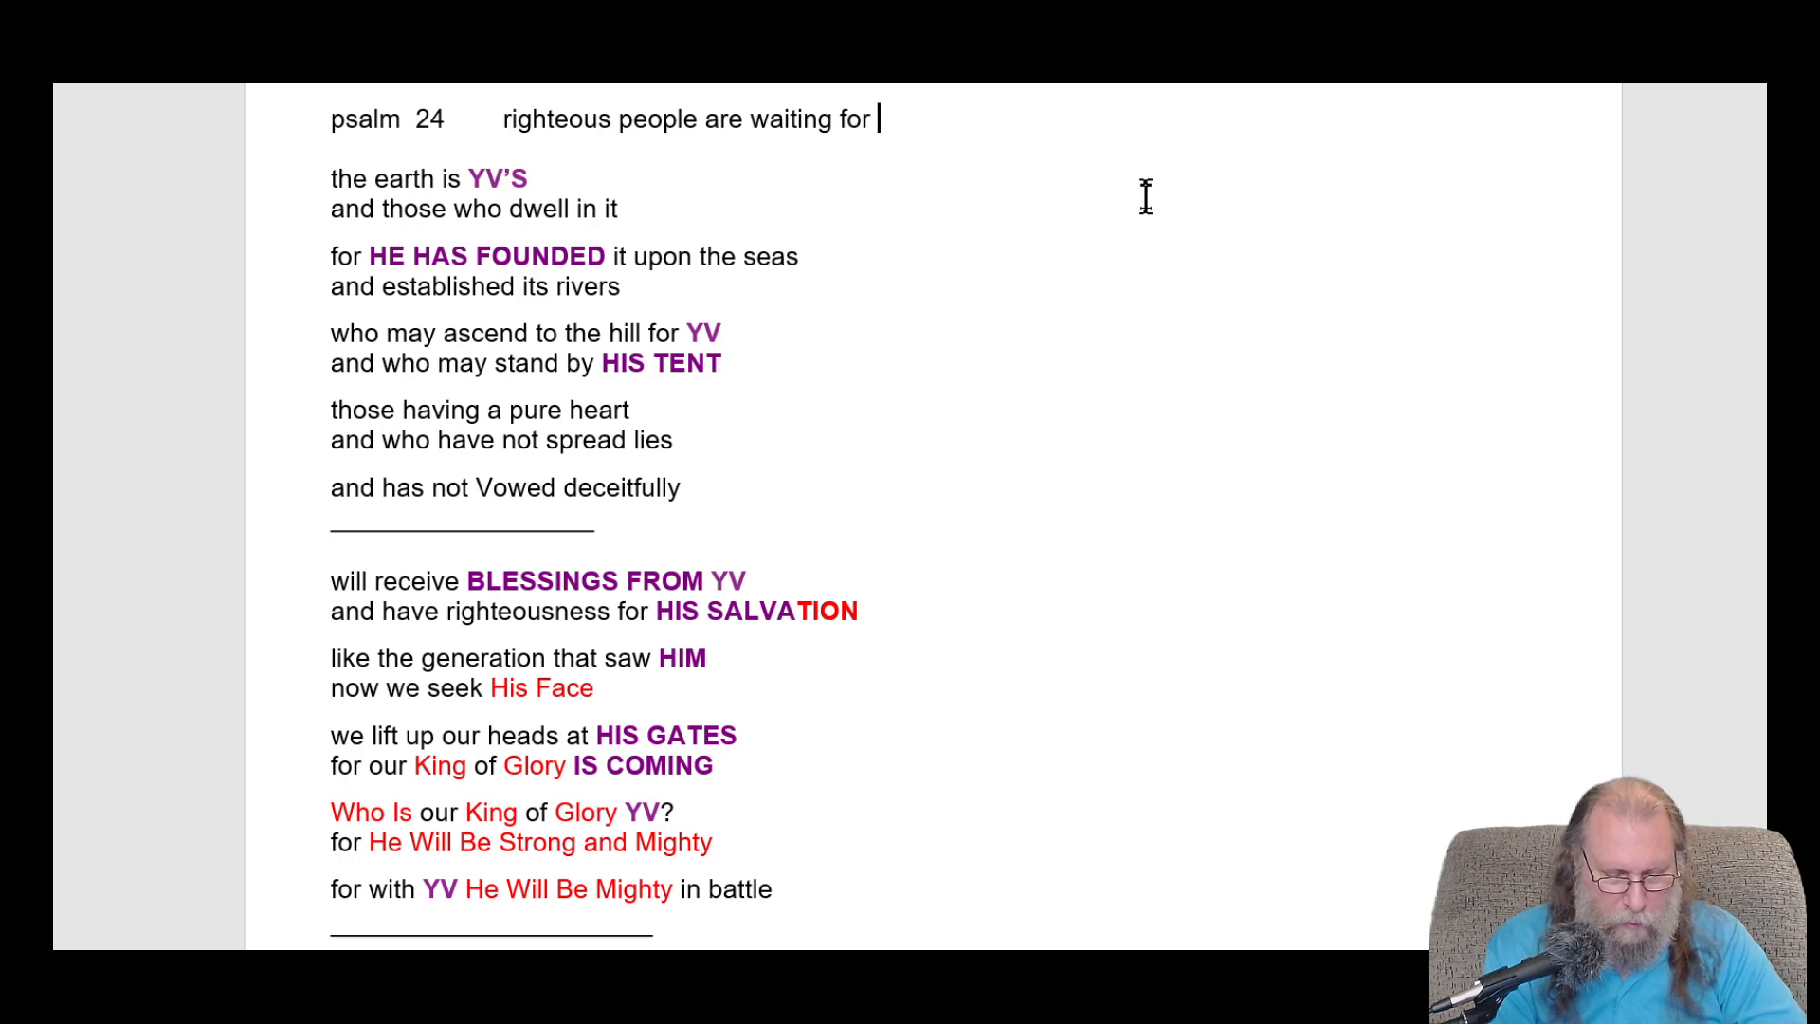
{"action": "type", "text": "Yah"}
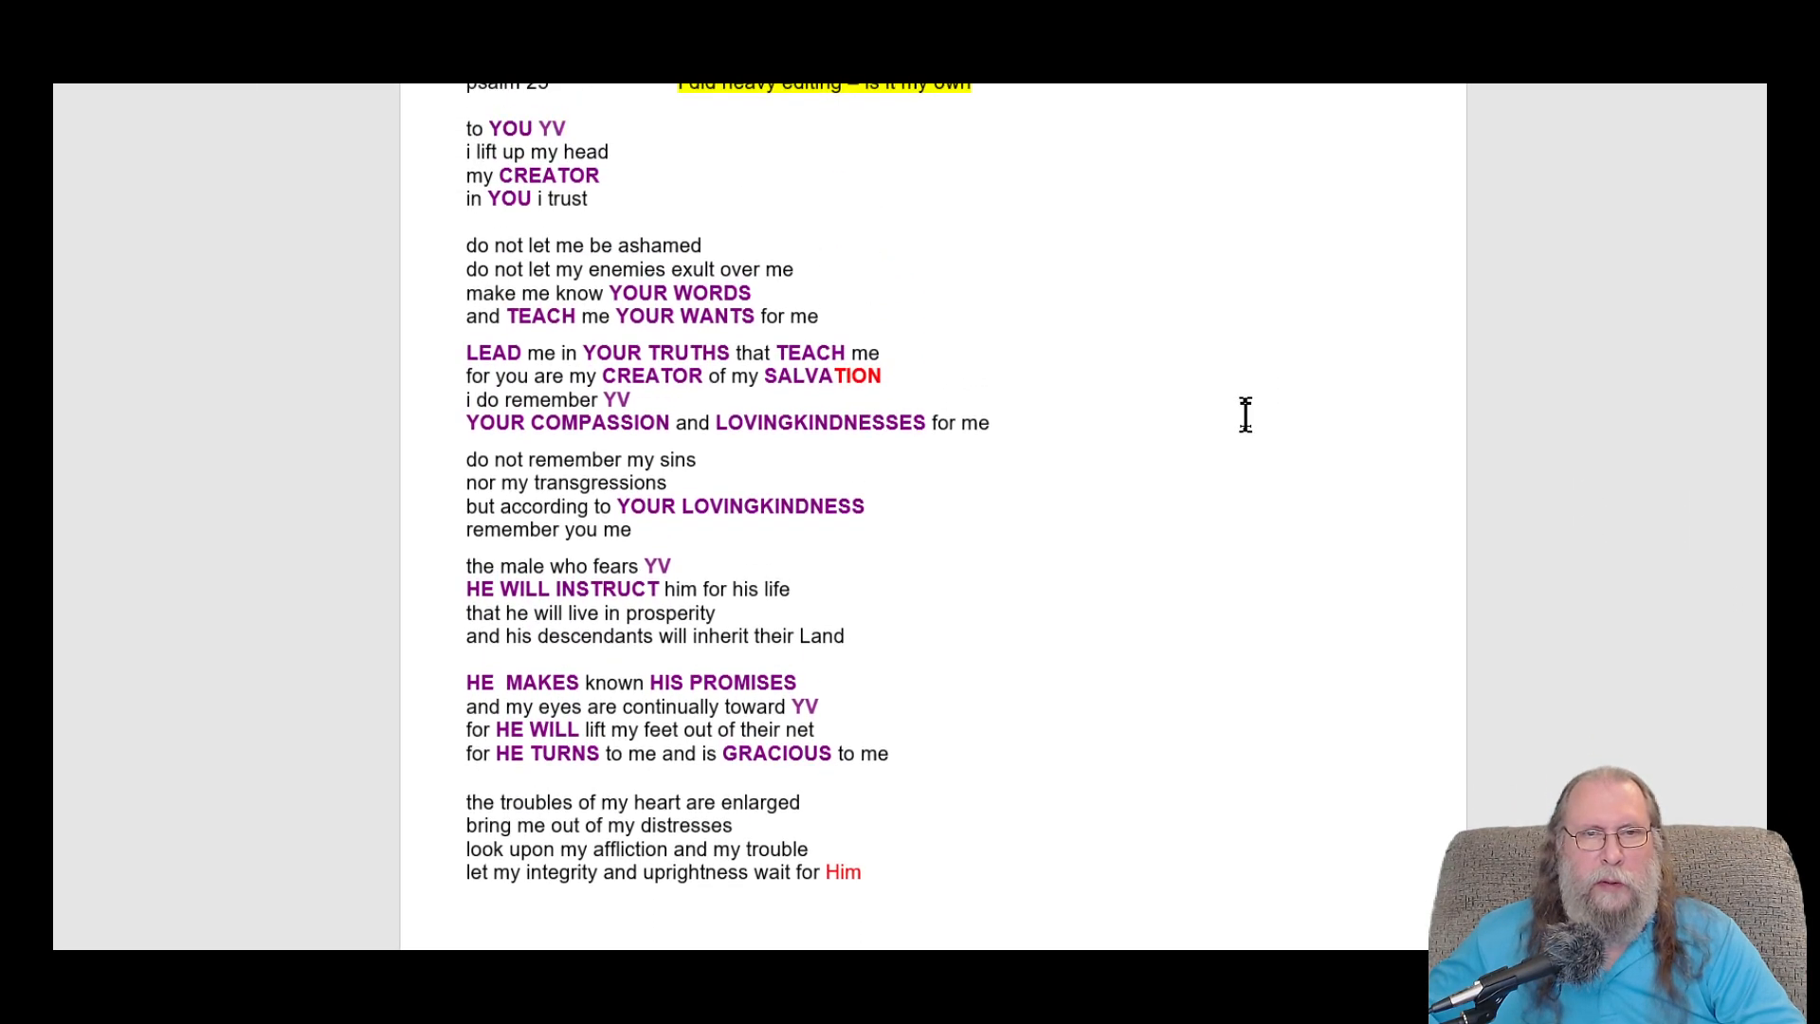
- Scroll to the Psalm 25 heading and its note 'I did heavy editing – is it my own'
{"action": "scroll", "scroll_direction": "up", "scroll_amount": 3}
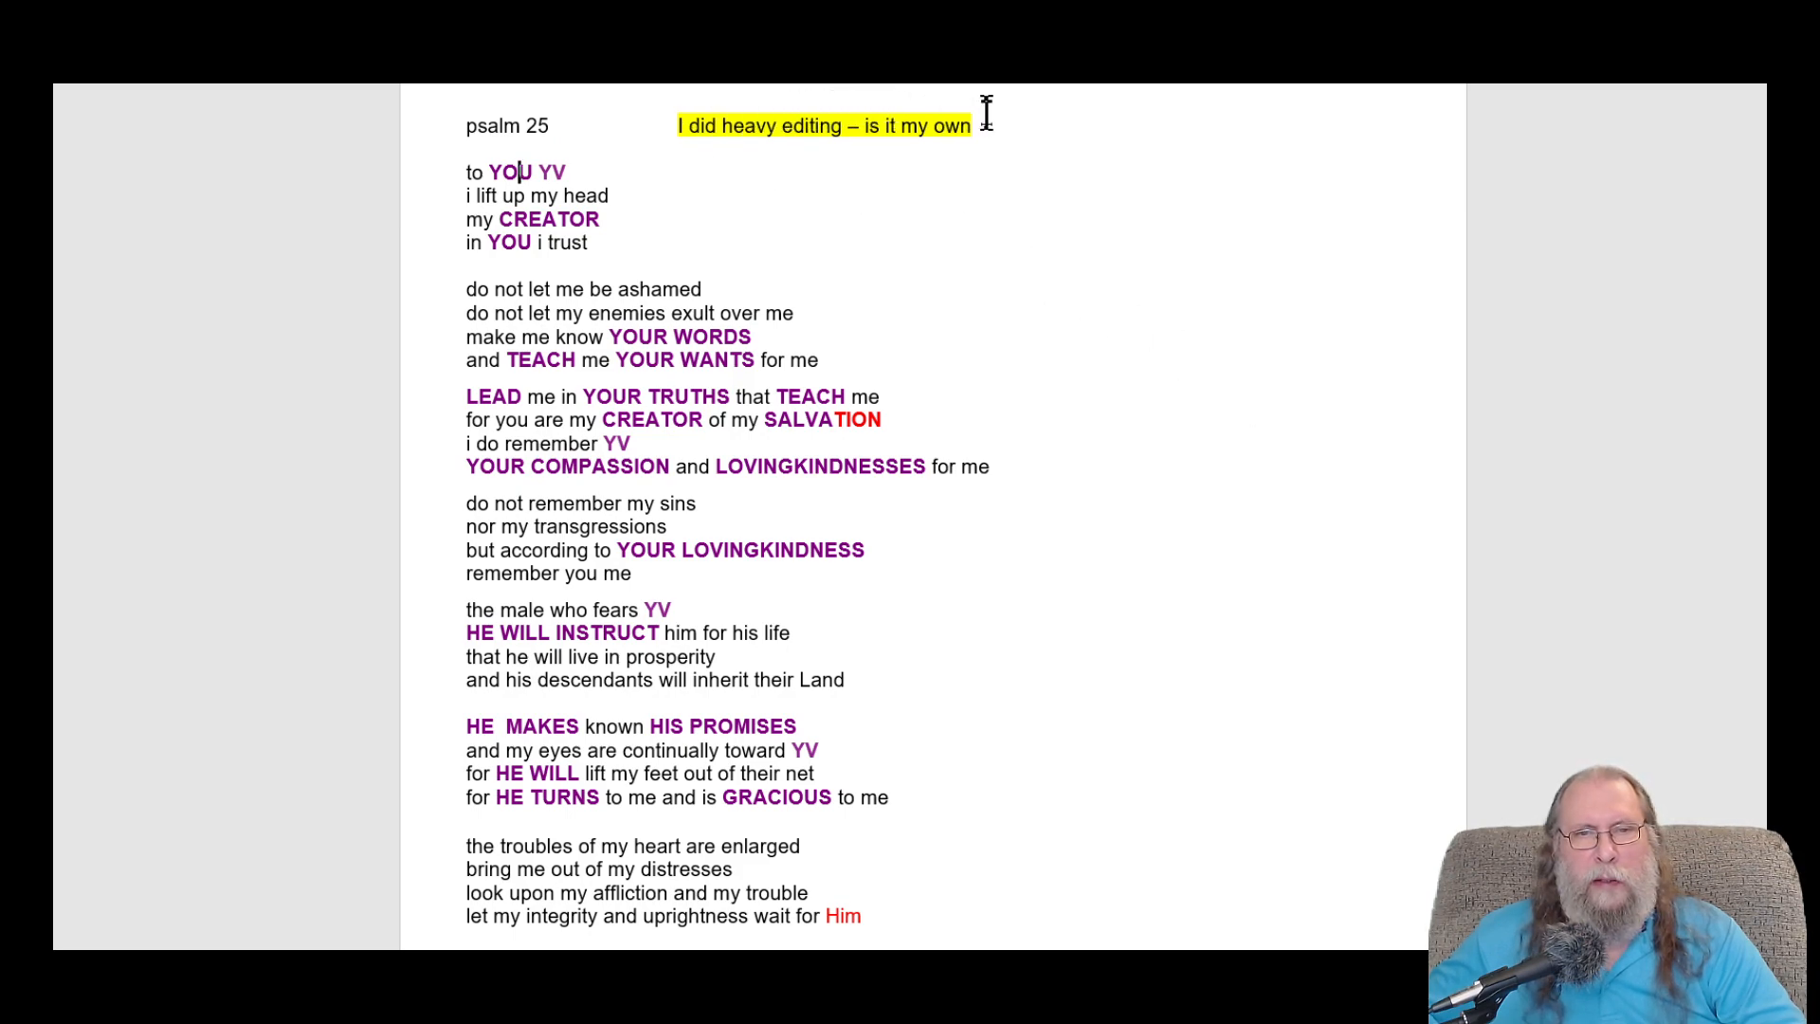
{"action": "mouse_move", "coordinate": [884, 125]}
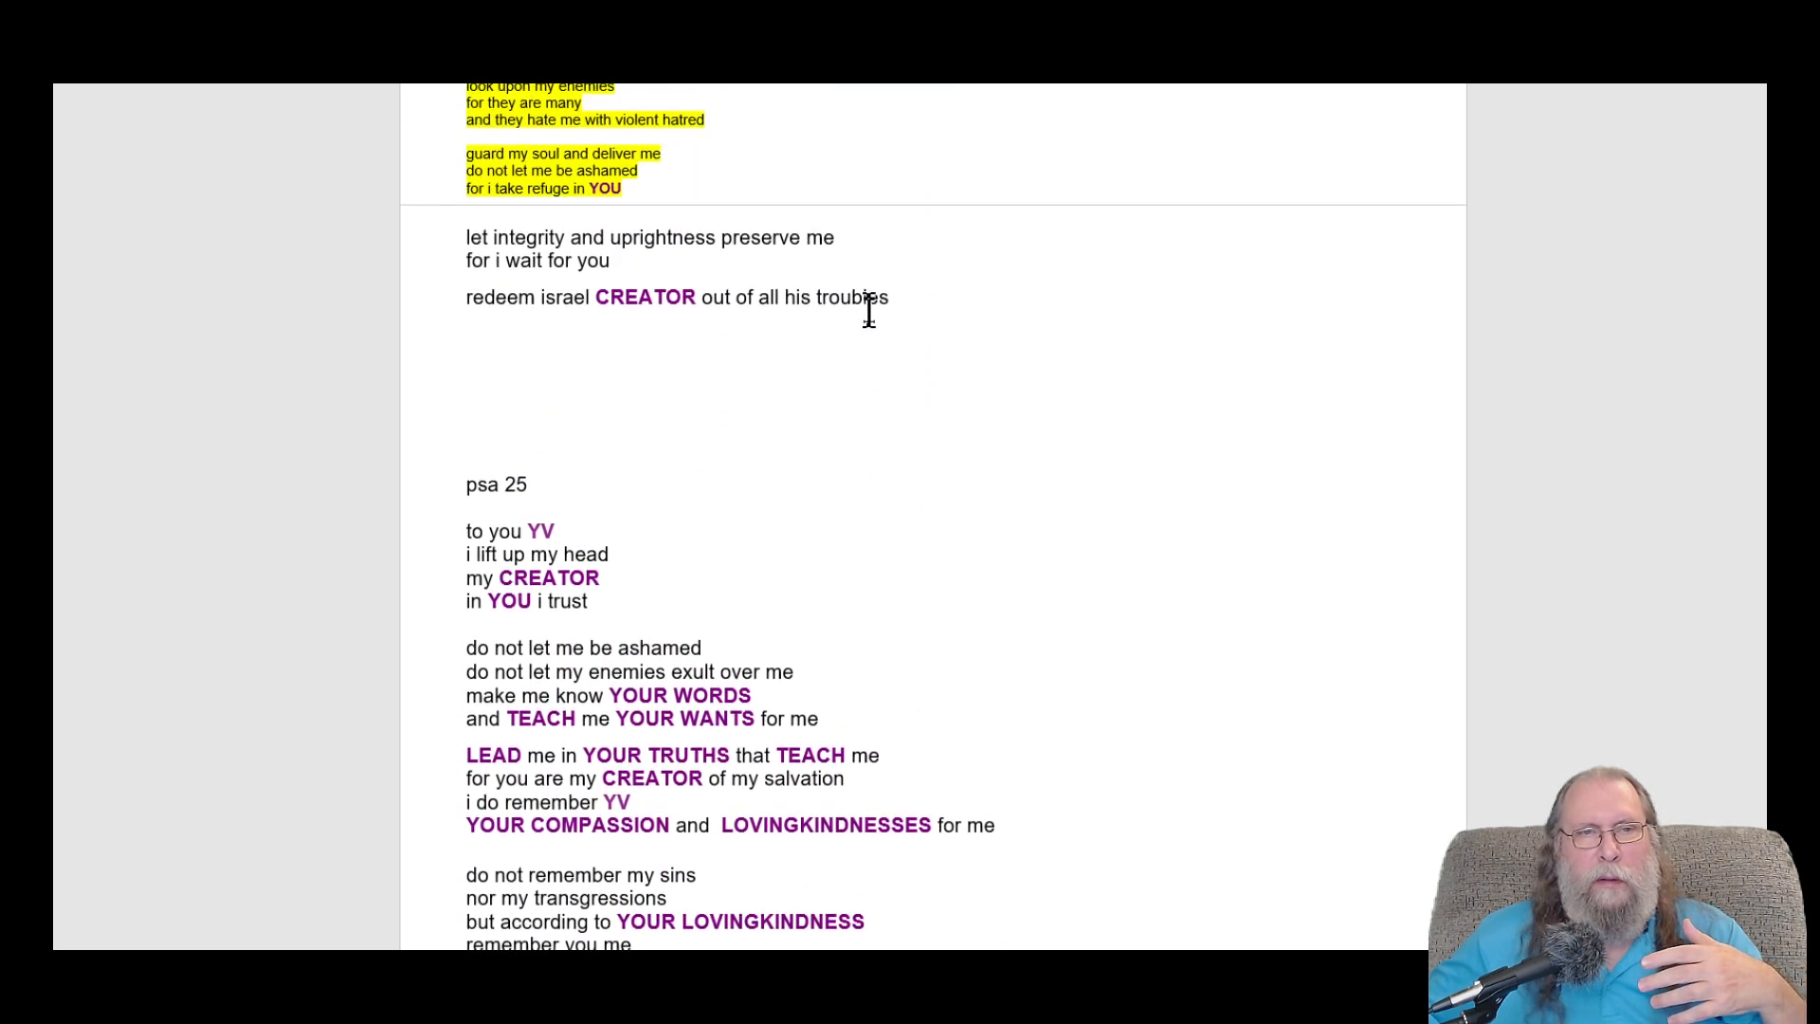
- Scroll back and forth through the colour-highlighted Psalm 25 working draft
{"action": "scroll", "scroll_direction": "down", "scroll_amount": 3}
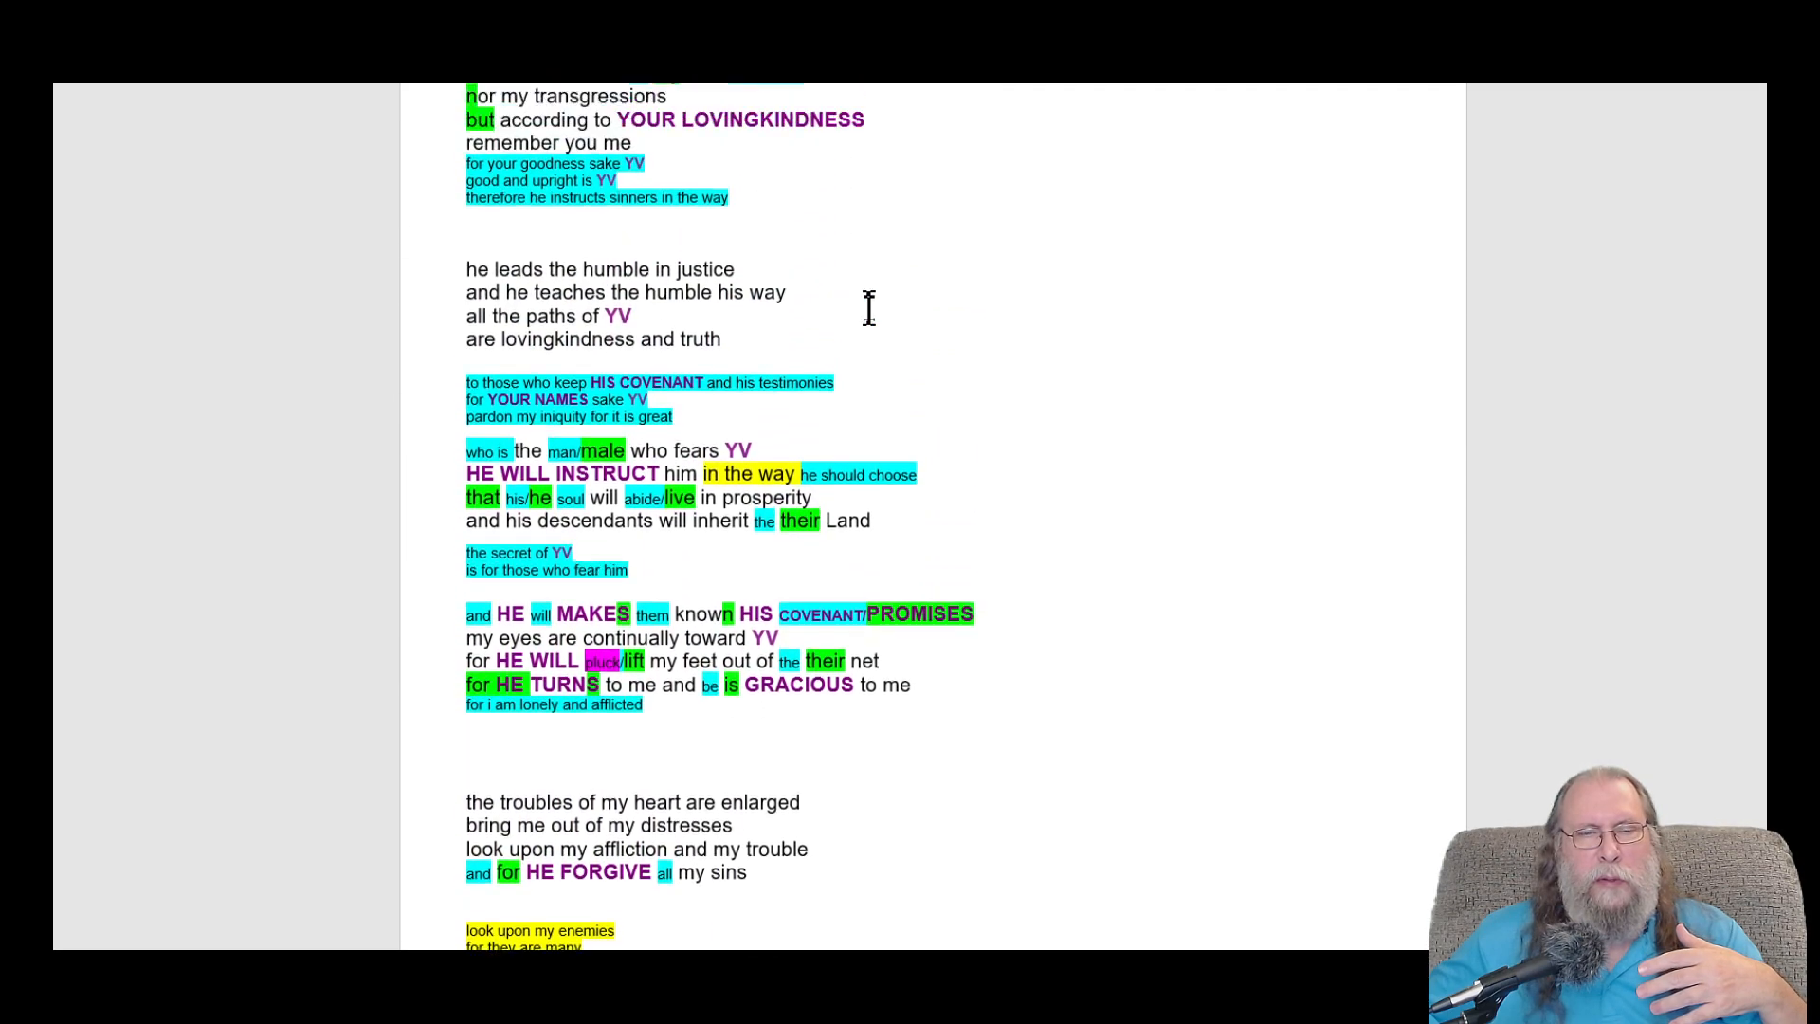
{"action": "scroll", "scroll_direction": "up", "scroll_amount": 3}
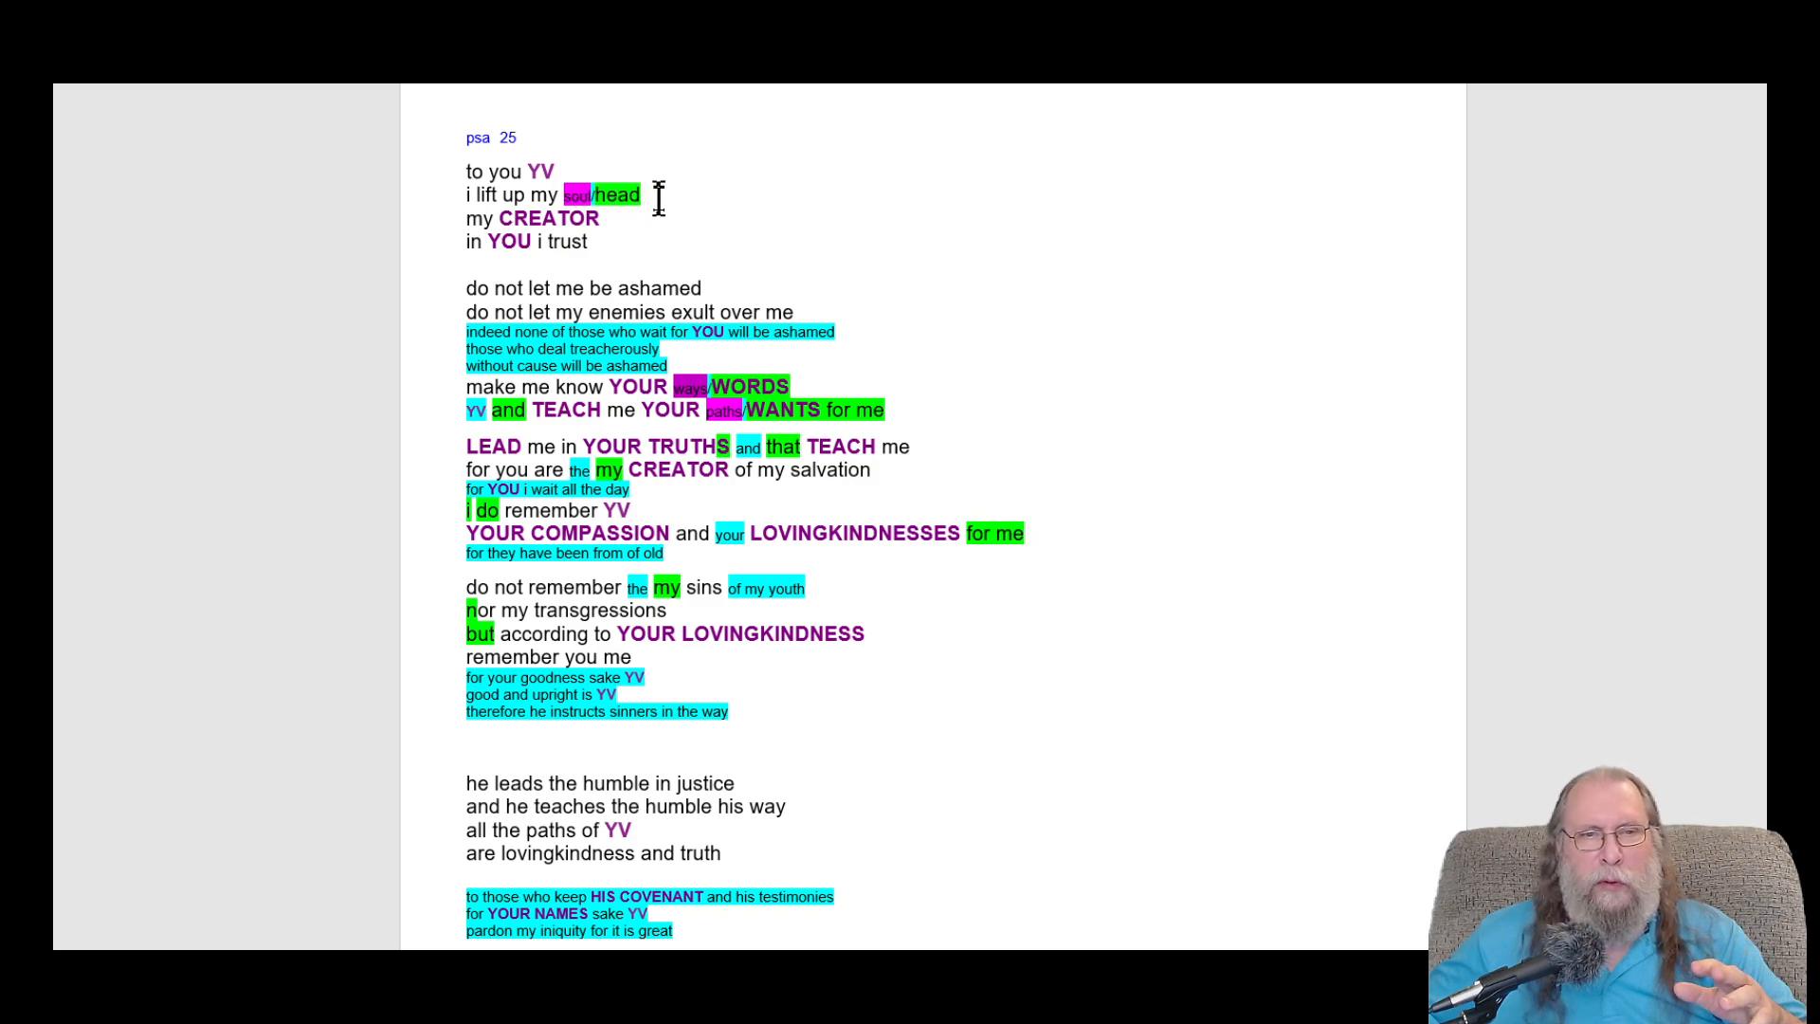
{"action": "mouse_move", "coordinate": [781, 215]}
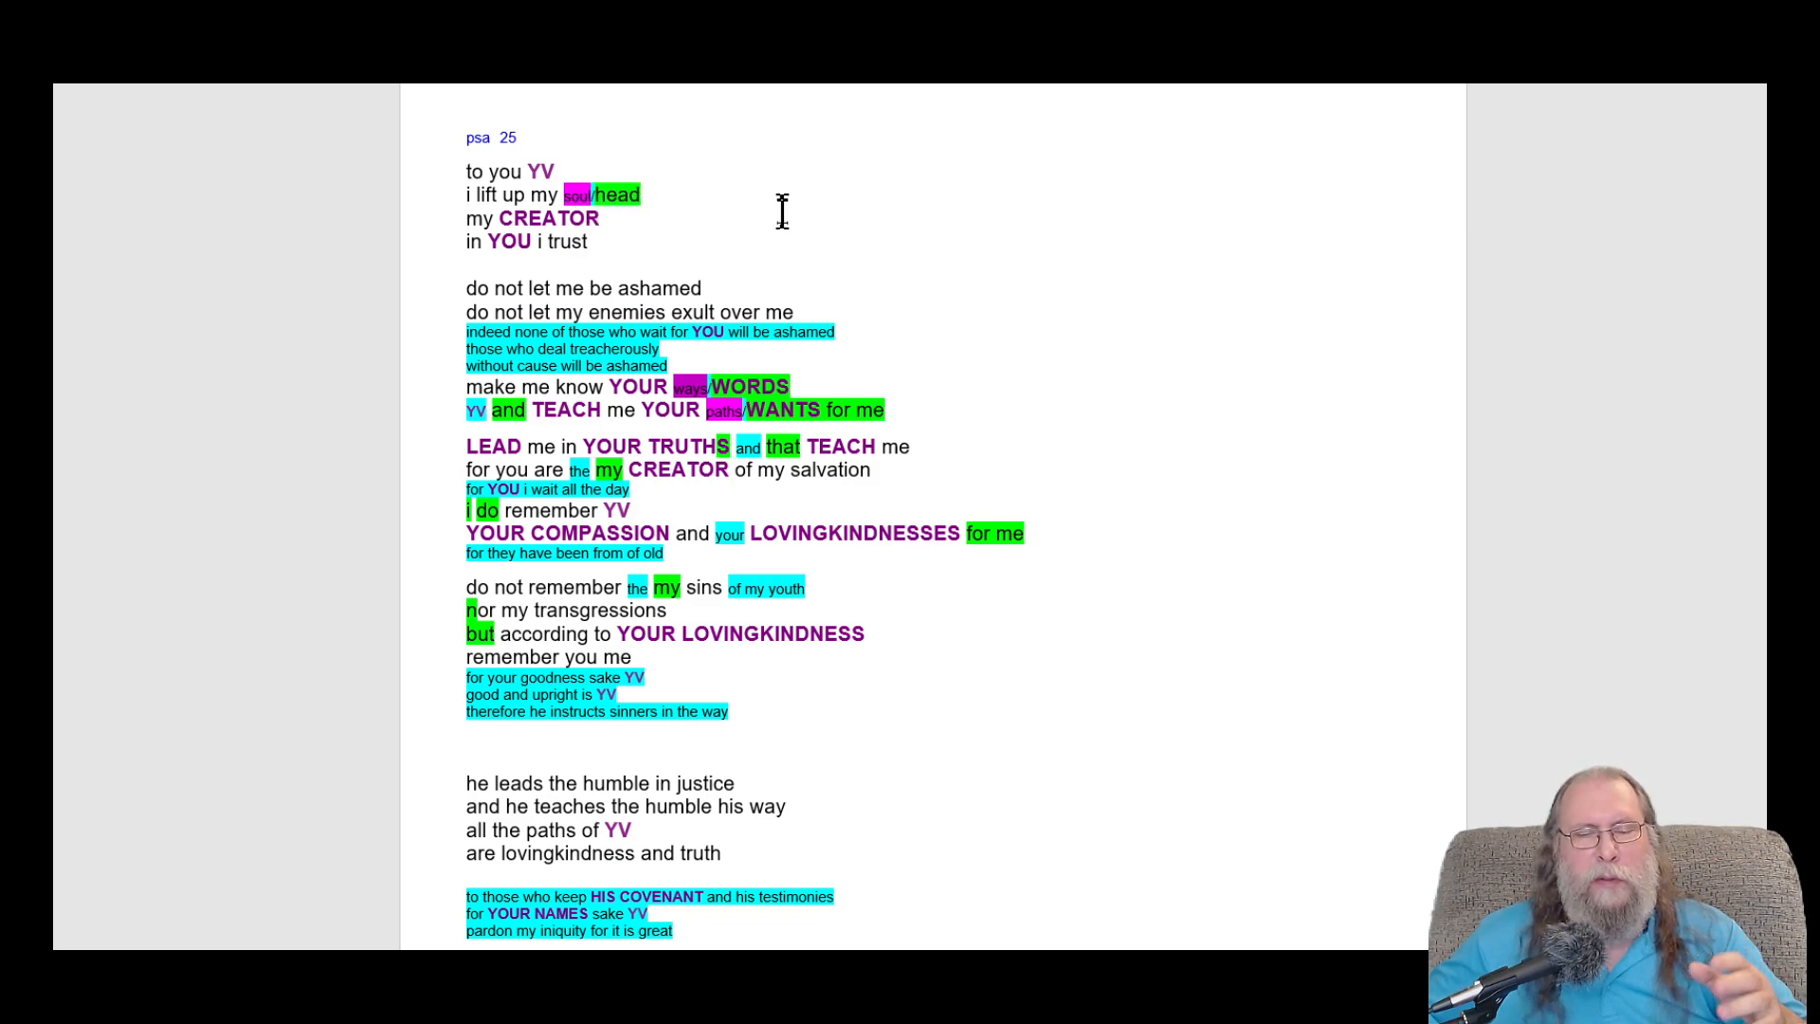
{"action": "mouse_move", "coordinate": [775, 238]}
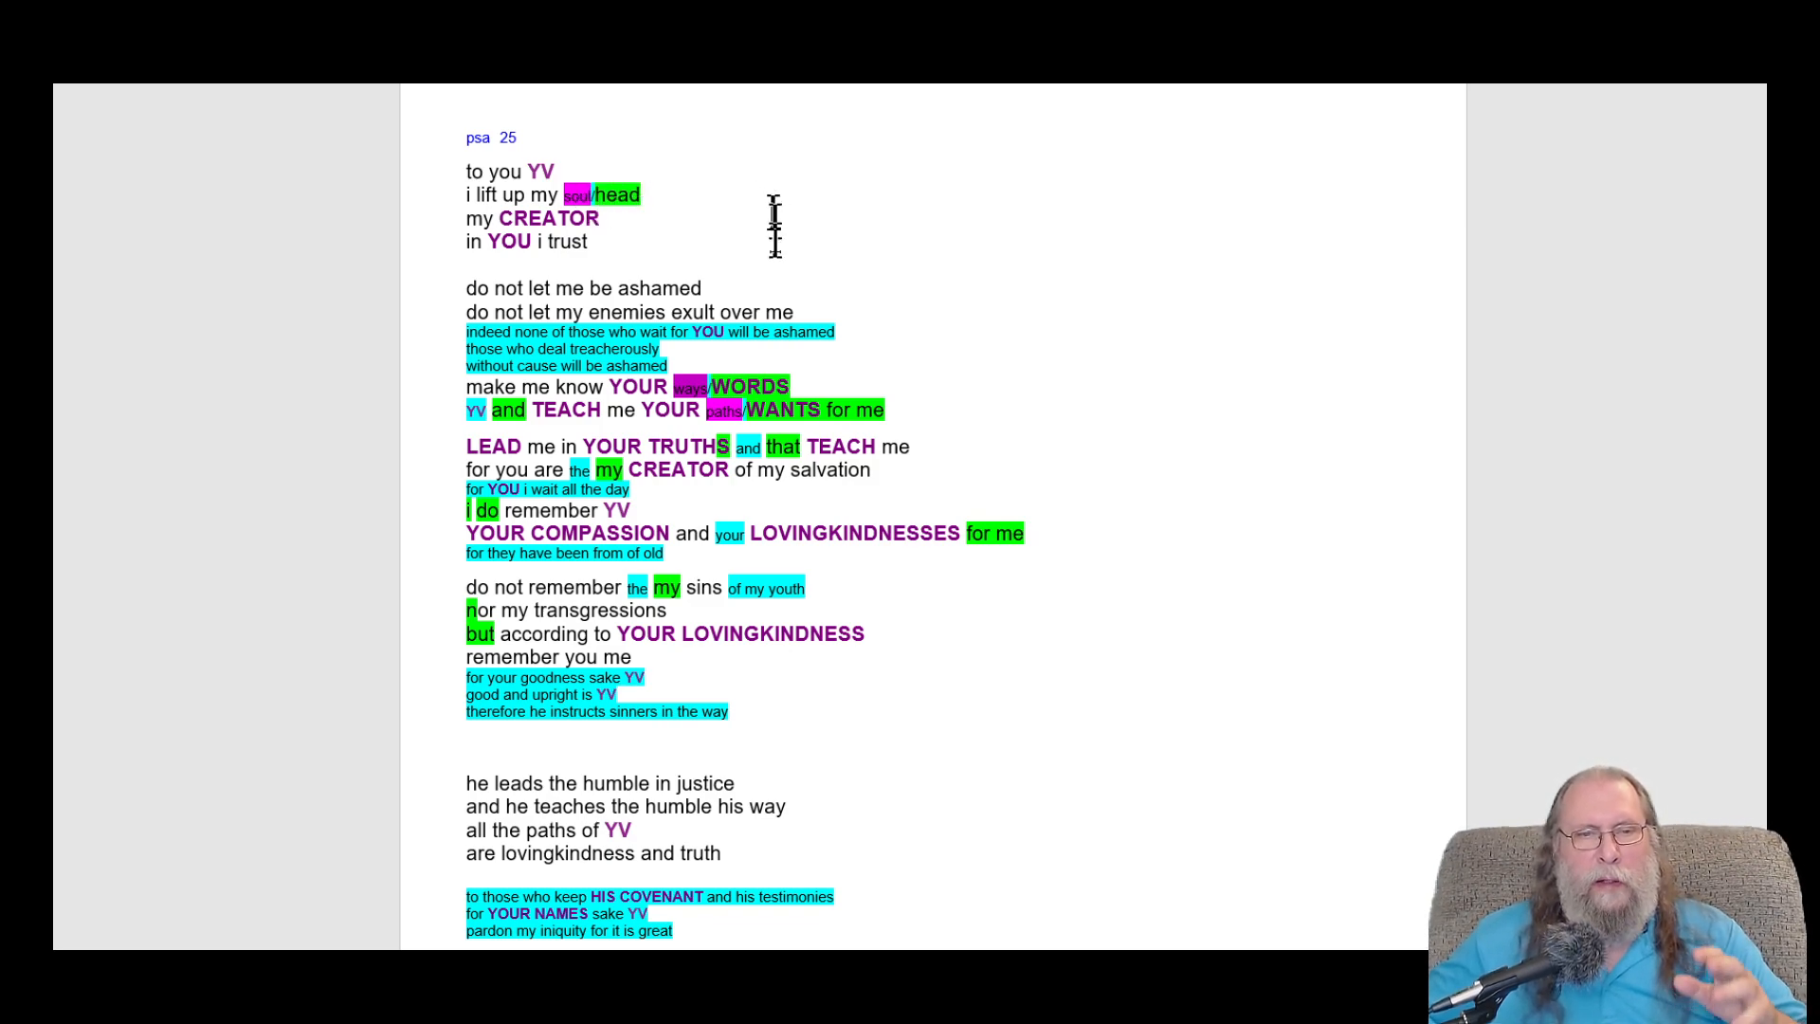
{"action": "mouse_move", "coordinate": [743, 369]}
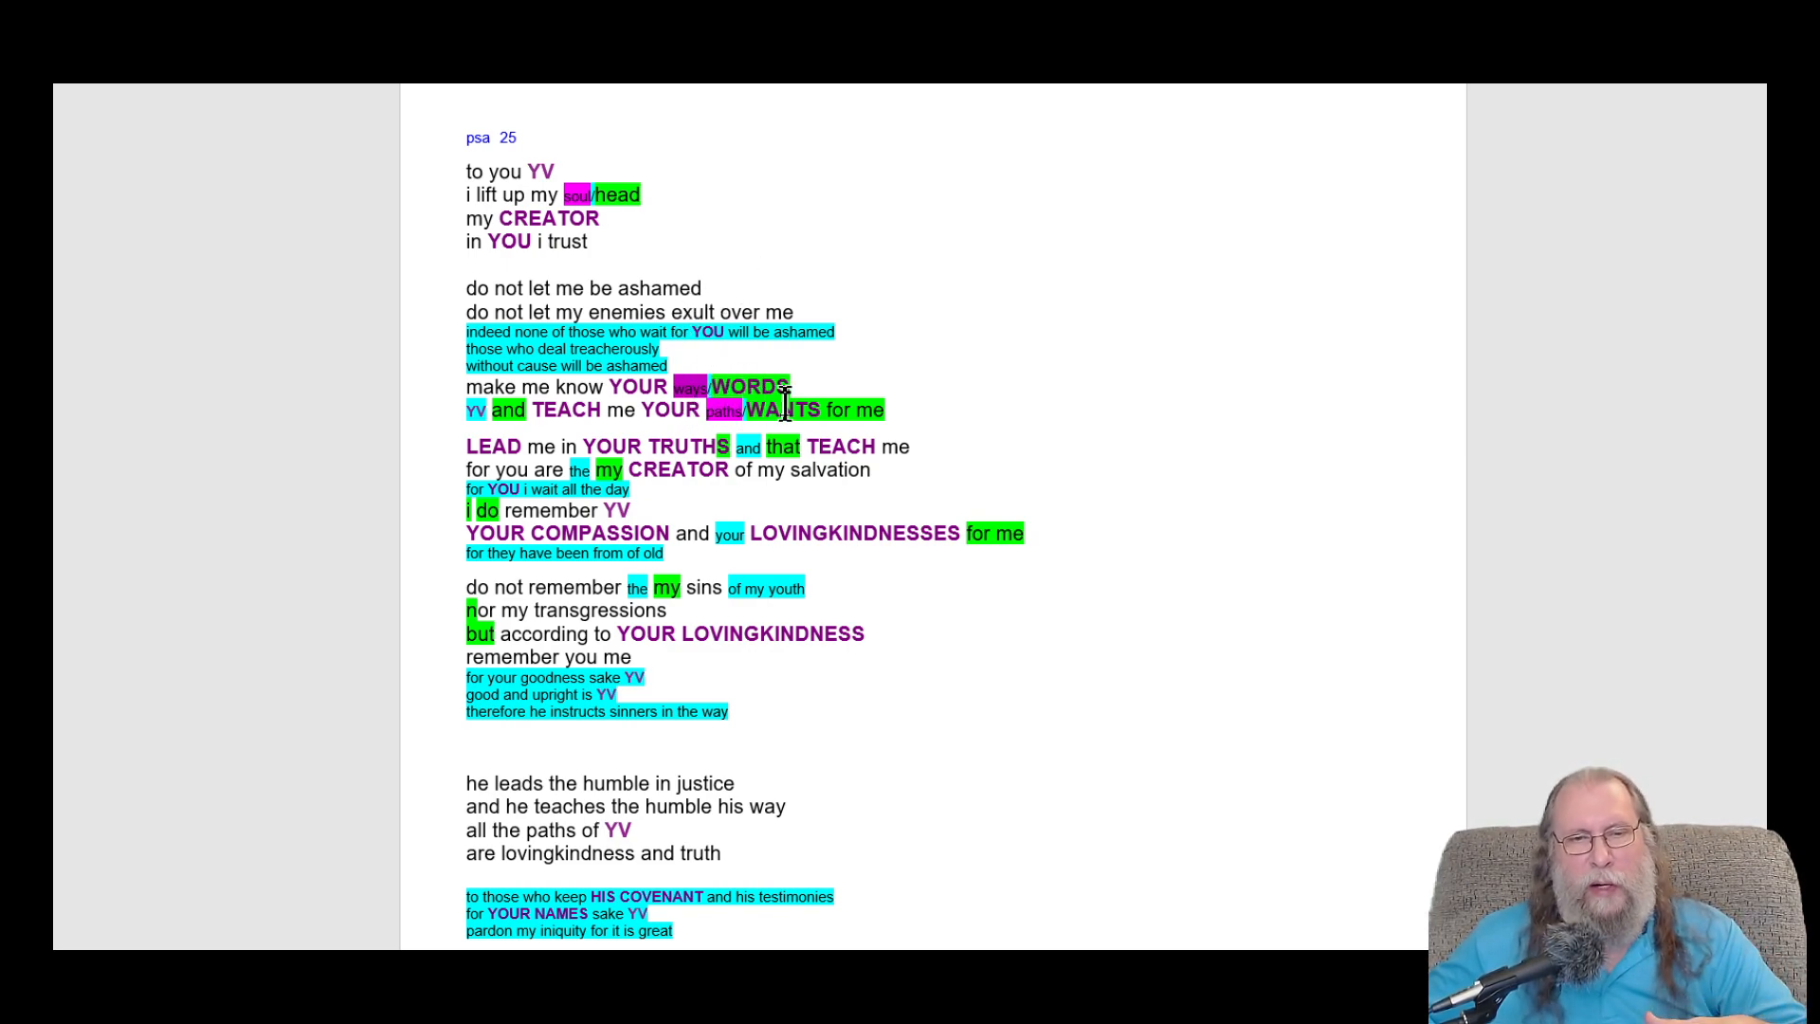
{"action": "scroll", "scroll_direction": "down", "scroll_amount": 3}
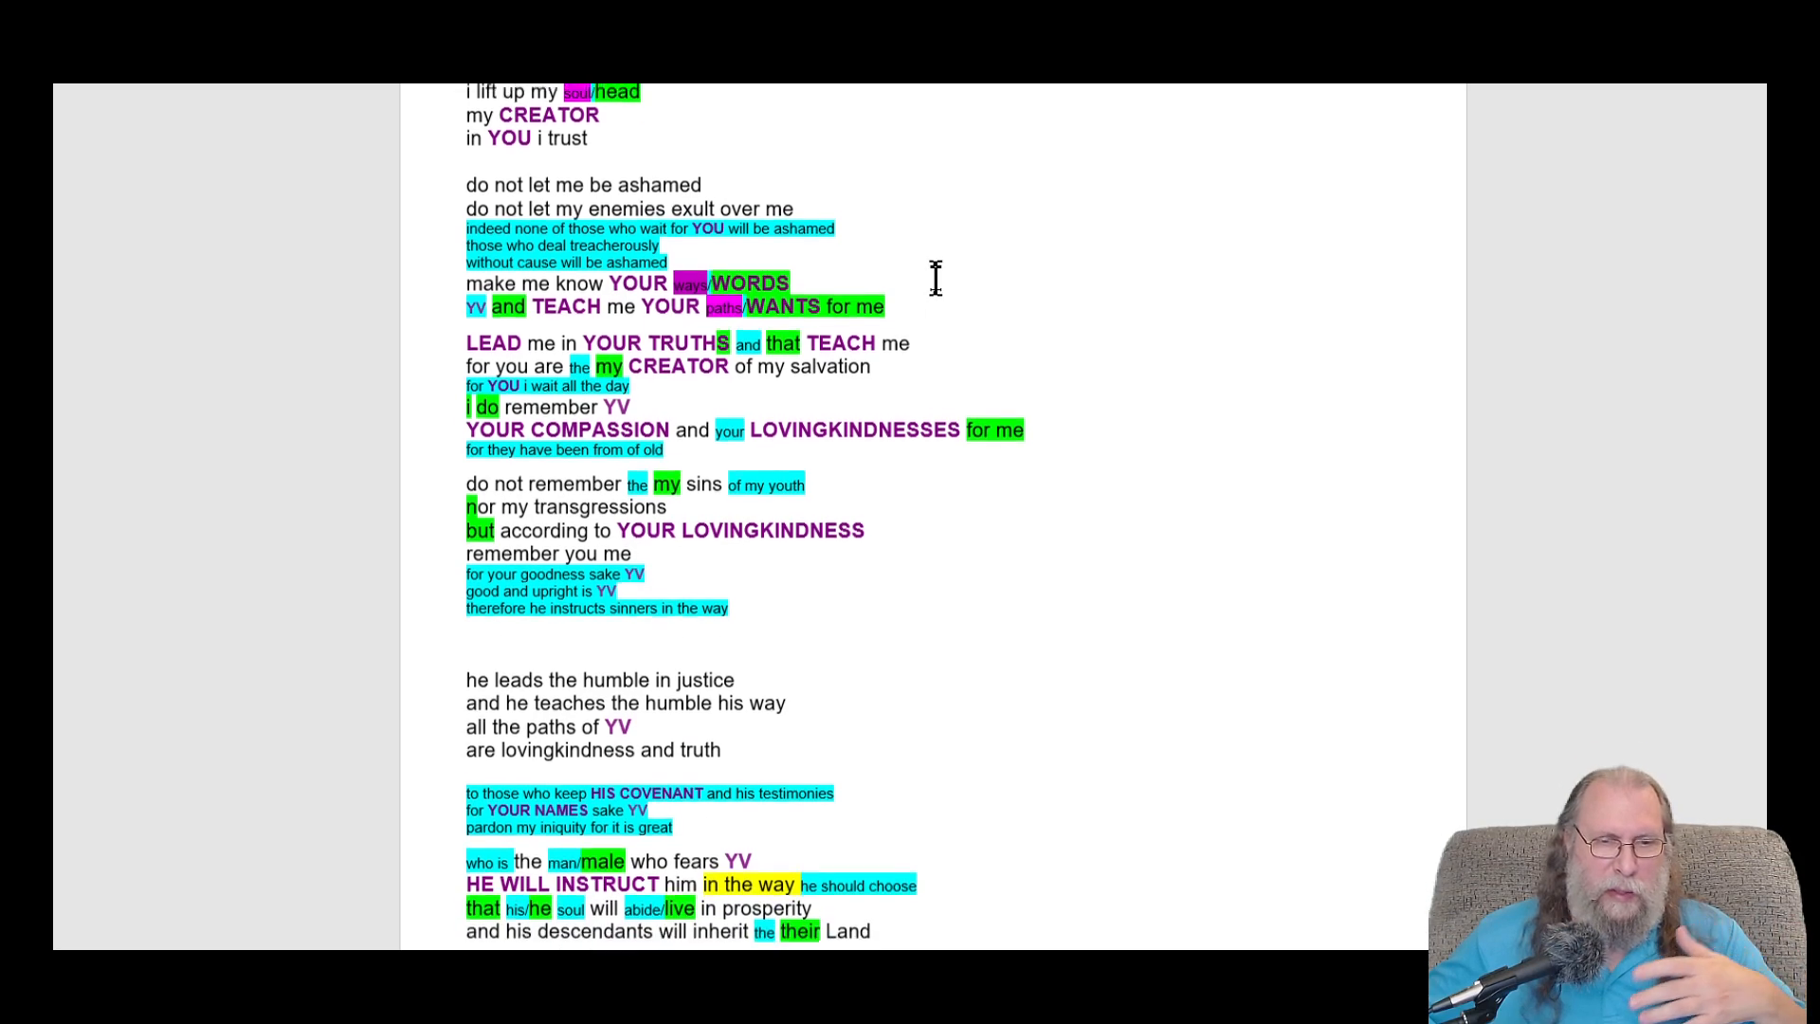
{"action": "scroll", "scroll_direction": "down", "scroll_amount": 3}
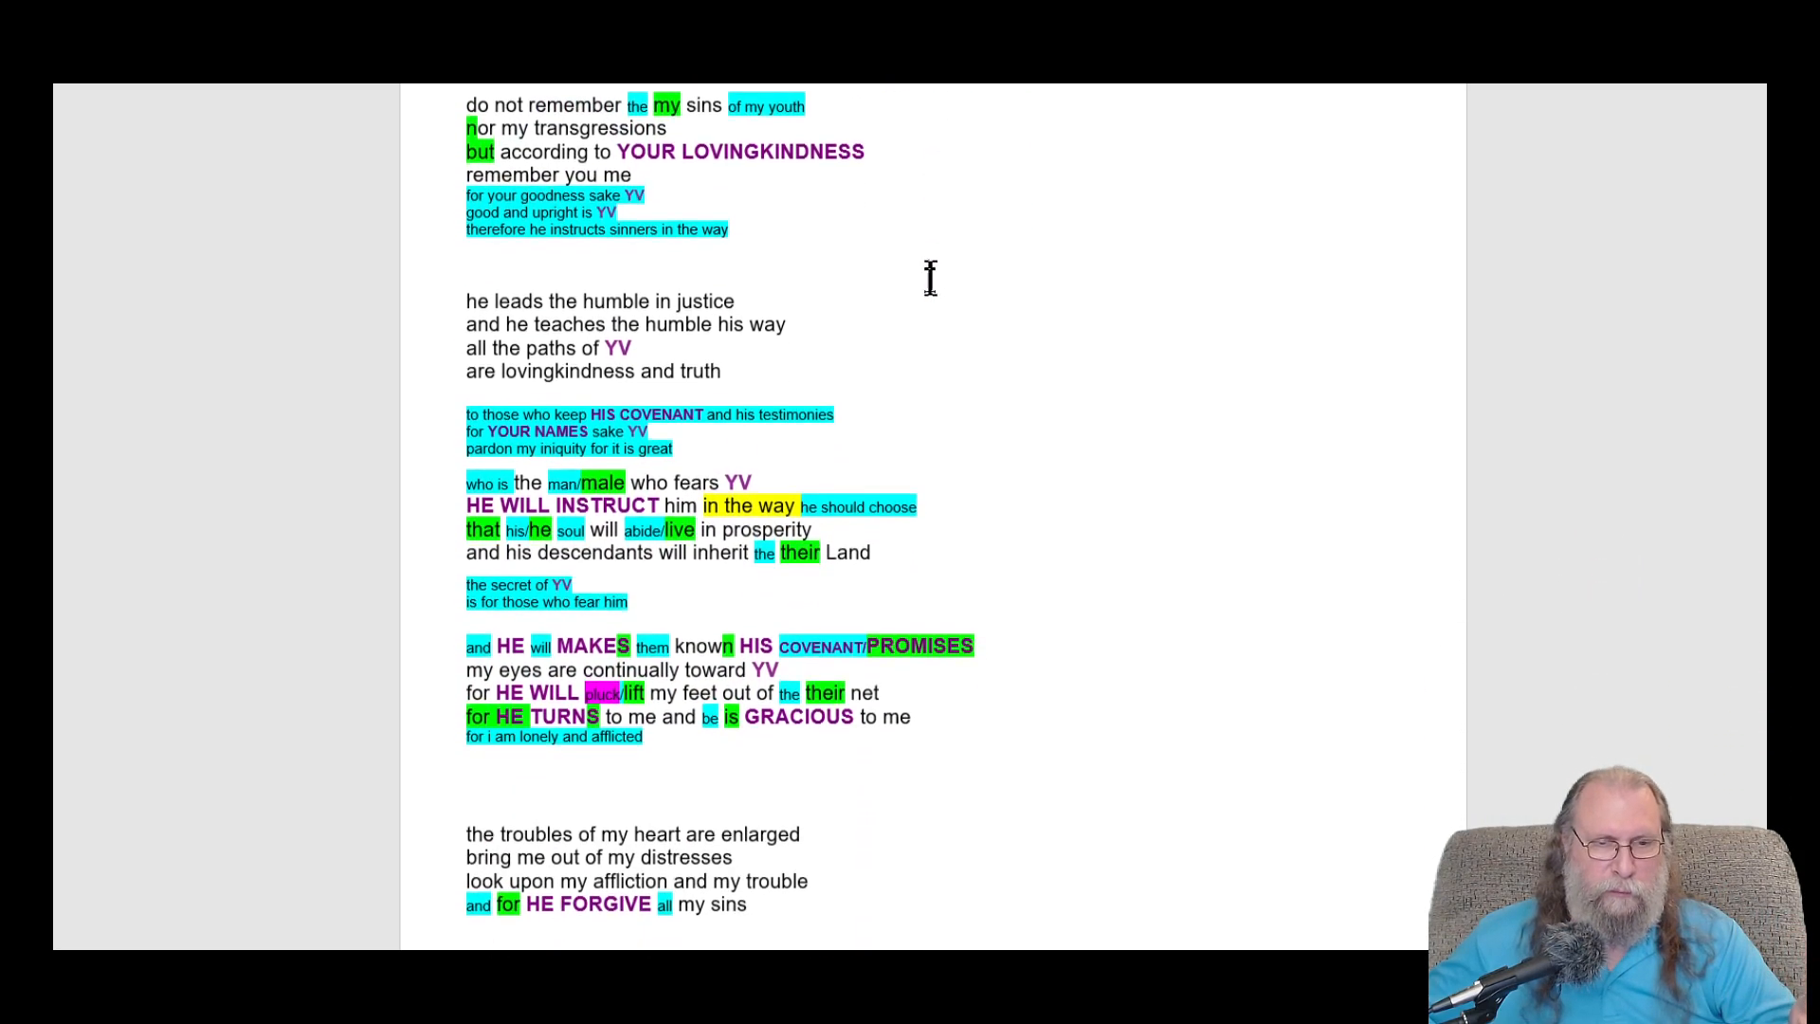
{"action": "scroll", "scroll_direction": "down", "scroll_amount": 3}
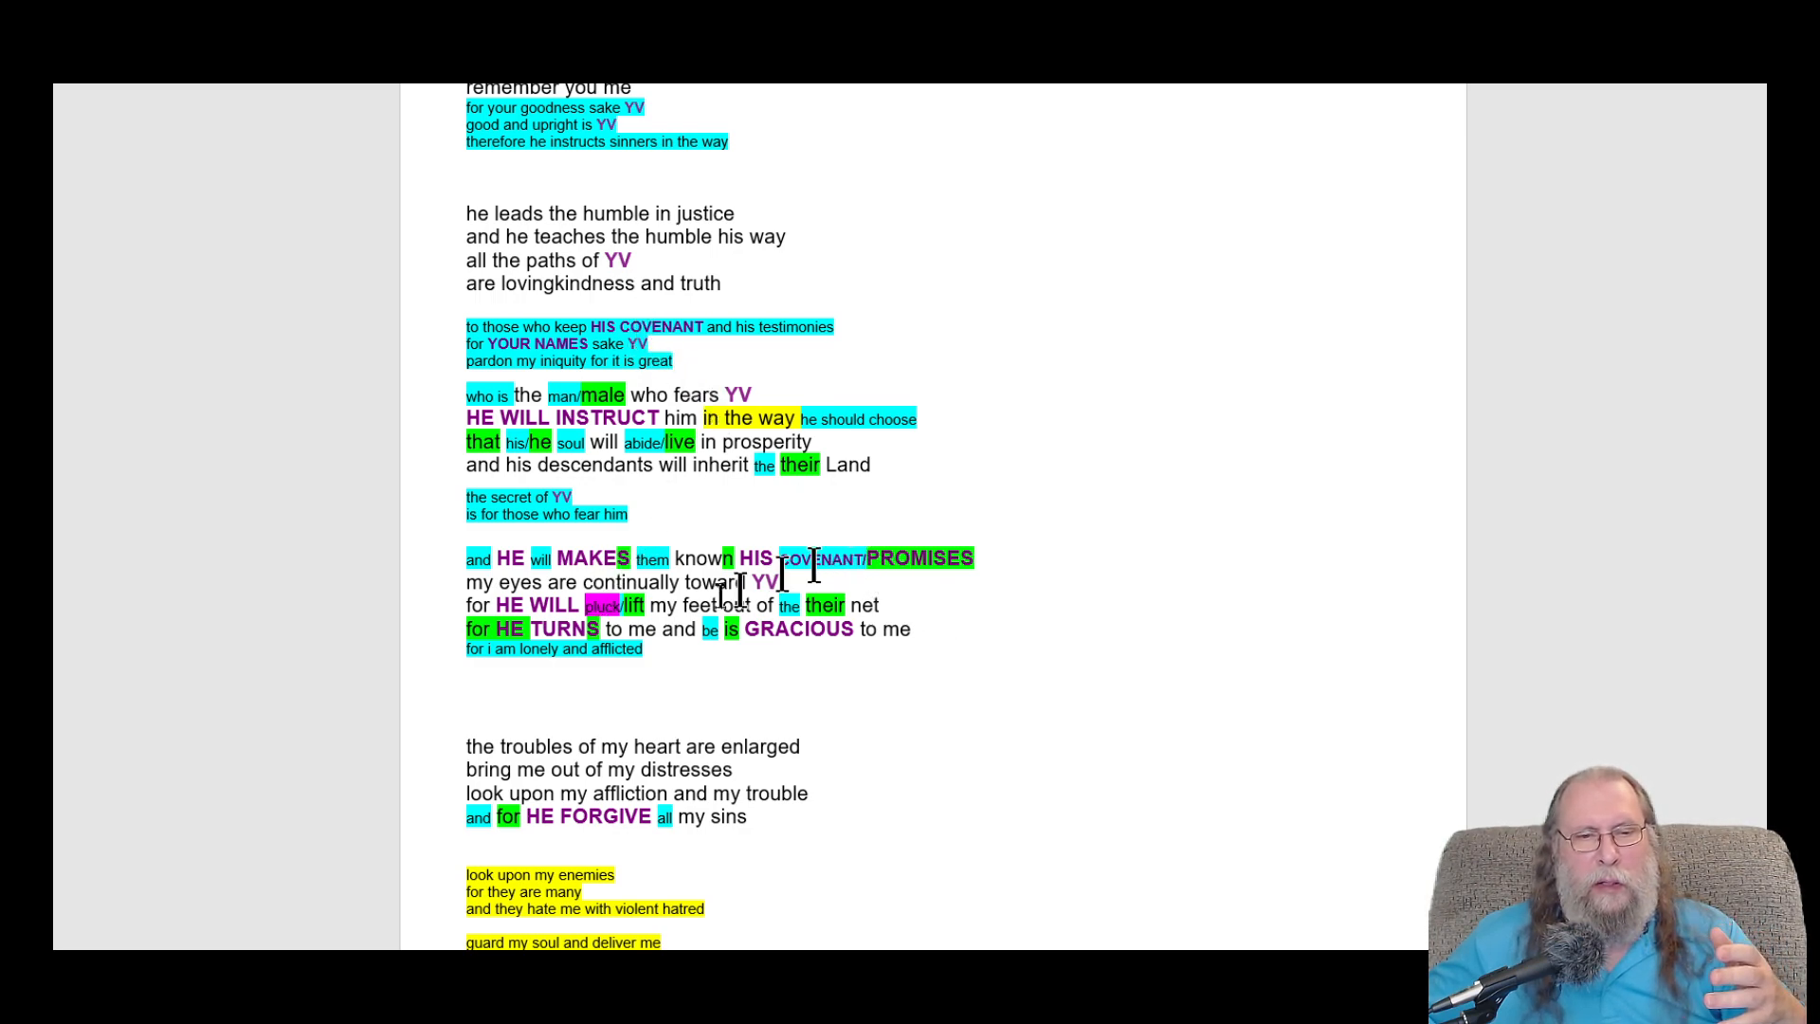
{"action": "scroll", "scroll_direction": "up", "scroll_amount": 3}
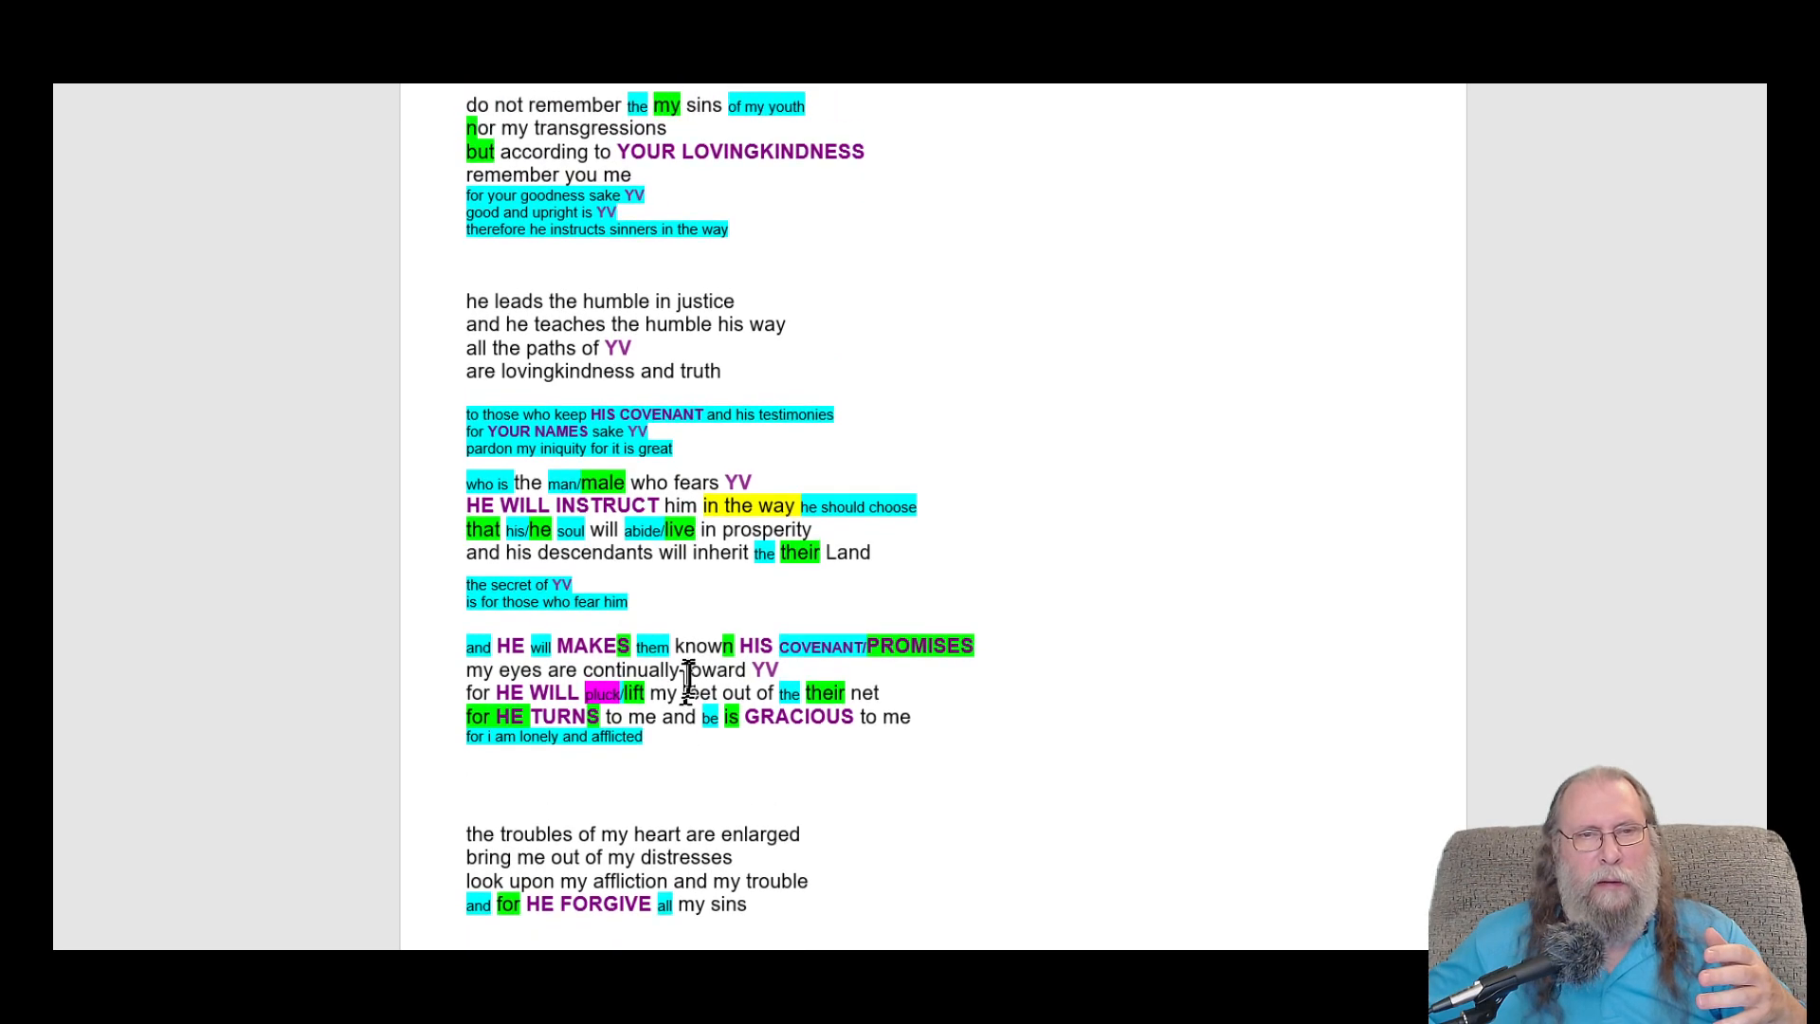
{"action": "scroll", "scroll_direction": "up", "scroll_amount": 3}
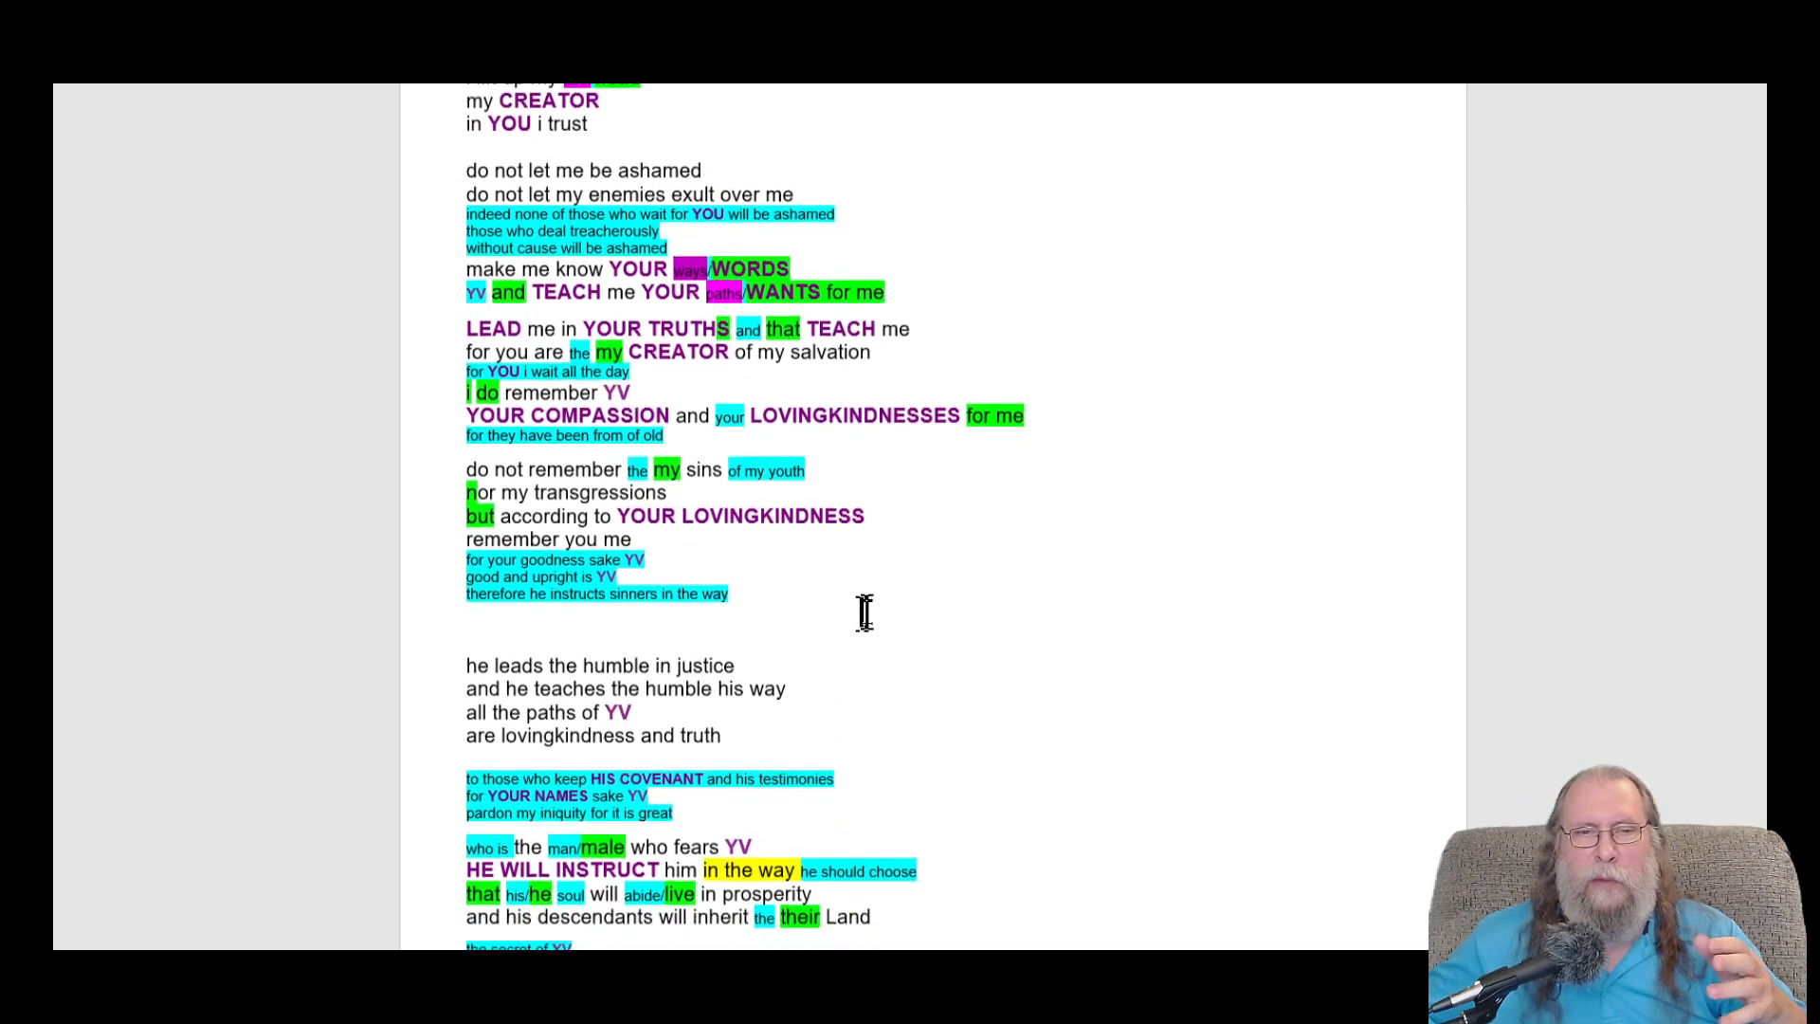
{"action": "scroll", "scroll_direction": "down", "scroll_amount": 3}
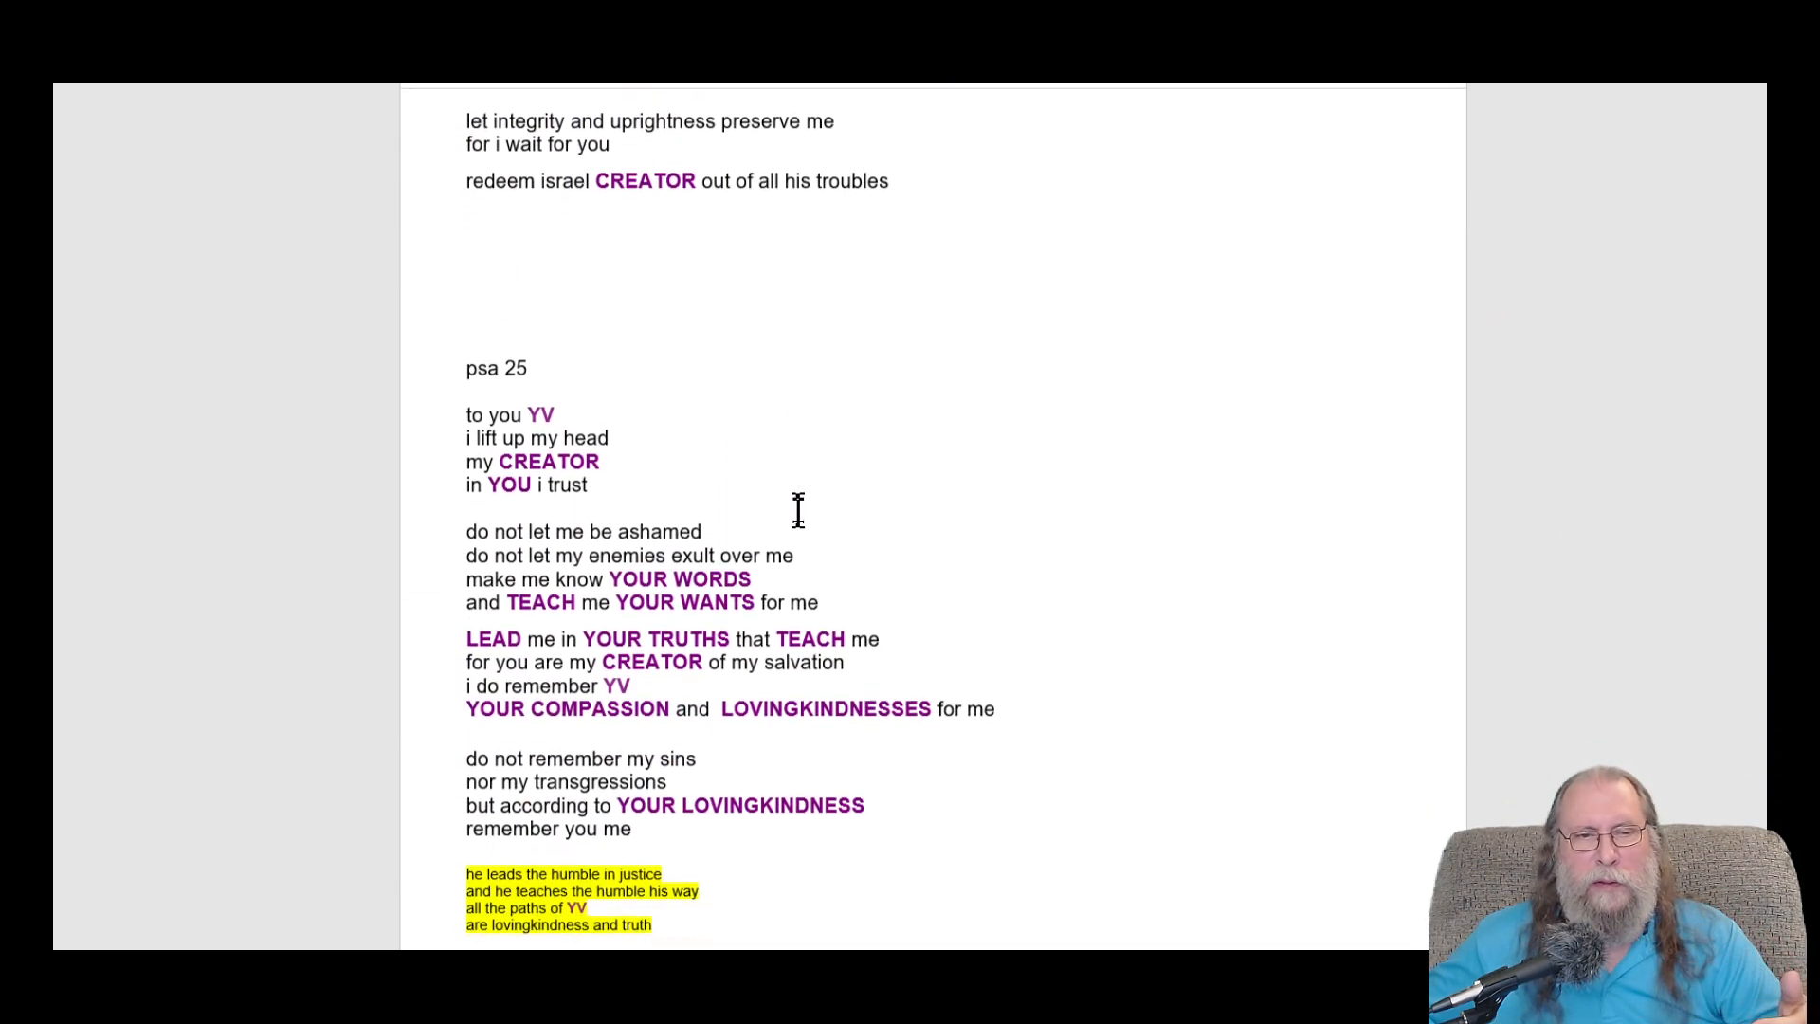
- Scroll past the drafts to the final Psalm 25 version ending 'wait for Him'
{"action": "scroll", "scroll_direction": "down", "scroll_amount": 3}
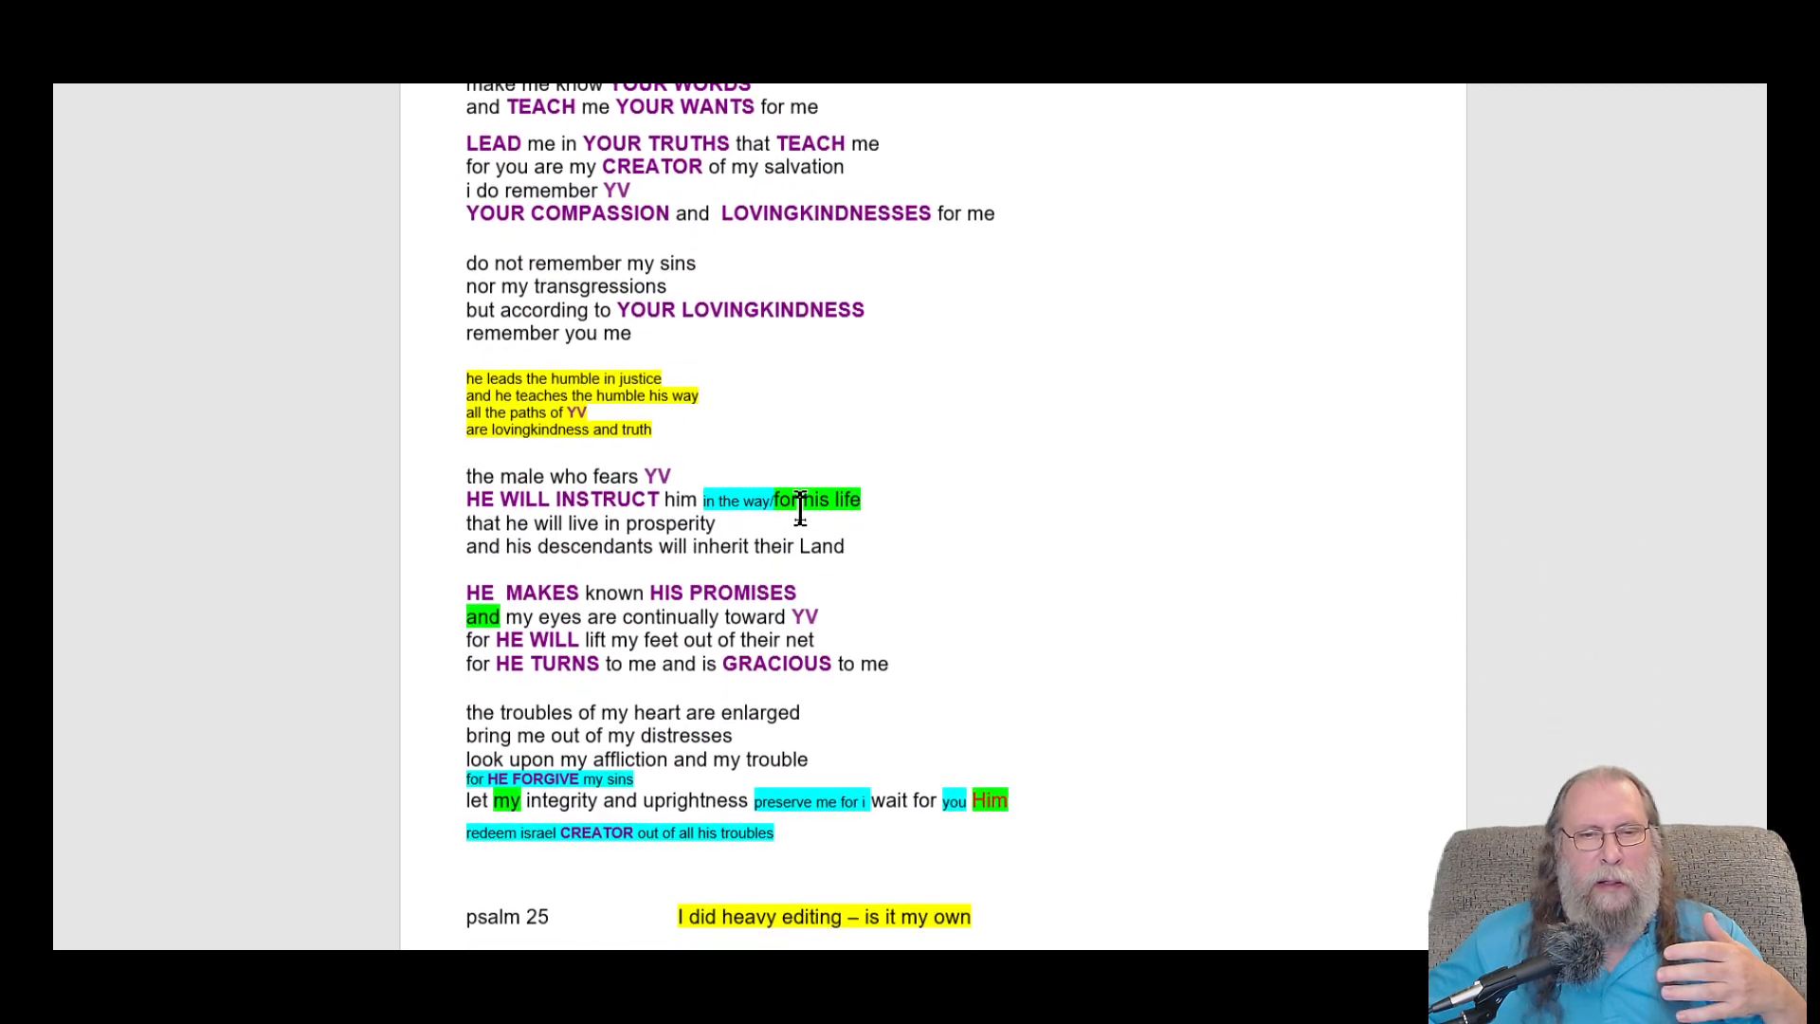
{"action": "scroll", "scroll_direction": "down", "scroll_amount": 3}
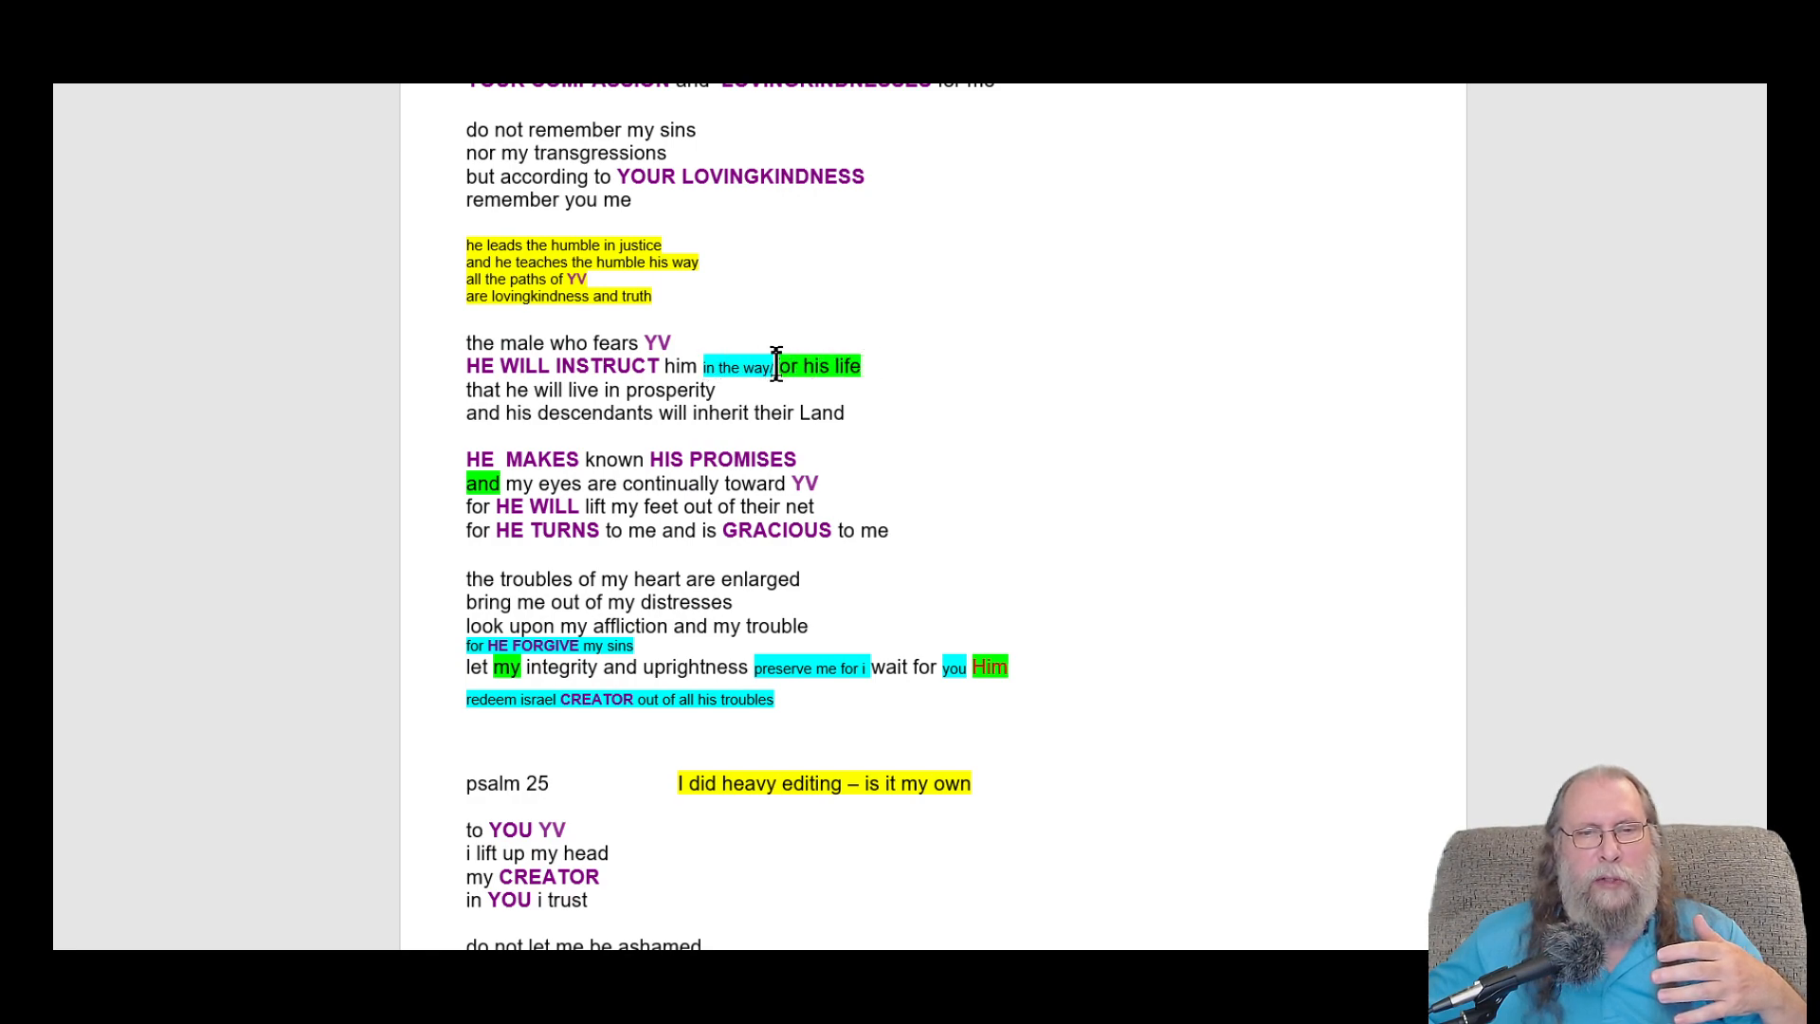
{"action": "mouse_move", "coordinate": [889, 369]}
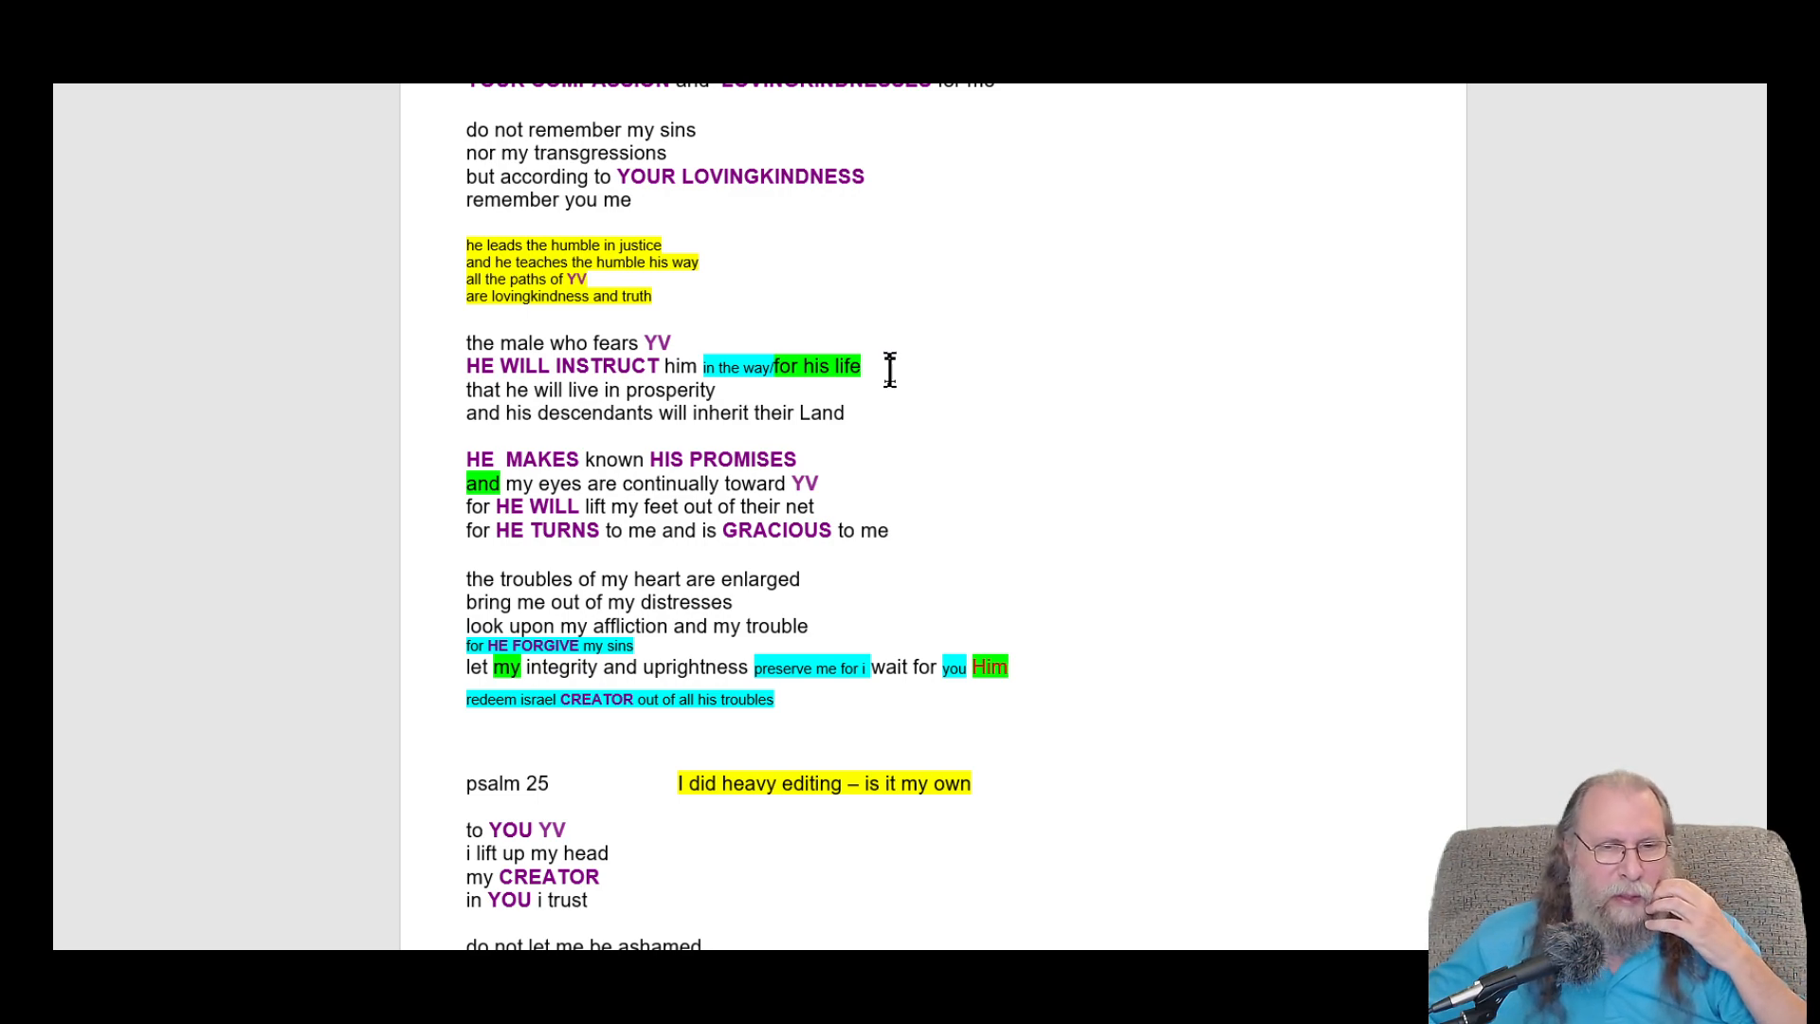
{"action": "scroll", "scroll_direction": "down", "scroll_amount": 3}
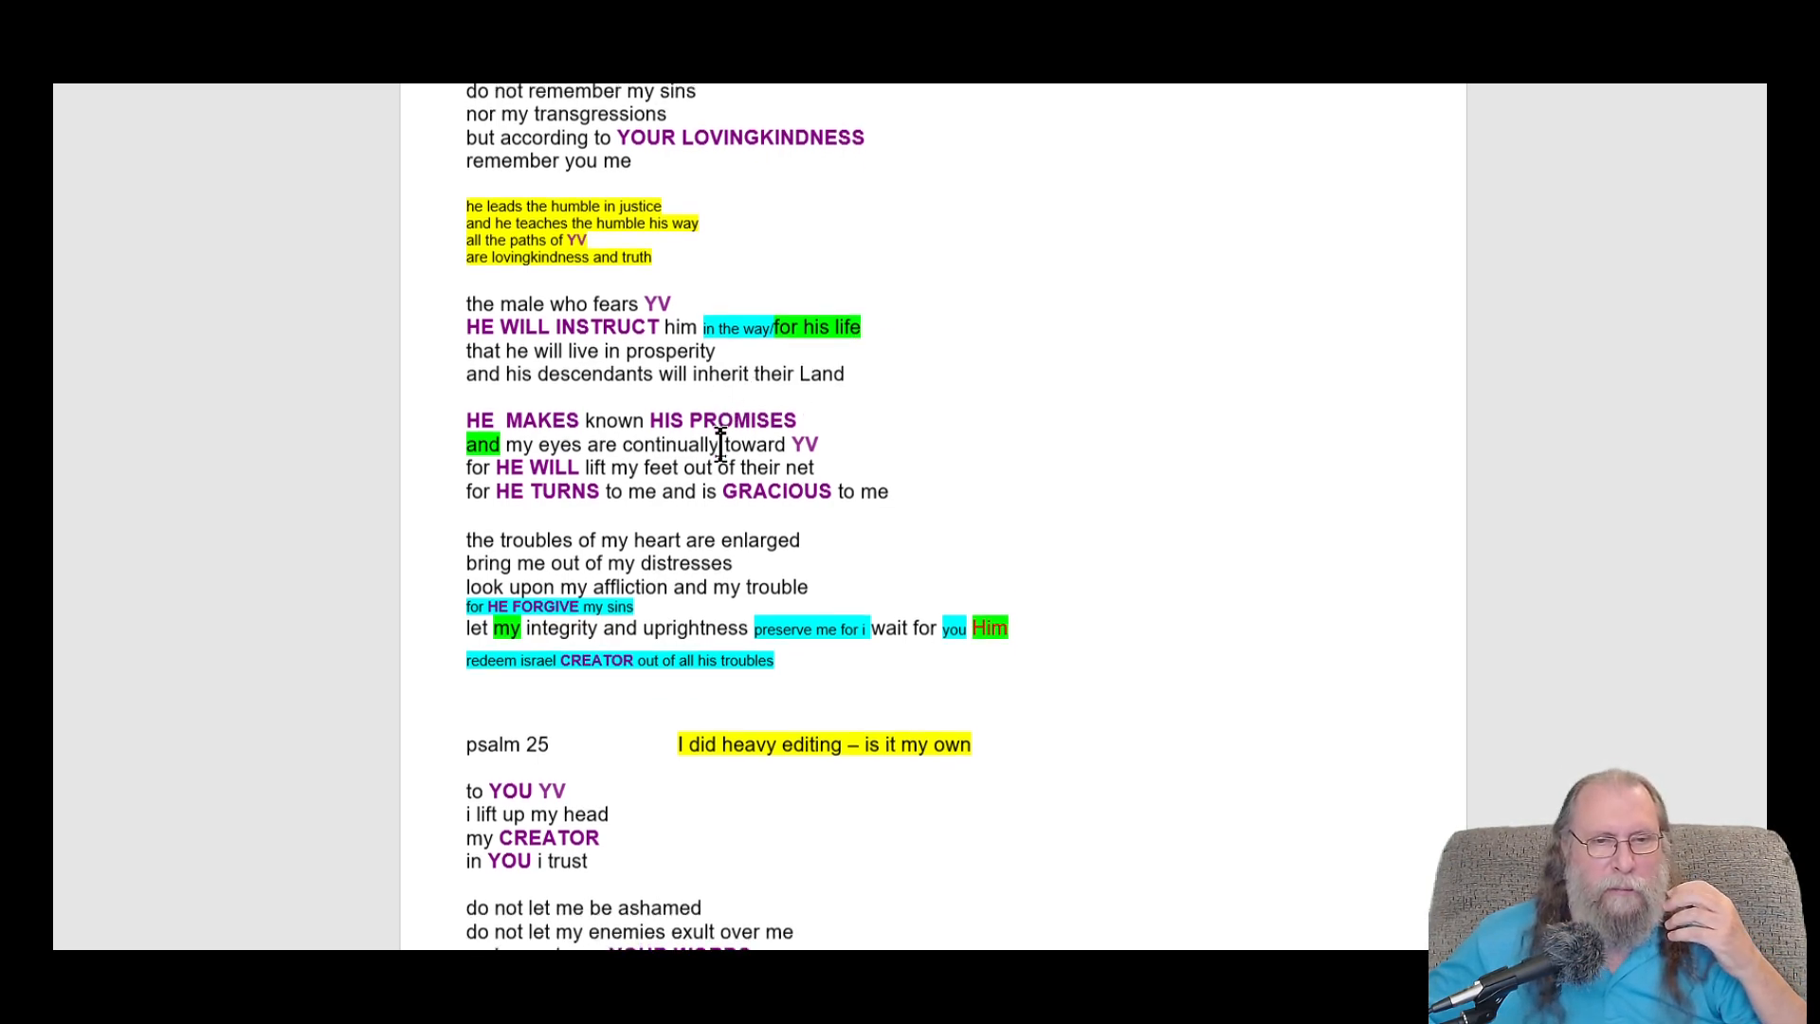
{"action": "scroll", "scroll_direction": "down", "scroll_amount": 3}
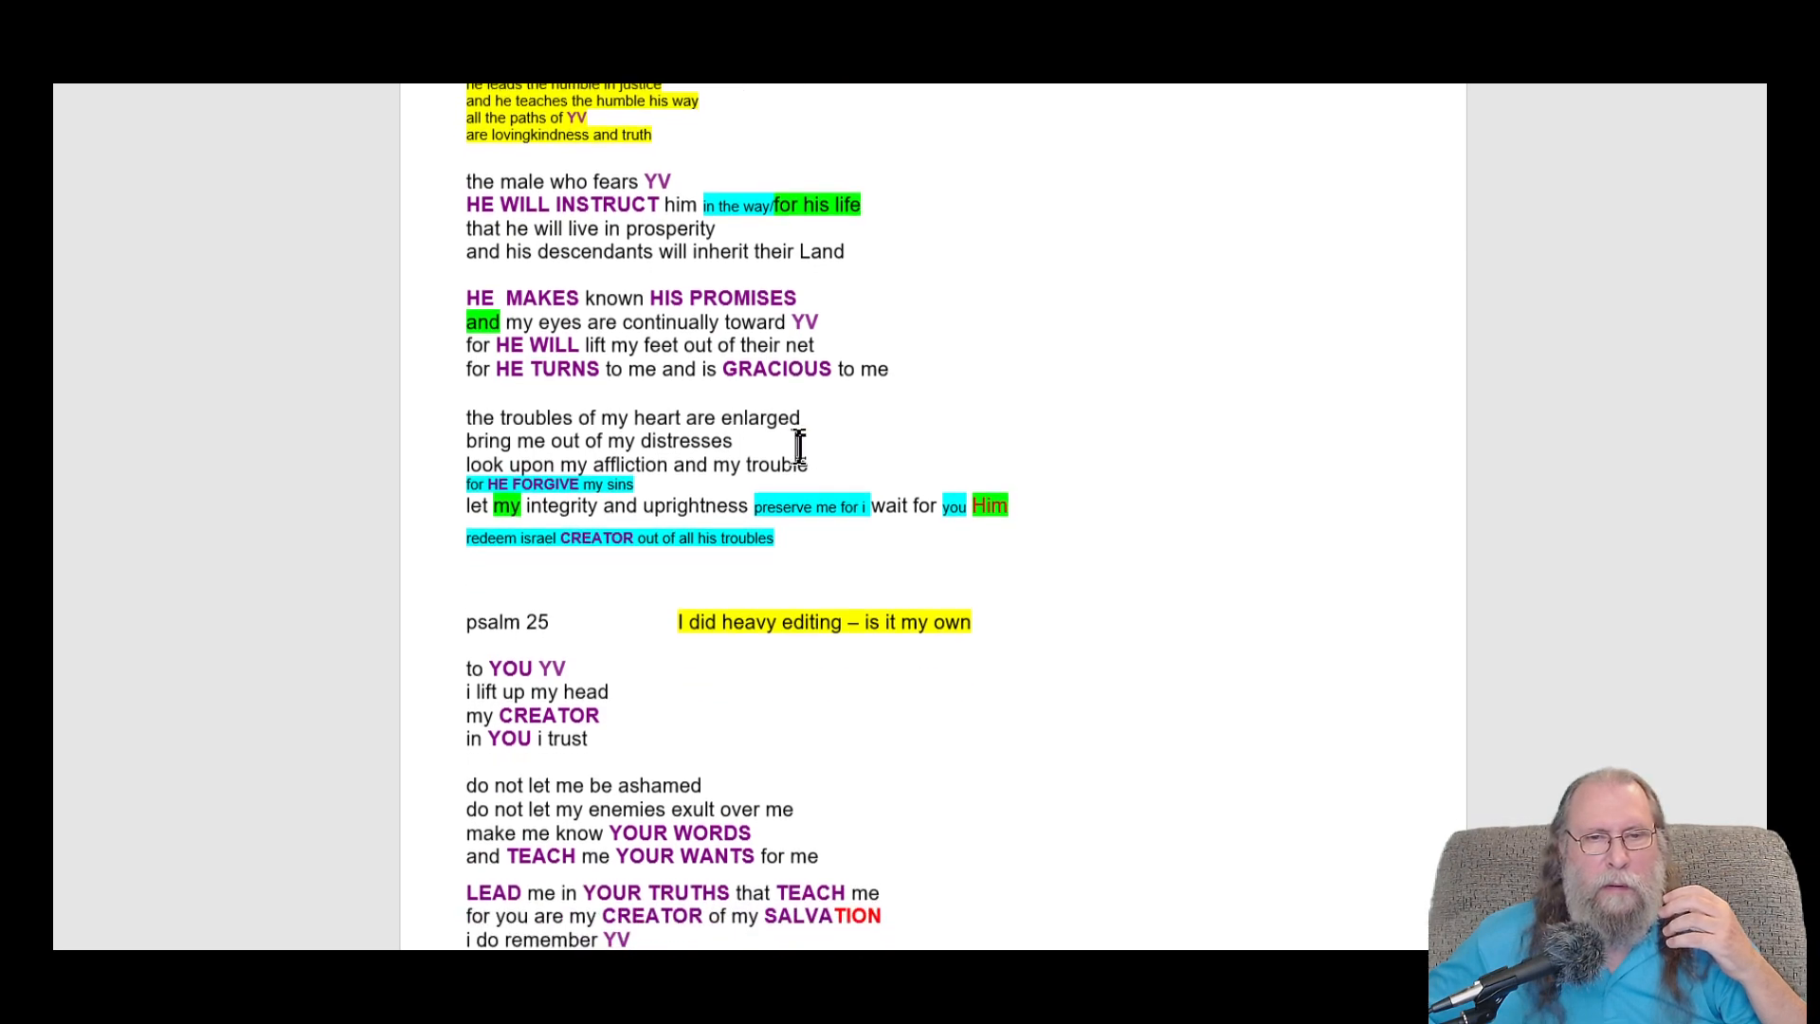
{"action": "scroll", "scroll_direction": "down", "scroll_amount": 3}
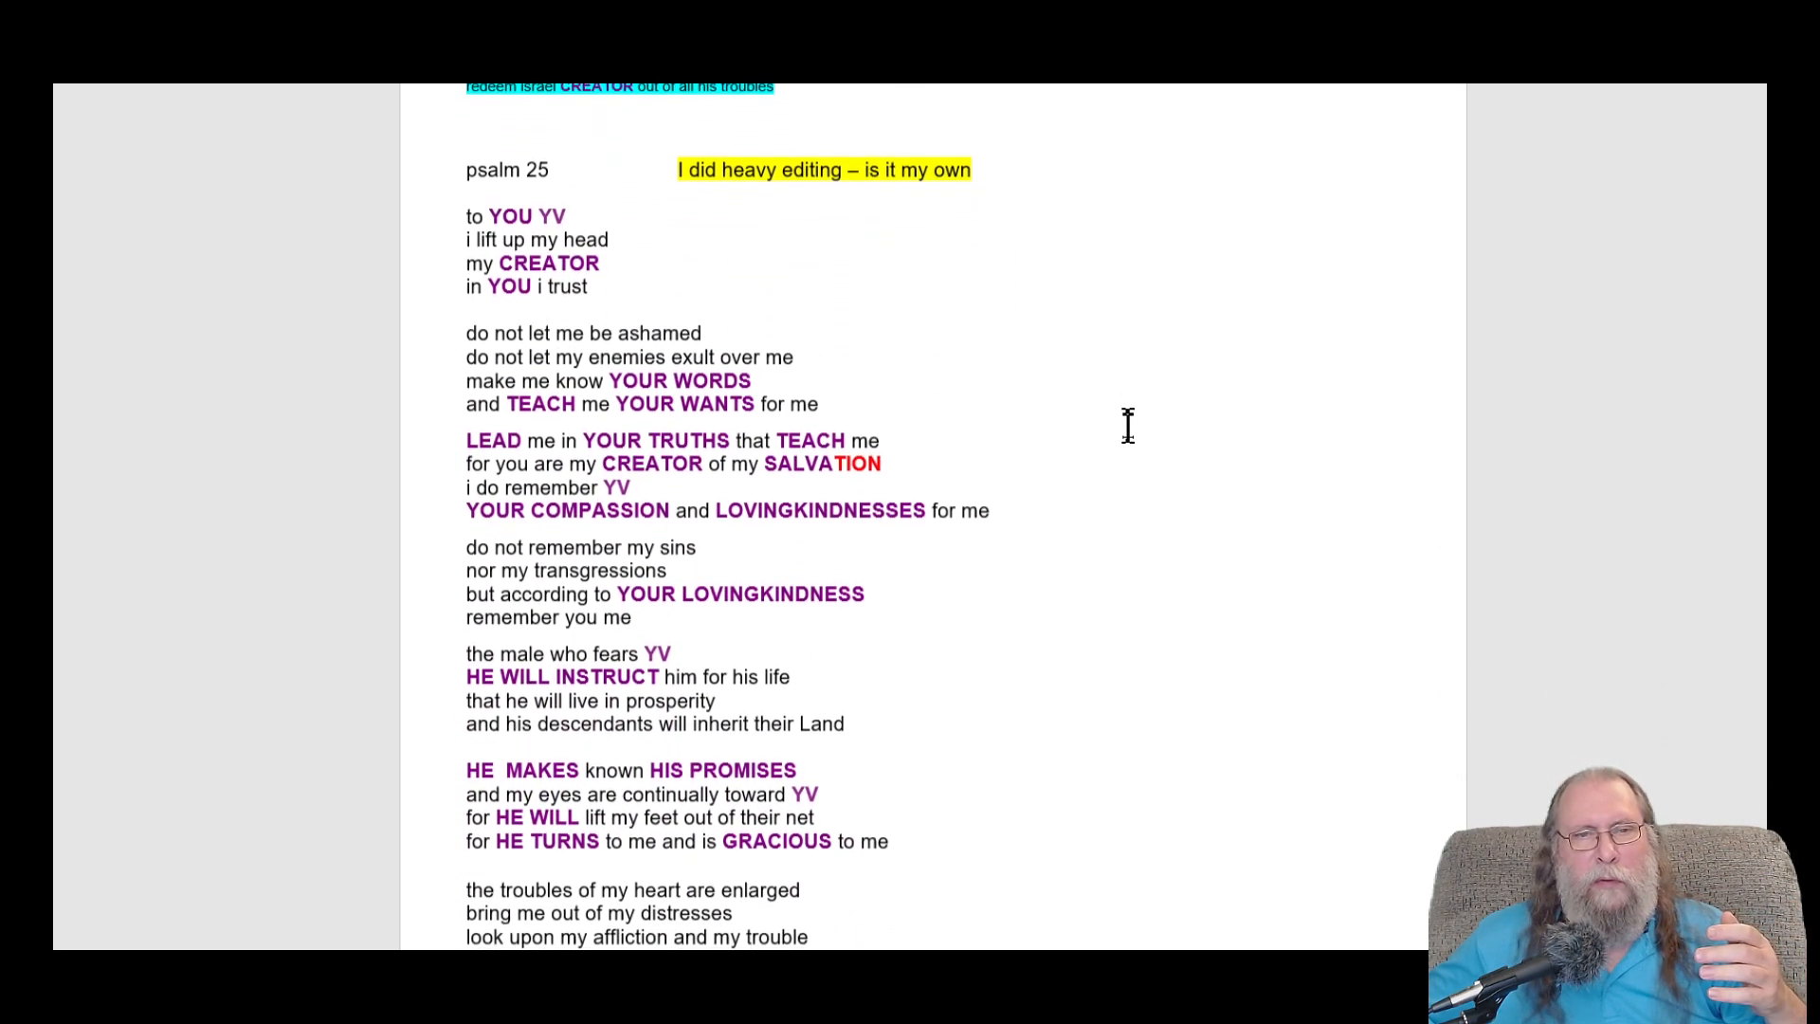
{"action": "scroll", "scroll_direction": "up", "scroll_amount": 3}
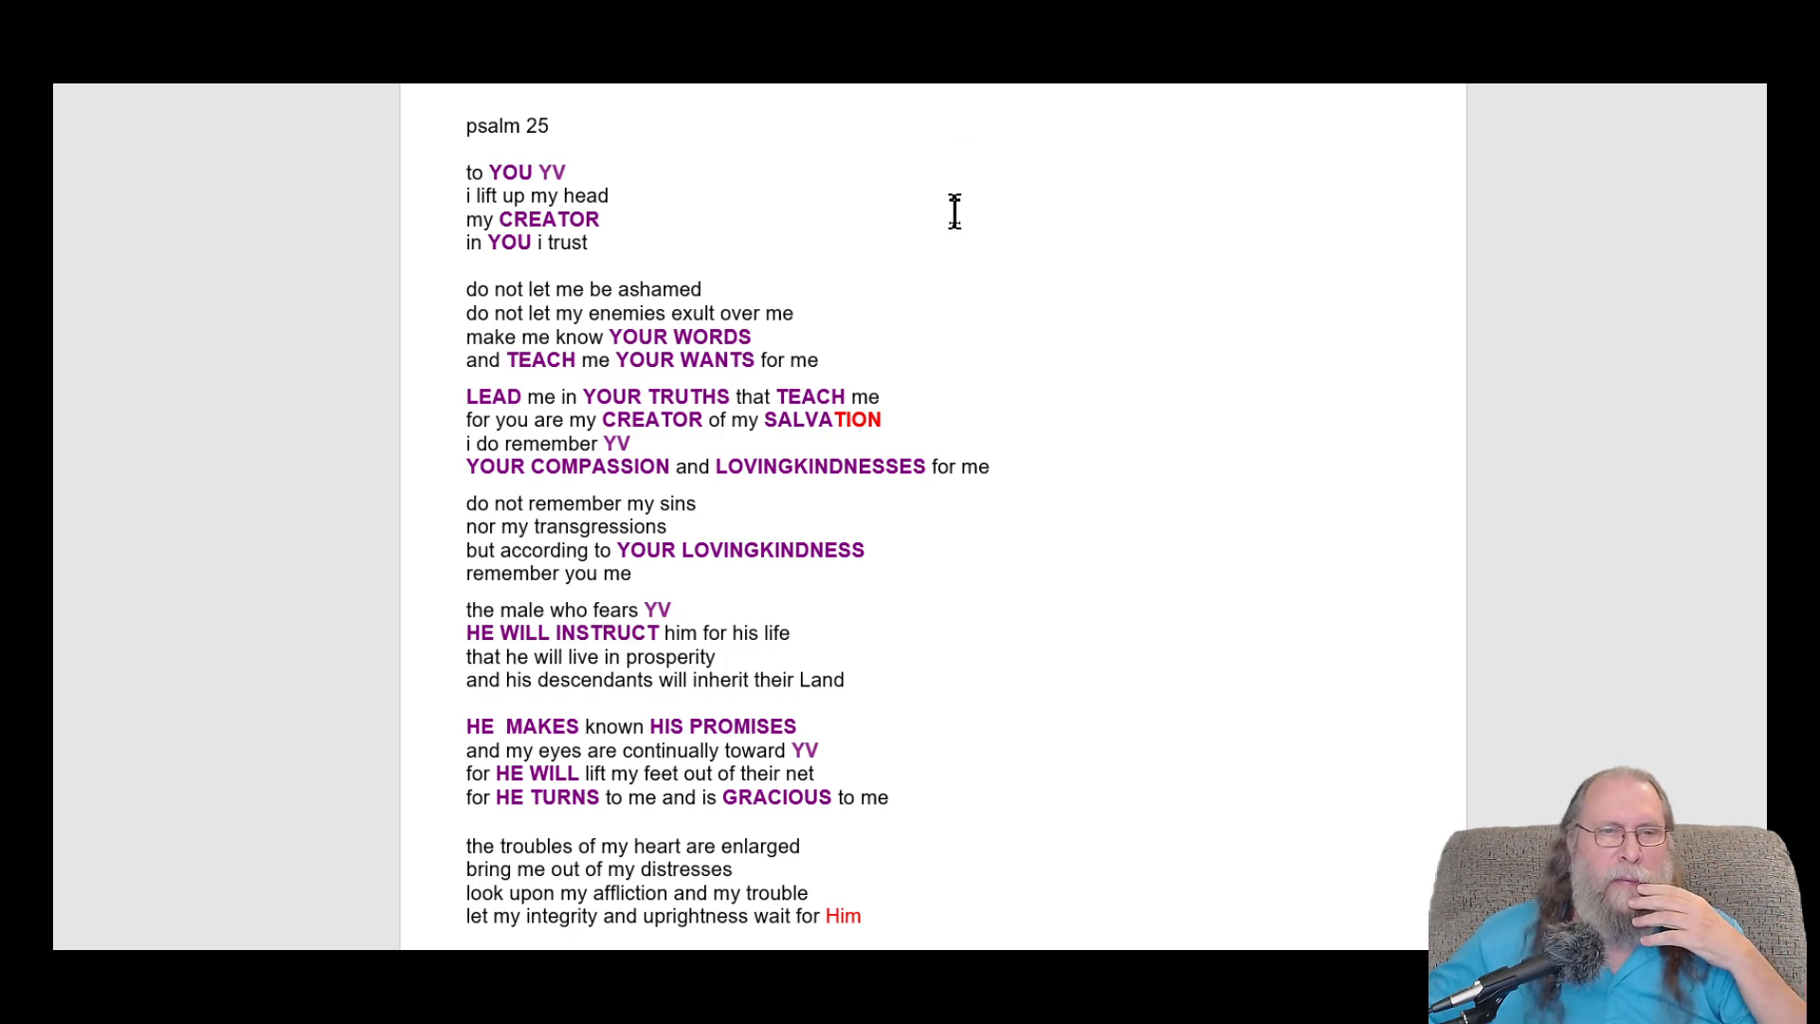
- Edit the opening line so it reads 'YOU i trust', removing 'in'
{"action": "left_click", "coordinate": [678, 125]}
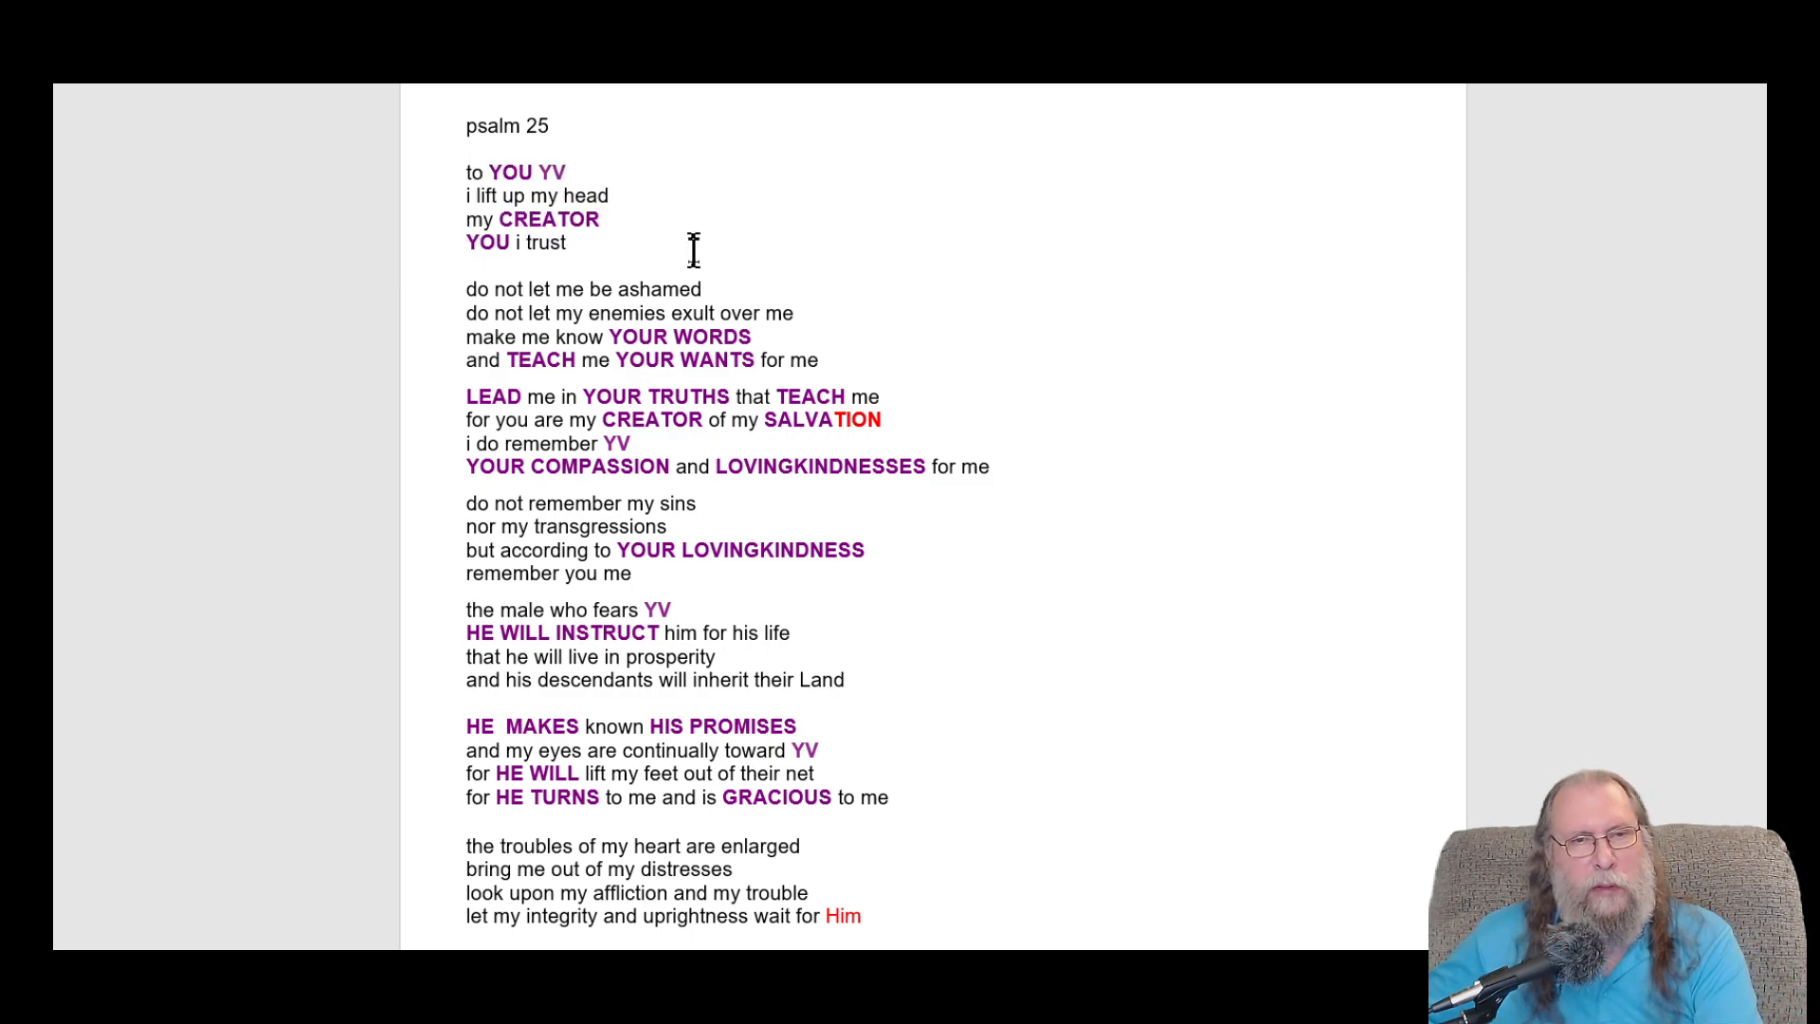
{"action": "mouse_move", "coordinate": [647, 200]}
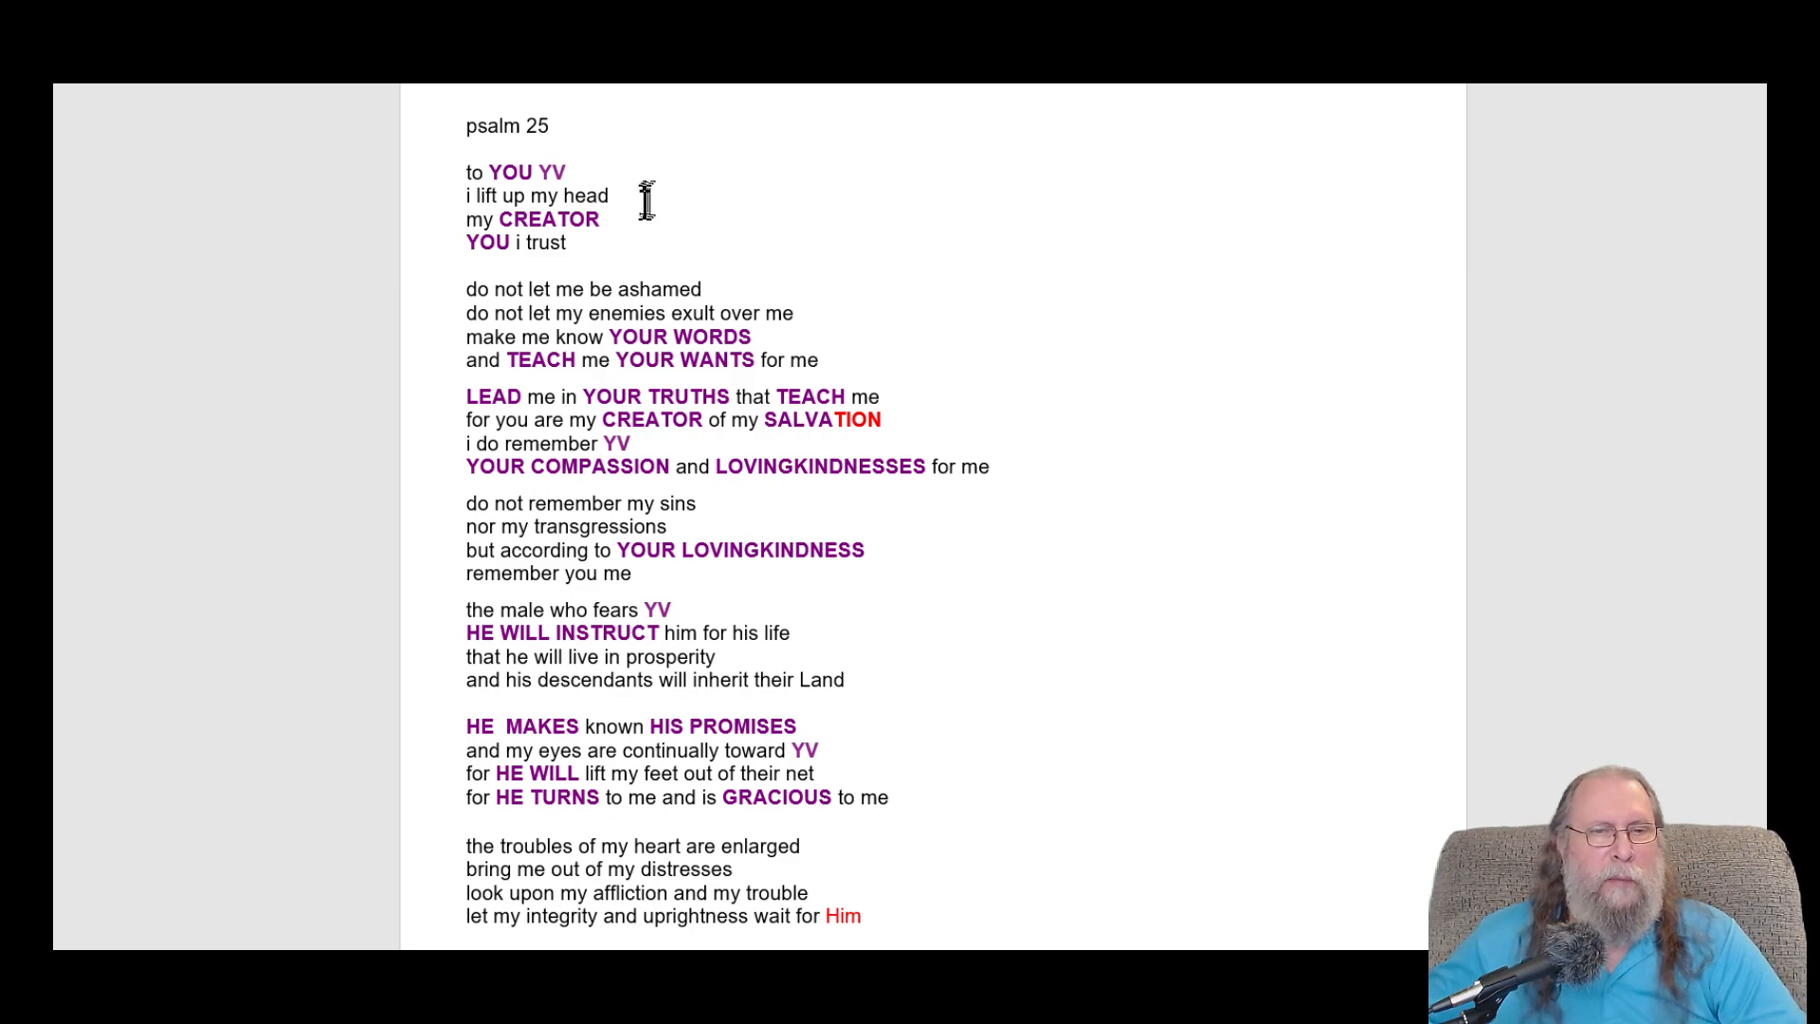
{"action": "mouse_move", "coordinate": [653, 288]}
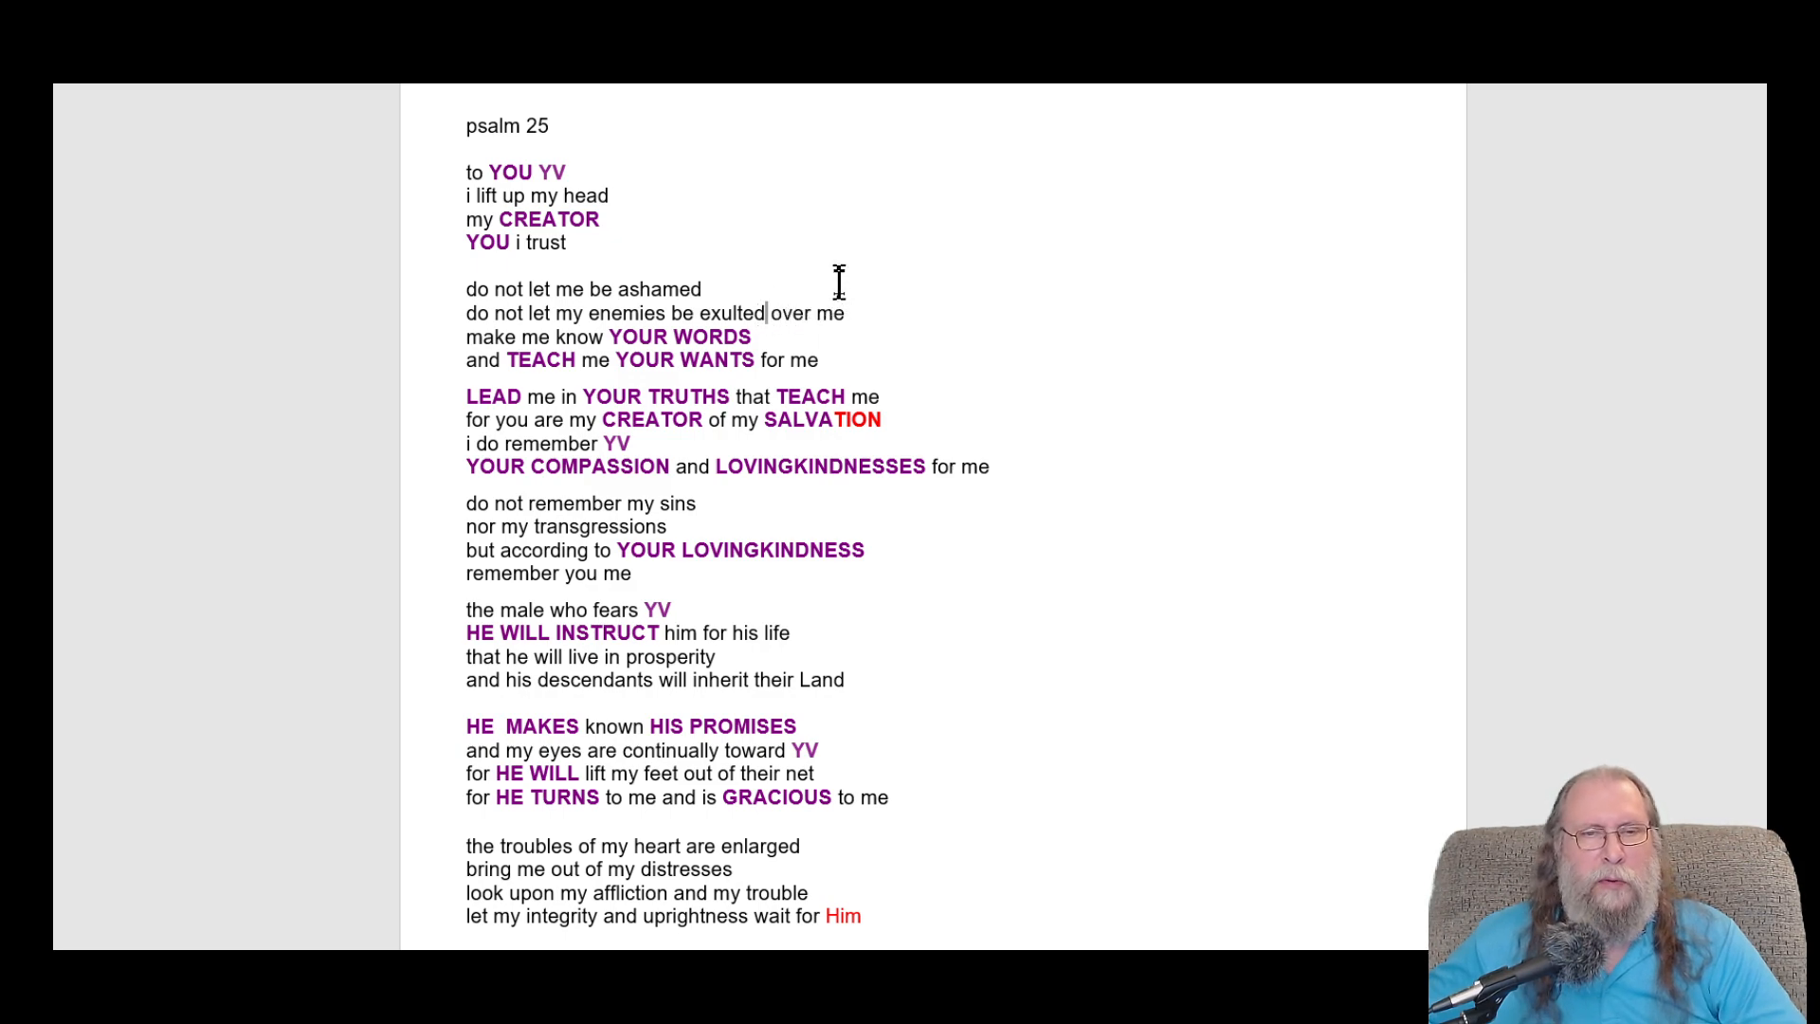
{"action": "mouse_move", "coordinate": [789, 273]}
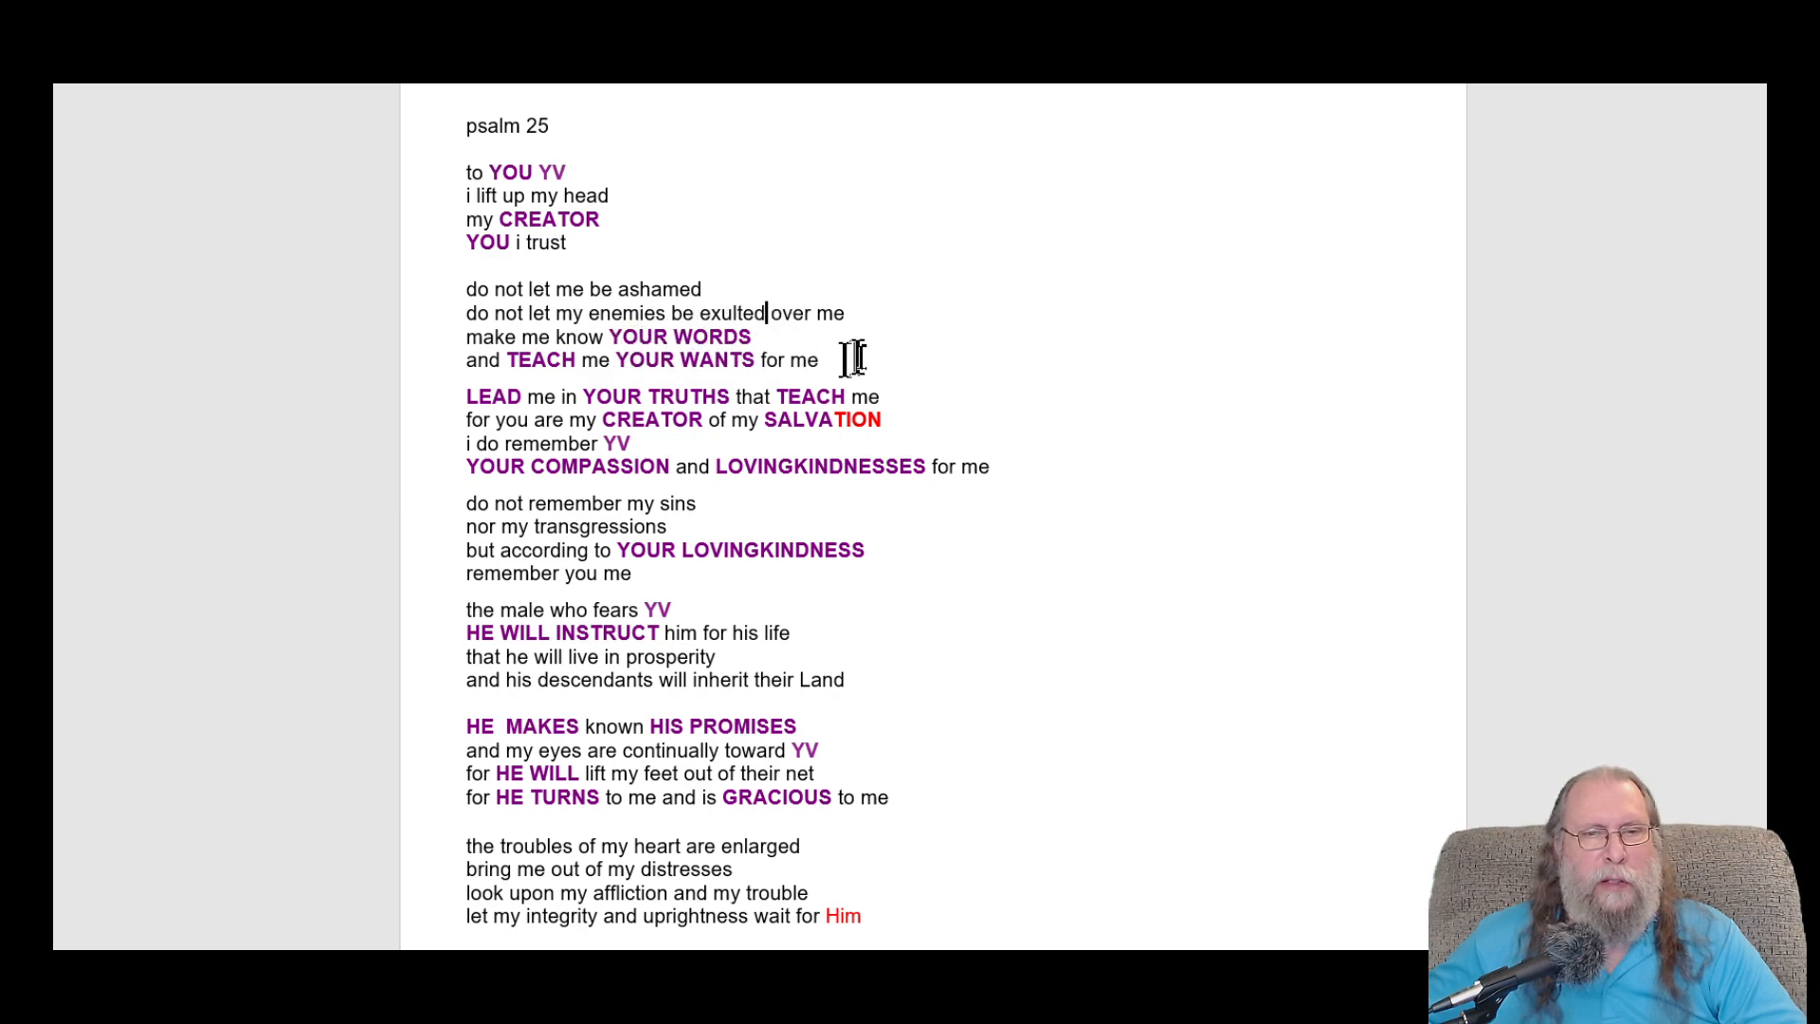
{"action": "mouse_move", "coordinate": [984, 284]}
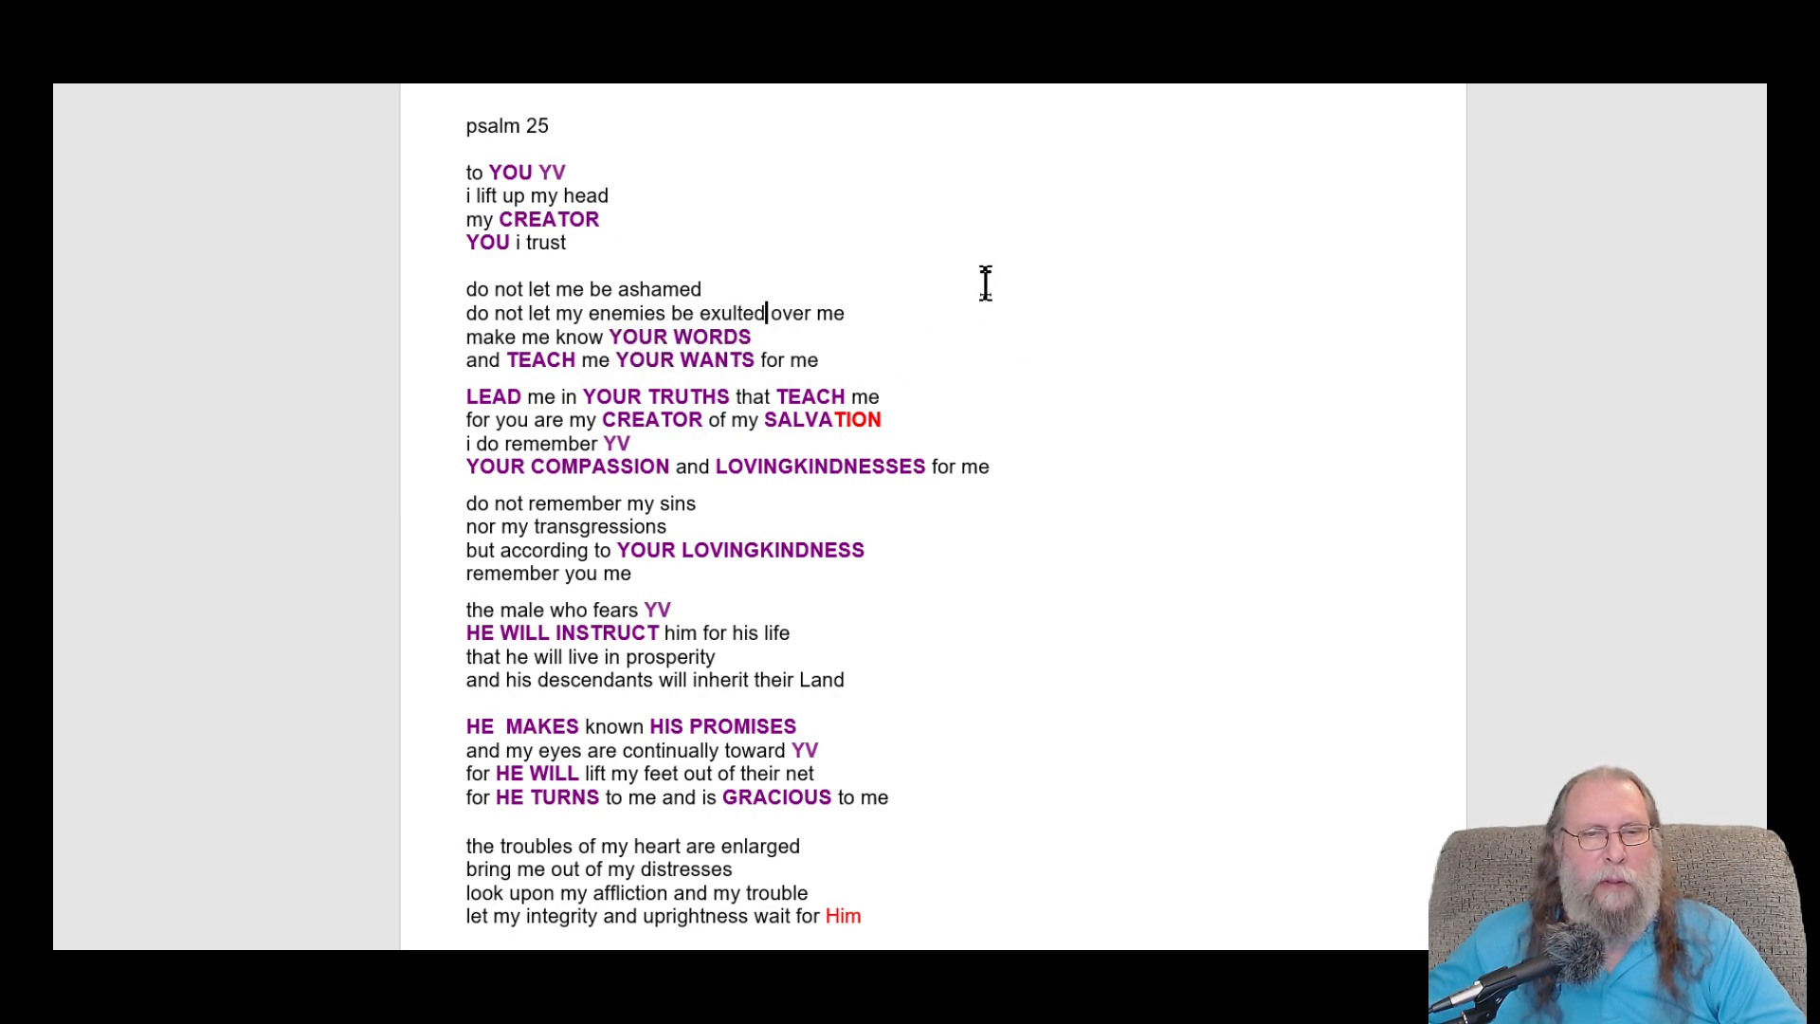
- Reword the stanza to 'YOUR LOVE', 'YOU will not remember my sins' and 'YOU WILL REMEMBER me'
{"action": "scroll", "scroll_direction": "up", "scroll_amount": 3}
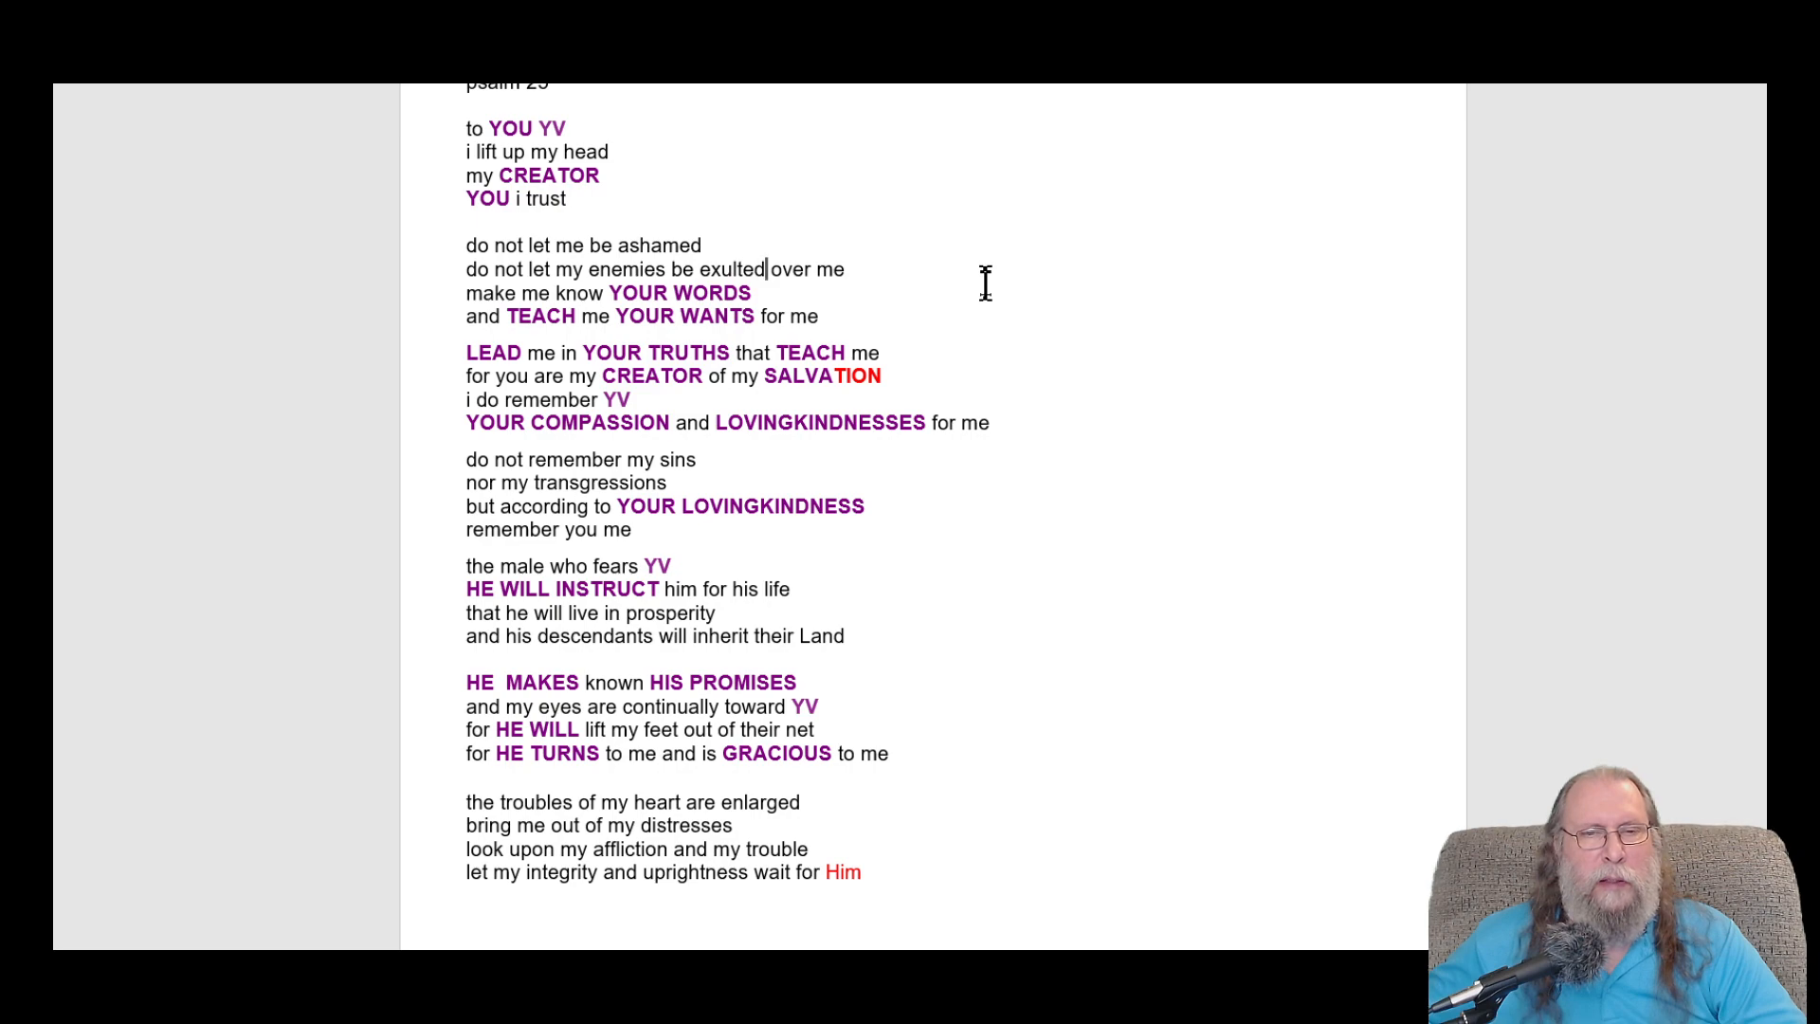
{"action": "mouse_move", "coordinate": [972, 286]}
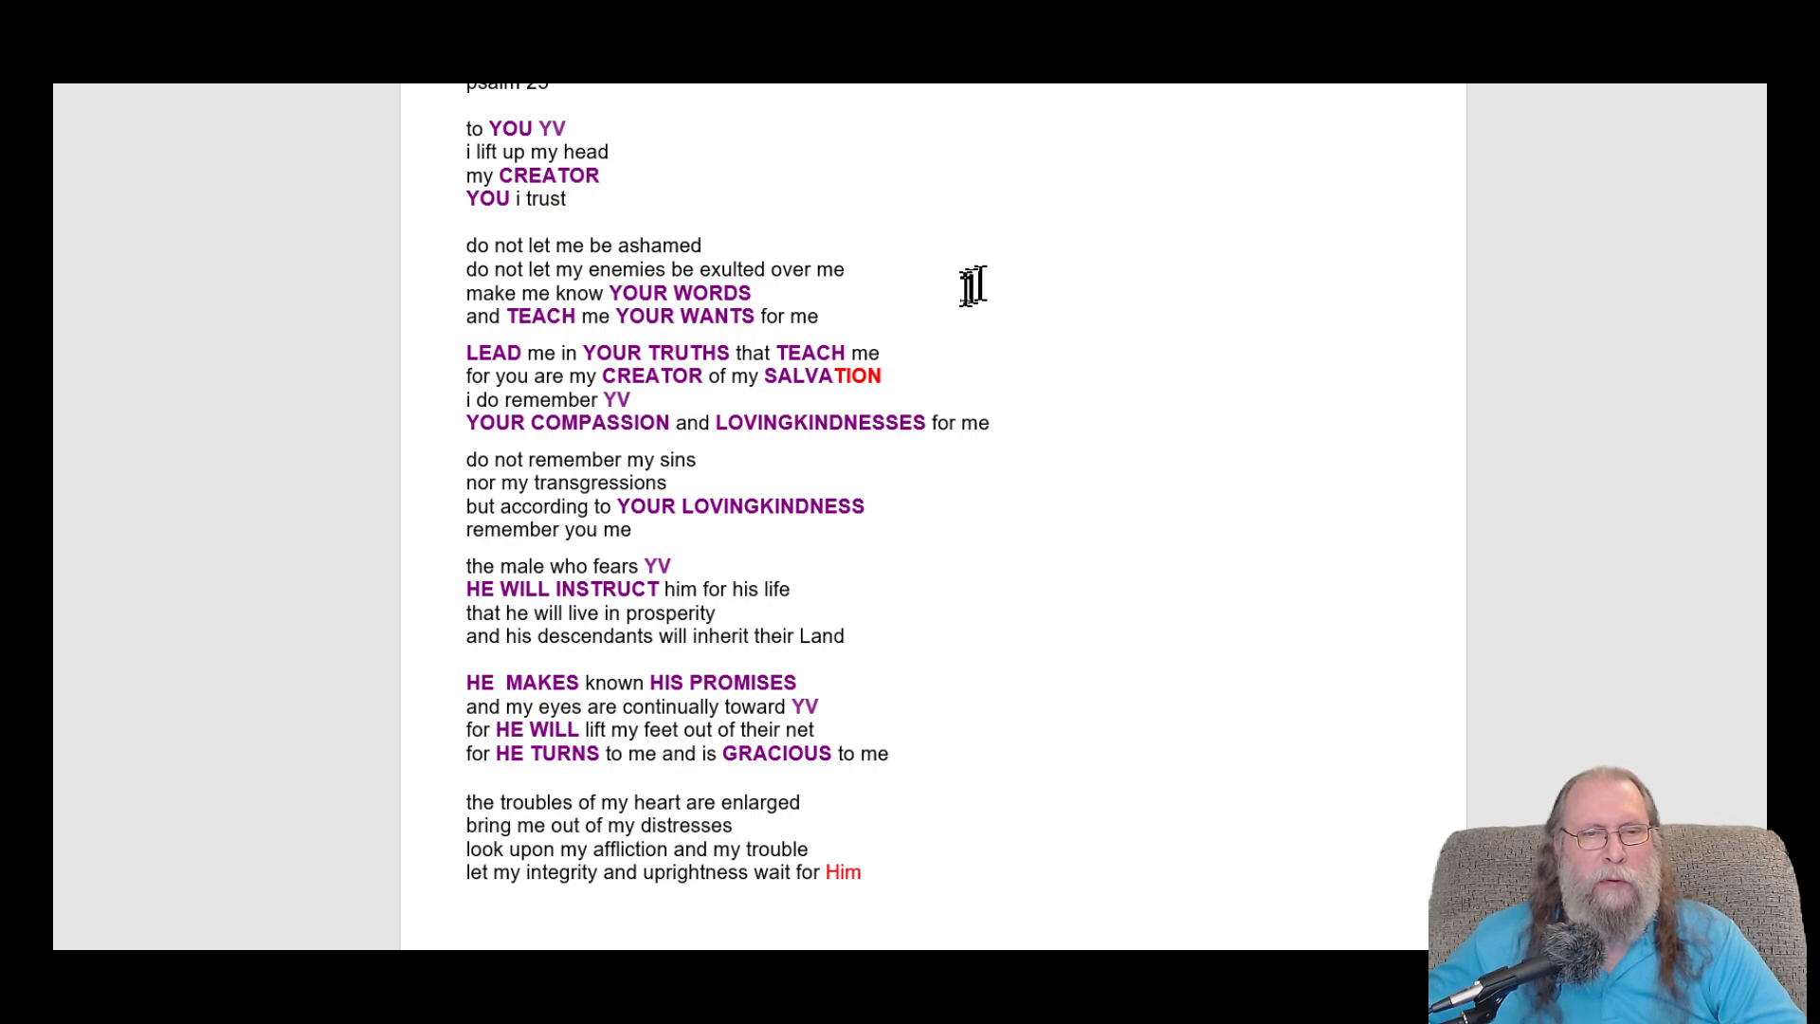
{"action": "mouse_move", "coordinate": [921, 376]}
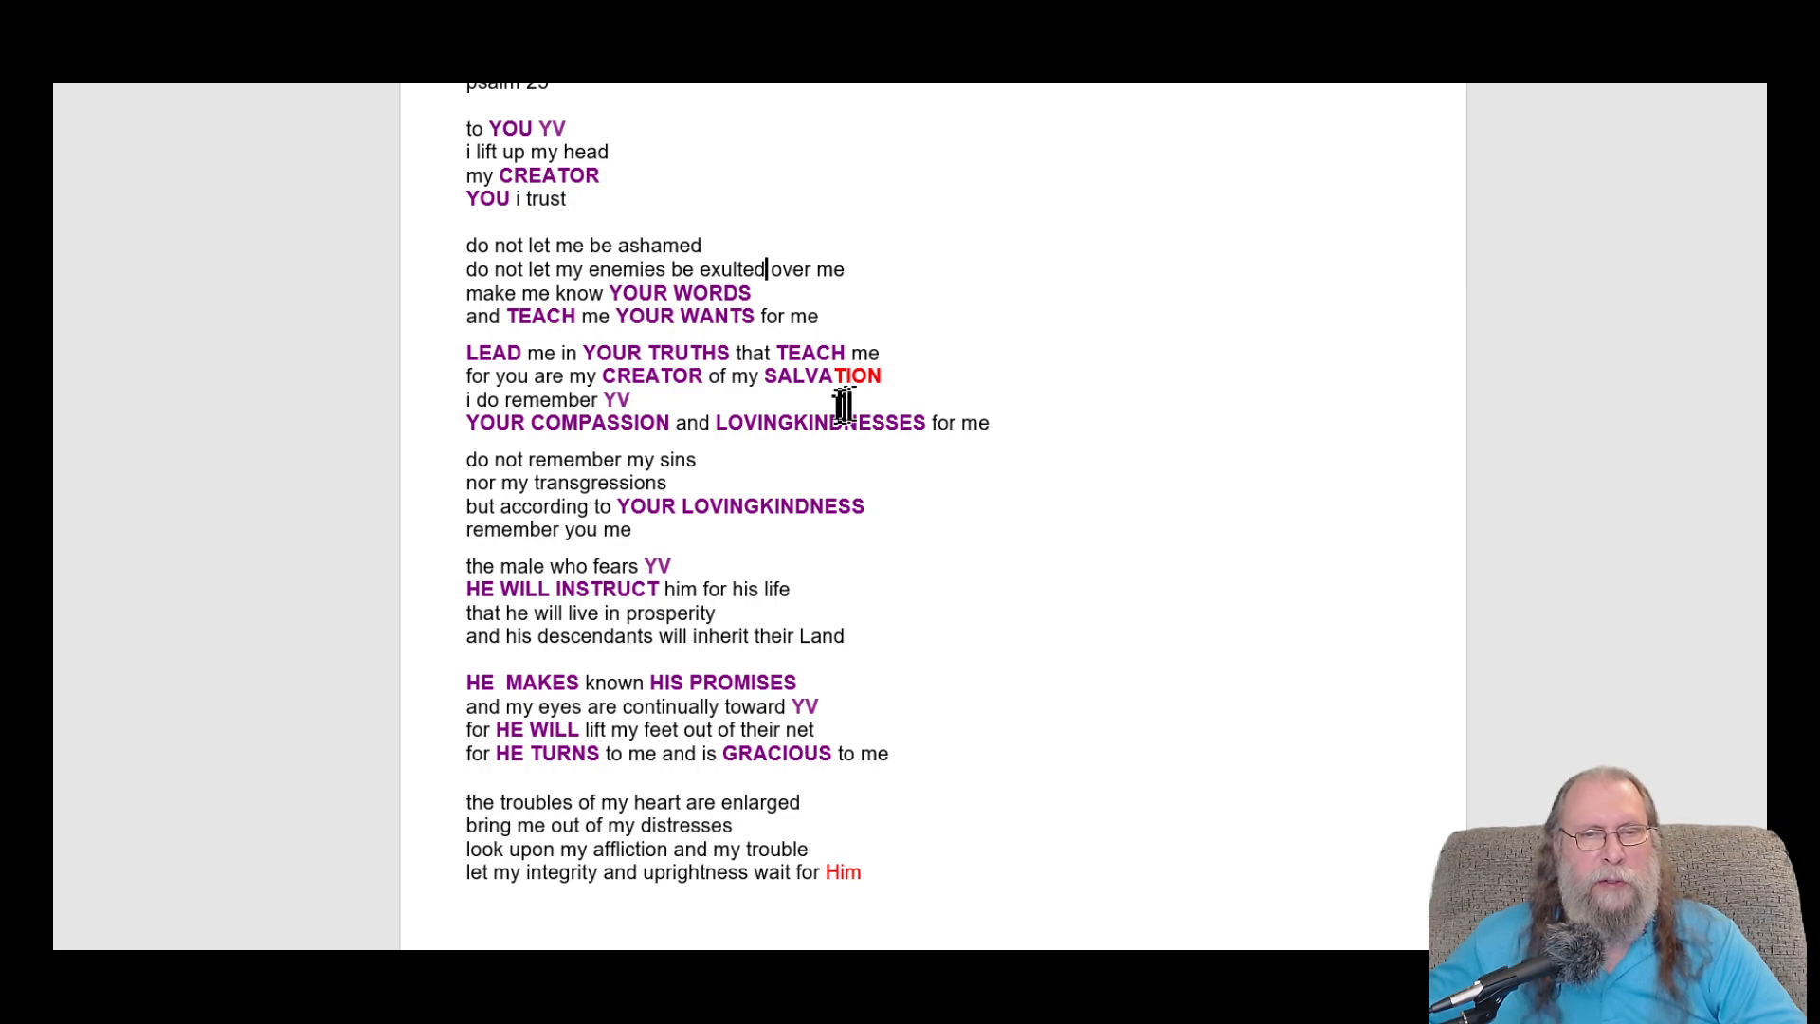
{"action": "mouse_move", "coordinate": [754, 421]}
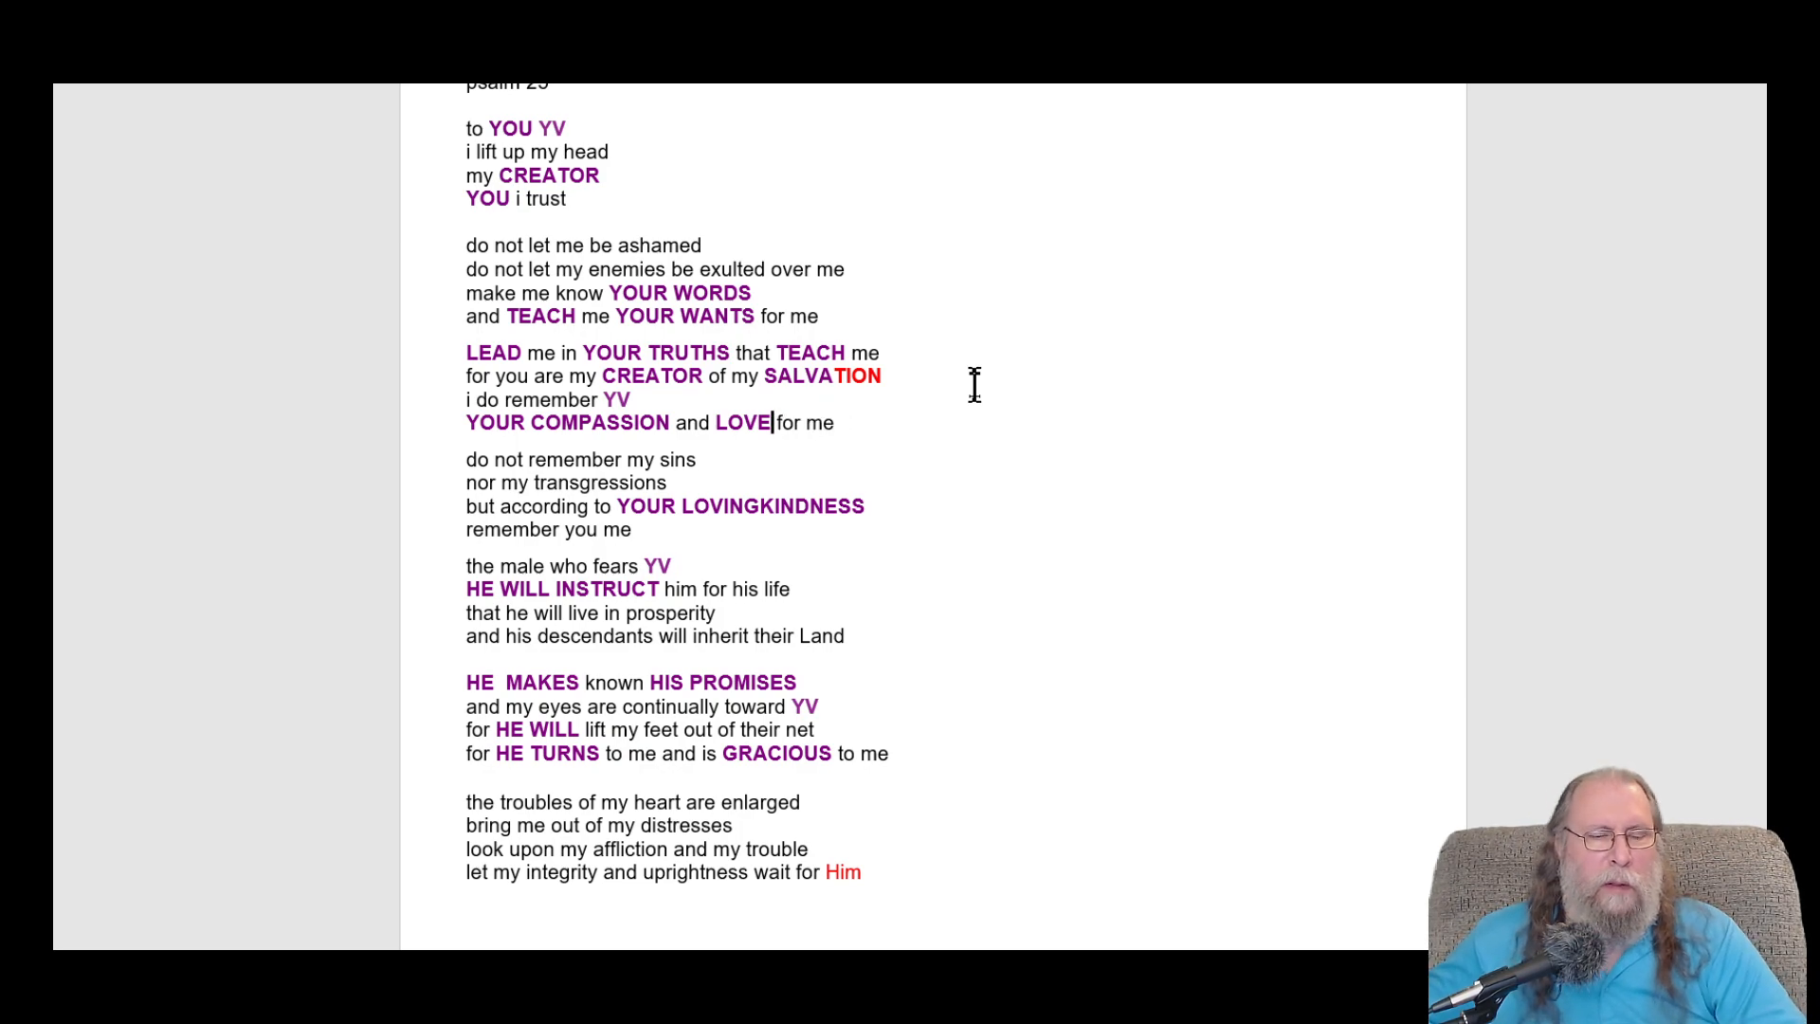
{"action": "mouse_move", "coordinate": [709, 457]}
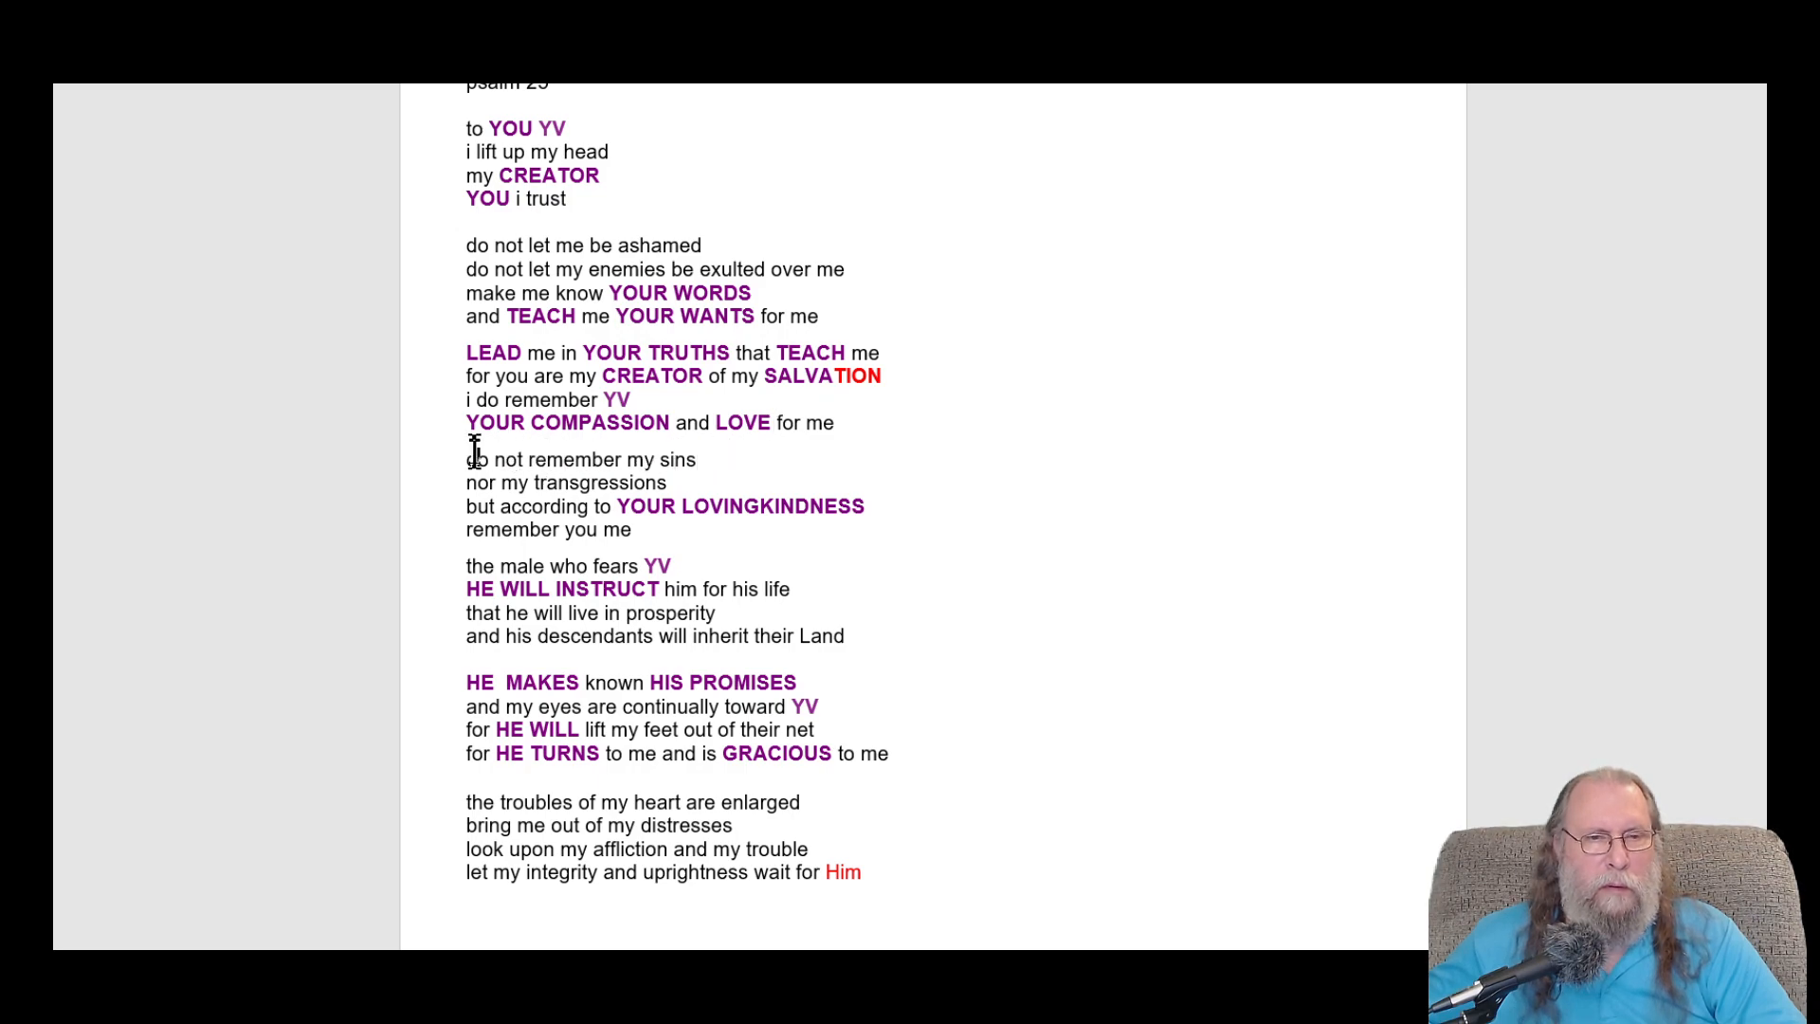
{"action": "type", "text": "you"}
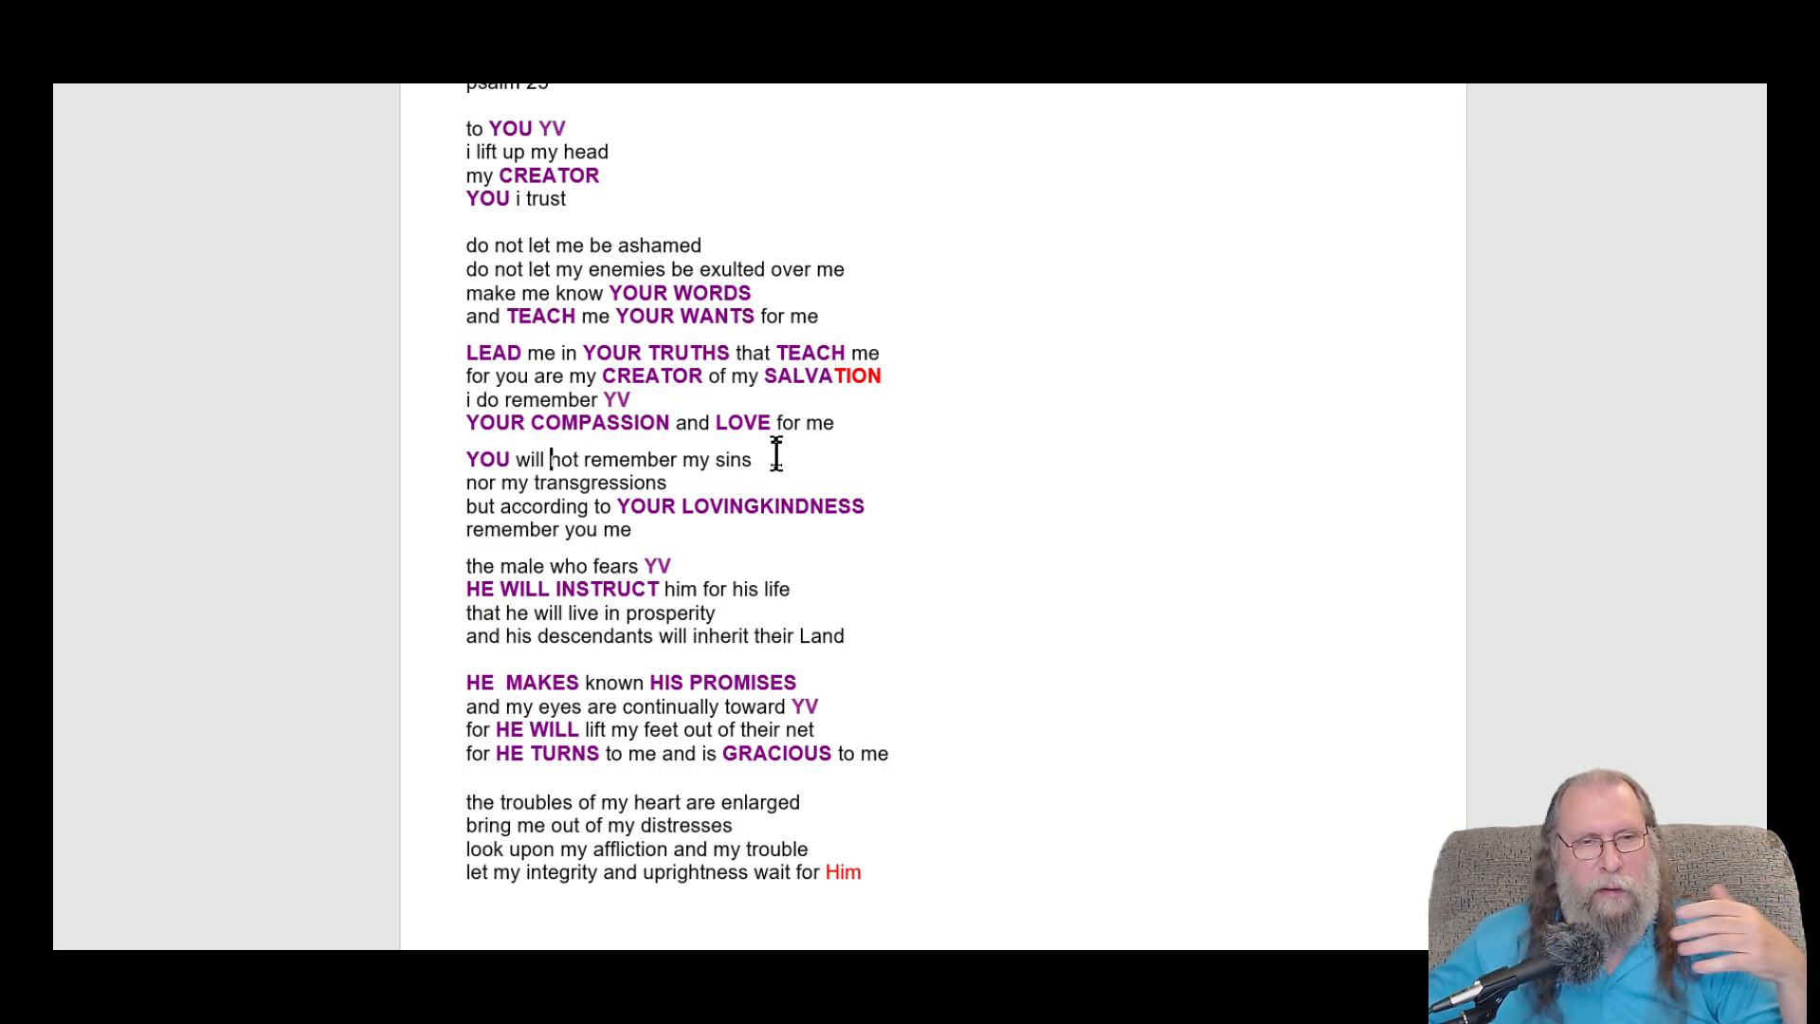
{"action": "mouse_move", "coordinate": [488, 483]}
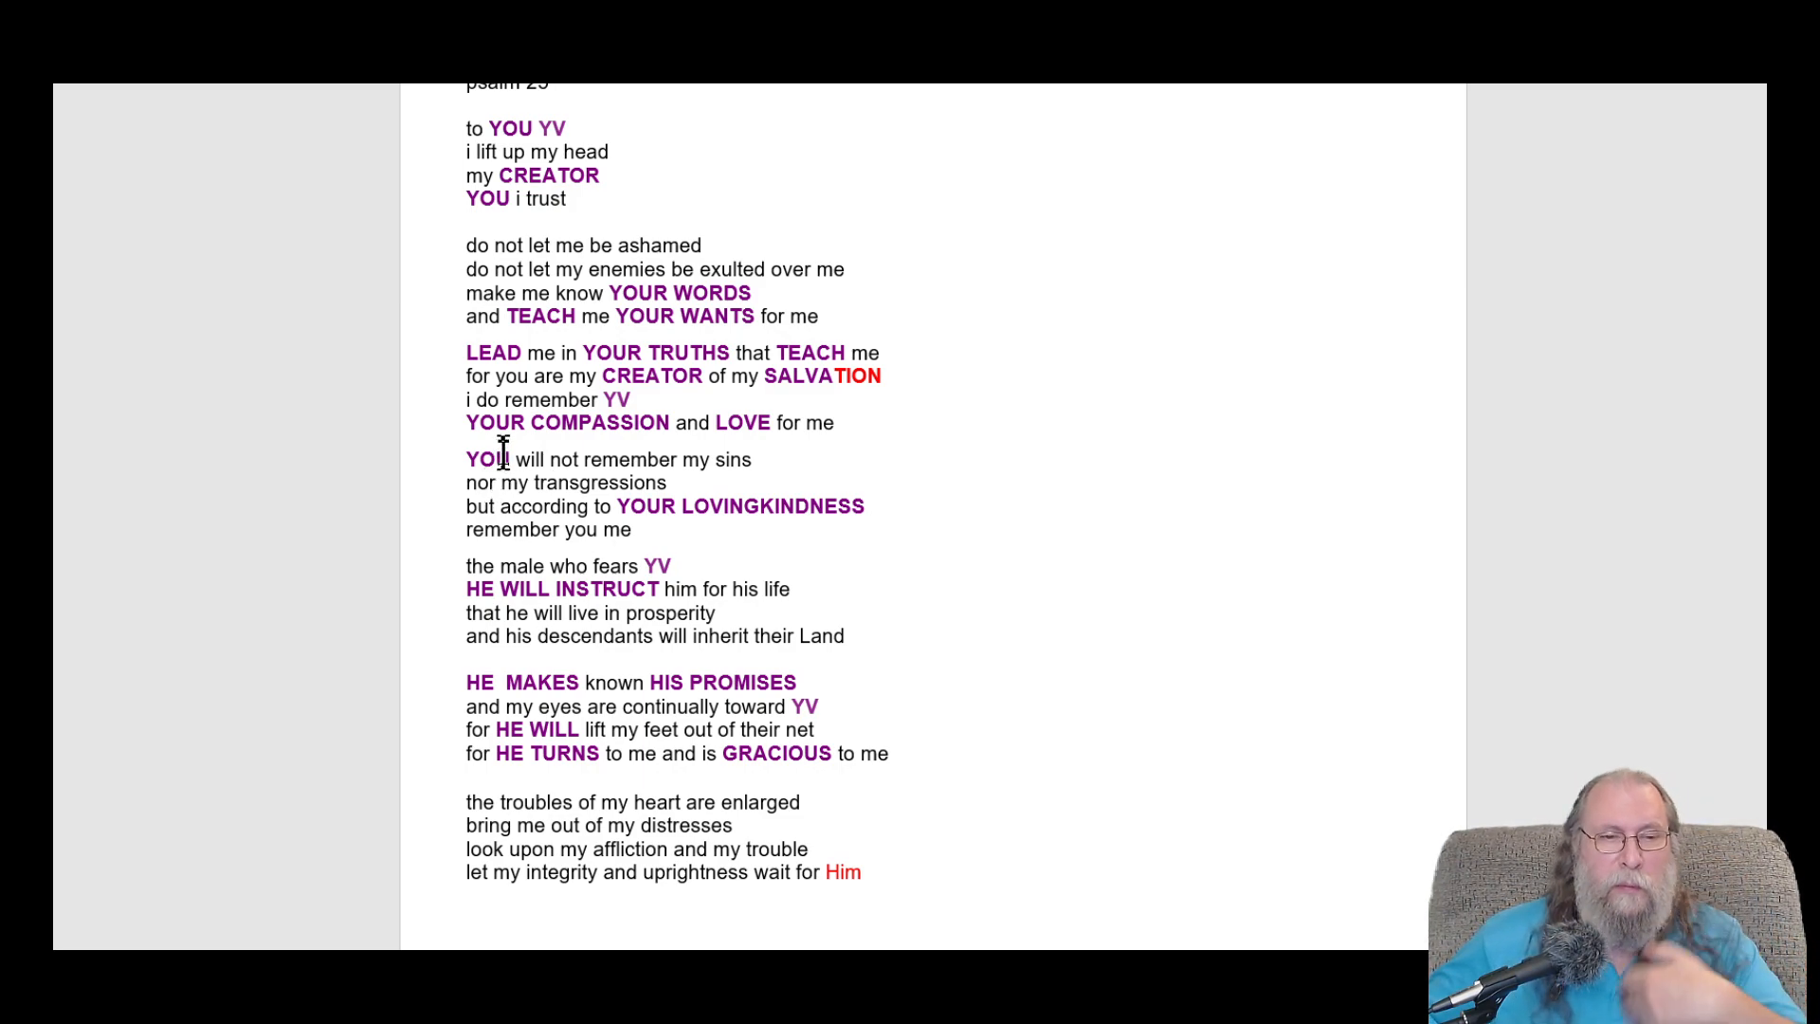
{"action": "mouse_move", "coordinate": [635, 458]}
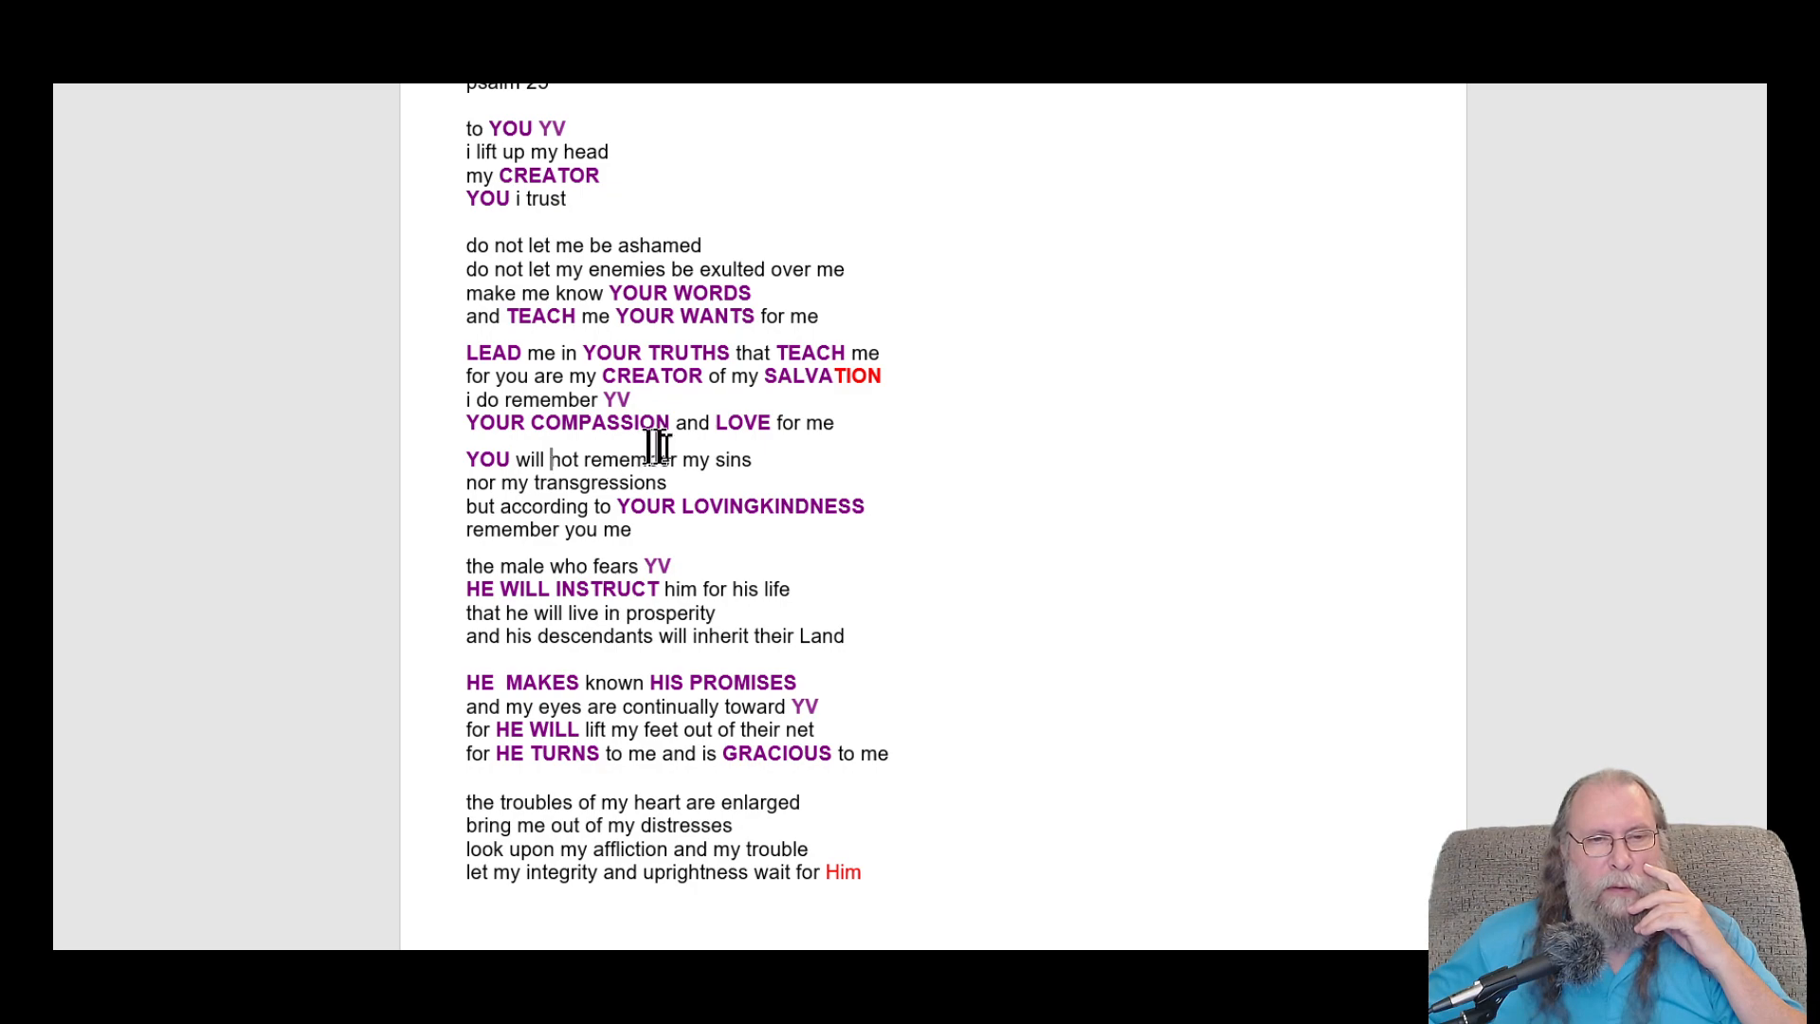
{"action": "mouse_move", "coordinate": [812, 453]}
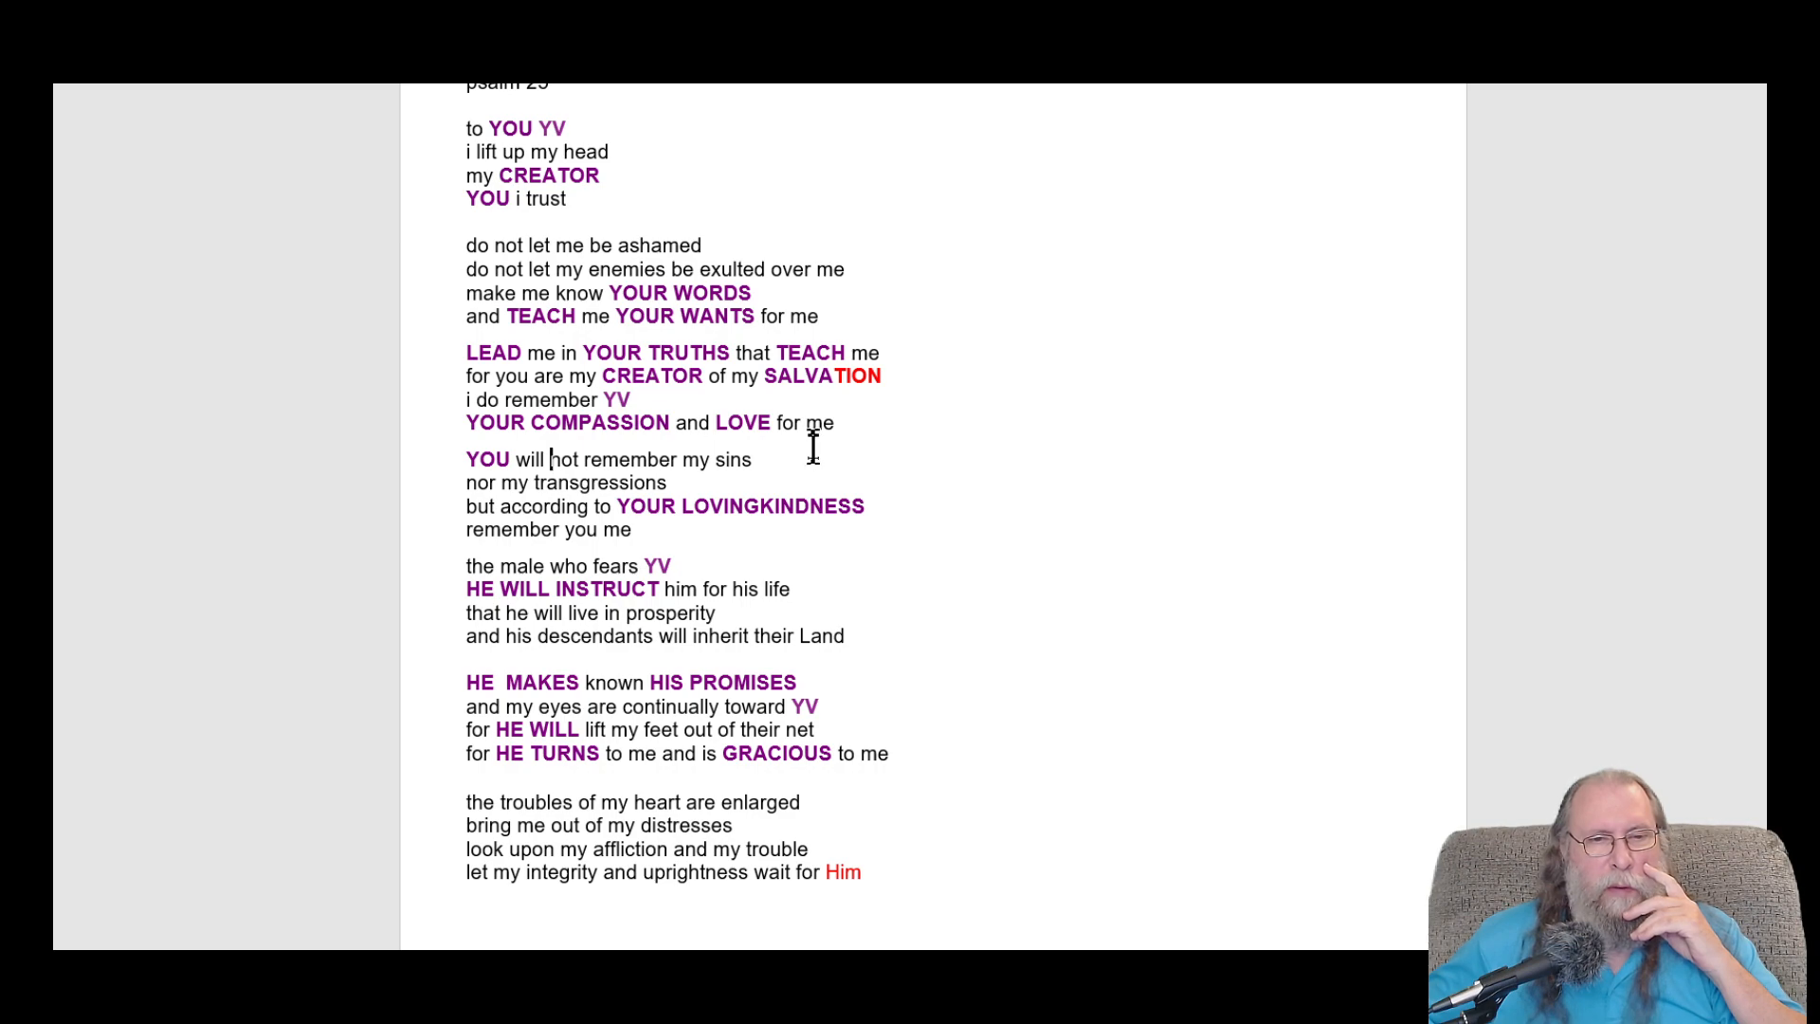
{"action": "mouse_move", "coordinate": [725, 506]}
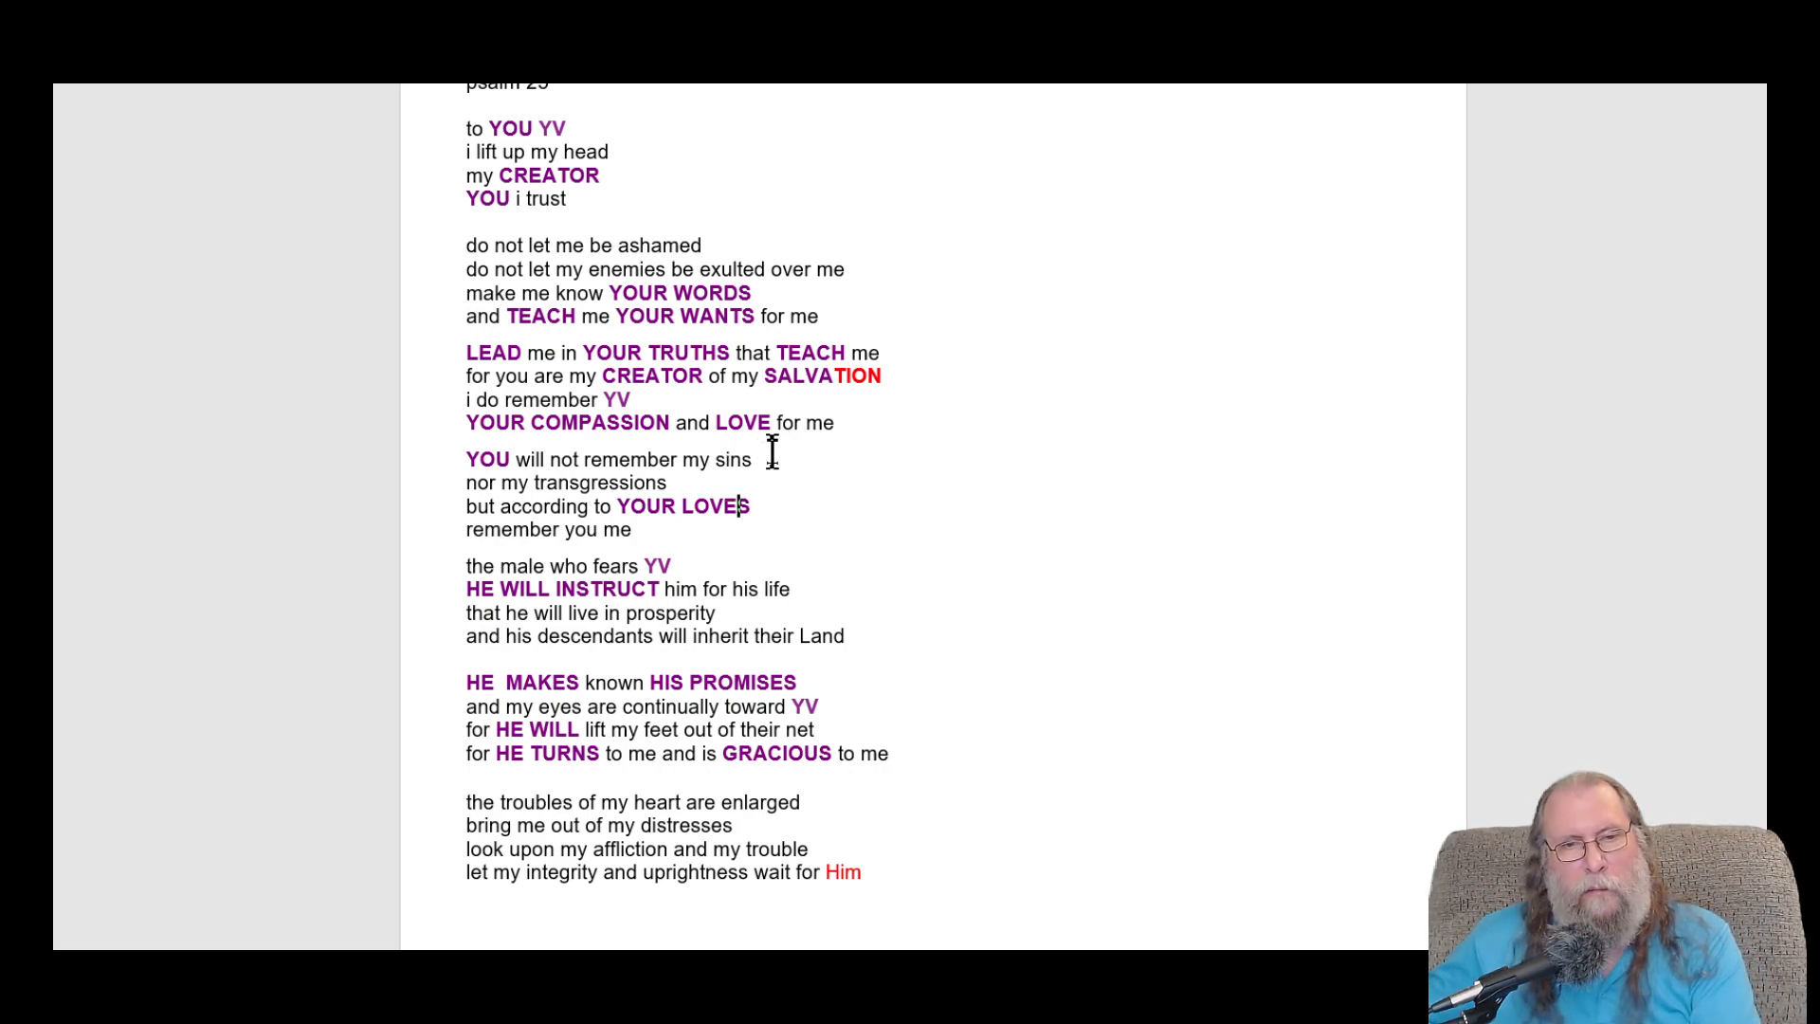
{"action": "key", "text": "Backspace"}
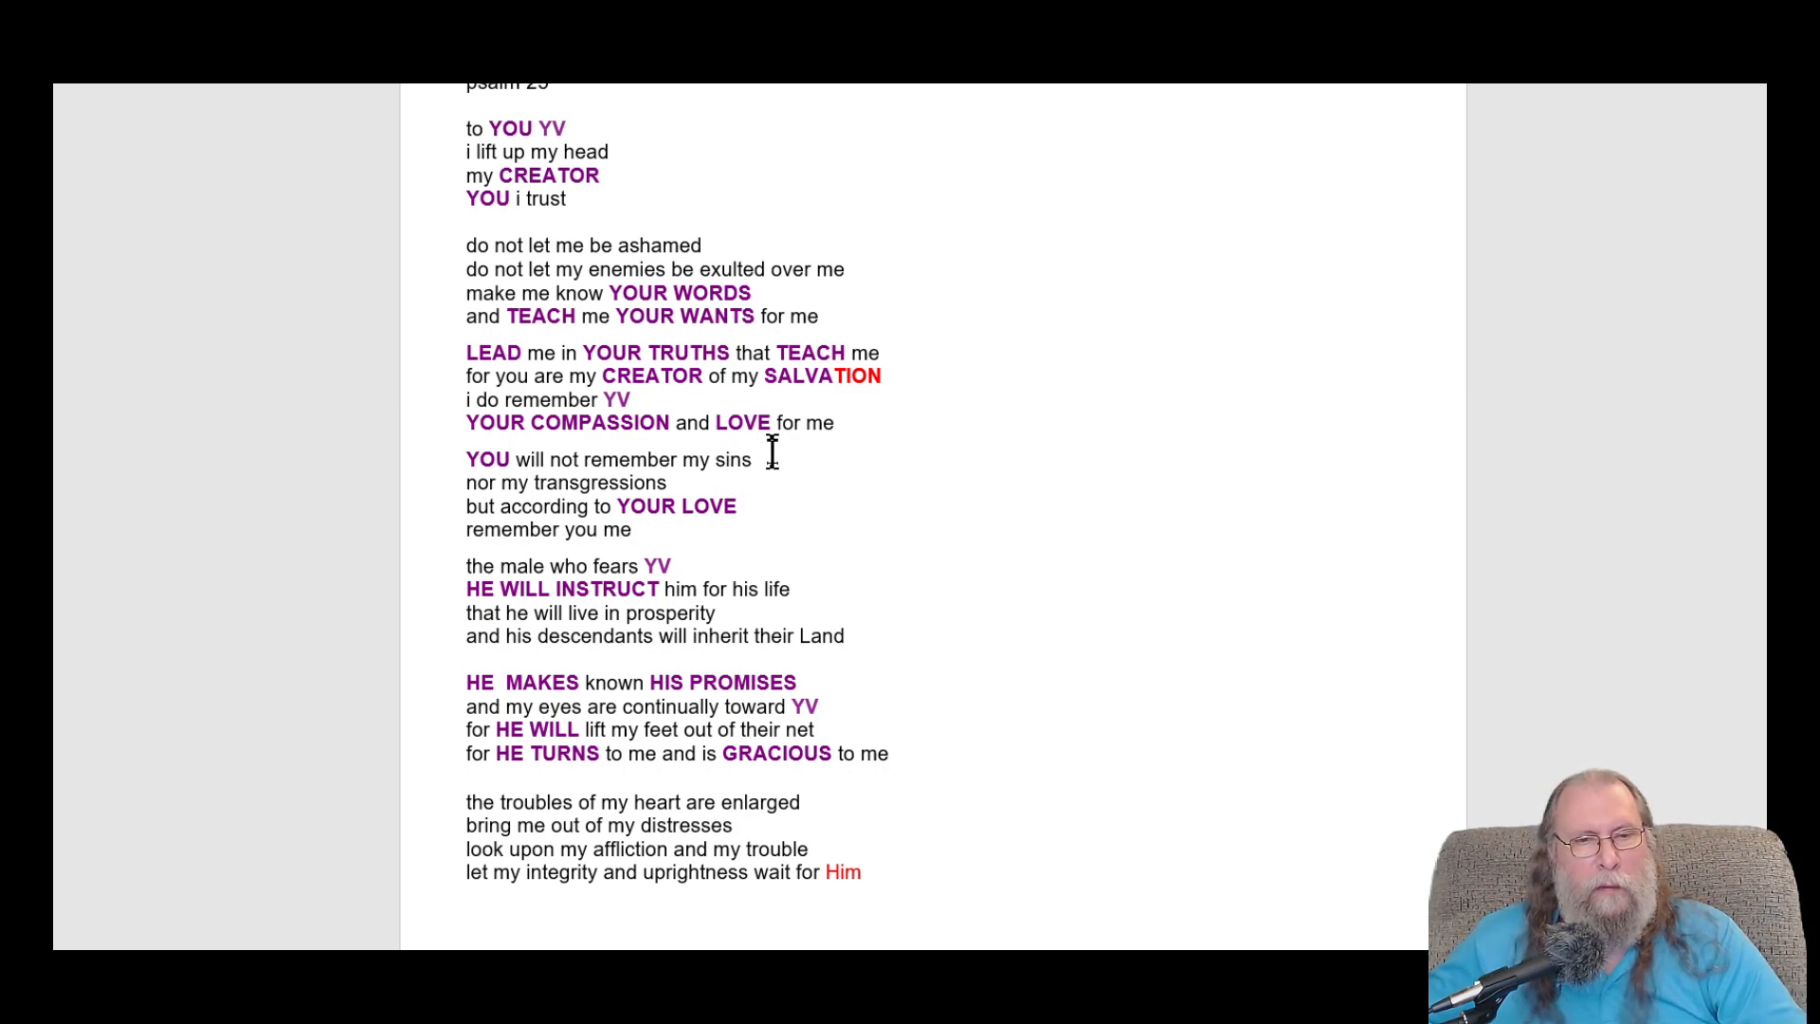
{"action": "mouse_move", "coordinate": [466, 529]}
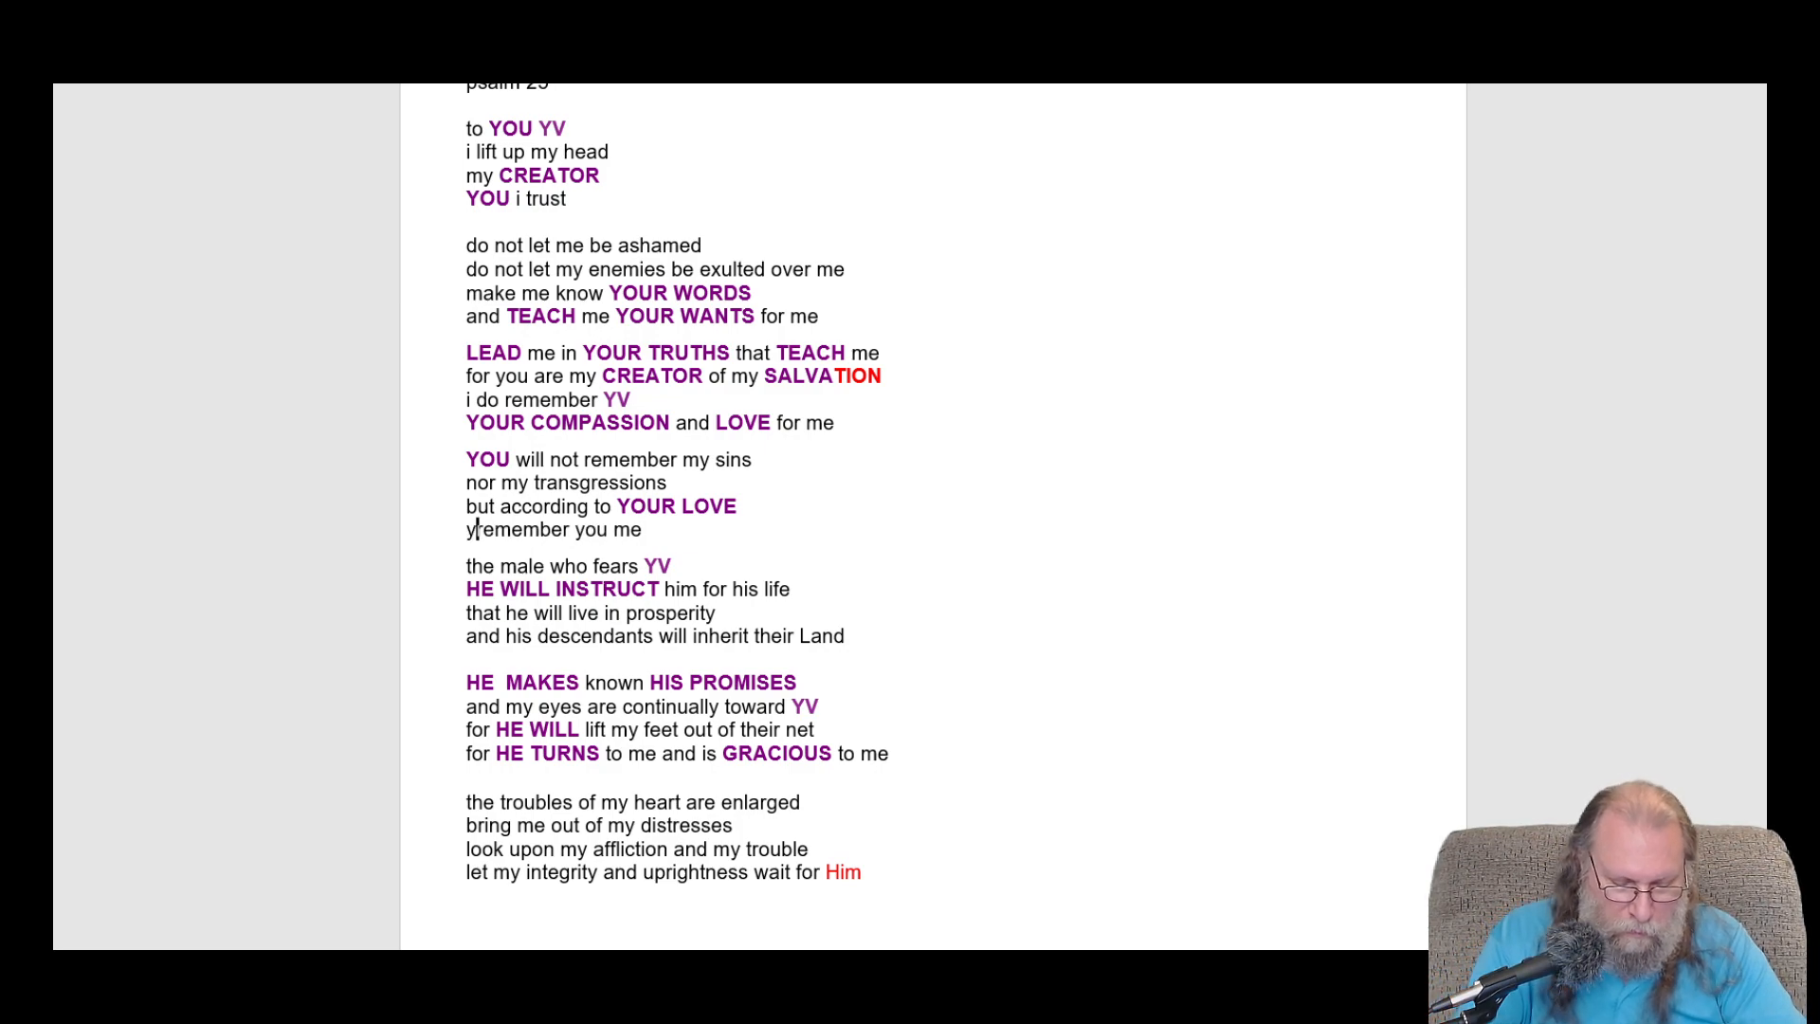
{"action": "type", "text": "you will"}
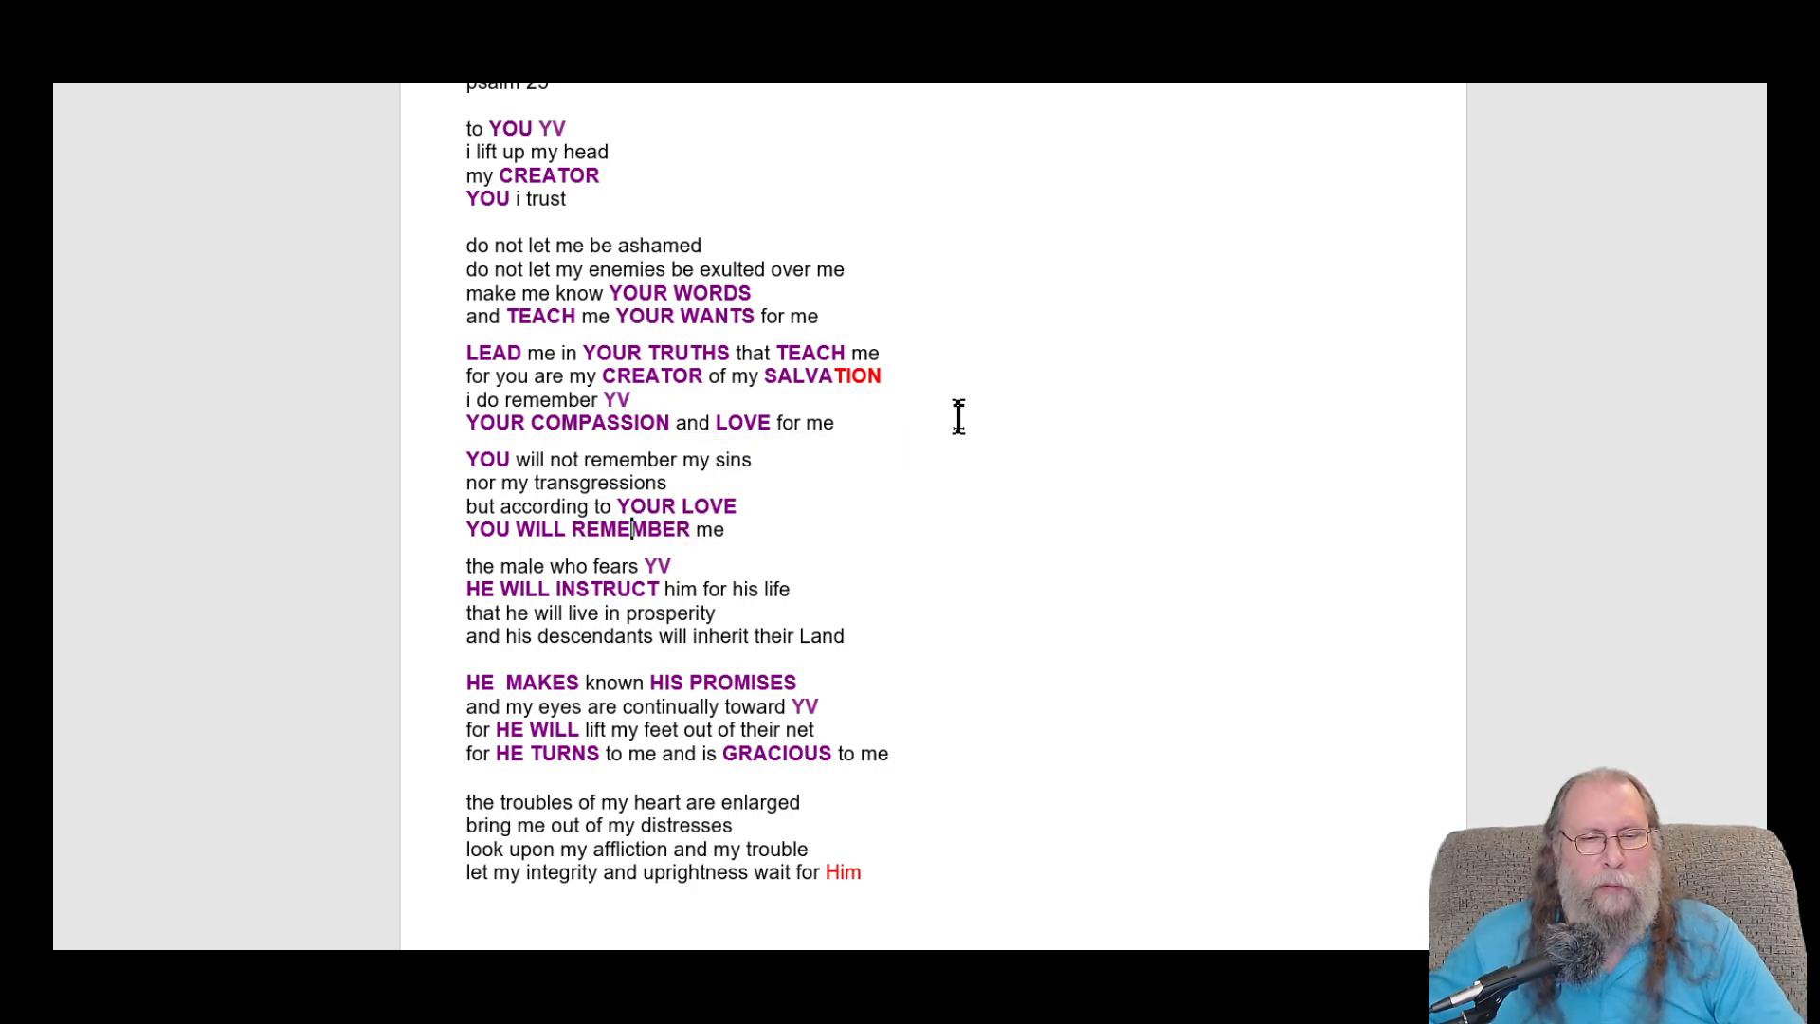
{"action": "mouse_move", "coordinate": [474, 554]}
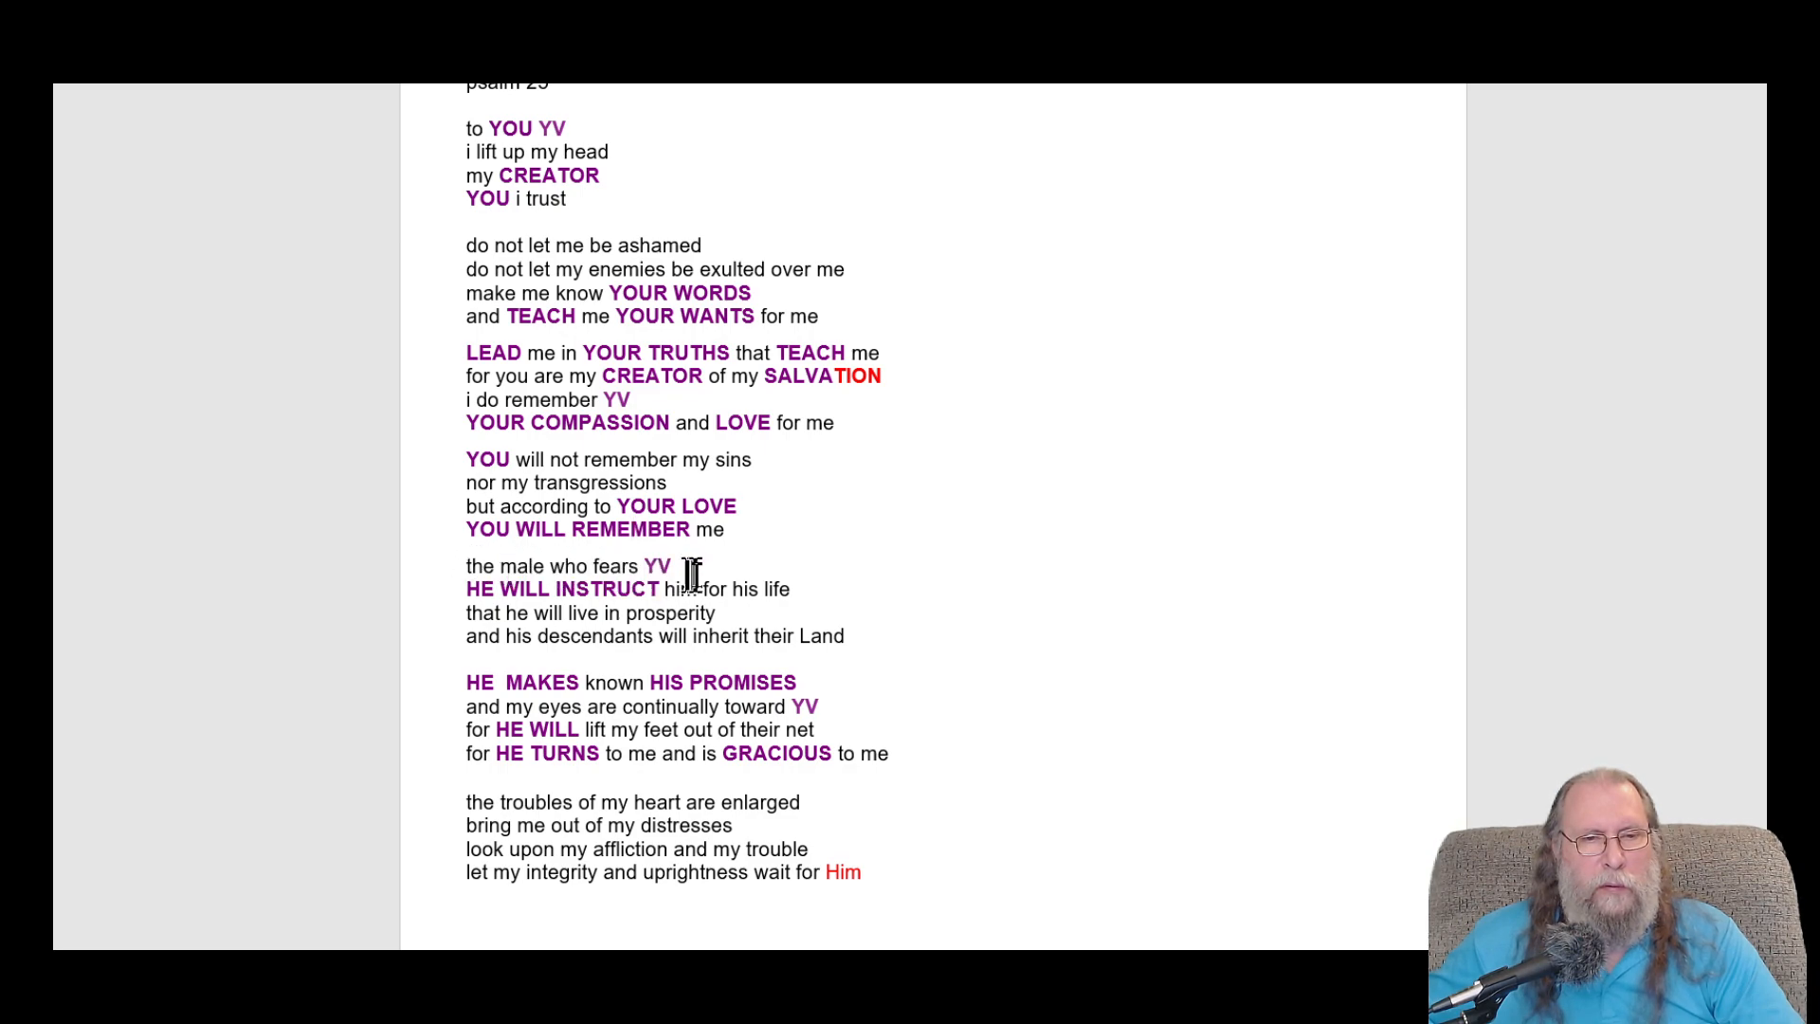
{"action": "mouse_move", "coordinate": [621, 591]}
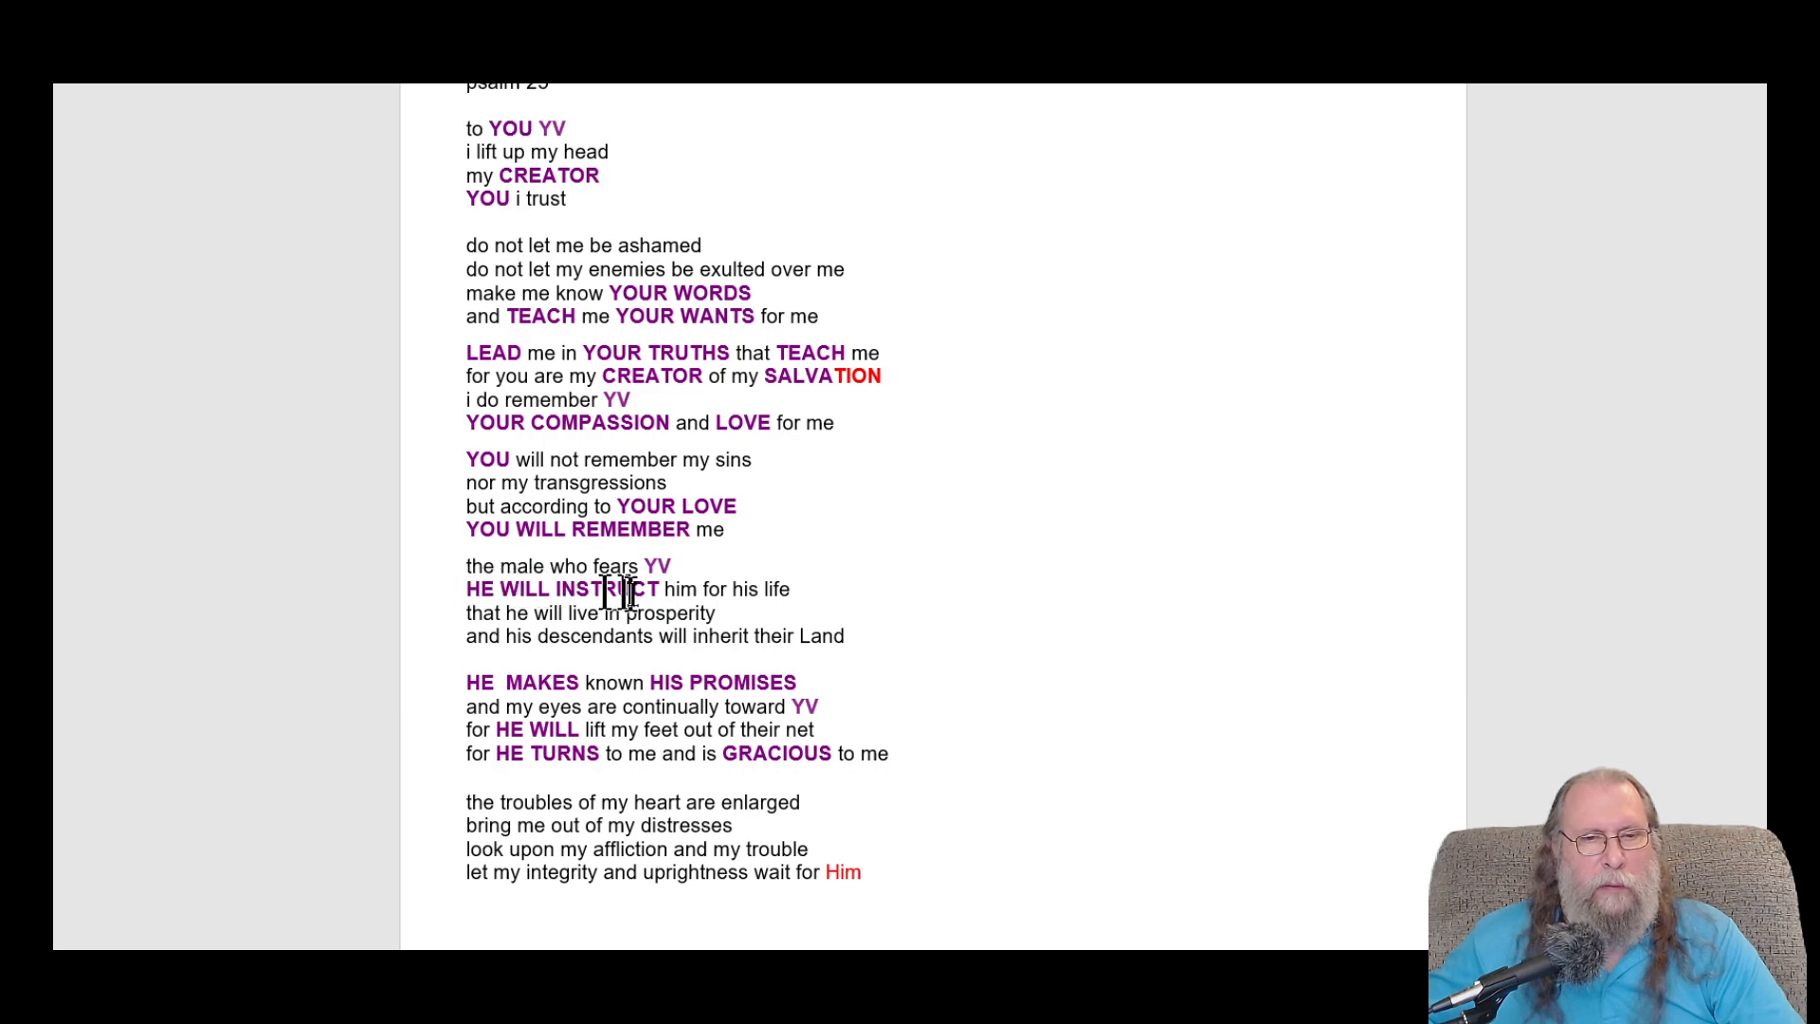
{"action": "mouse_move", "coordinate": [900, 594]}
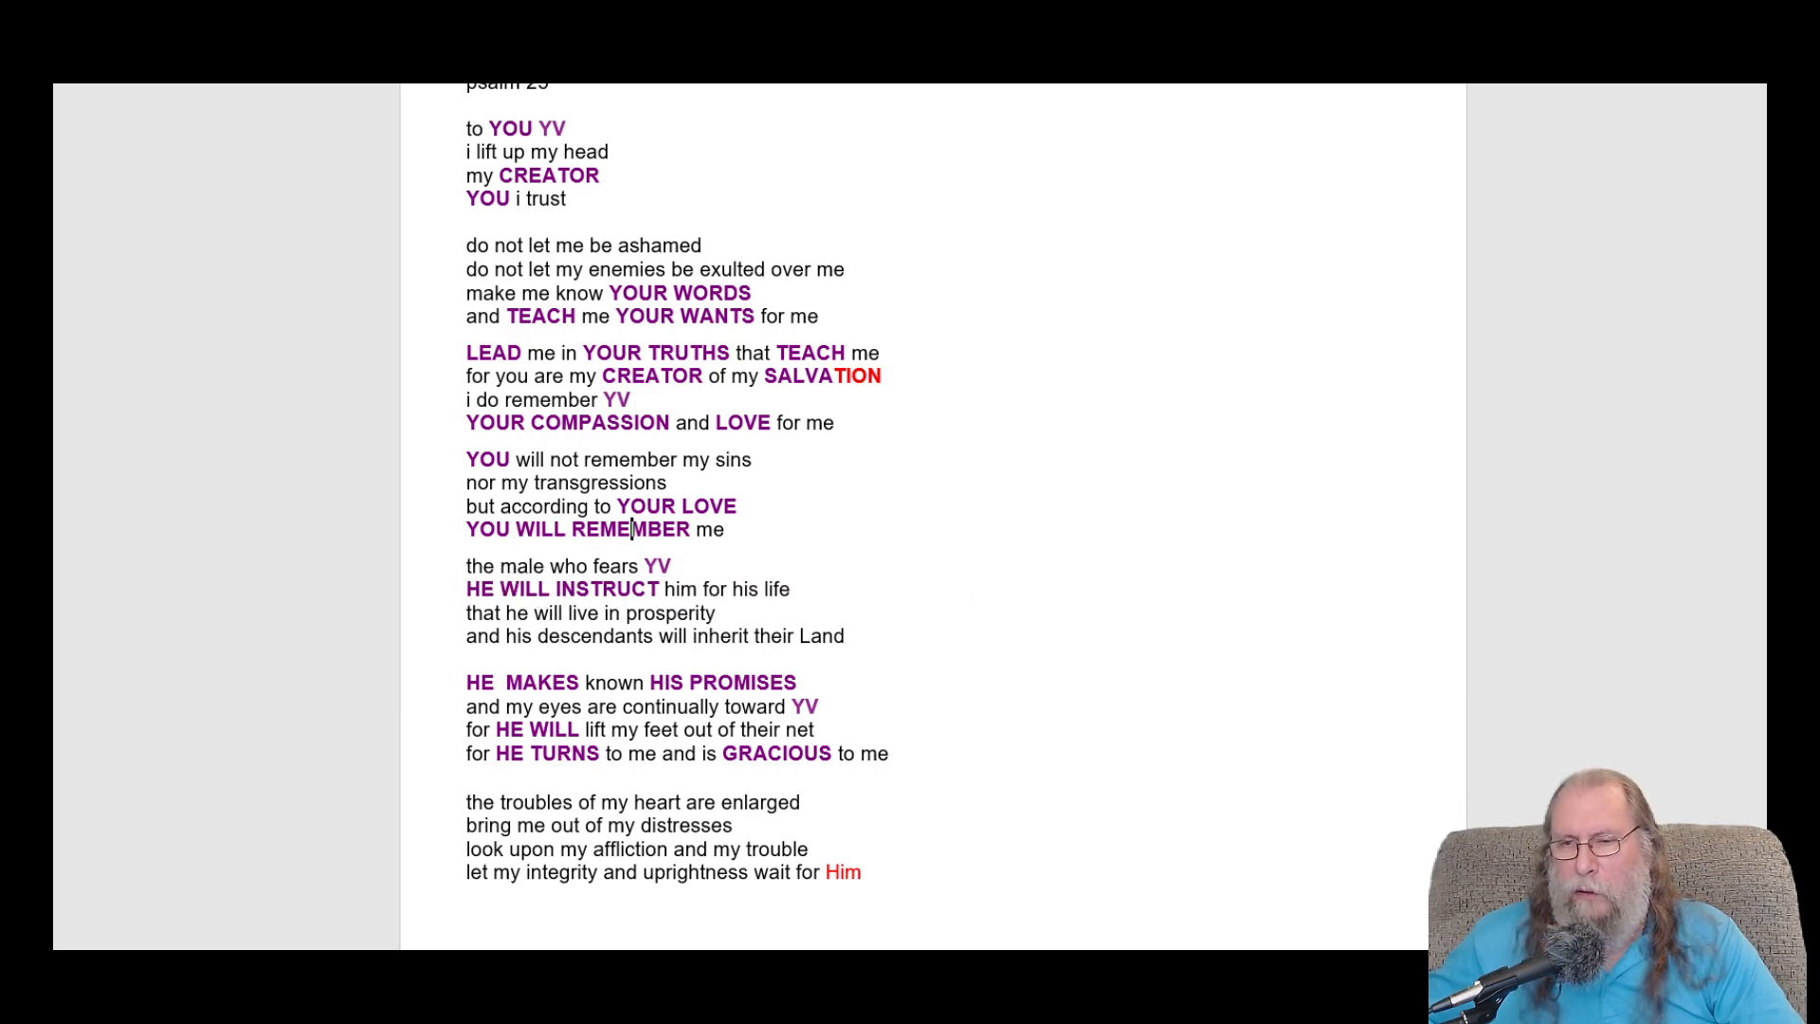
- Change 'their Land' to 'his Land' and remove the extra space in 'HE MAKES'
{"action": "scroll", "scroll_direction": "up", "scroll_amount": 3}
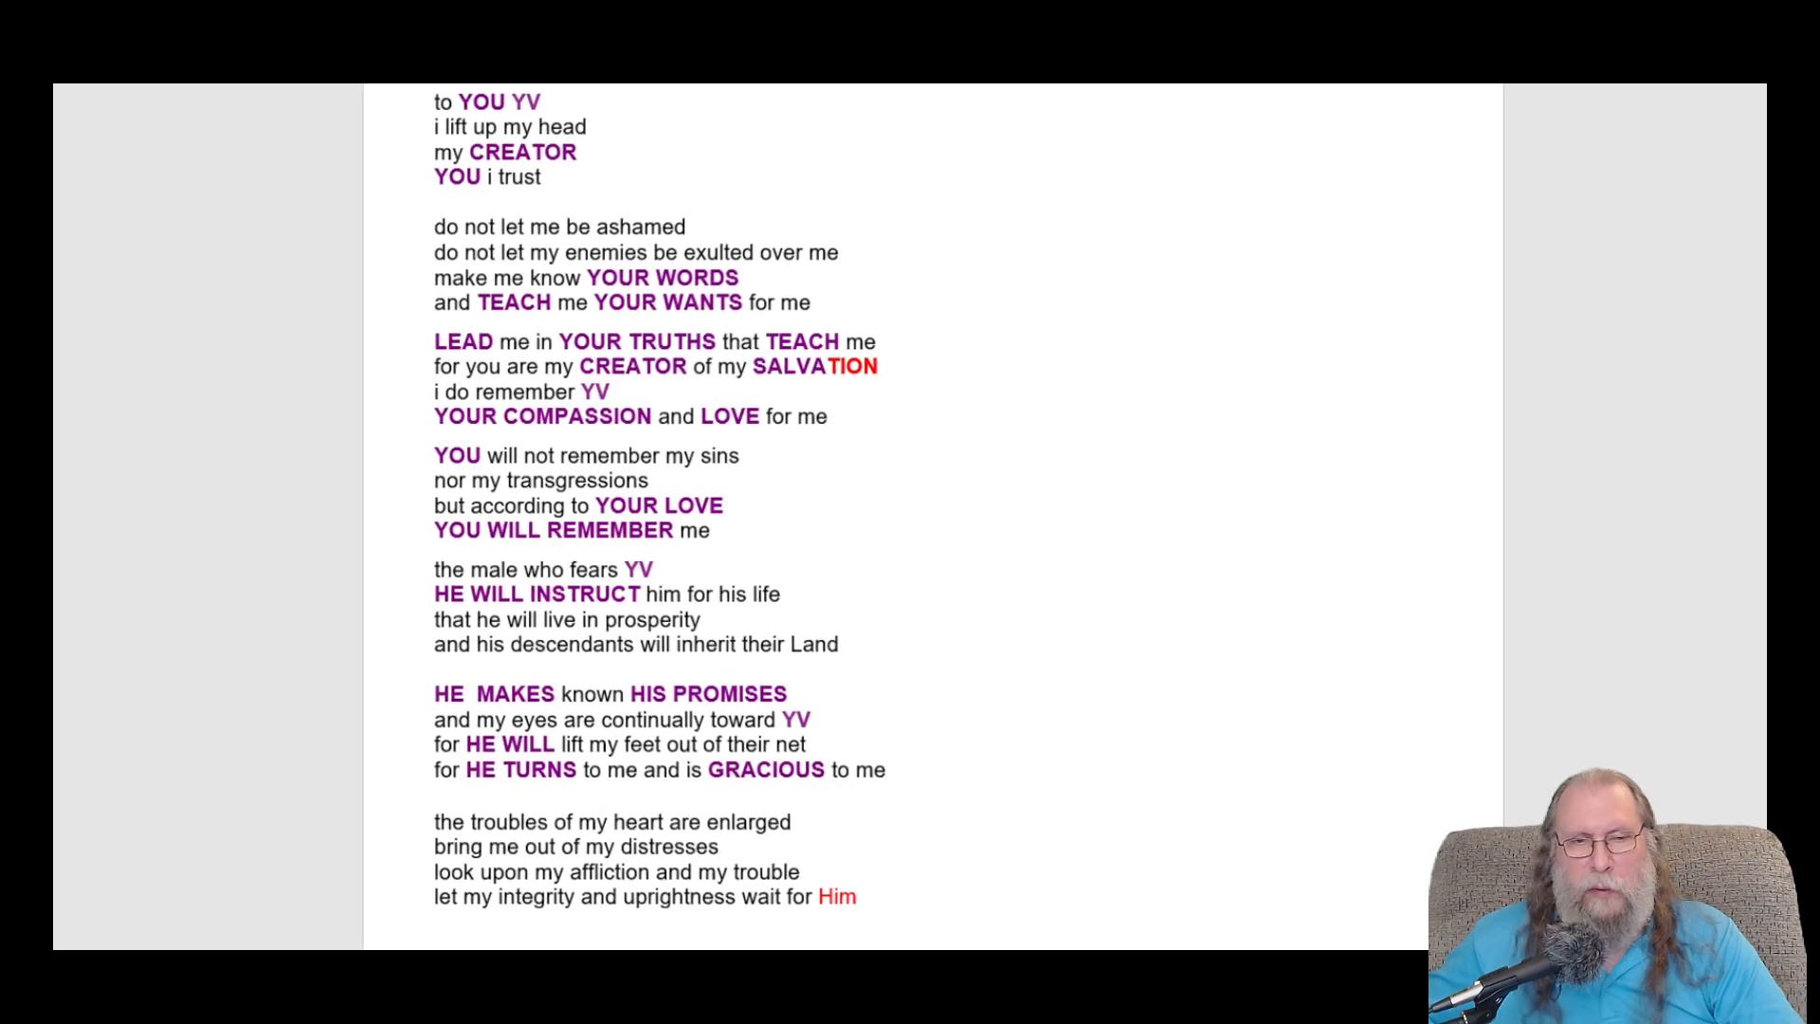
{"action": "scroll", "scroll_direction": "up", "scroll_amount": 3}
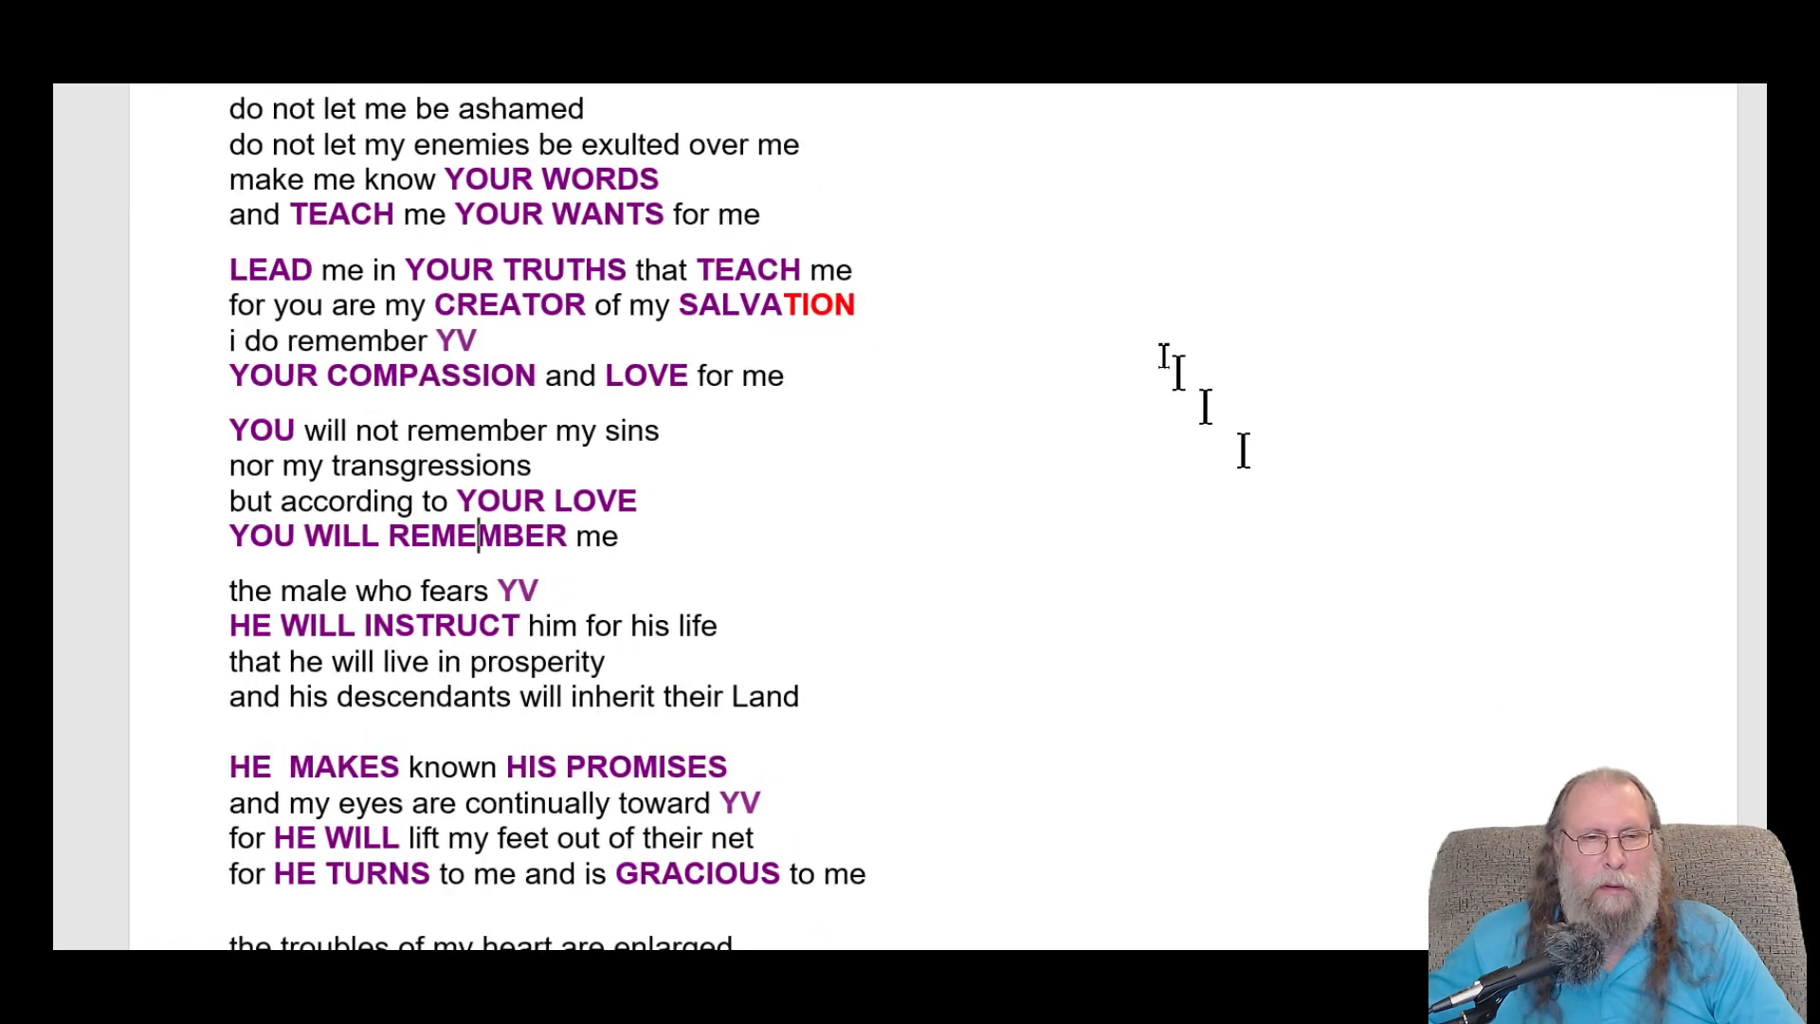
{"action": "scroll", "scroll_direction": "down", "scroll_amount": 3}
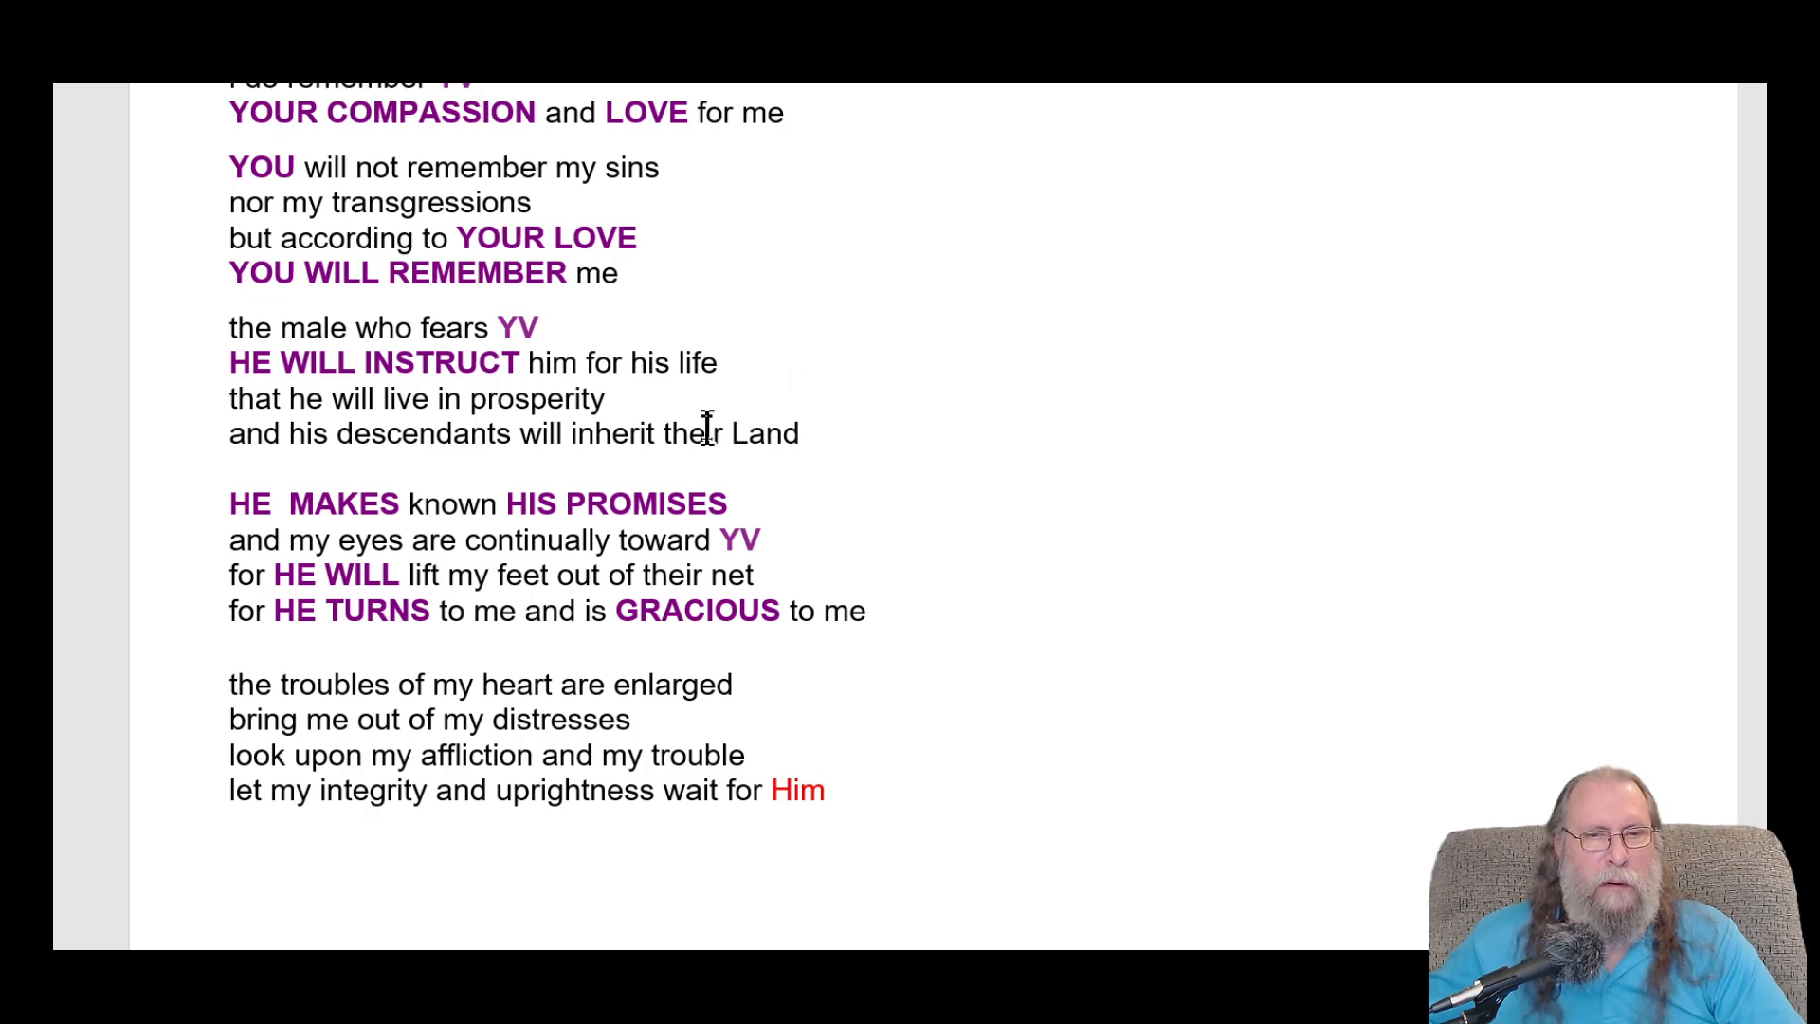
{"action": "double_click", "coordinate": [691, 433]}
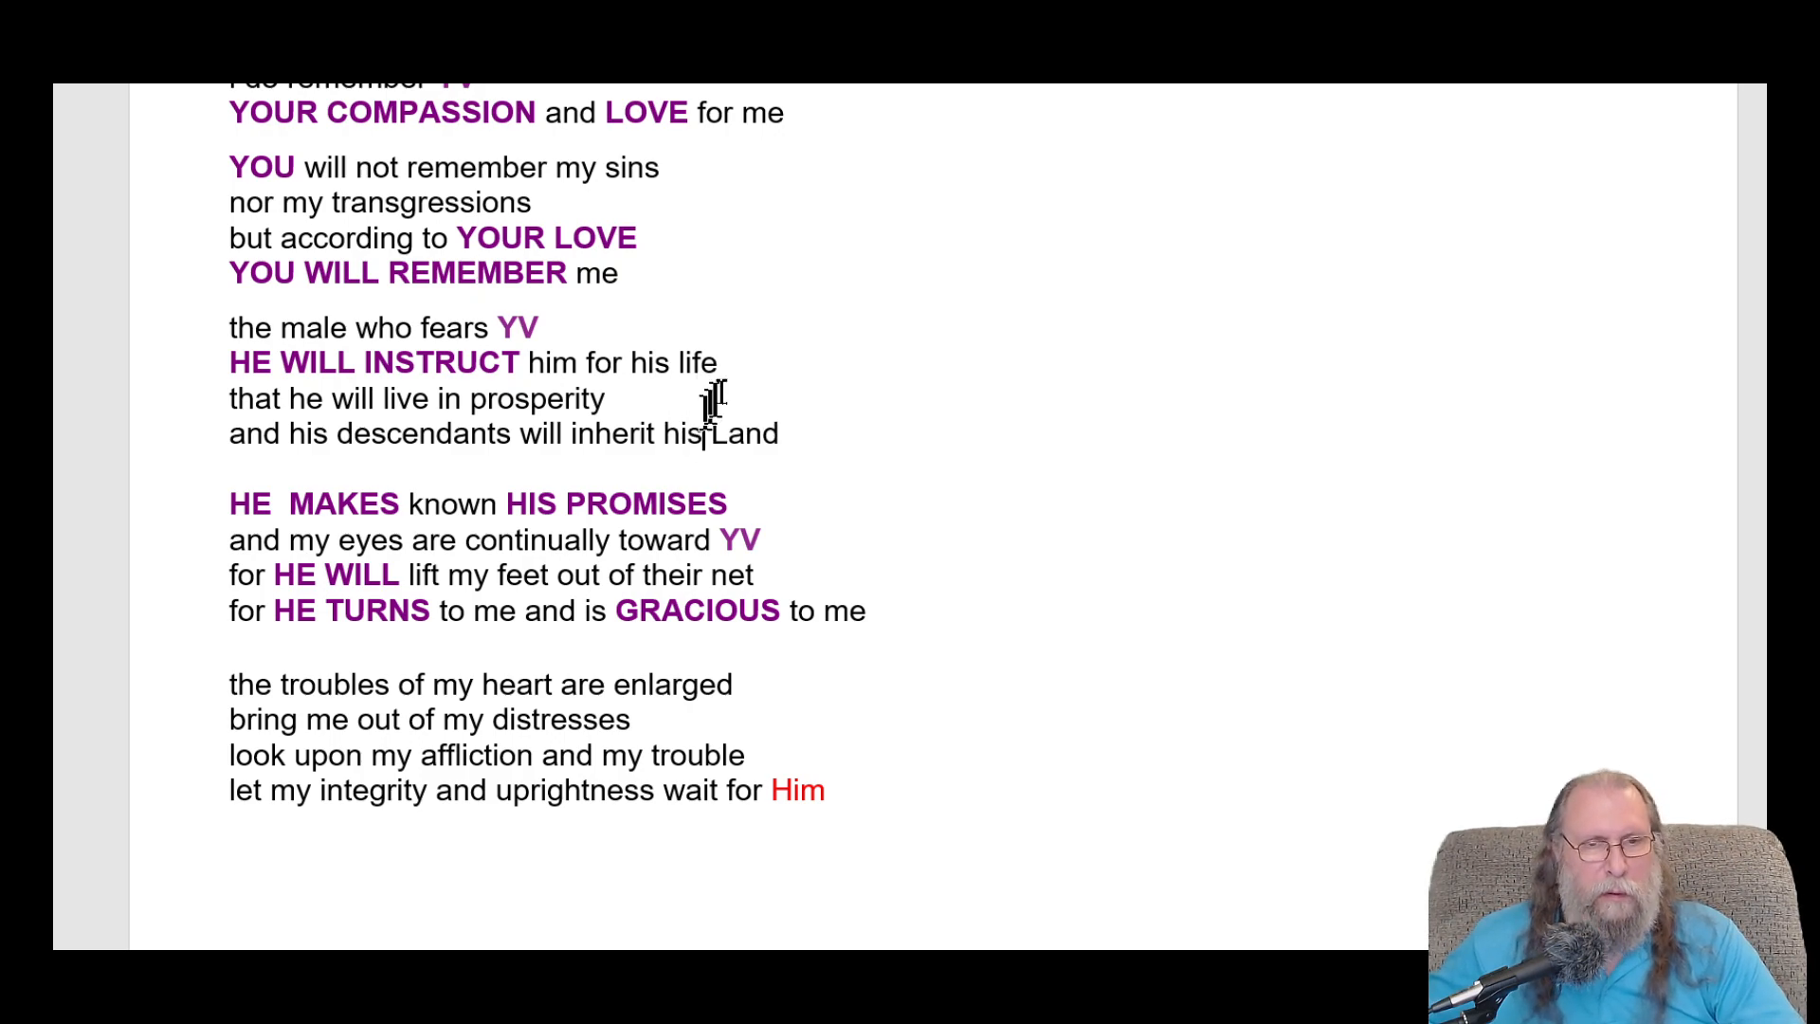
{"action": "mouse_move", "coordinate": [749, 301]}
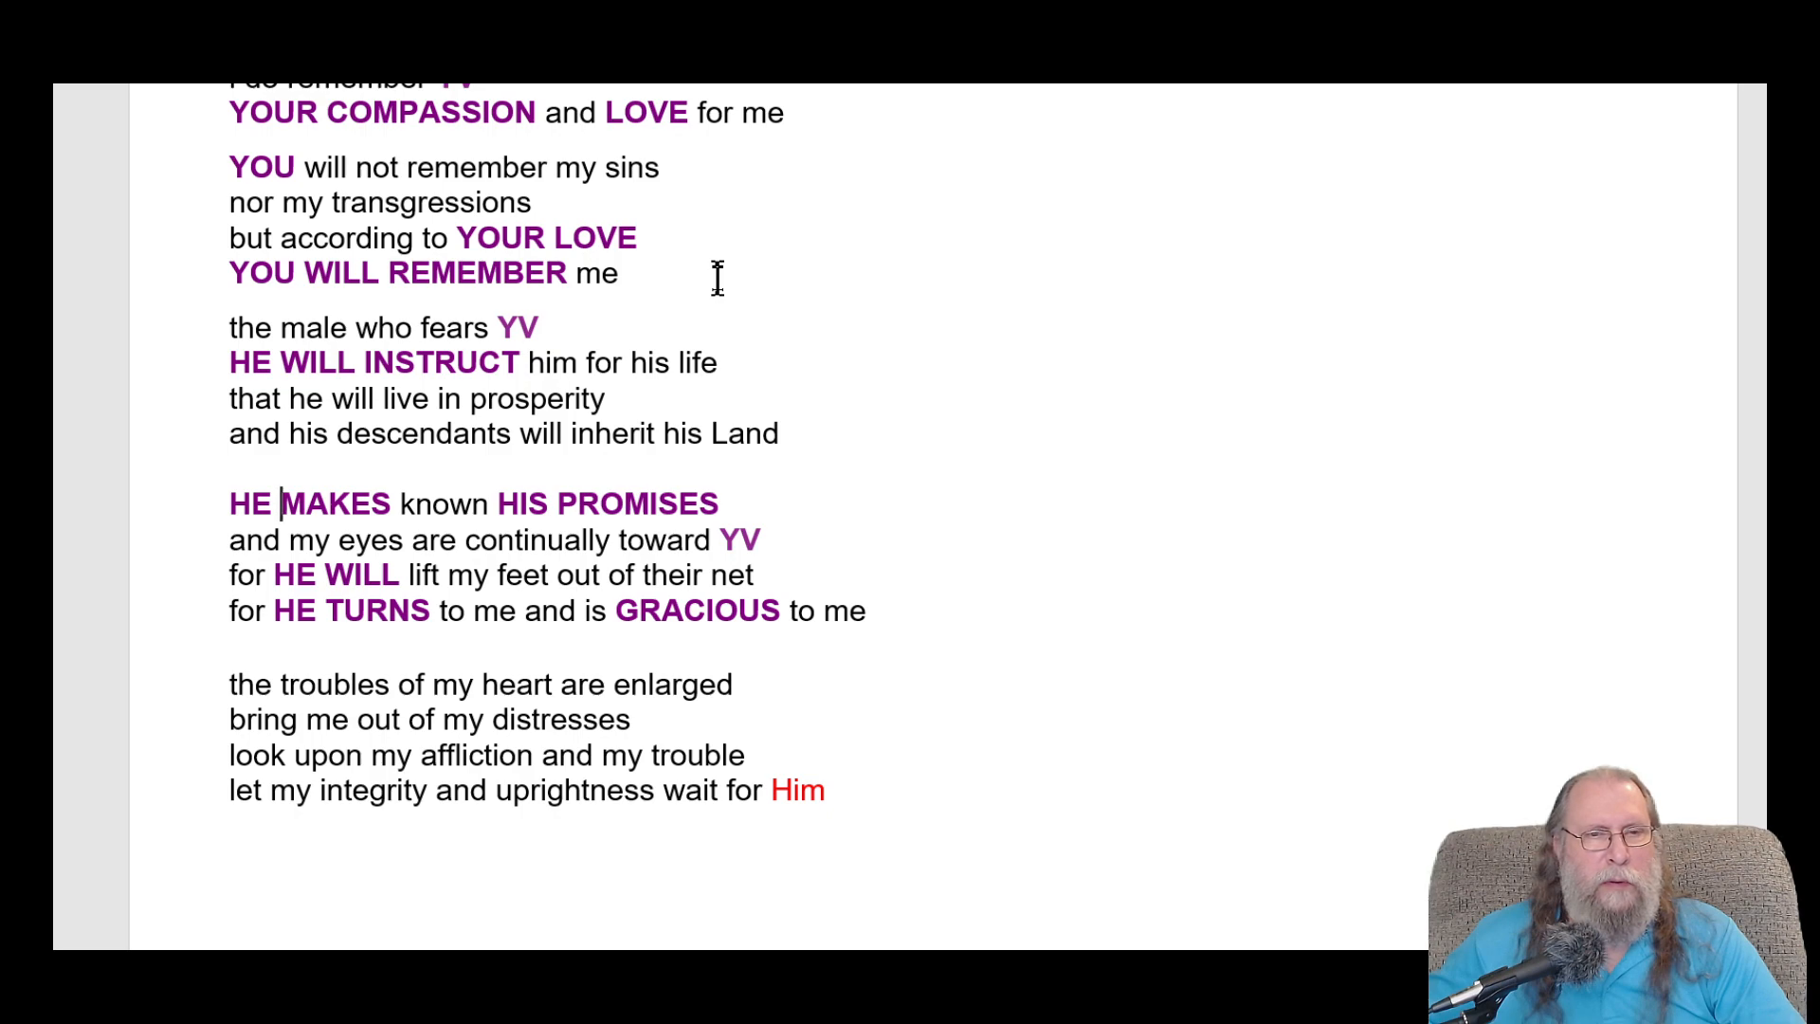
{"action": "scroll", "scroll_direction": "up", "scroll_amount": 3}
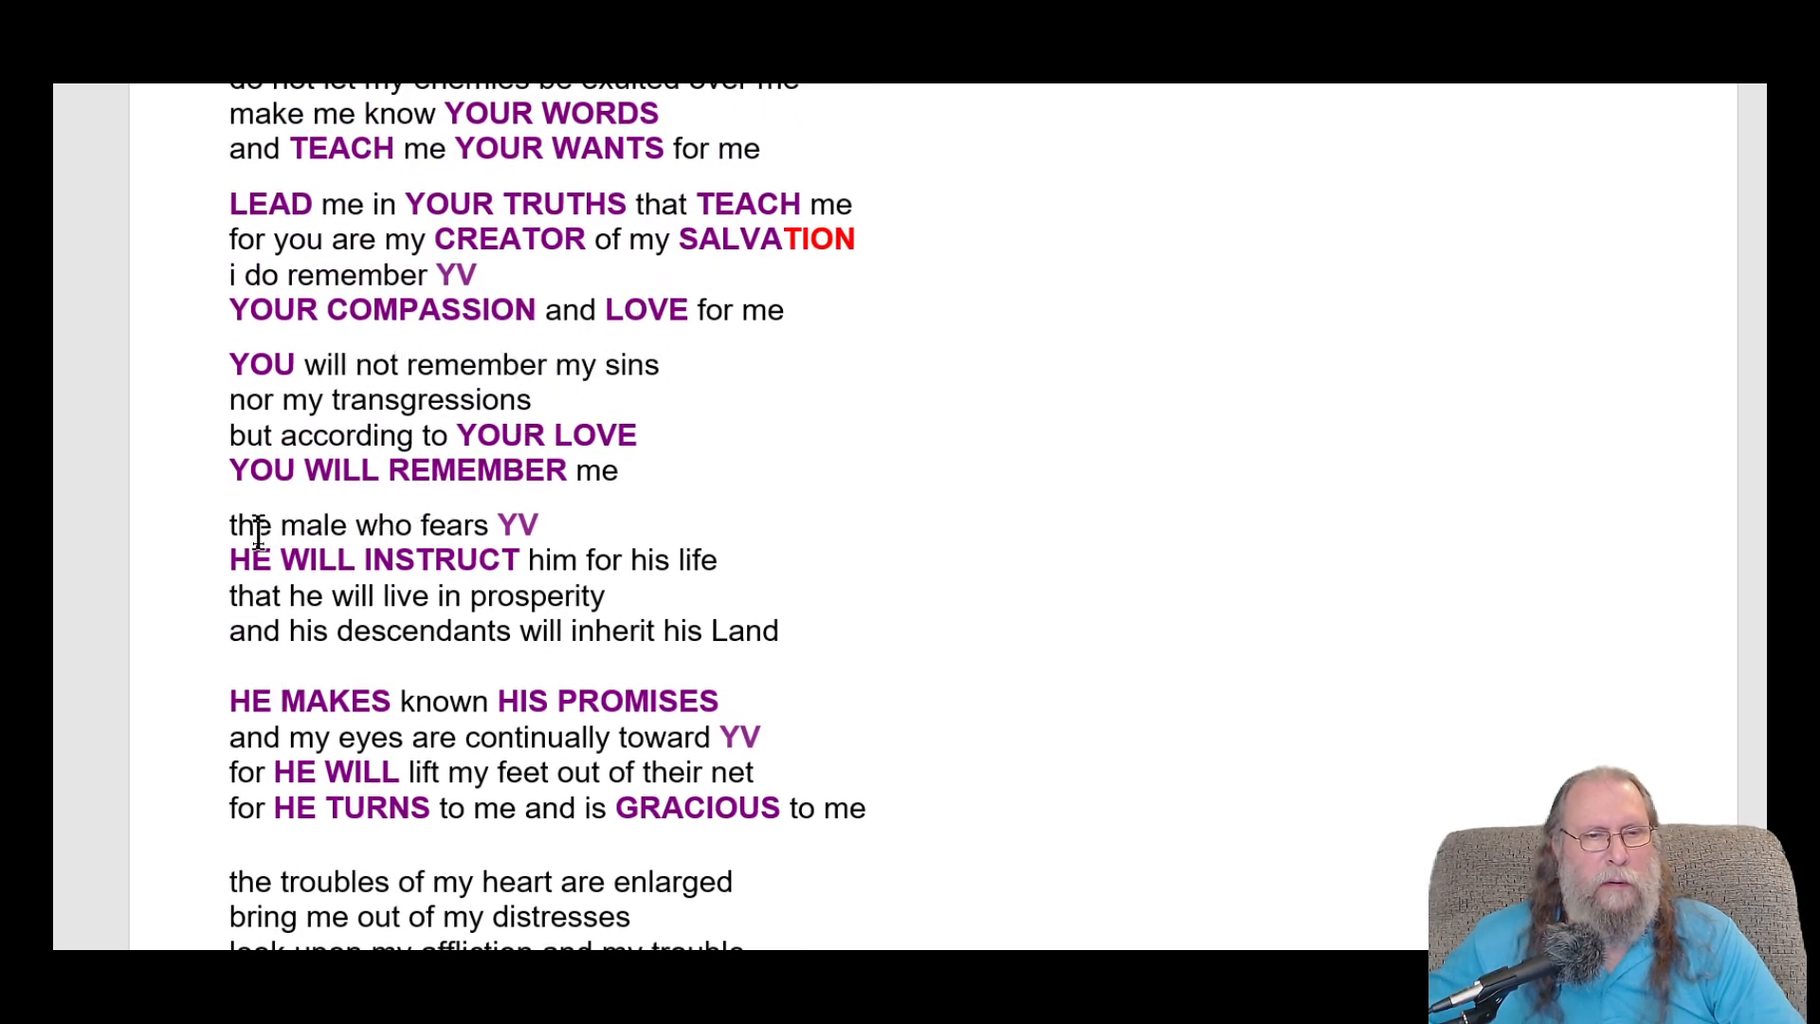
- Reword the stanza to 'i am a male who fears YV' and 'for HE INSTRUCTED him'
{"action": "scroll", "scroll_direction": "down", "scroll_amount": 3}
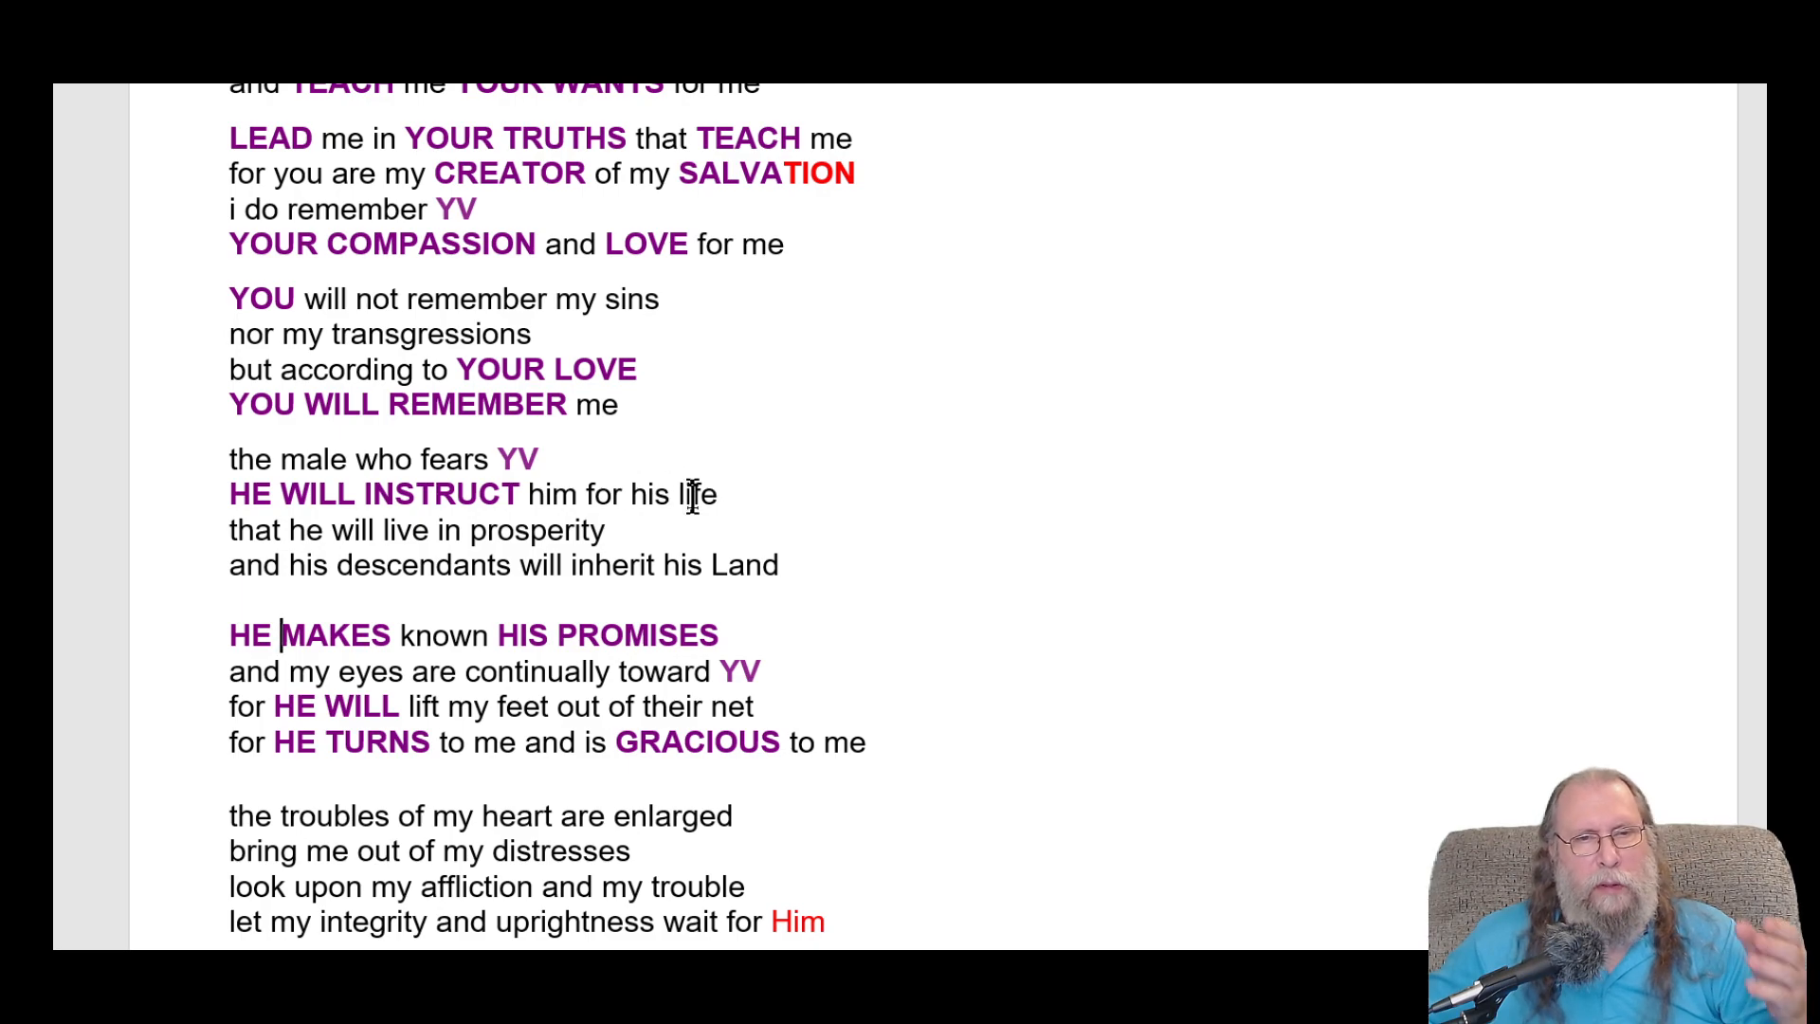
{"action": "mouse_move", "coordinate": [519, 650]}
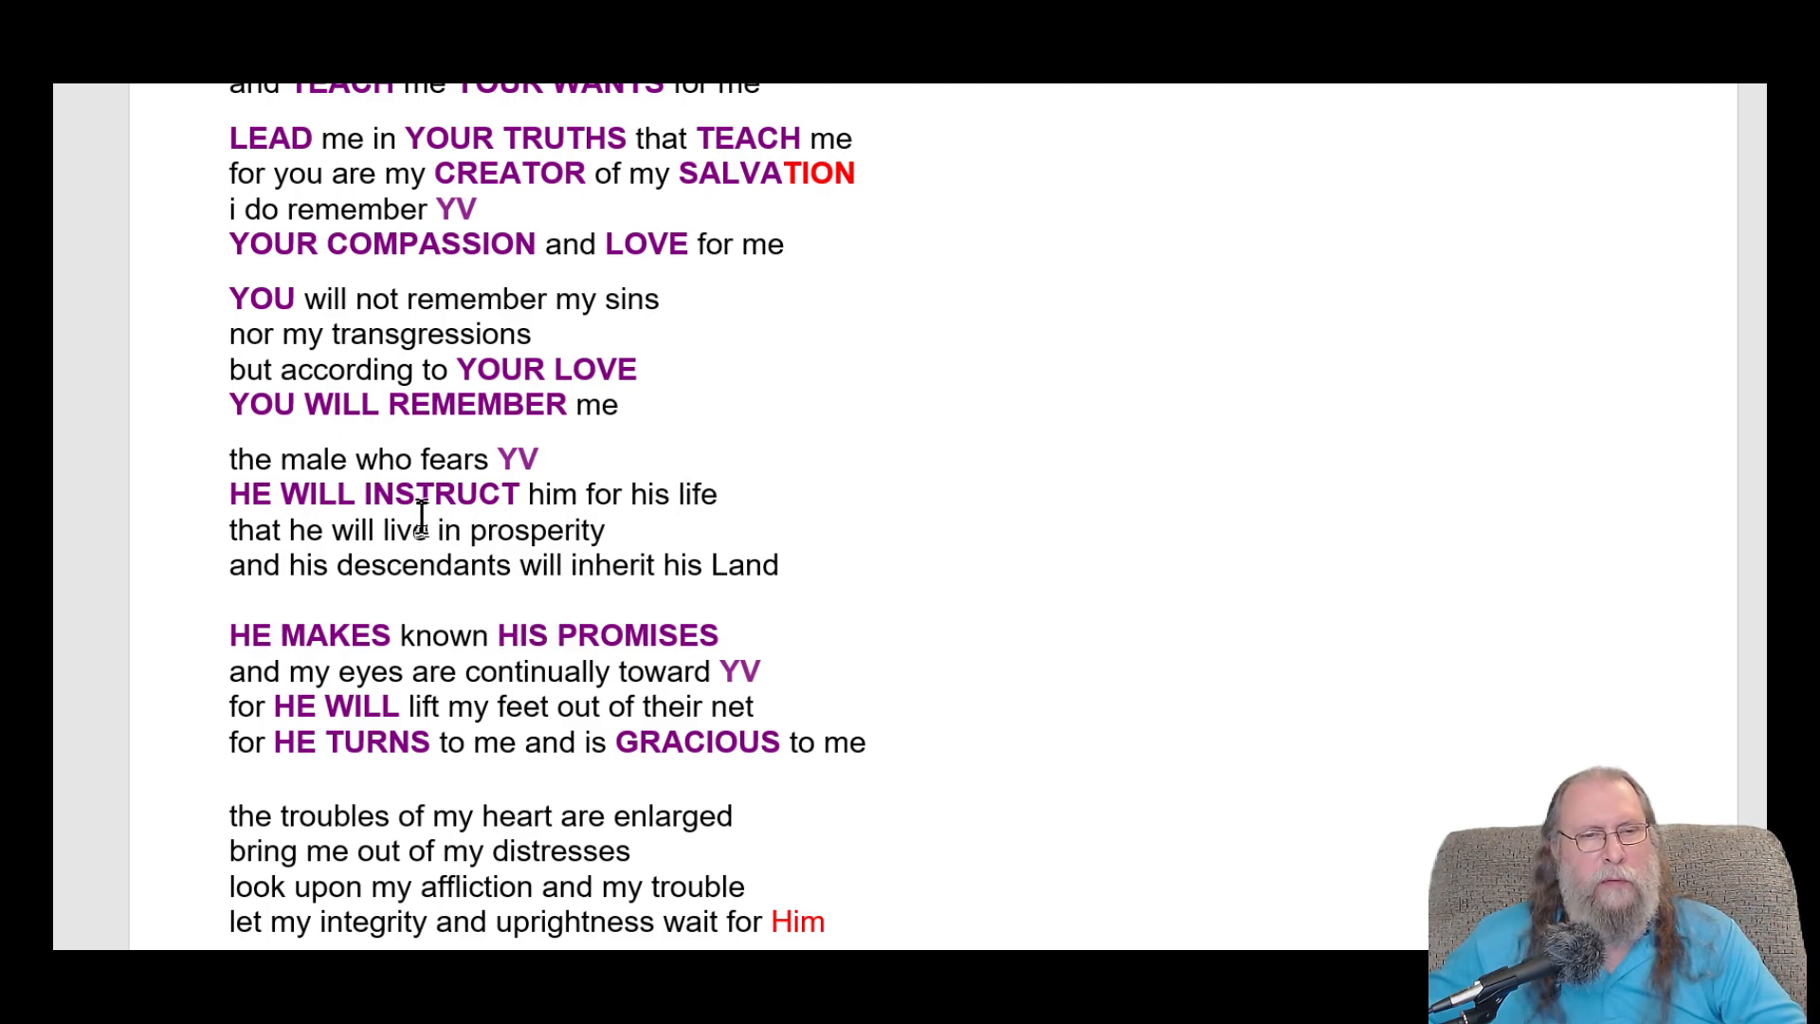
{"action": "mouse_move", "coordinate": [220, 453]}
{"action": "type", "text": "i am"}
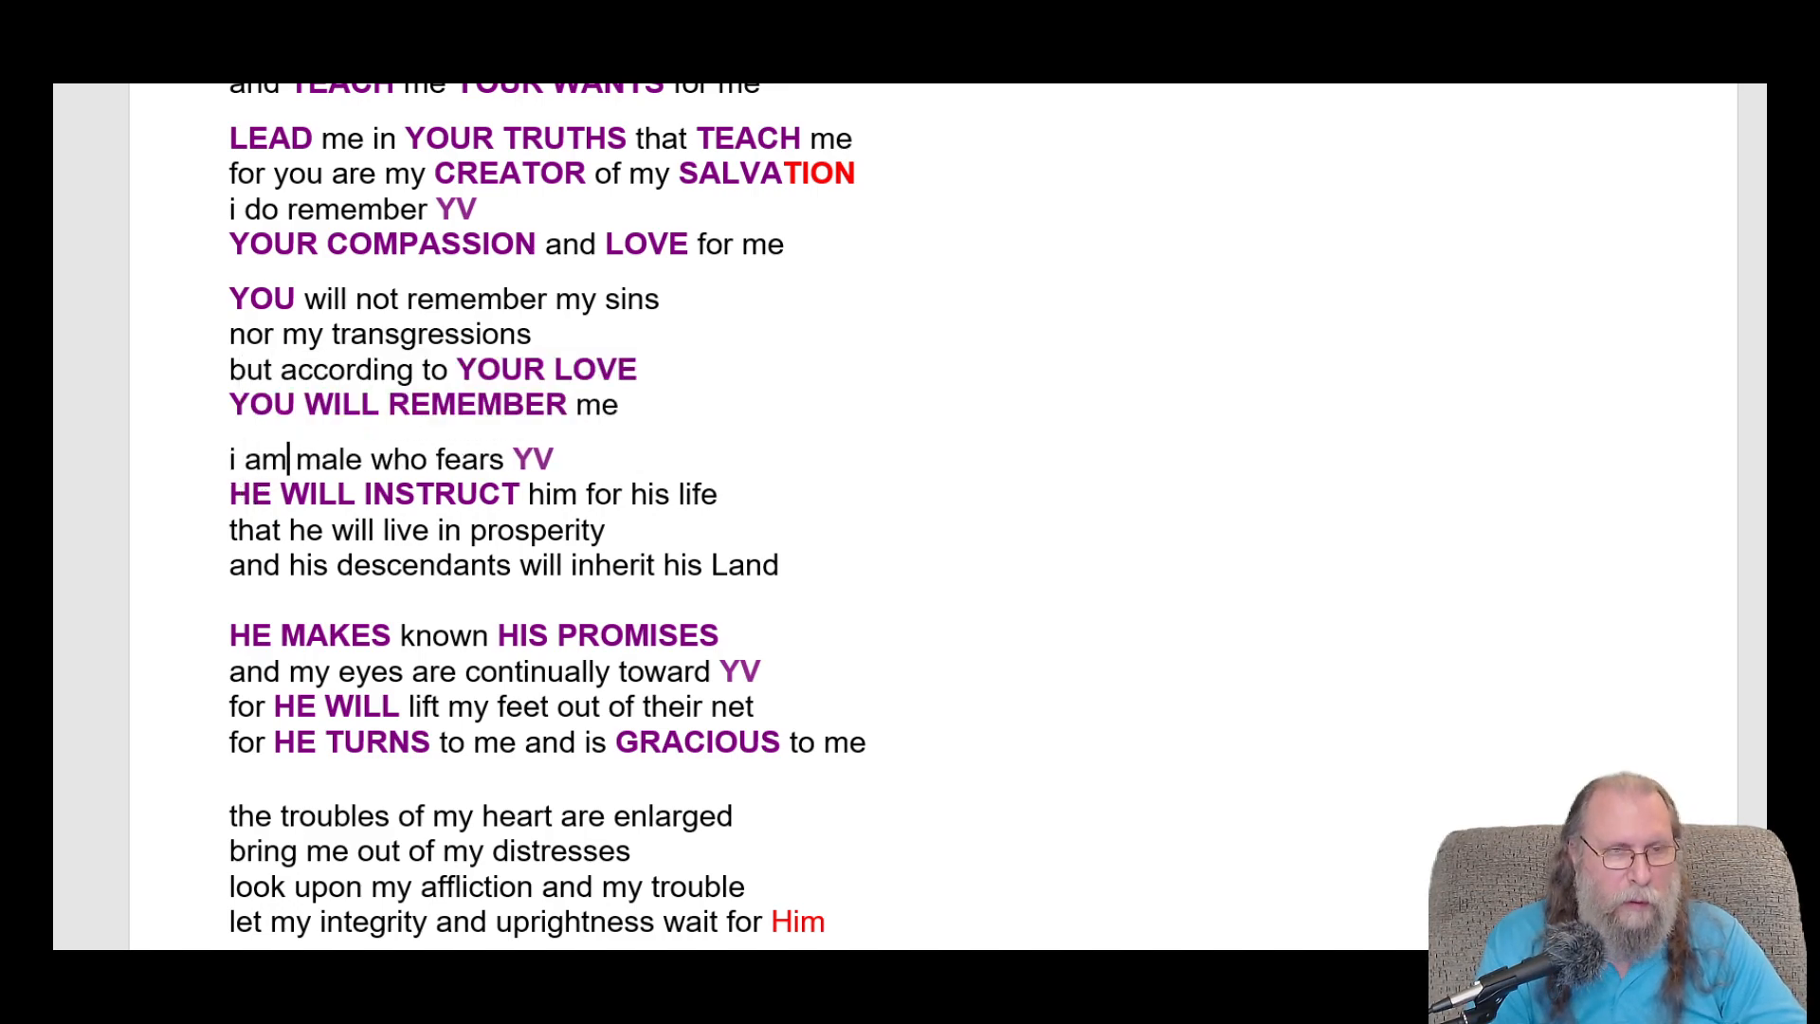
{"action": "type", "text": "a"}
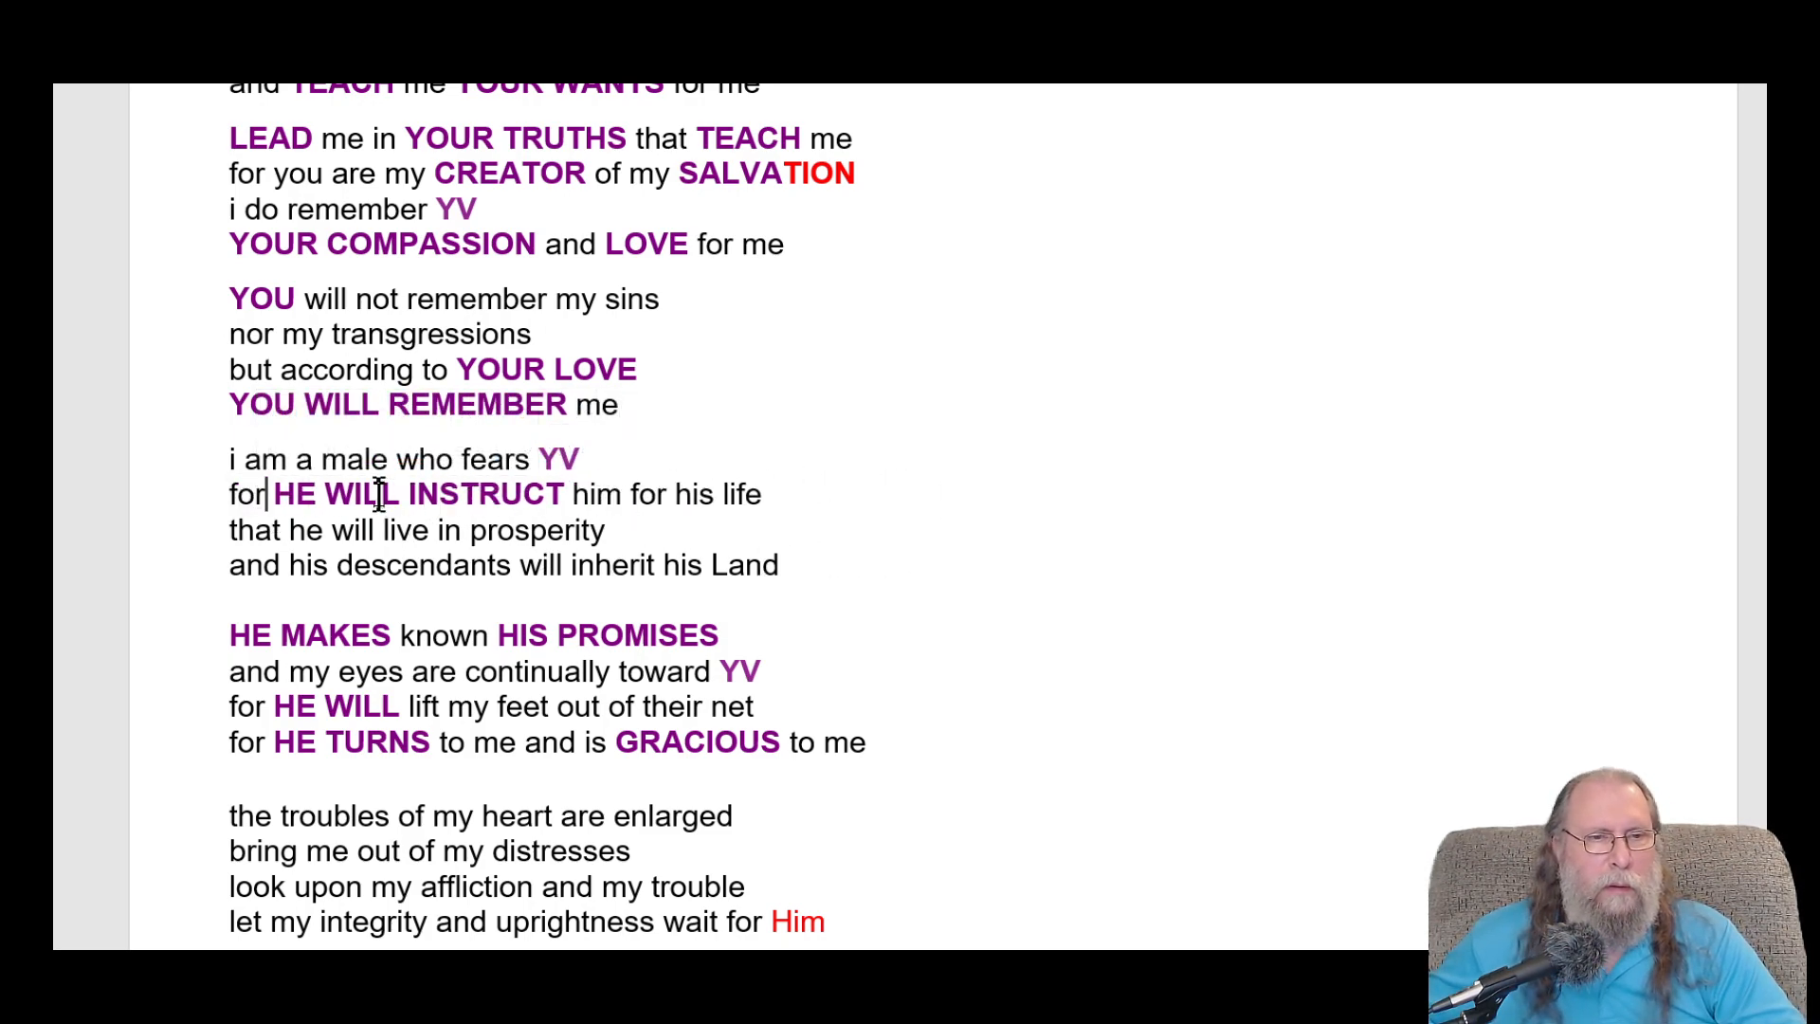
{"action": "double_click", "coordinate": [358, 493]}
{"action": "type", "text": "ED"}
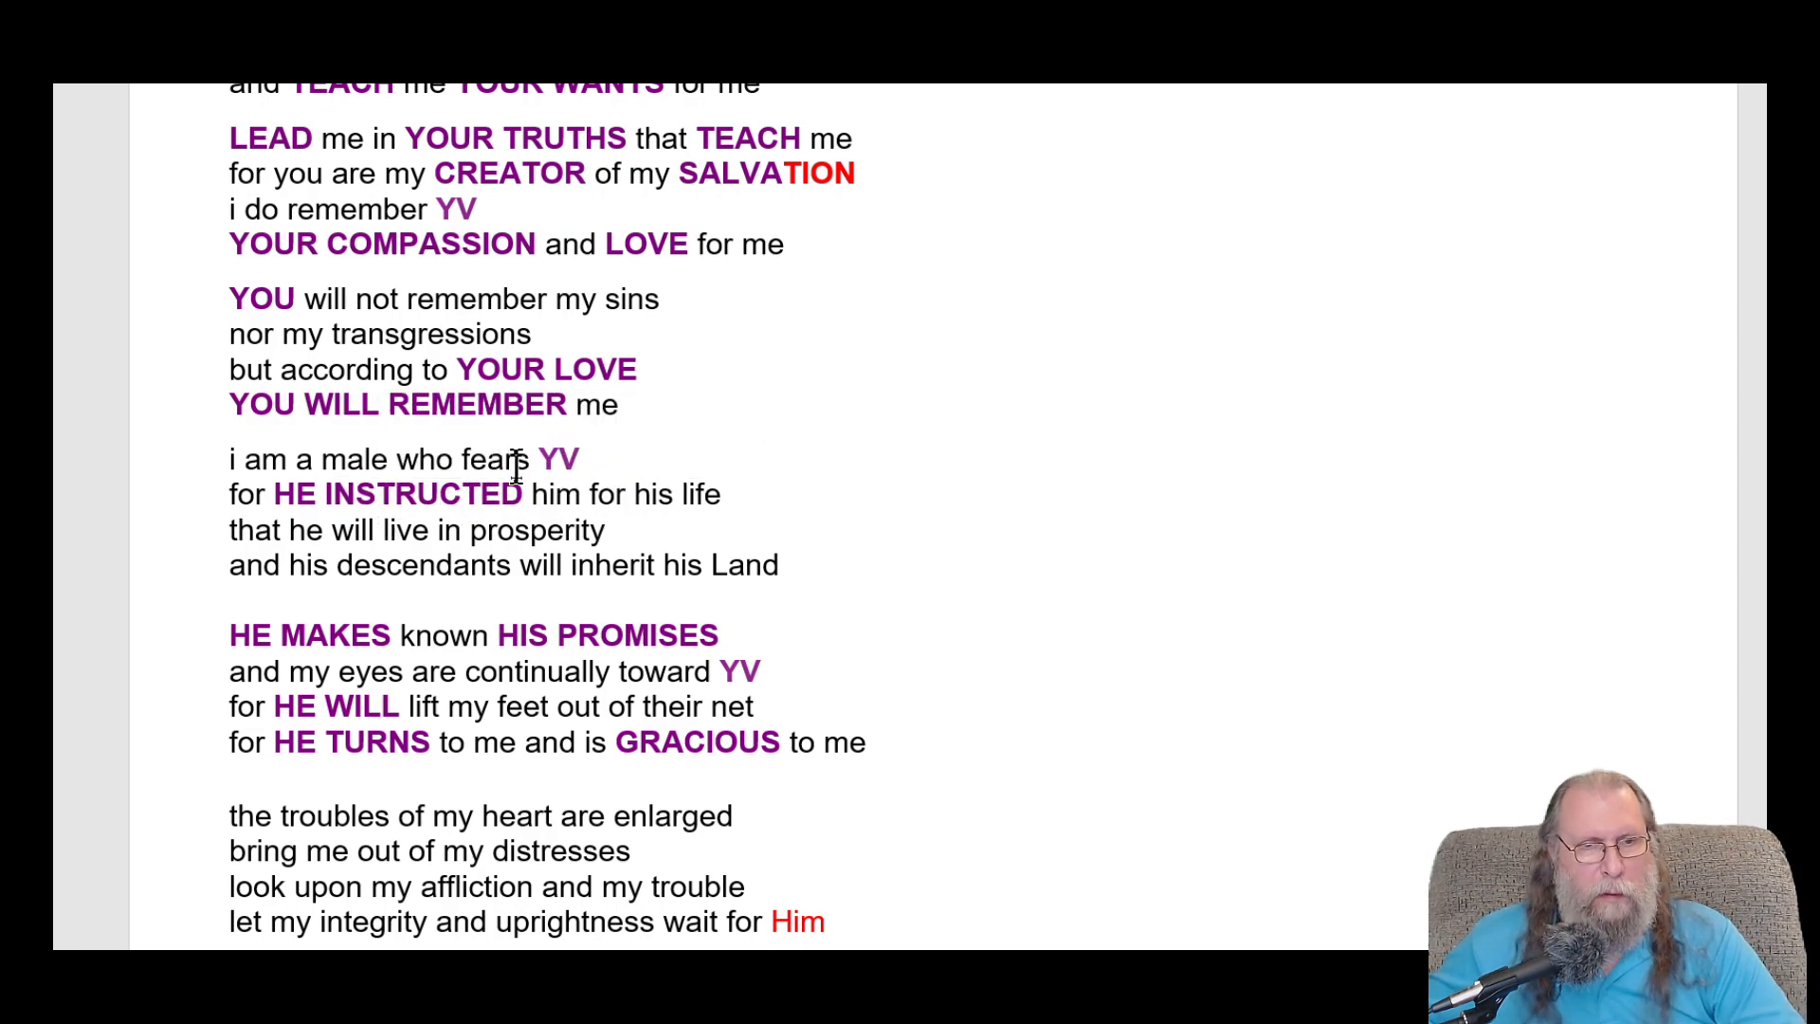
{"action": "mouse_move", "coordinate": [560, 493]}
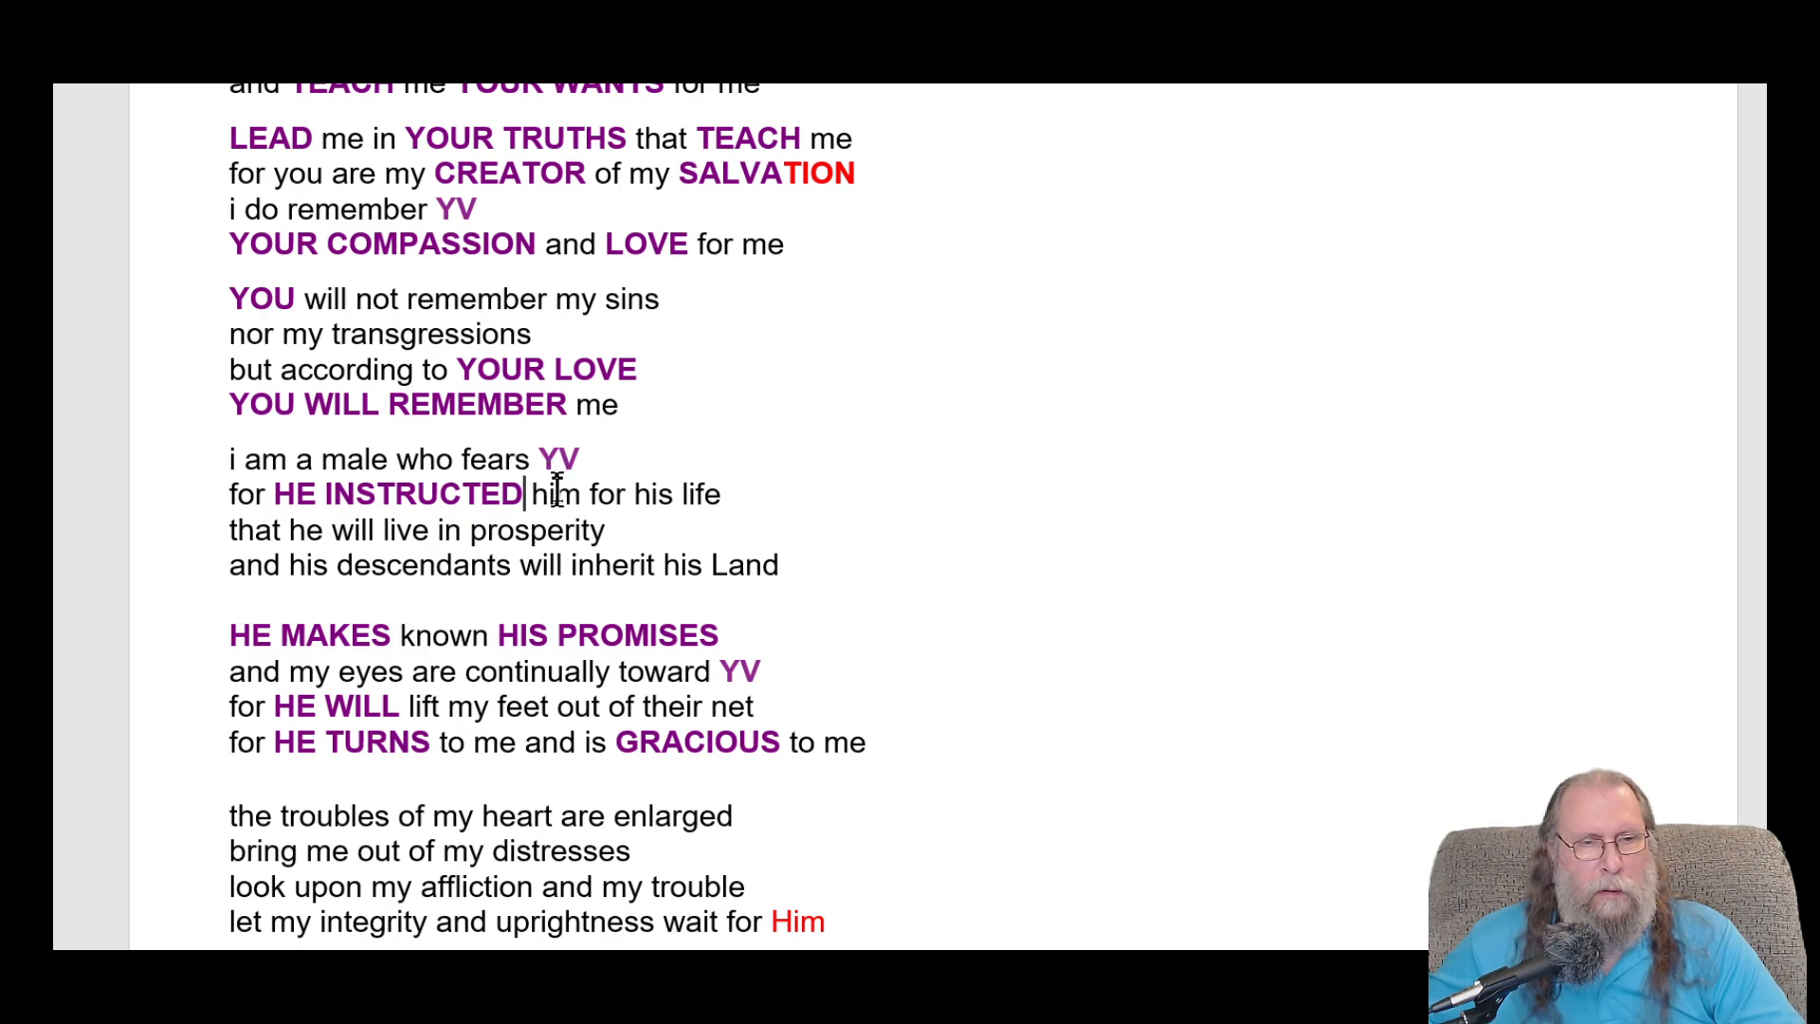
- Change 'him for his life' to 'me for my life' and reword to 'i live in prosperity'
{"action": "double_click", "coordinate": [554, 493]}
{"action": "type", "text": "e"}
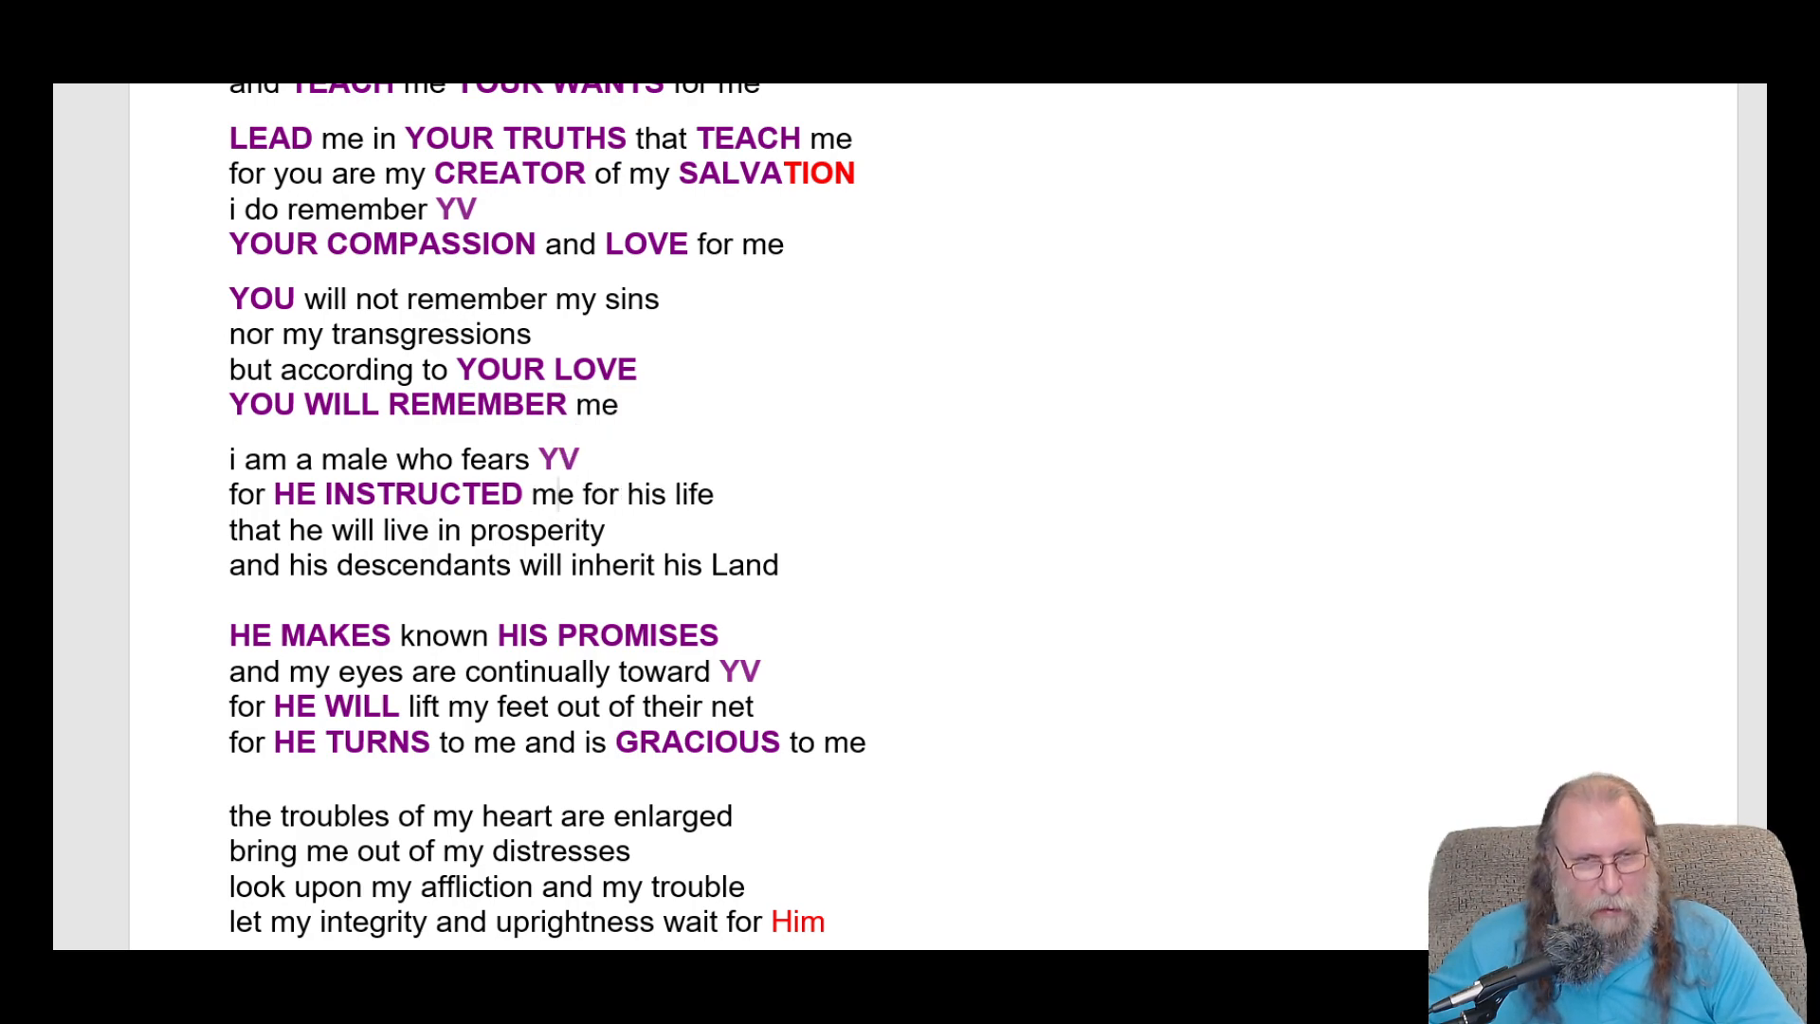
{"action": "double_click", "coordinate": [642, 493]}
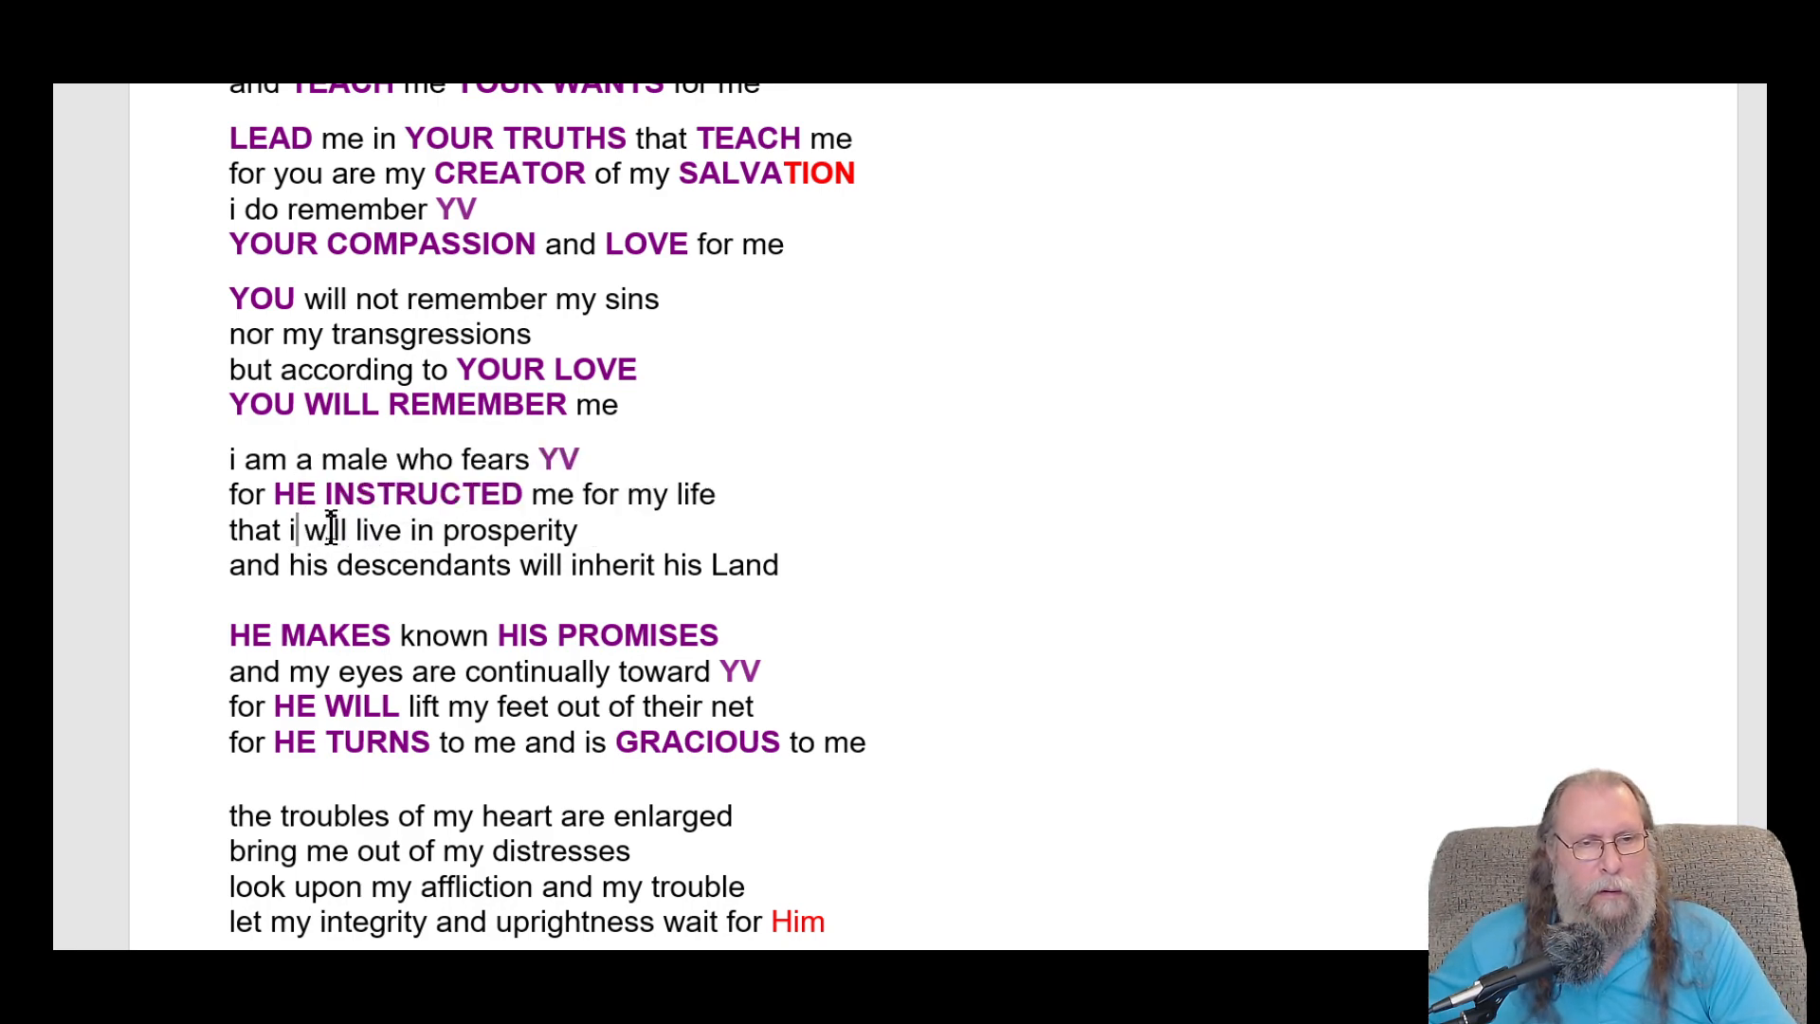
{"action": "double_click", "coordinate": [322, 529]}
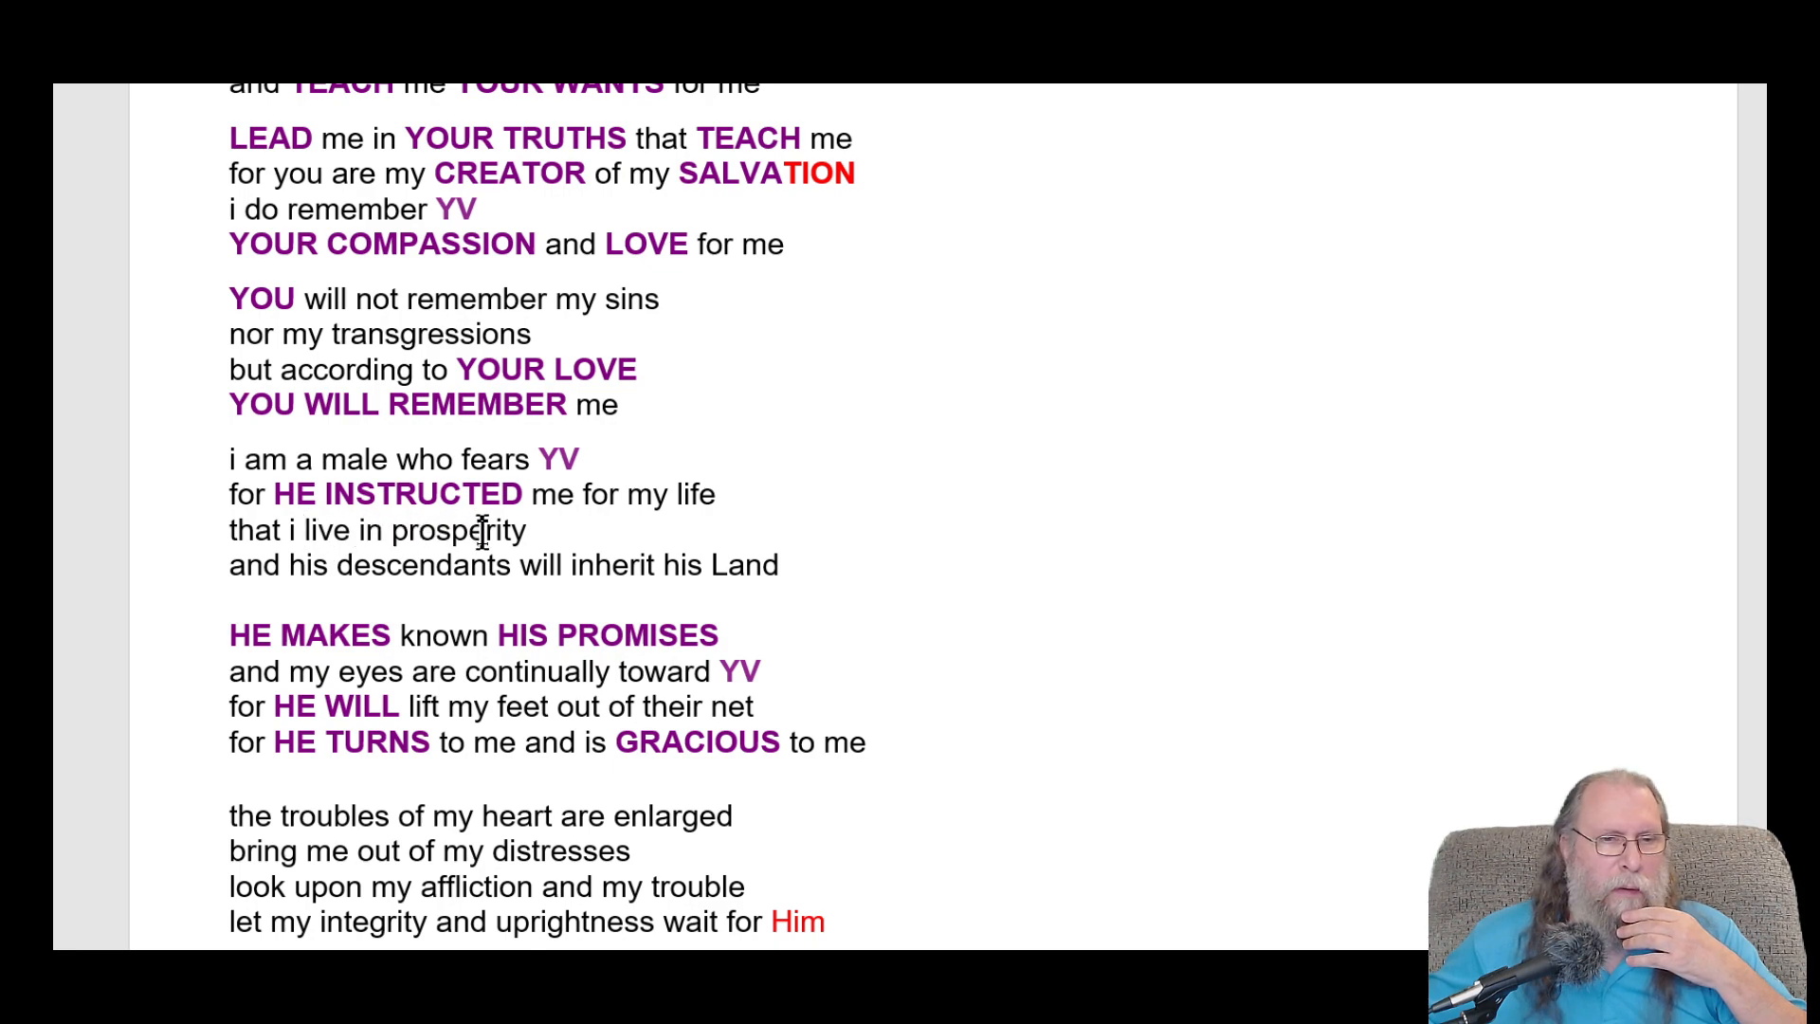
{"action": "mouse_move", "coordinate": [310, 565]}
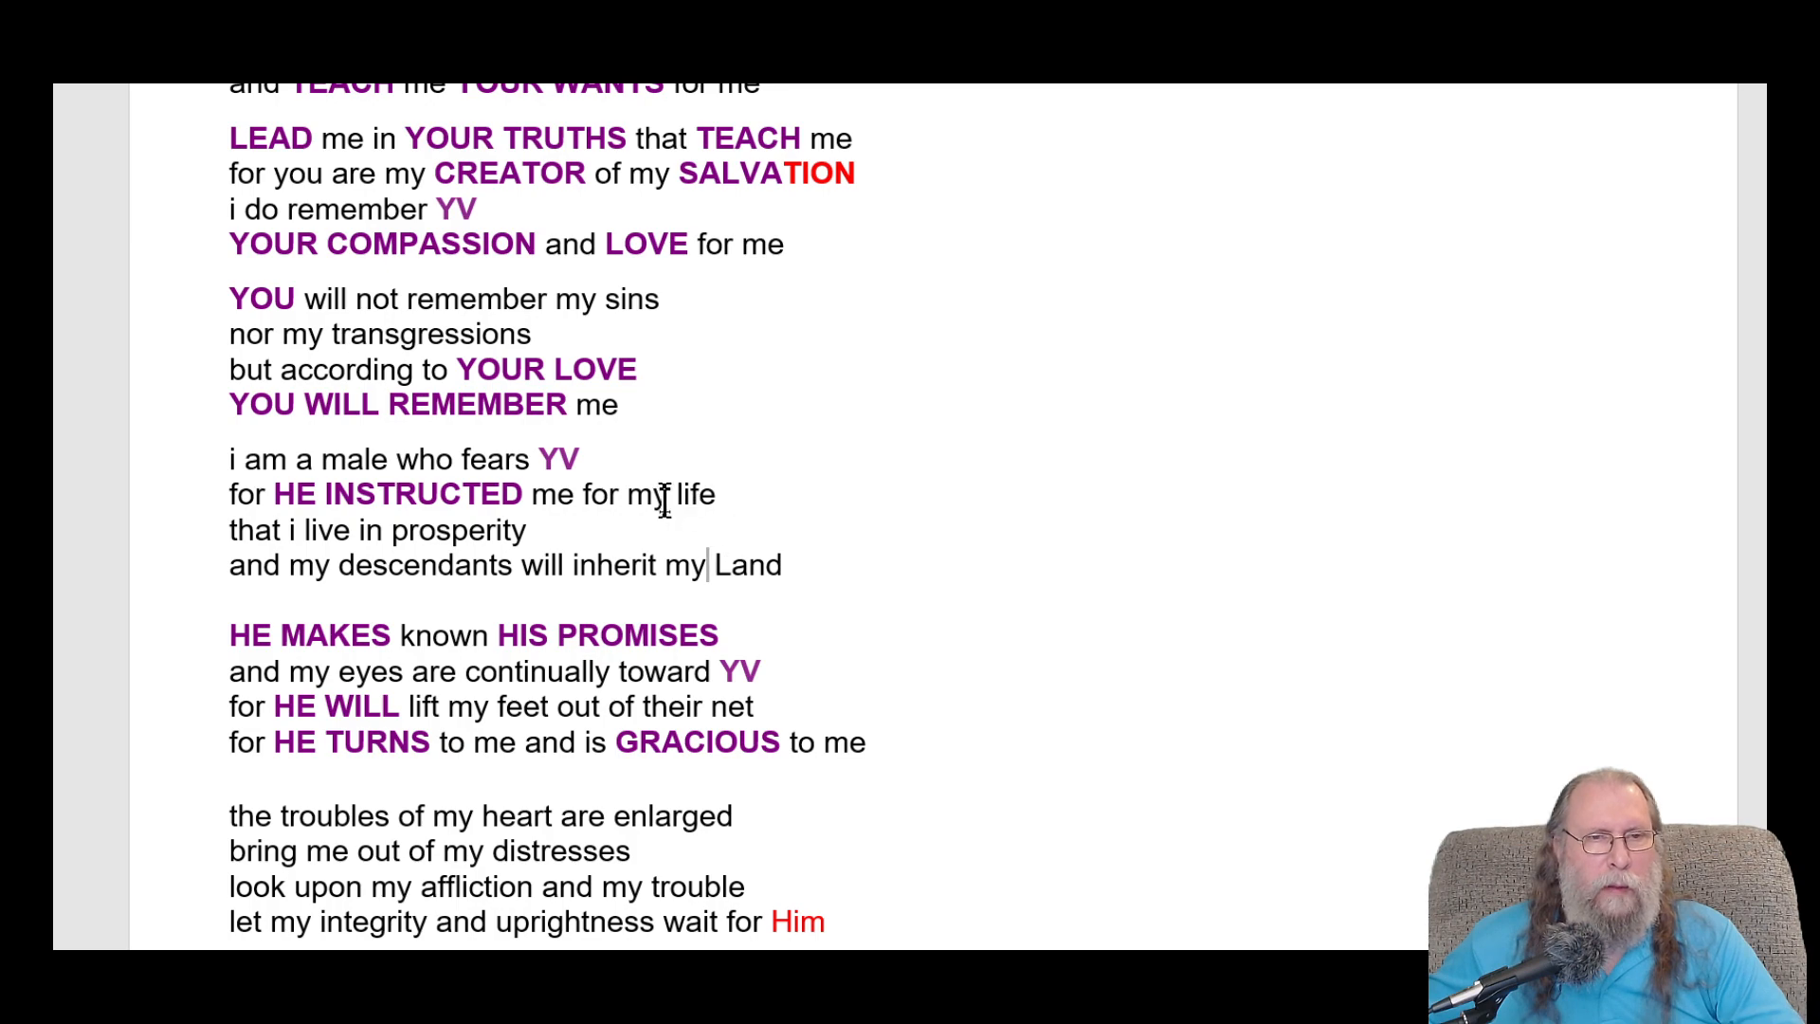
- Change both 'his' to 'my' in 'his descendants will inherit his Land'
{"action": "scroll", "scroll_direction": "up", "scroll_amount": 3}
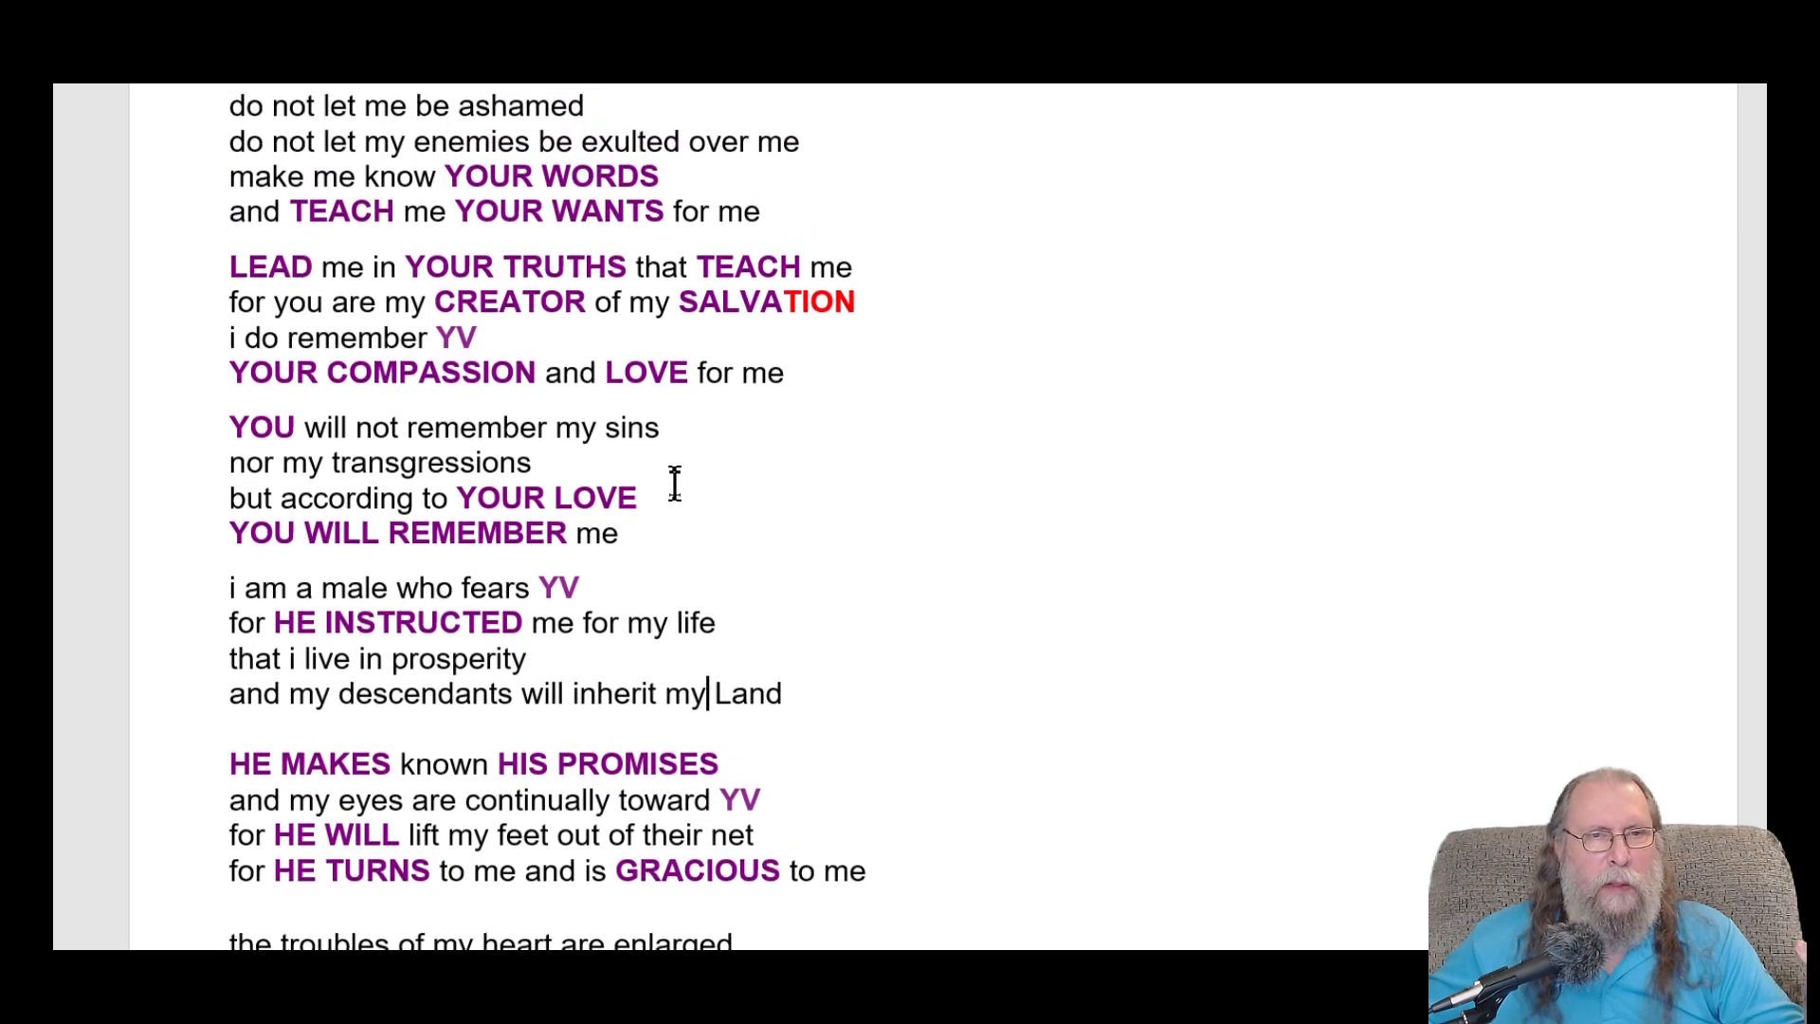
{"action": "scroll", "scroll_direction": "down", "scroll_amount": 3}
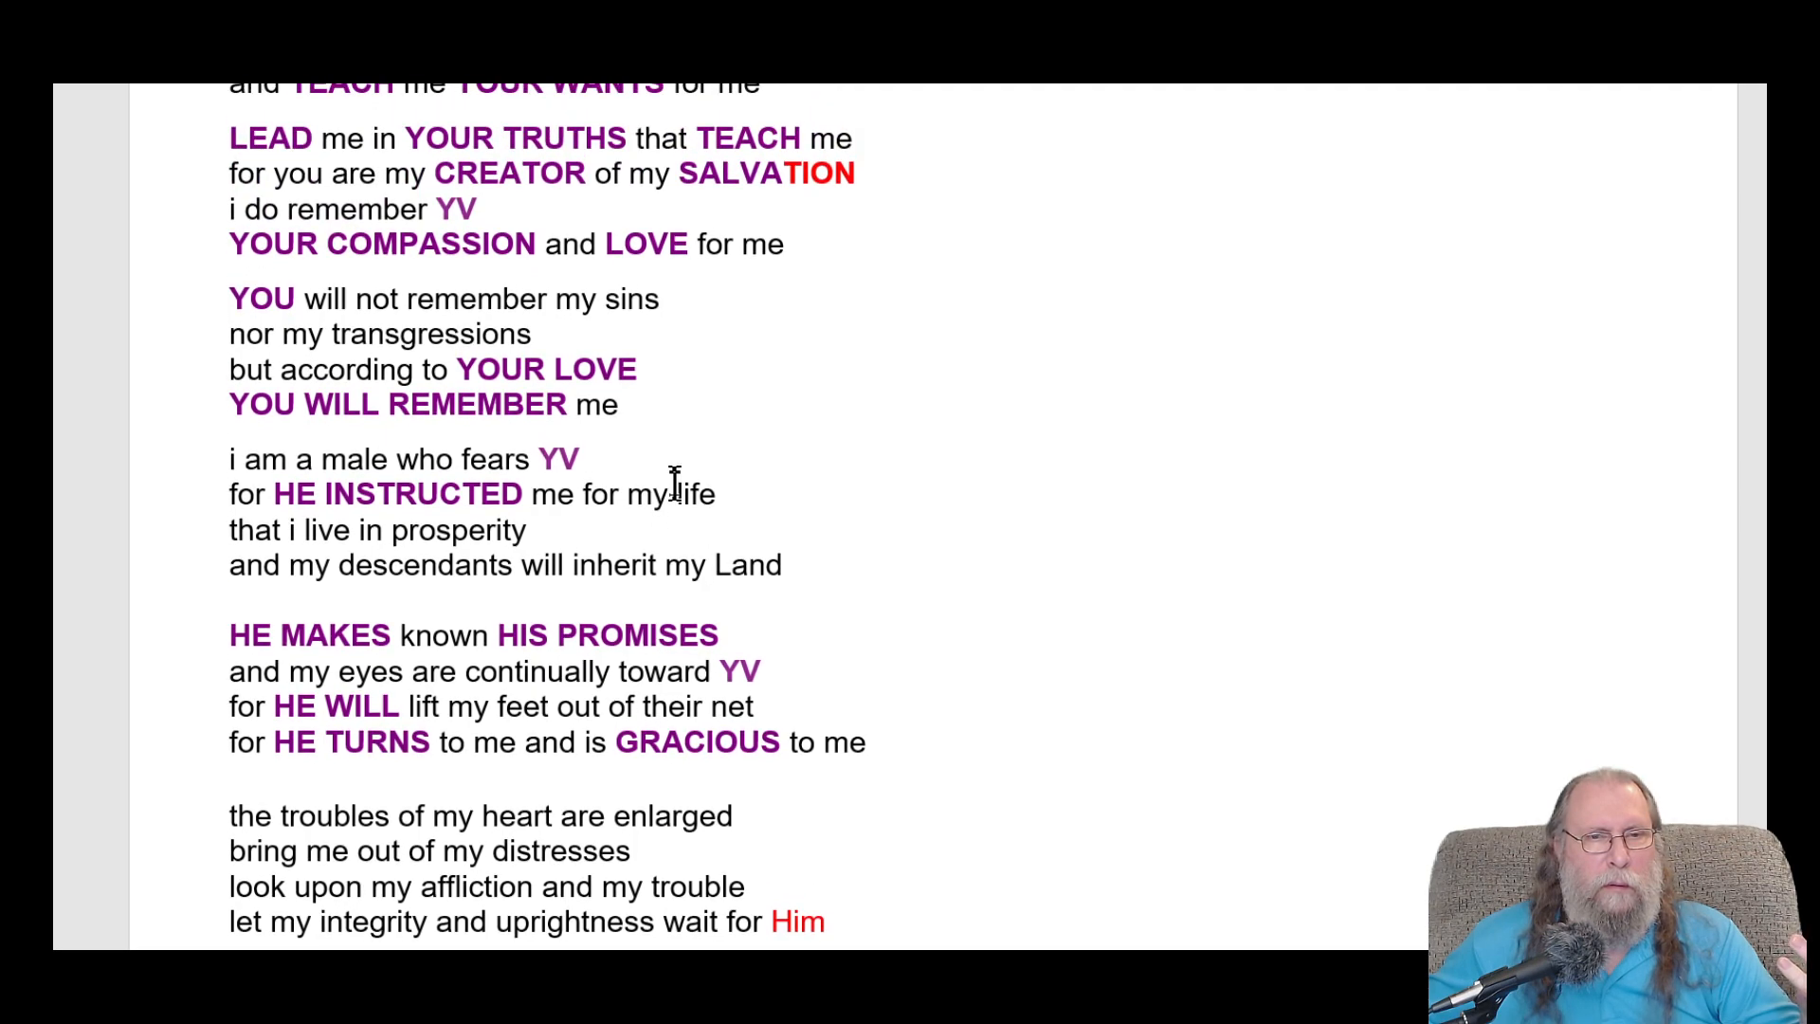
{"action": "scroll", "scroll_direction": "up", "scroll_amount": 3}
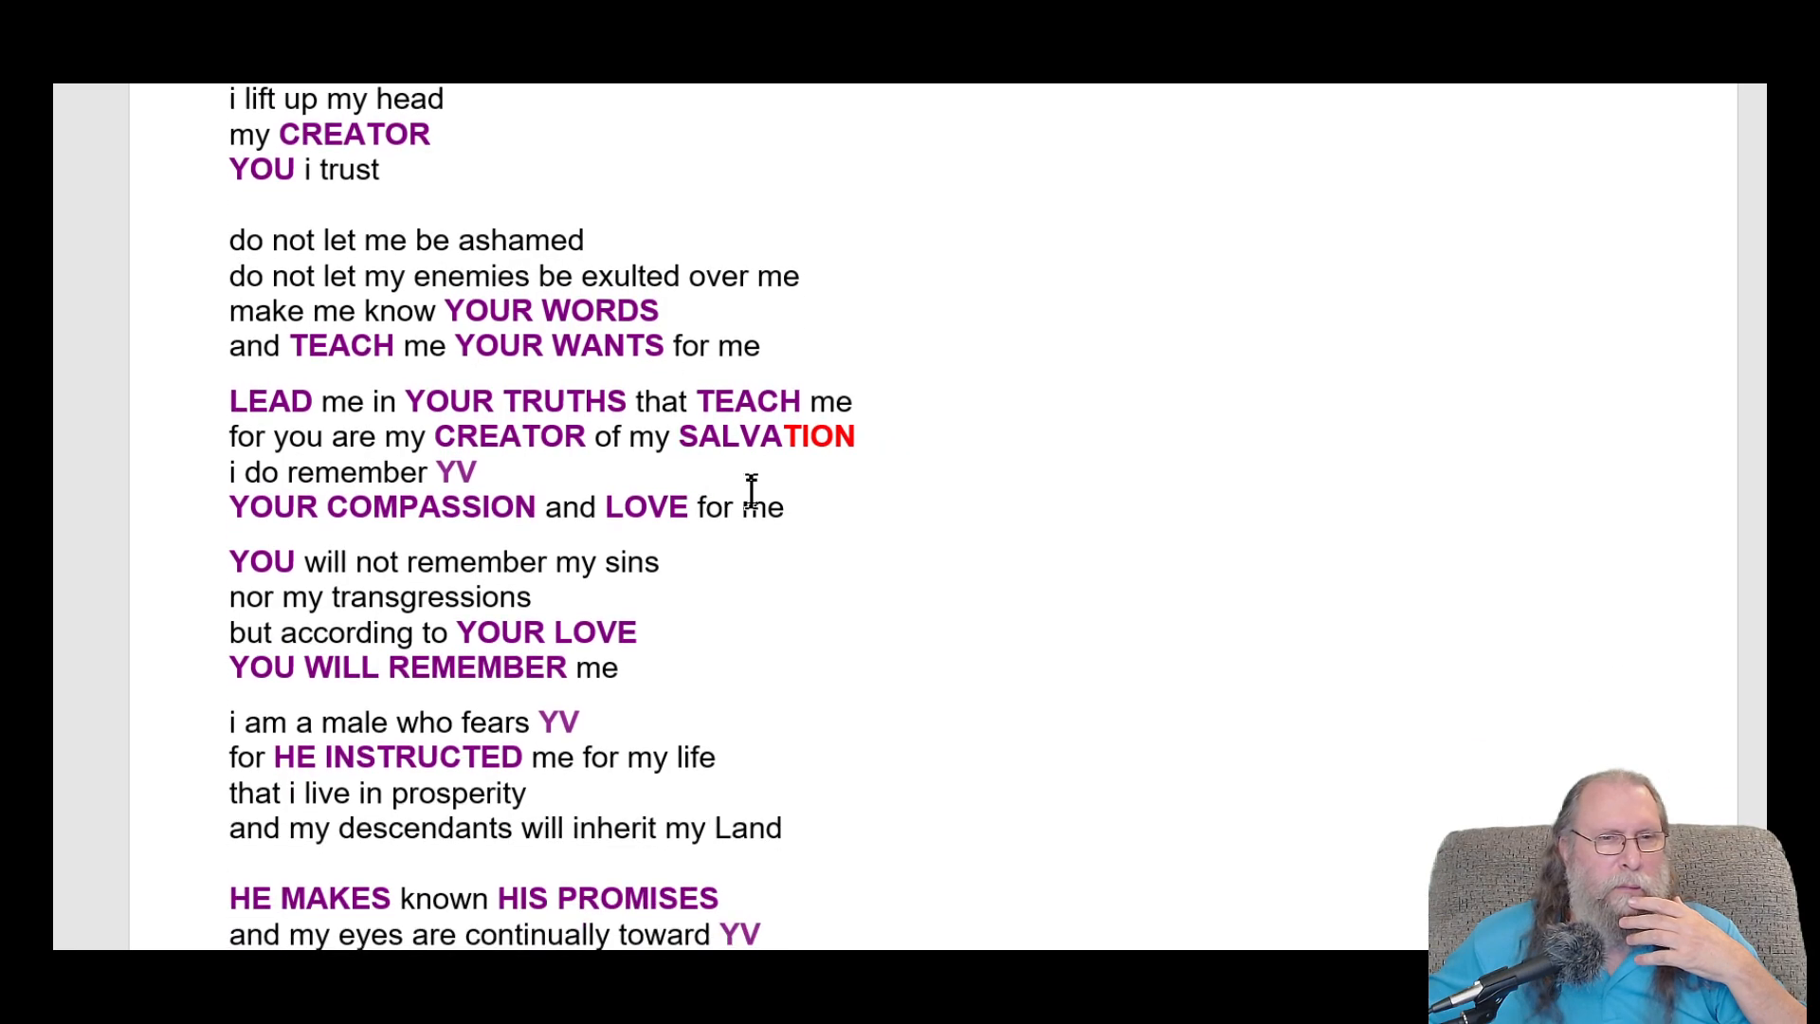
{"action": "scroll", "scroll_direction": "down", "scroll_amount": 3}
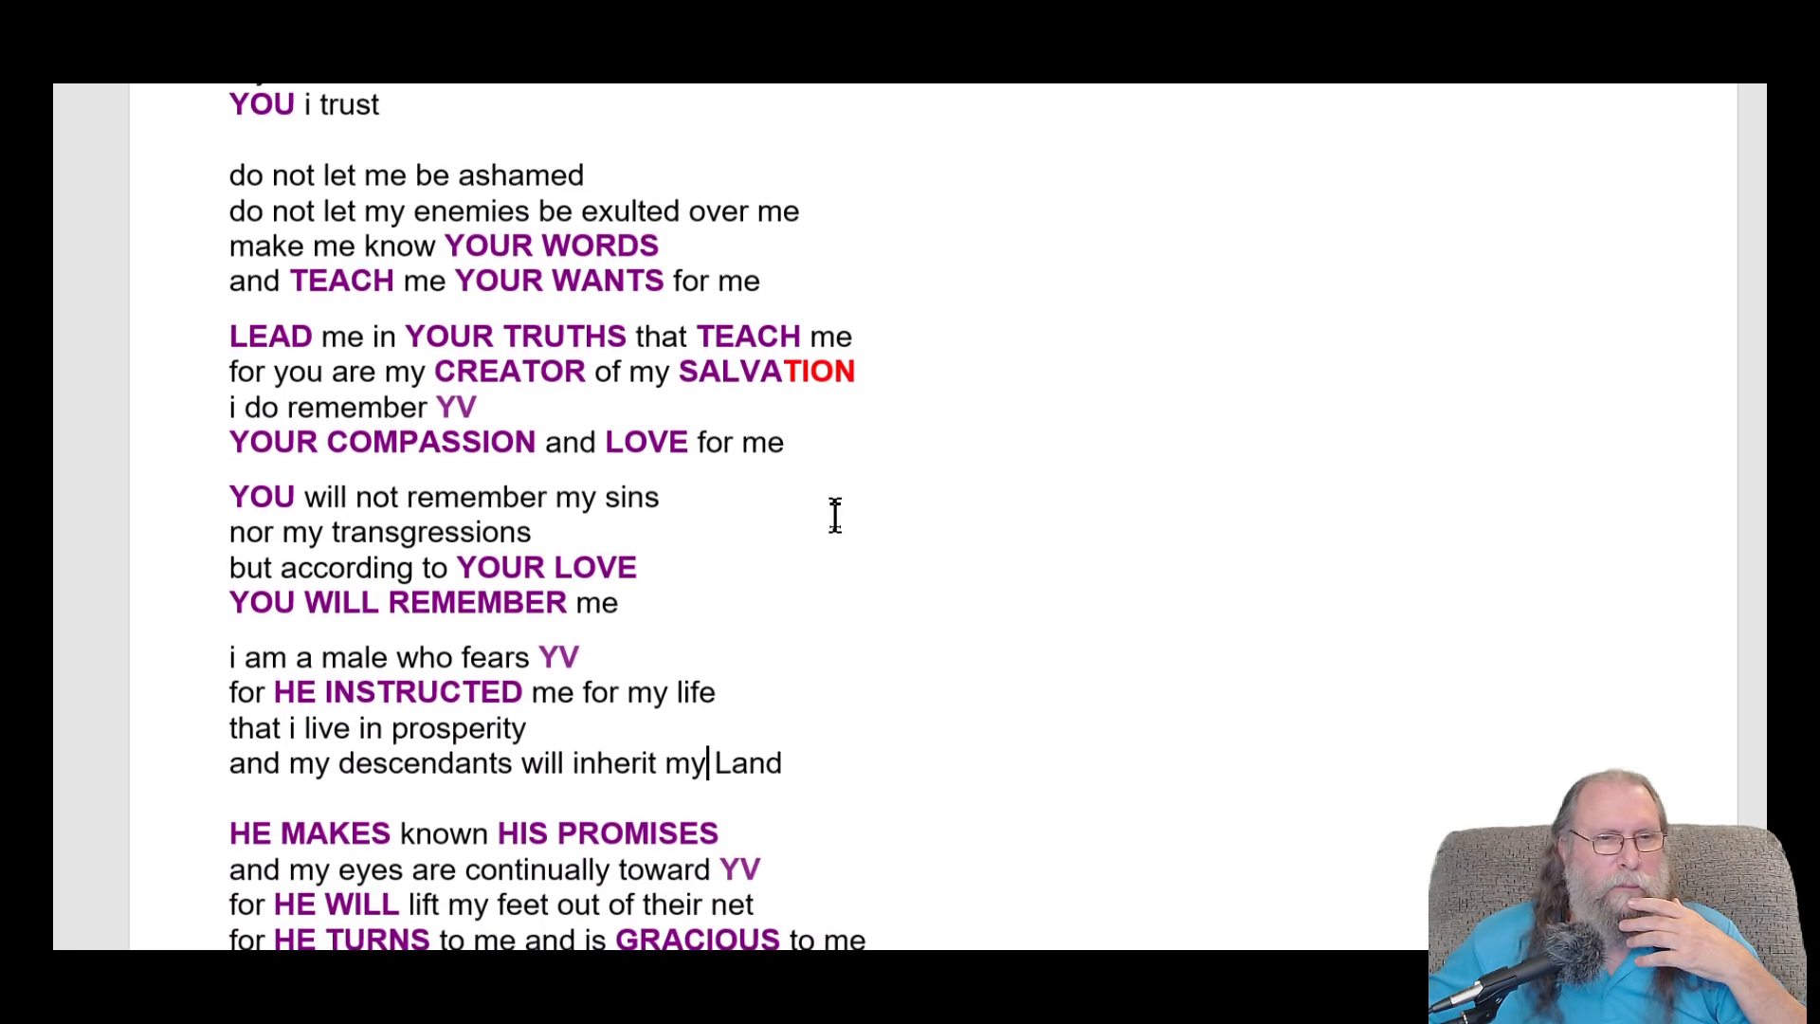
{"action": "scroll", "scroll_direction": "down", "scroll_amount": 3}
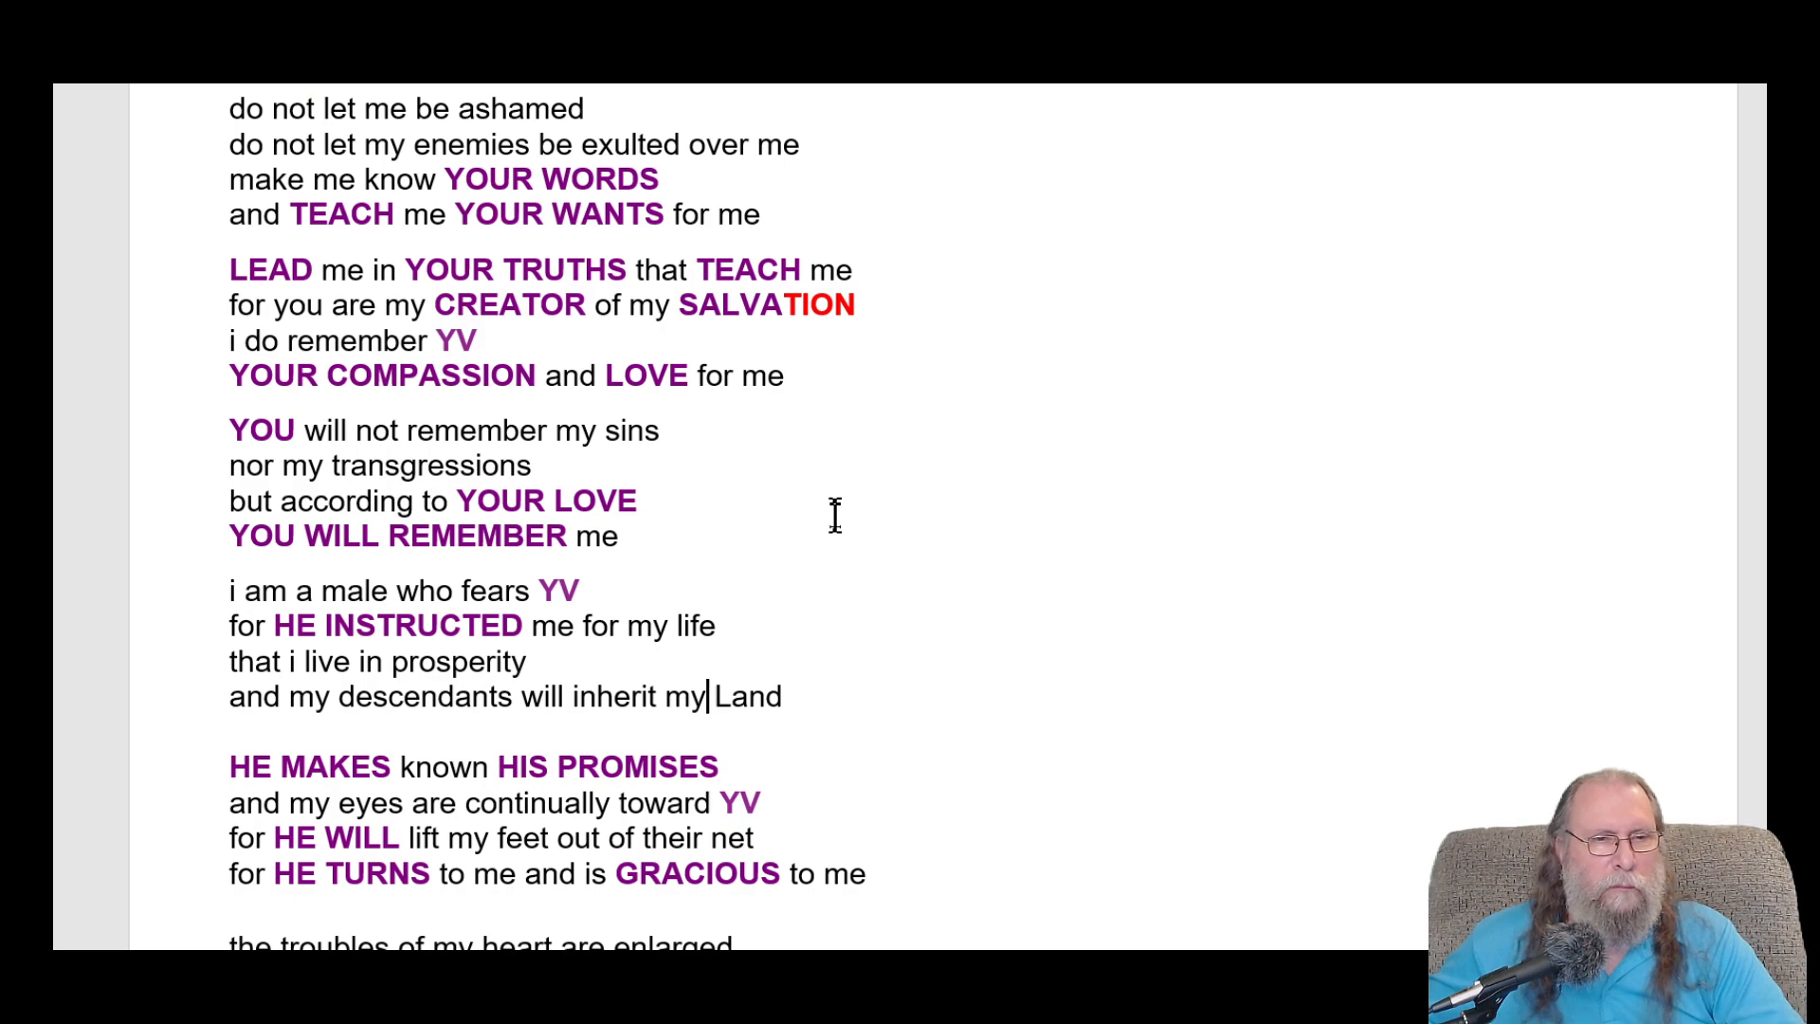
{"action": "scroll", "scroll_direction": "down", "scroll_amount": 3}
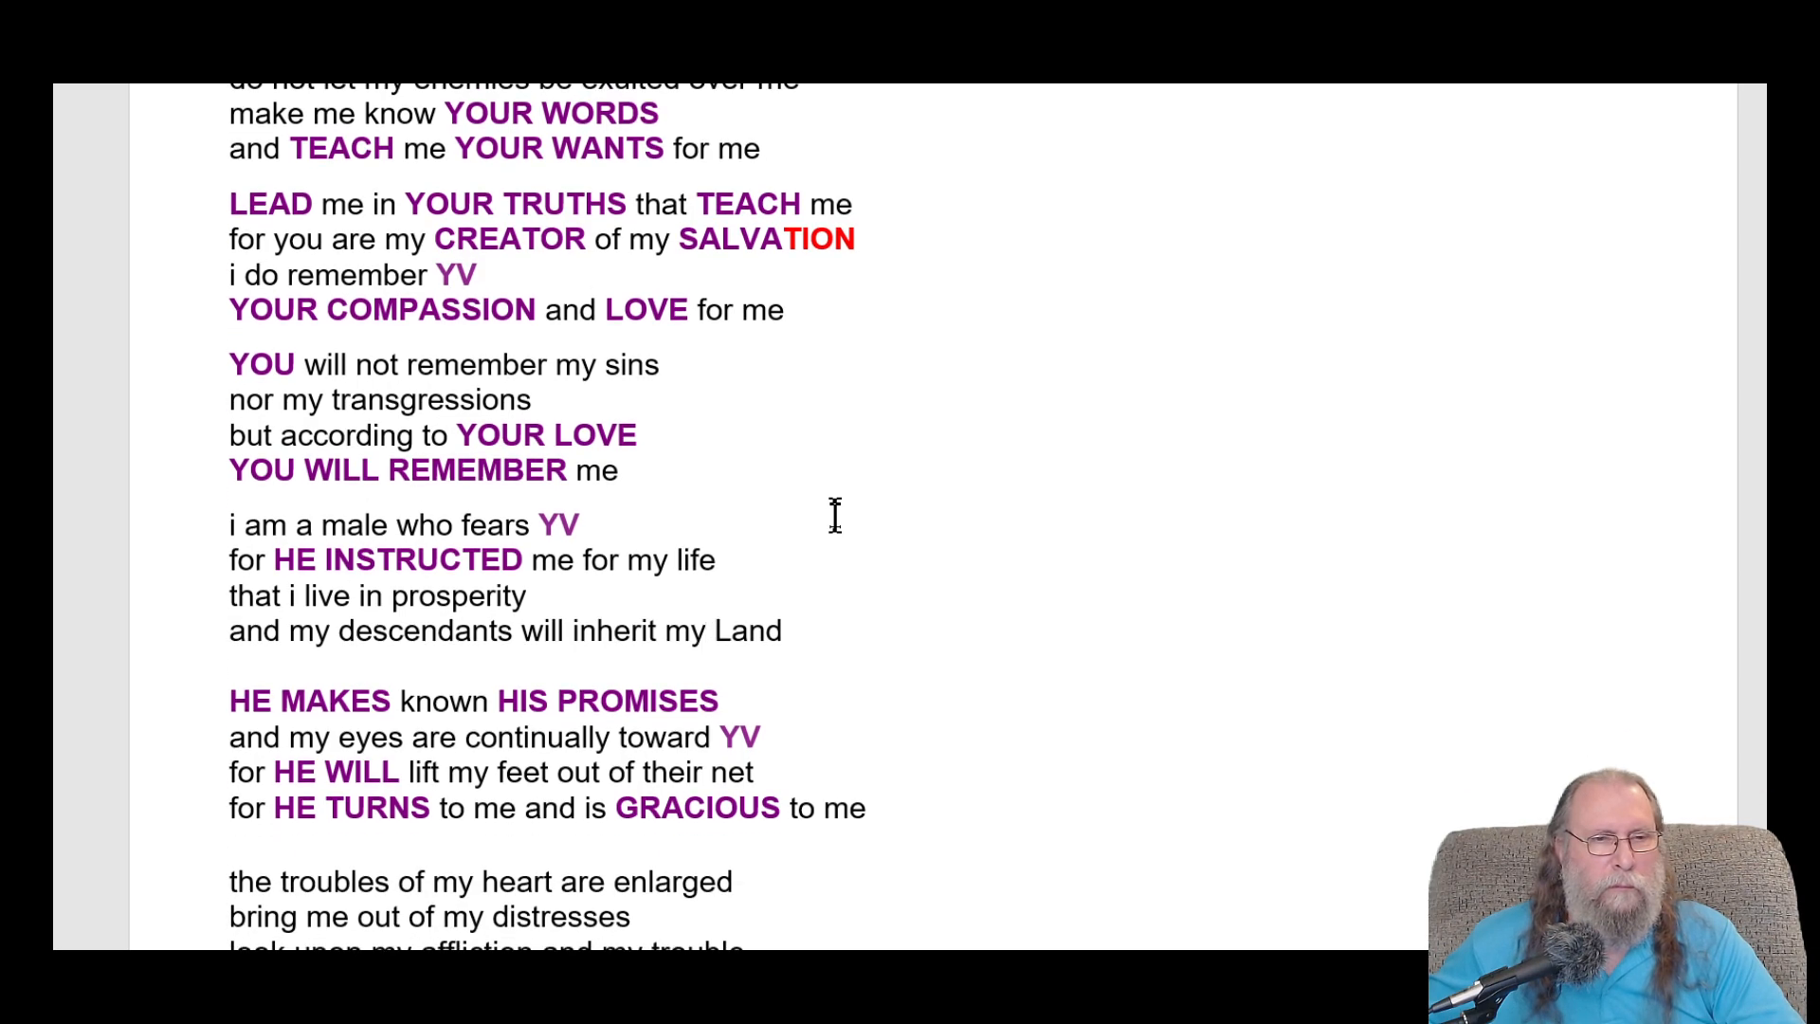
{"action": "mouse_move", "coordinate": [500, 534]}
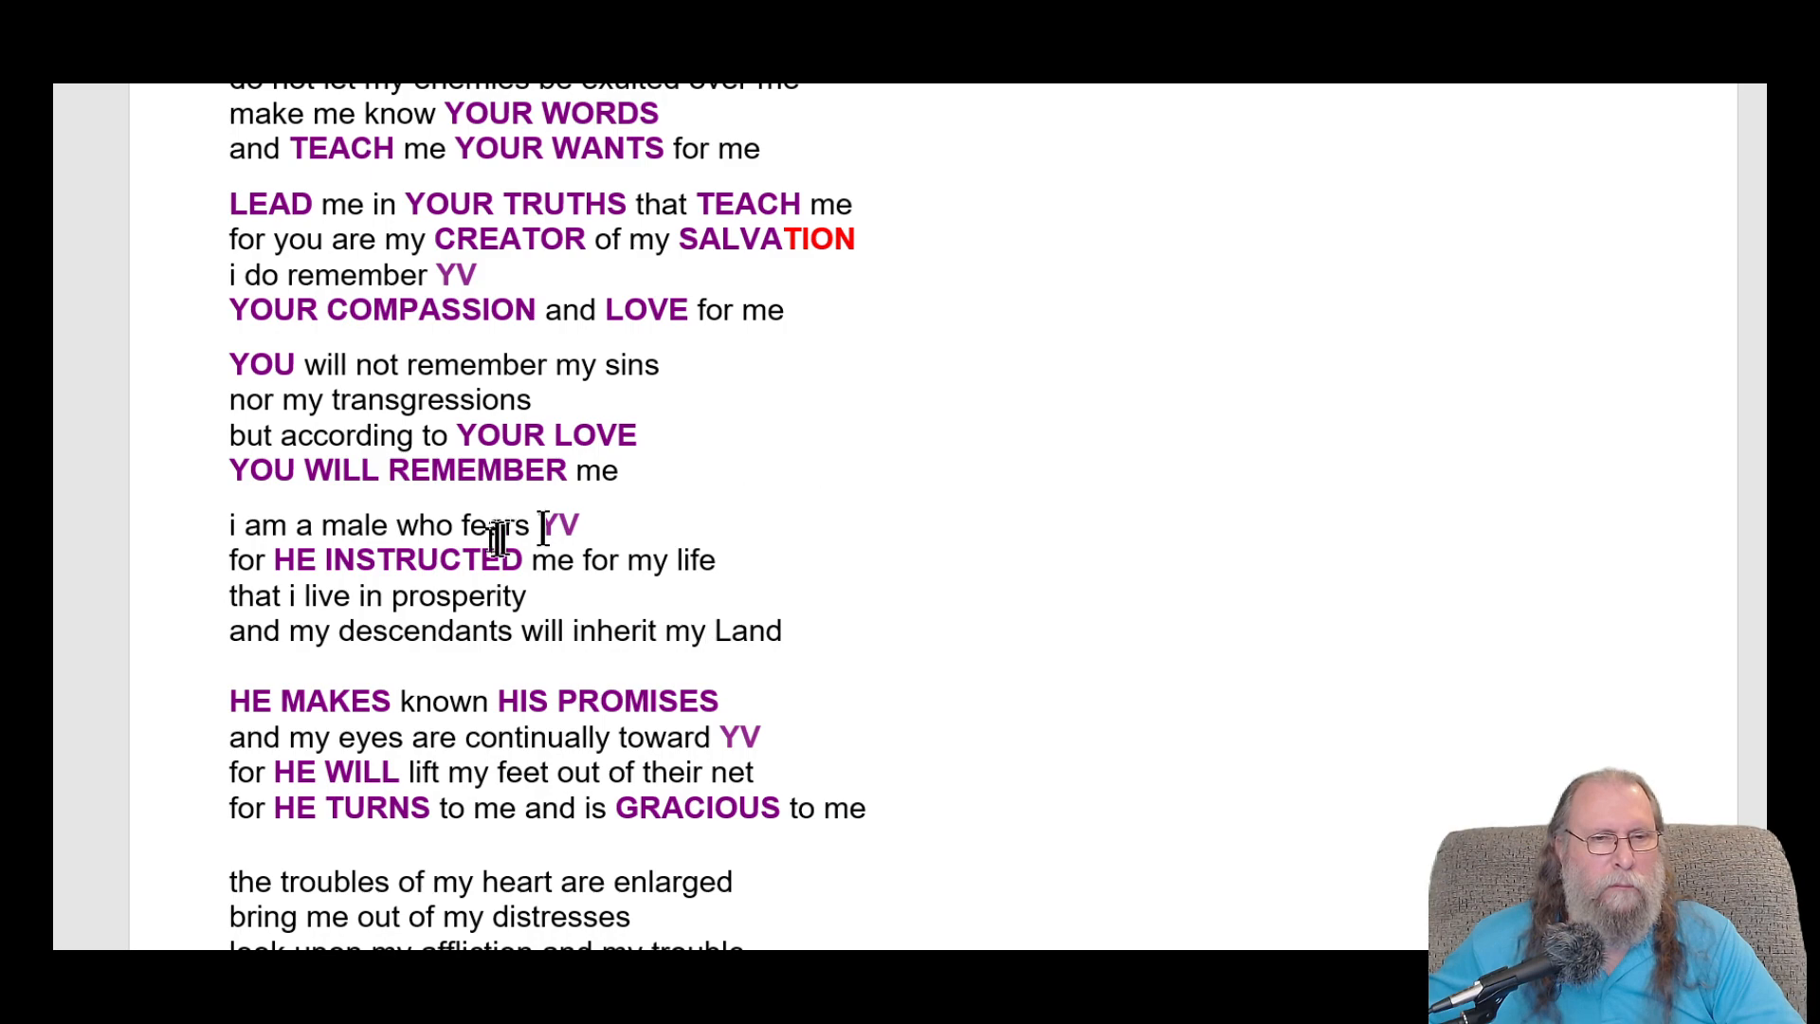
{"action": "mouse_move", "coordinate": [821, 548]}
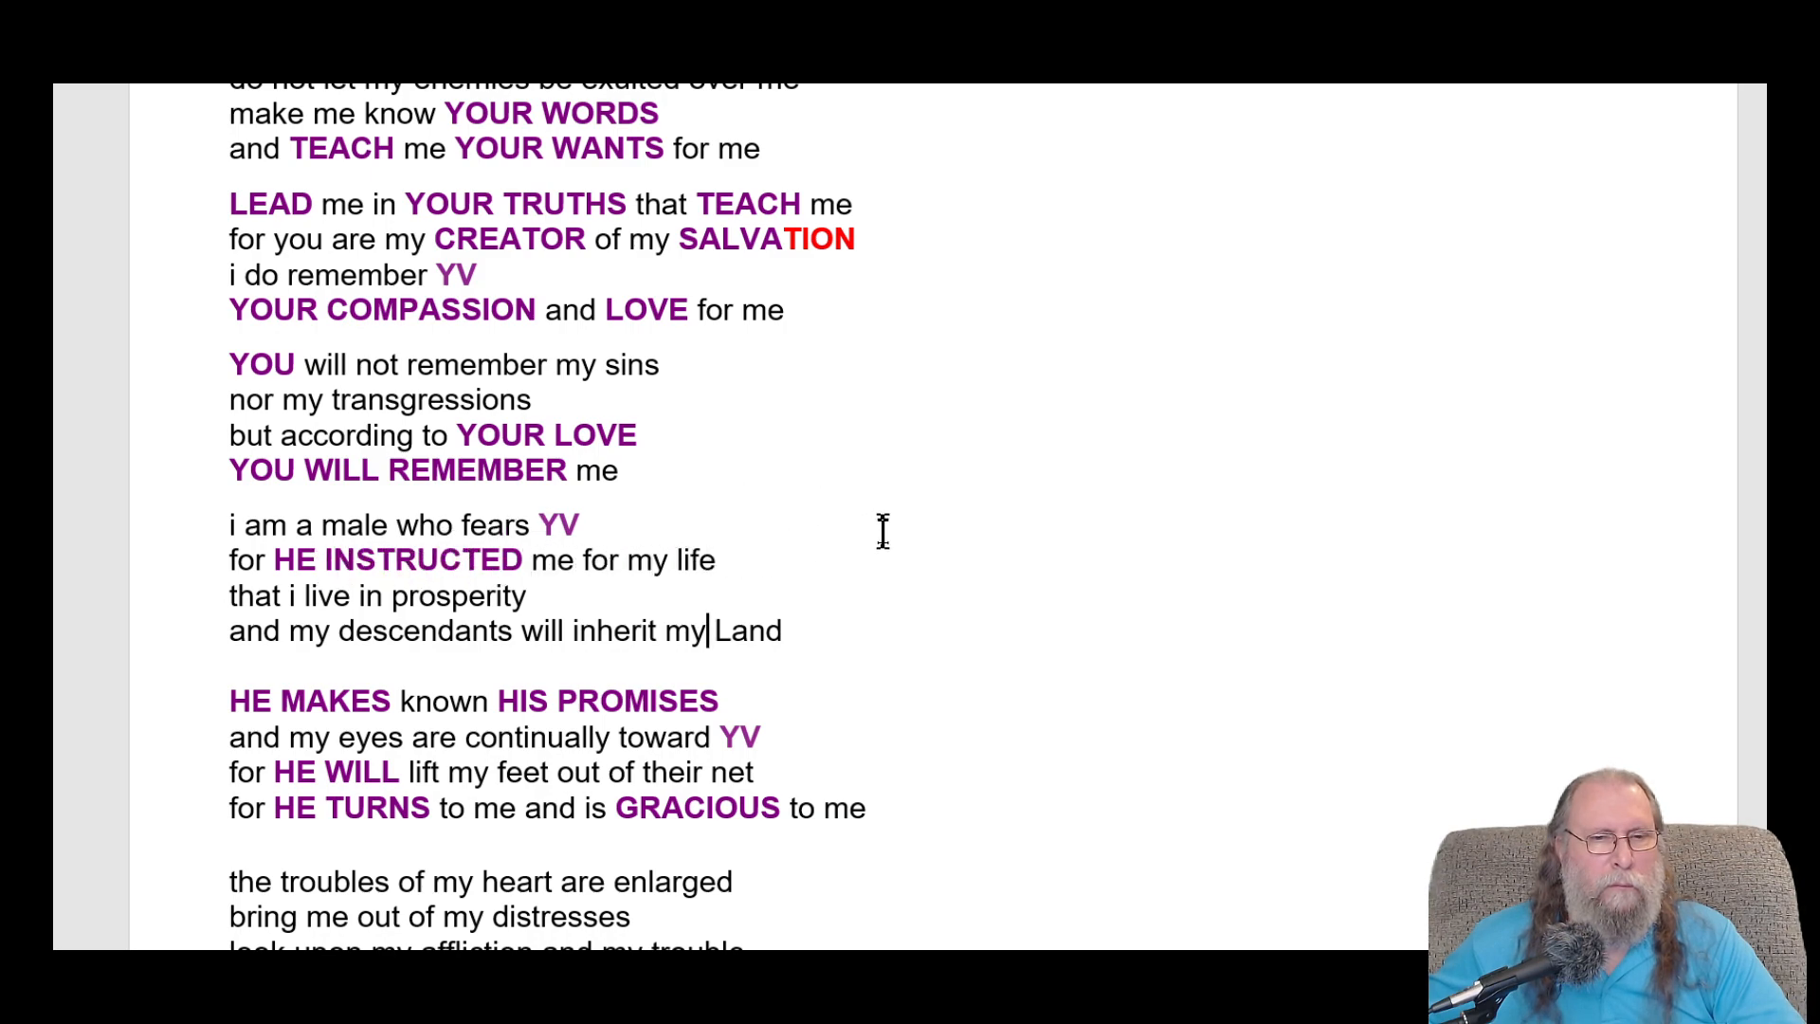
{"action": "scroll", "scroll_direction": "down", "scroll_amount": 3}
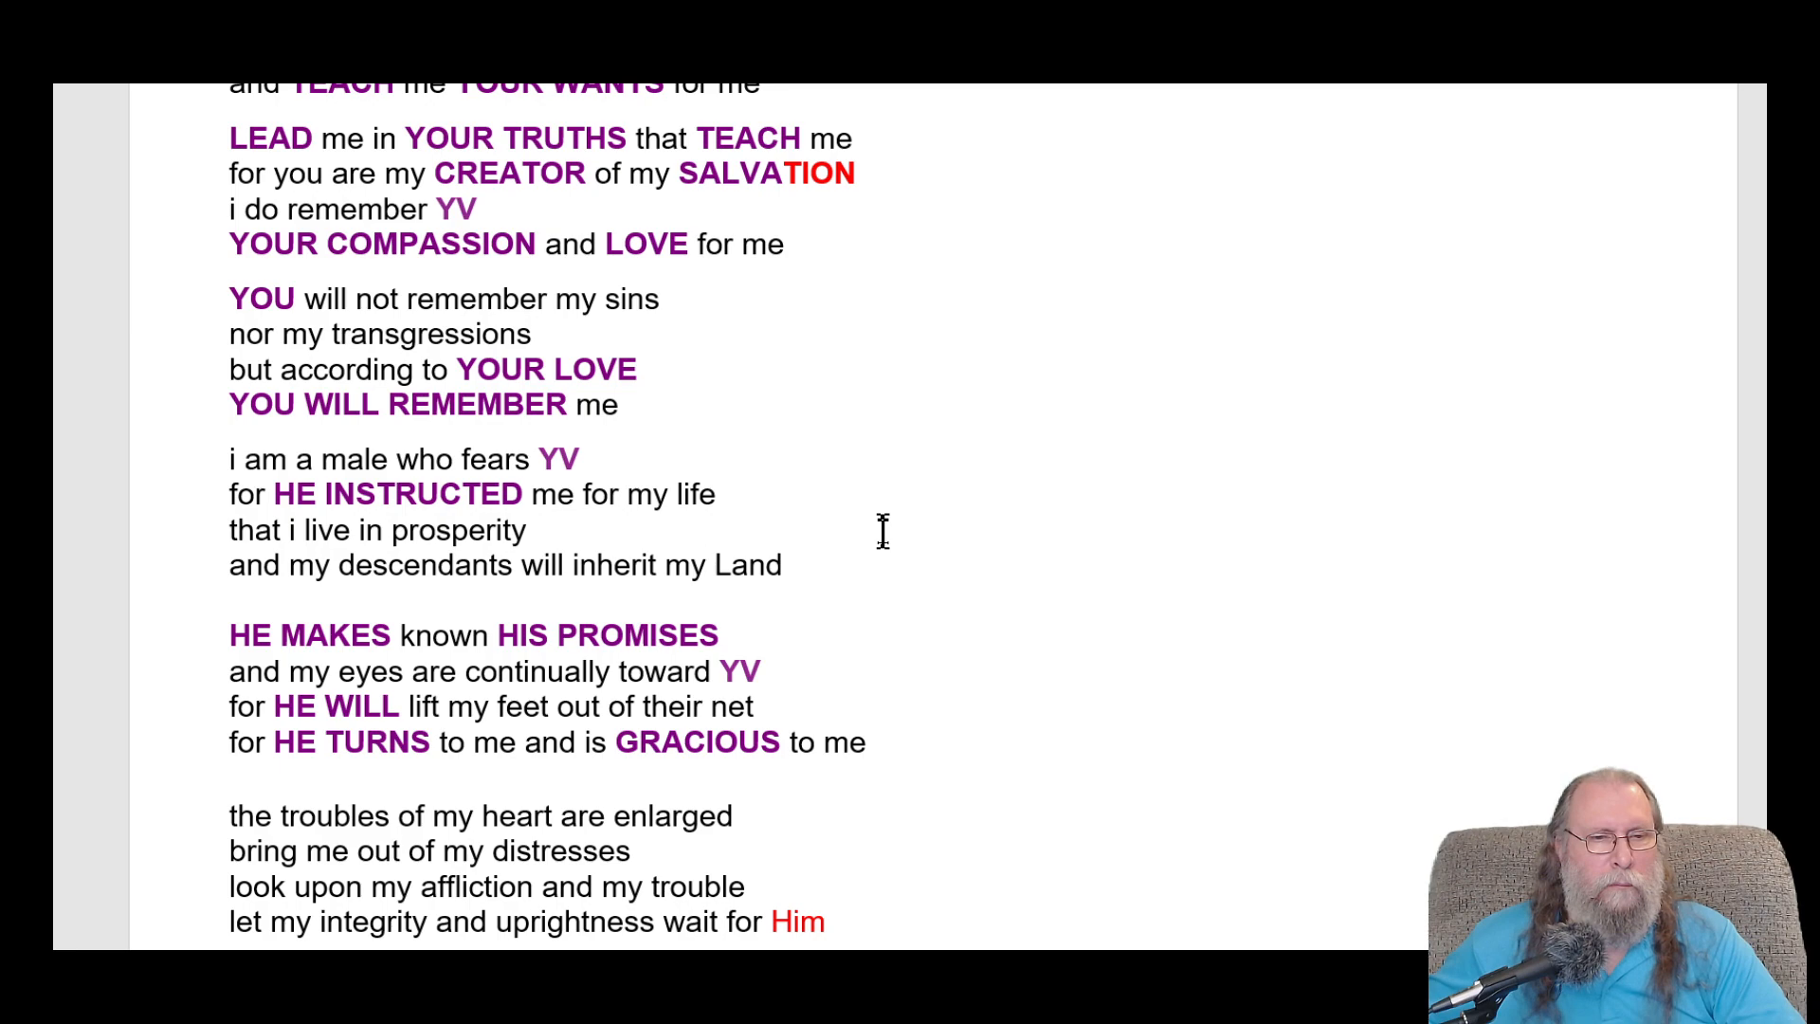
{"action": "scroll", "scroll_direction": "down", "scroll_amount": 3}
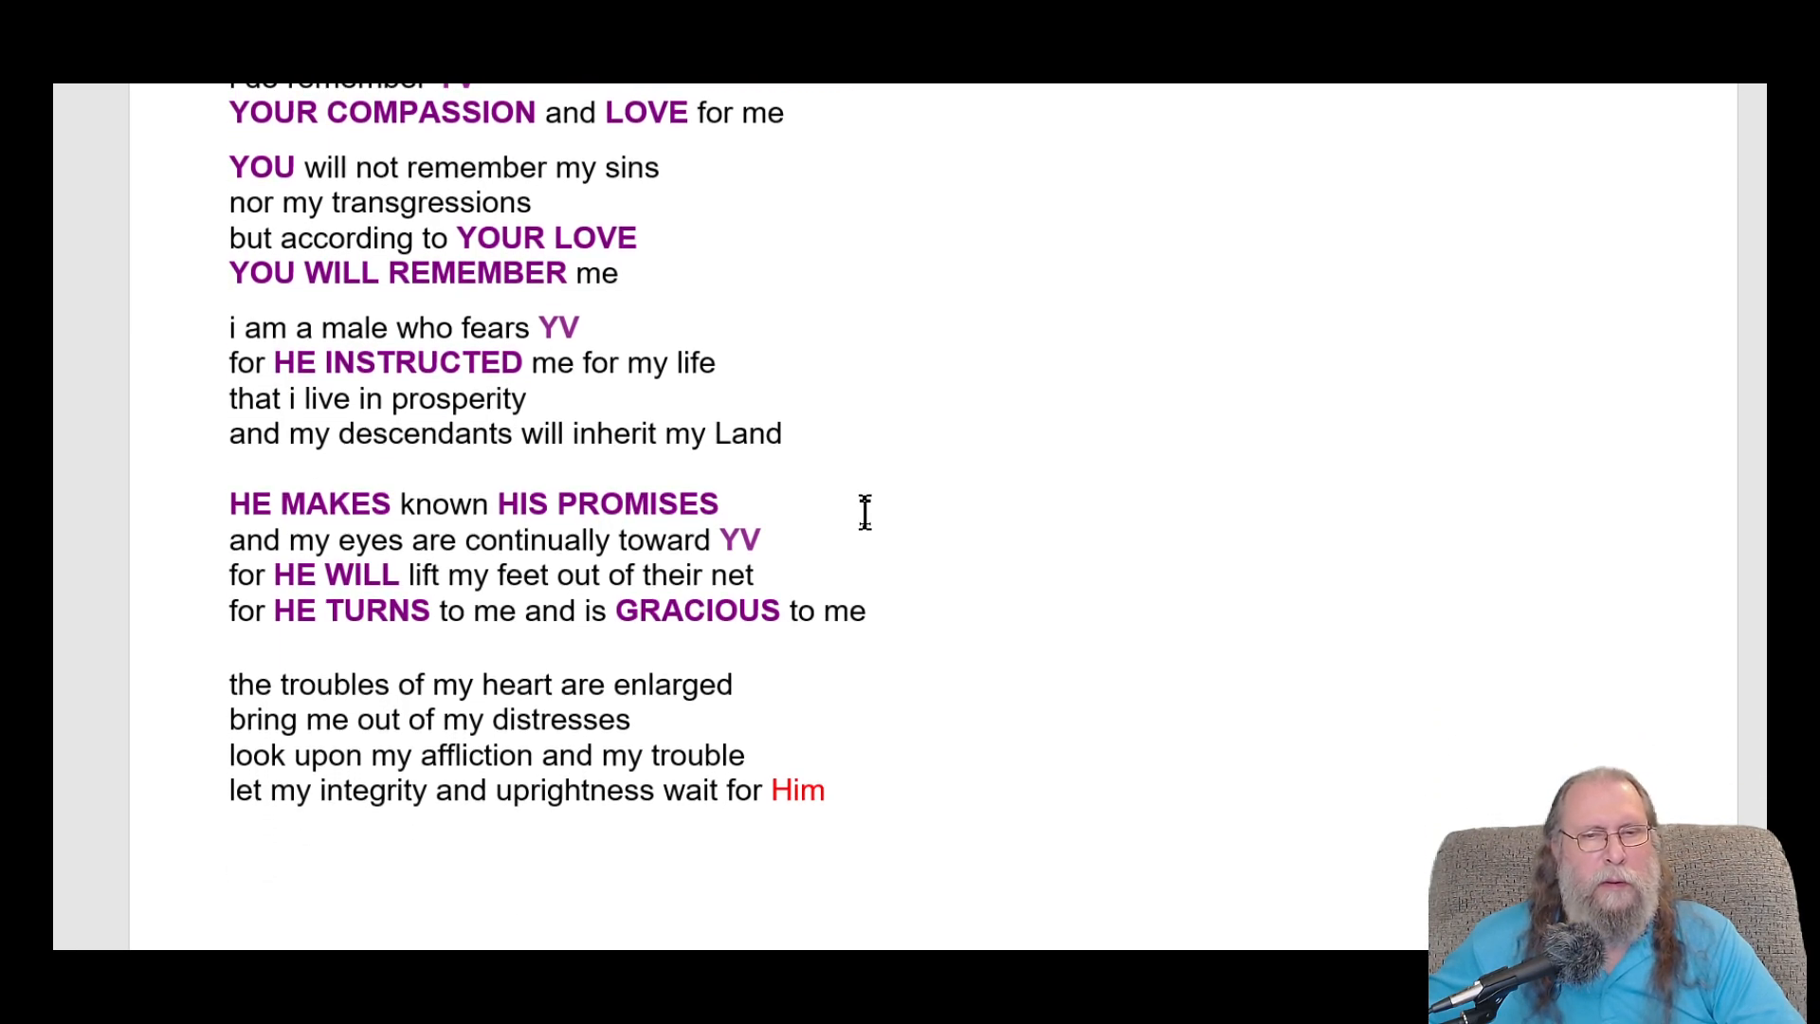
{"action": "left_click", "coordinate": [710, 433]}
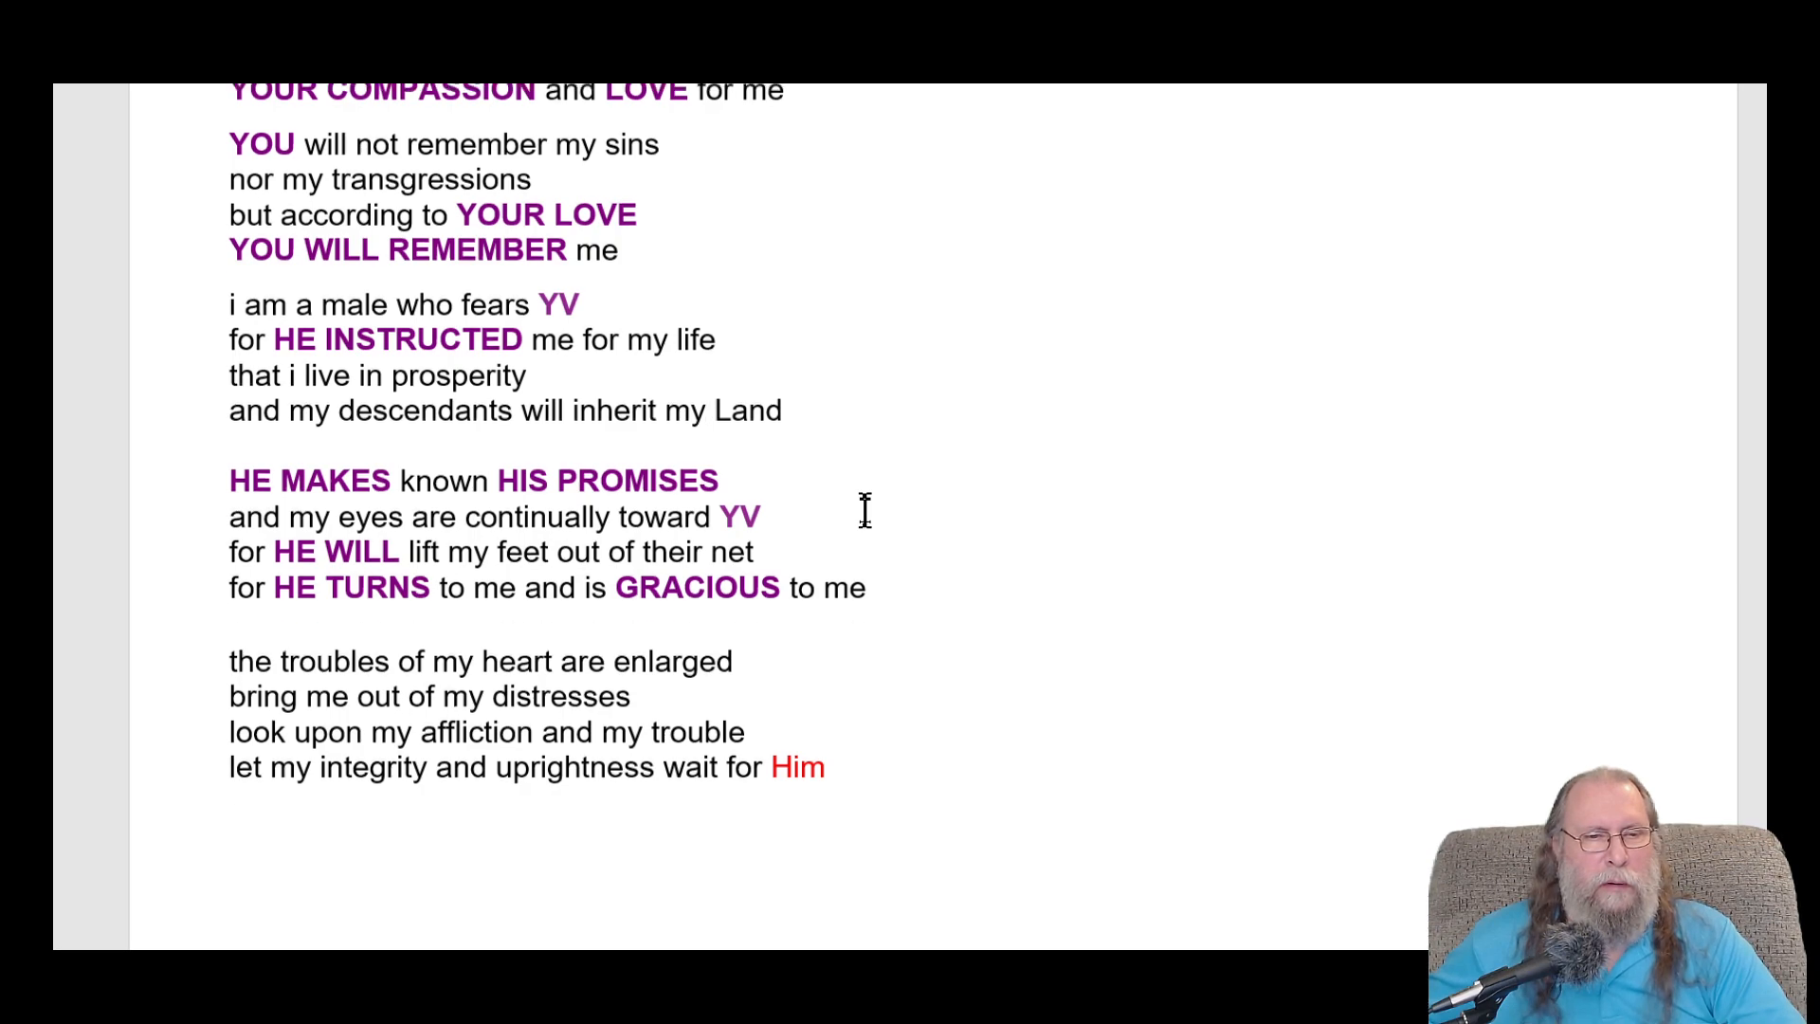
{"action": "scroll", "scroll_direction": "up", "scroll_amount": 3}
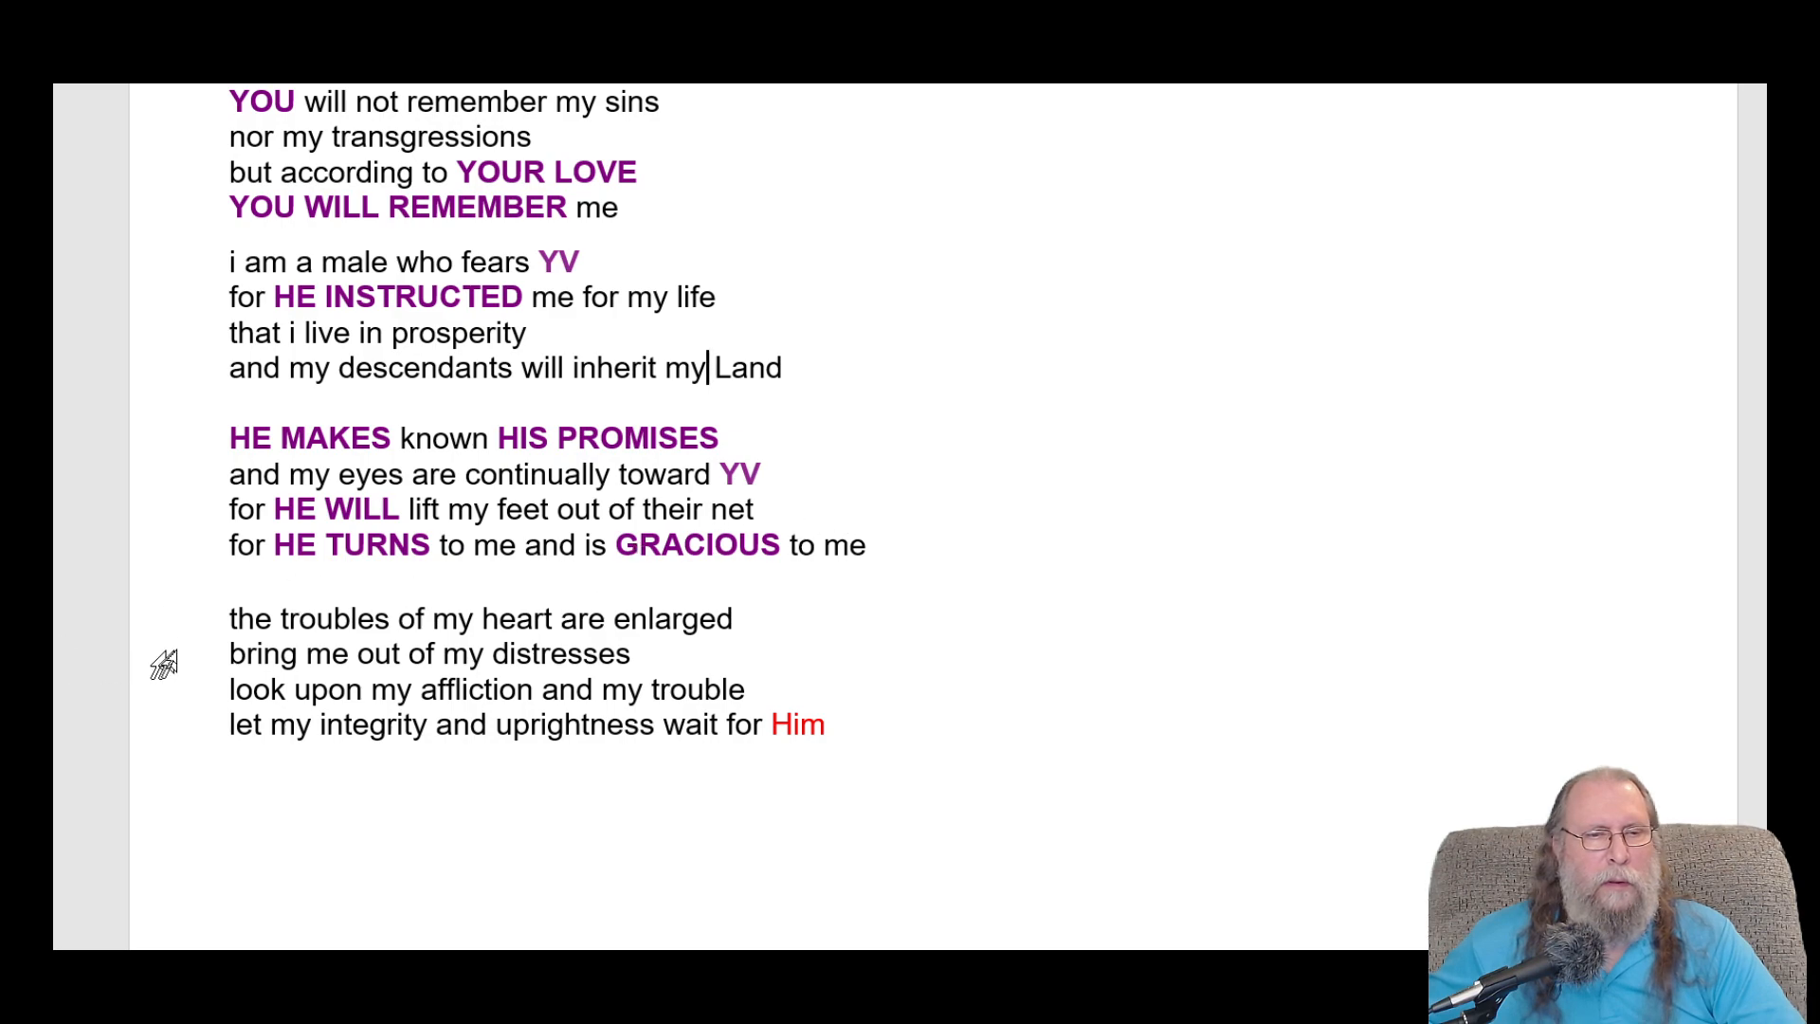
{"action": "mouse_move", "coordinate": [331, 325]}
{"action": "type", "text": "HE WILL "}
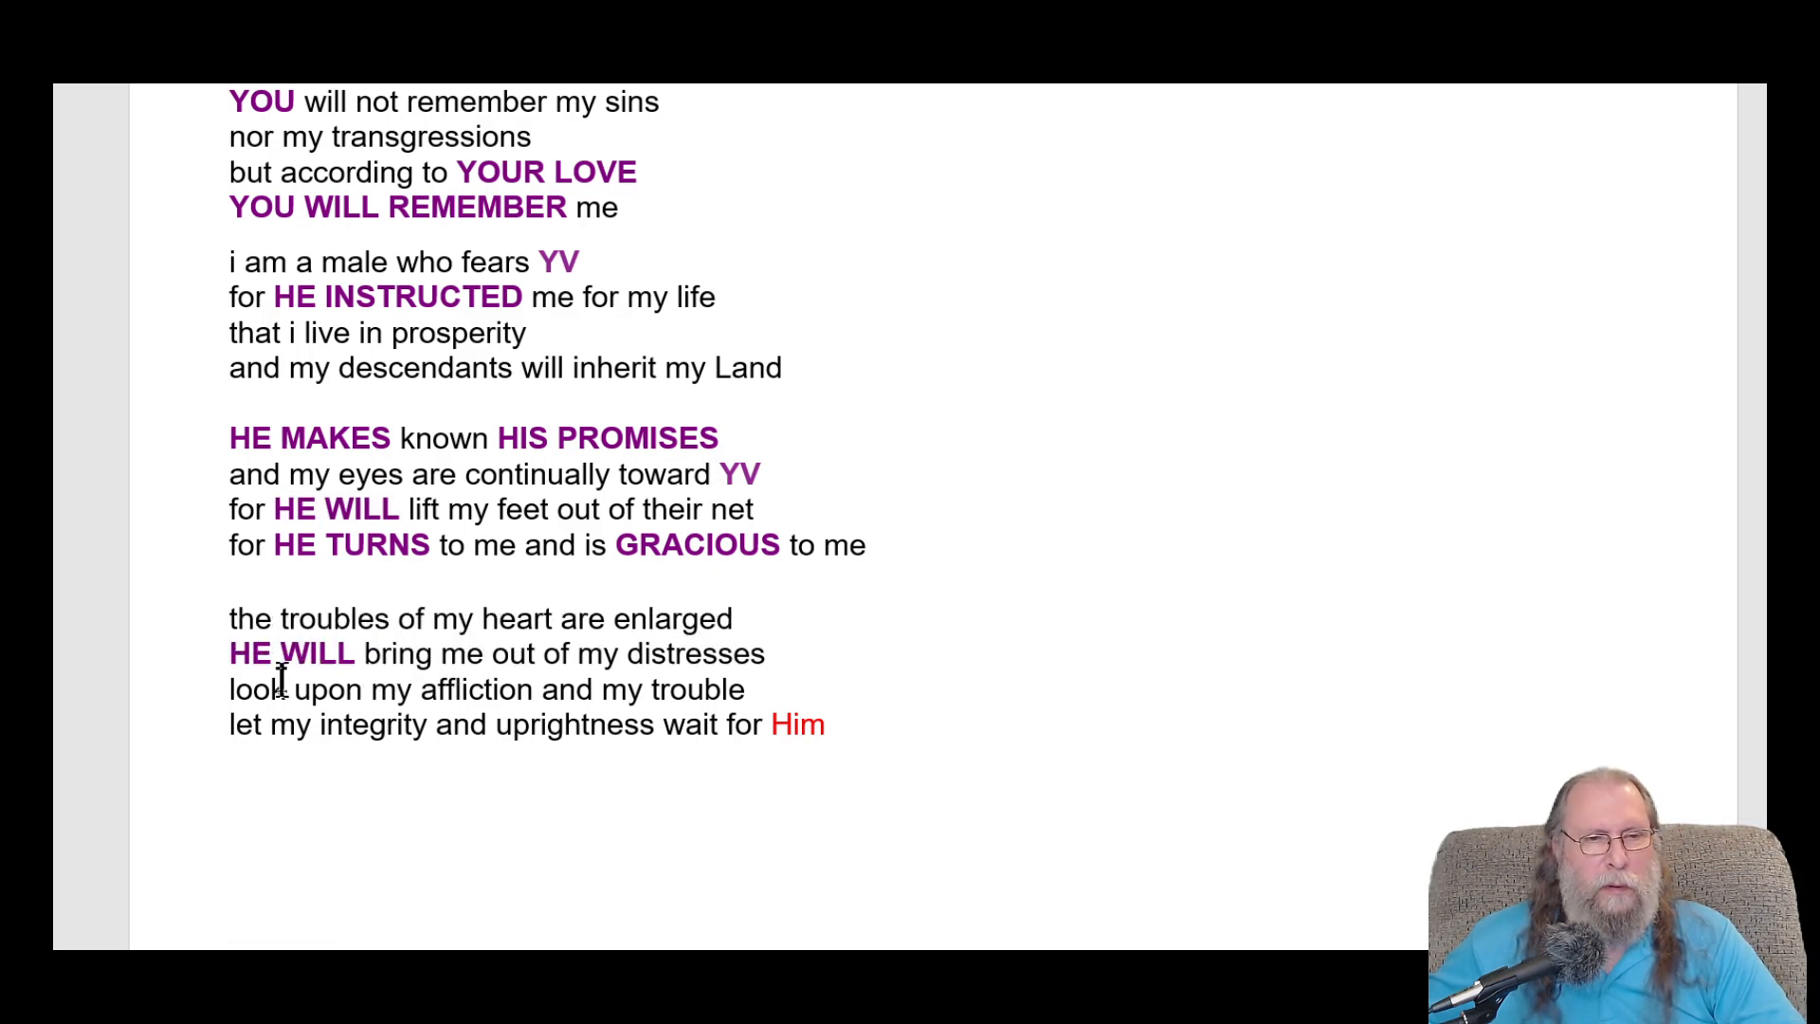
{"action": "mouse_move", "coordinate": [253, 688]}
{"action": "type", "text": "BY LOOKING"}
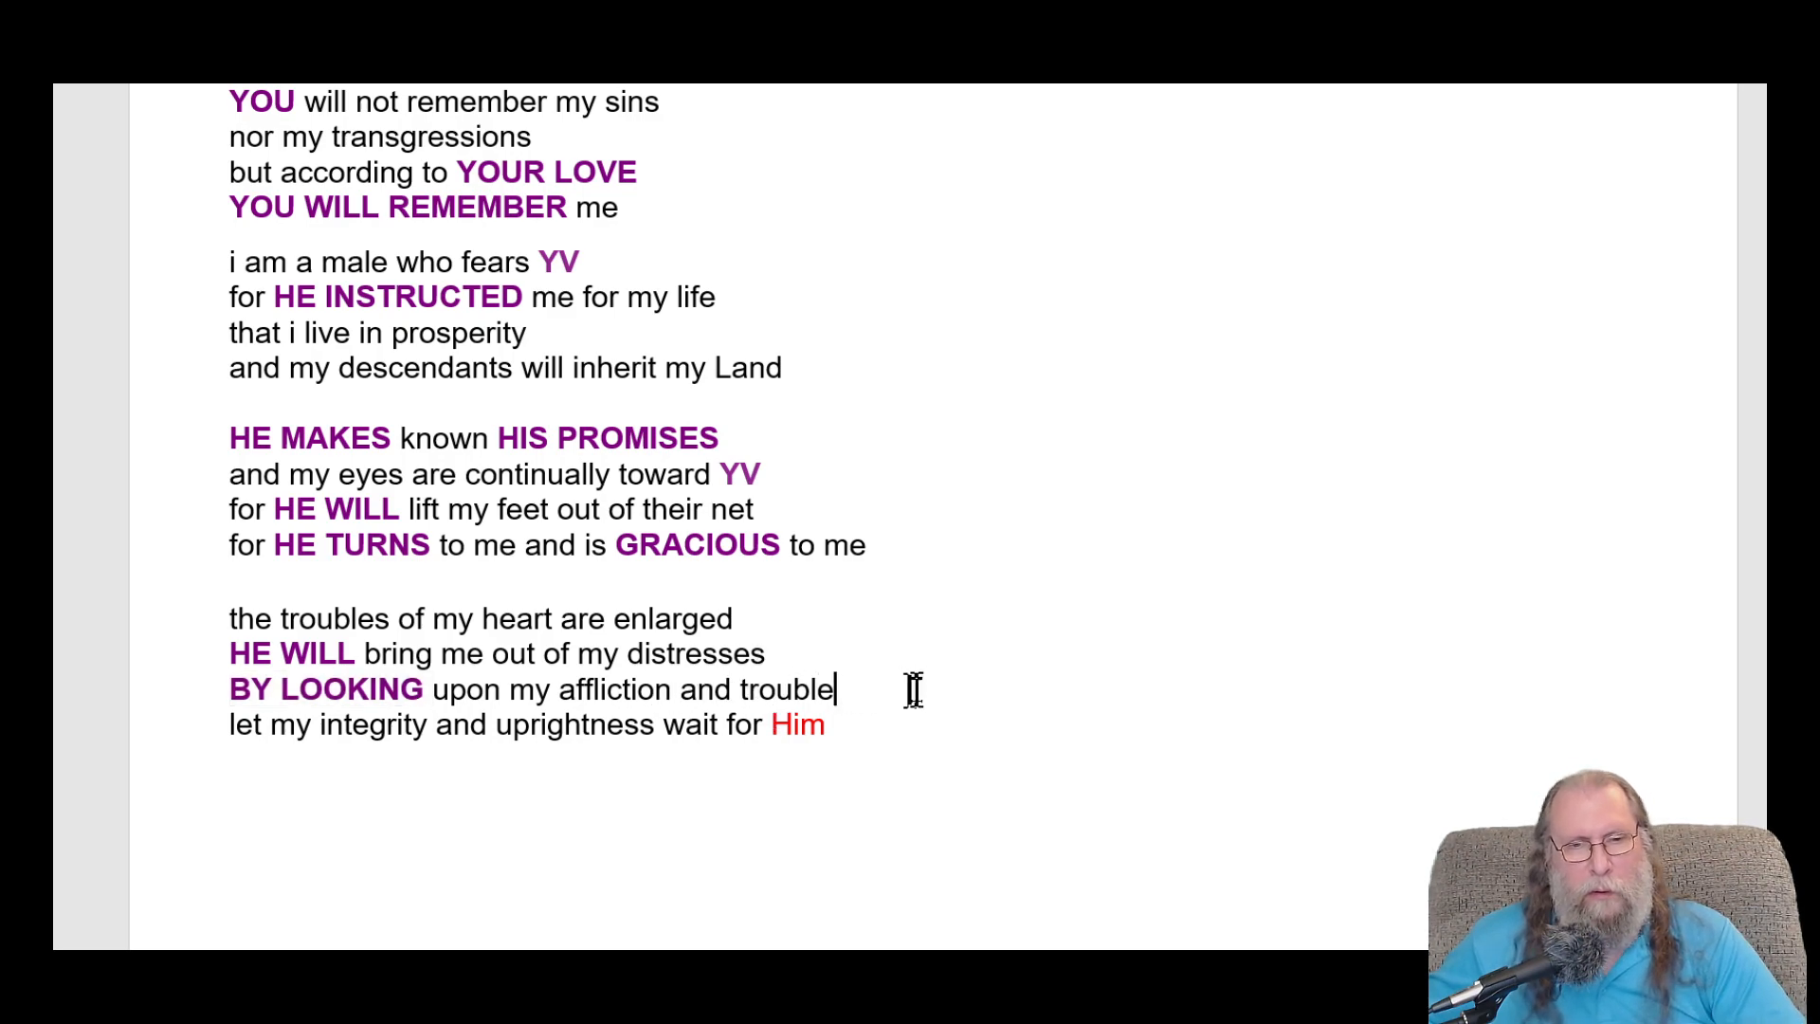
- Add bold purple 'HE WILL' and reword to 'BY LOOKING upon my affliction and troubles'
{"action": "type", "text": "s"}
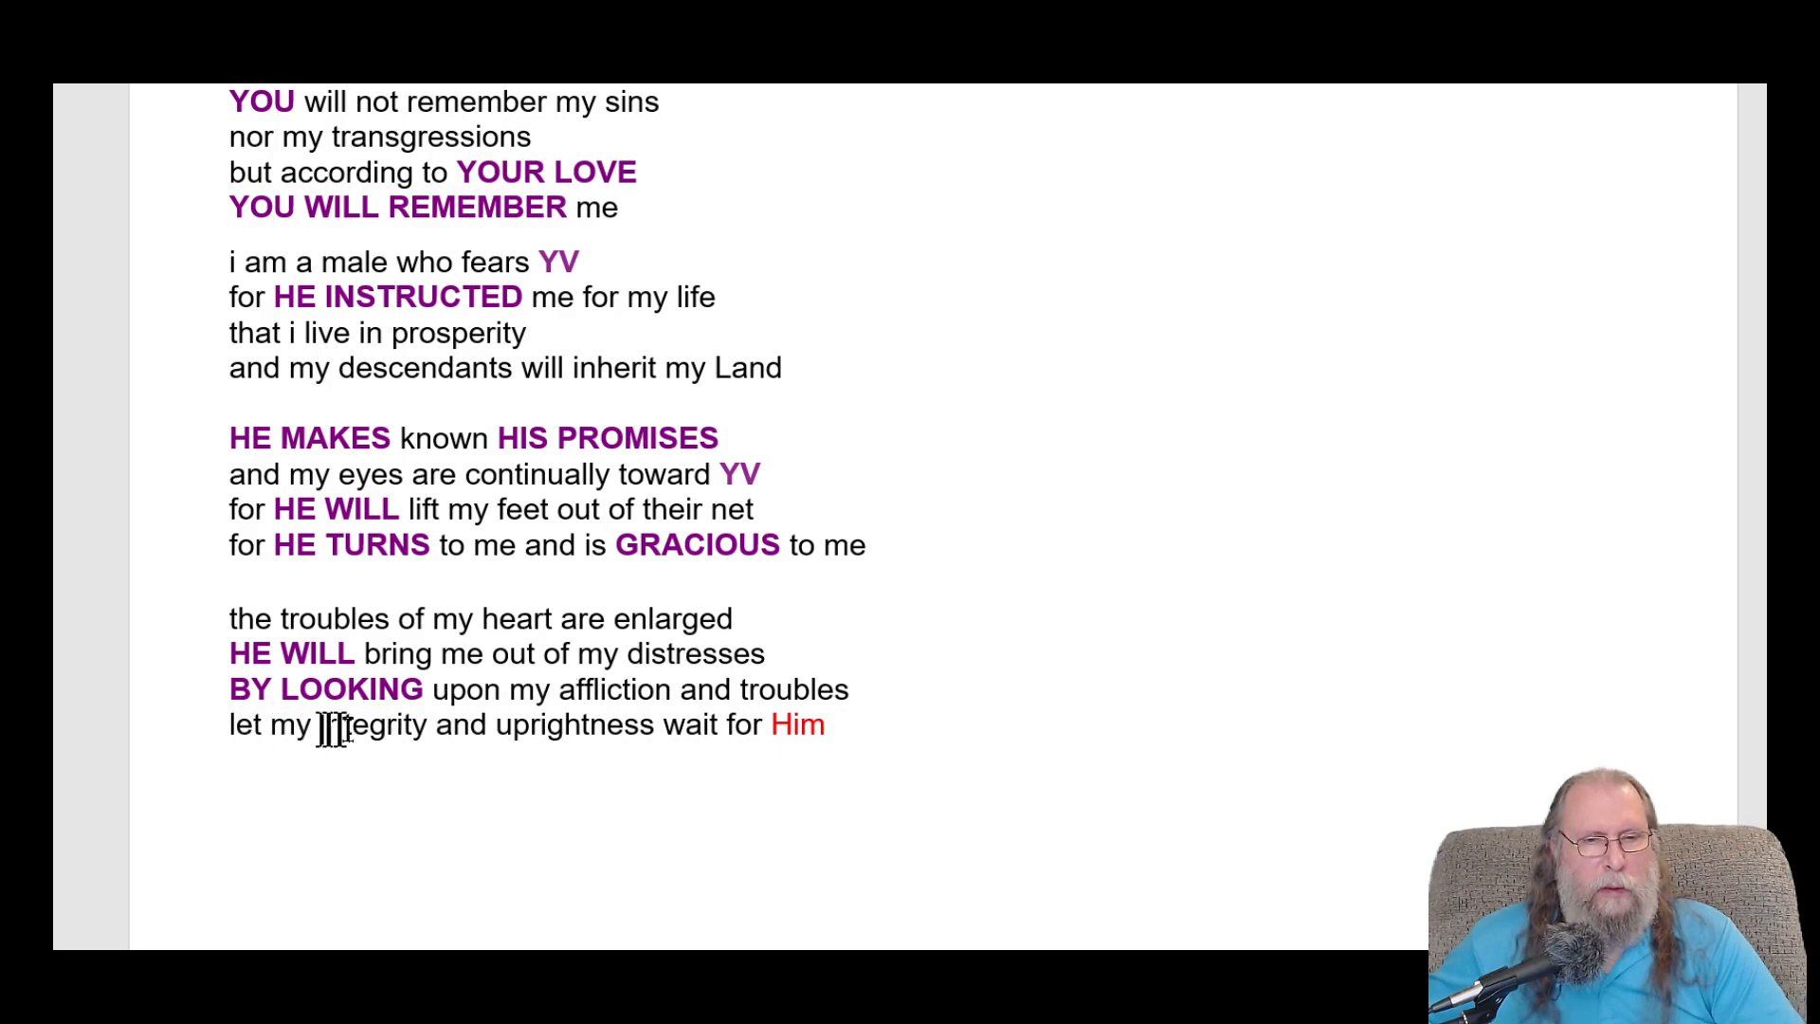
{"action": "mouse_move", "coordinate": [719, 725]}
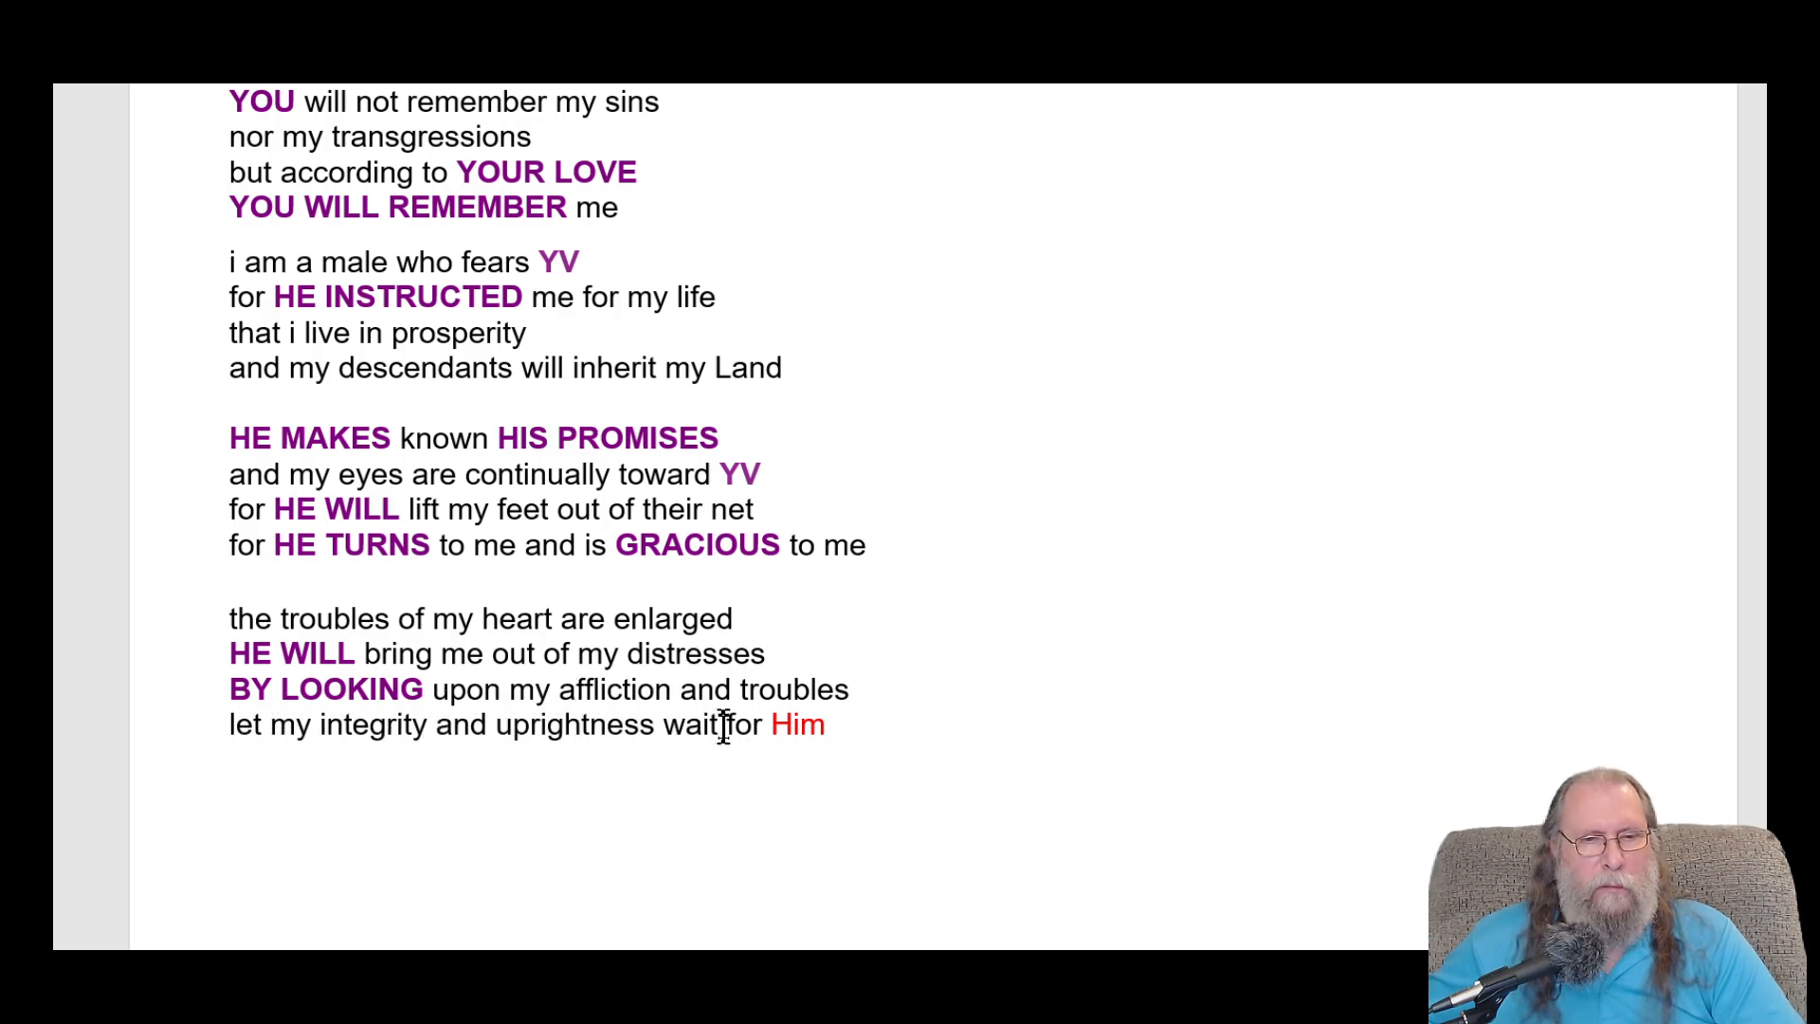
{"action": "mouse_move", "coordinate": [354, 724]}
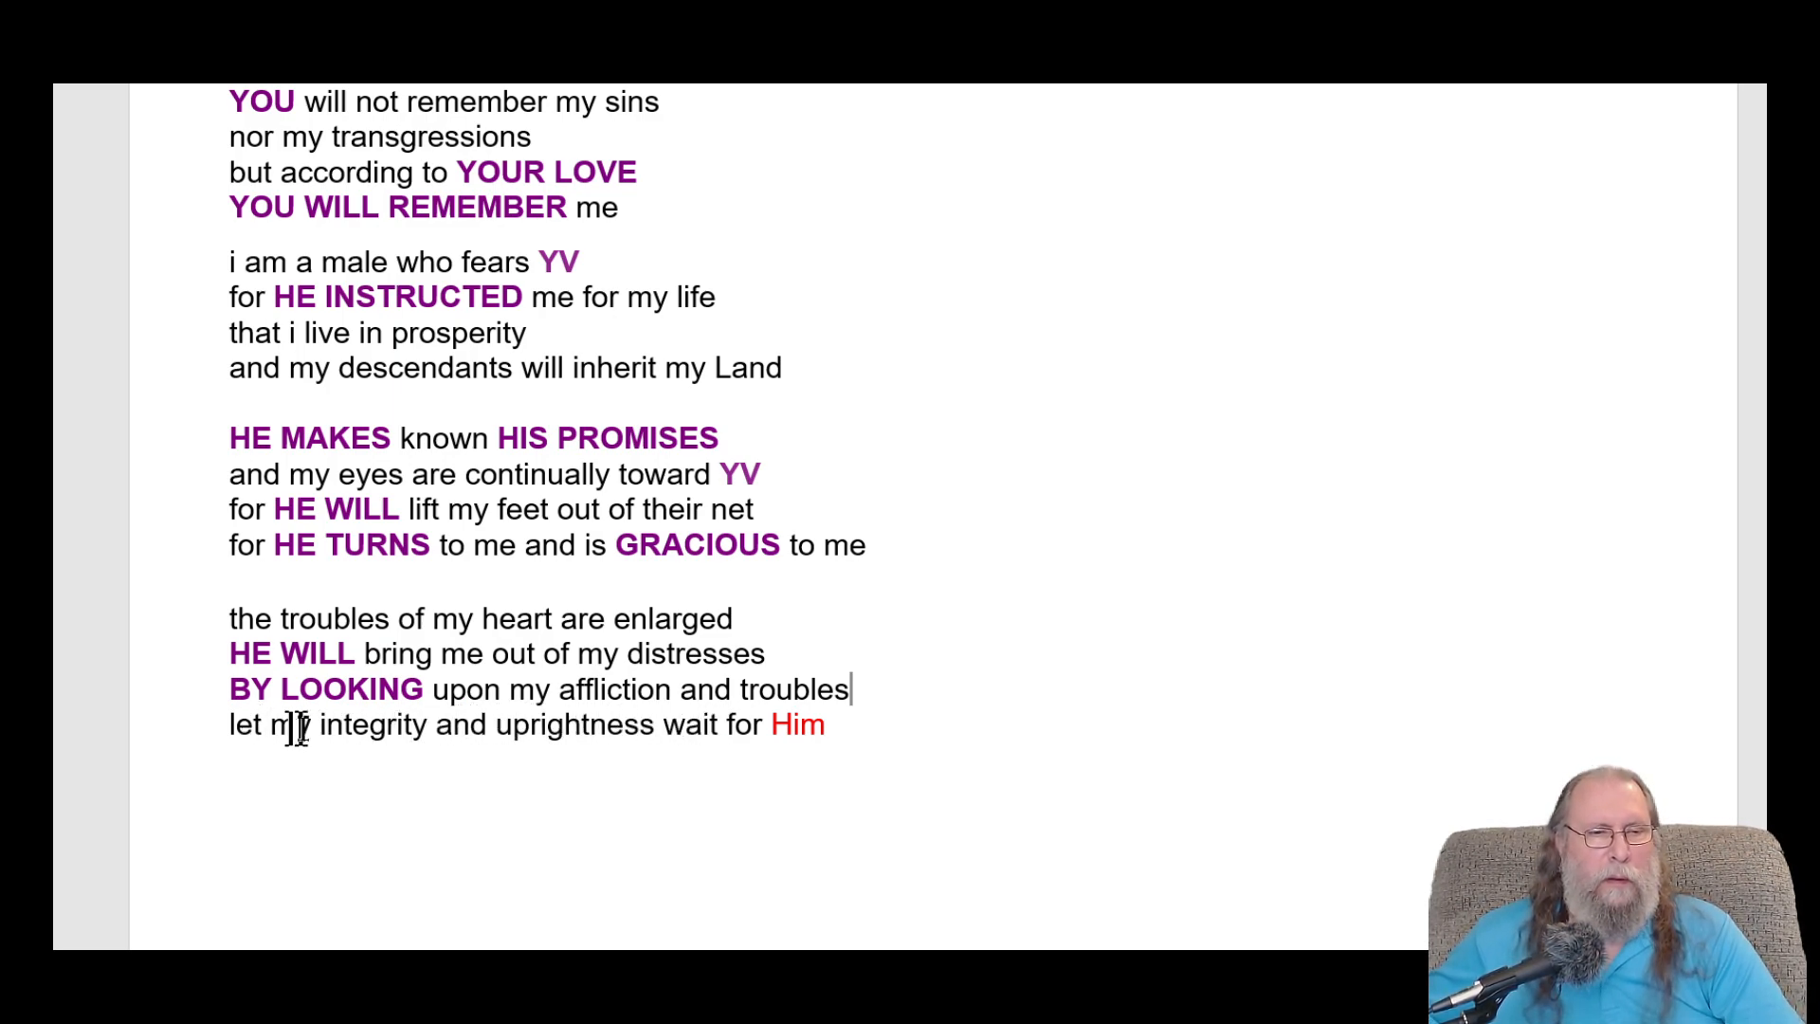
{"action": "scroll", "scroll_direction": "up", "scroll_amount": 3}
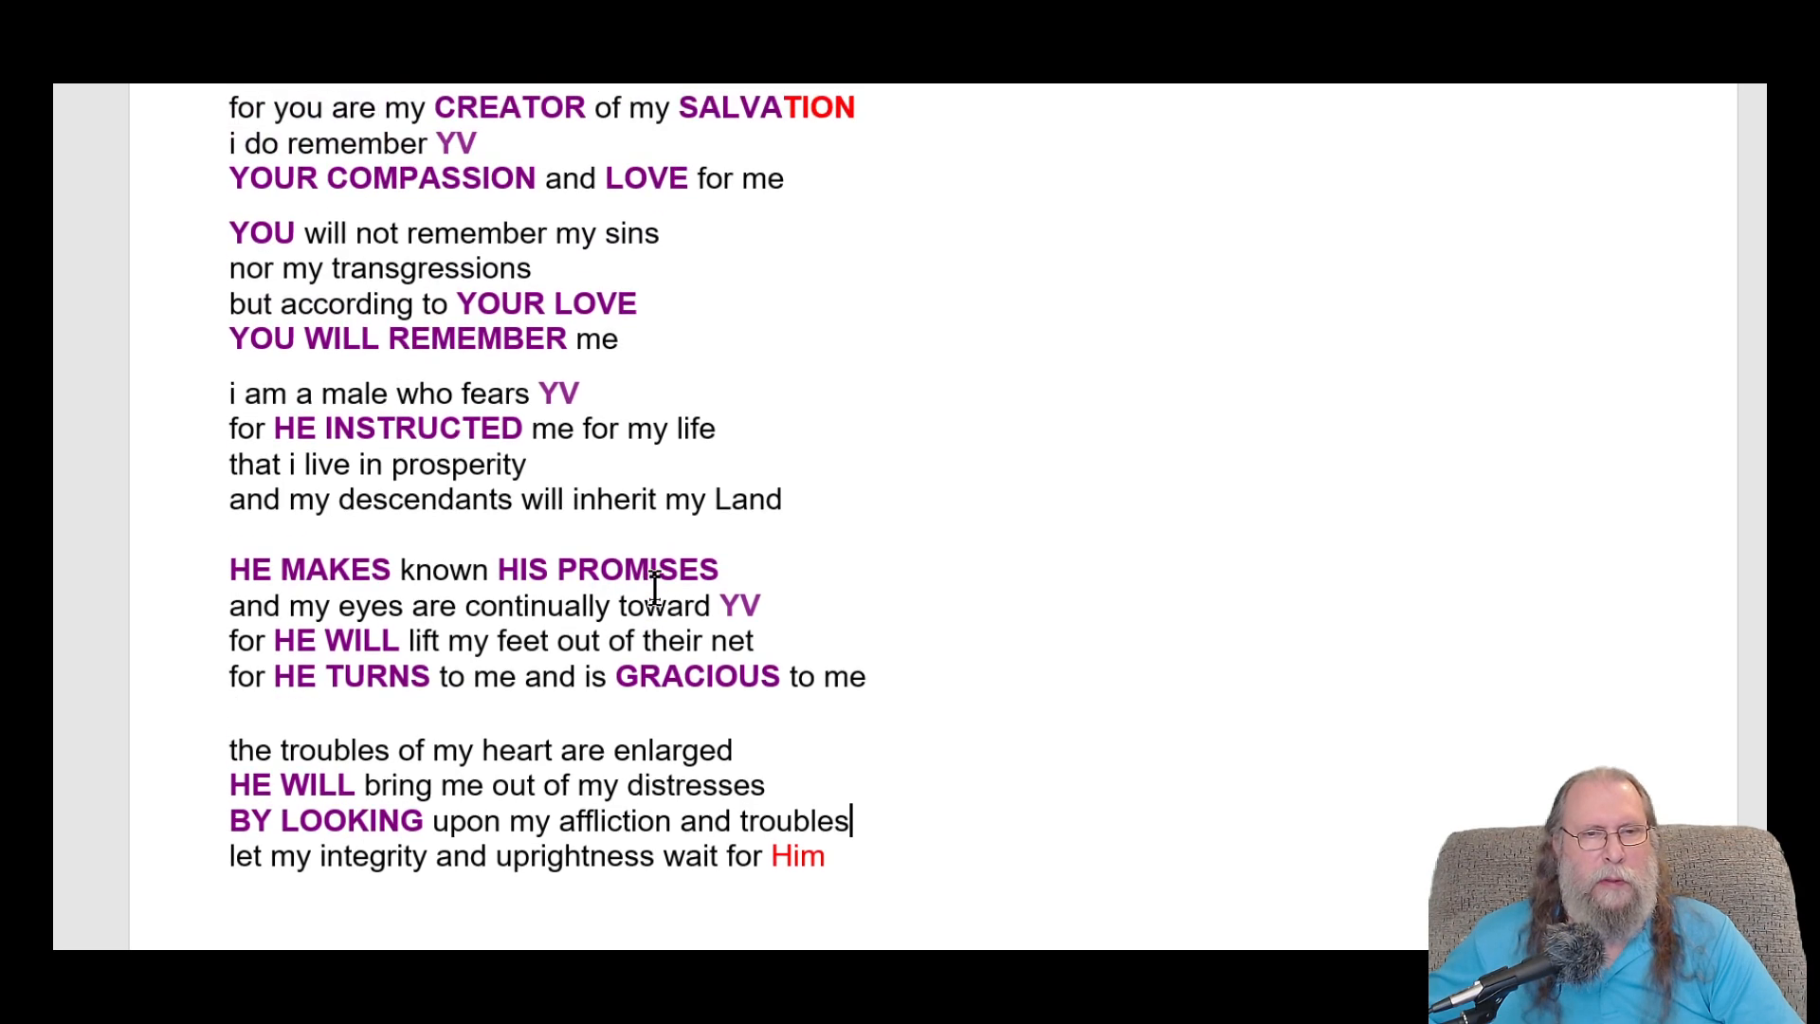
{"action": "scroll", "scroll_direction": "up", "scroll_amount": 3}
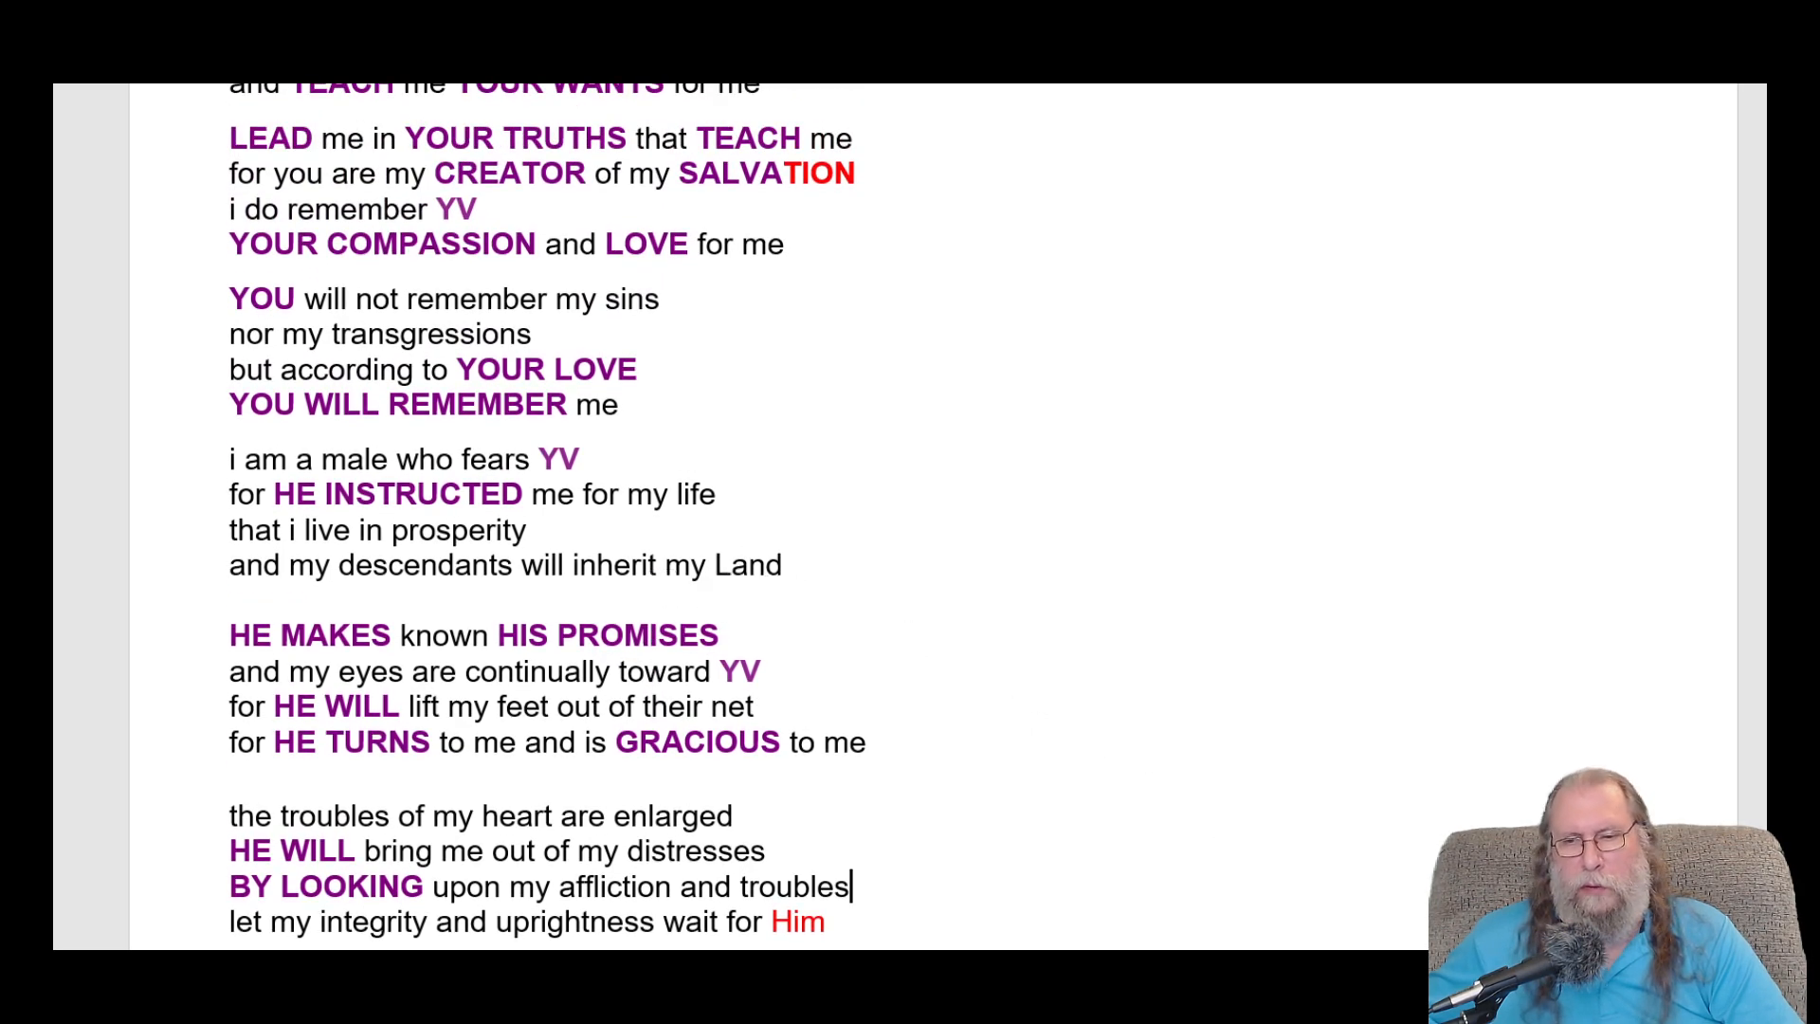
{"action": "scroll", "scroll_direction": "up", "scroll_amount": 3}
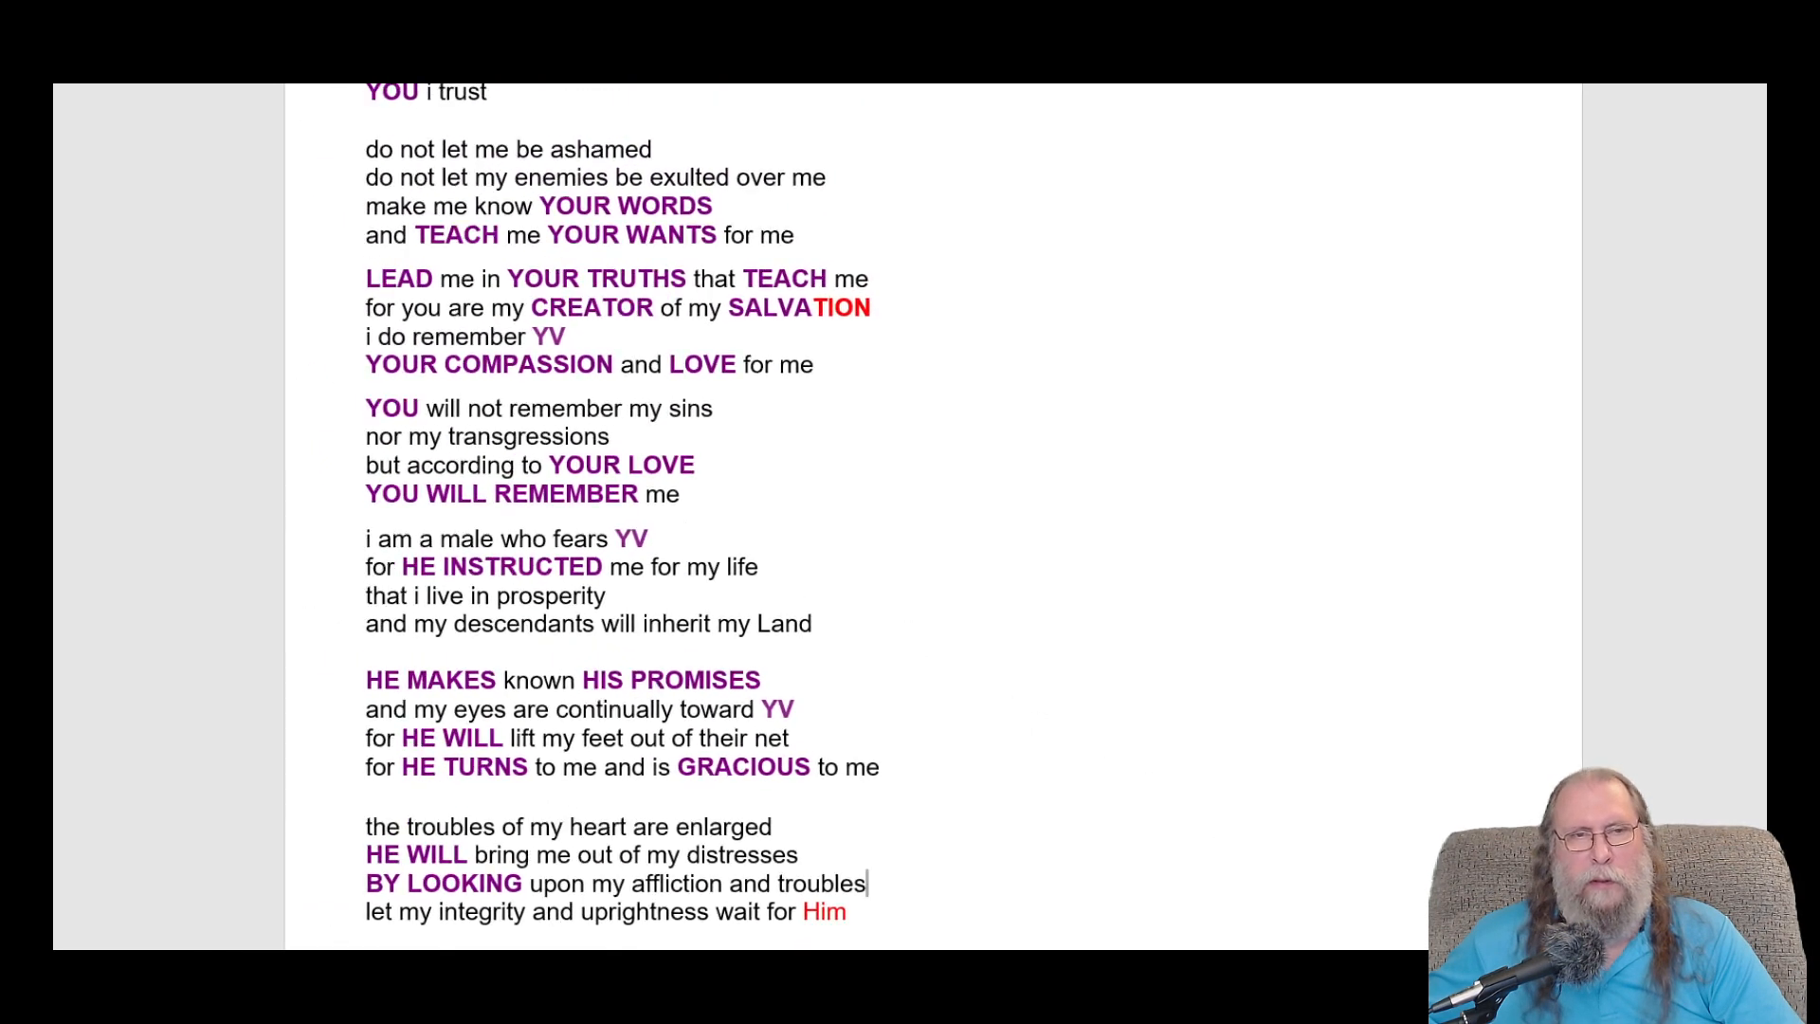
- Type 'words by a scribe or commander or ?' after the 'psalm 25' heading
{"action": "scroll", "scroll_direction": "up", "scroll_amount": 3}
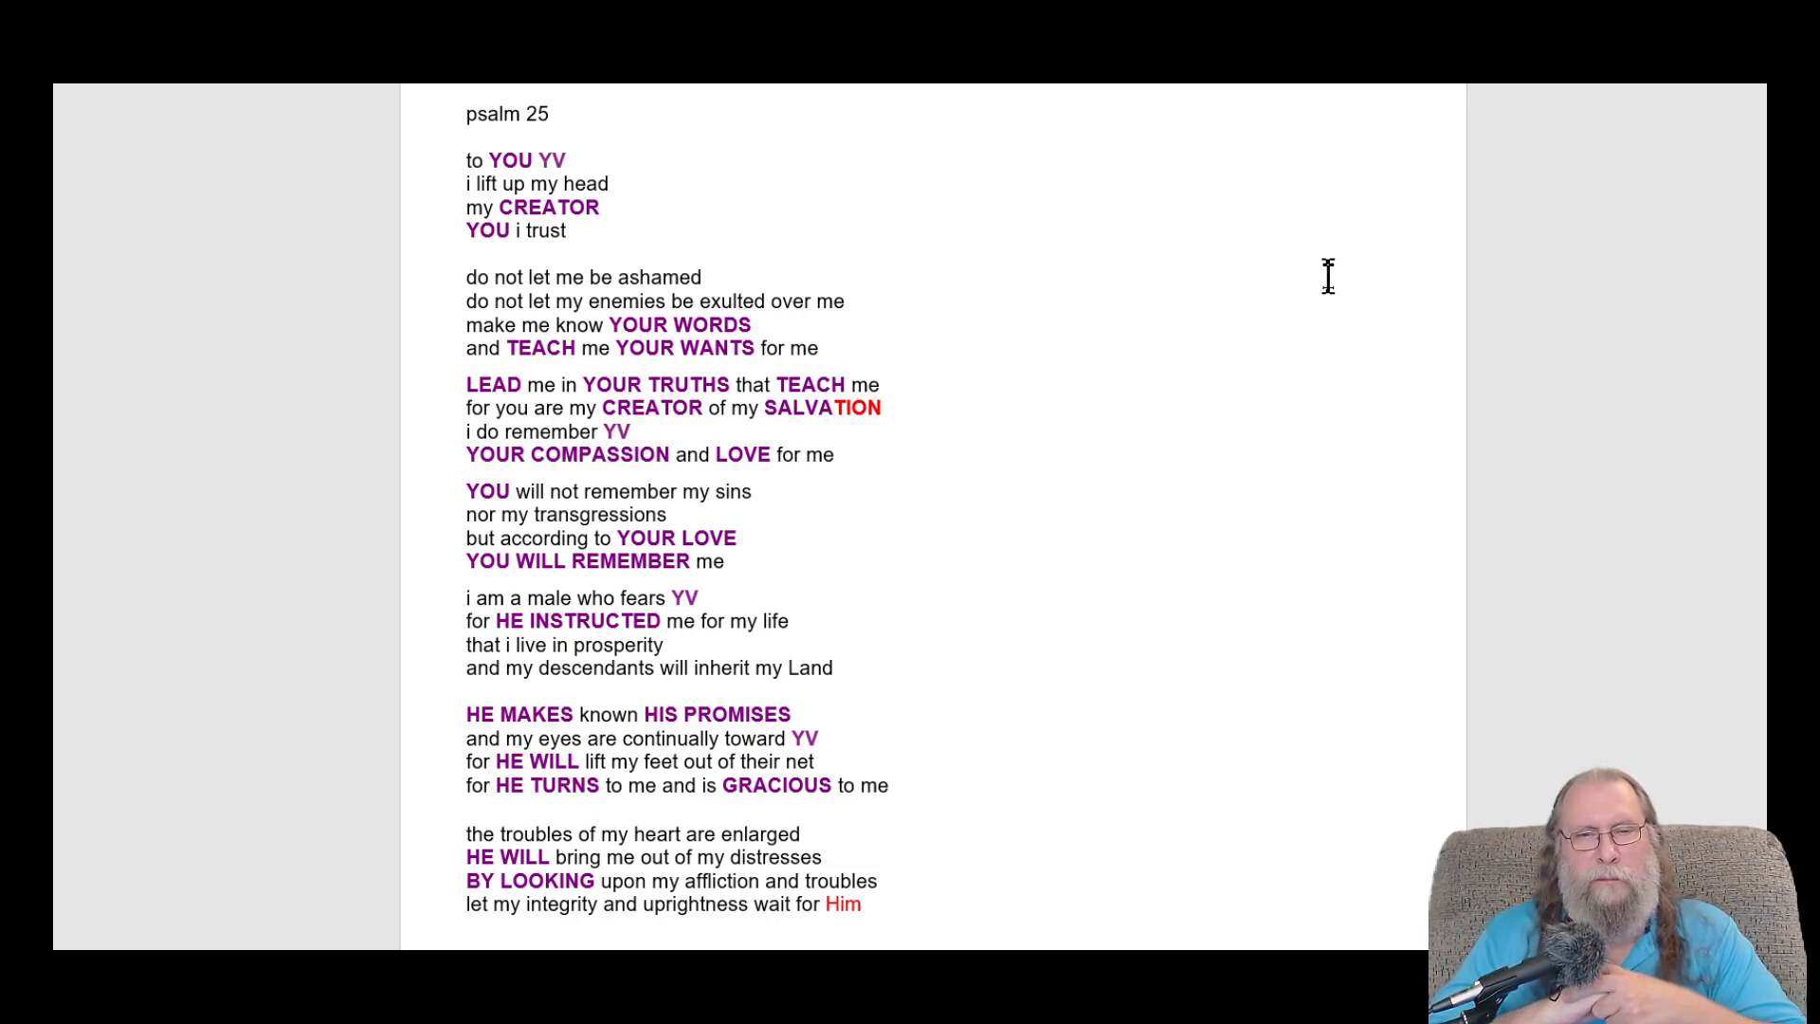
{"action": "left_click", "coordinate": [599, 114]}
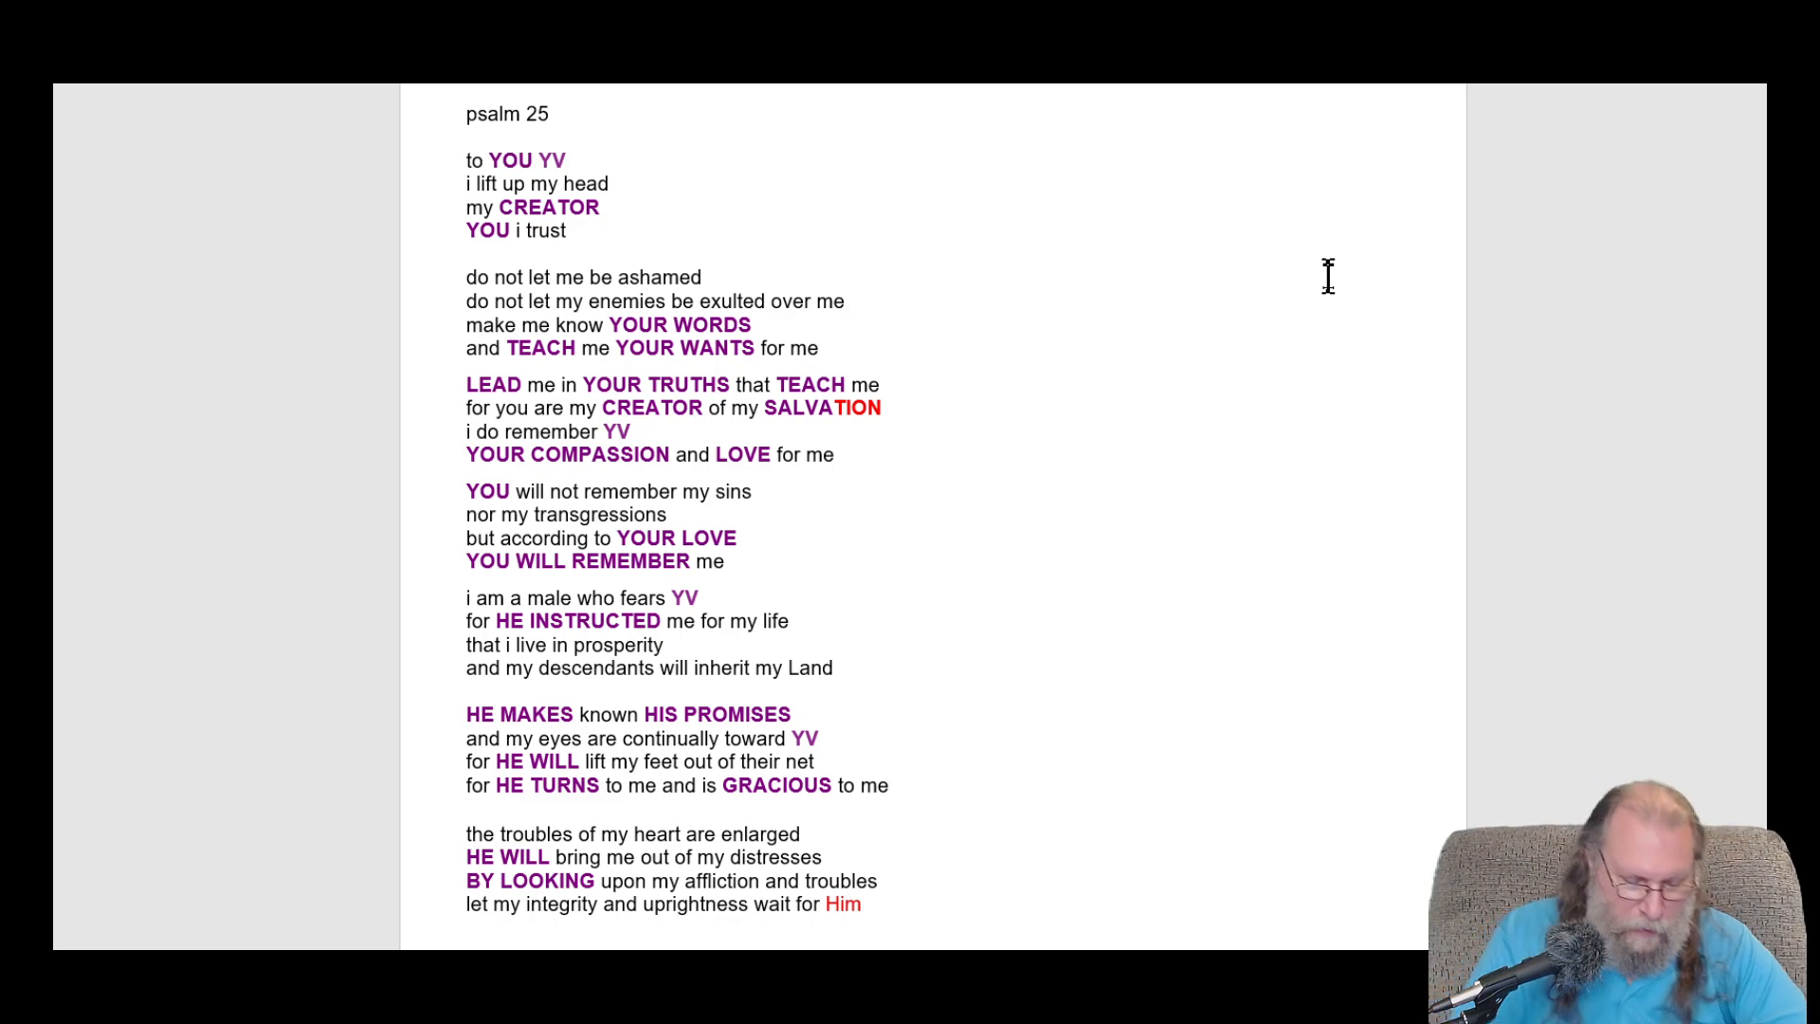
{"action": "type", "text": "word"}
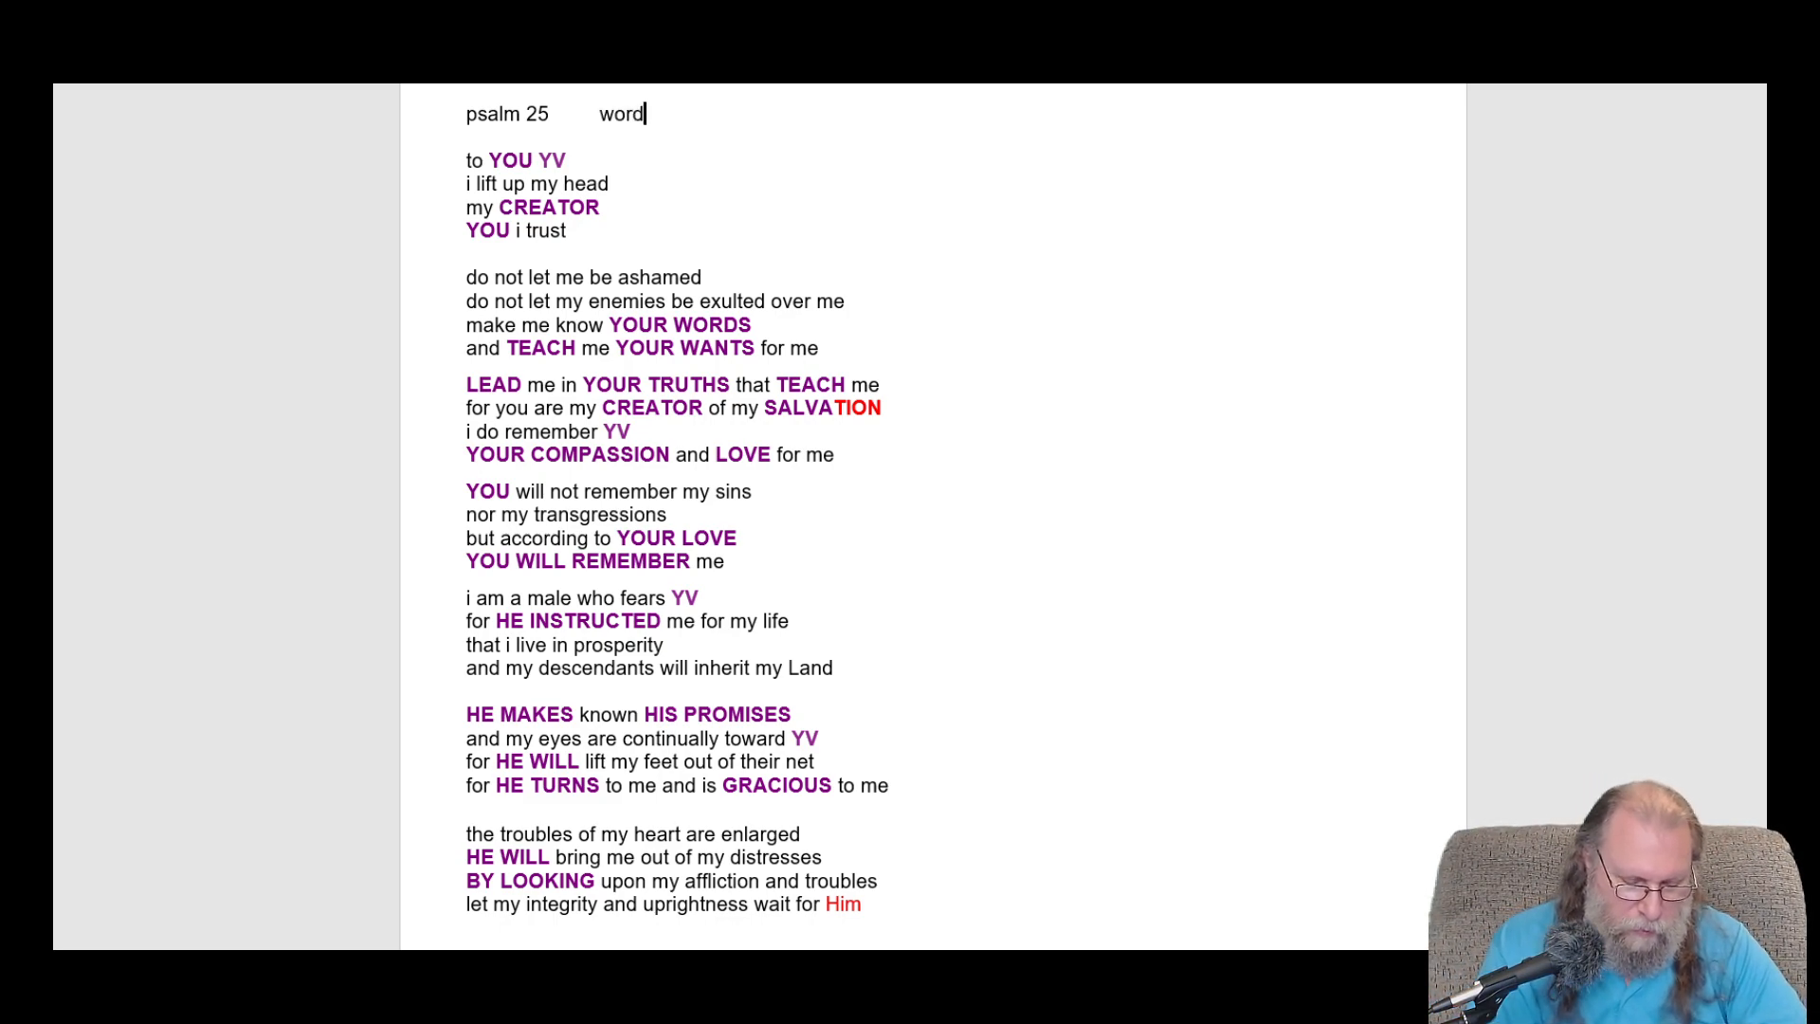
{"action": "type", "text": "s by"}
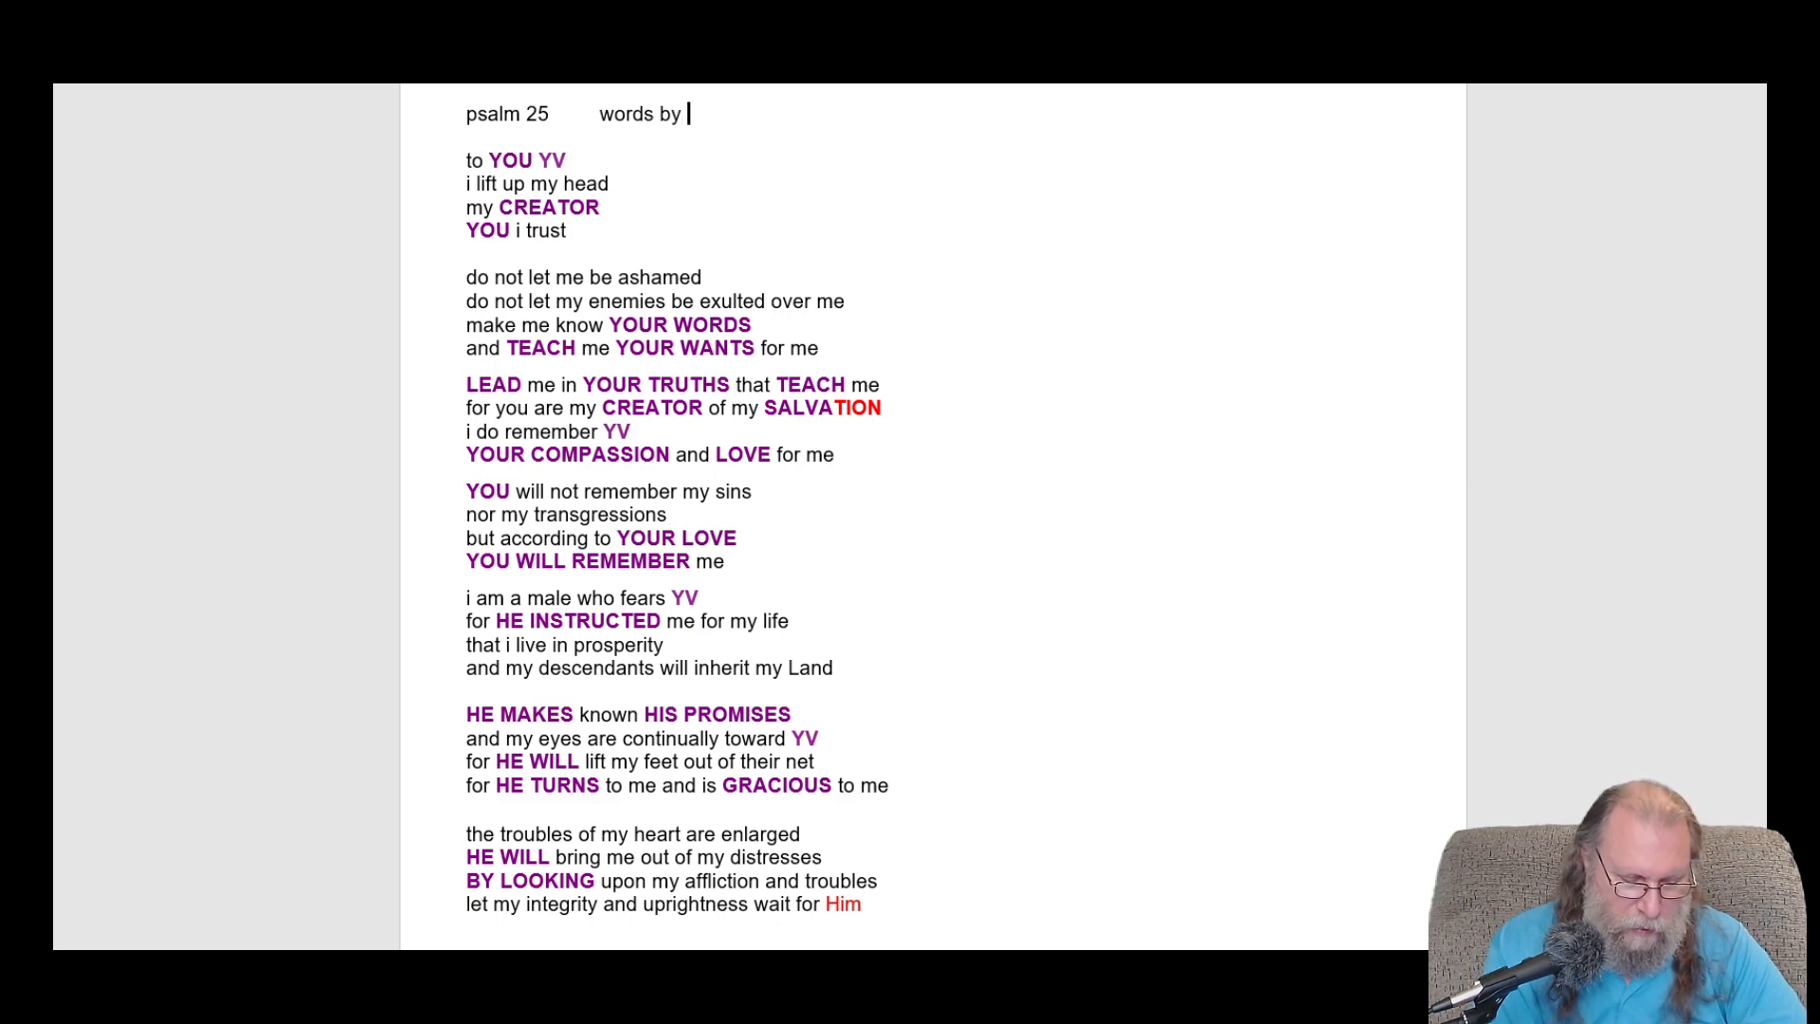
{"action": "type", "text": "a"}
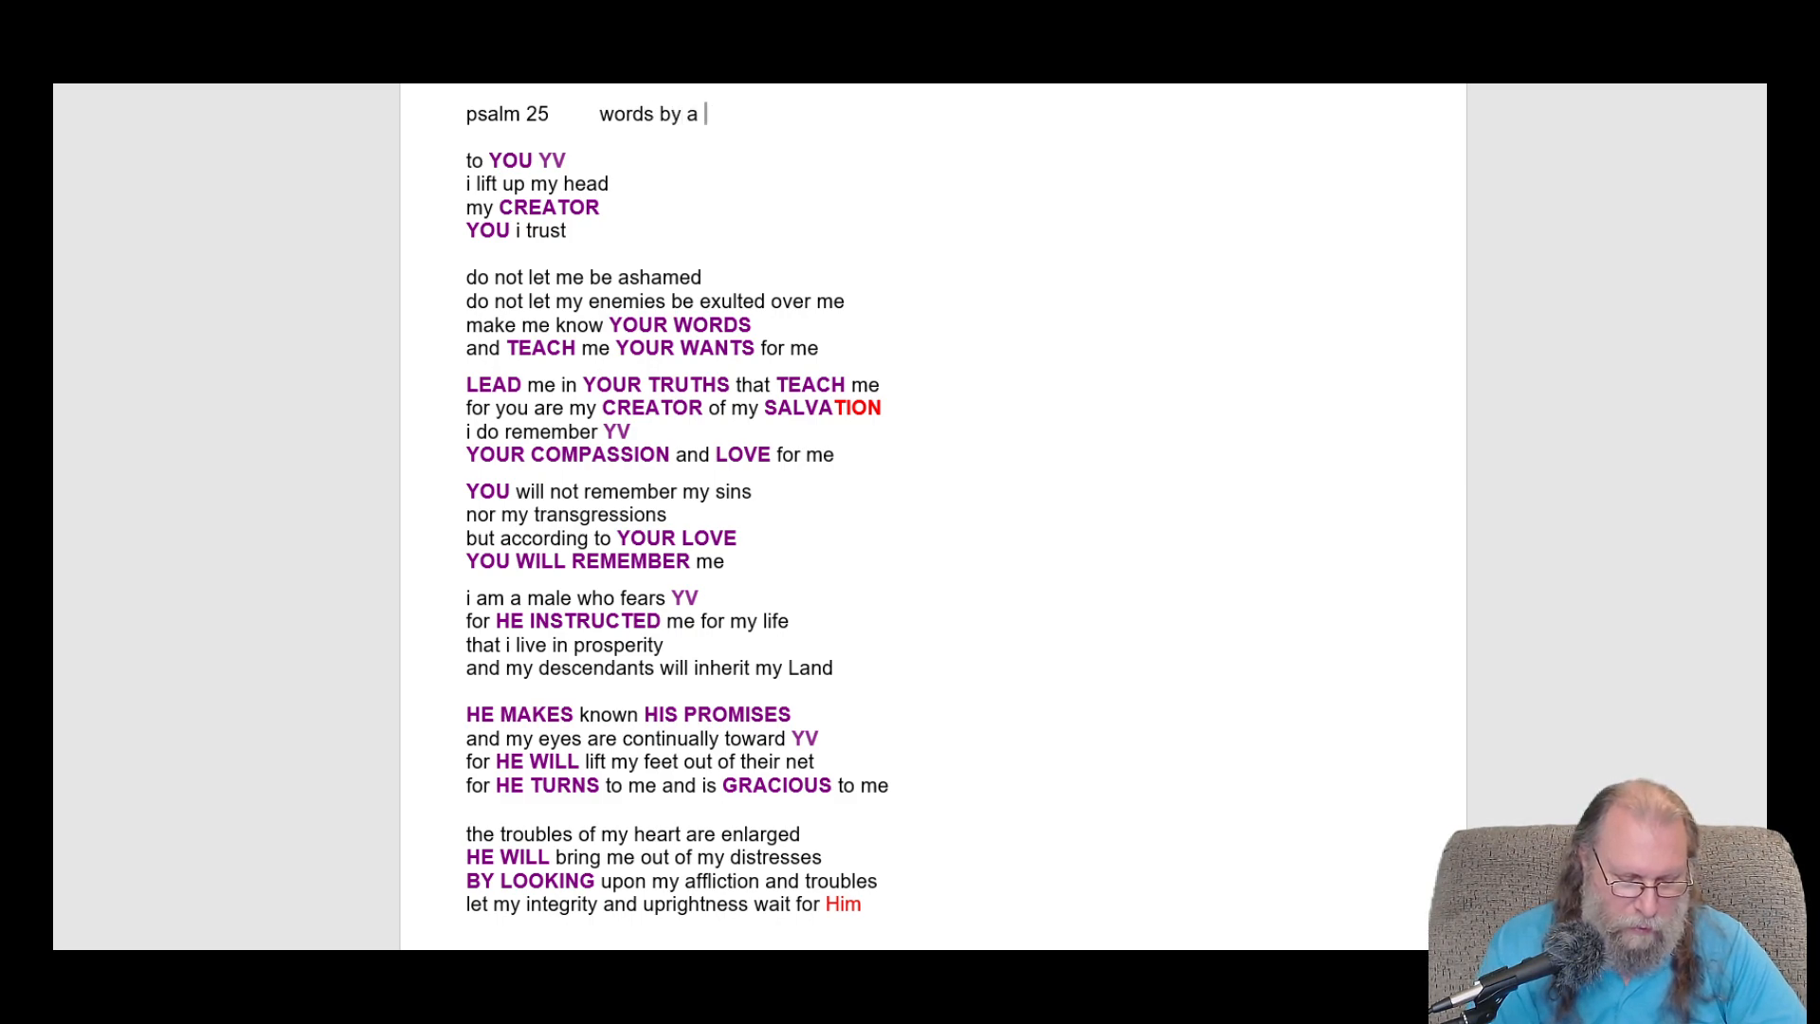
{"action": "type", "text": "scrib"}
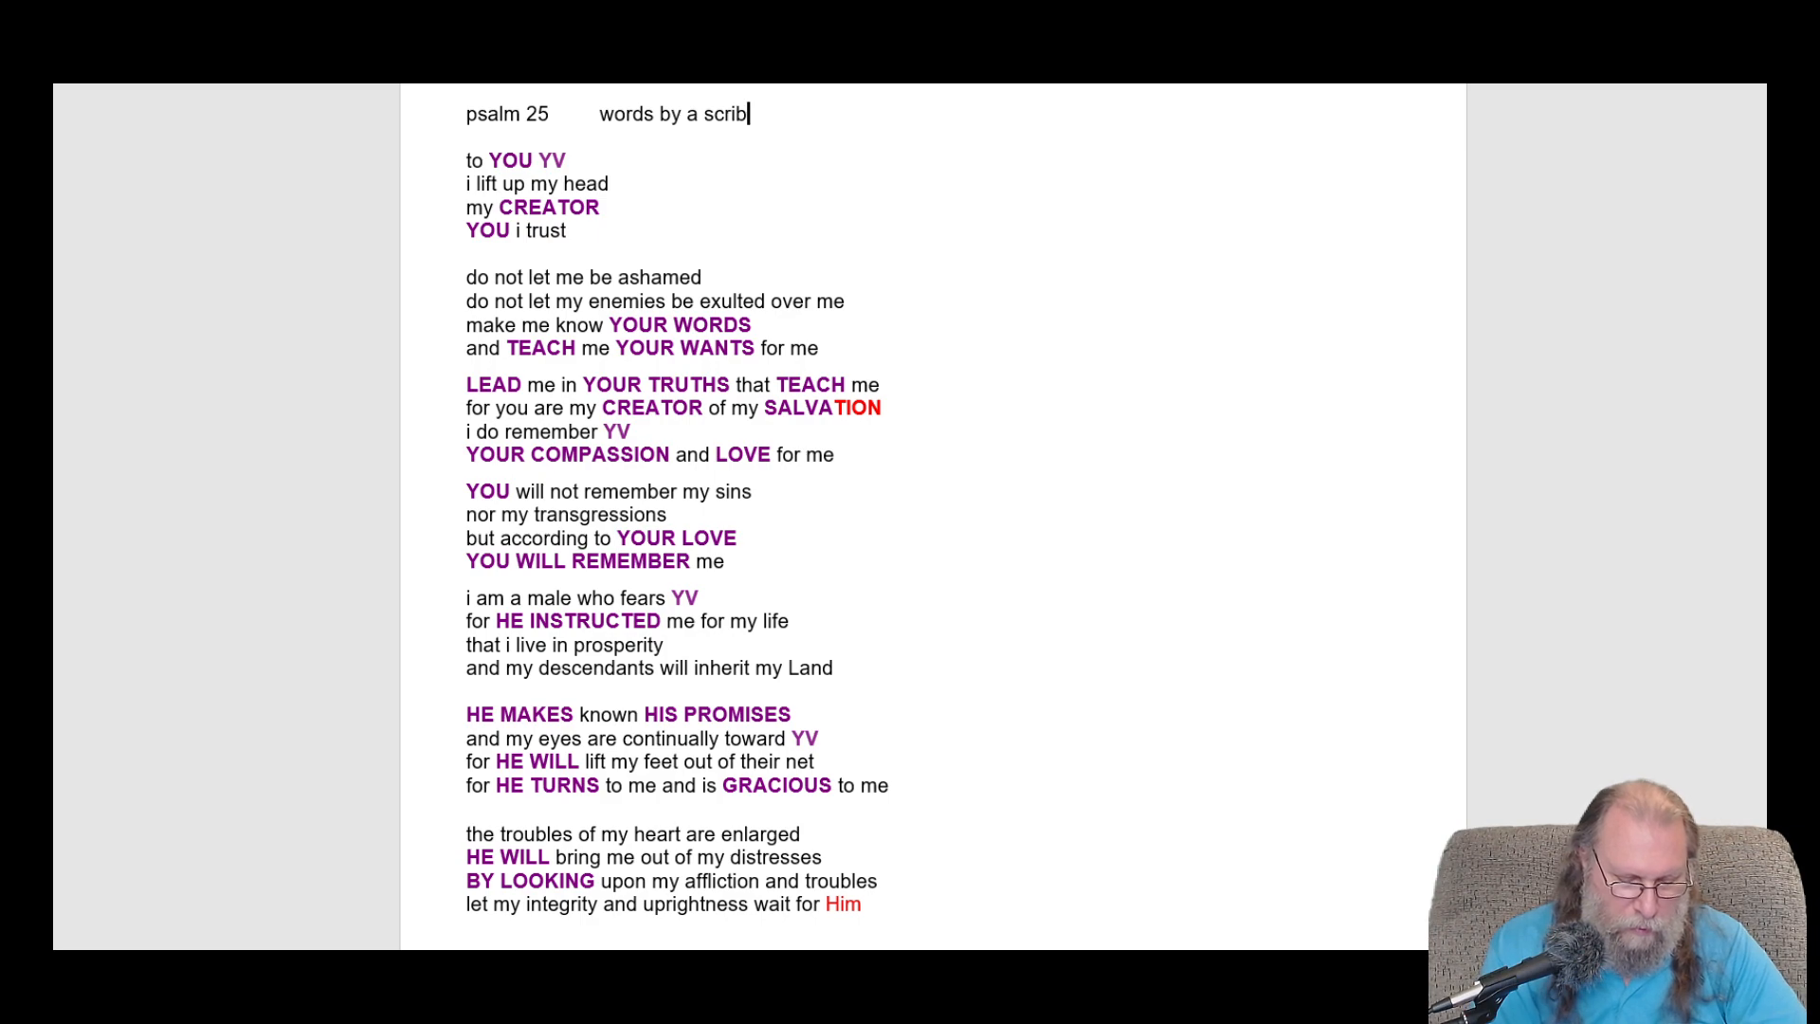
{"action": "type", "text": "e"}
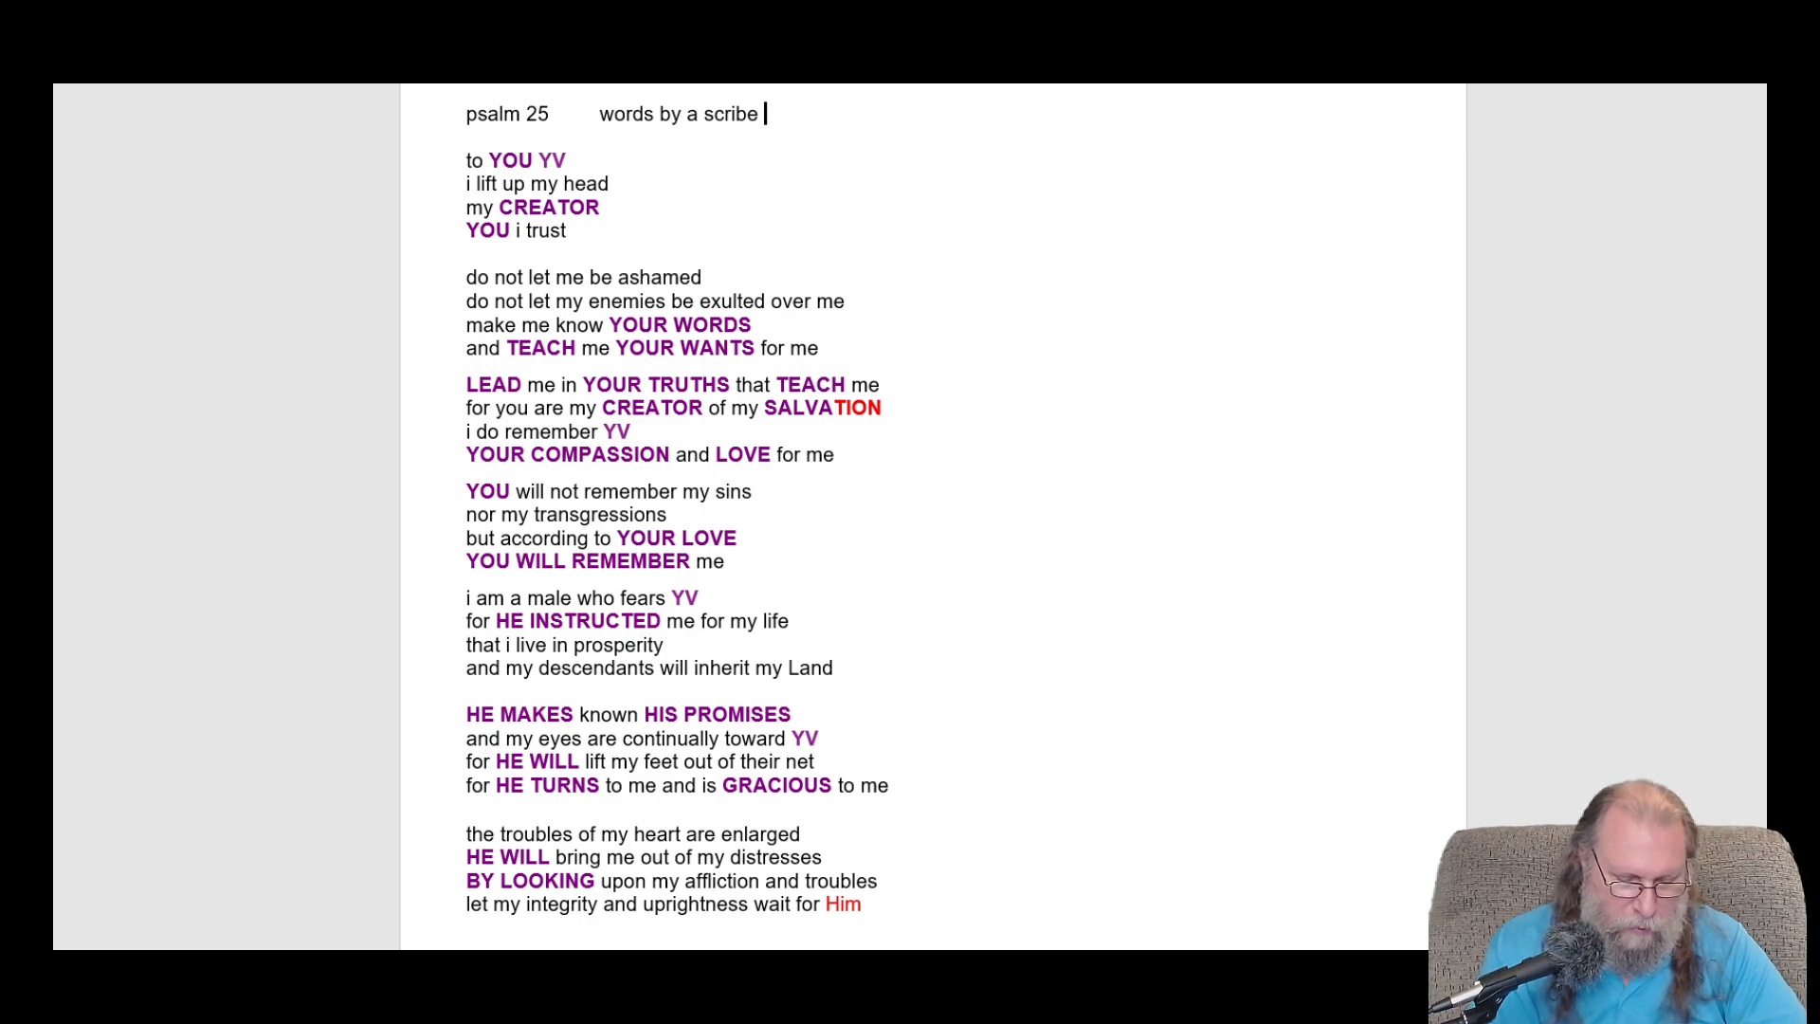
{"action": "type", "text": "or"}
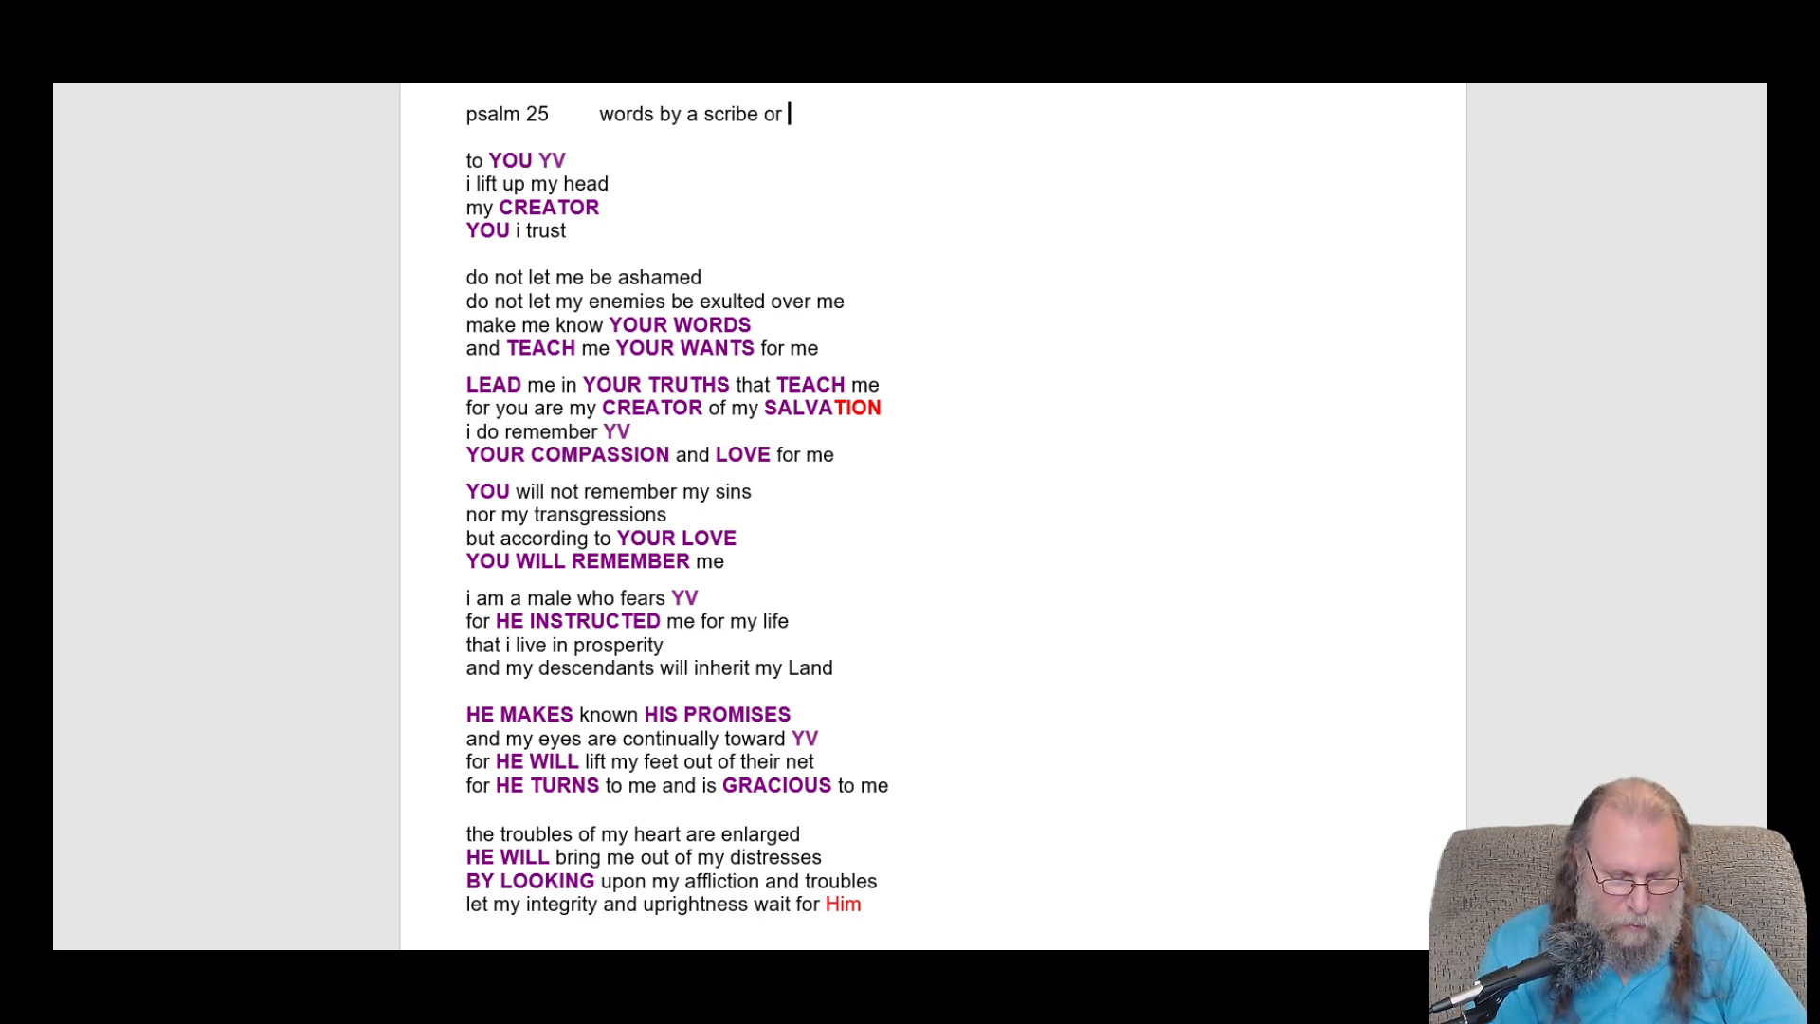
{"action": "type", "text": "comman"}
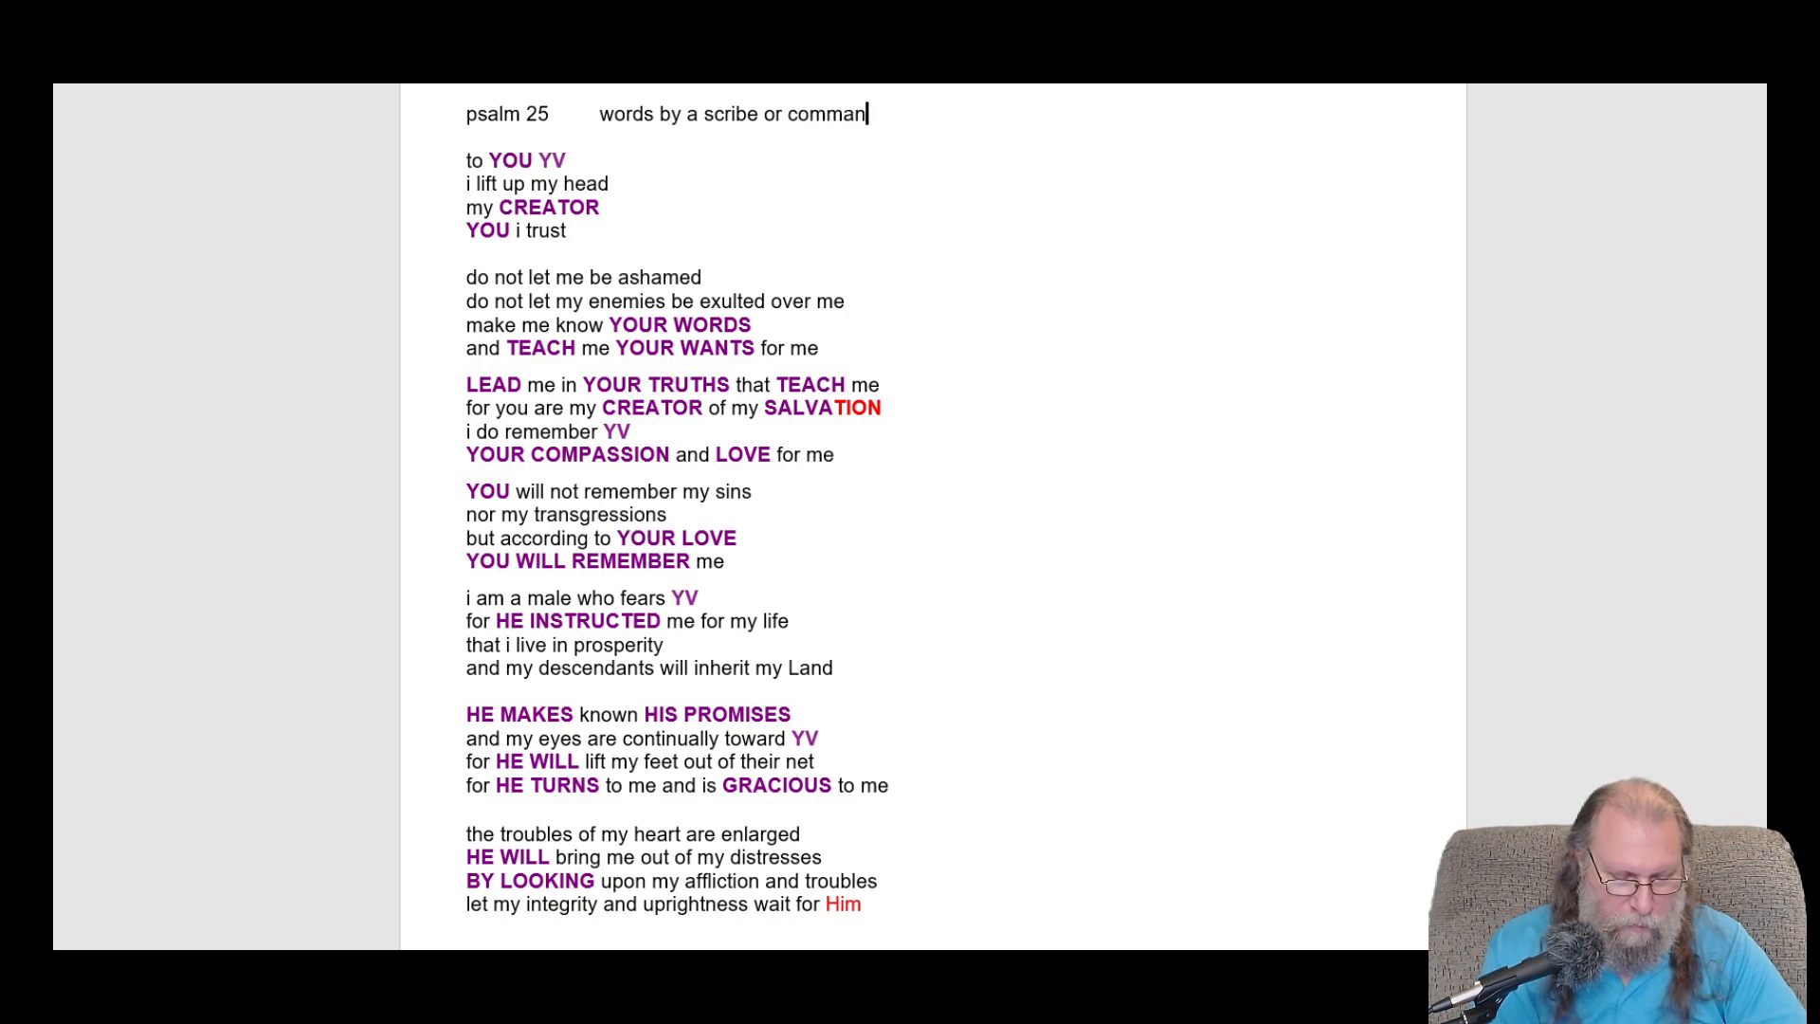
{"action": "type", "text": "er"}
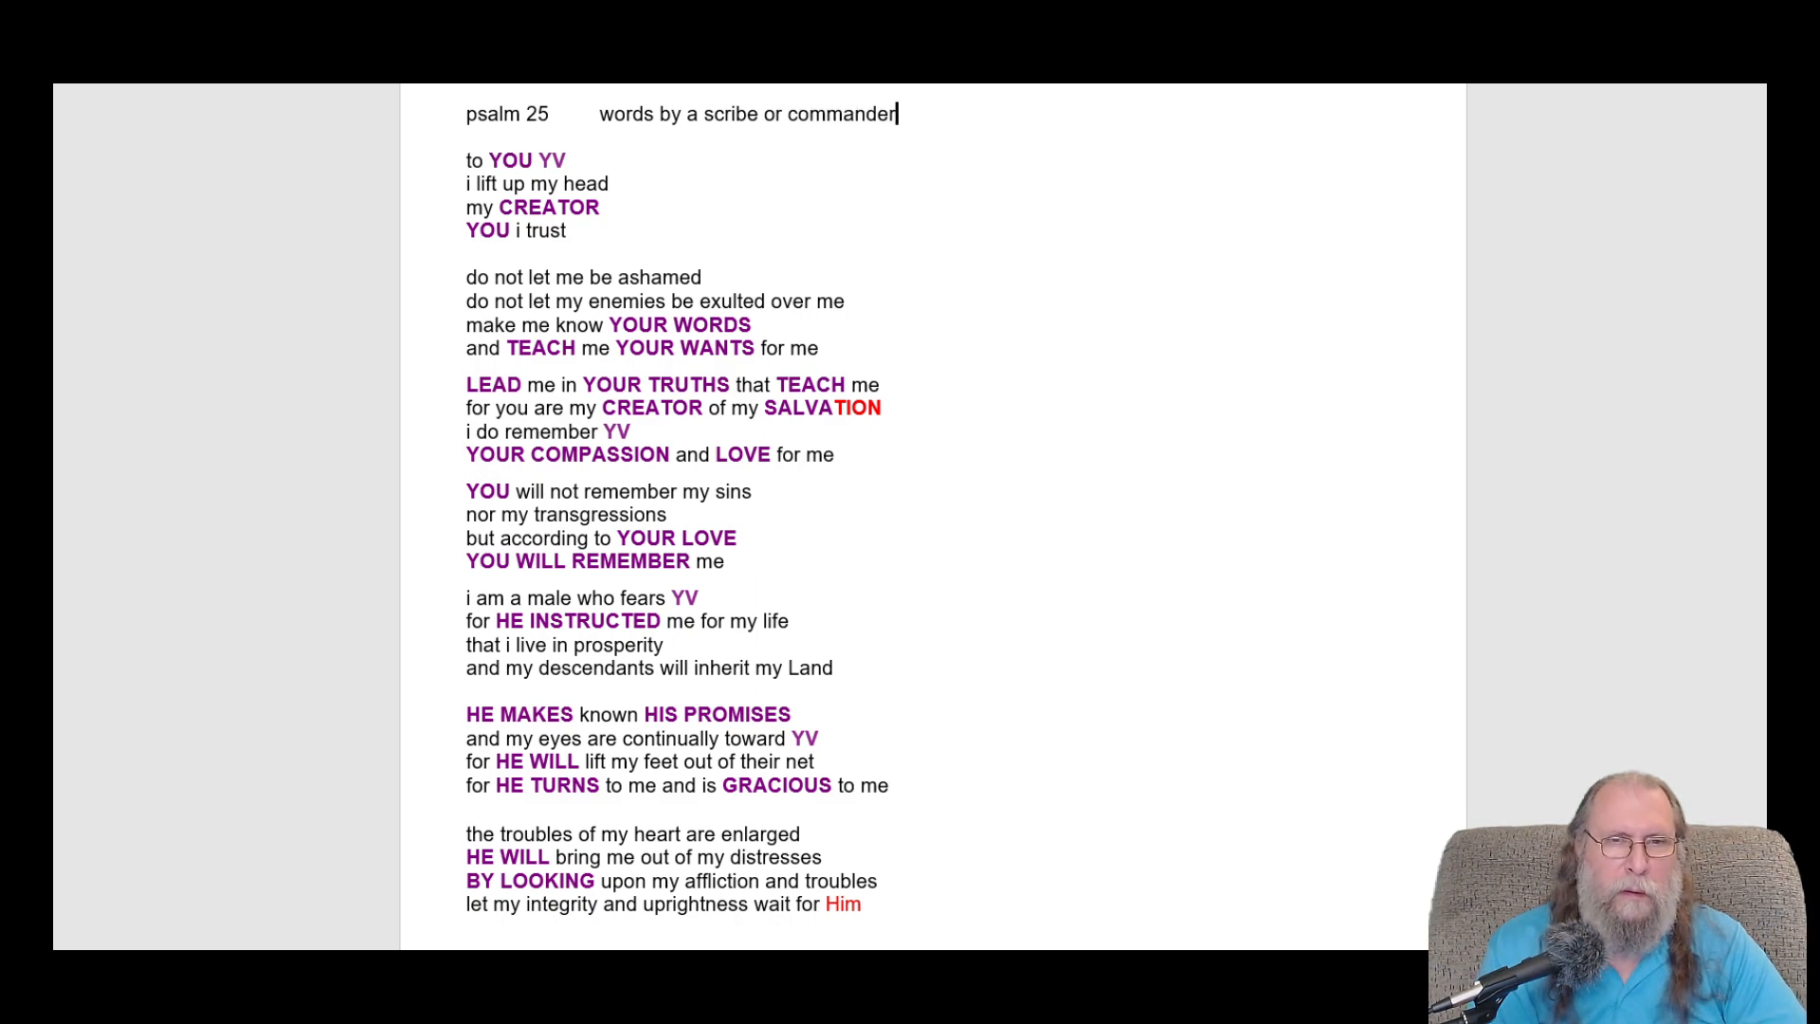
{"action": "type", "text": "or"}
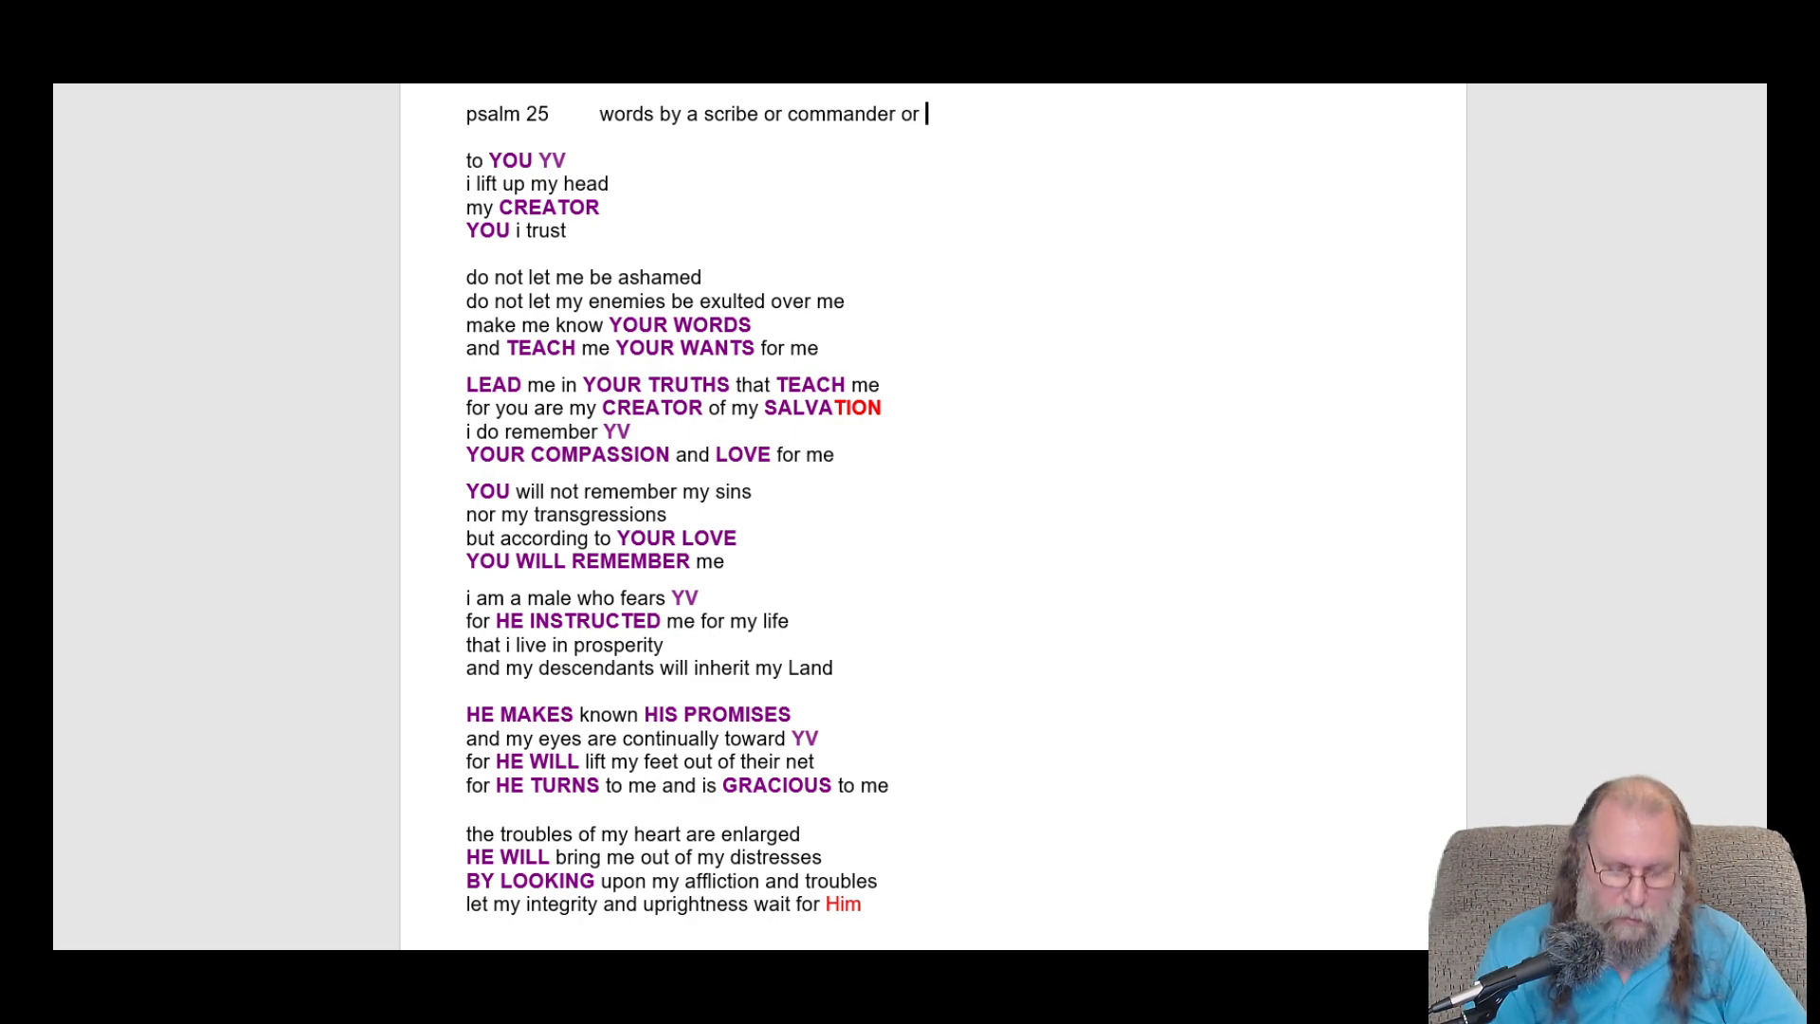
{"action": "type", "text": "?"}
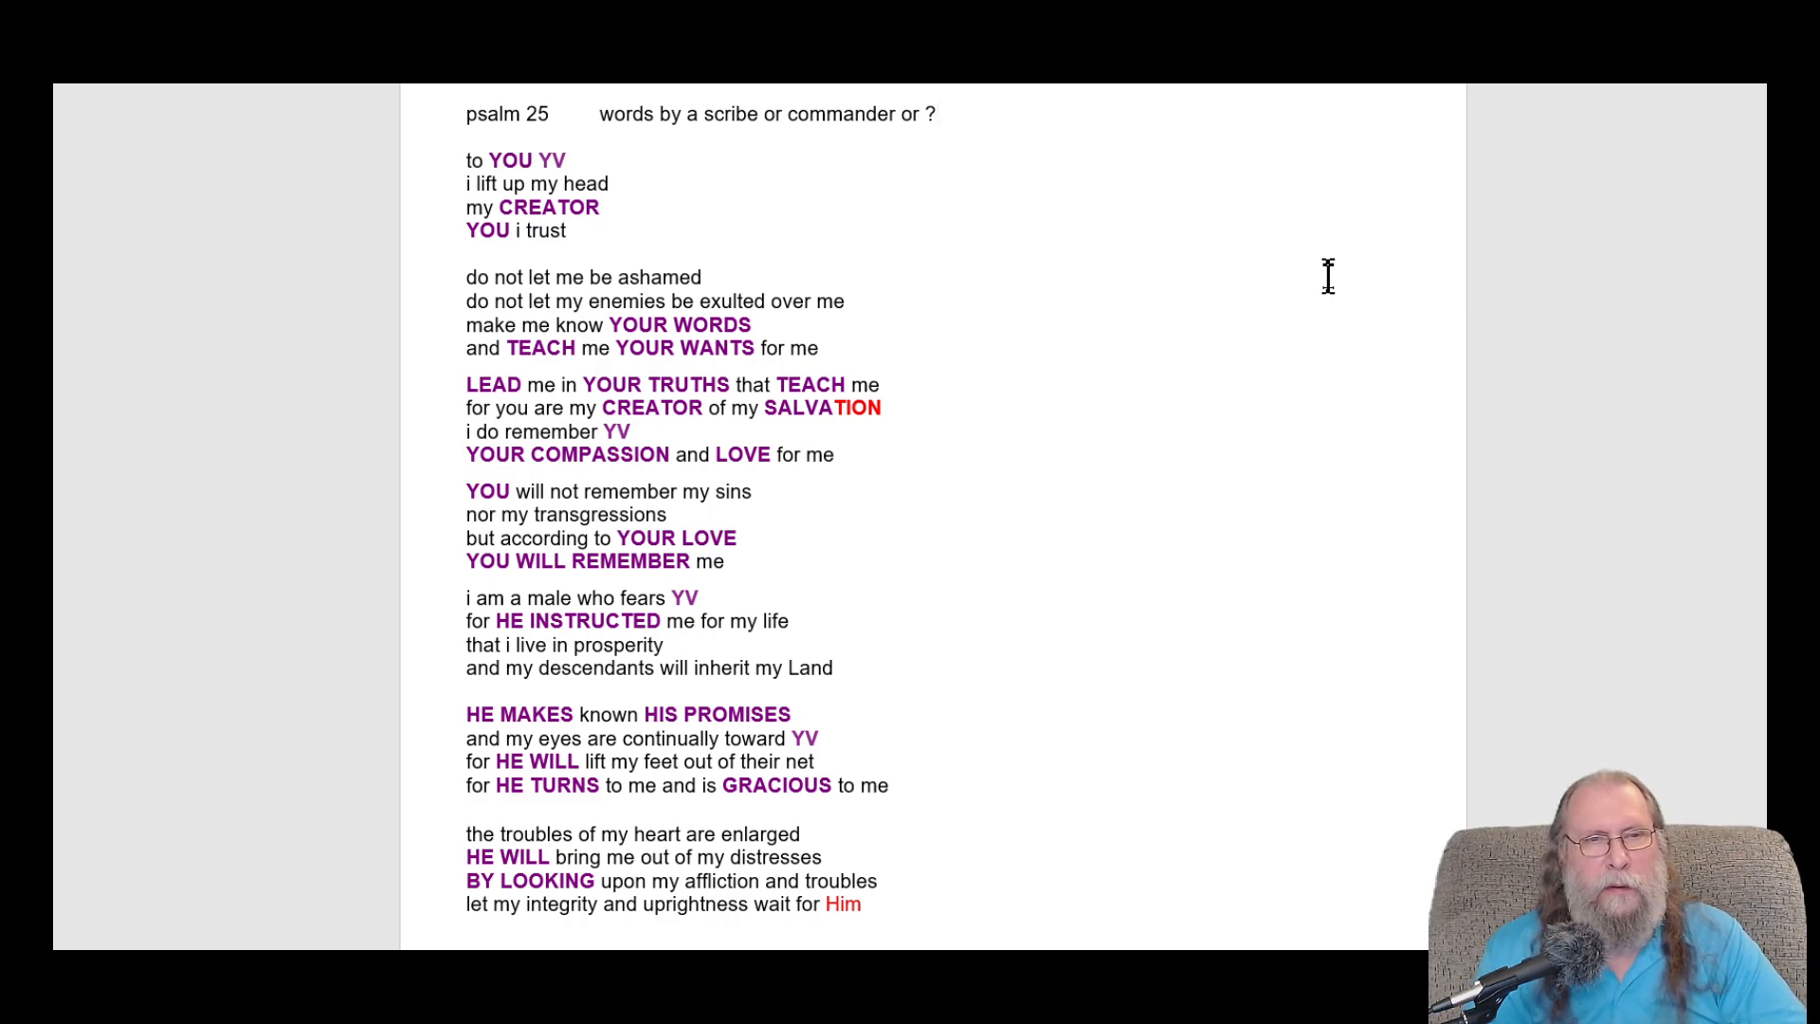
{"action": "left_click", "coordinate": [937, 114]}
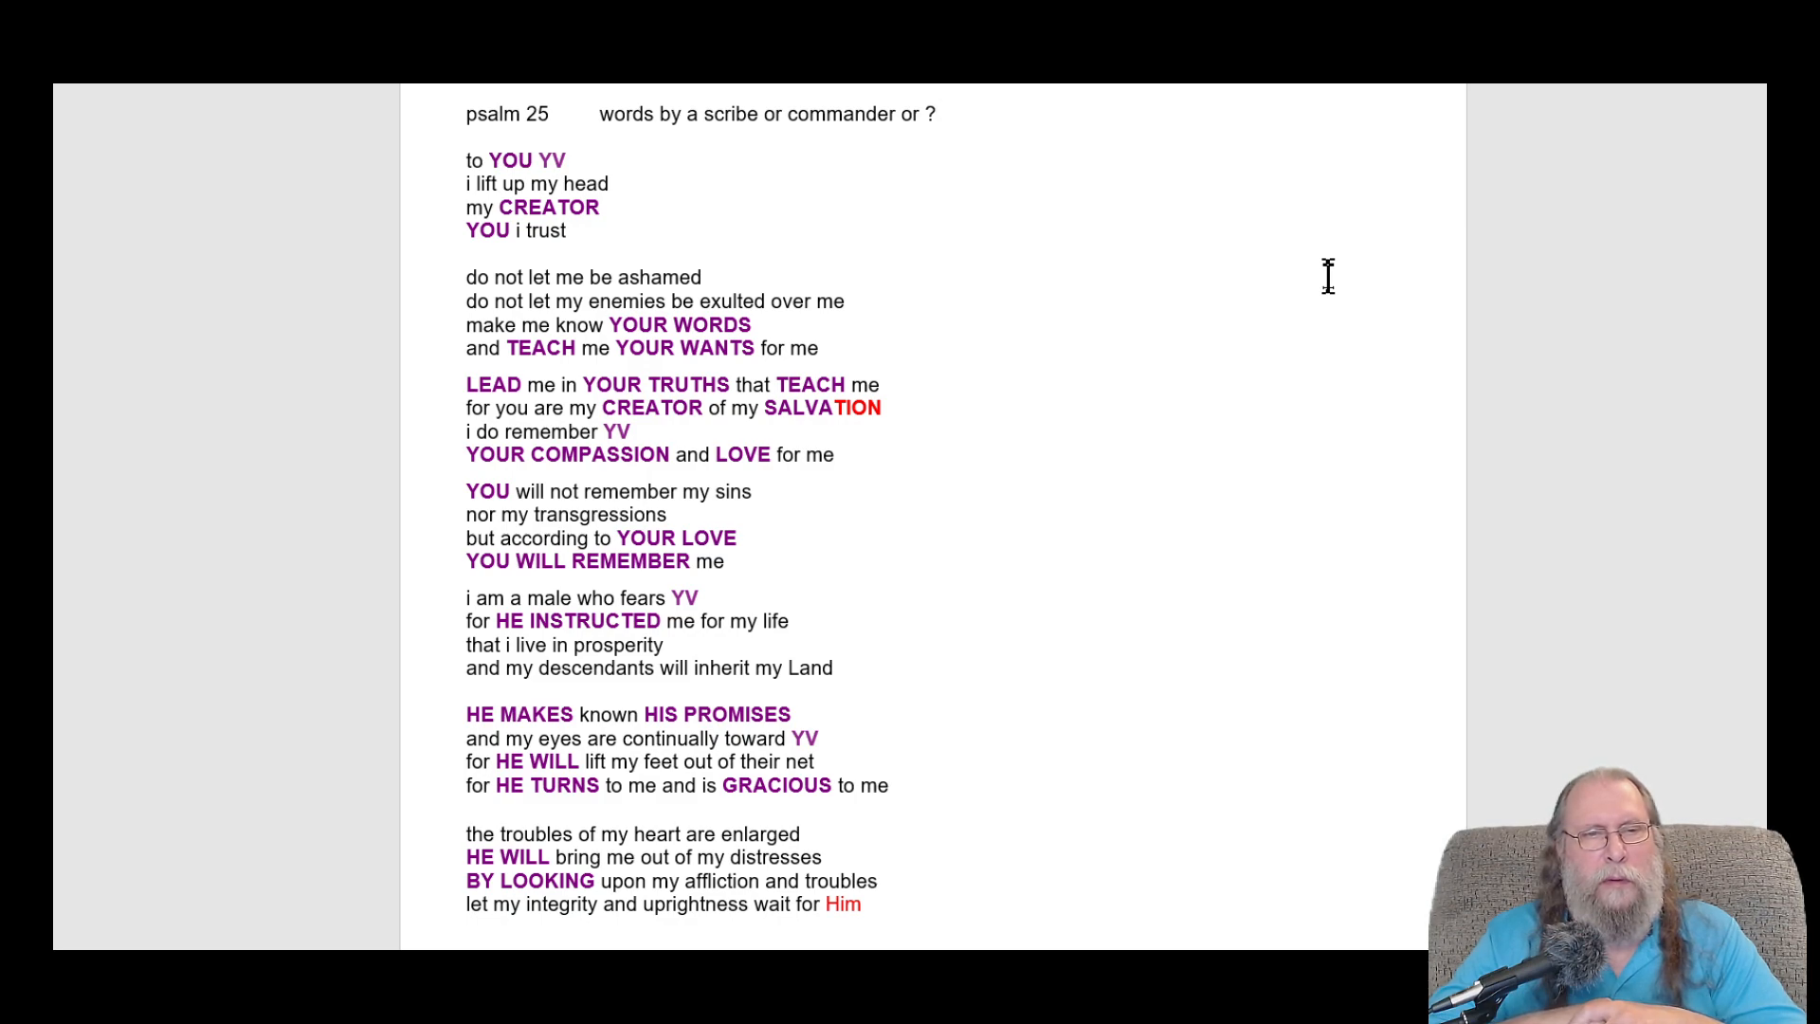
- Delete 'scribe or' so the header reads 'words by a commander or ?'
{"action": "left_click", "coordinate": [935, 113]}
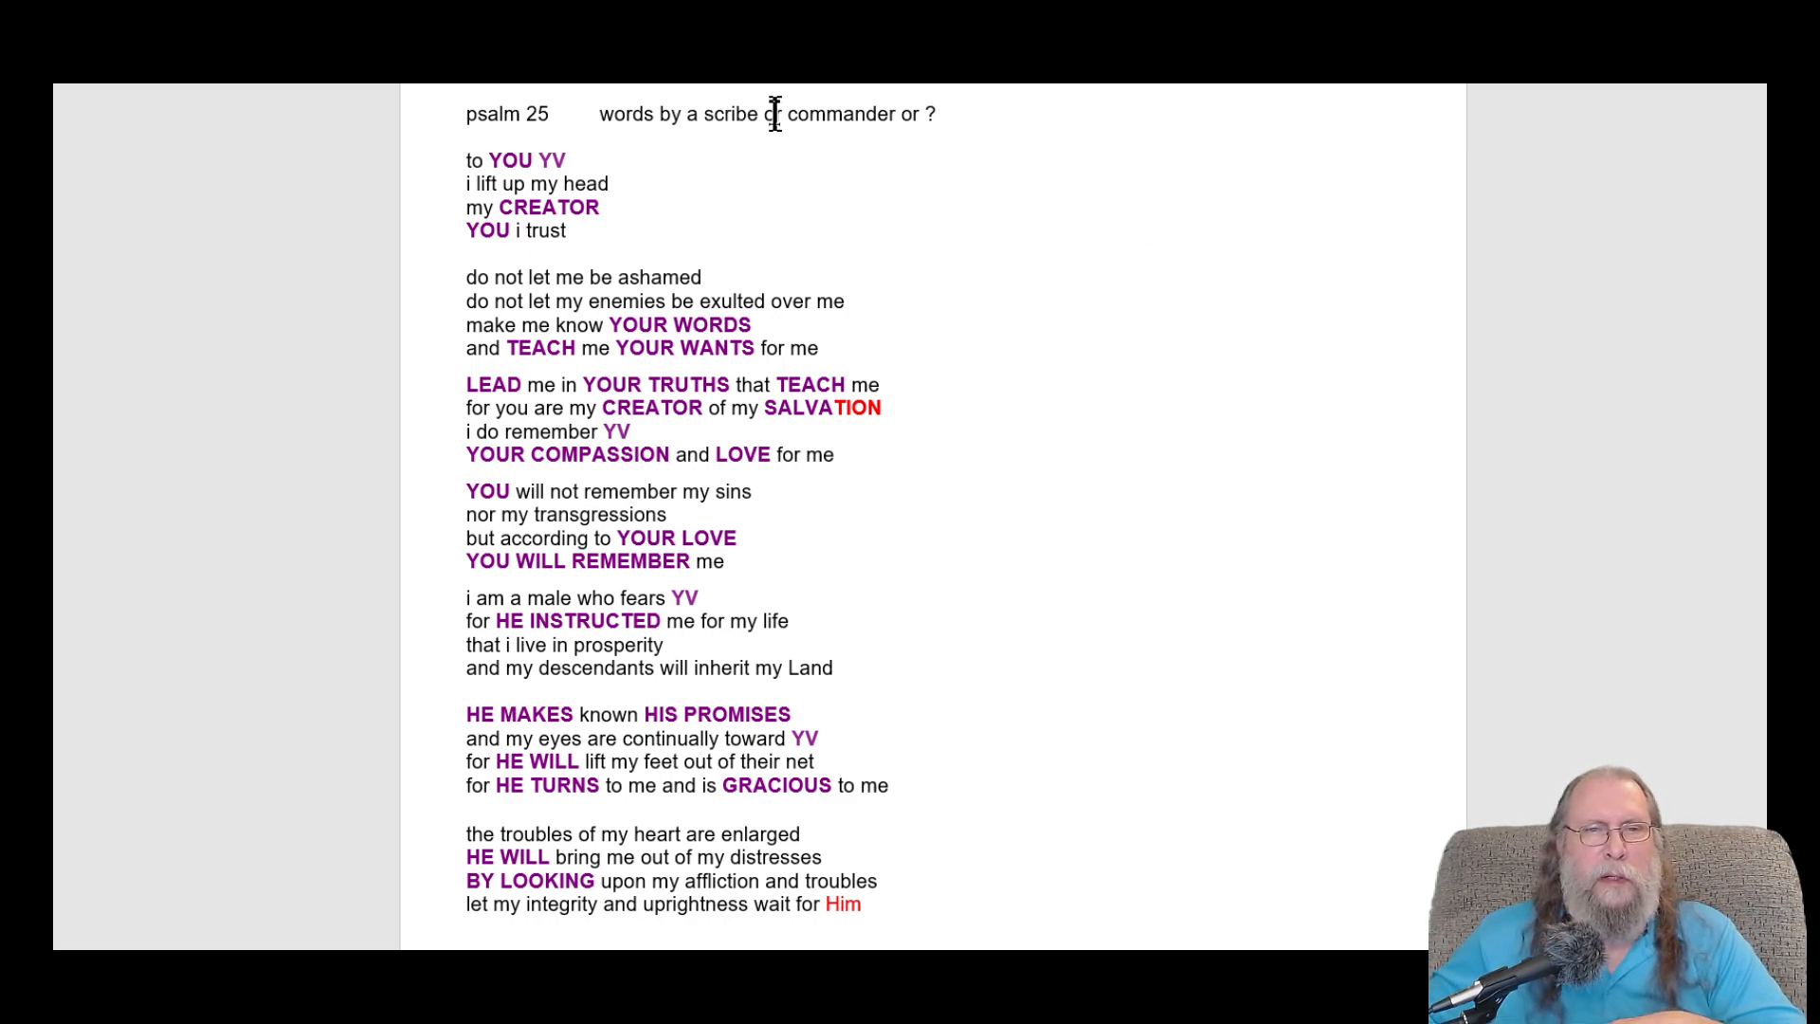
{"action": "double_click", "coordinate": [725, 114]}
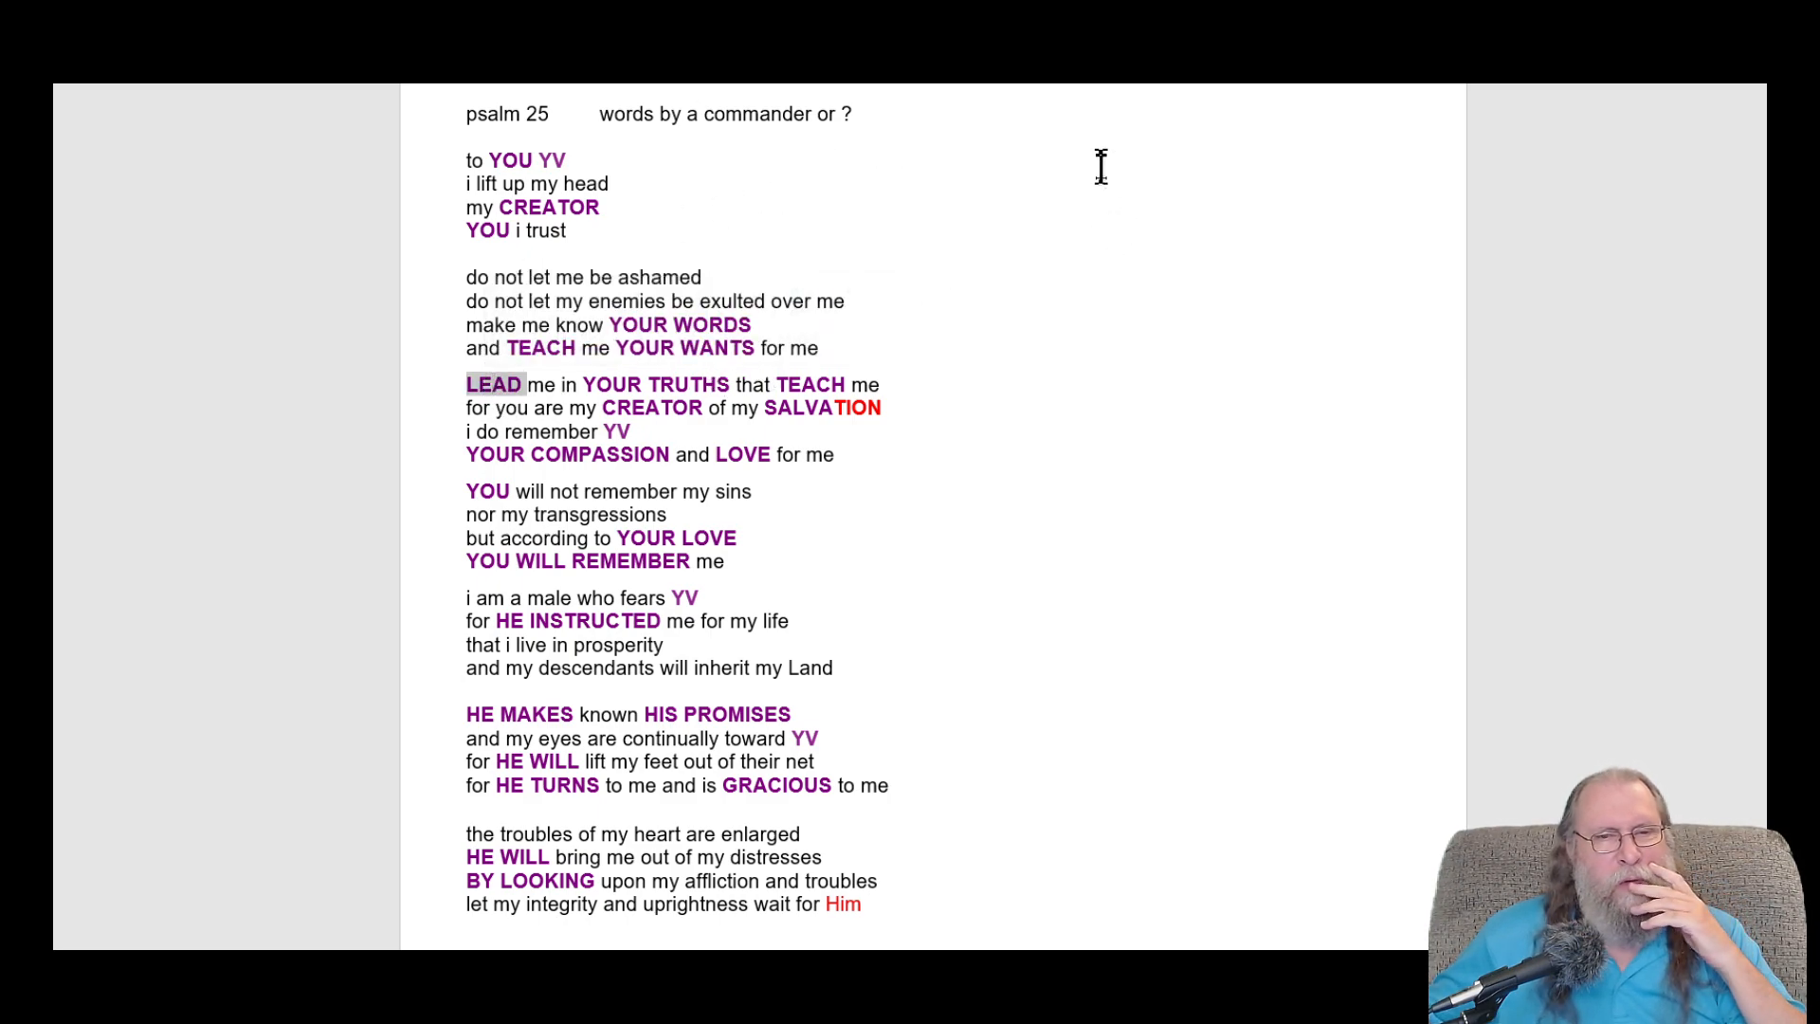
{"action": "mouse_move", "coordinate": [1064, 358]}
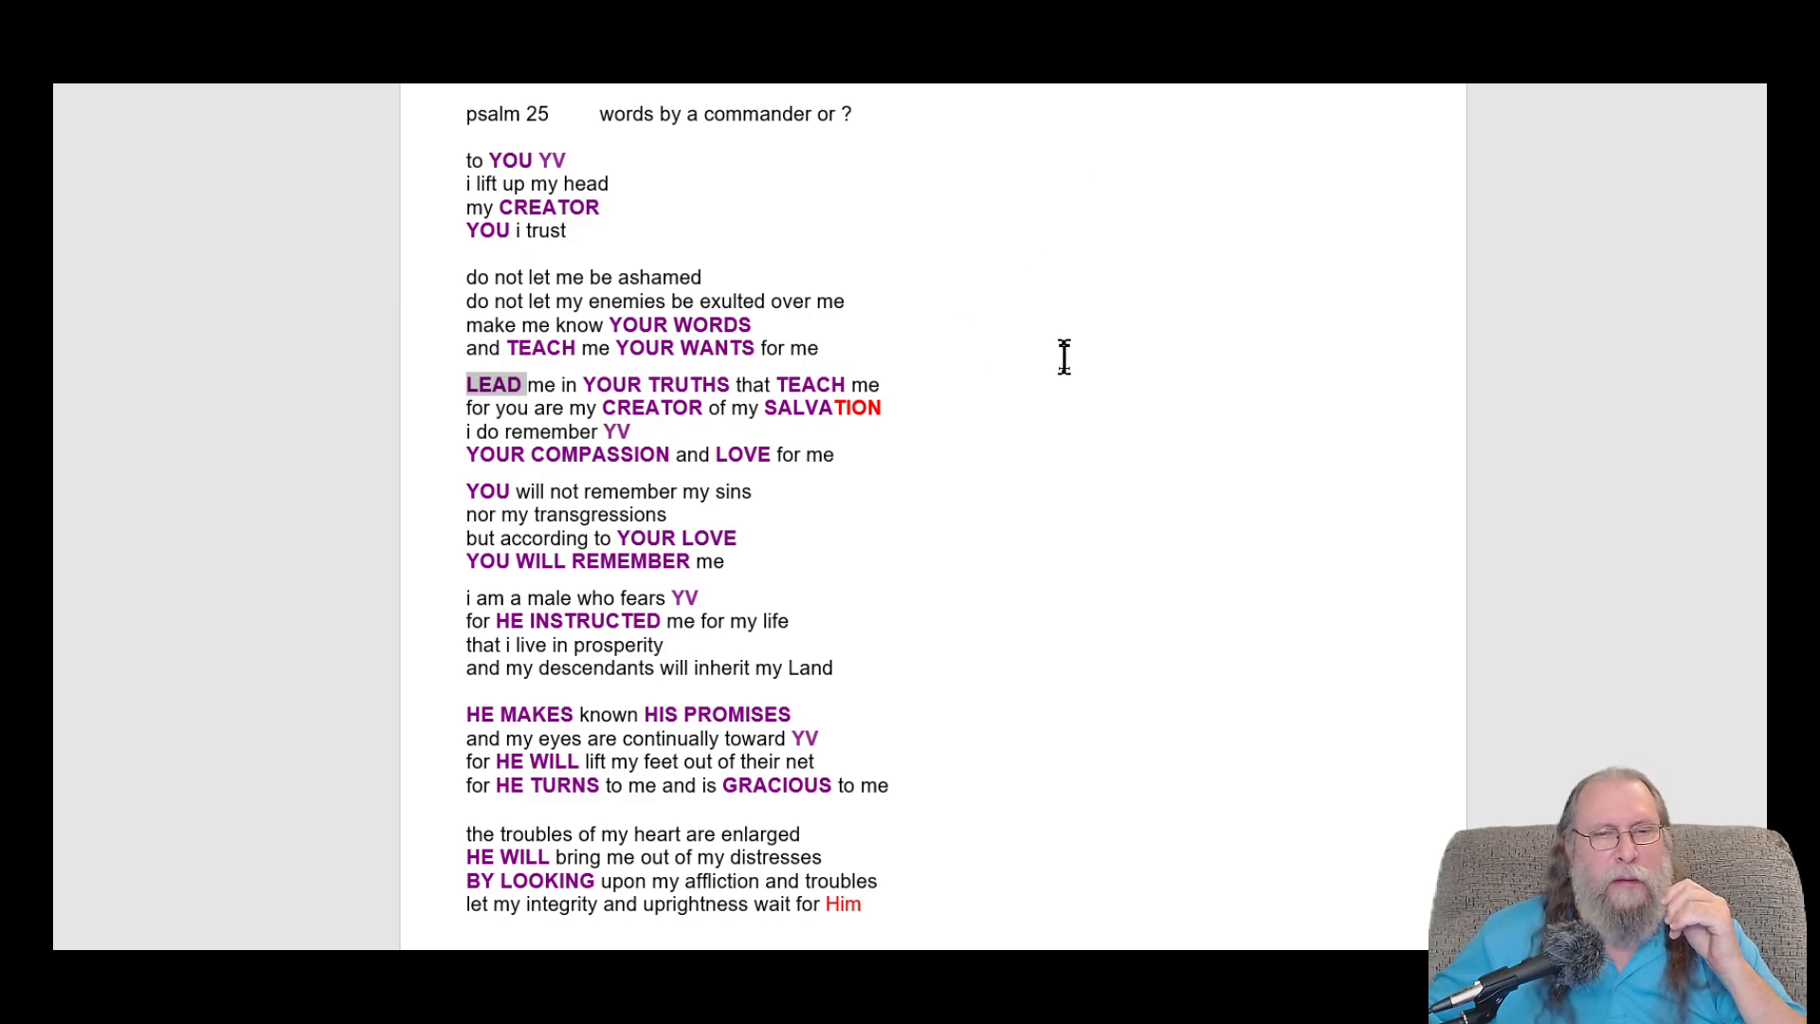
{"action": "mouse_move", "coordinate": [584, 386]}
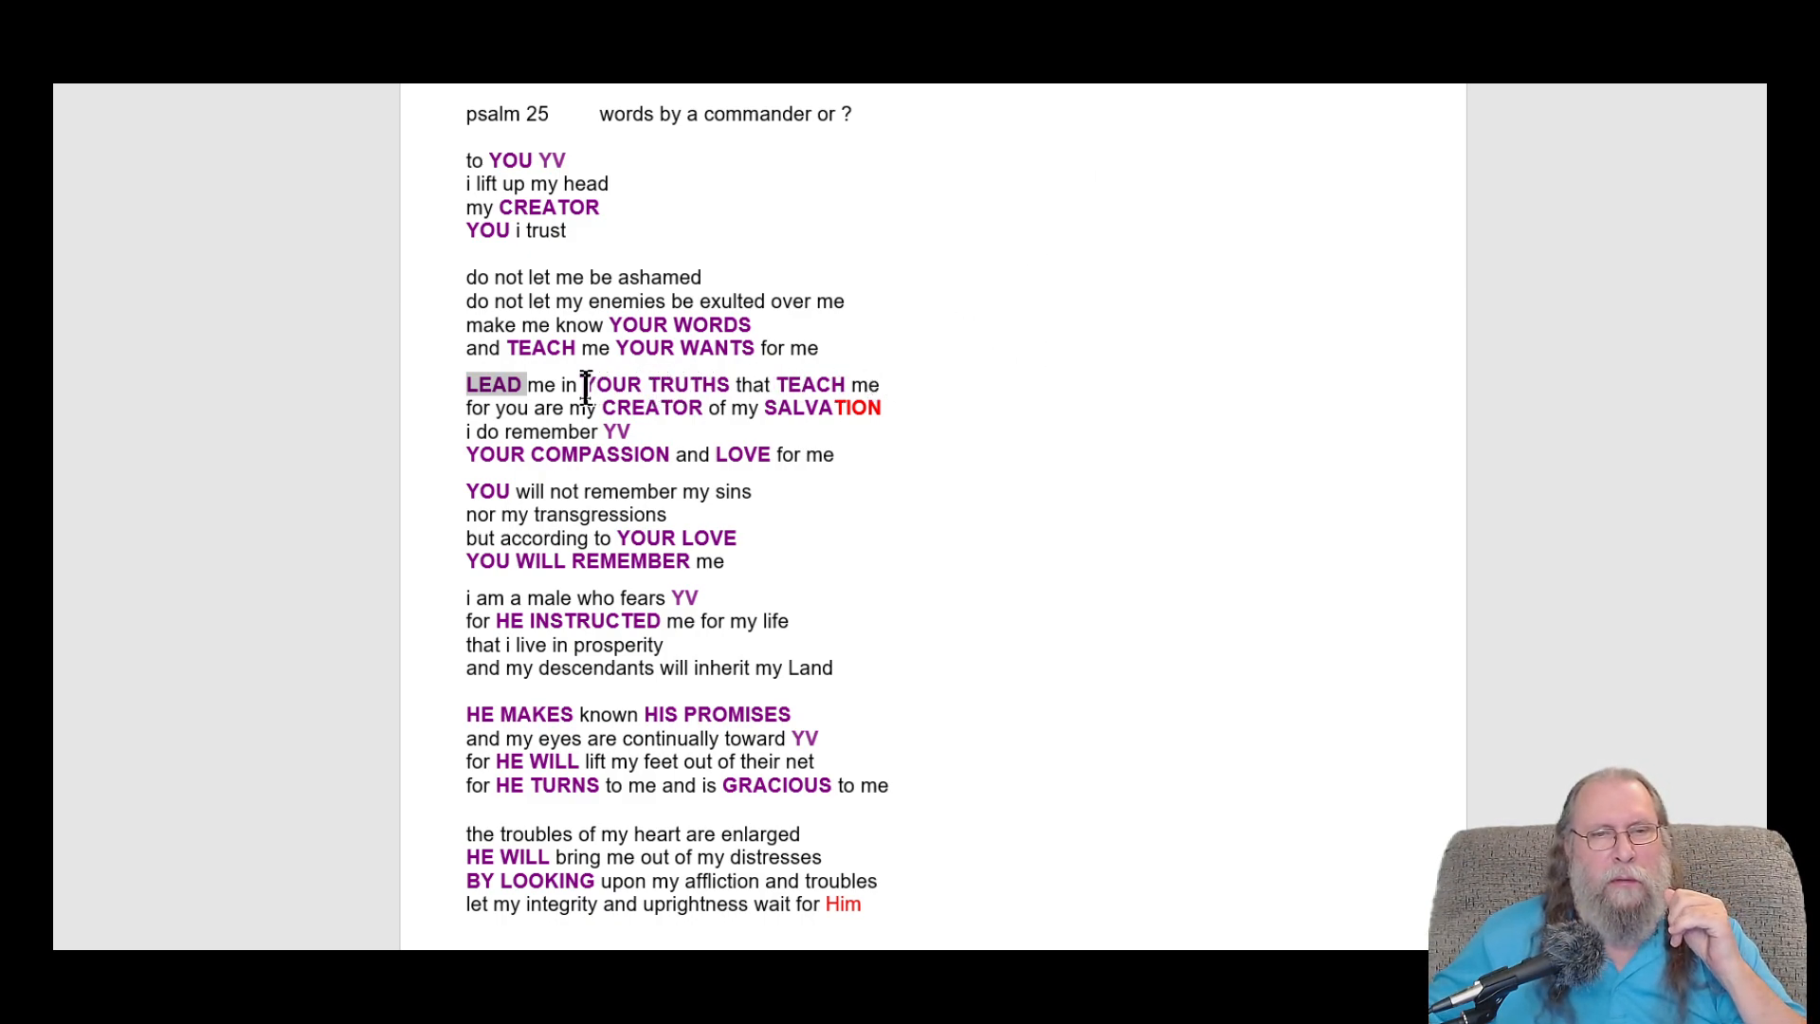
{"action": "mouse_move", "coordinate": [708, 348]}
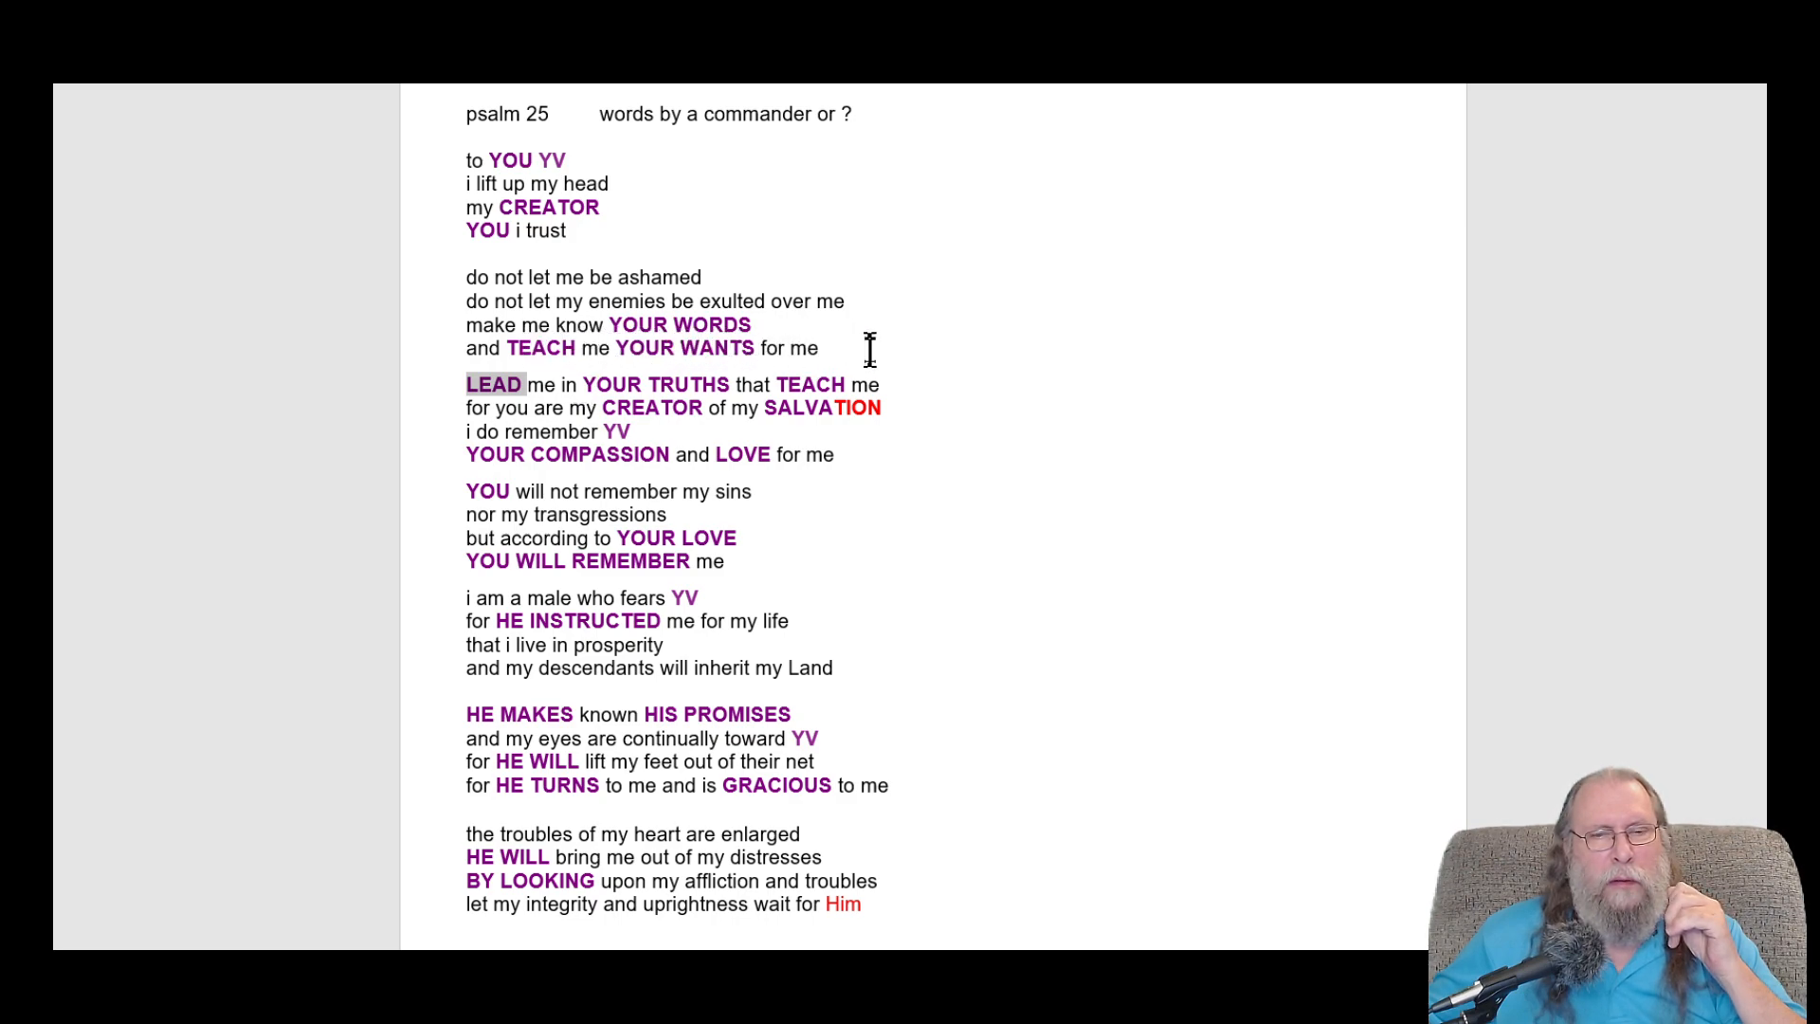
{"action": "mouse_move", "coordinate": [528, 394]}
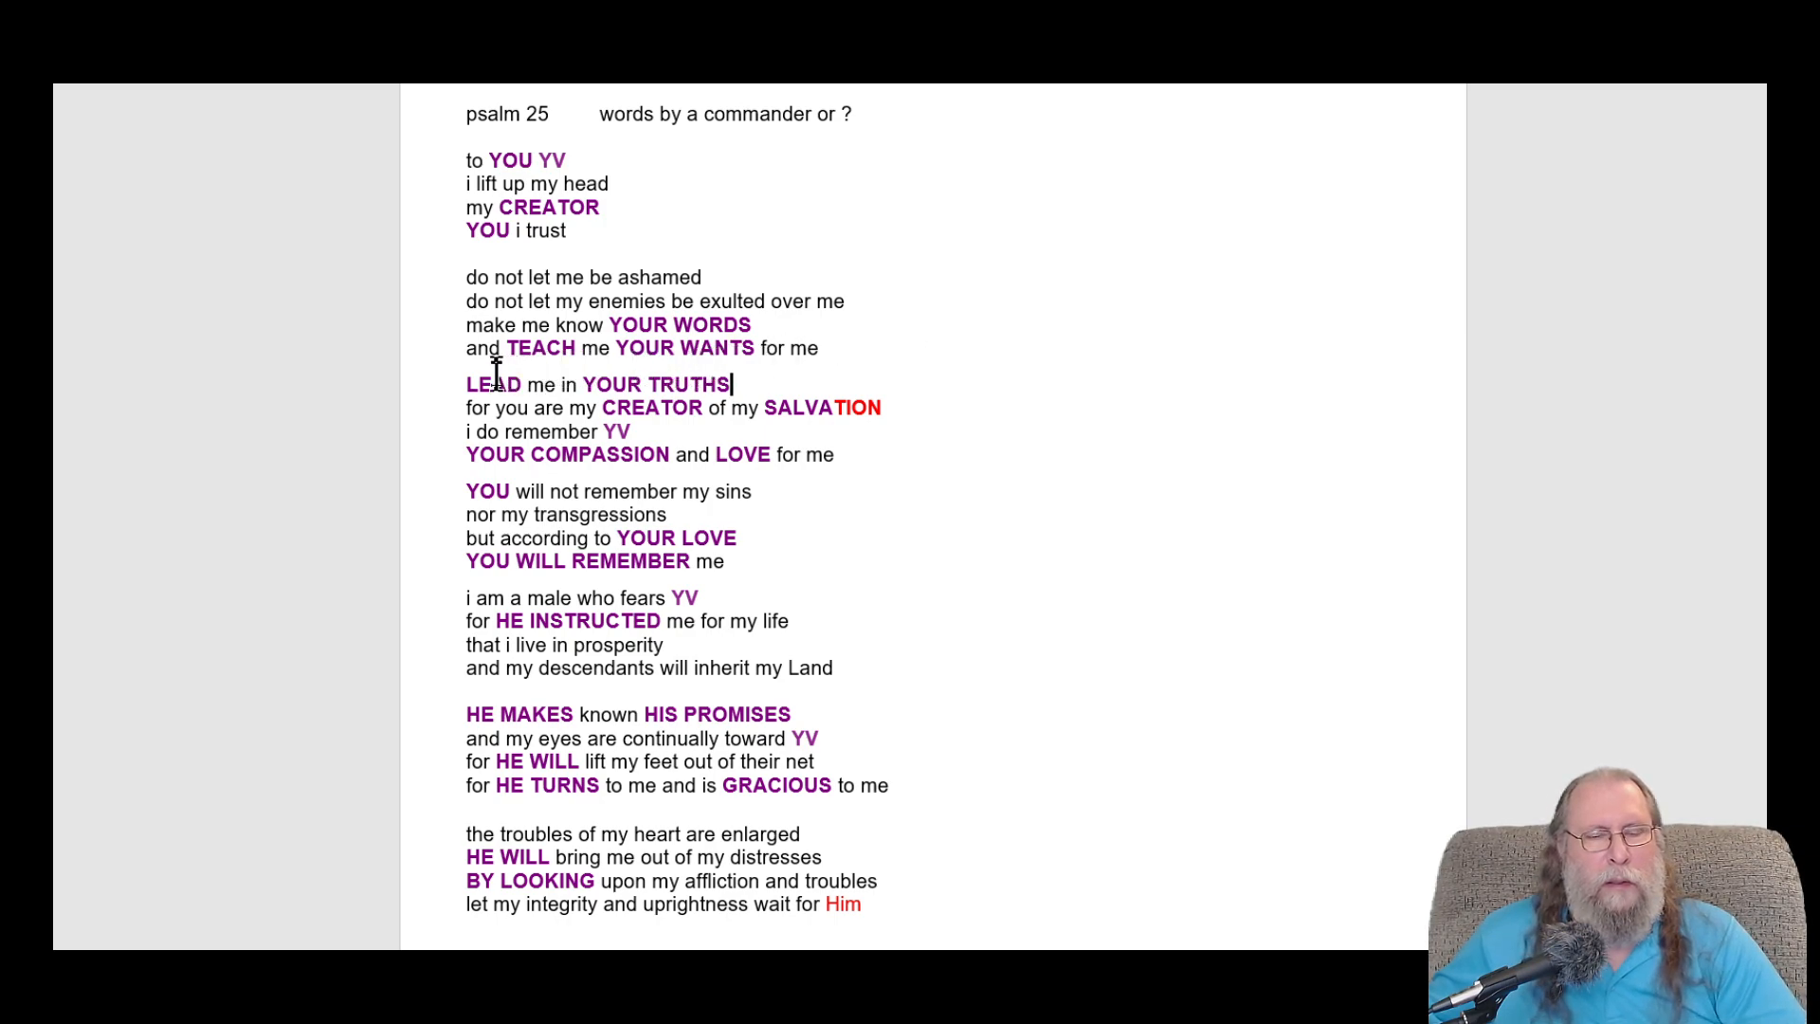
{"action": "mouse_move", "coordinate": [584, 408]}
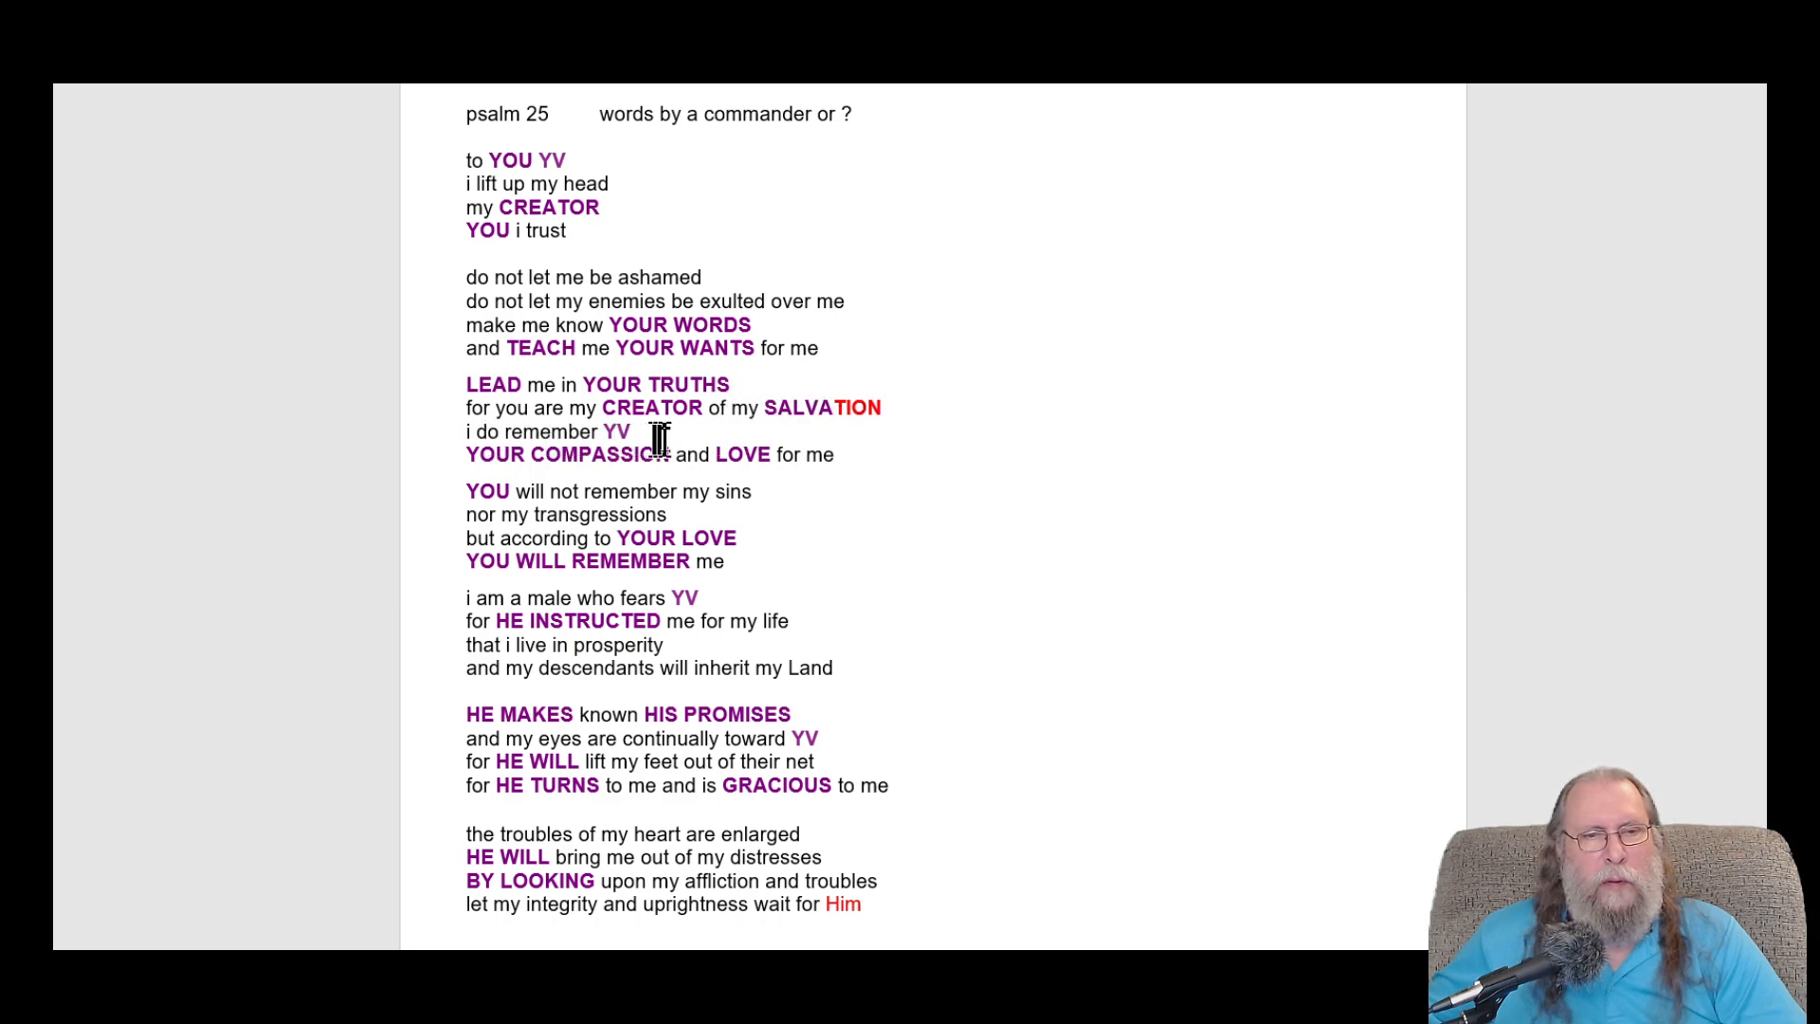
{"action": "mouse_move", "coordinate": [486, 431]}
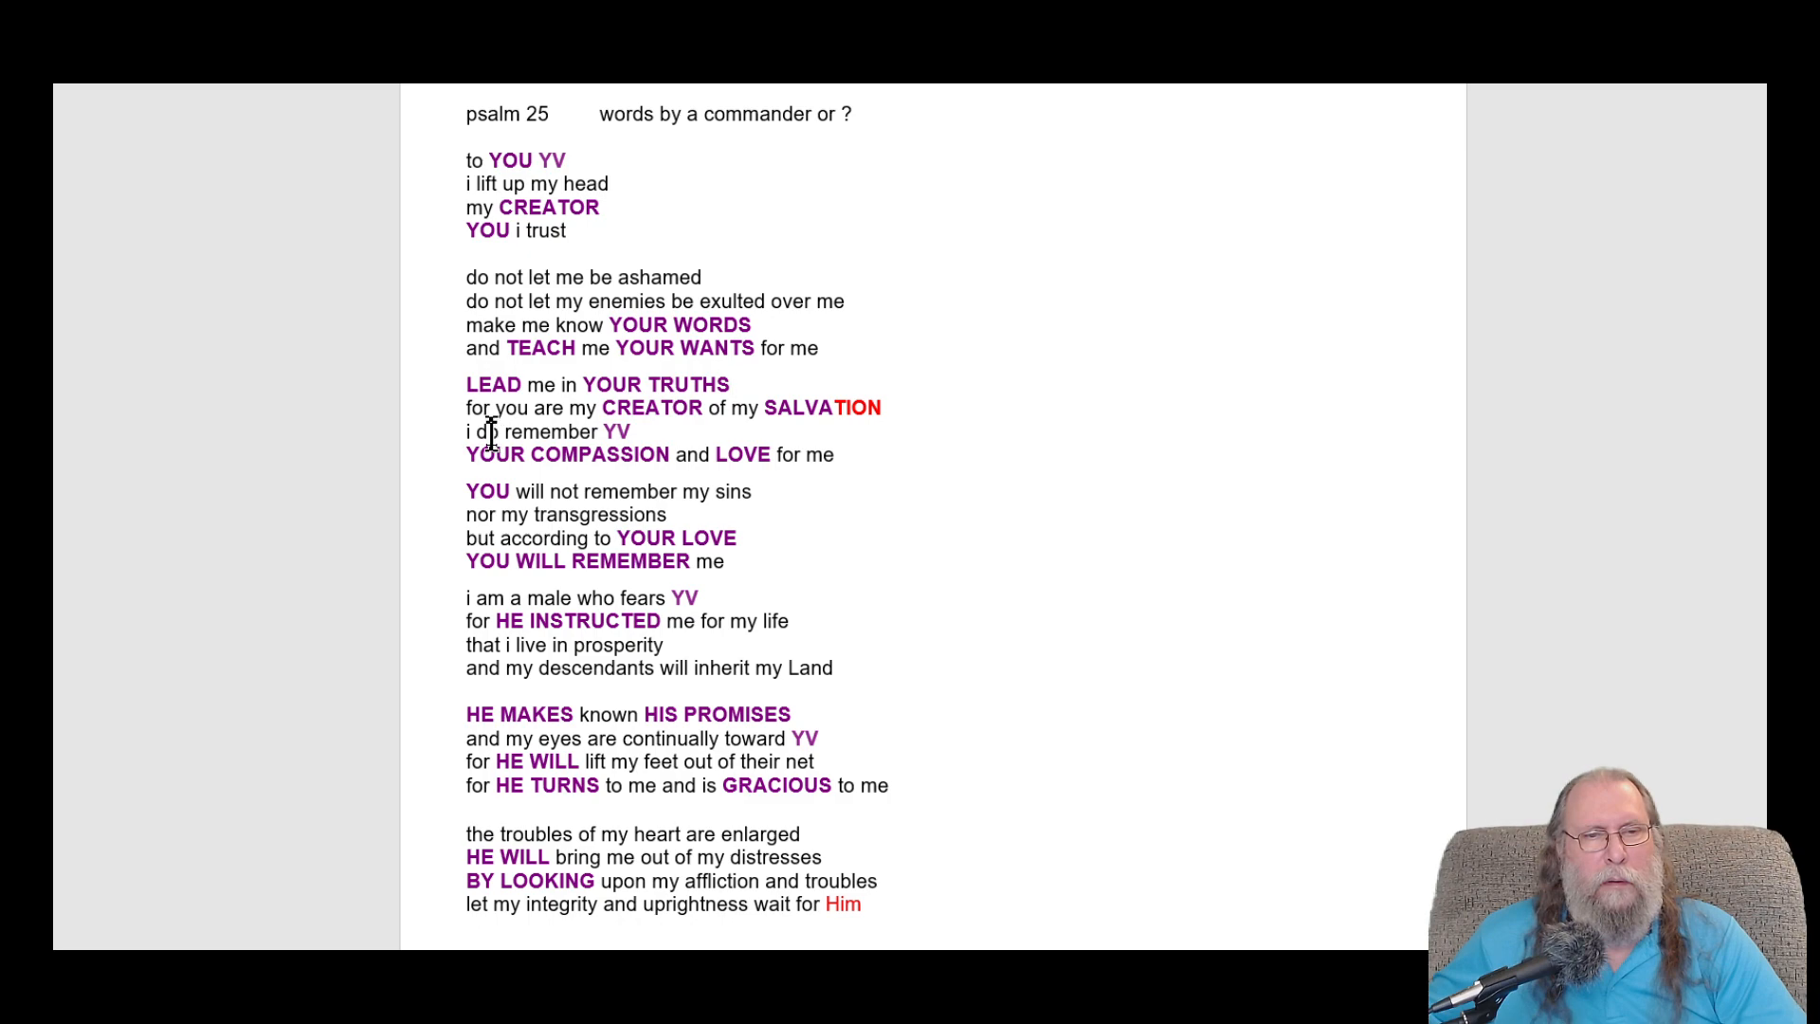
- Drop 'that TEACH me' and reword to 'i always remember YOU' and 'LOVE is for me'
{"action": "left_click", "coordinate": [731, 384]}
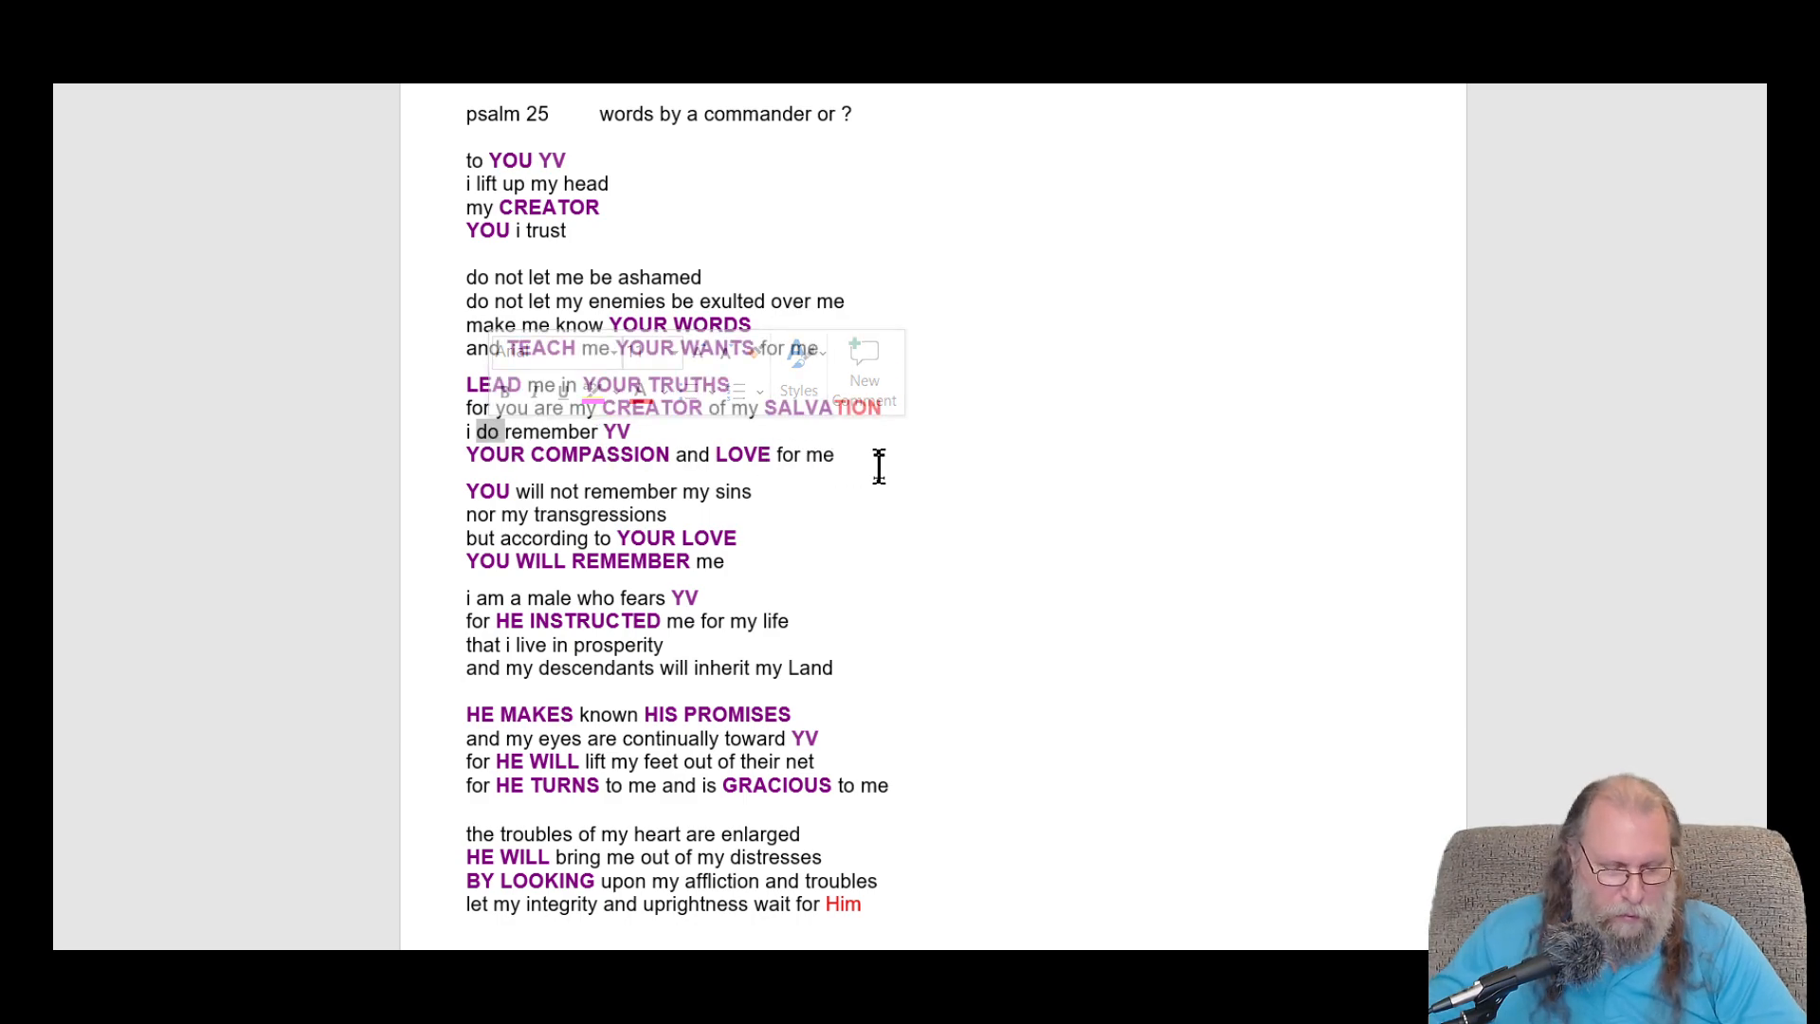
{"action": "type", "text": "always"}
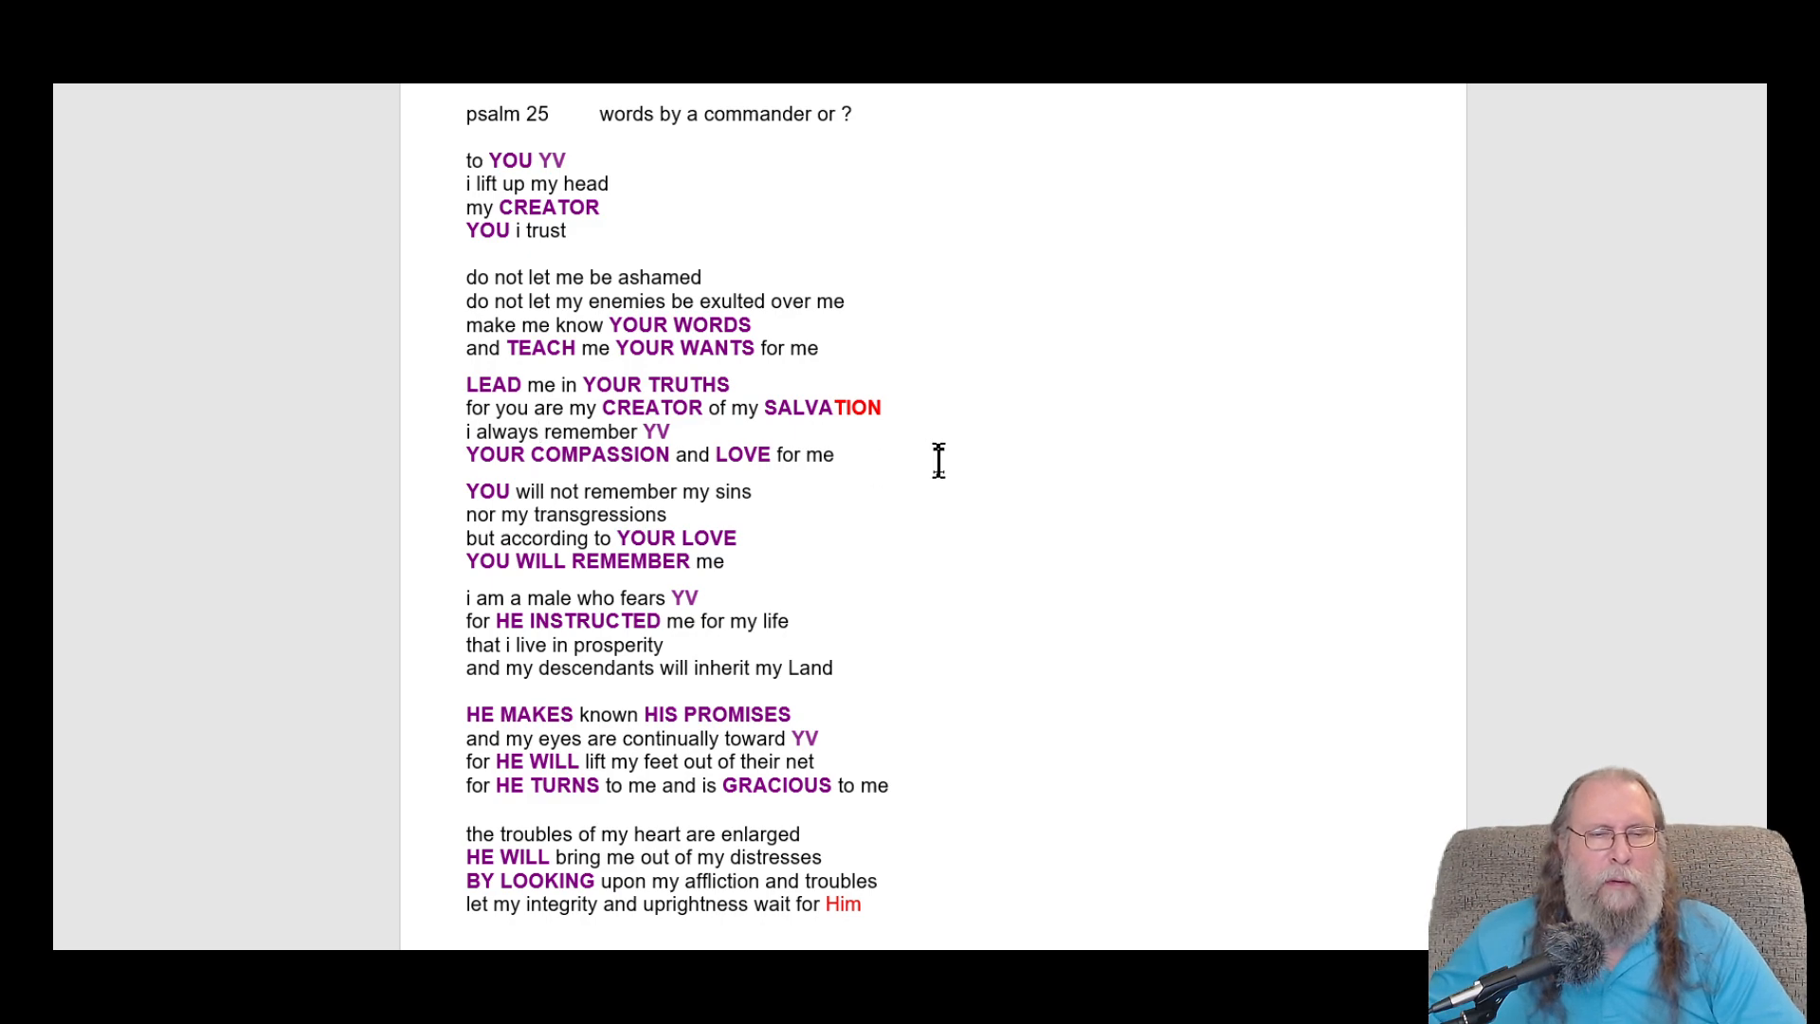
{"action": "mouse_move", "coordinate": [571, 548]}
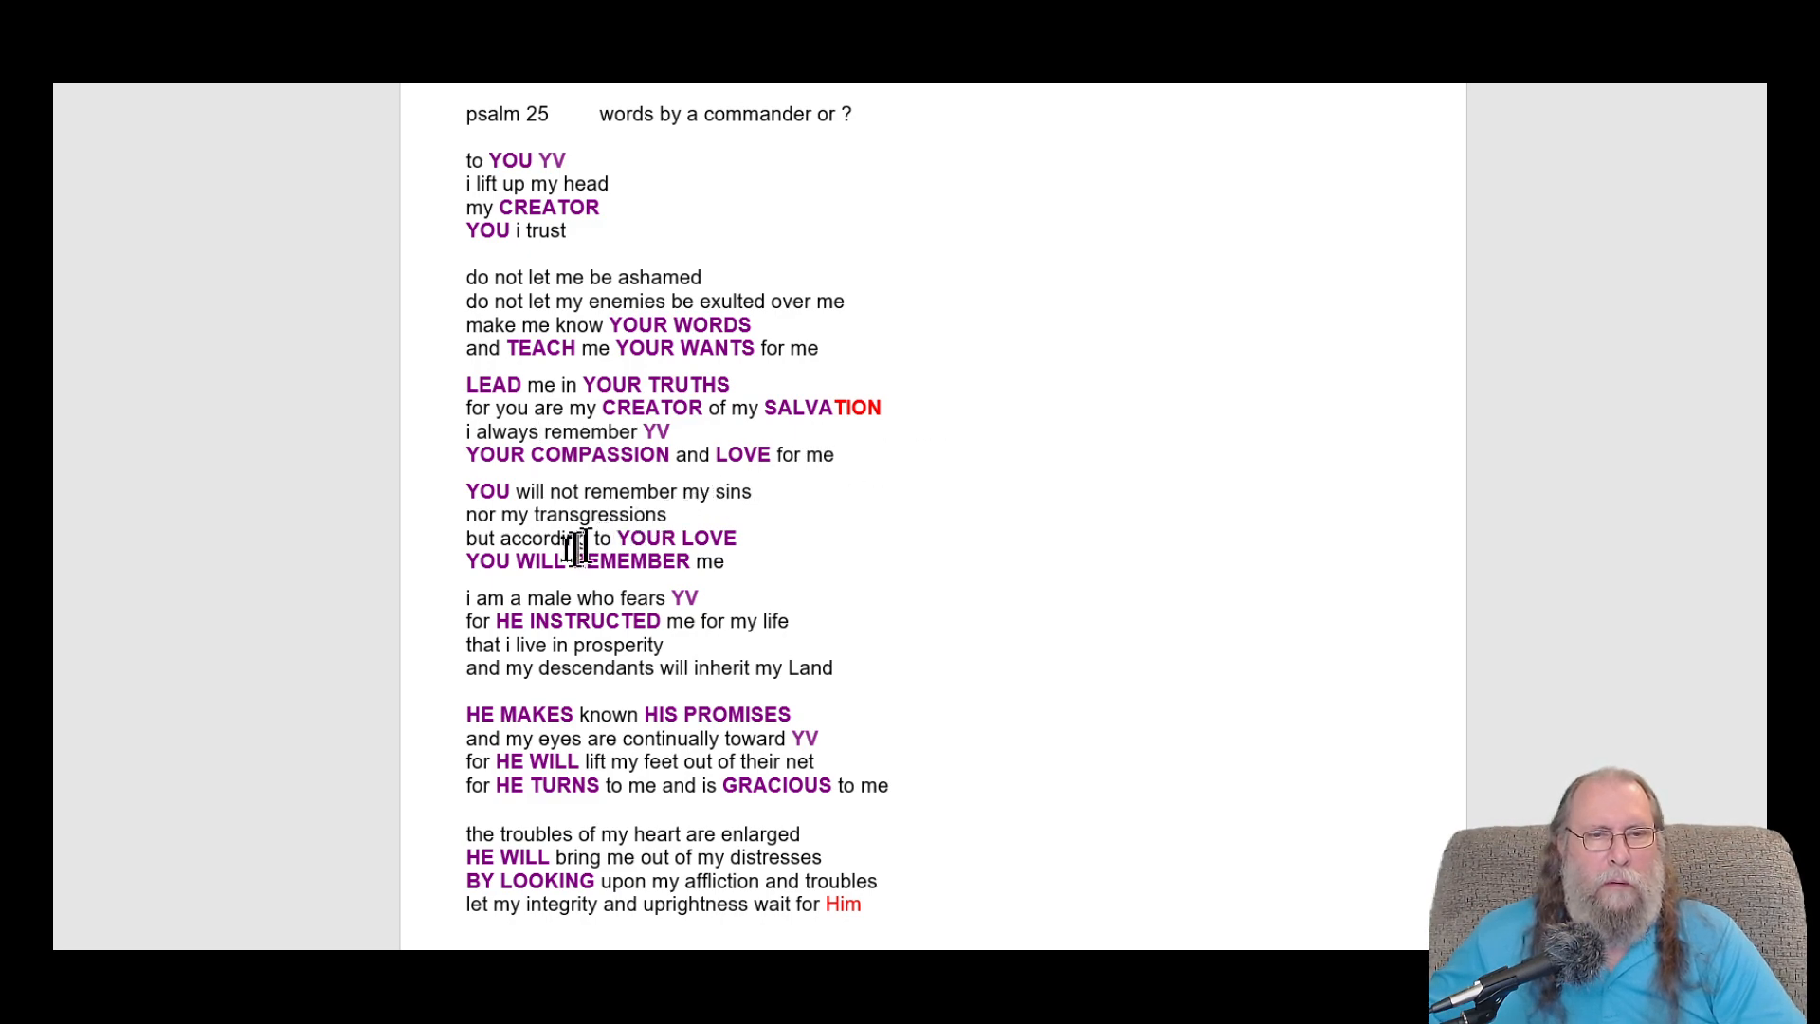
{"action": "mouse_move", "coordinate": [472, 621]}
{"action": "type", "text": "for "}
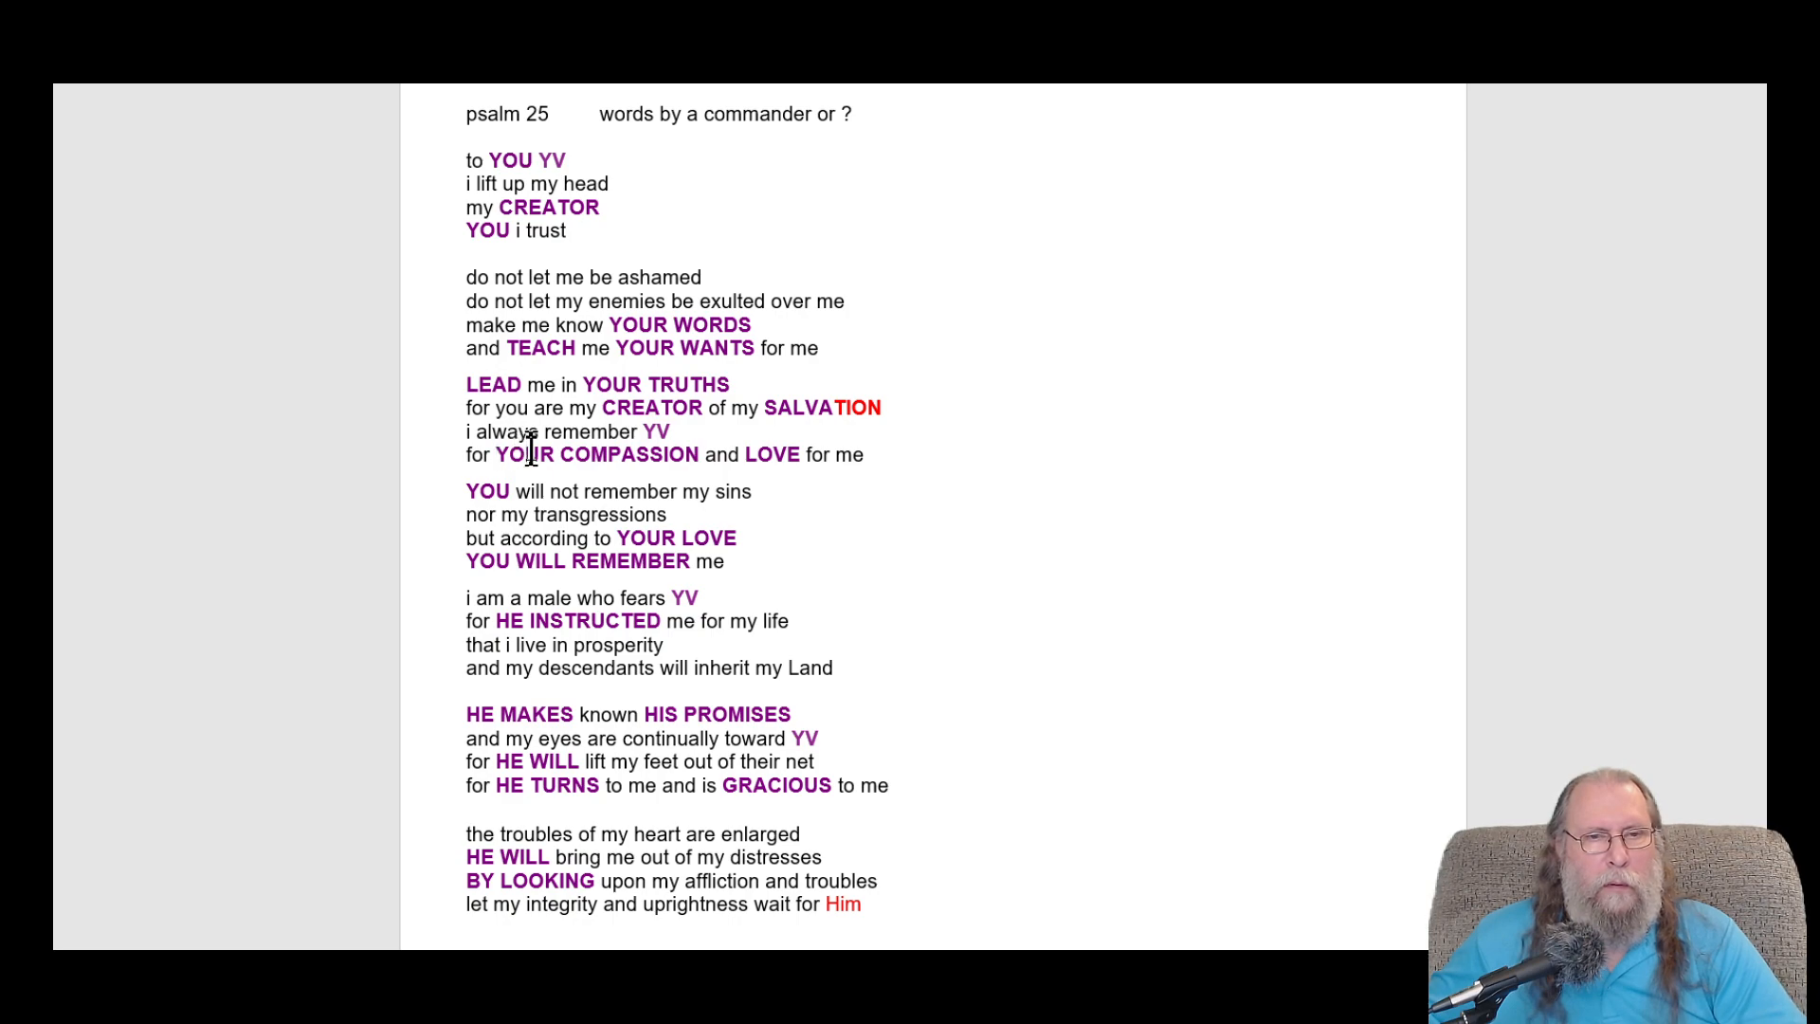
{"action": "mouse_move", "coordinate": [630, 432]}
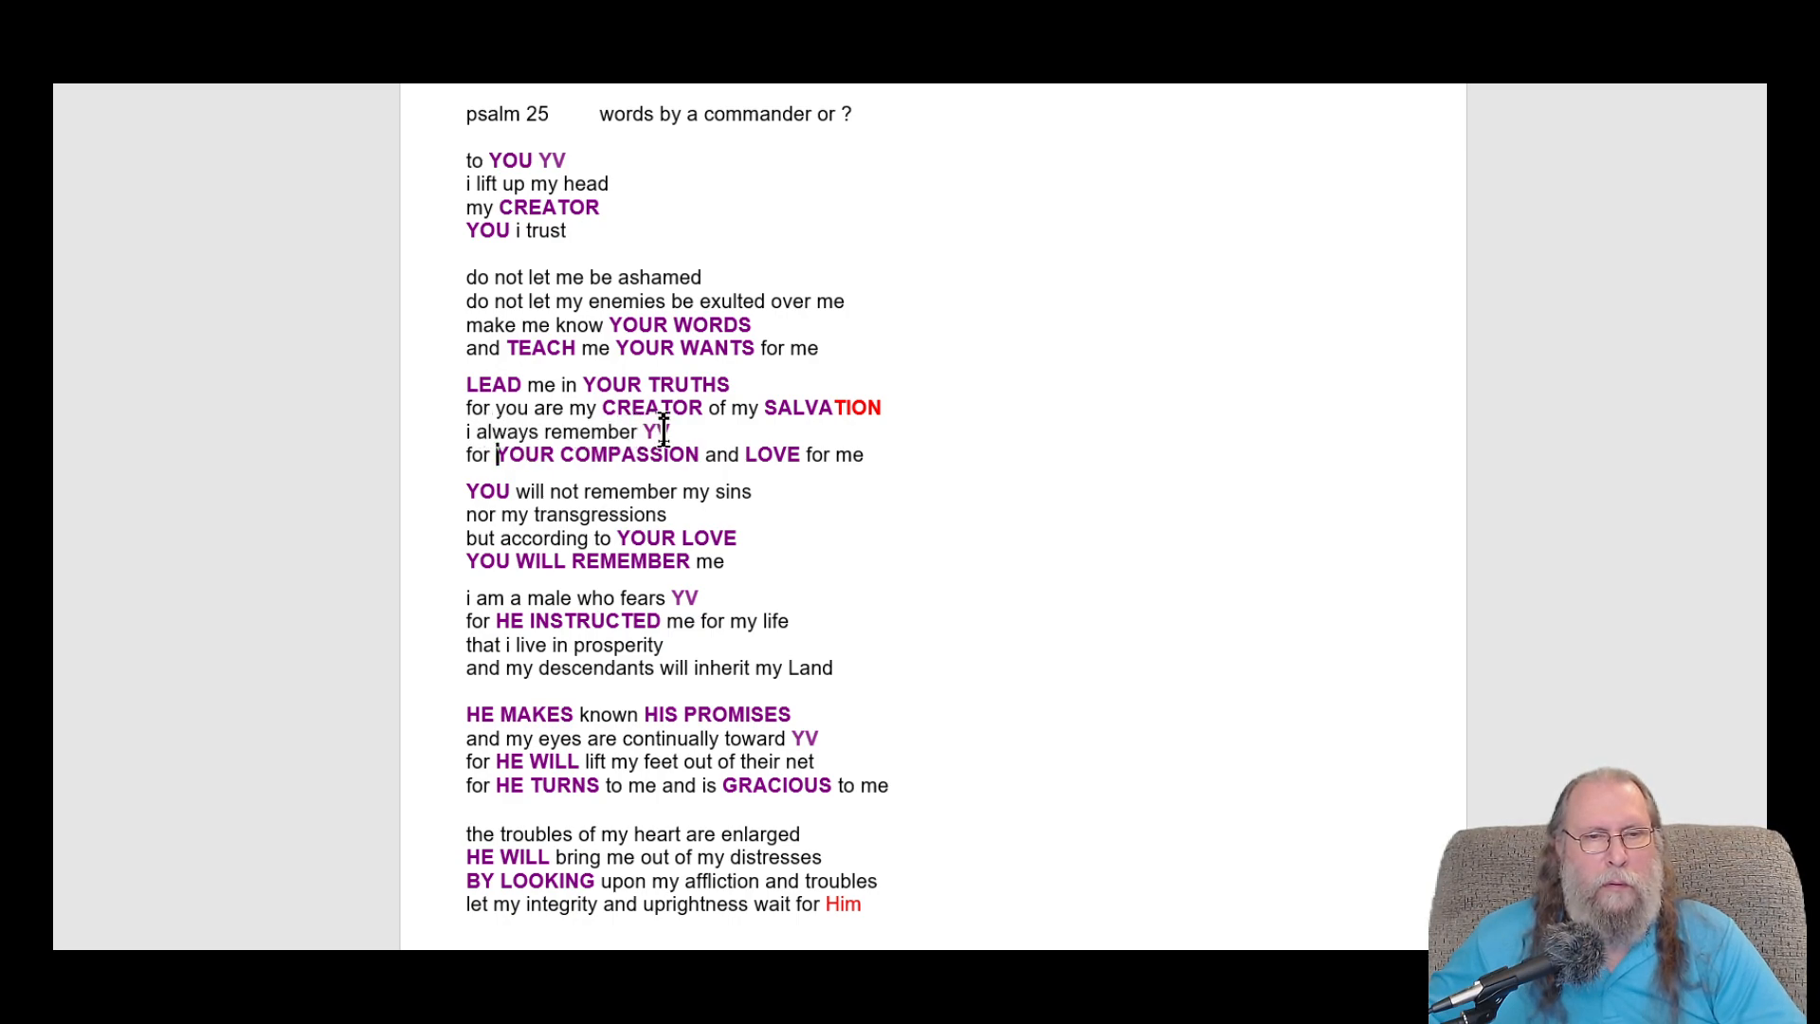
{"action": "mouse_move", "coordinate": [776, 455]}
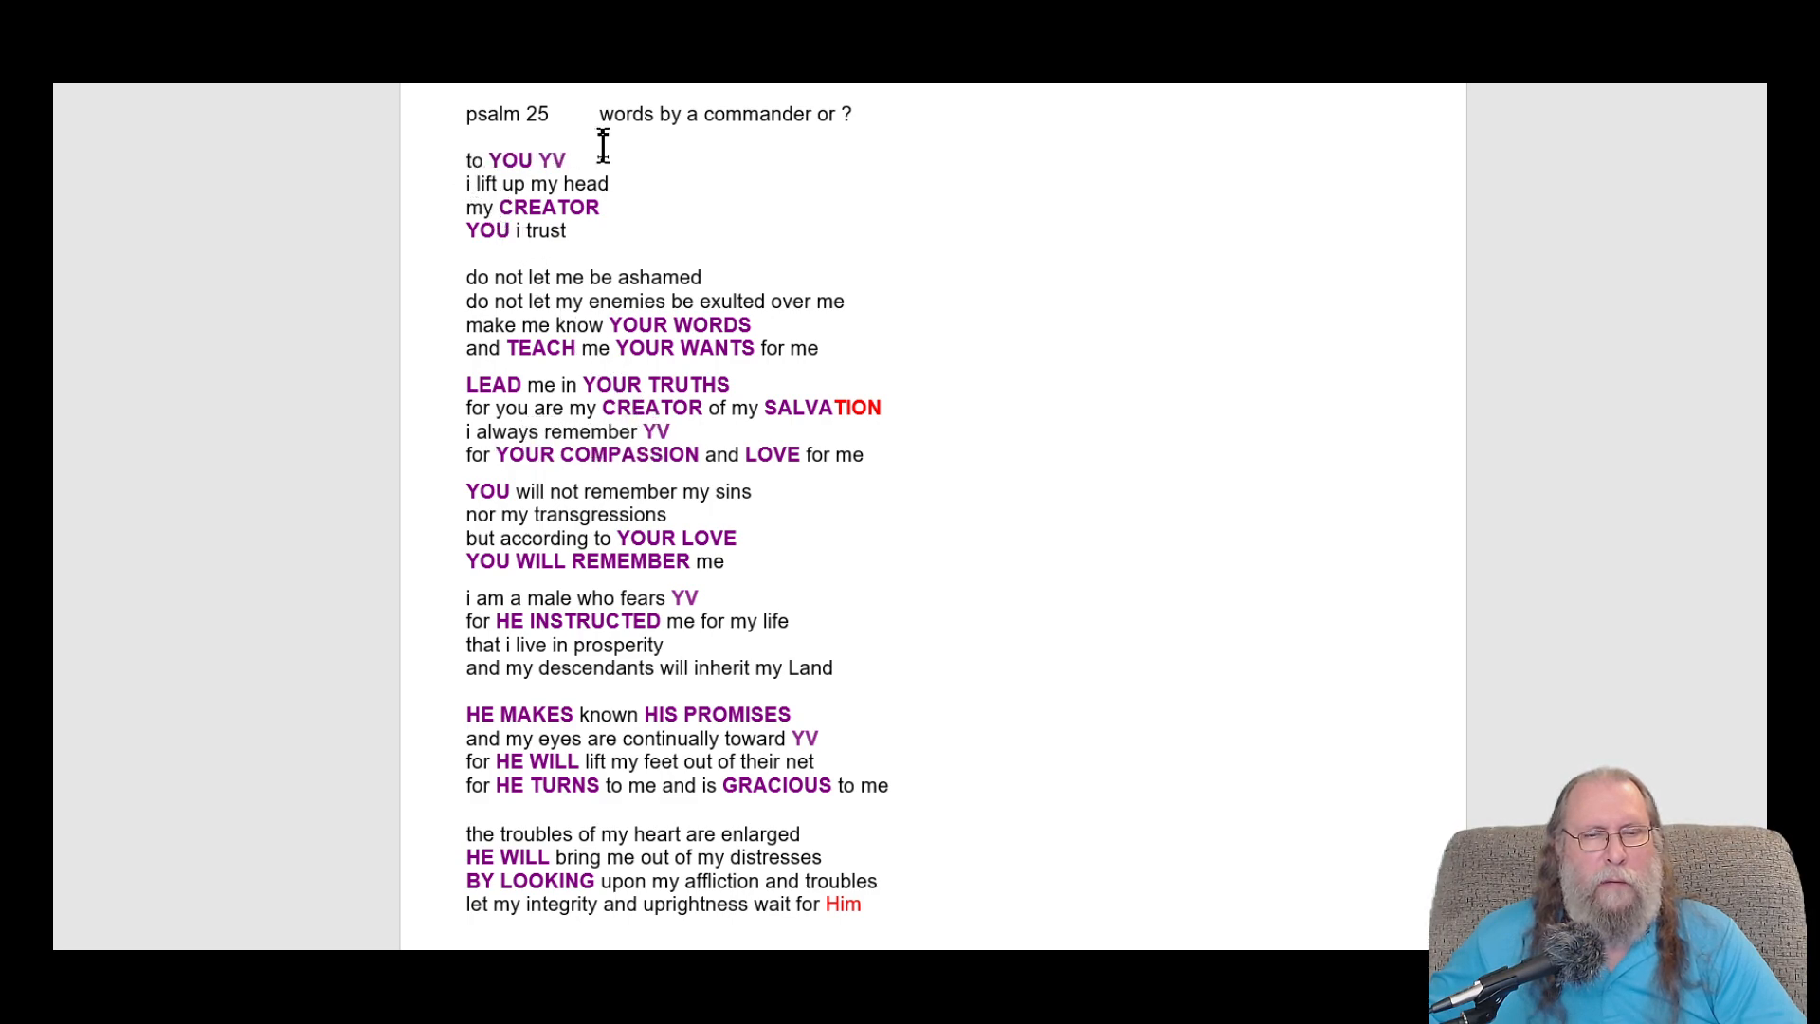
{"action": "mouse_move", "coordinate": [580, 366]}
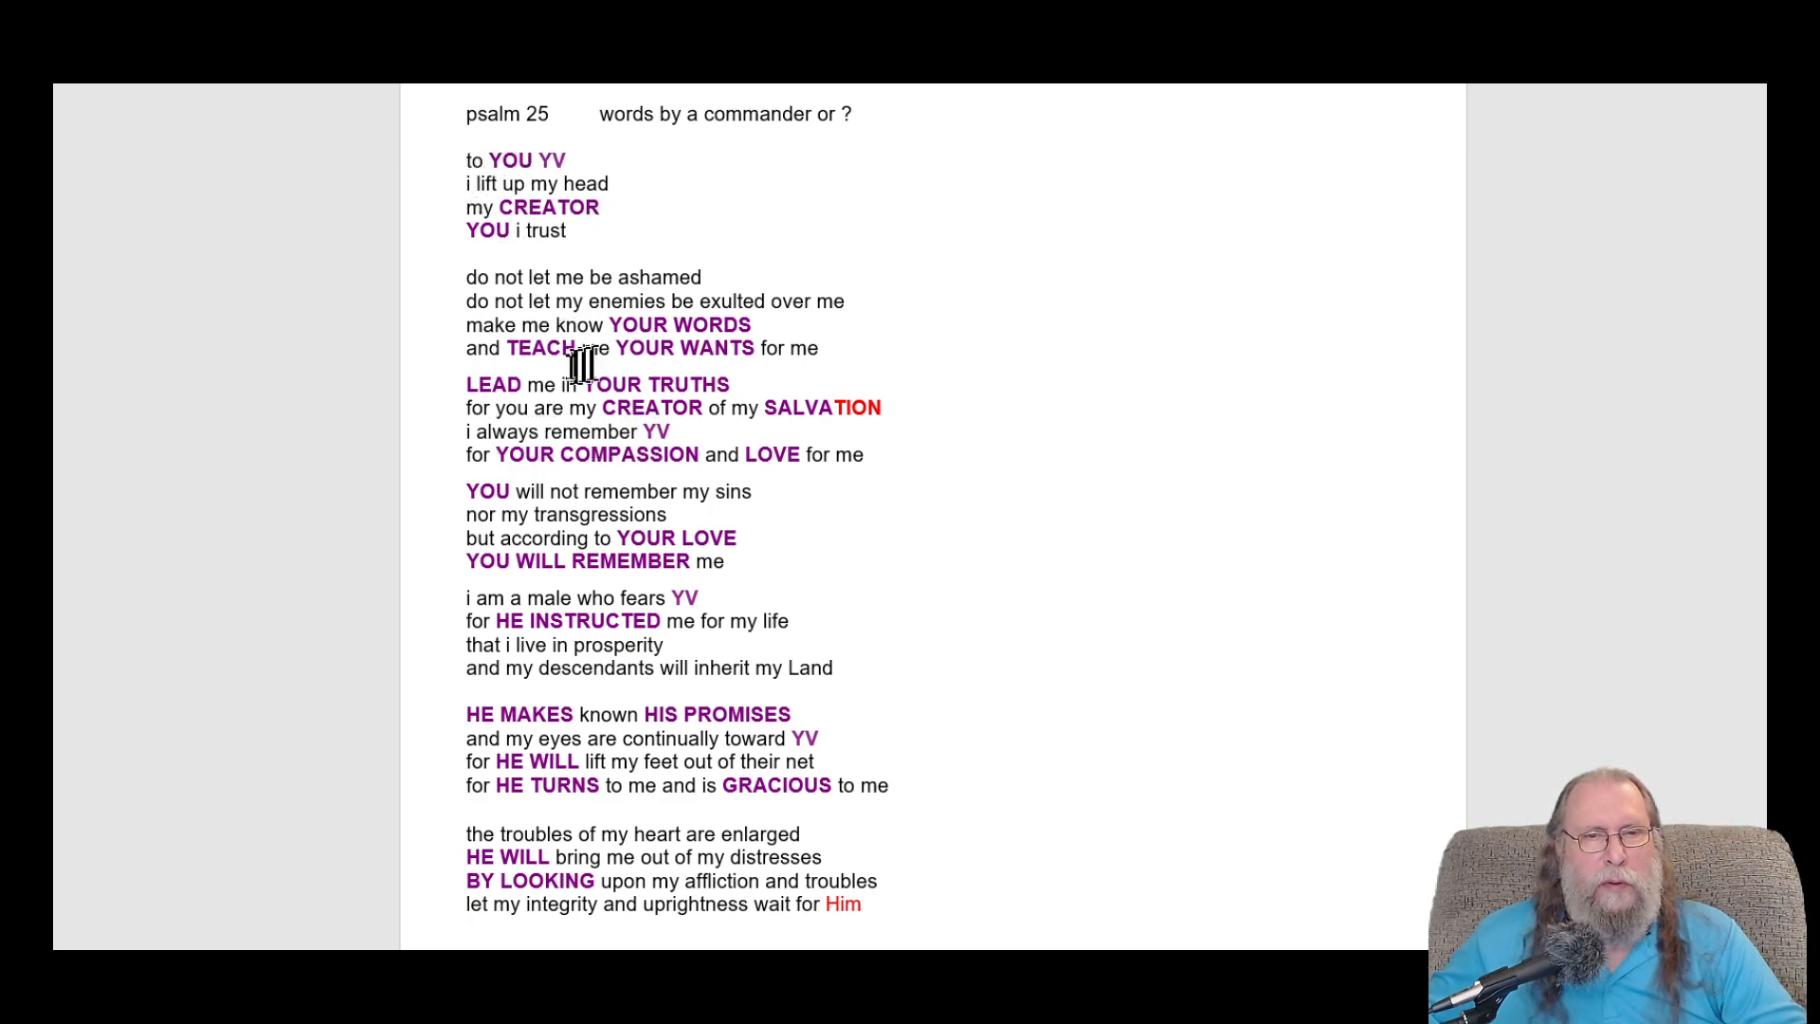
{"action": "mouse_move", "coordinate": [653, 432]}
{"action": "type", "text": "OU"}
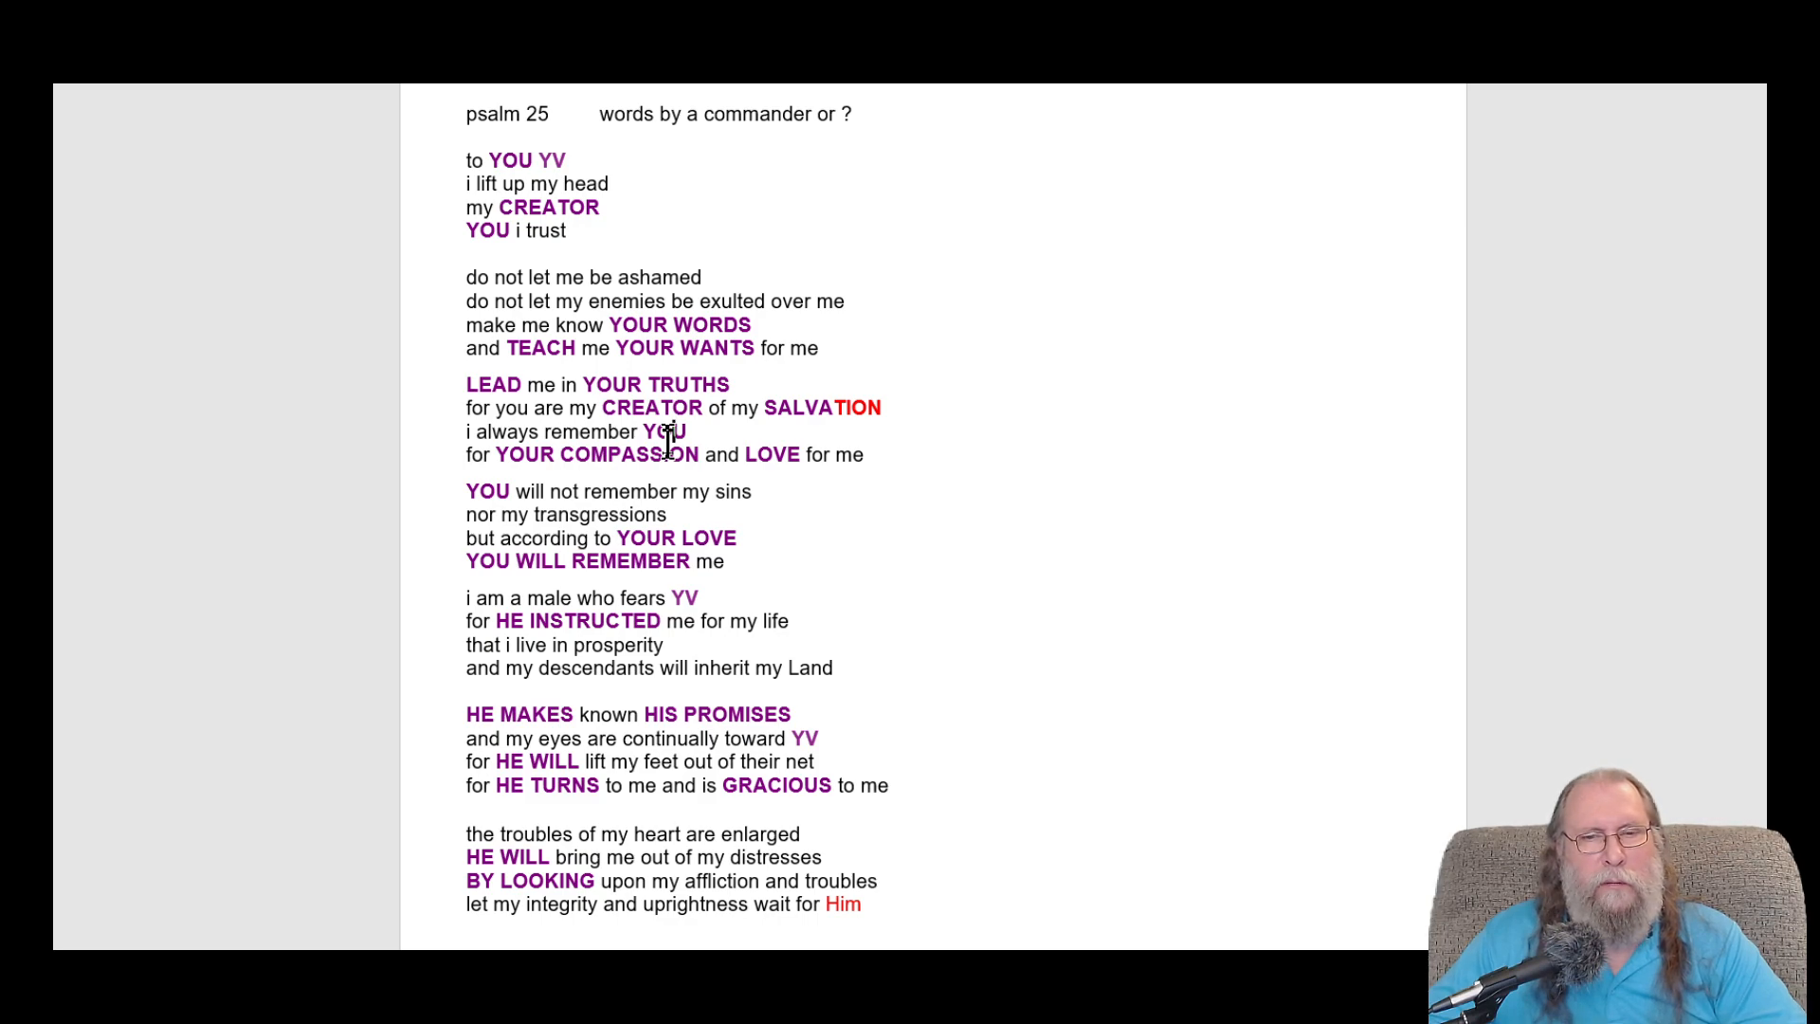
{"action": "mouse_move", "coordinate": [798, 464]}
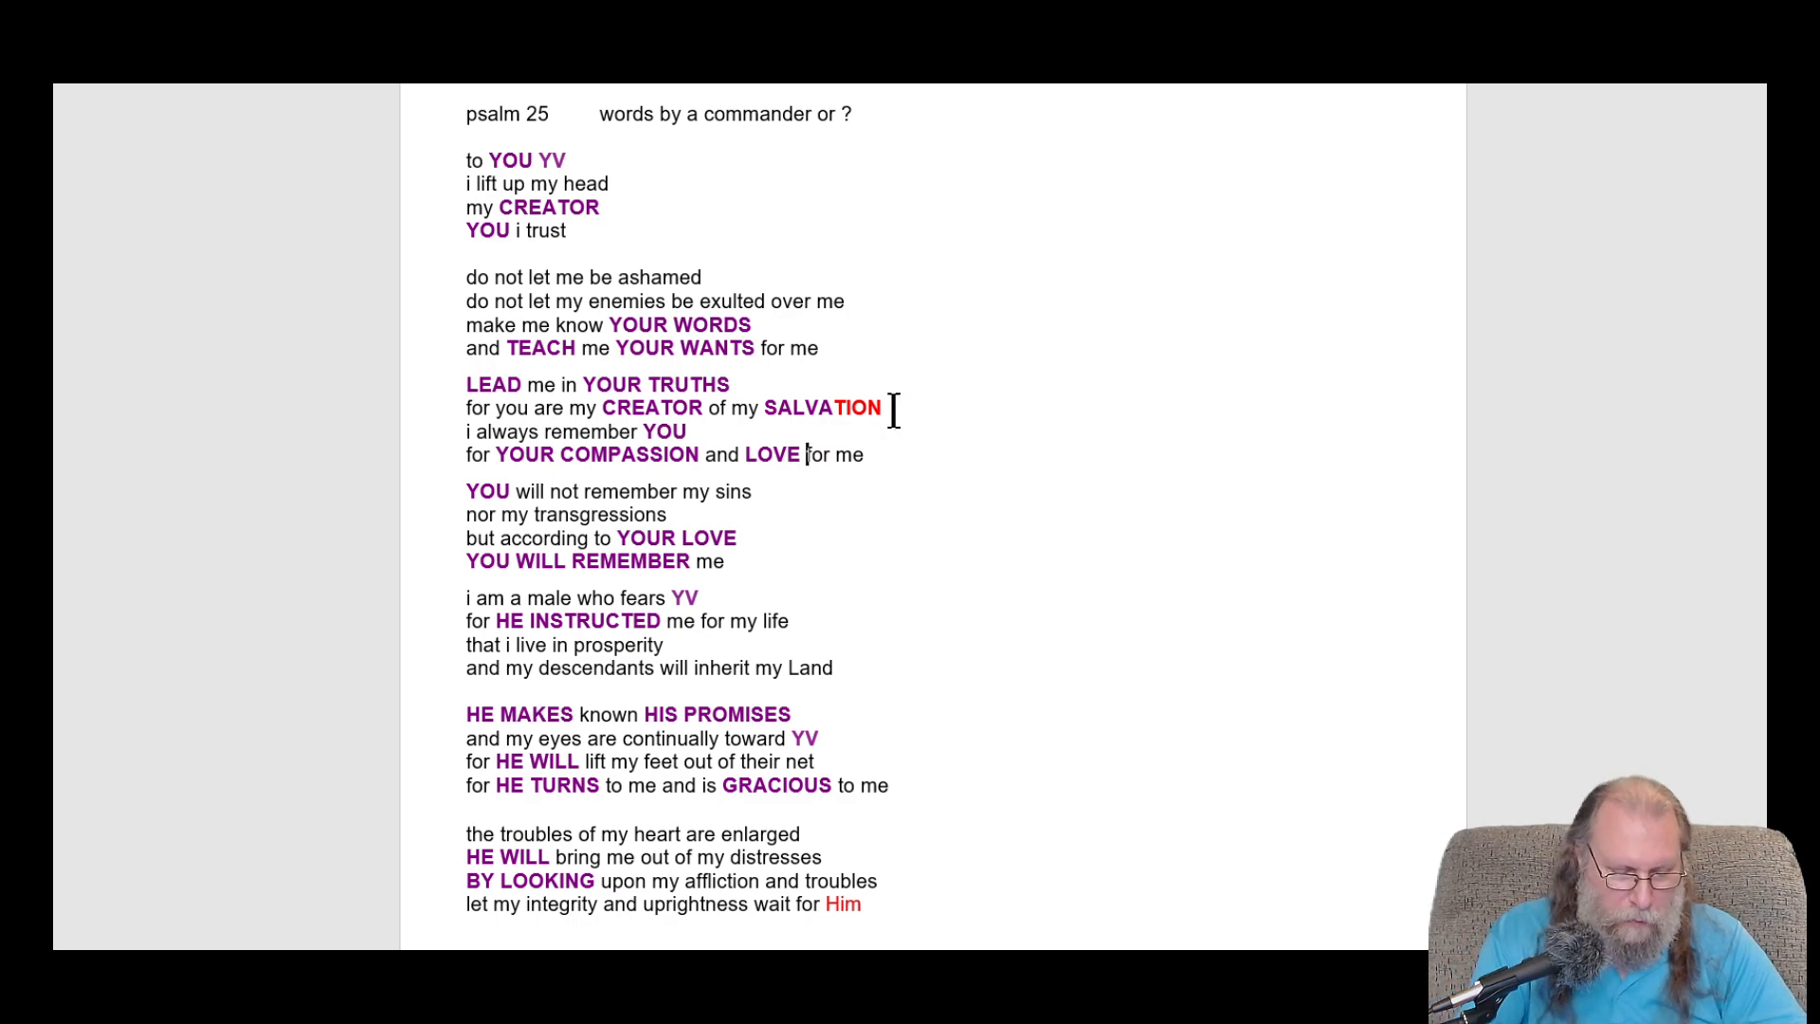
{"action": "type", "text": "is"}
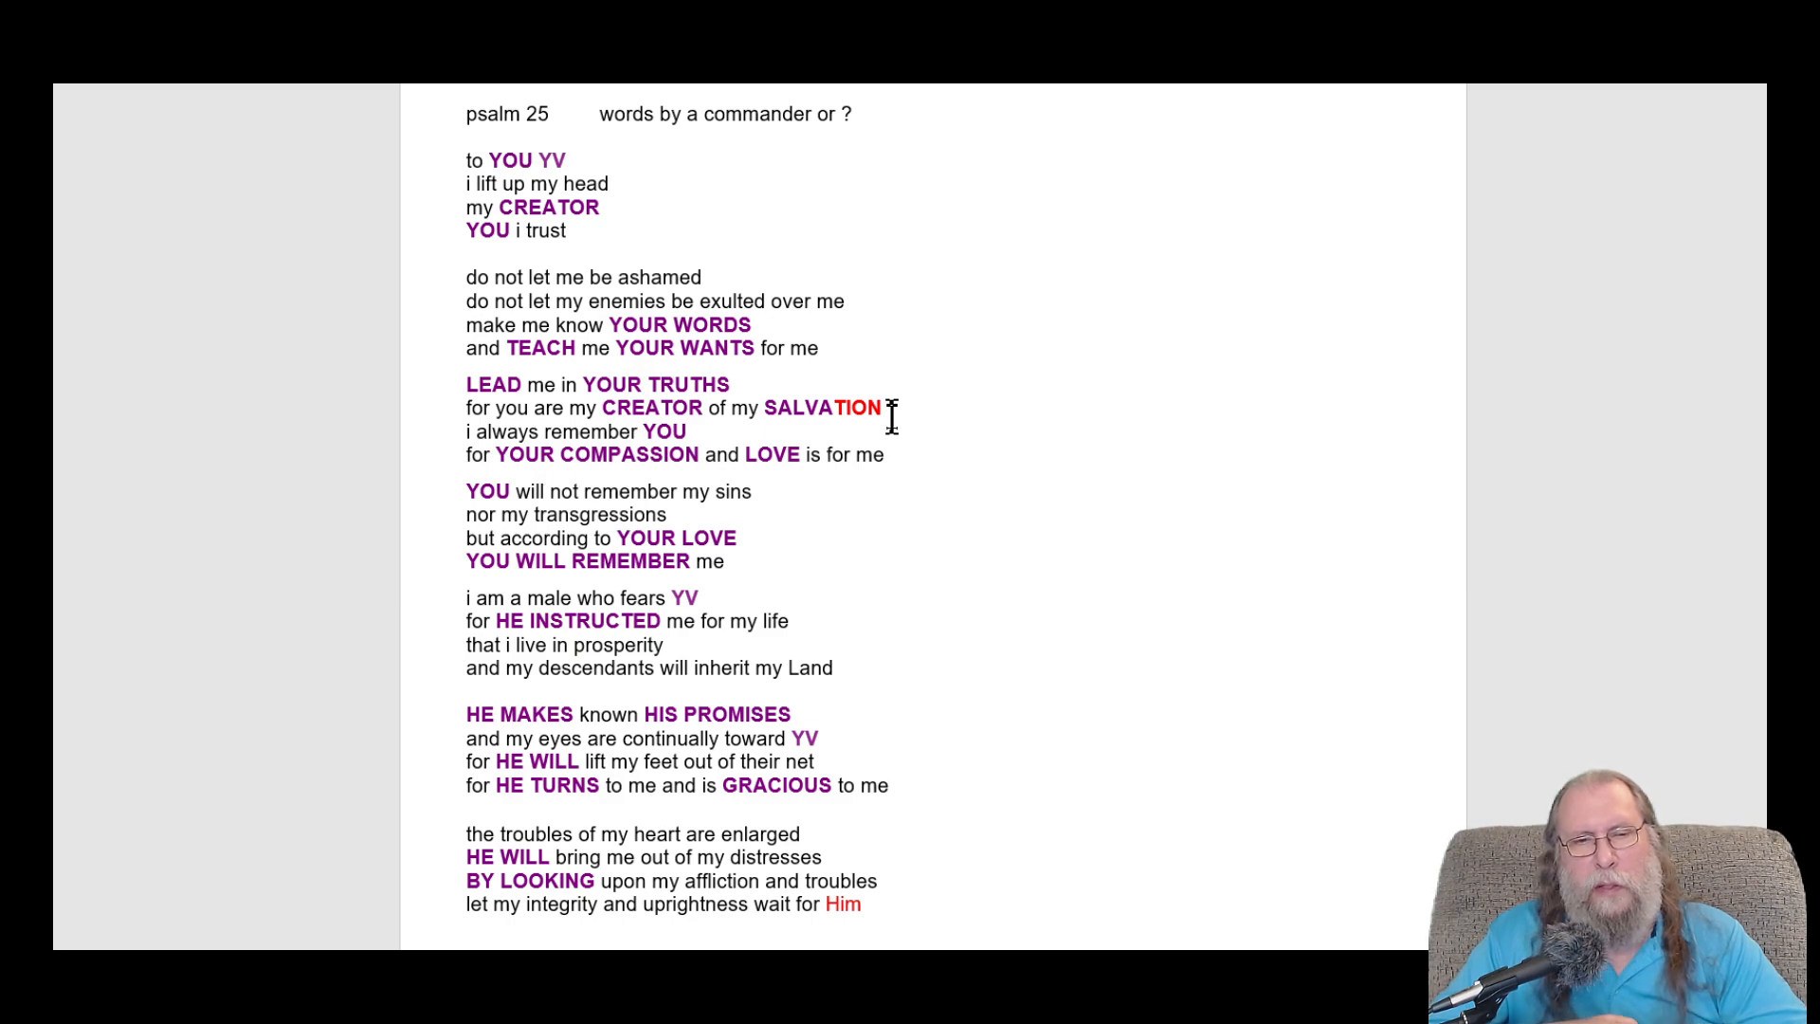
{"action": "mouse_move", "coordinate": [826, 454]}
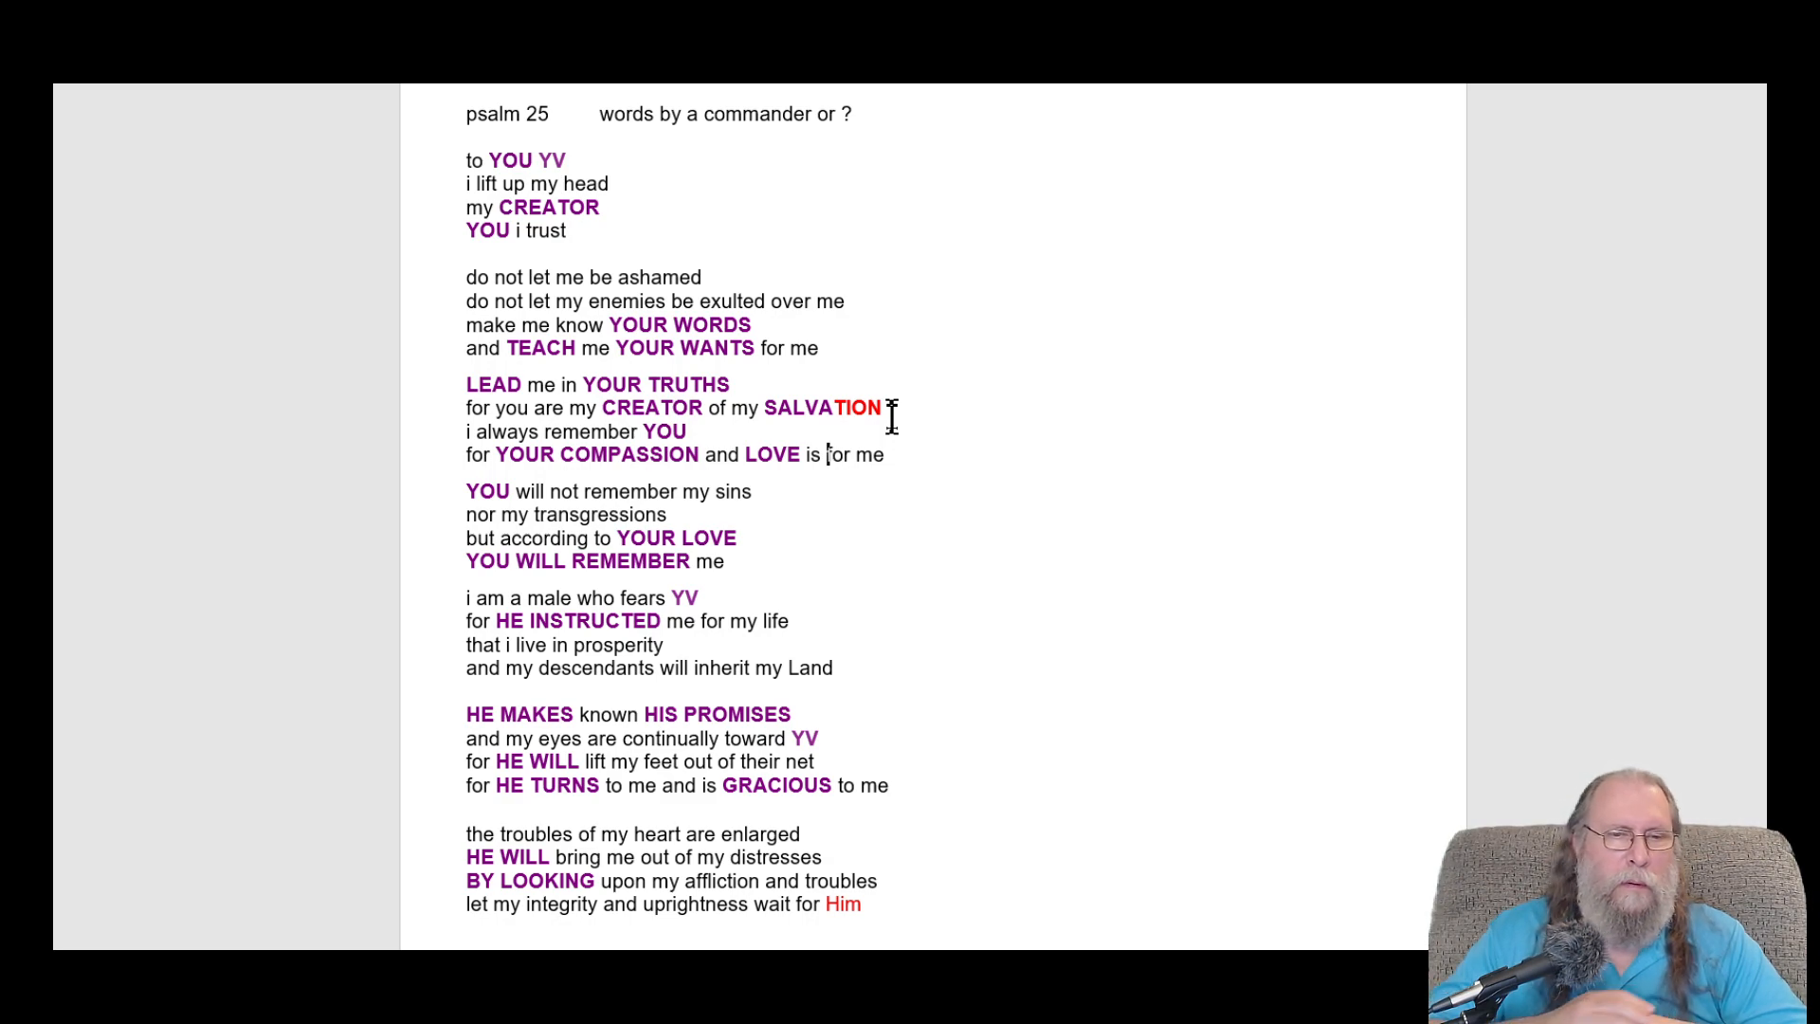
{"action": "mouse_move", "coordinate": [461, 598]}
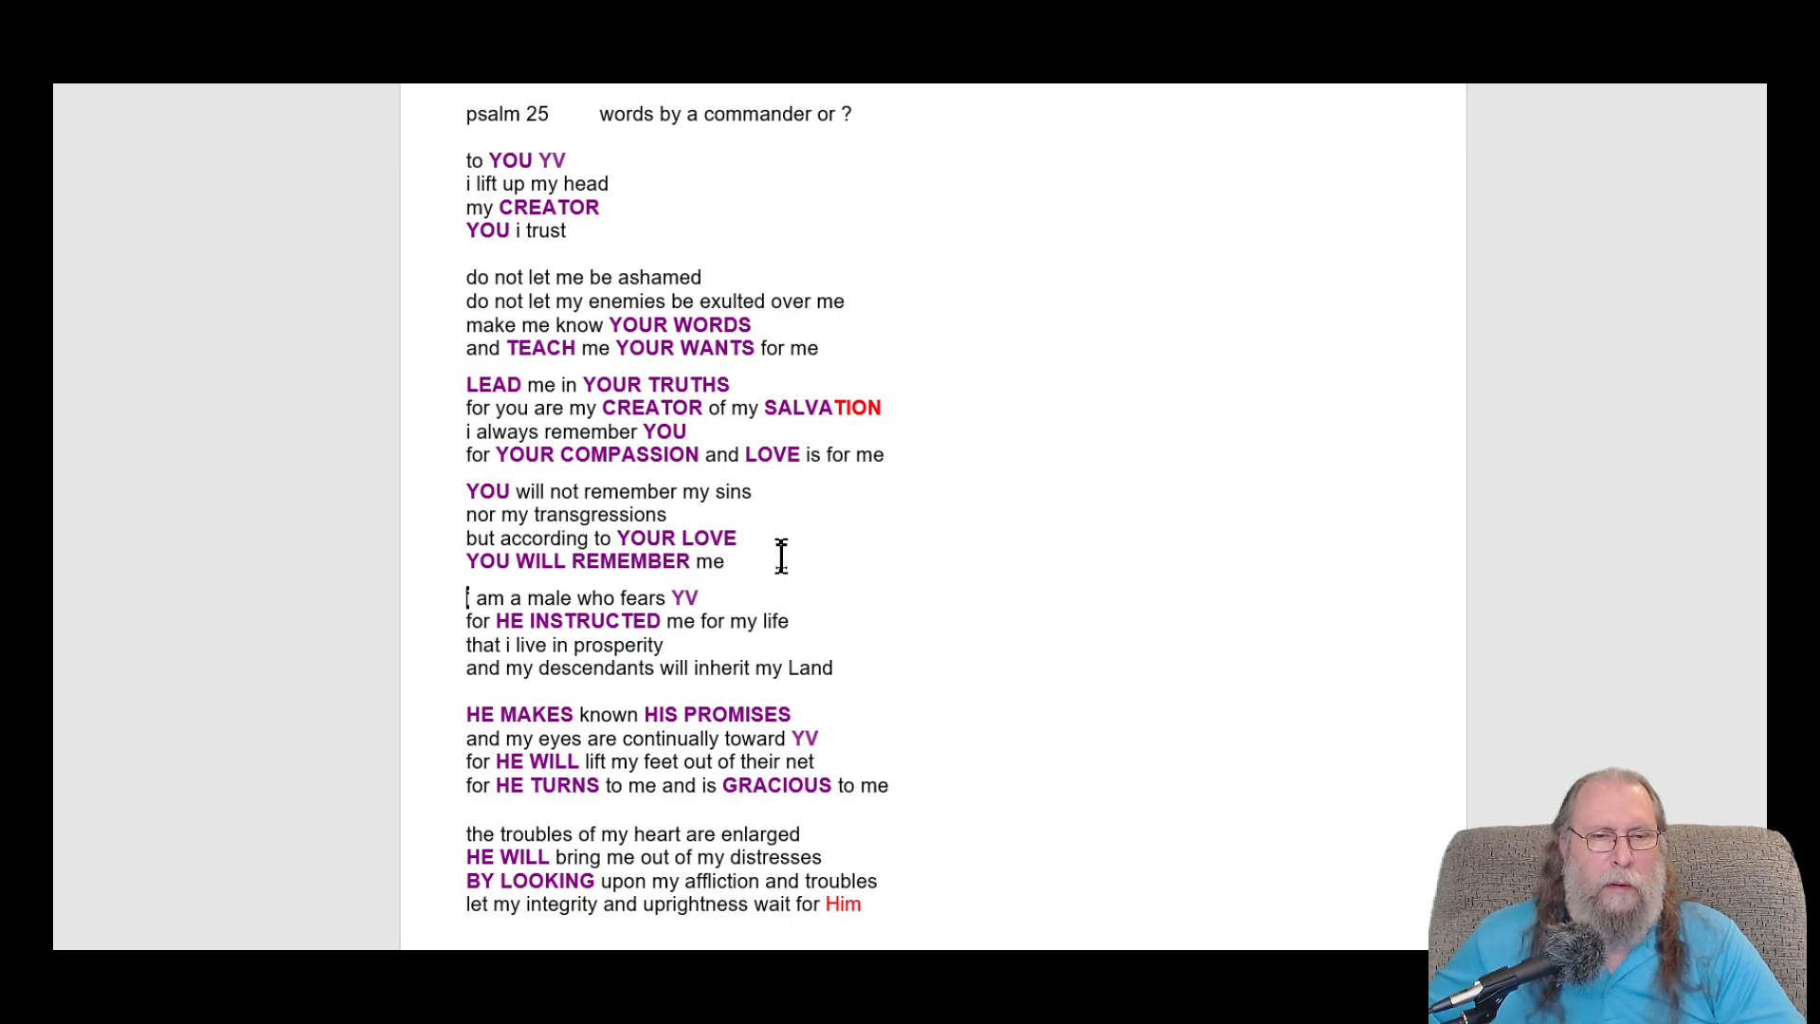
{"action": "mouse_move", "coordinate": [786, 518]}
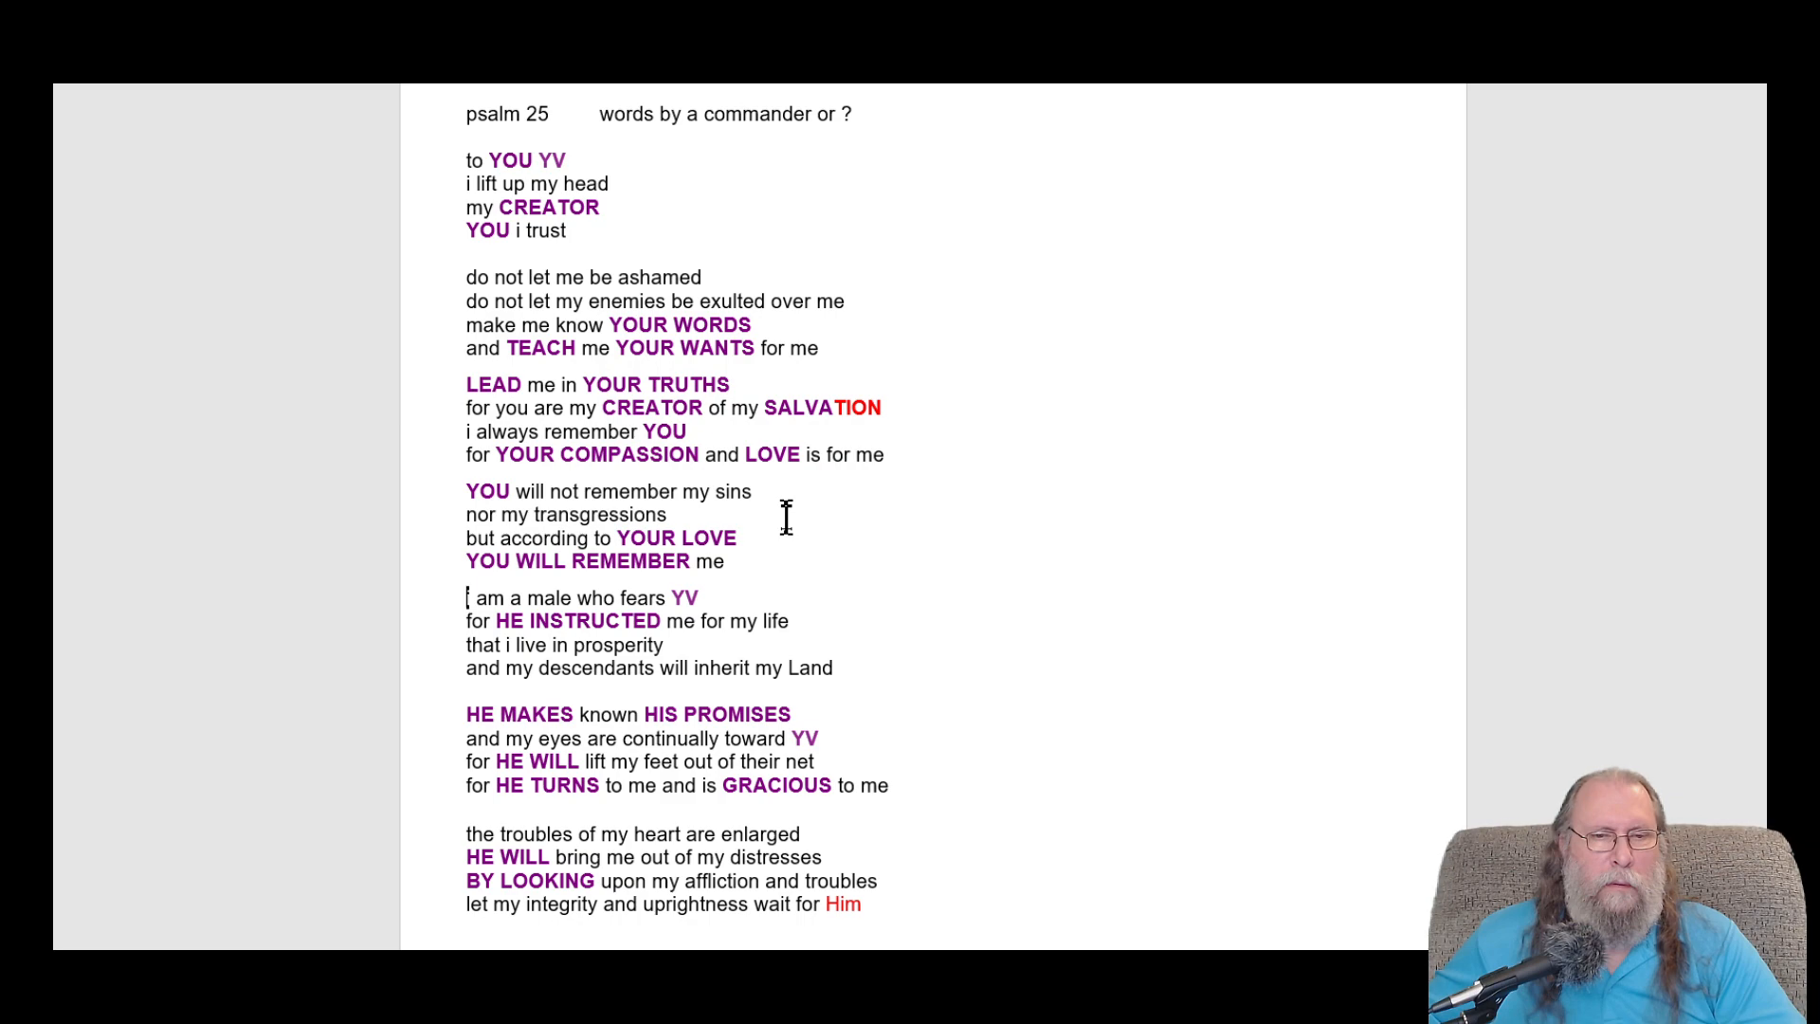
{"action": "scroll", "scroll_direction": "down", "scroll_amount": 3}
{"action": "type", "text": "for "}
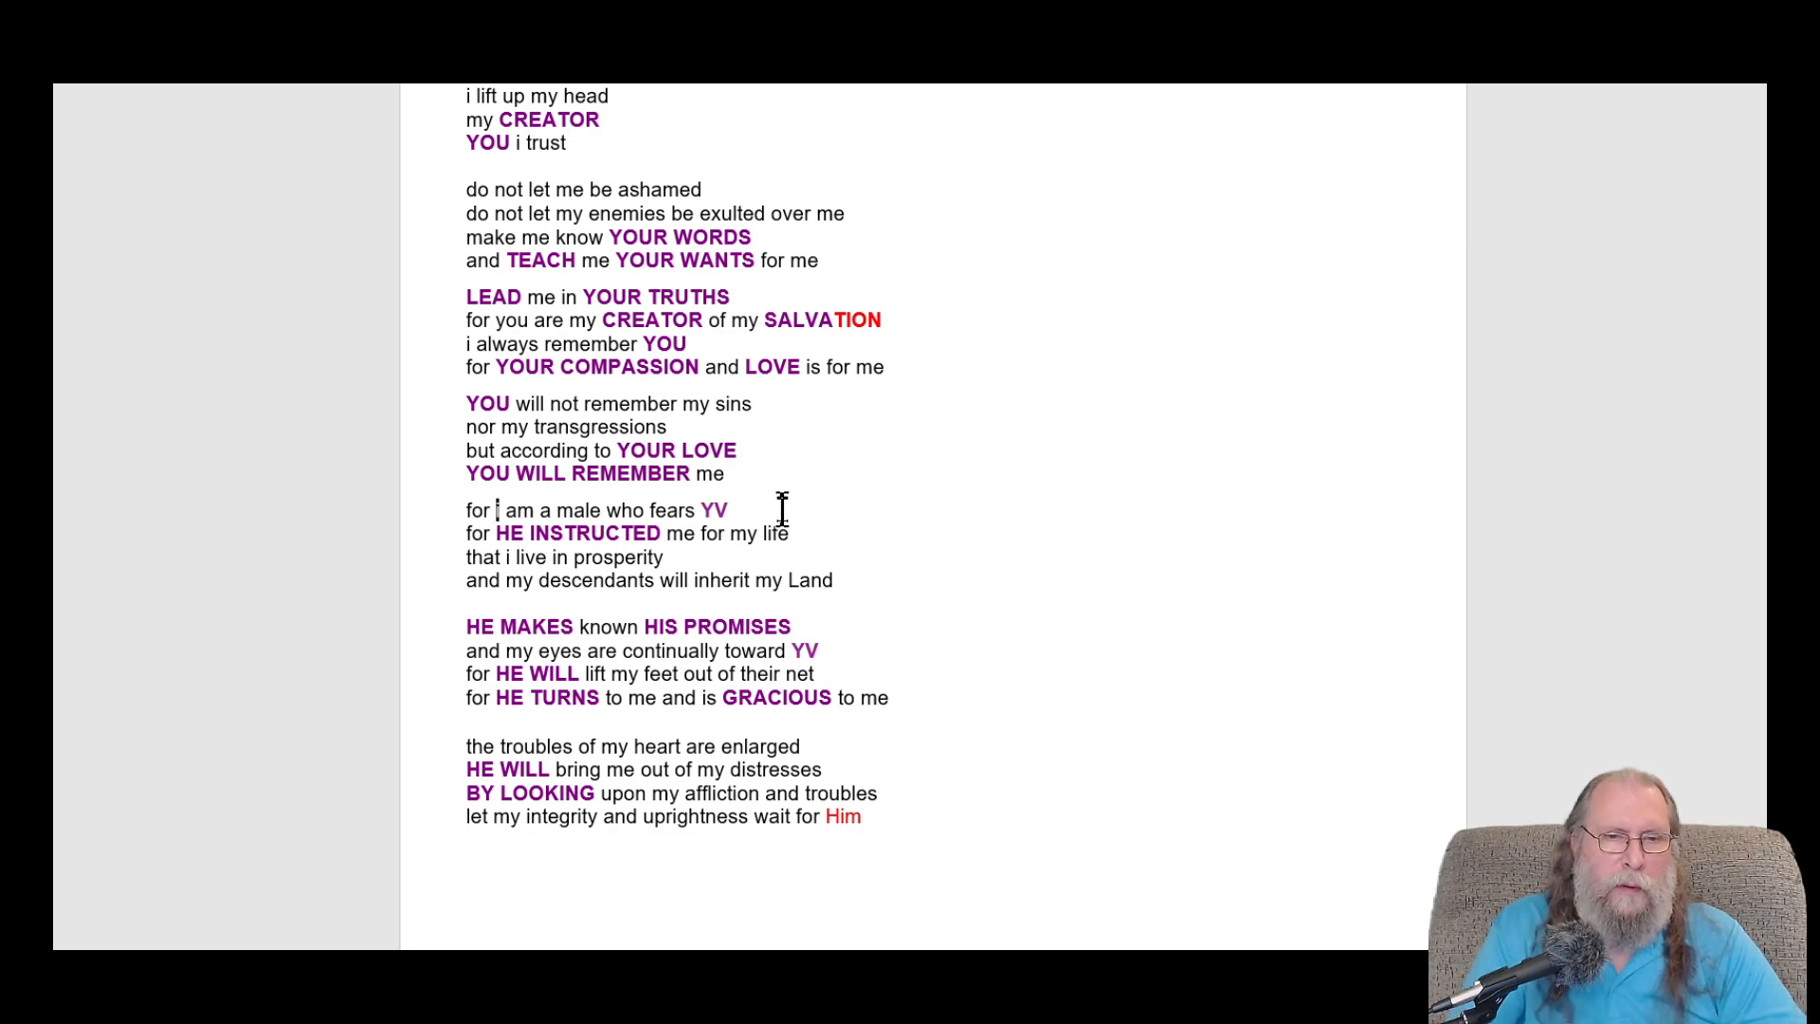
{"action": "mouse_move", "coordinate": [467, 546]}
{"action": "type", "text": "and"}
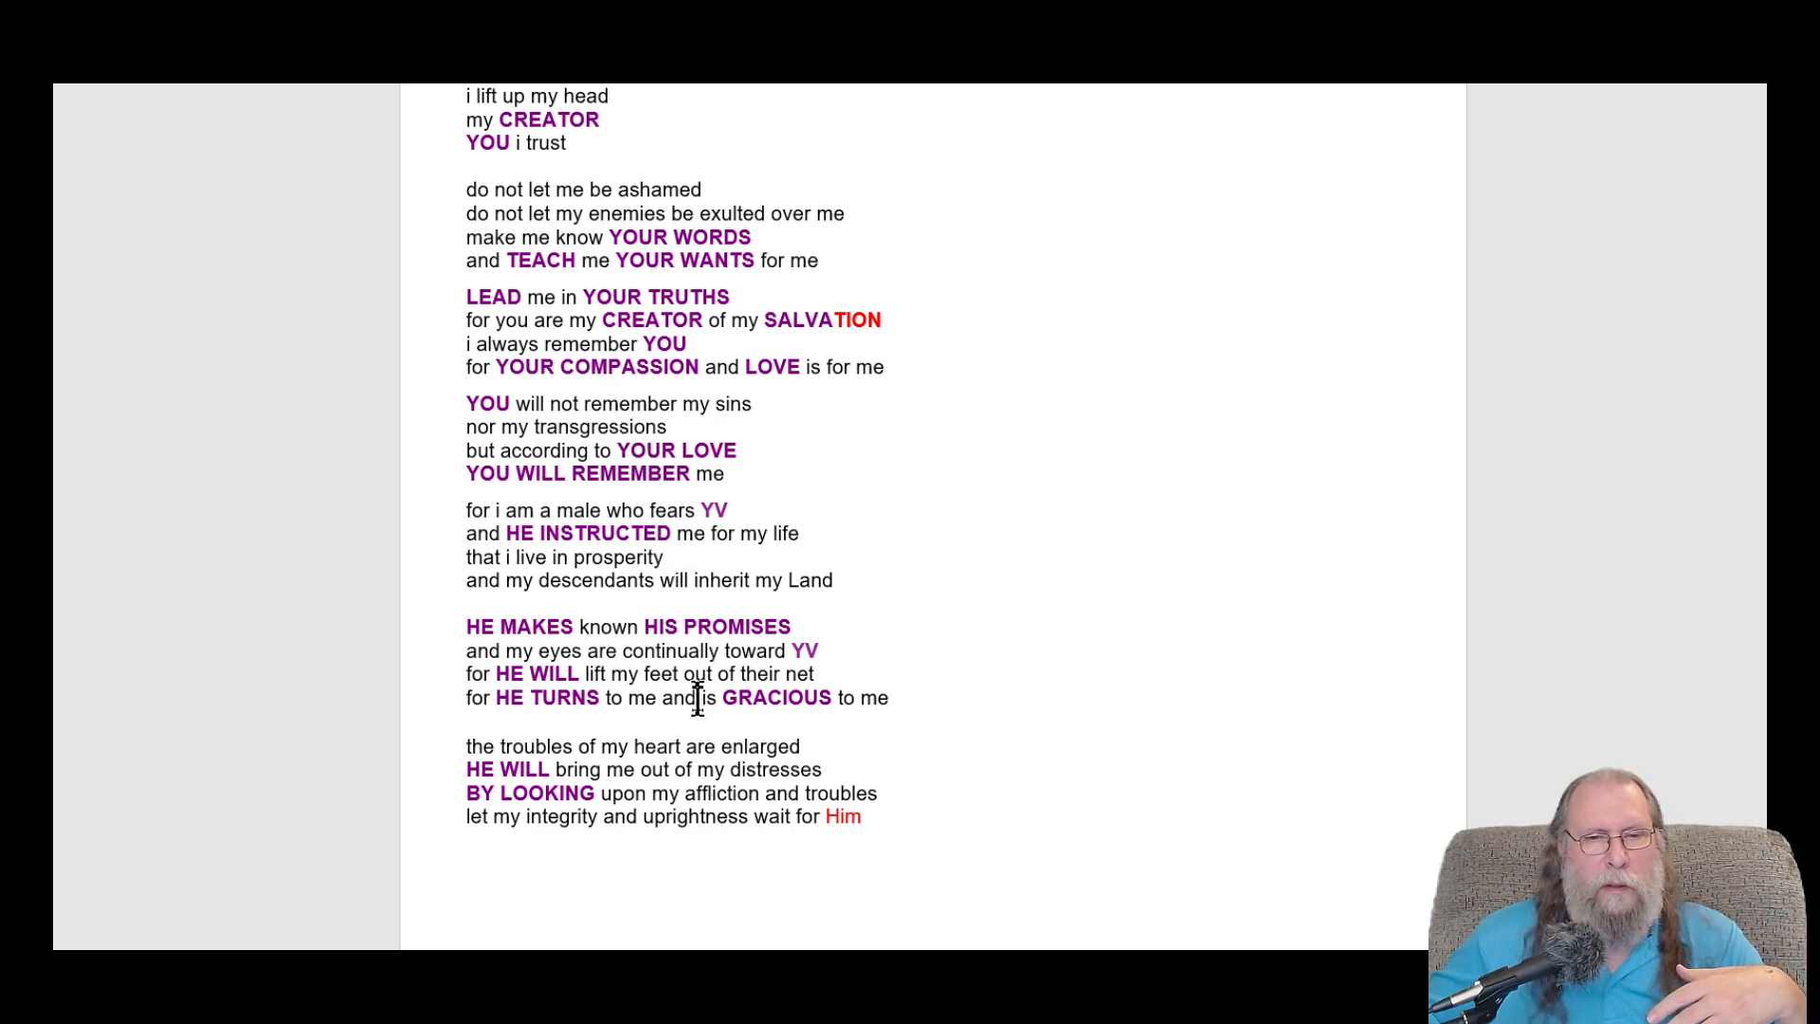
{"action": "mouse_move", "coordinate": [865, 450]}
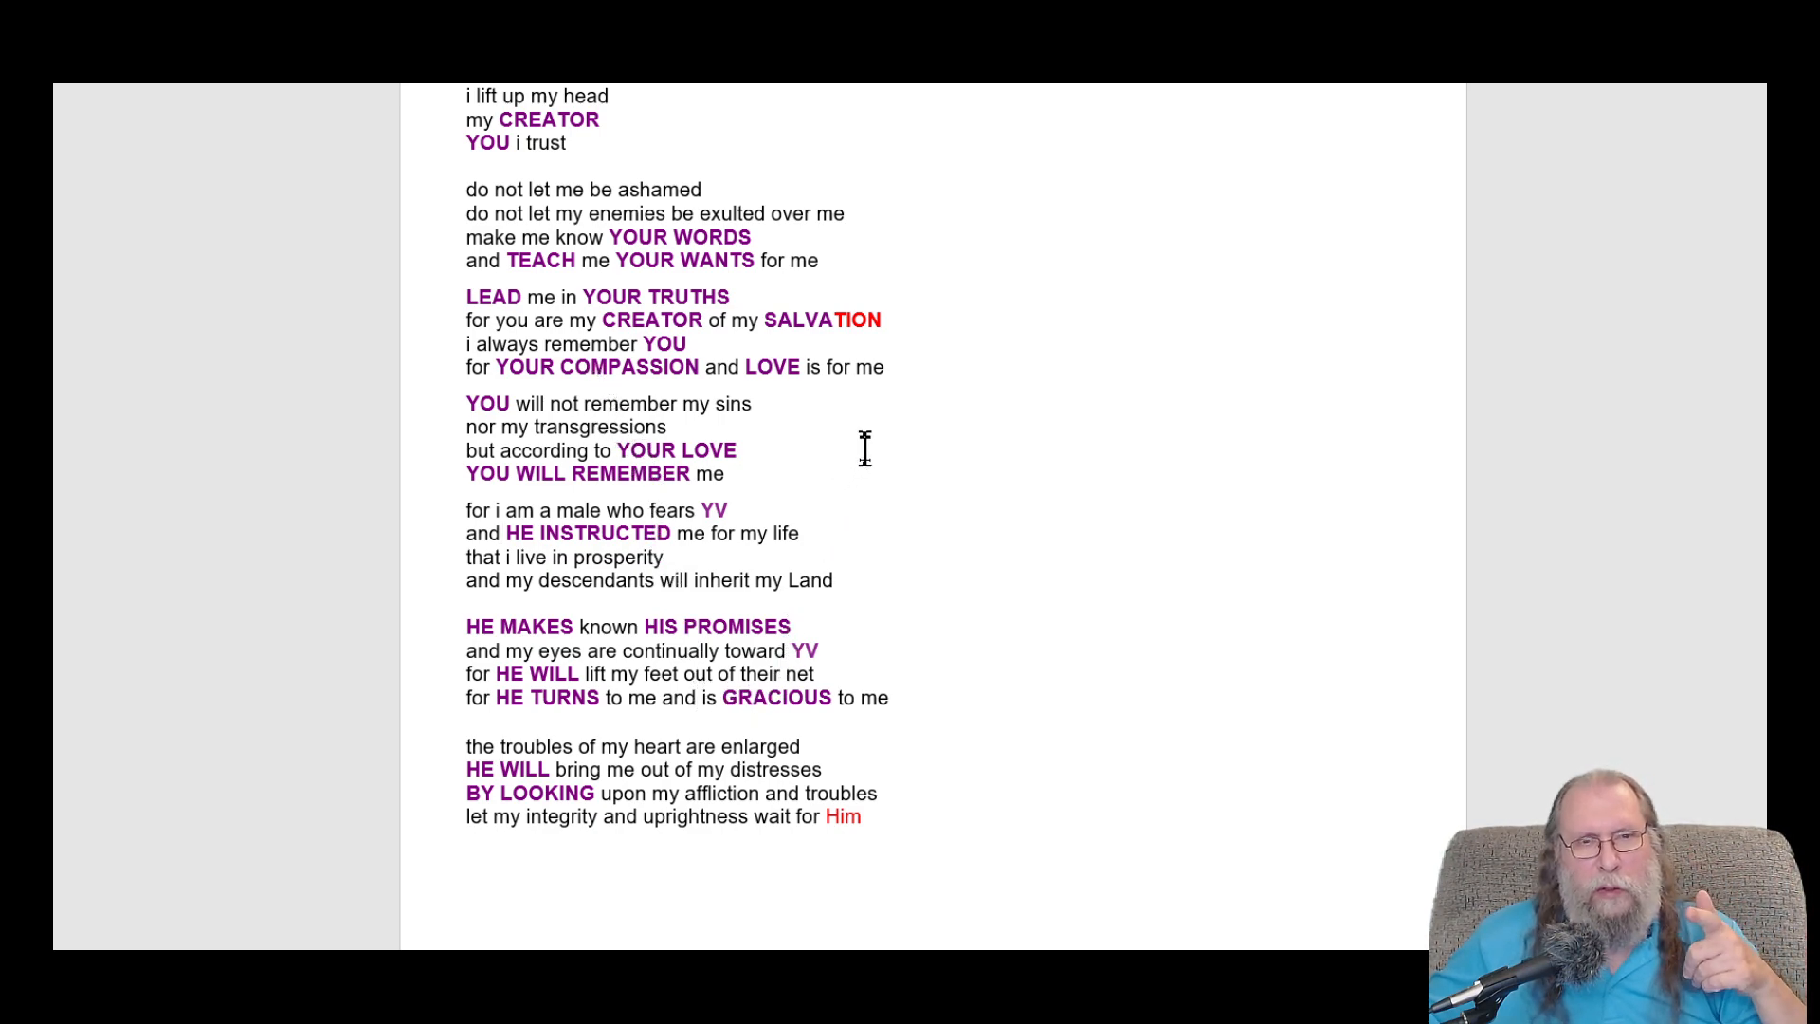
{"action": "mouse_move", "coordinate": [656, 496]}
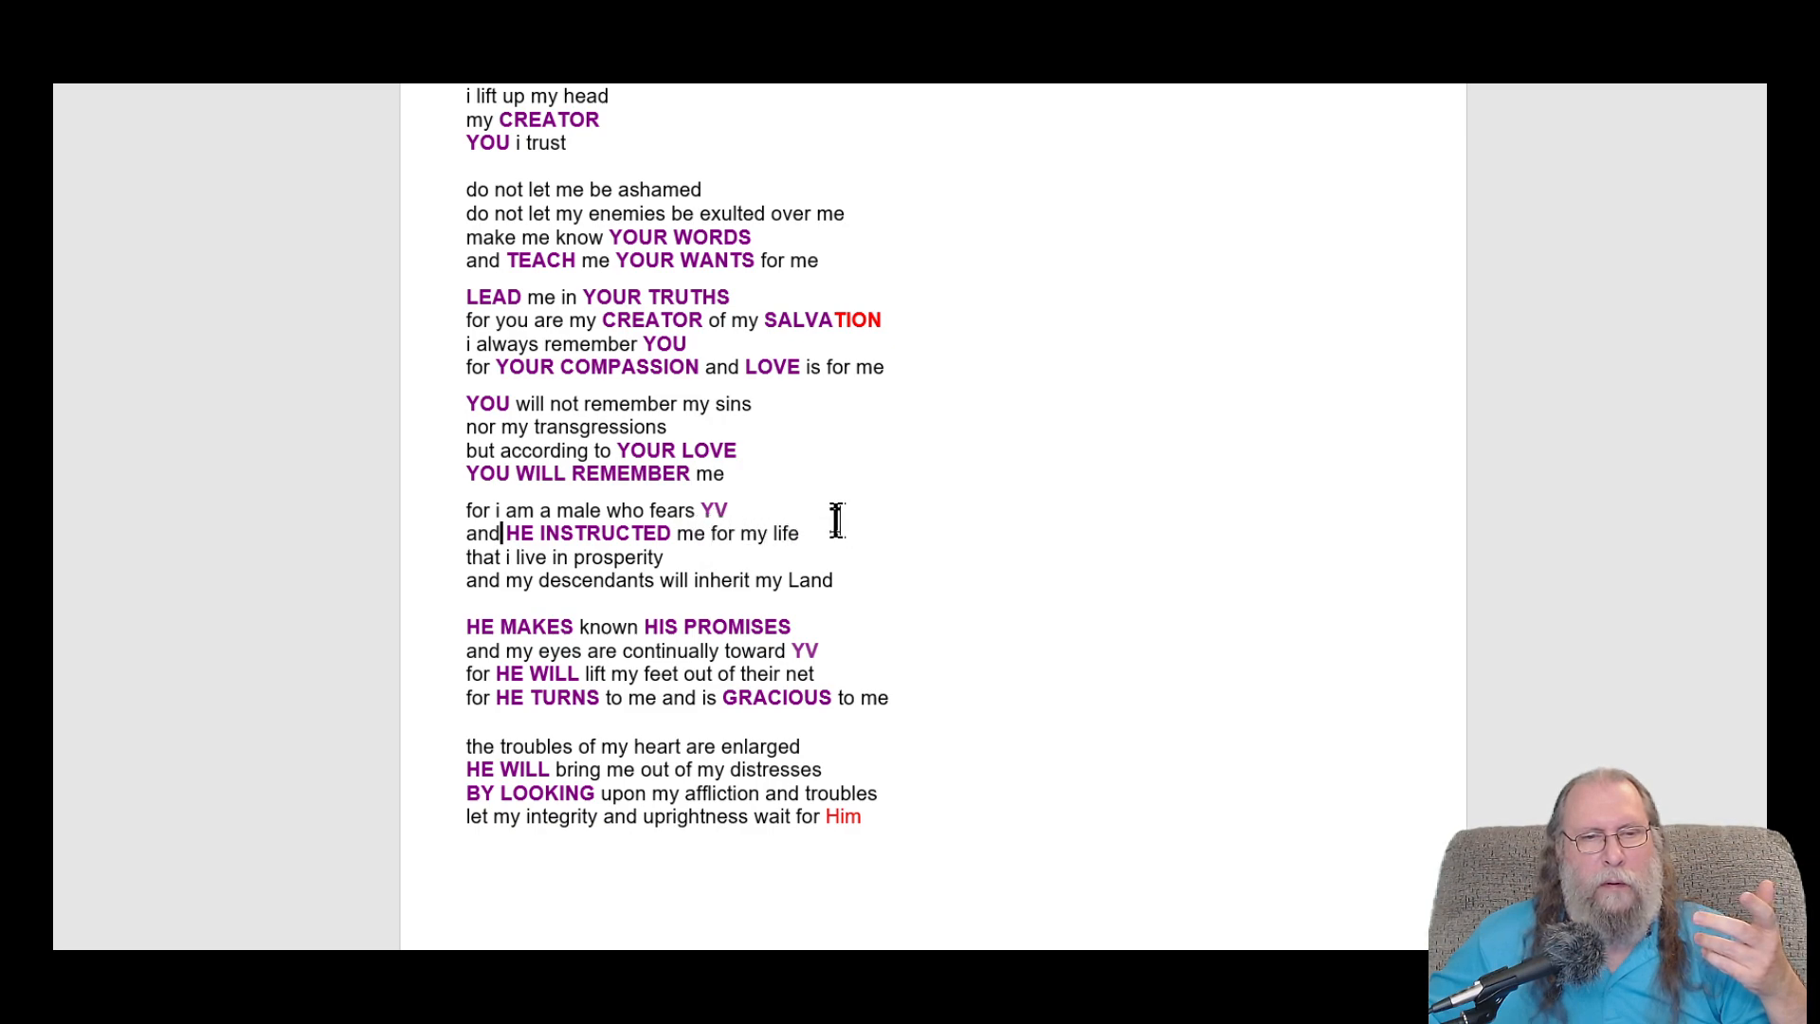
{"action": "mouse_move", "coordinate": [702, 557]}
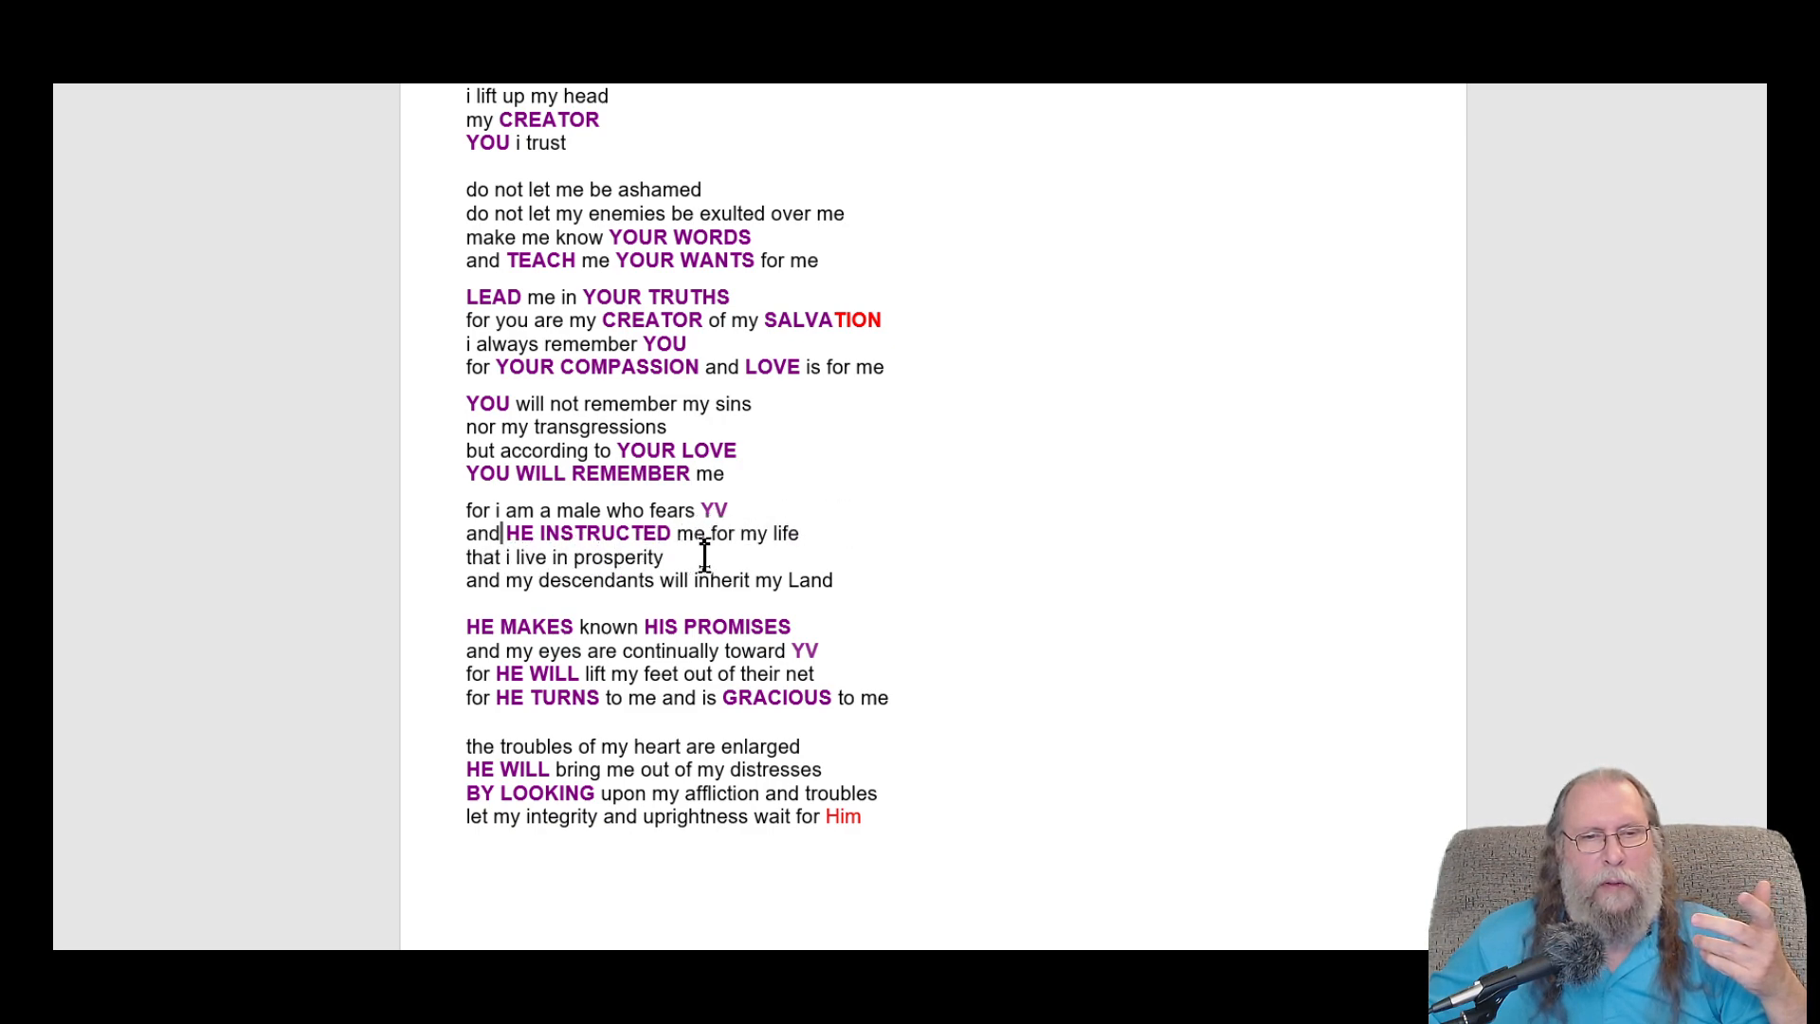
{"action": "mouse_move", "coordinate": [921, 546]}
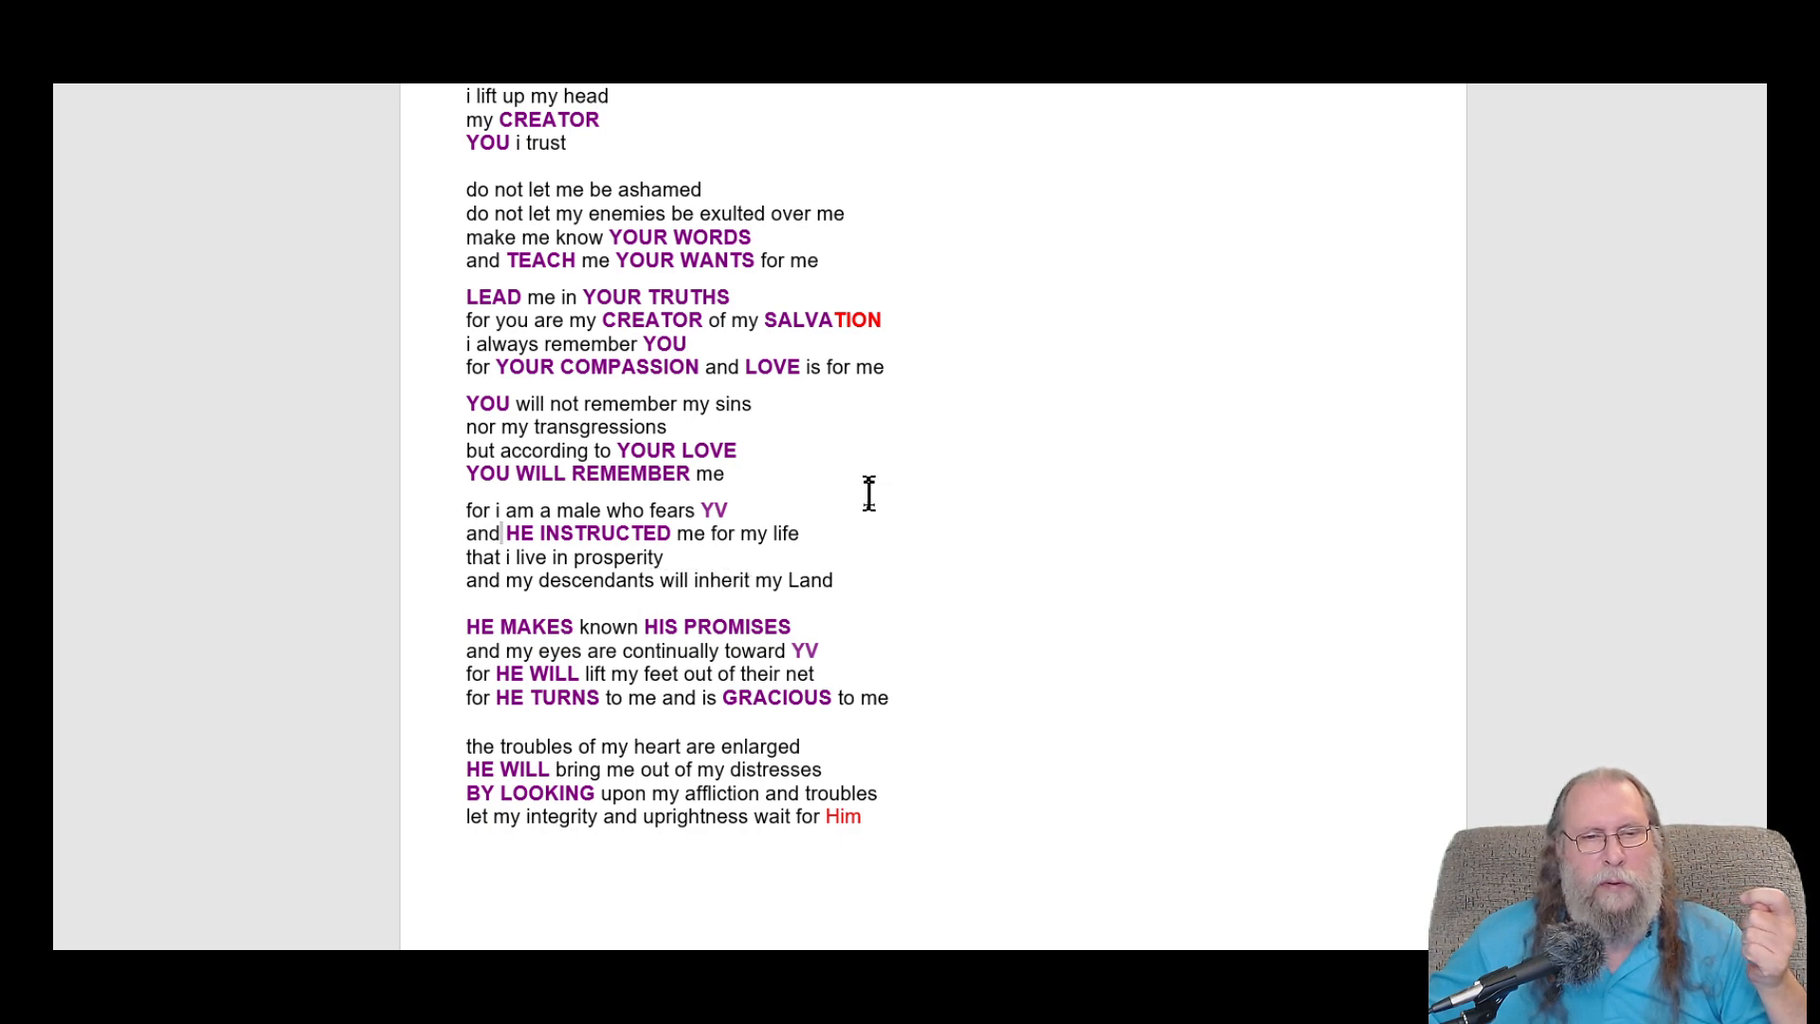
{"action": "mouse_move", "coordinate": [517, 625]}
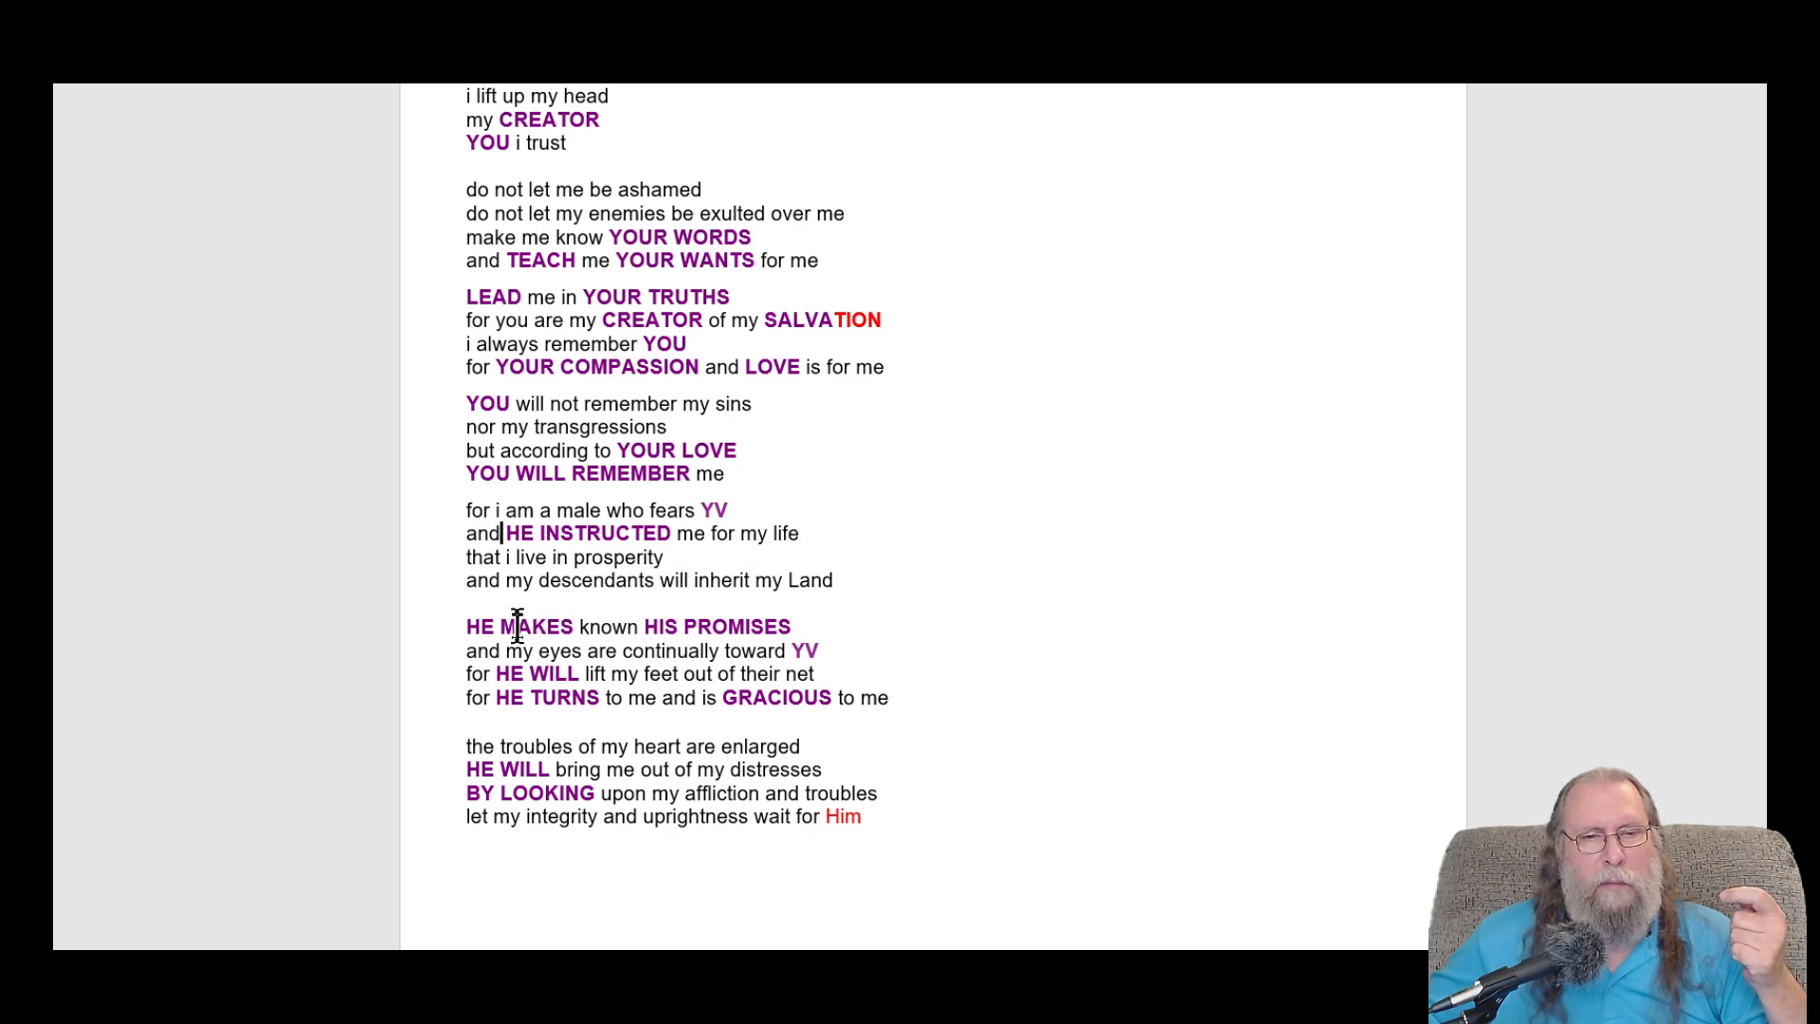
{"action": "mouse_move", "coordinate": [859, 557]}
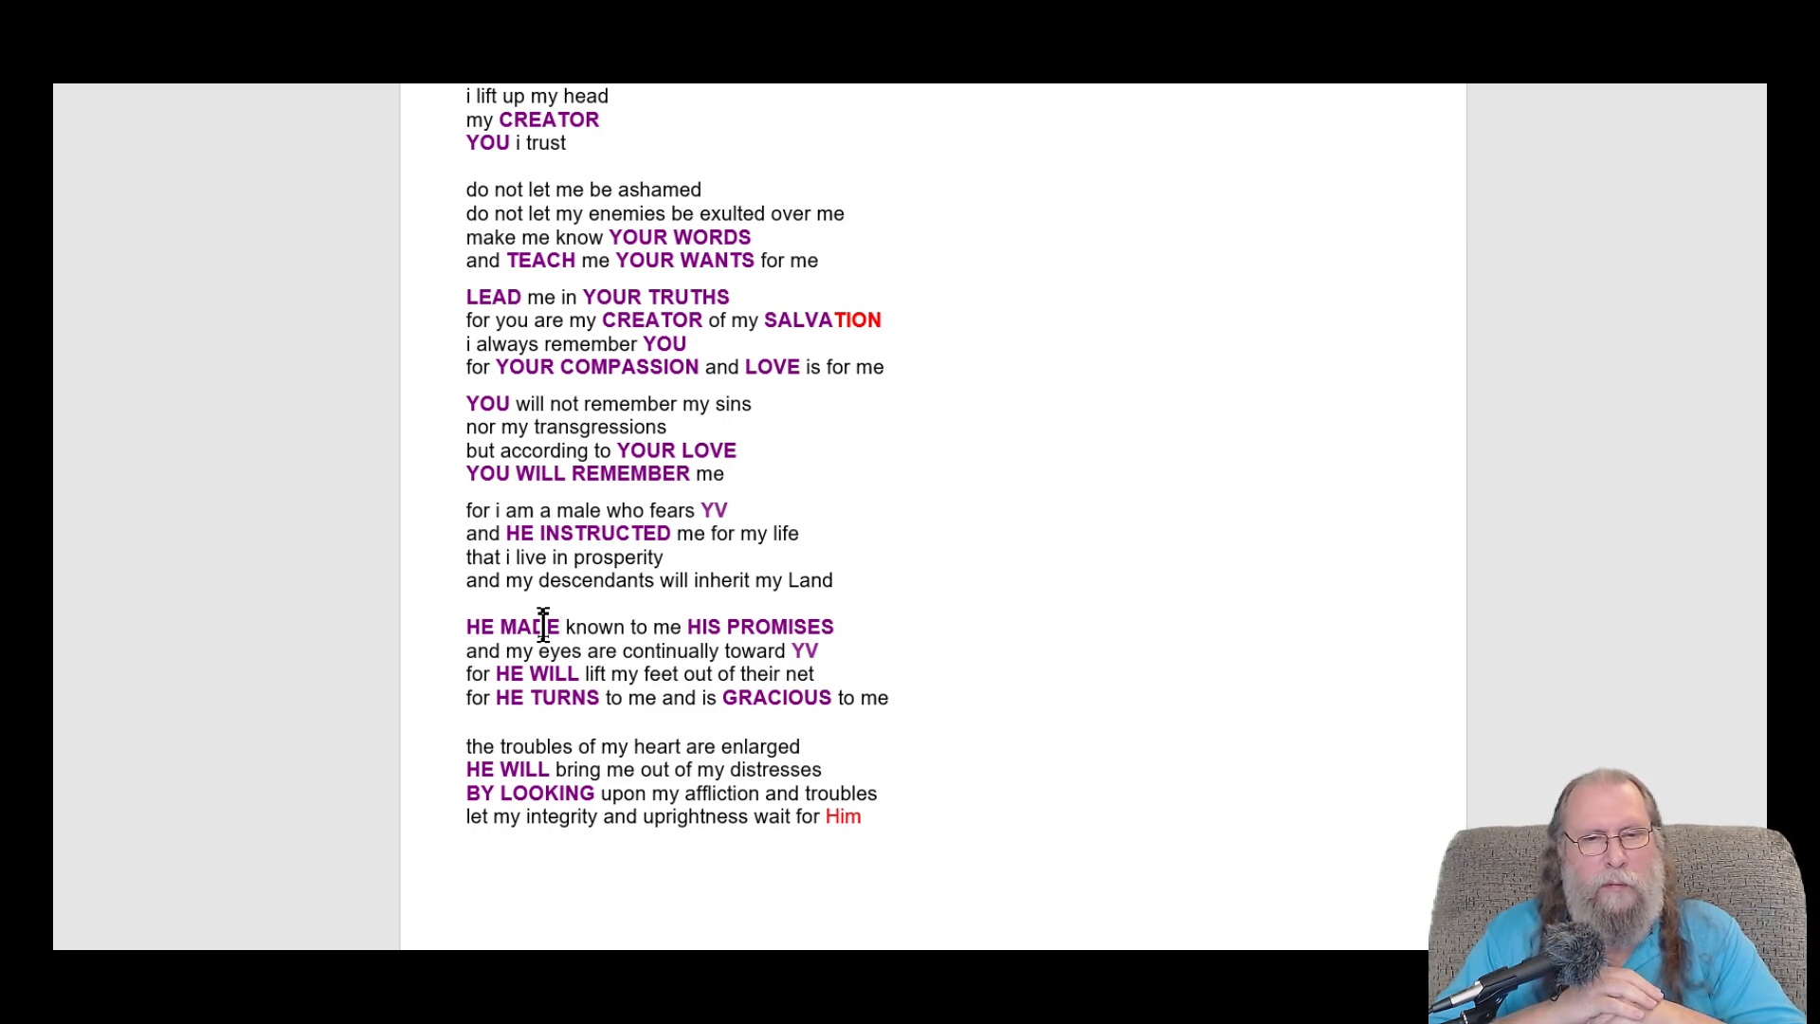
- Replace TURNS with WATCH so the line reads 'for HE WATCHES me and is GRACIOUS to me'
{"action": "left_click", "coordinate": [546, 627]}
{"action": "type", "text": "rap"}
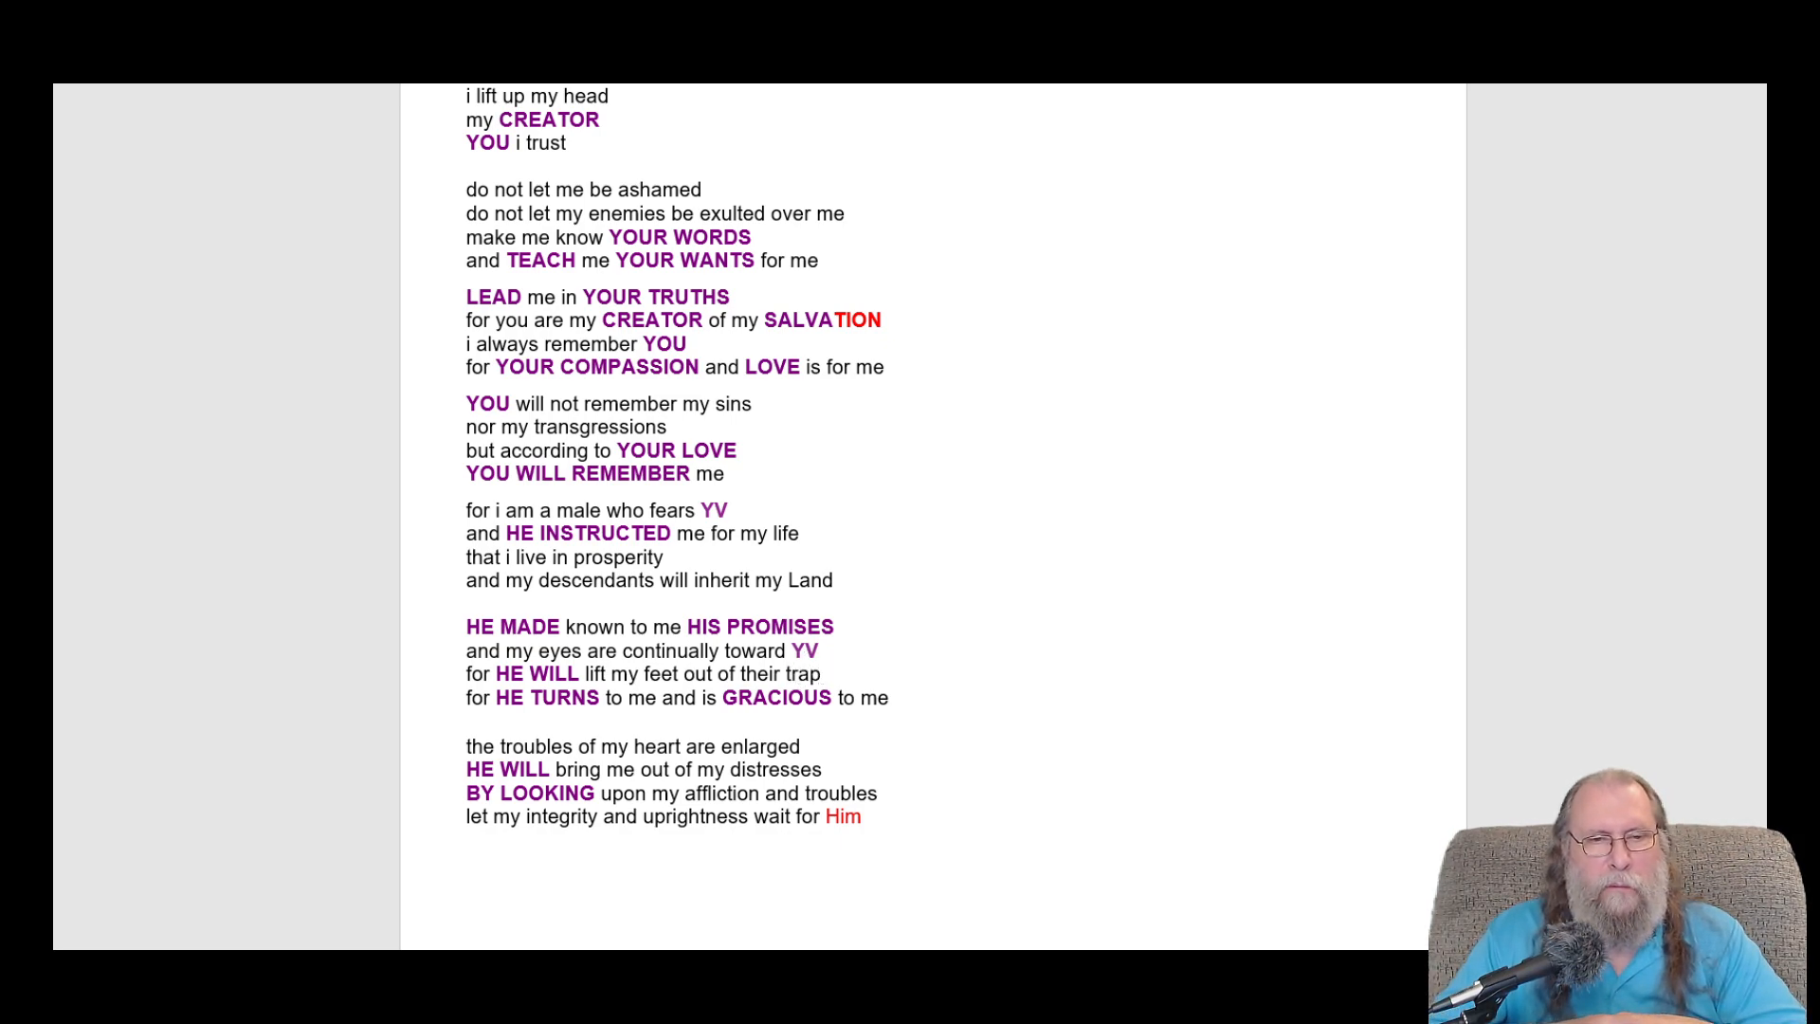
{"action": "left_click", "coordinate": [824, 674]}
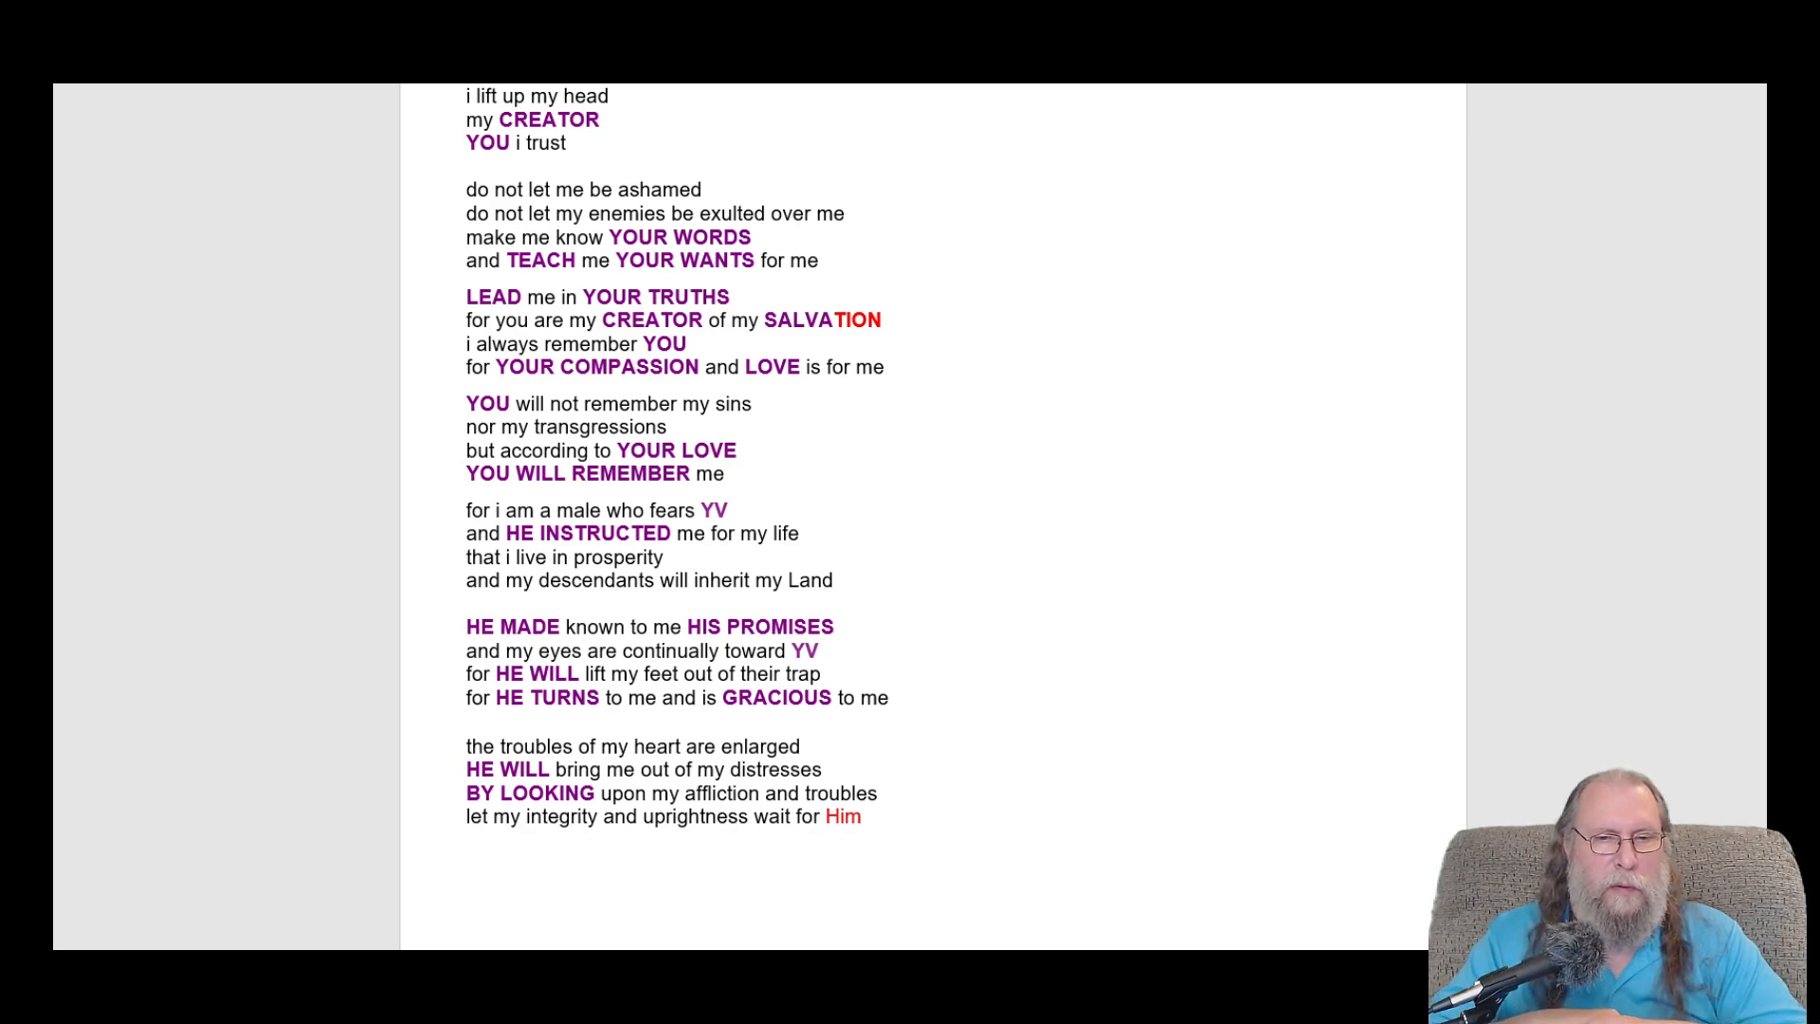
{"action": "left_click", "coordinate": [824, 675]}
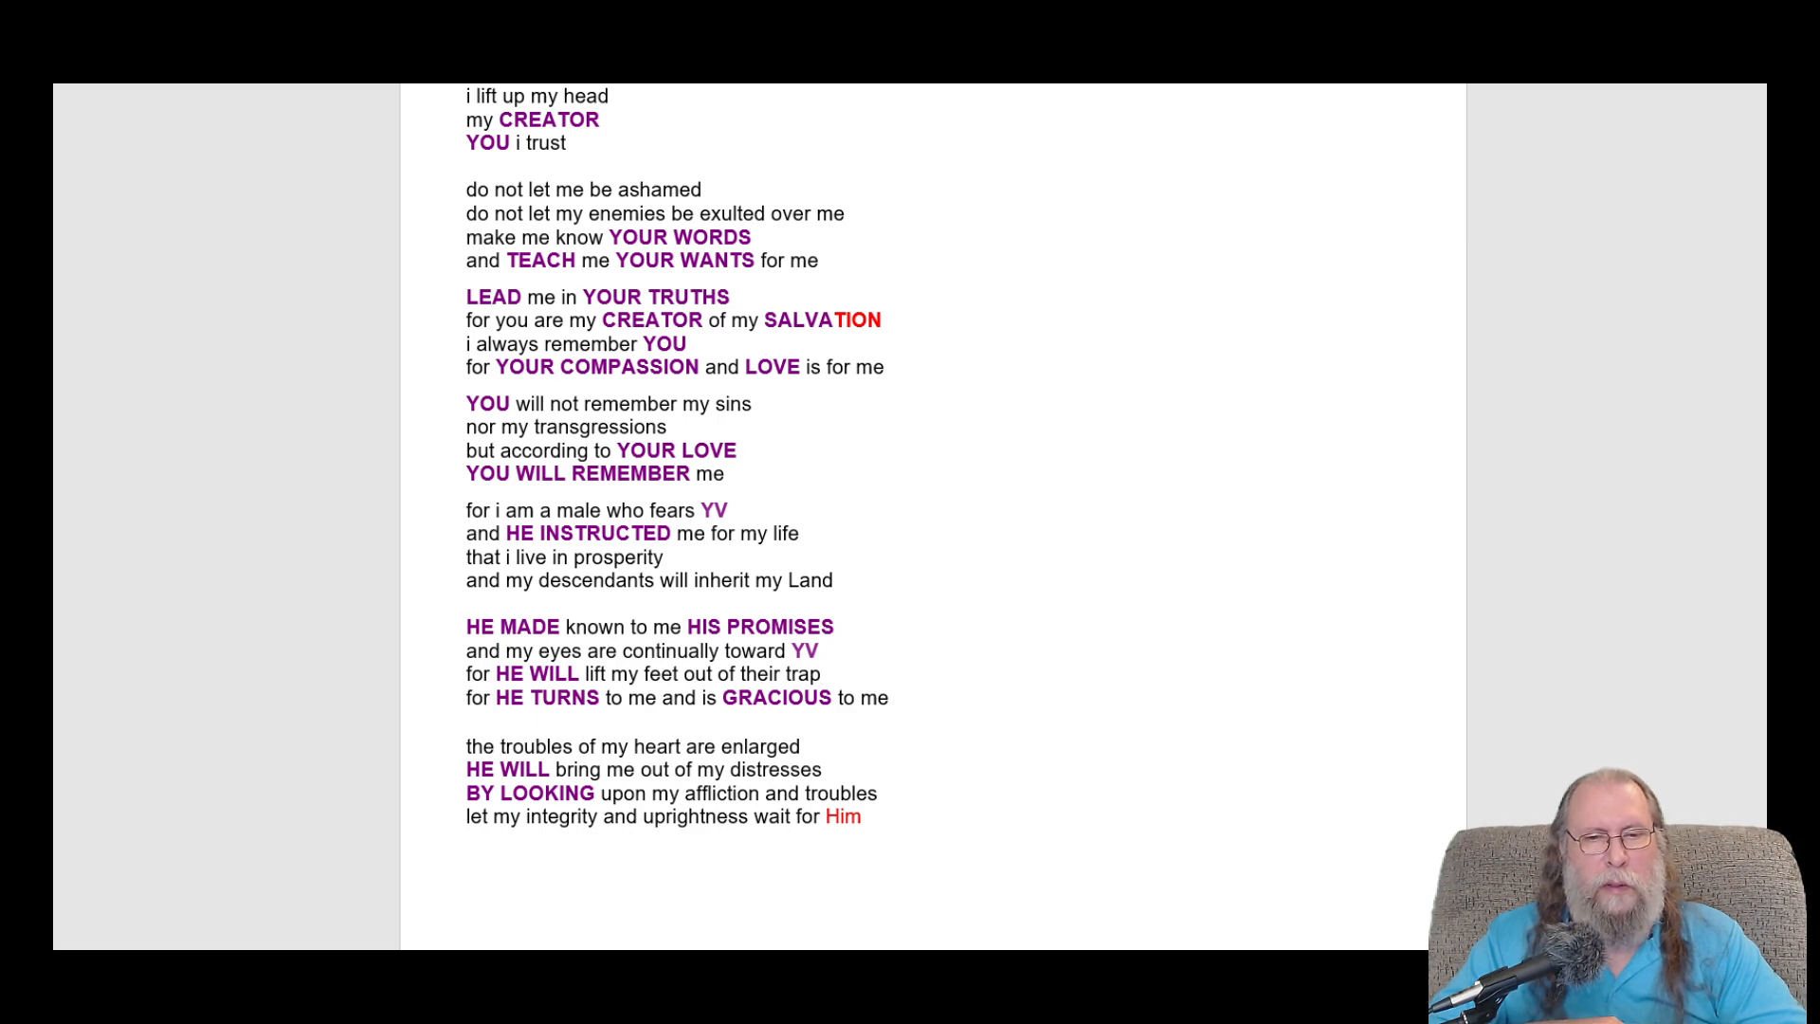
{"action": "left_click", "coordinate": [696, 650]}
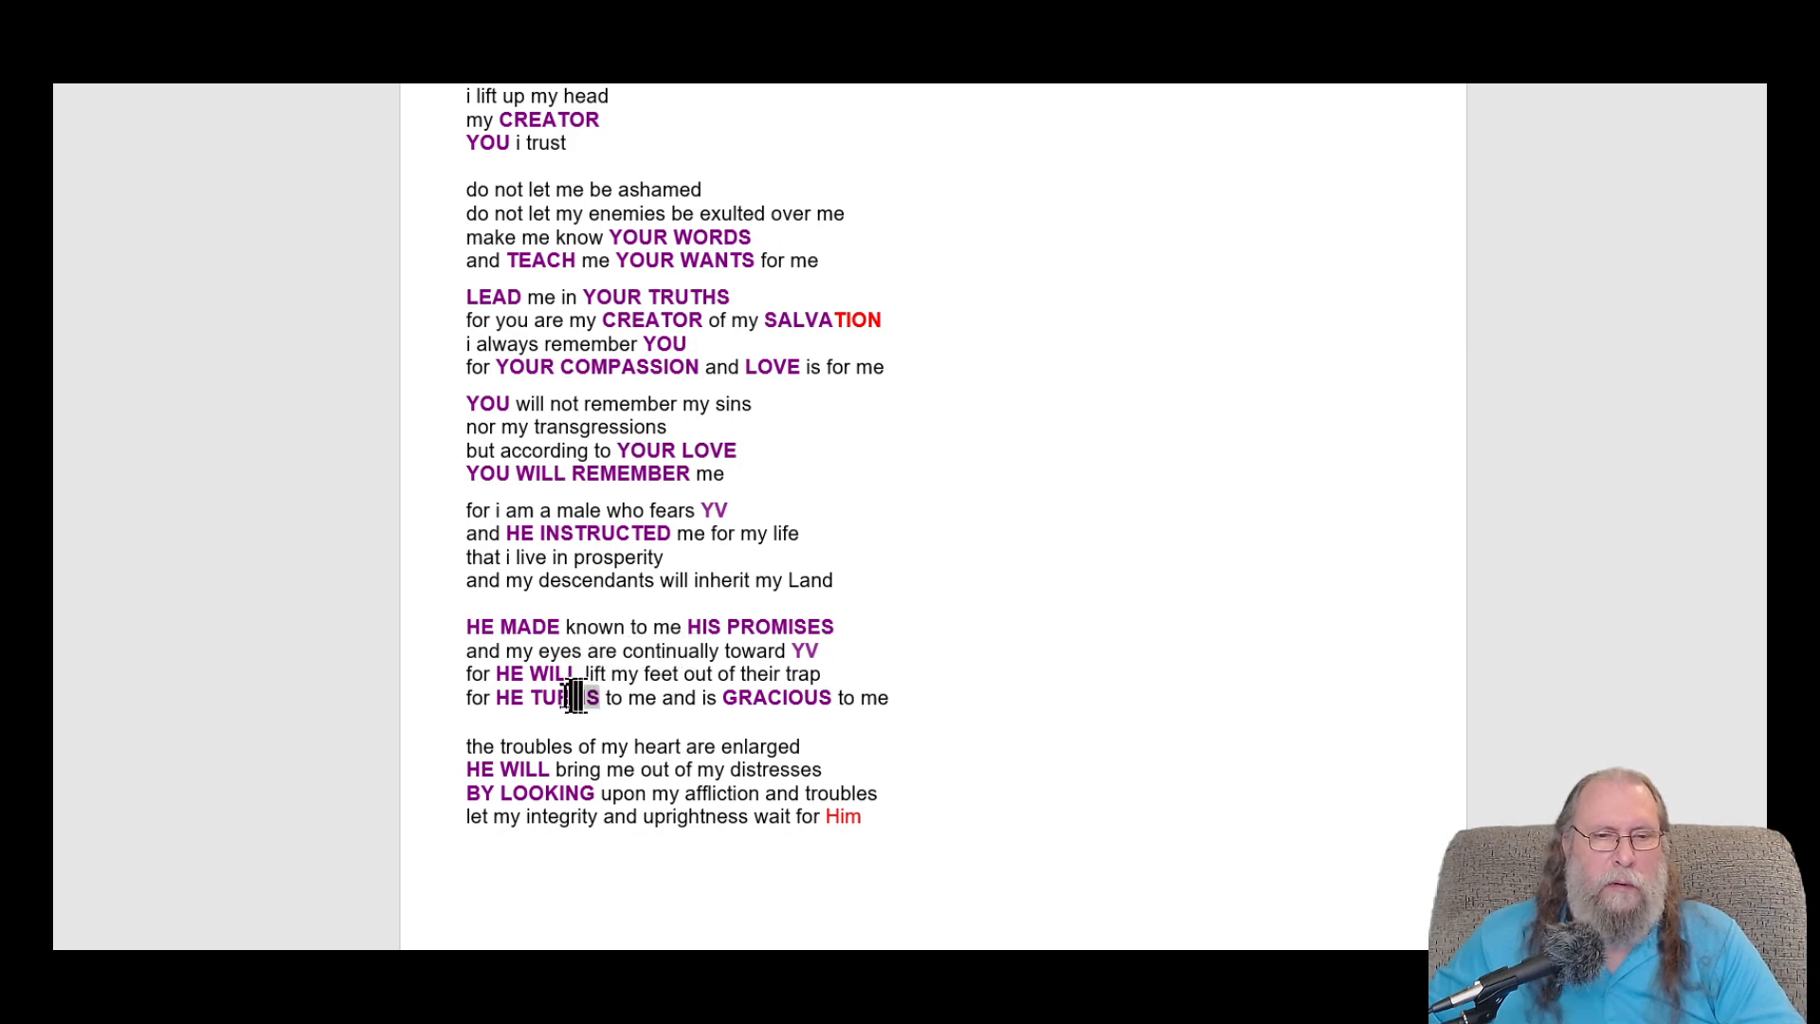
{"action": "double_click", "coordinate": [544, 697]}
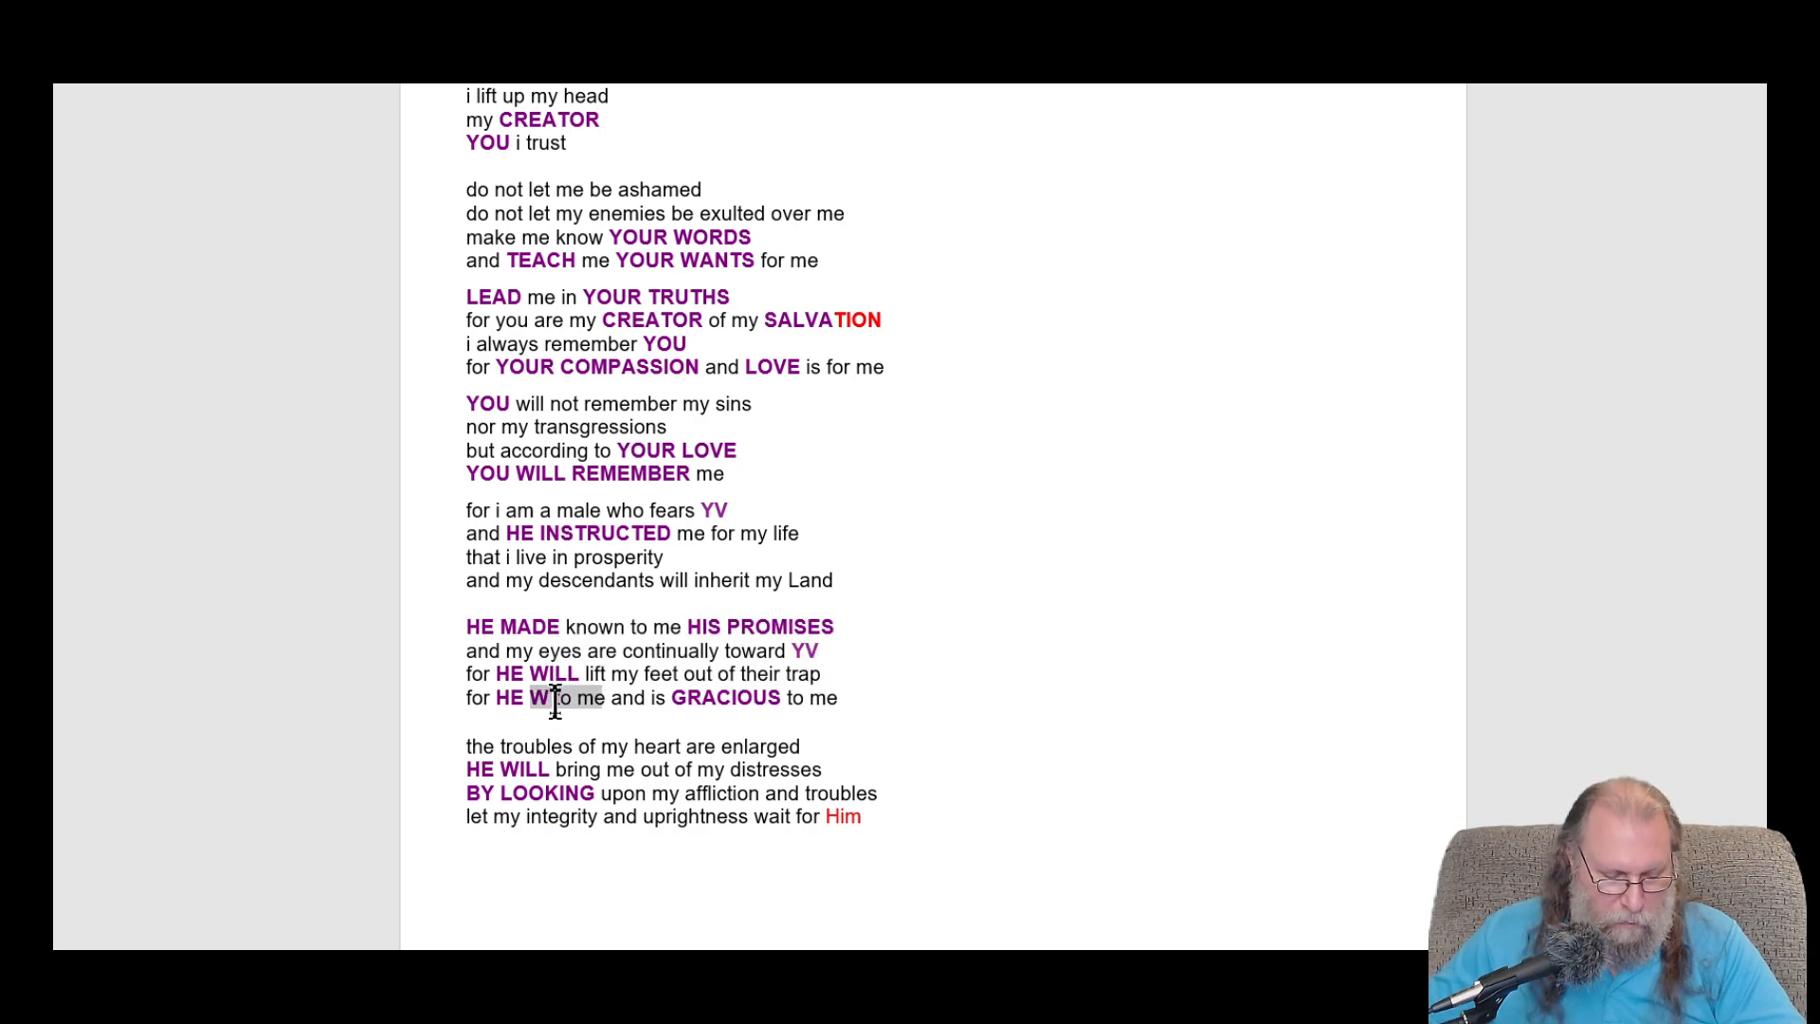
{"action": "type", "text": "WATCHES"}
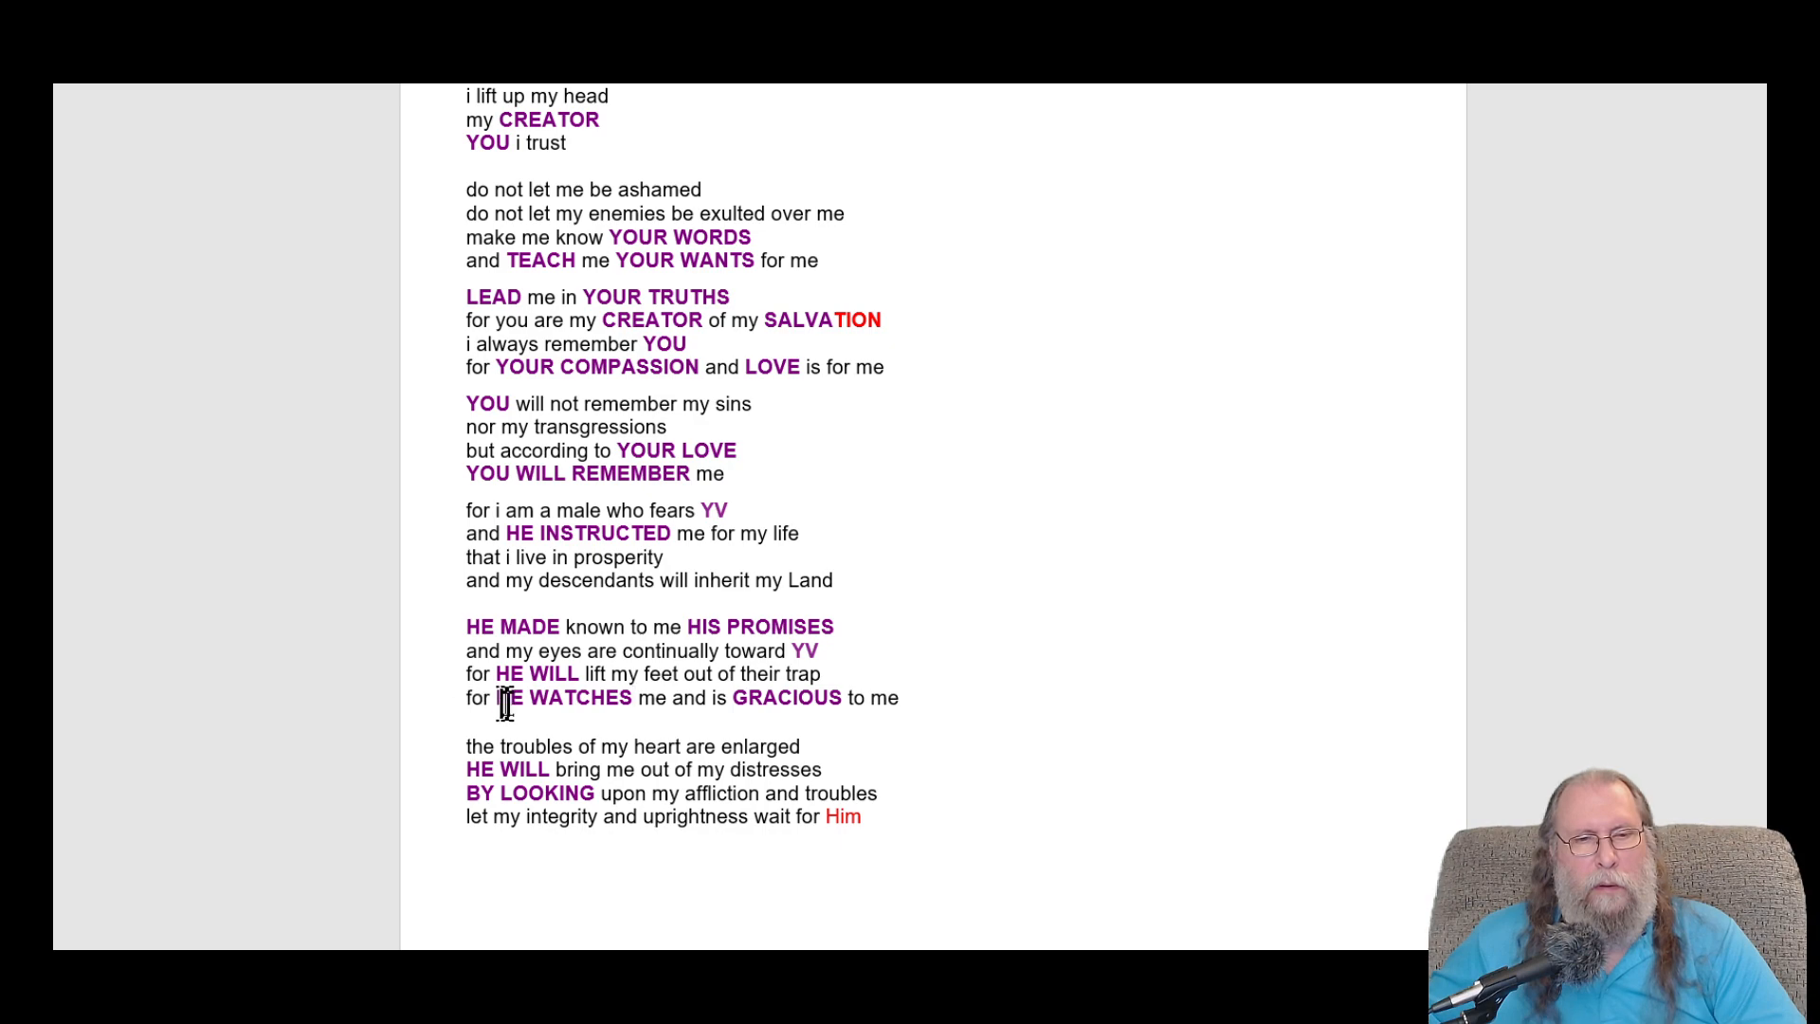
{"action": "mouse_move", "coordinate": [842, 684]}
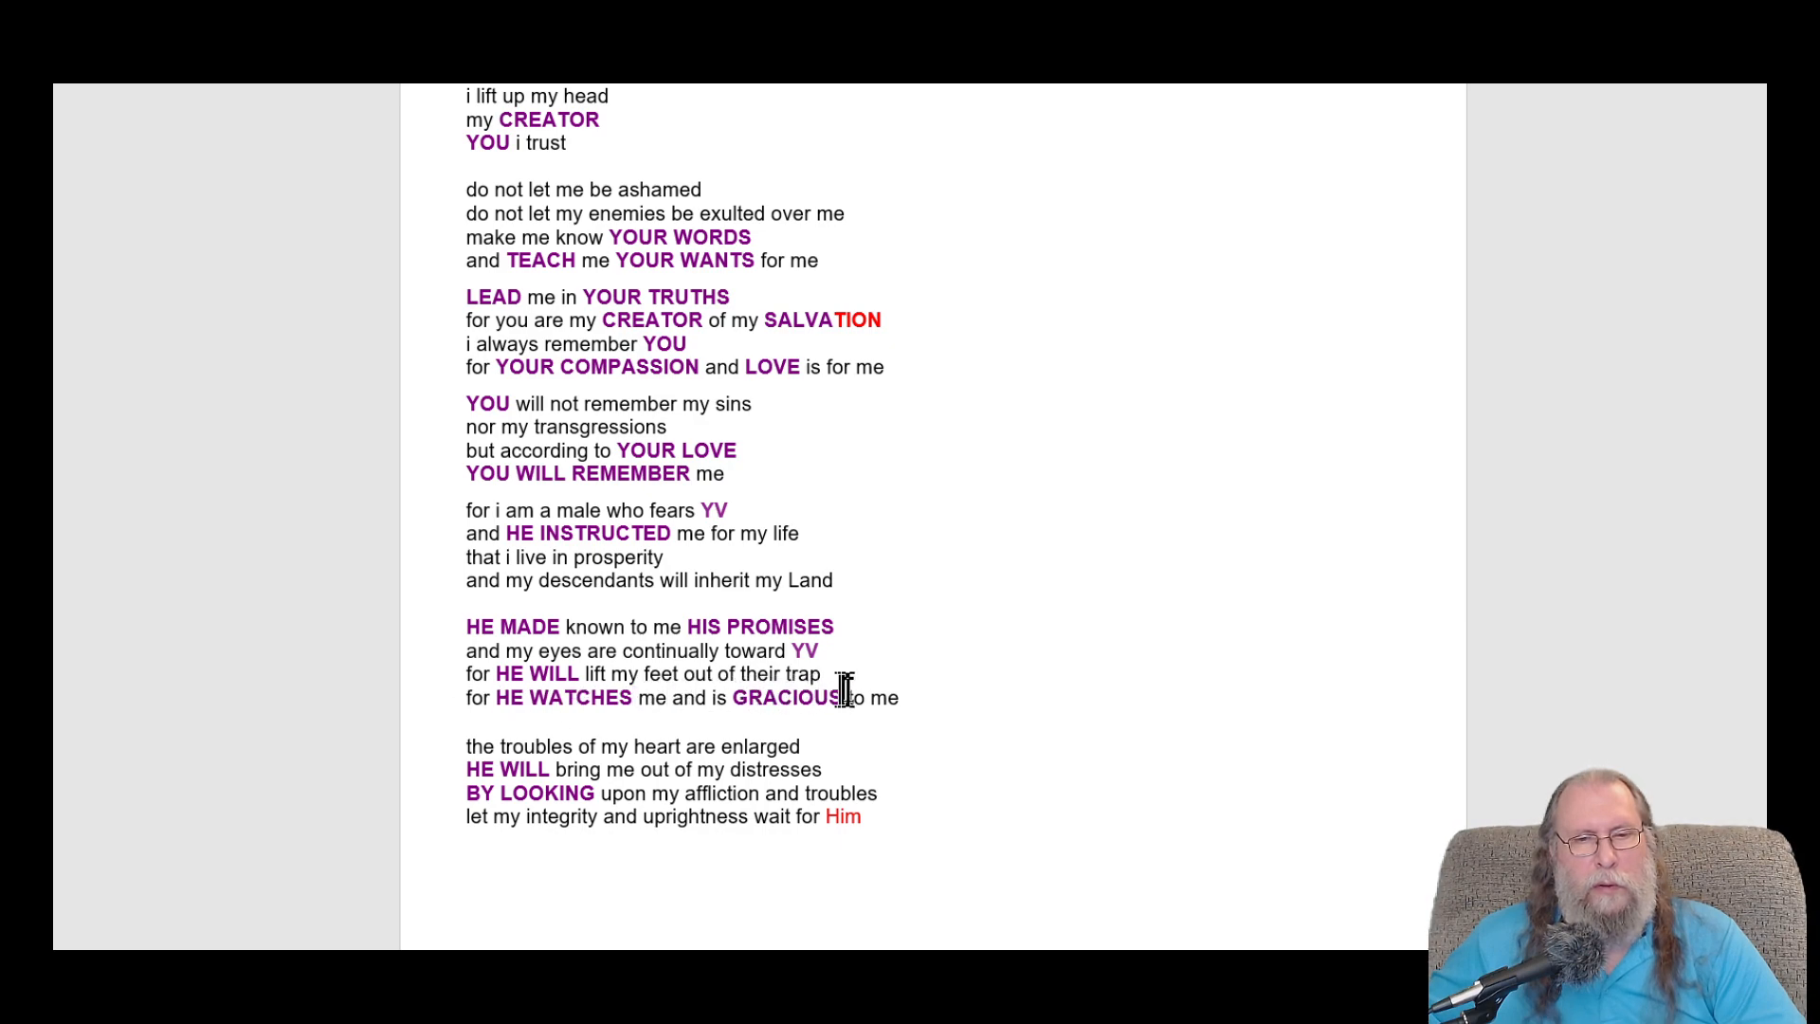
{"action": "mouse_move", "coordinate": [653, 704]}
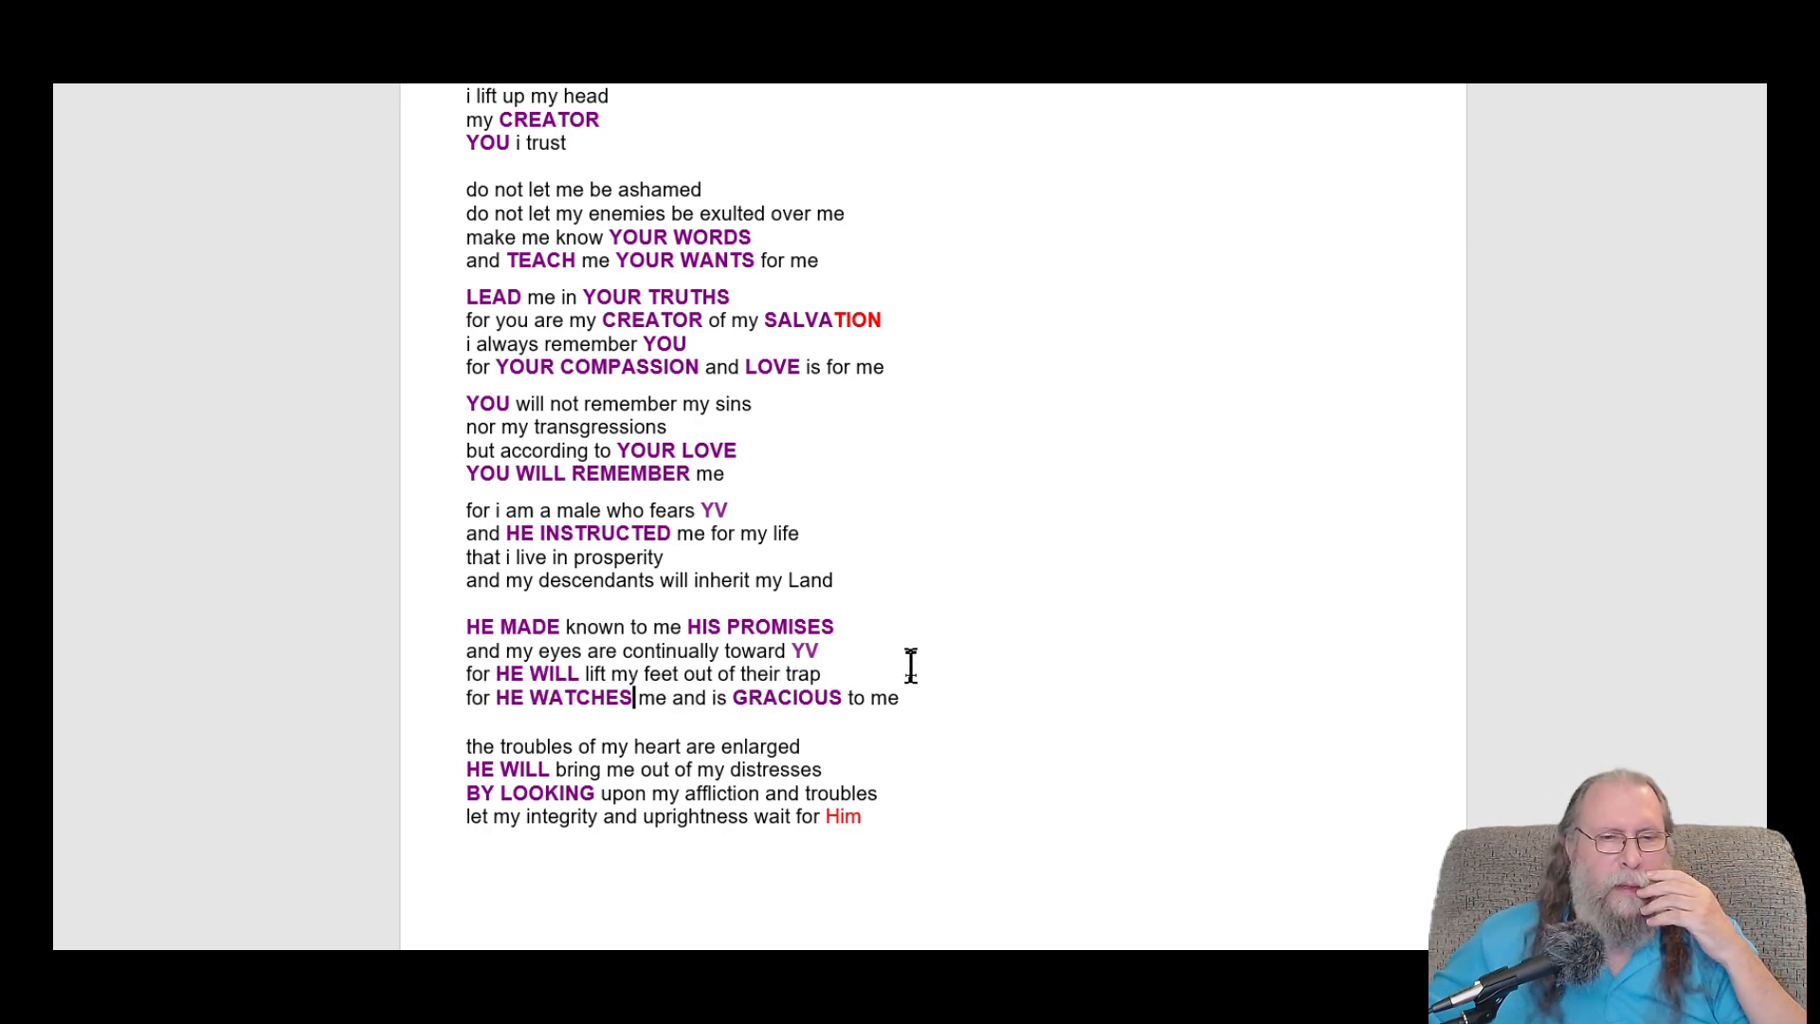
{"action": "mouse_move", "coordinate": [769, 546]}
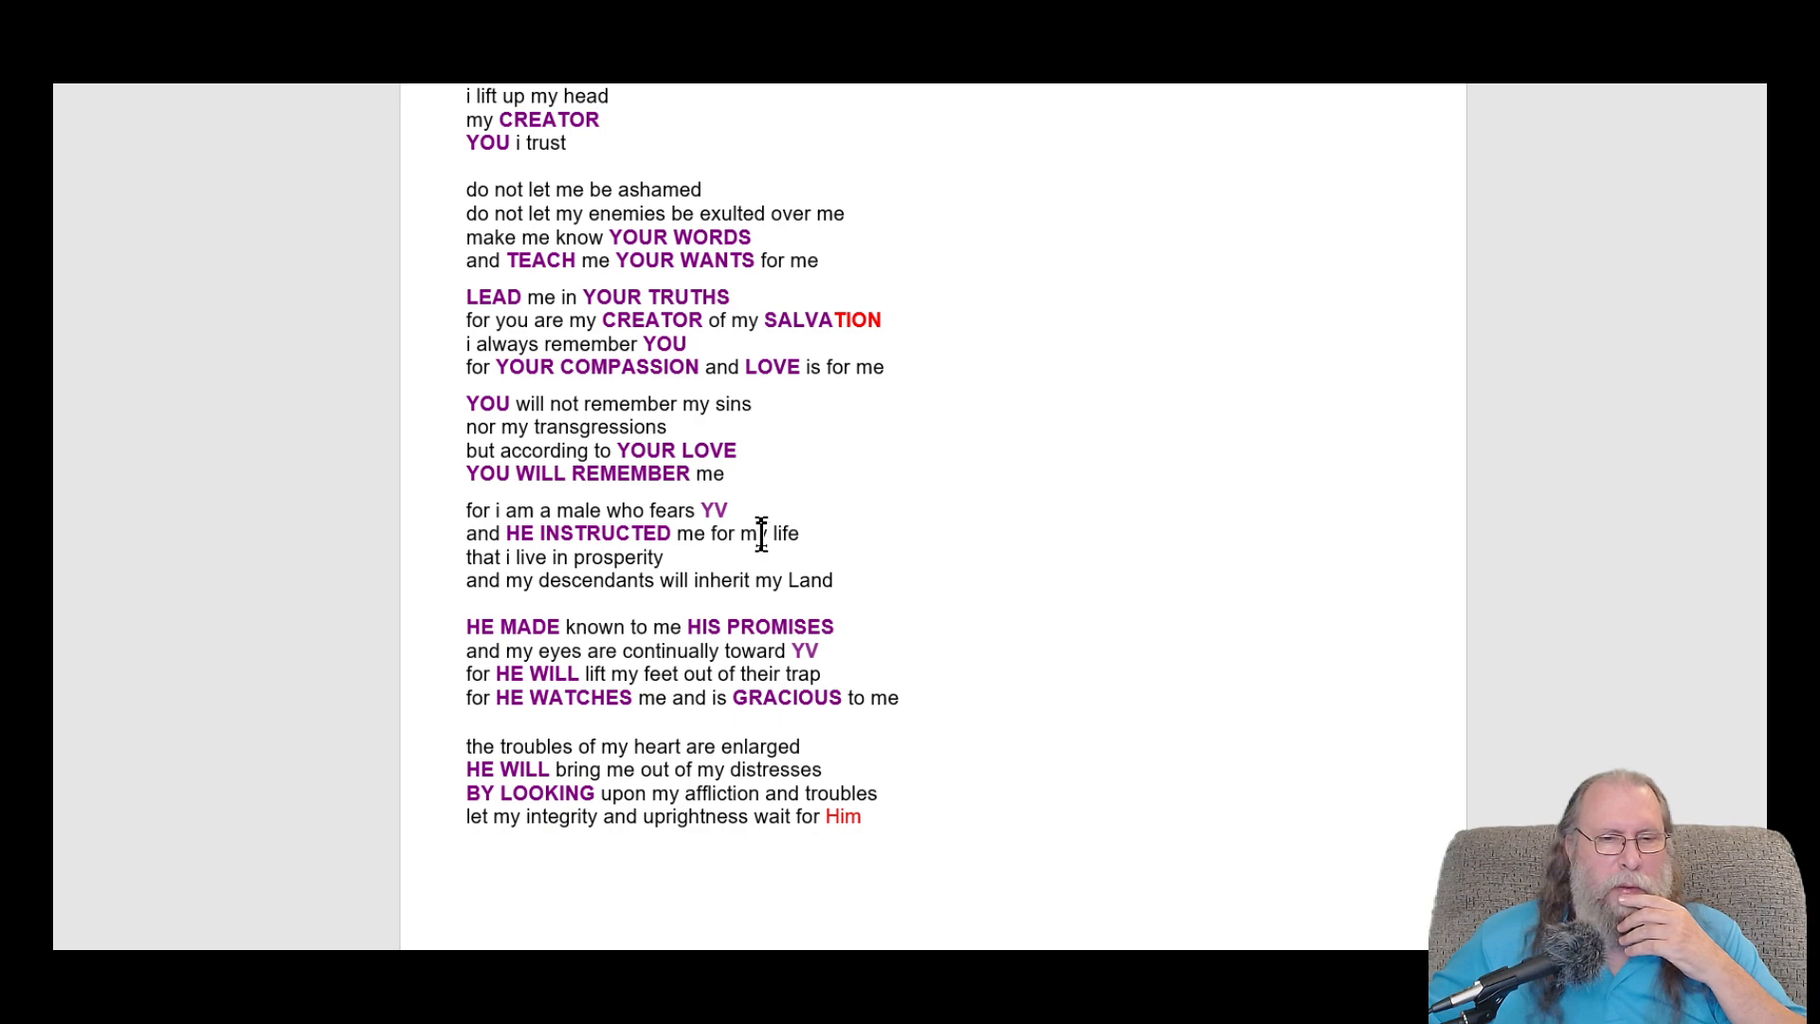
{"action": "scroll", "scroll_direction": "down", "scroll_amount": 3}
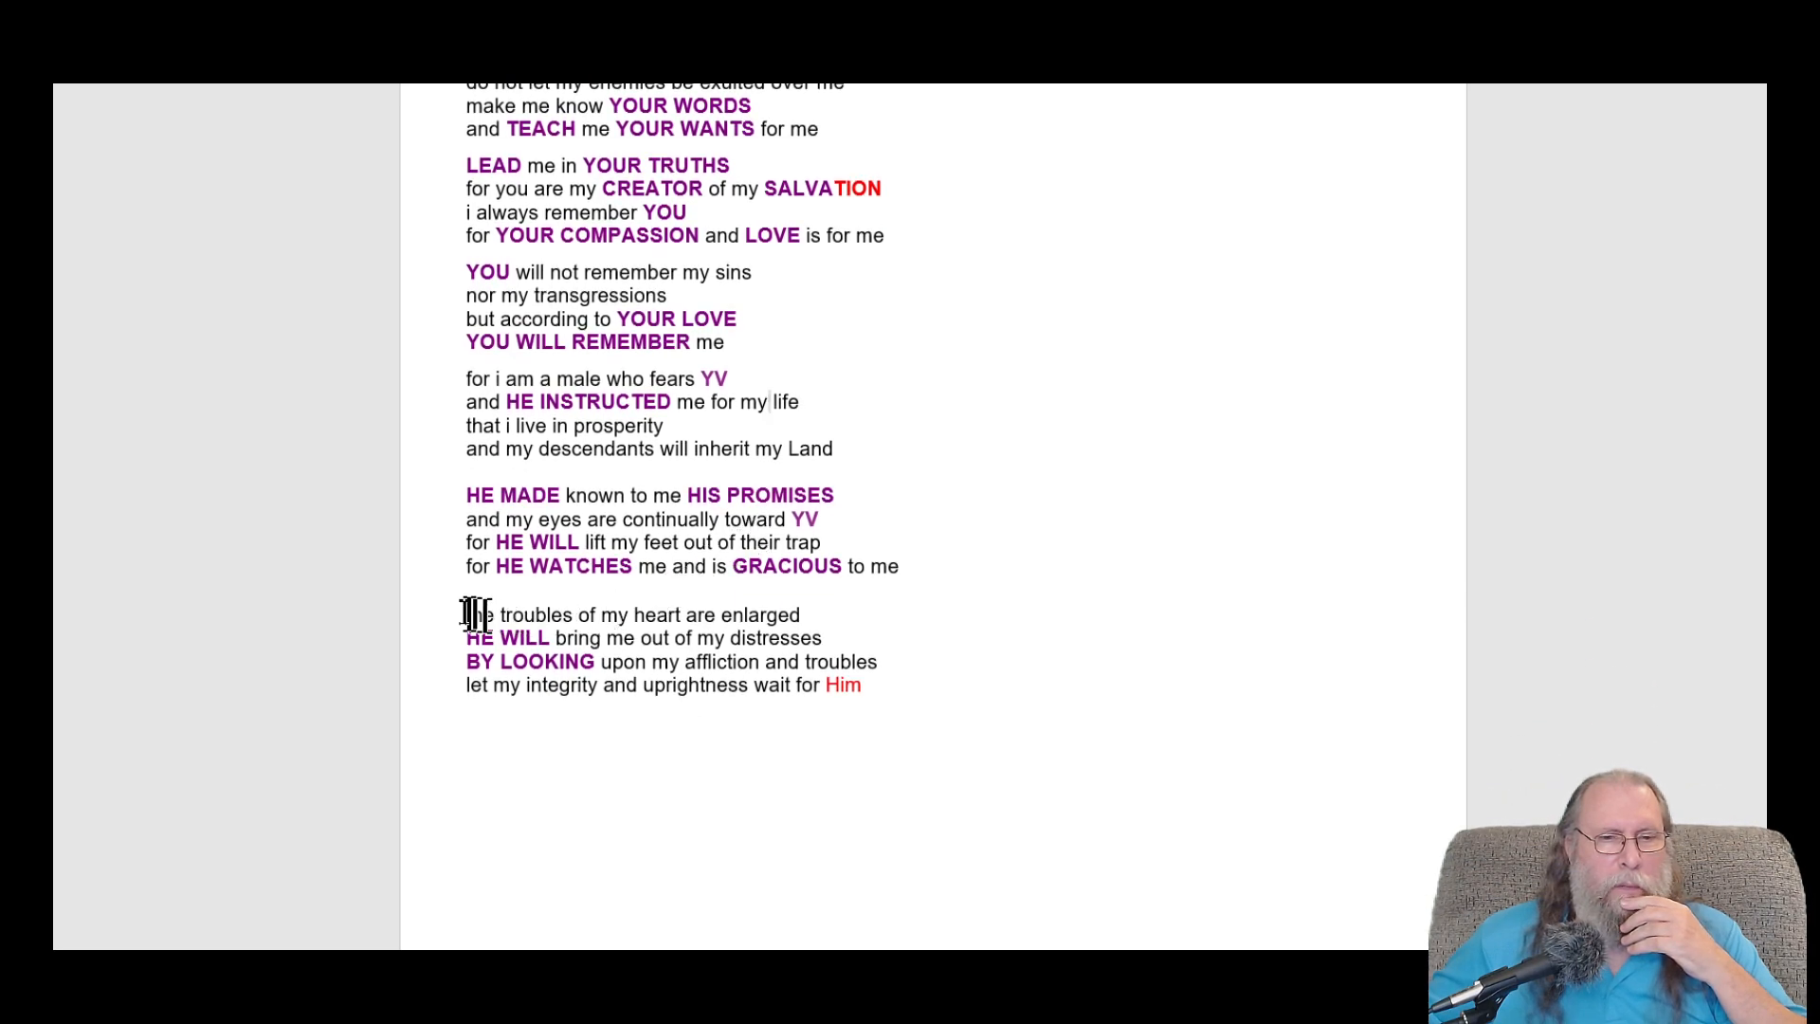
- Insert 'when', change WILL bring to BRING, and make 'HE LETS my integrity'
{"action": "left_click", "coordinate": [467, 586]}
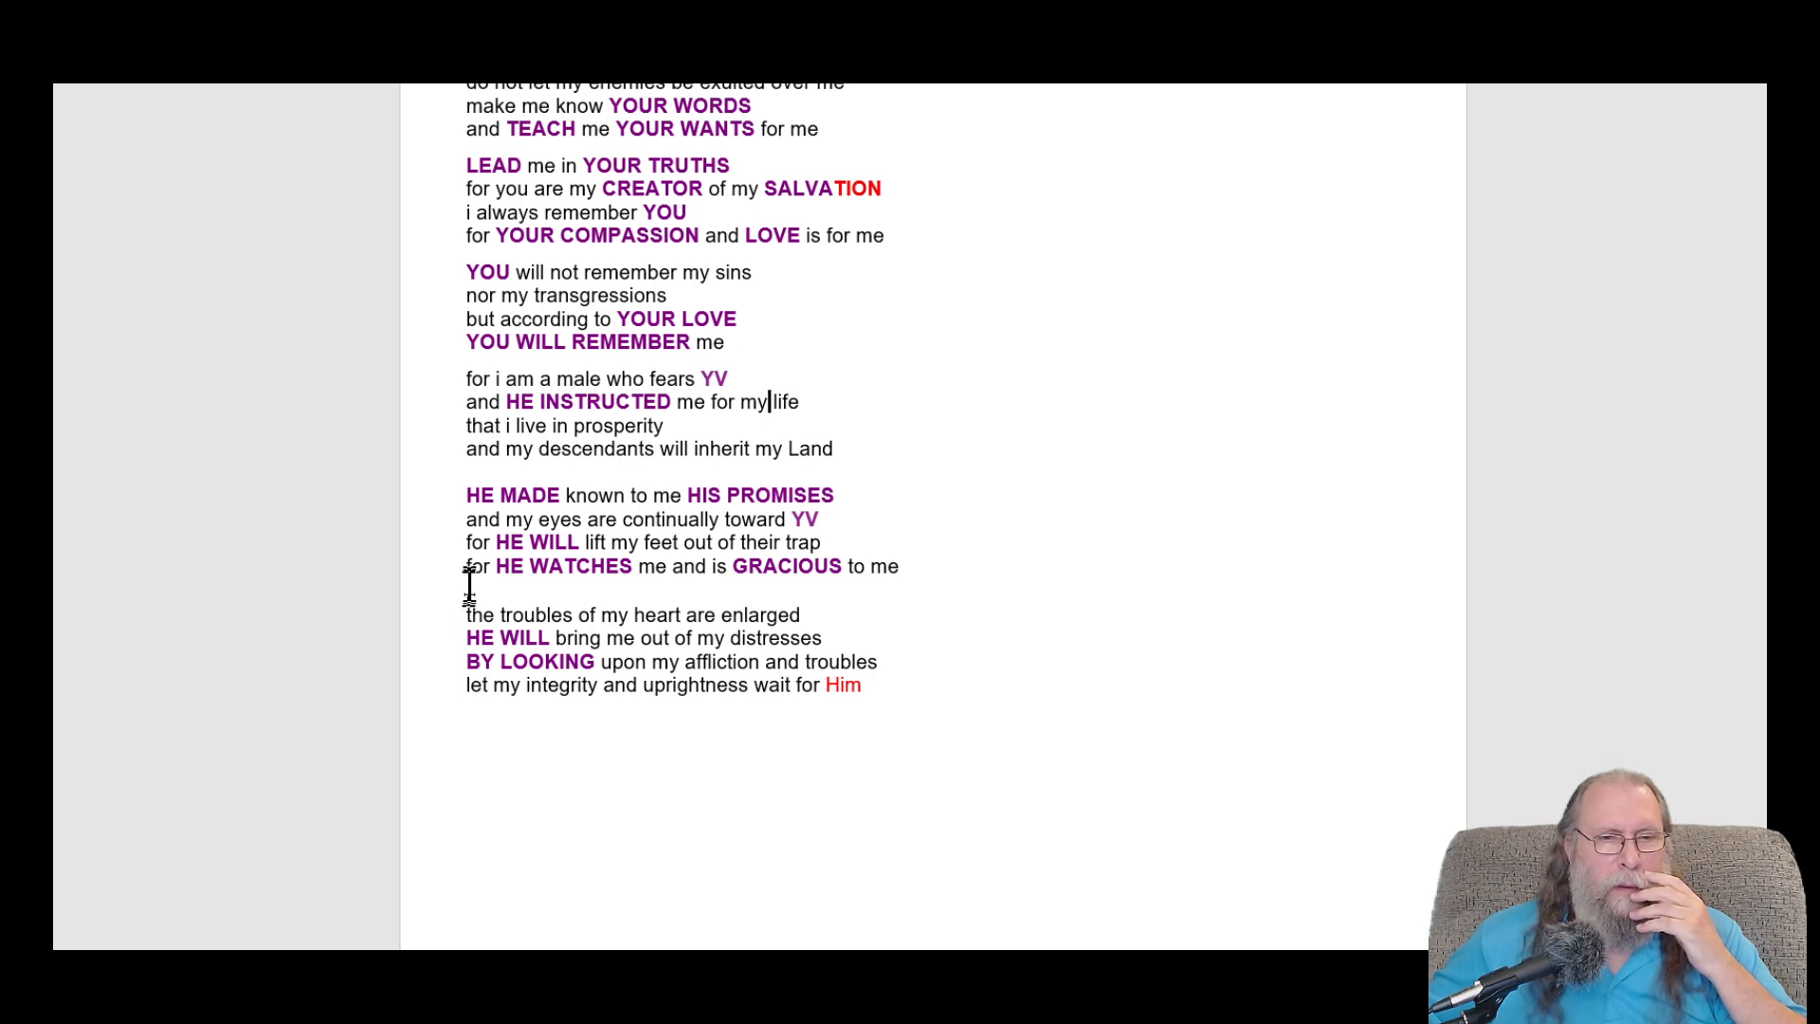
{"action": "mouse_move", "coordinate": [888, 554]}
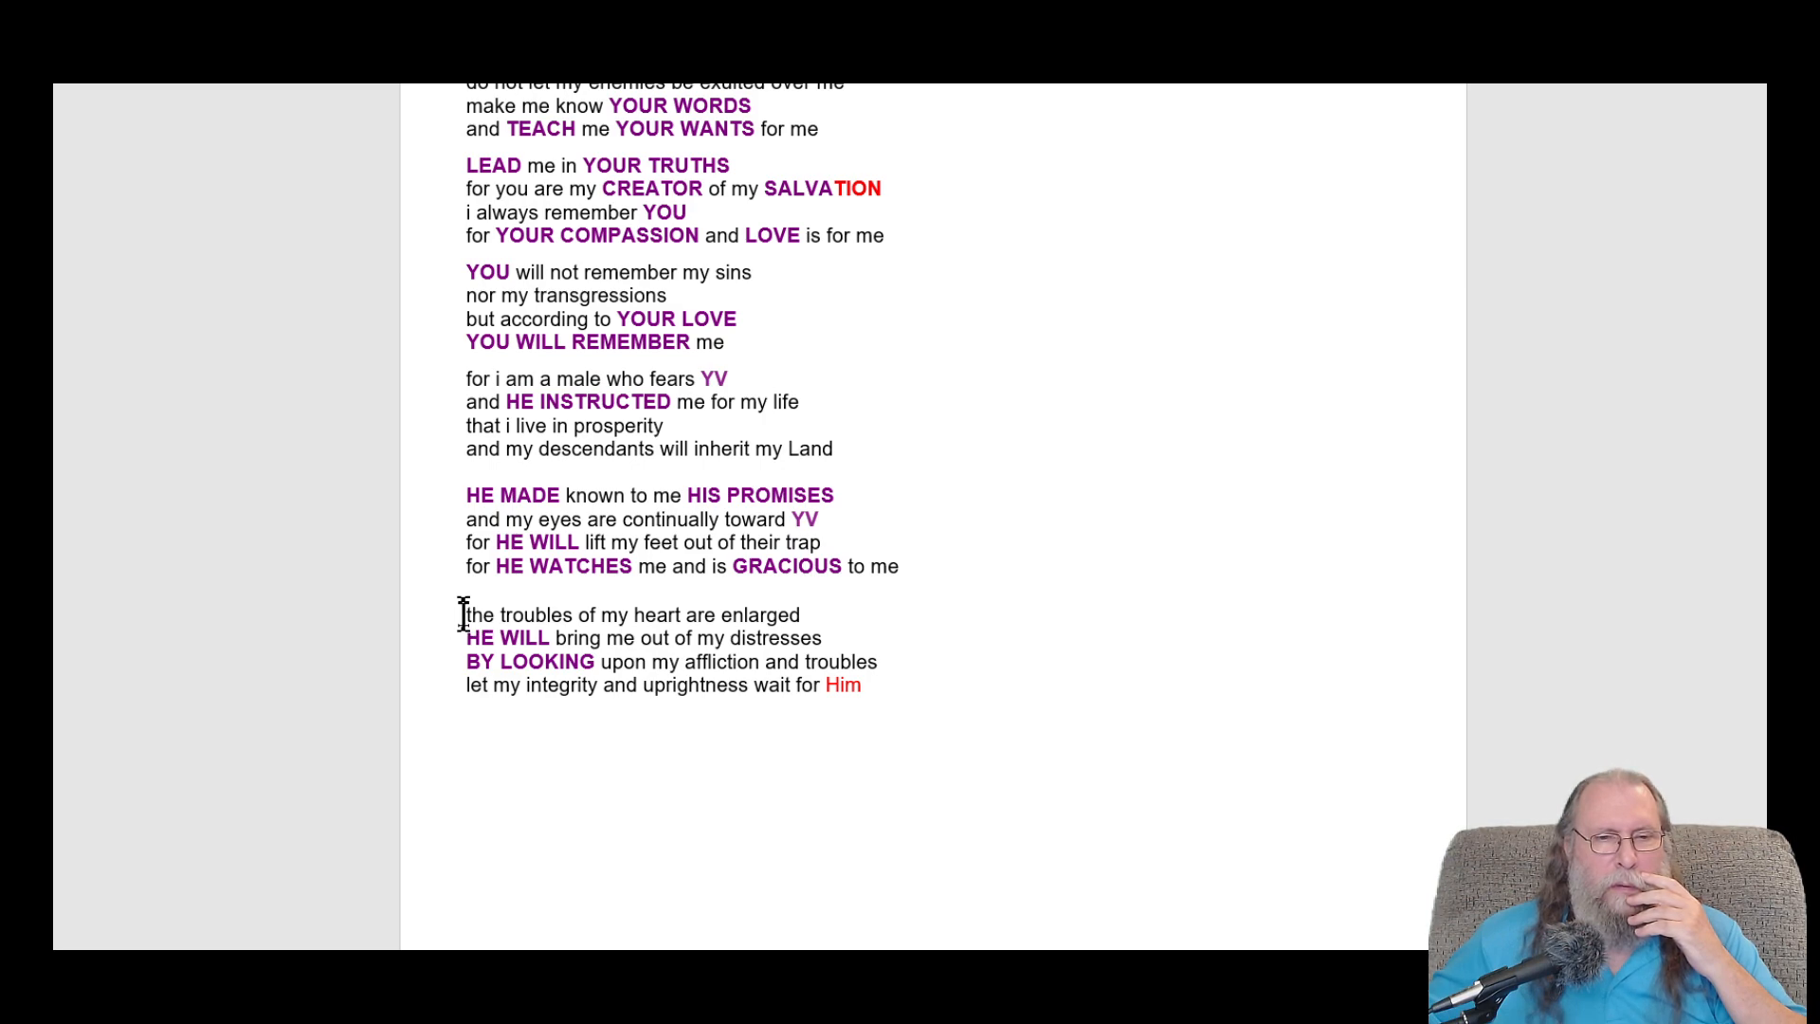
{"action": "mouse_move", "coordinate": [697, 615]}
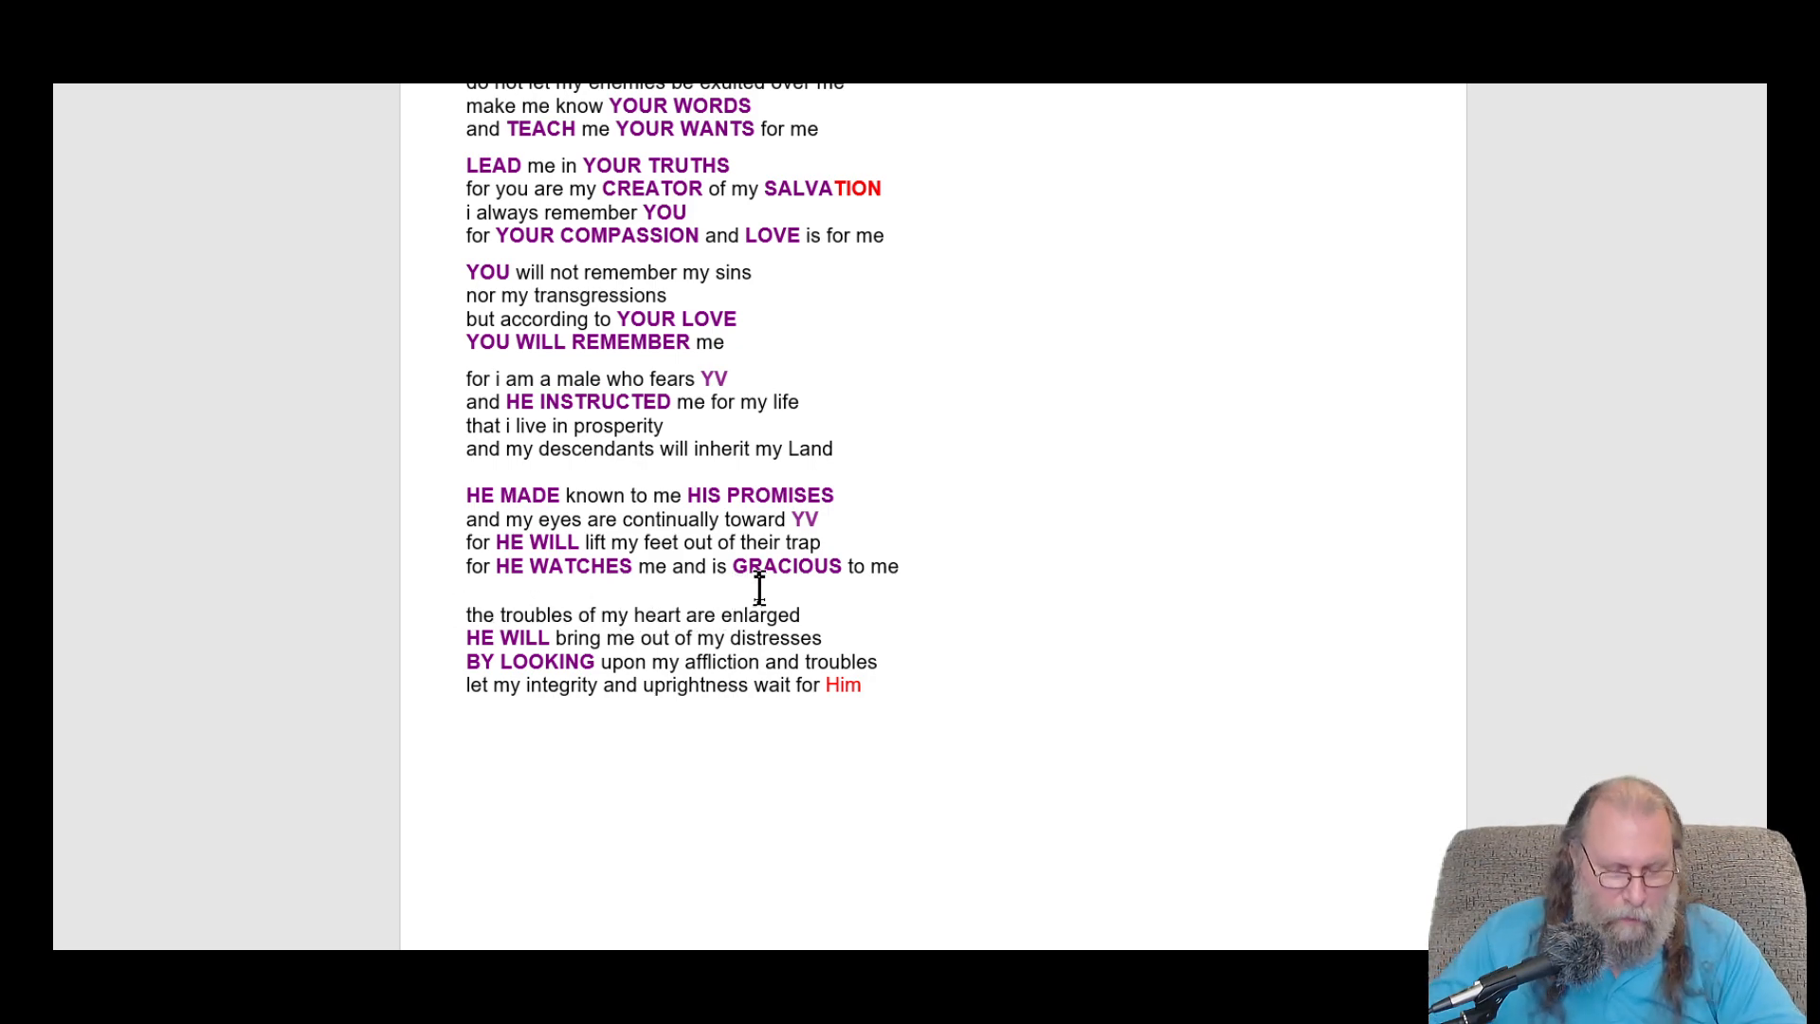
{"action": "type", "text": "when"}
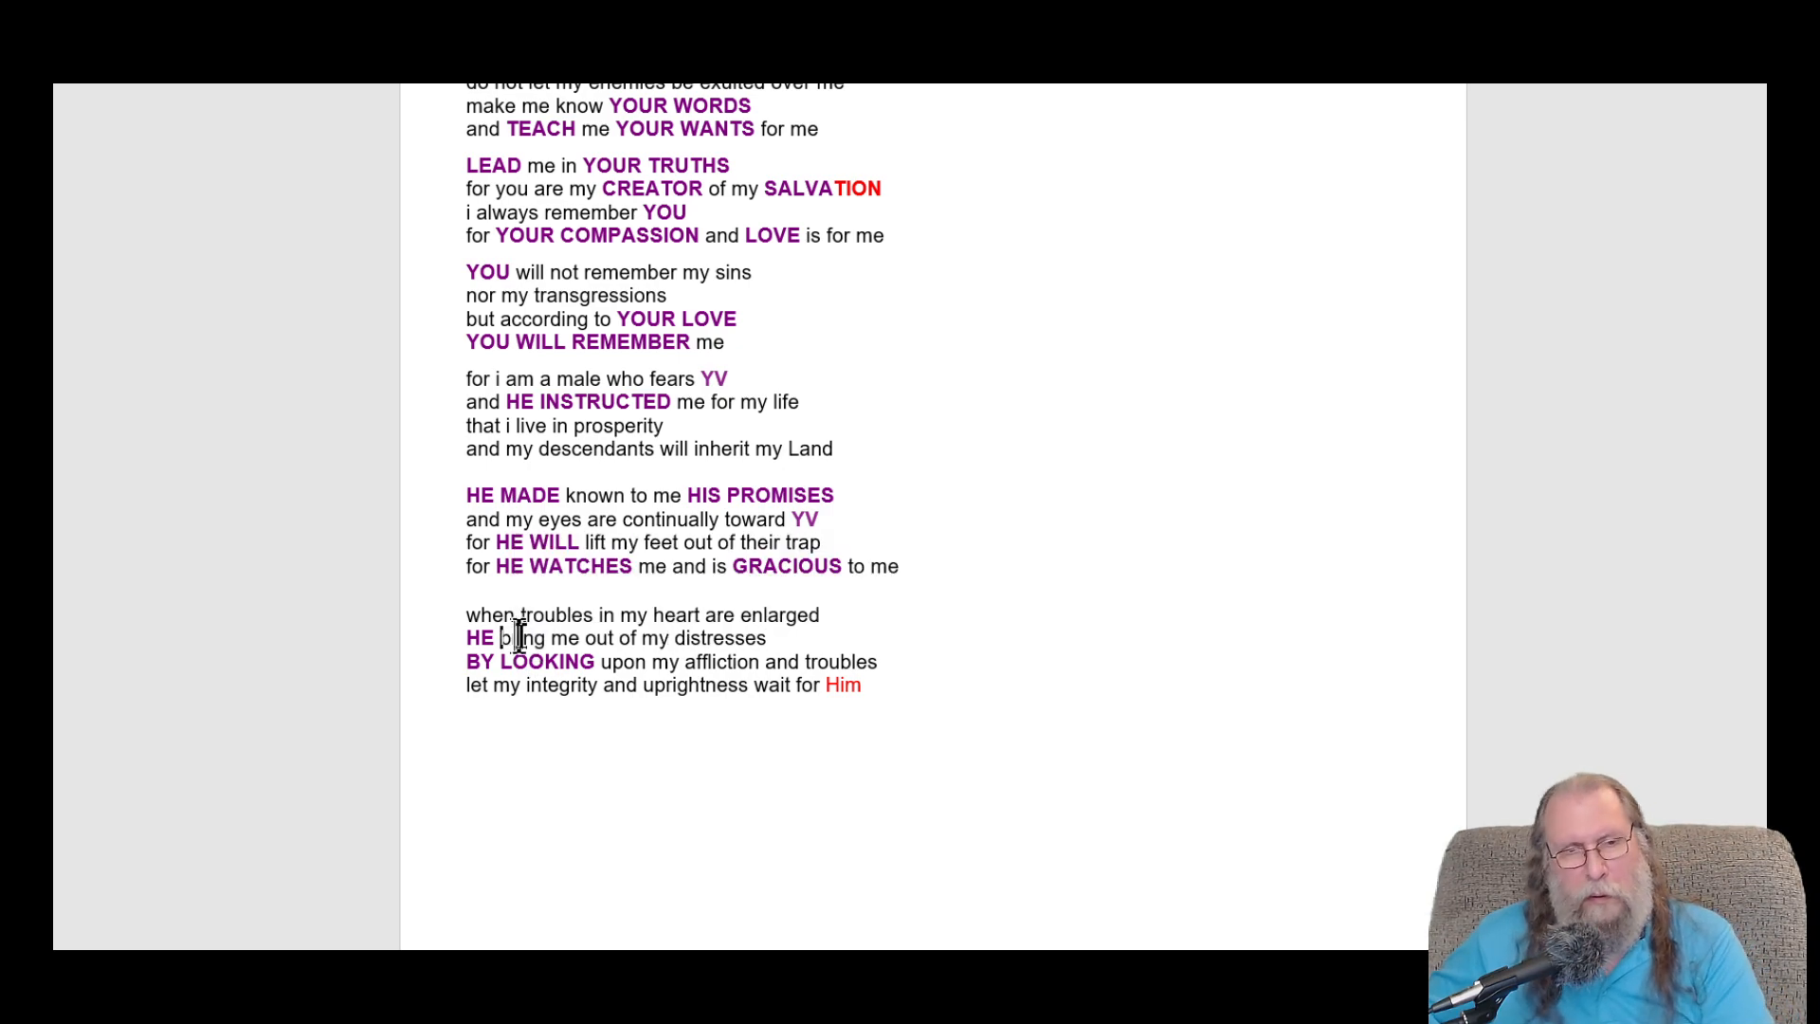
{"action": "type", "text": "BRING"}
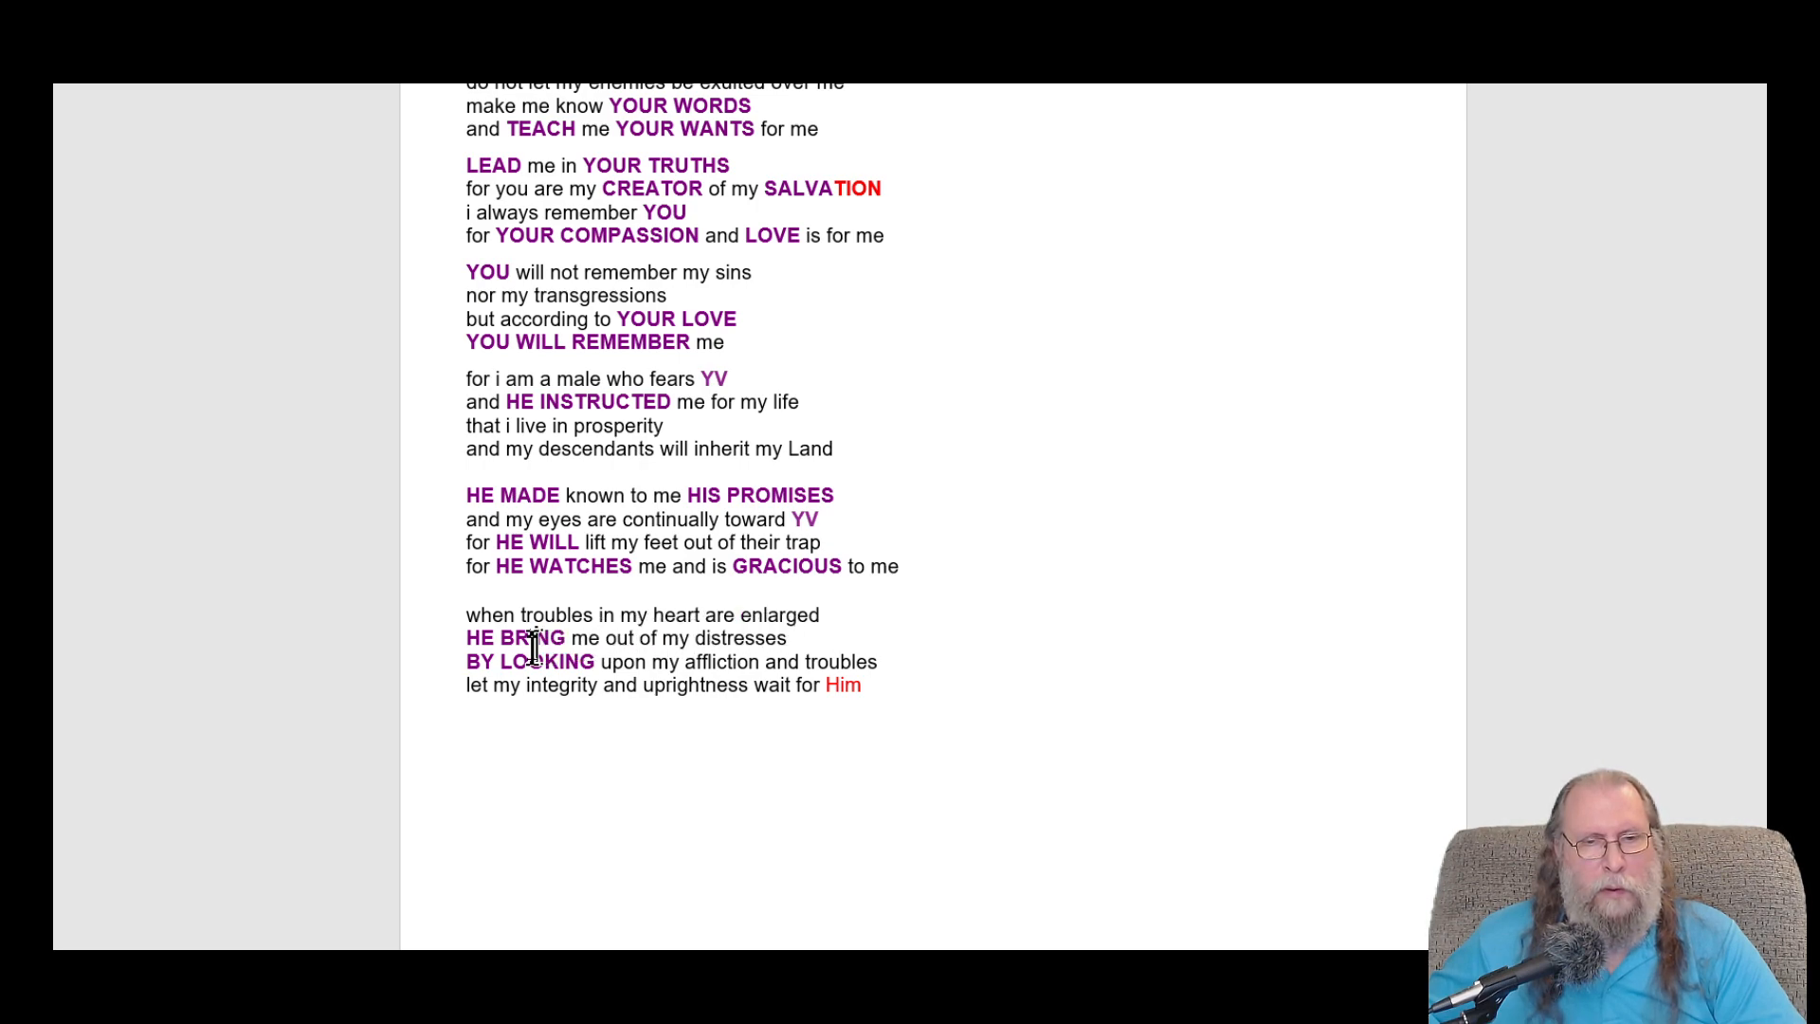
{"action": "mouse_move", "coordinate": [868, 661]}
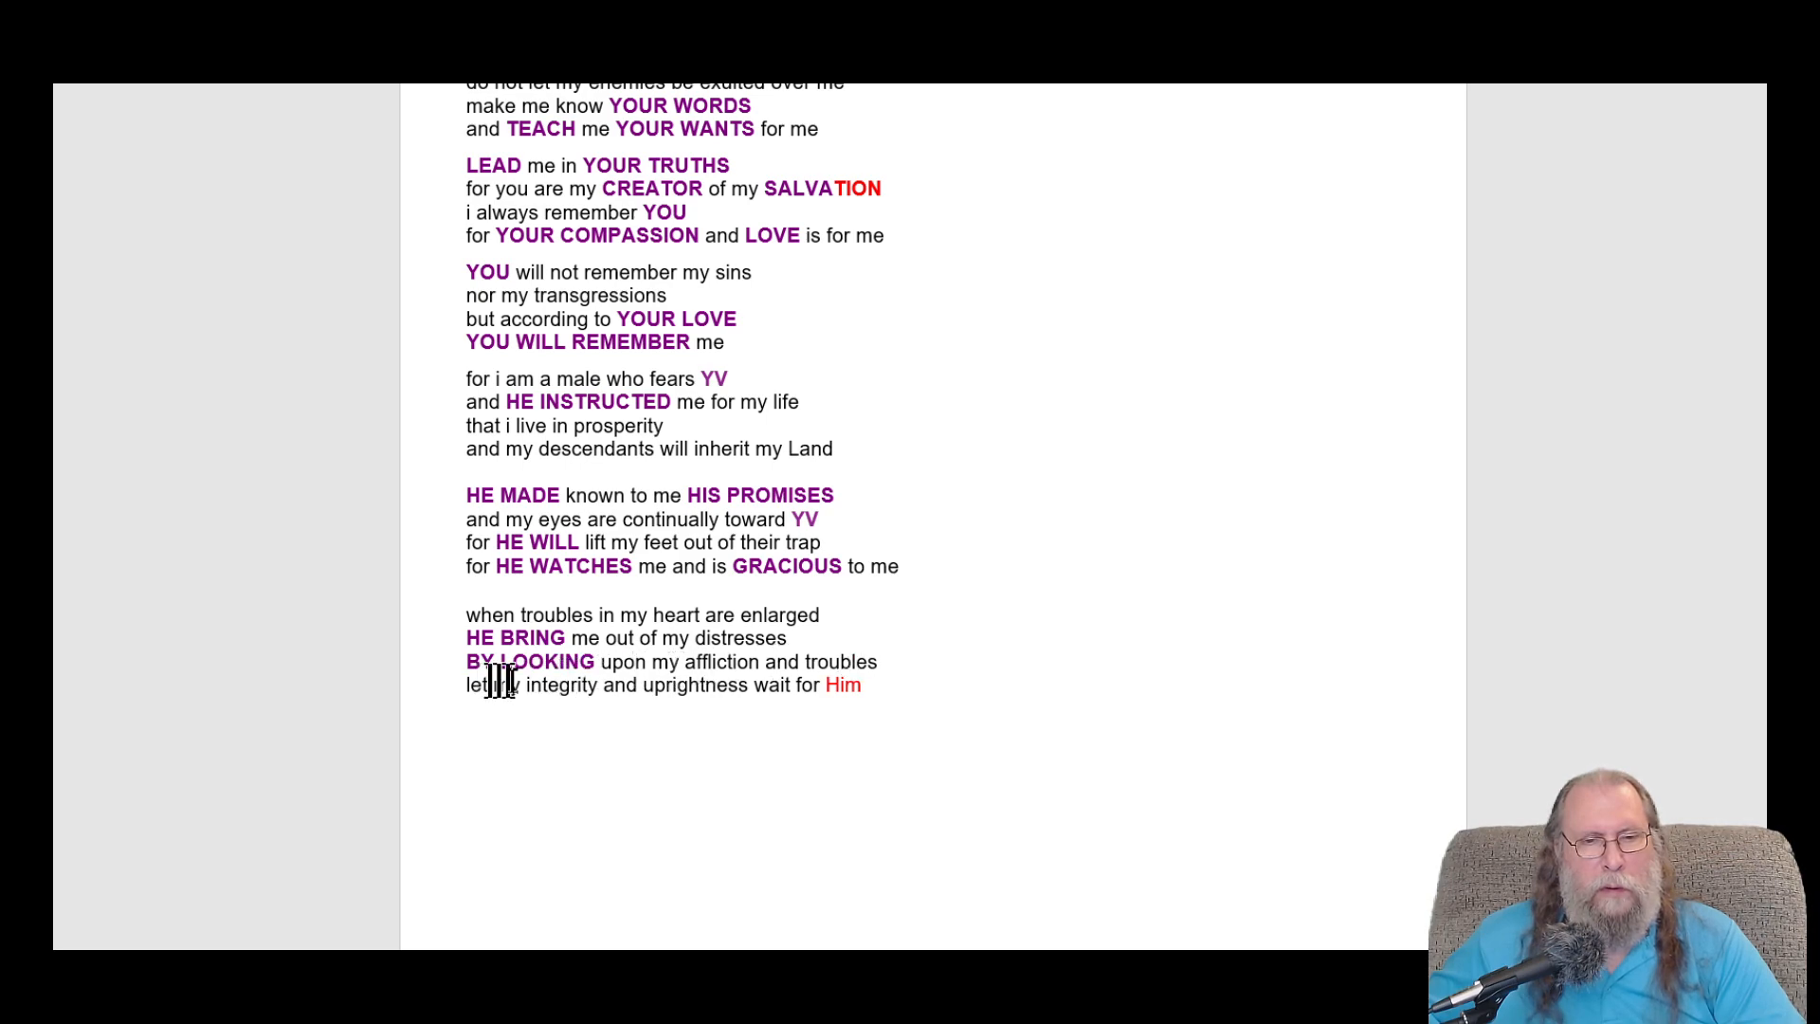
{"action": "mouse_move", "coordinate": [781, 684]}
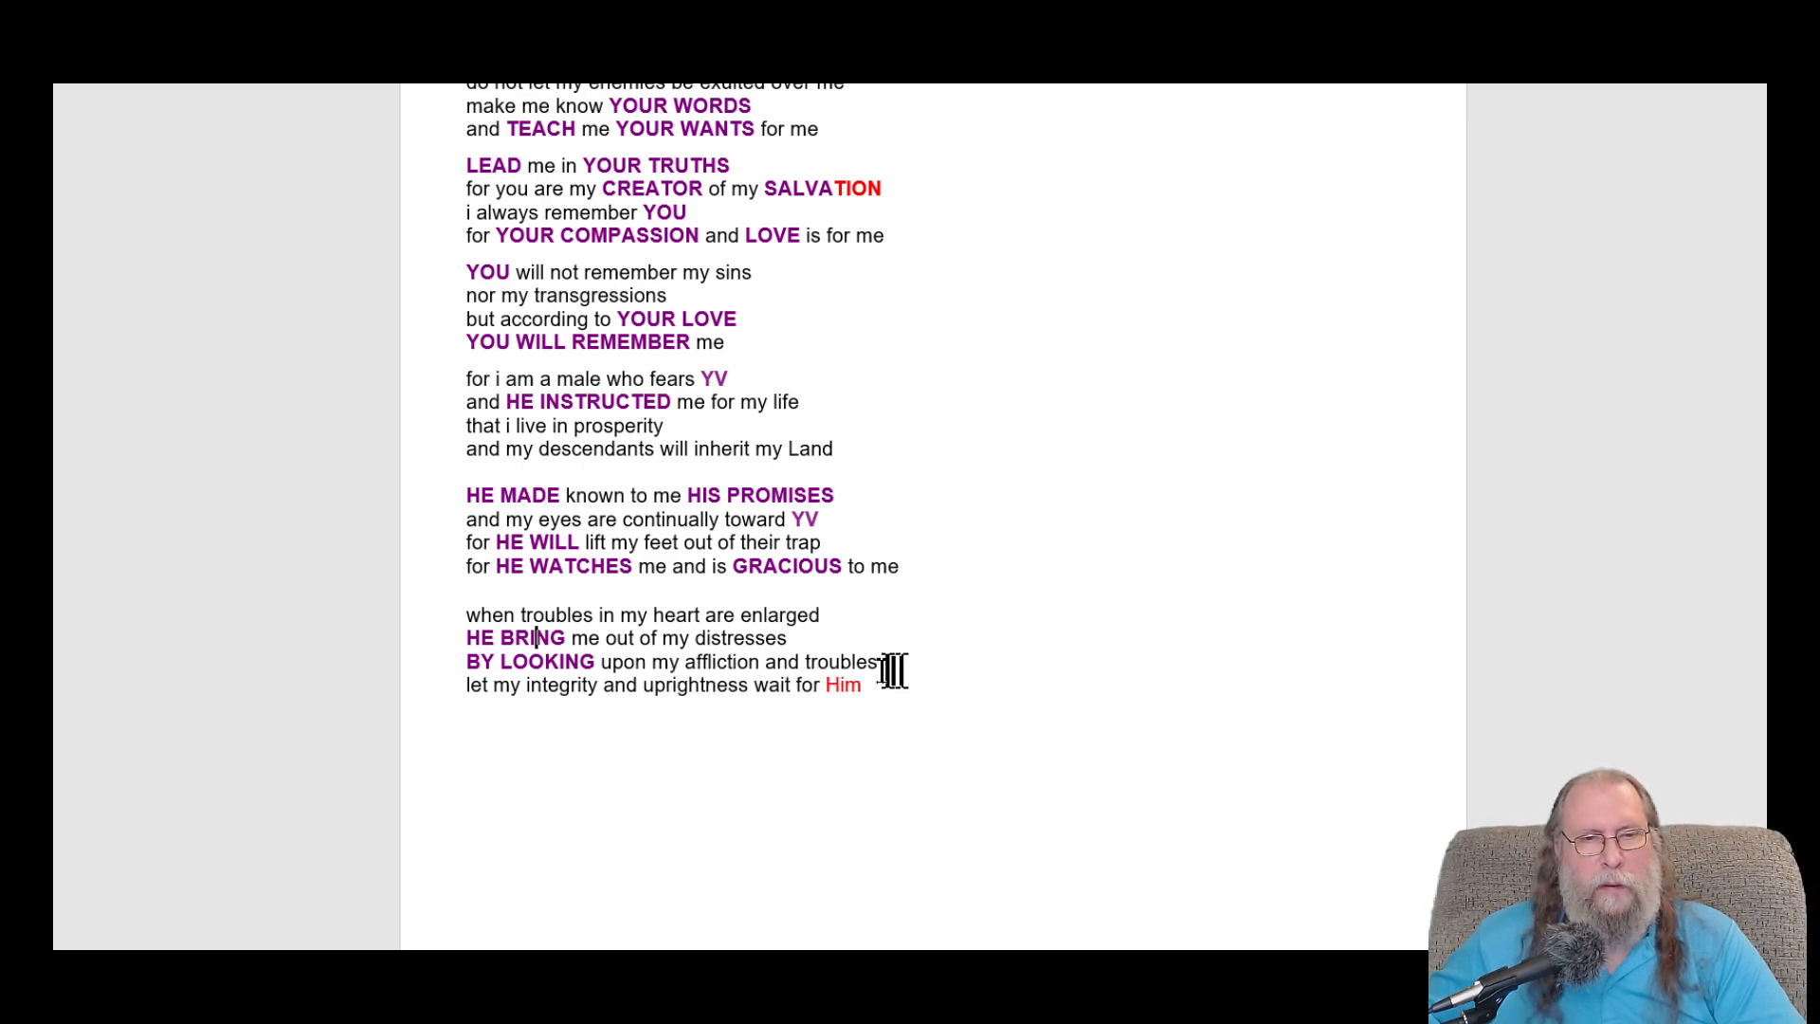
{"action": "mouse_move", "coordinate": [898, 659]}
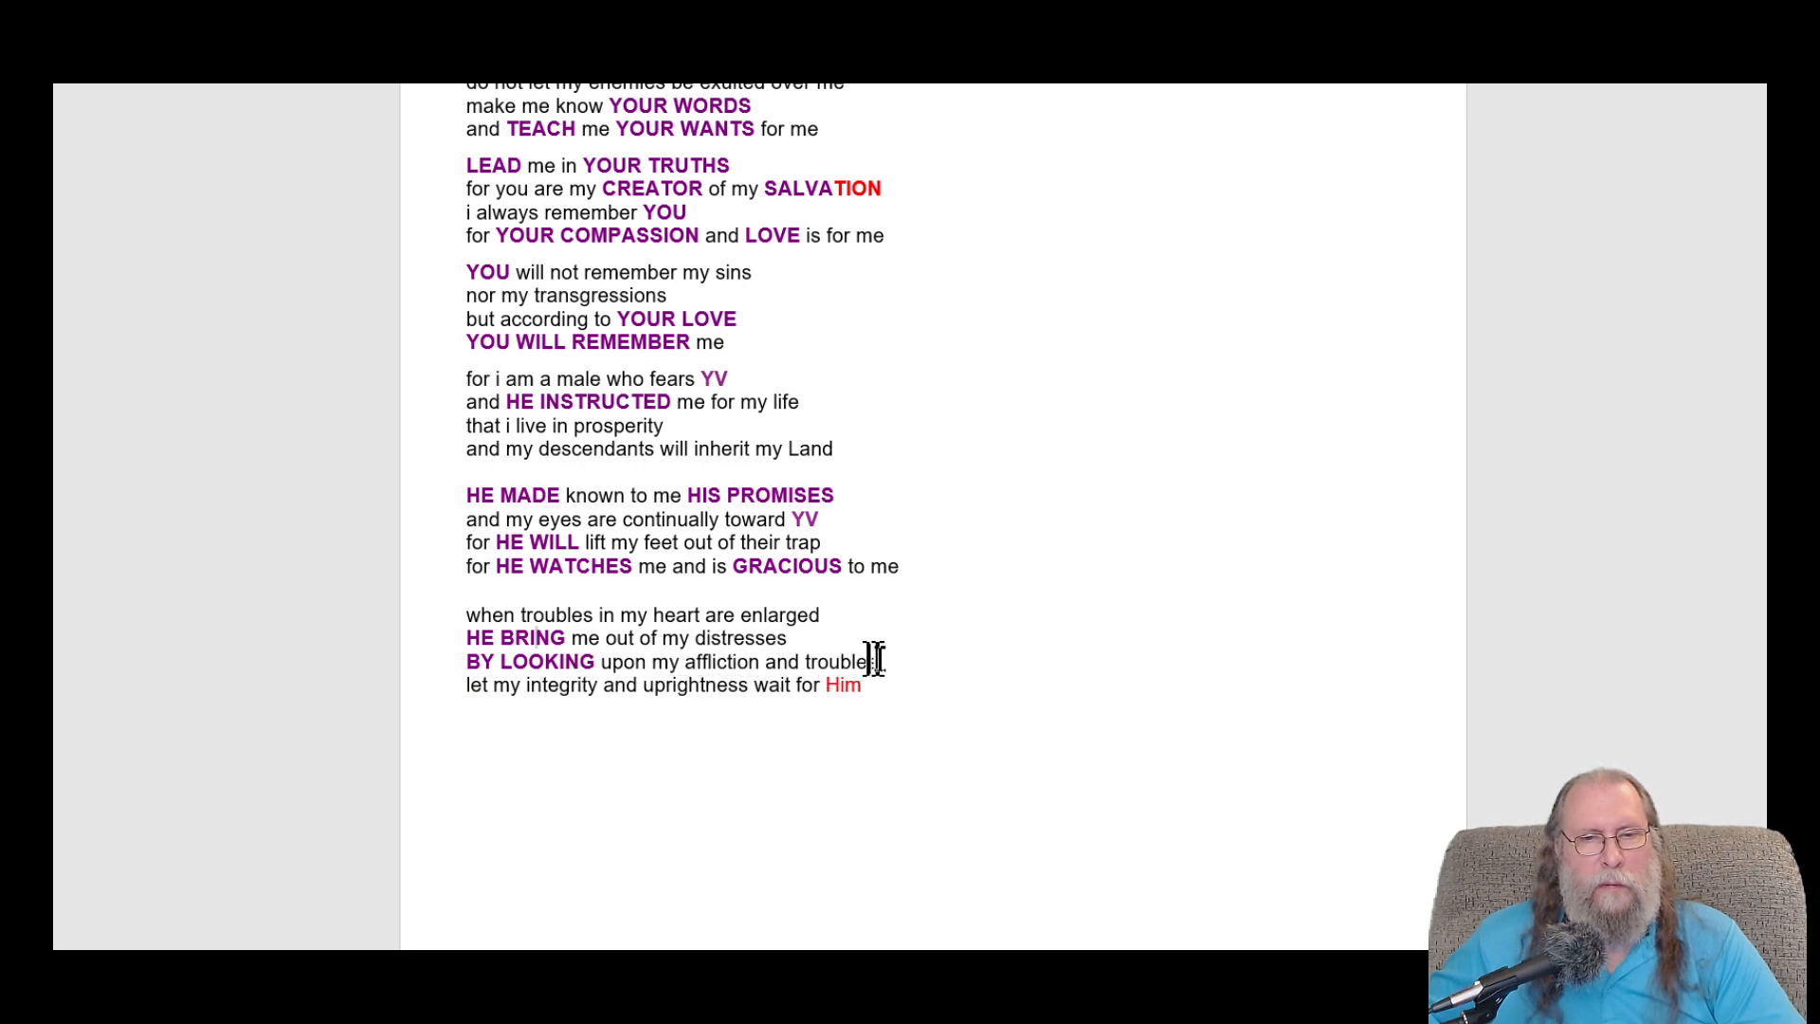
{"action": "mouse_move", "coordinate": [909, 660]}
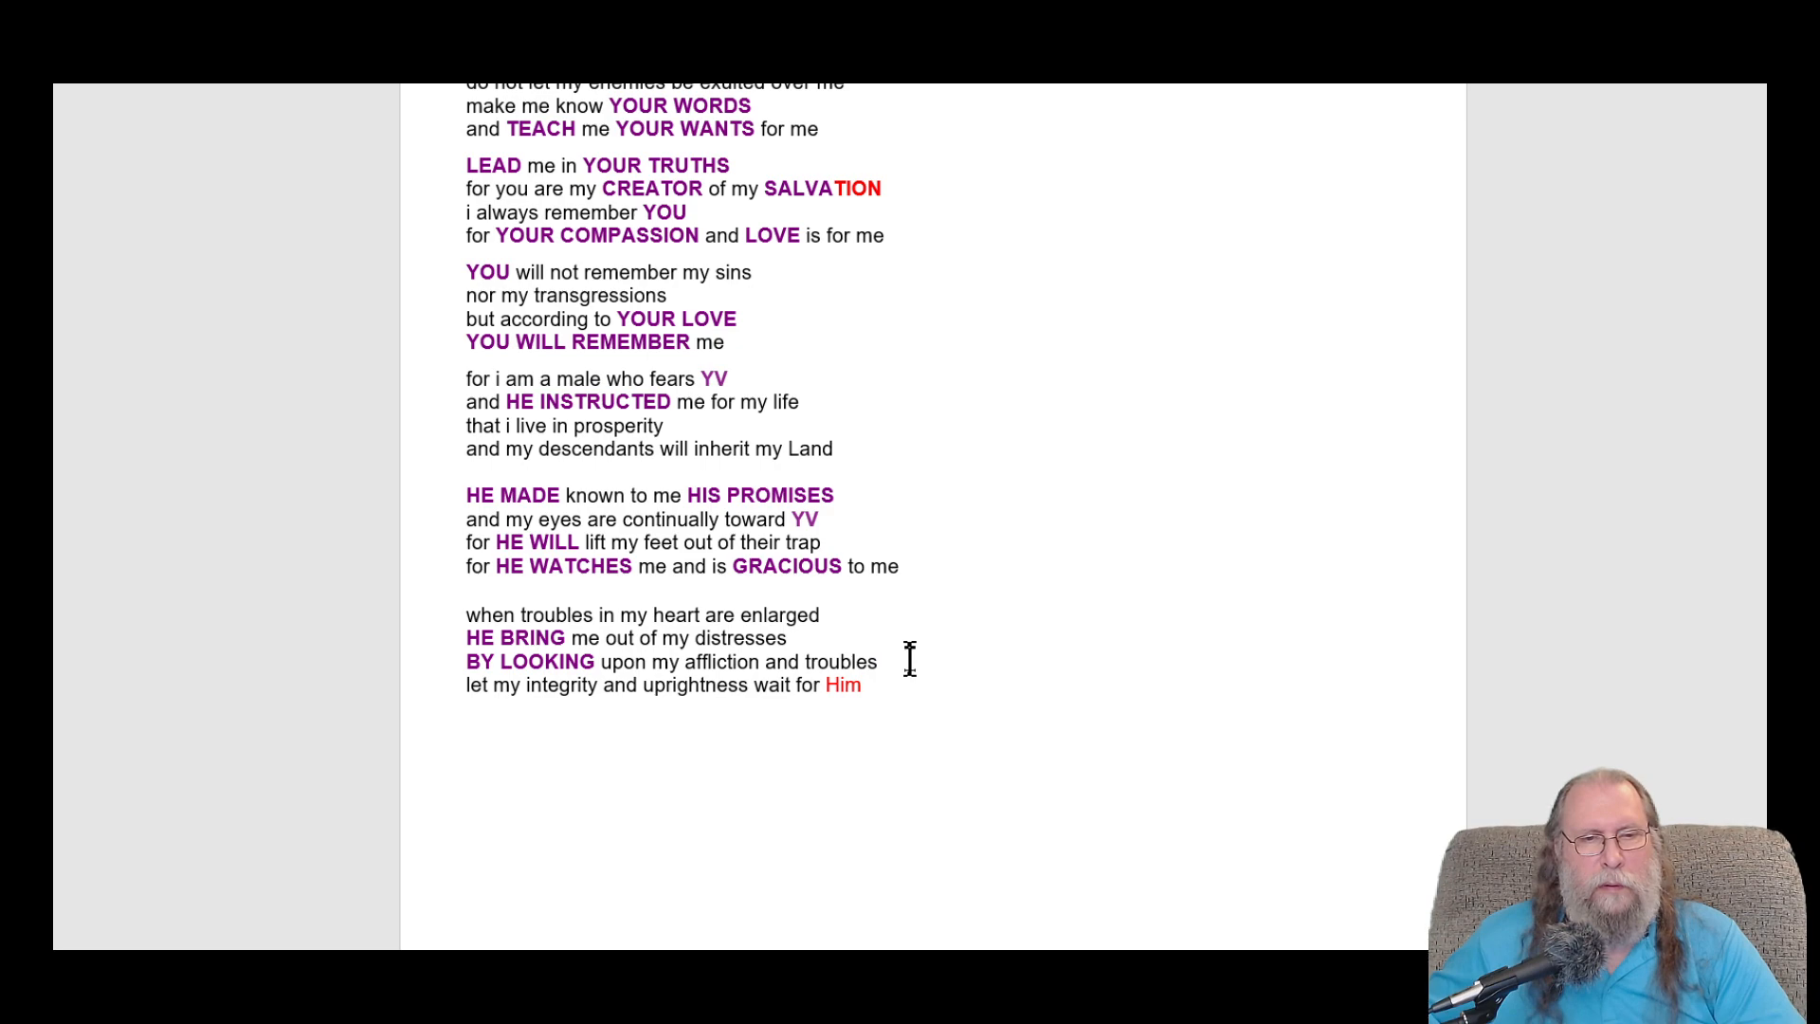
{"action": "mouse_move", "coordinate": [465, 684]}
{"action": "type", "text": "HE LET"}
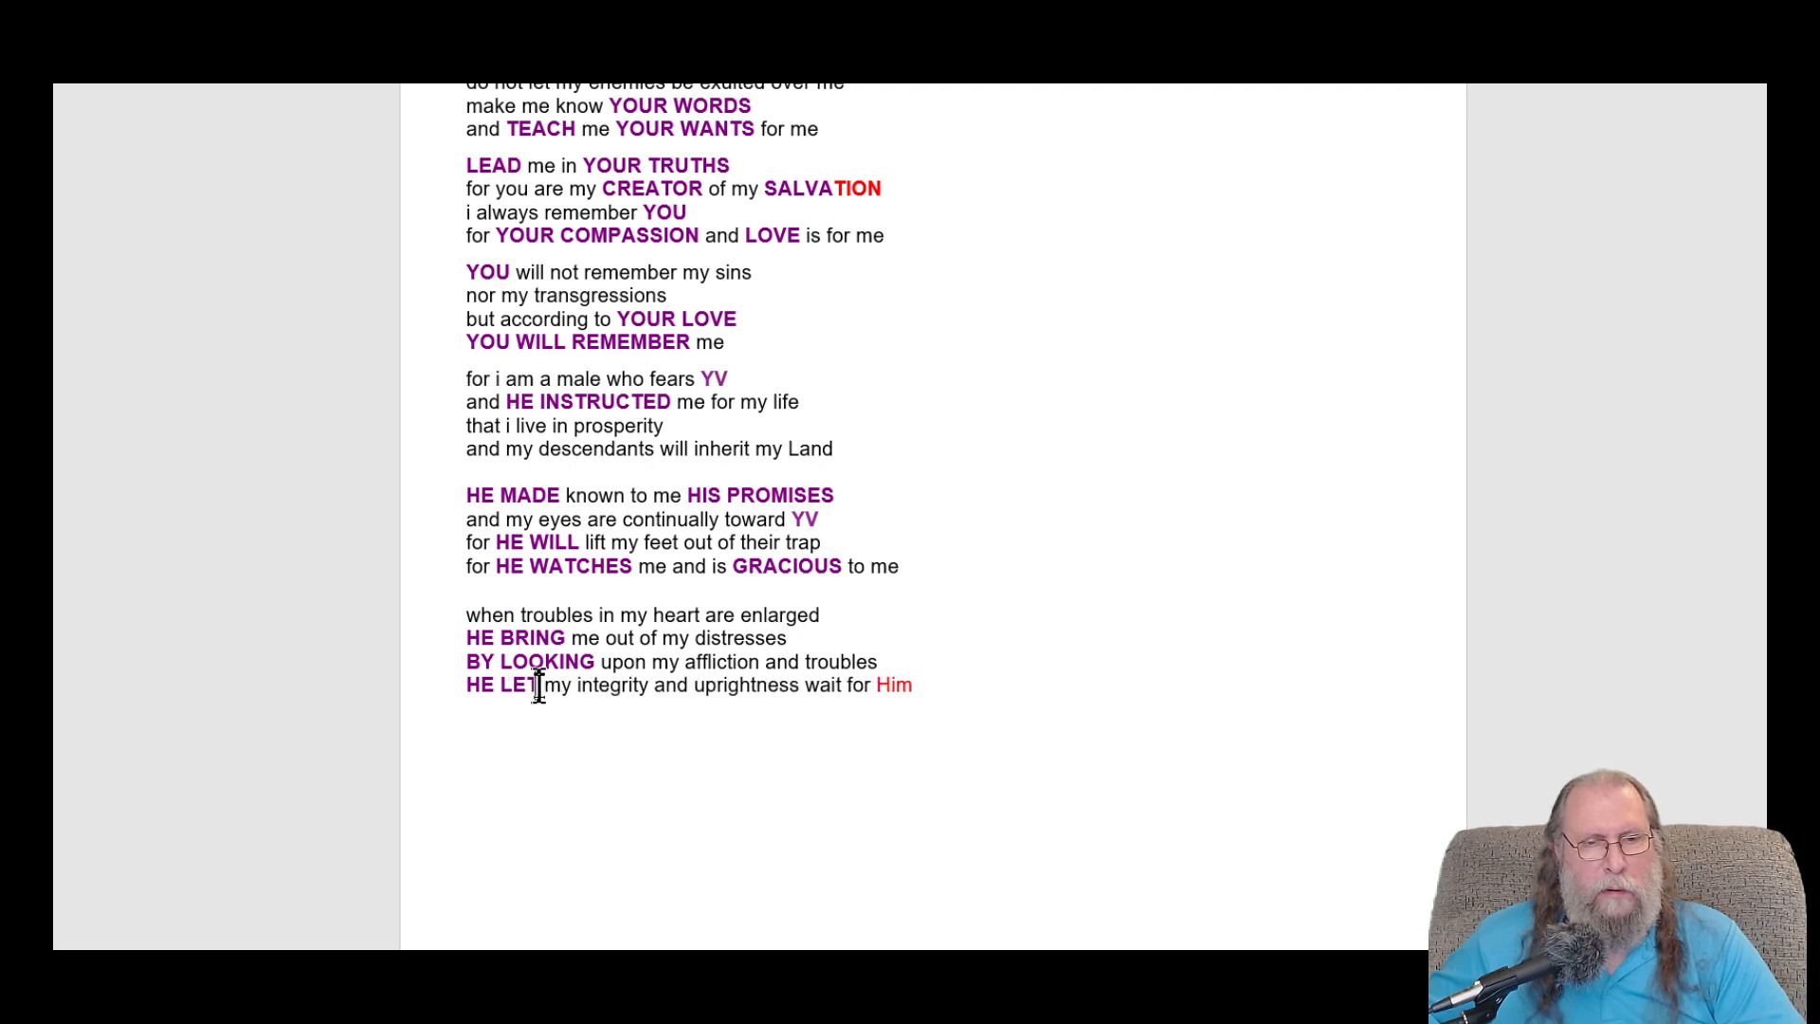
{"action": "type", "text": "S"}
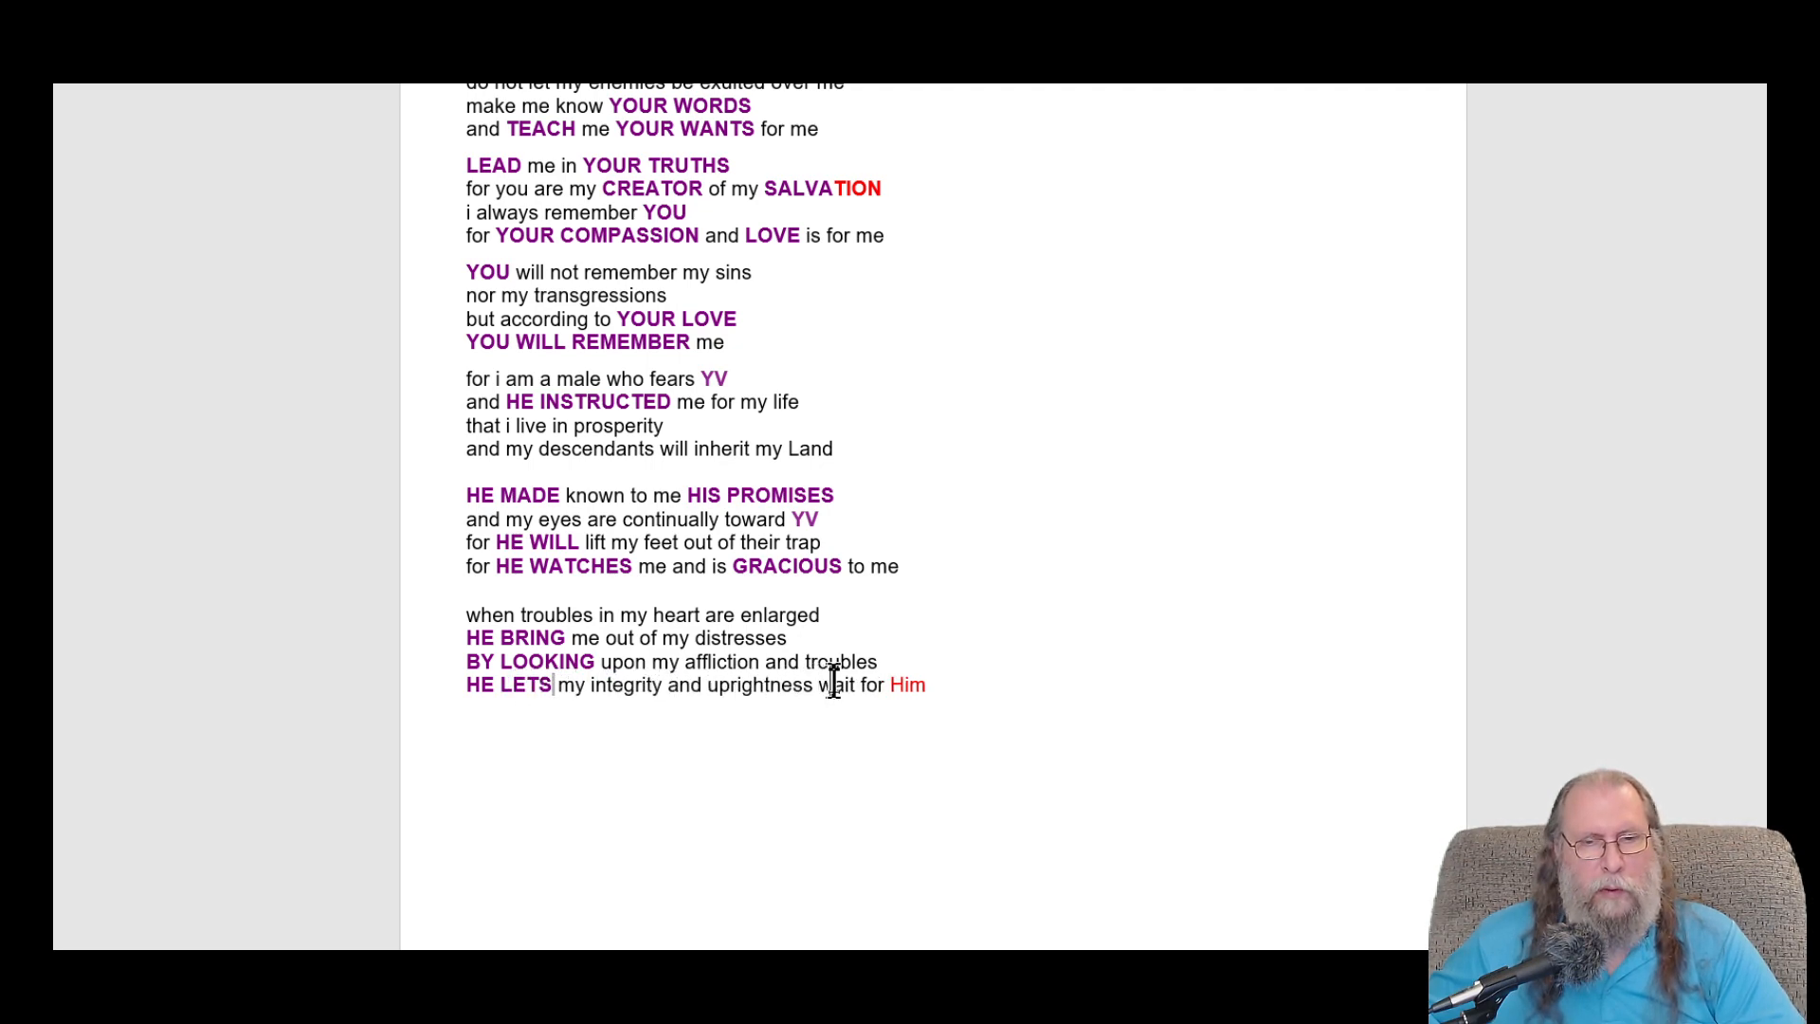
{"action": "mouse_move", "coordinate": [874, 616]}
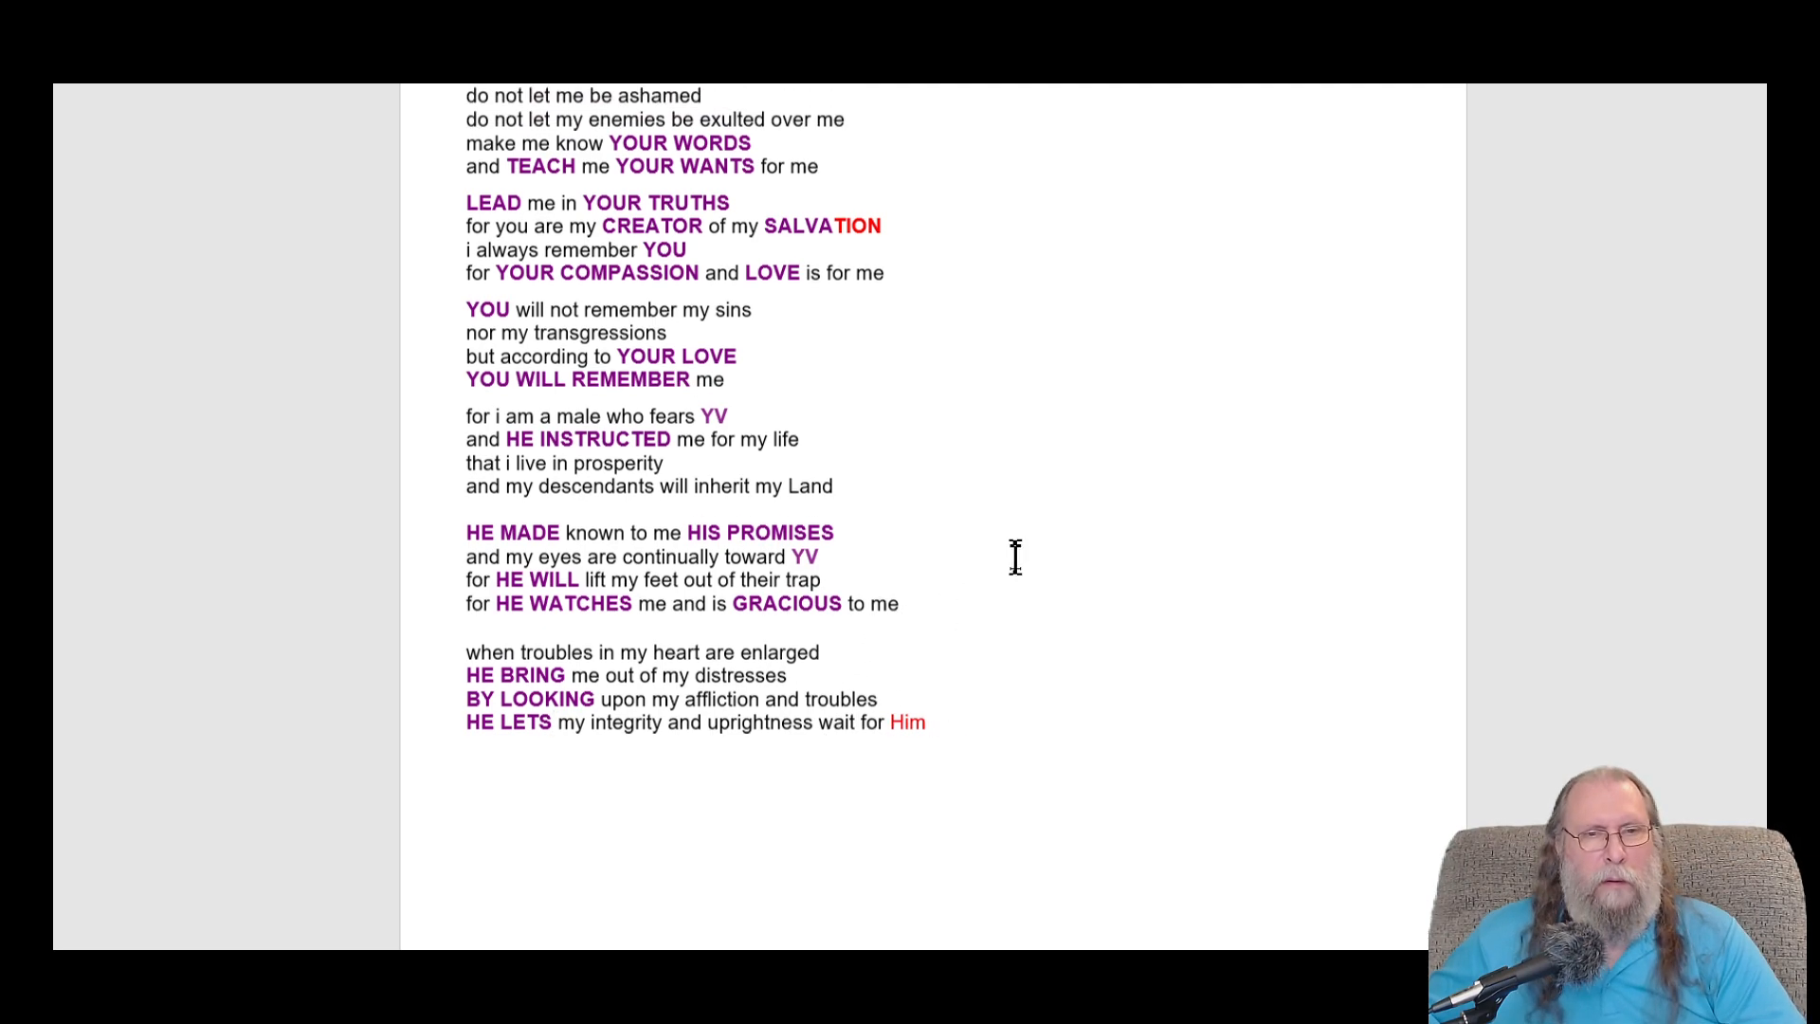
{"action": "scroll", "scroll_direction": "up", "scroll_amount": 3}
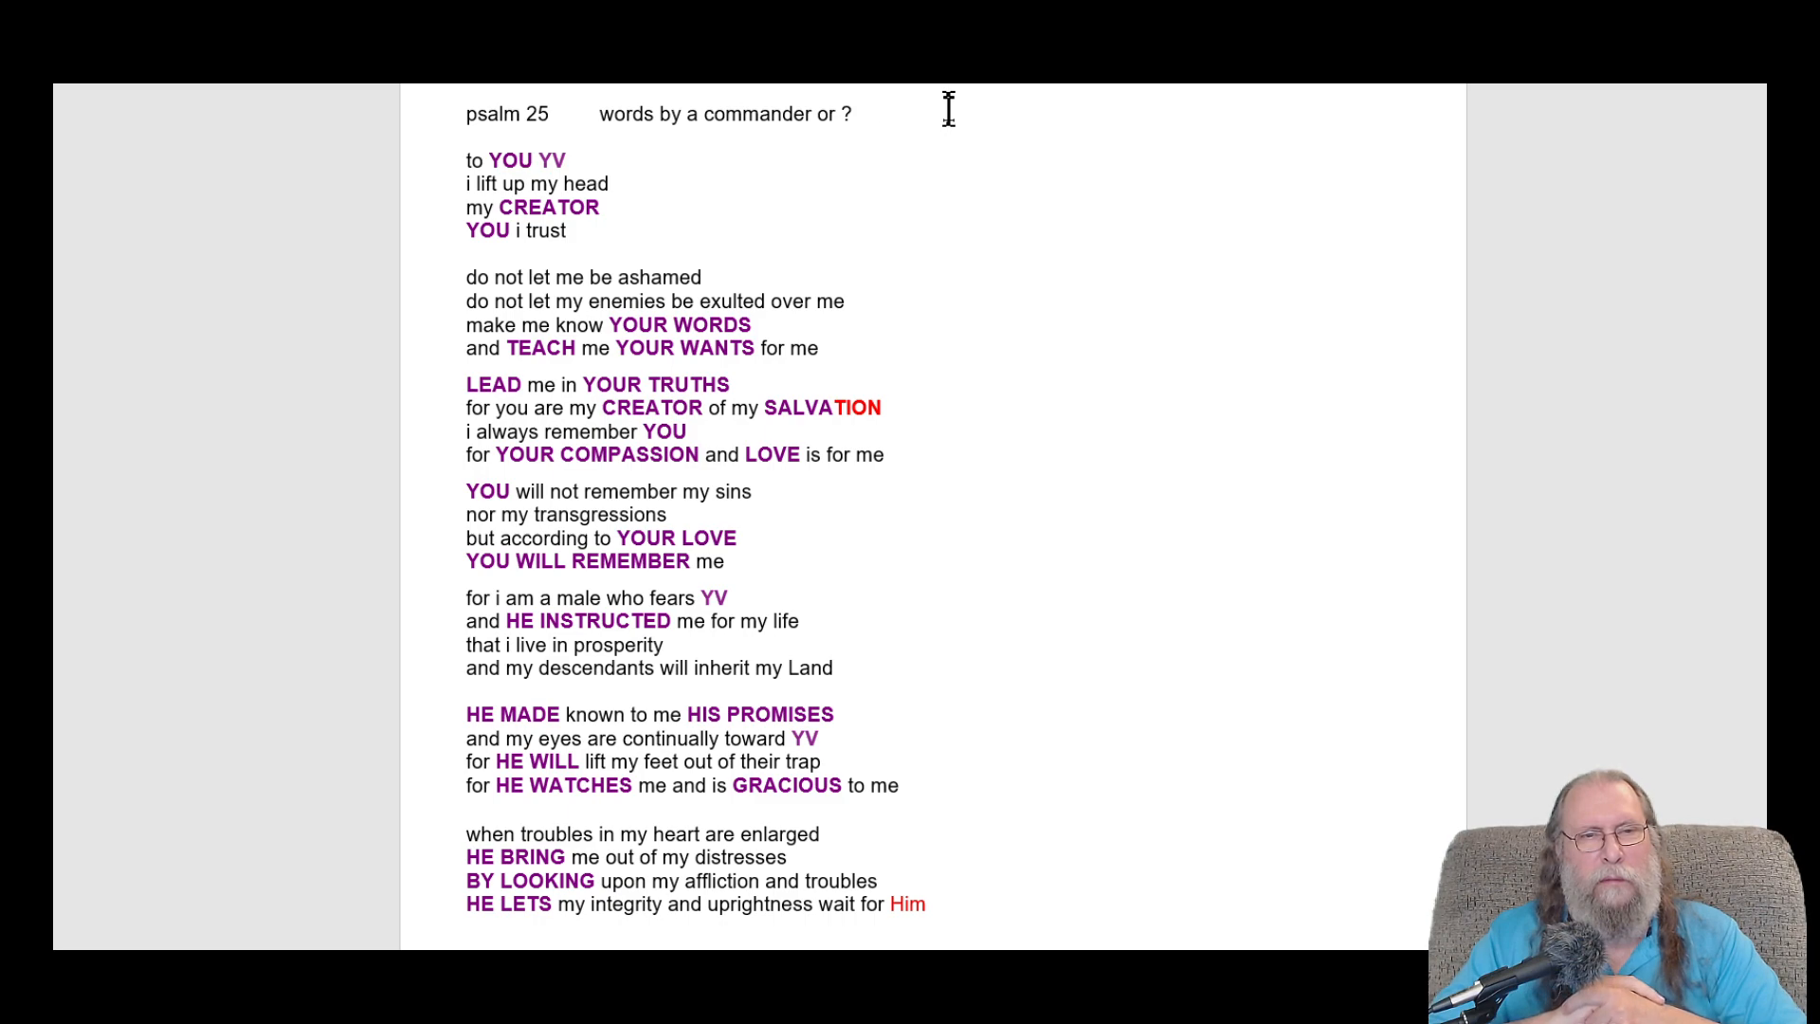
{"action": "left_click", "coordinate": [879, 113]}
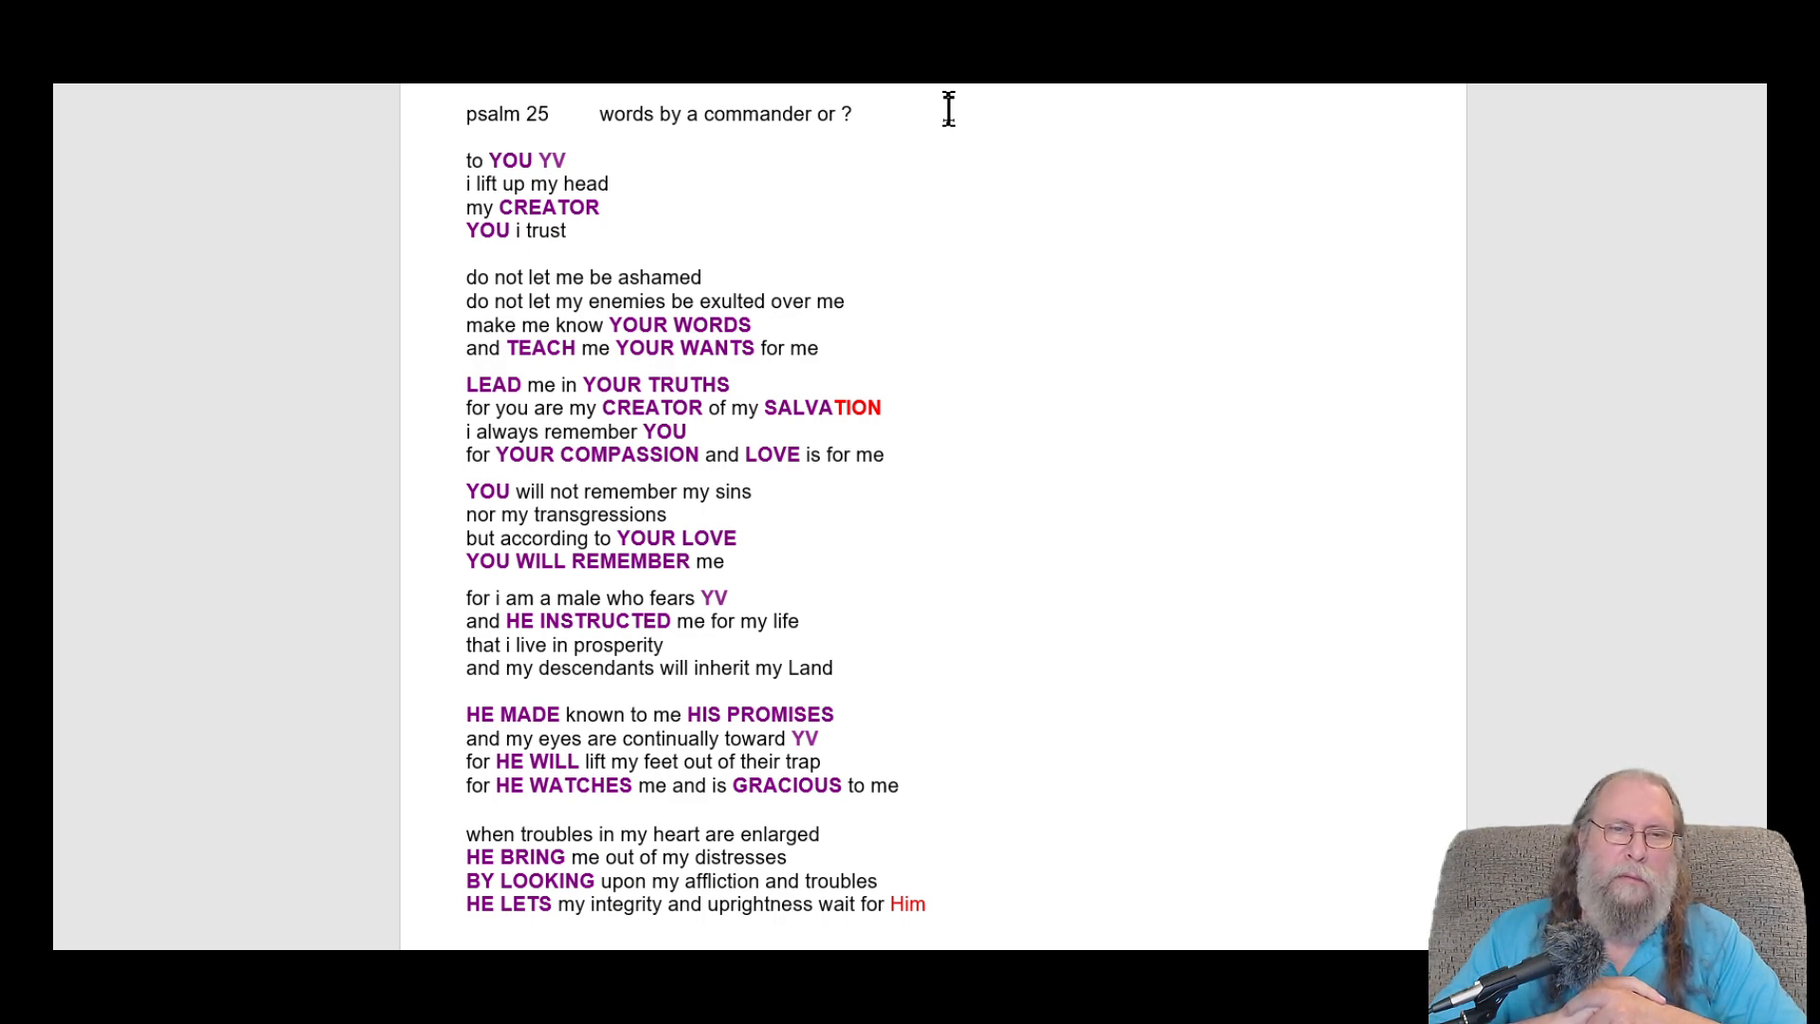
{"action": "left_click", "coordinate": [878, 113]}
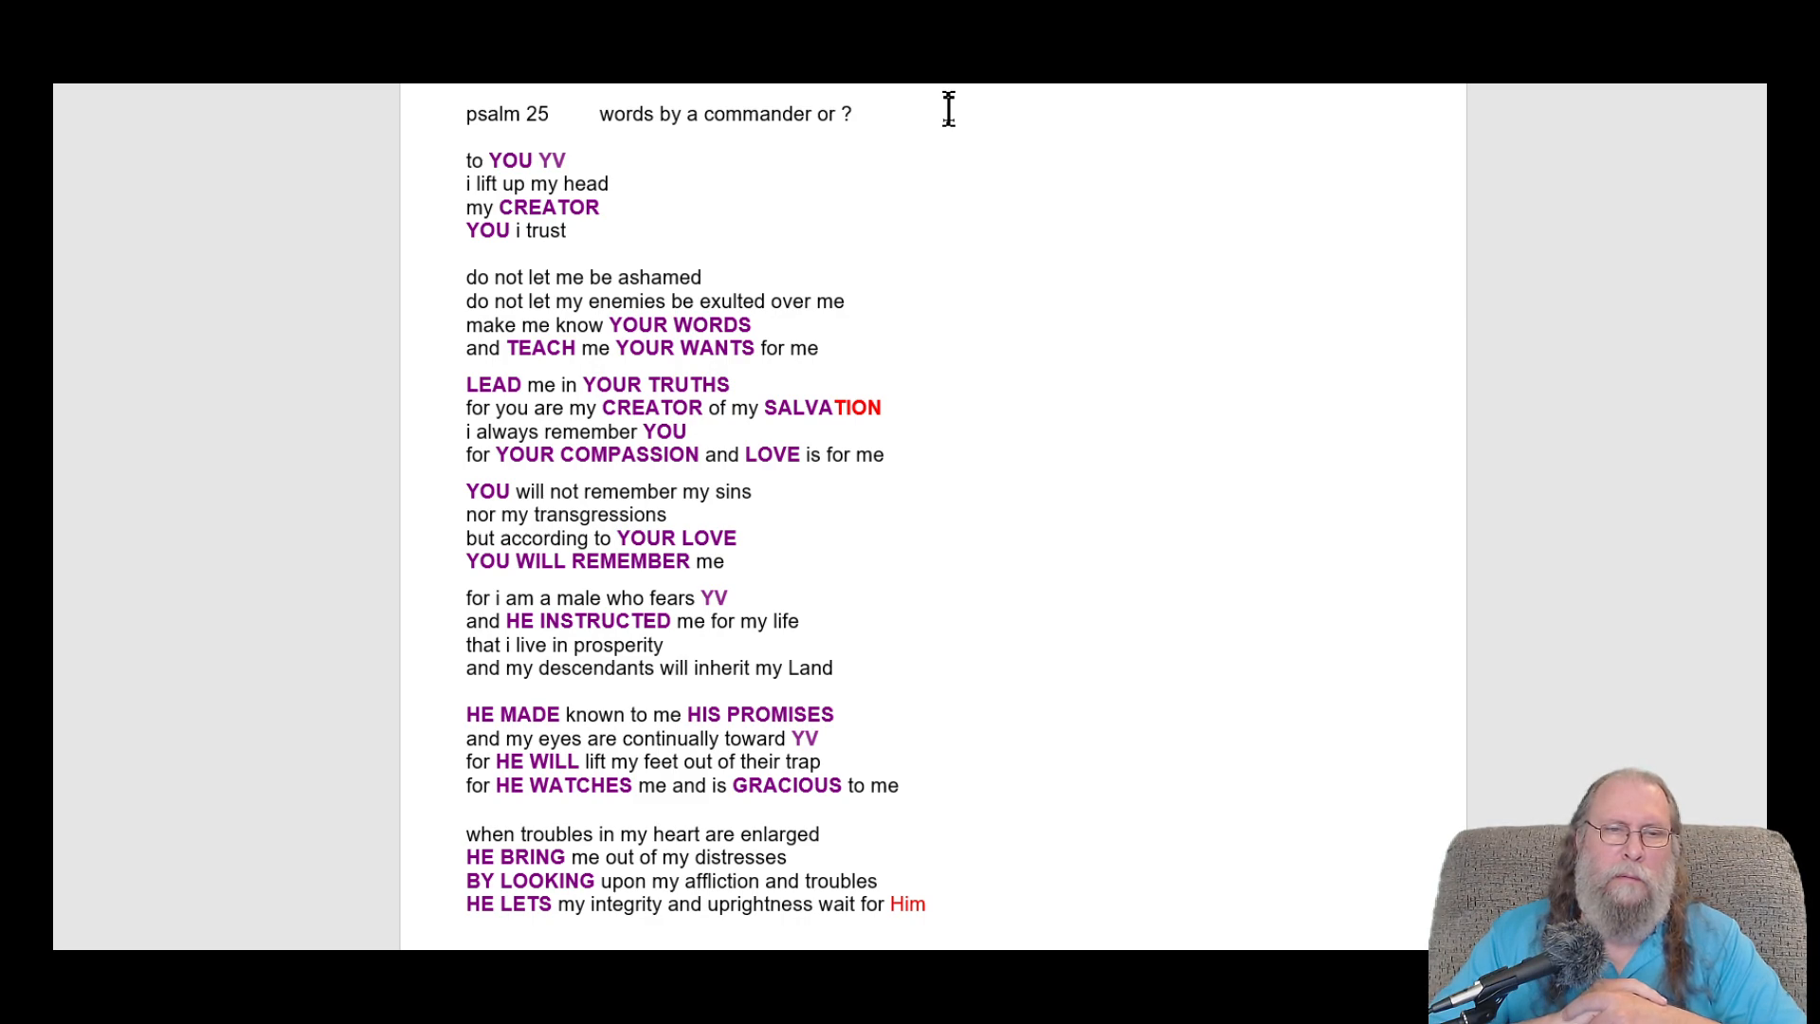
{"action": "left_click", "coordinate": [876, 114]}
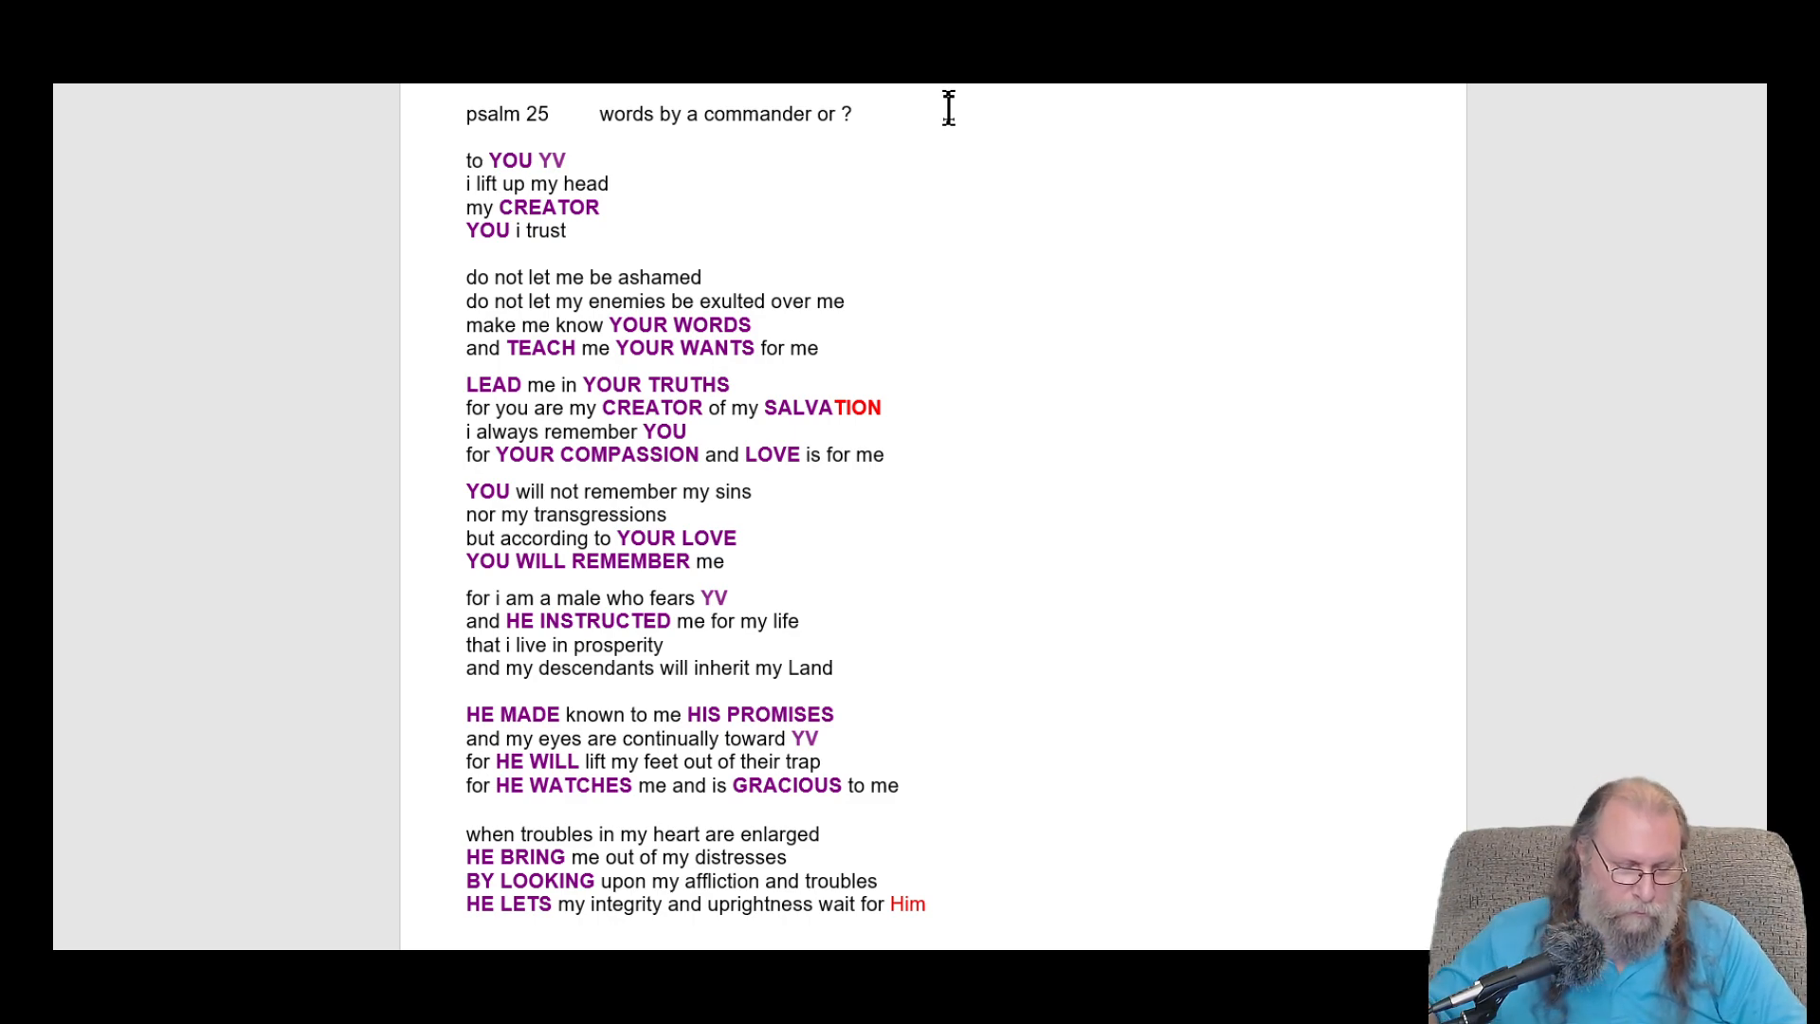
{"action": "left_click", "coordinate": [878, 114]}
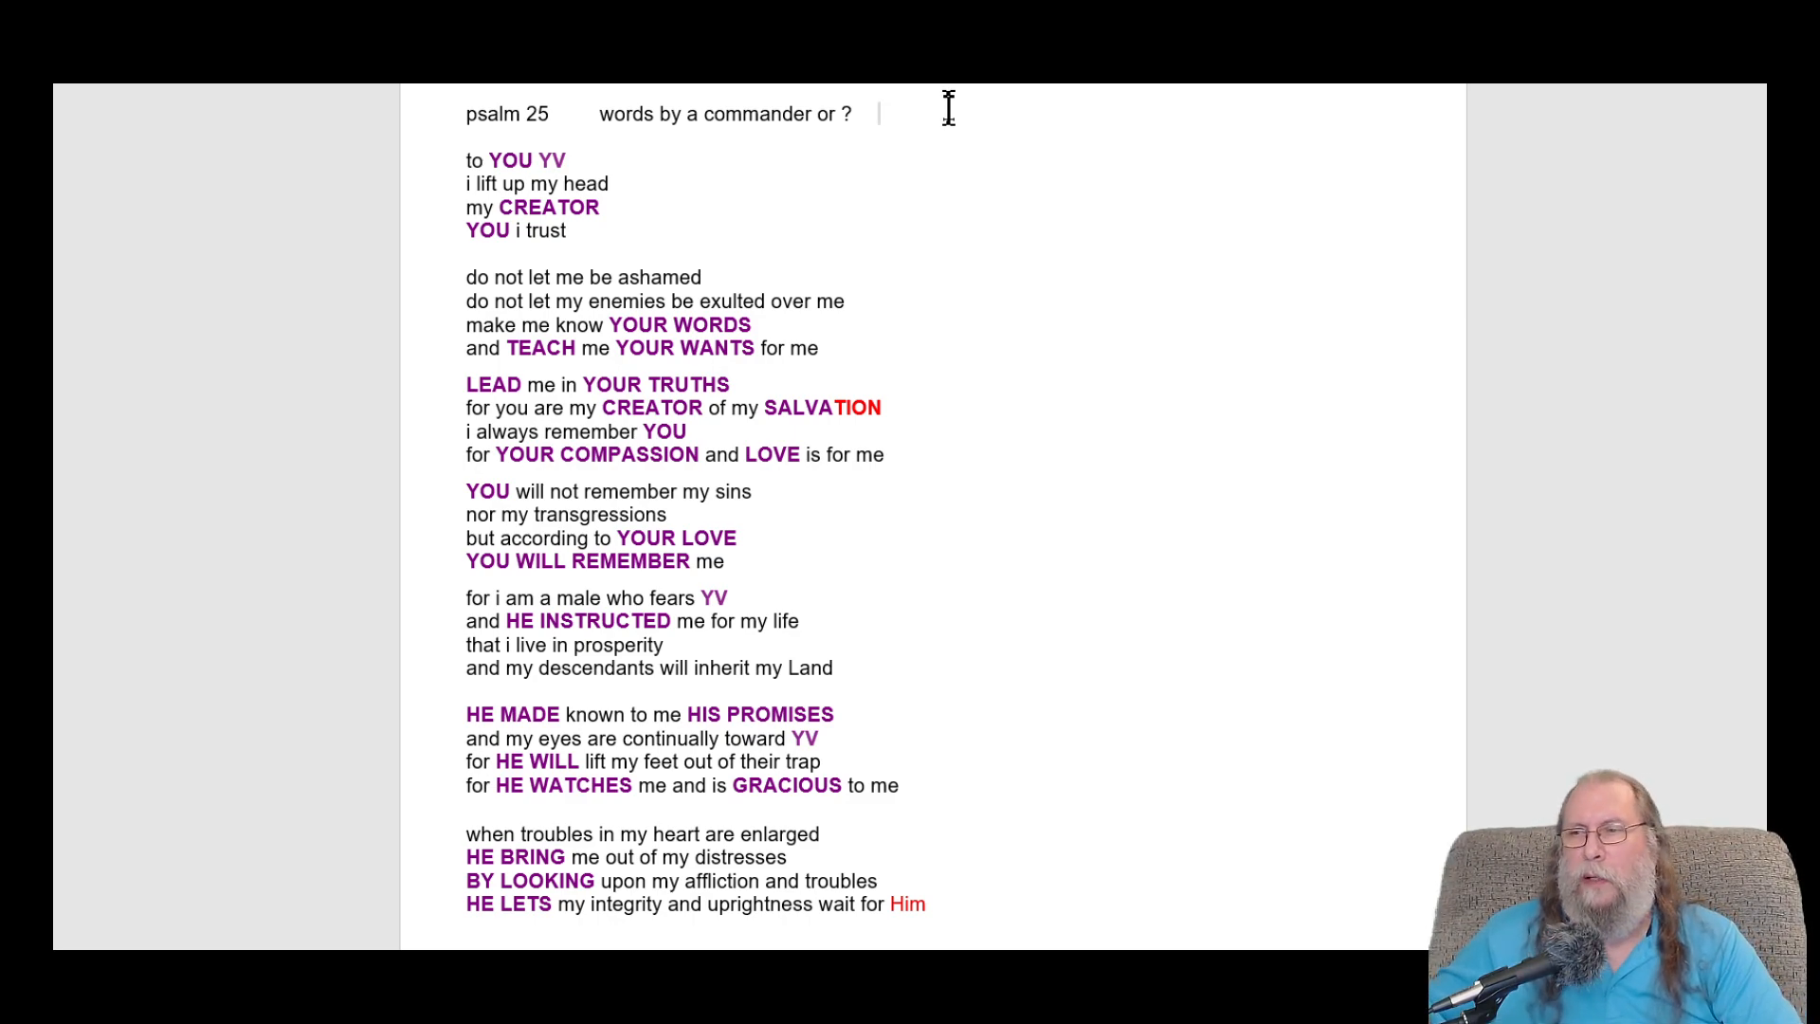
{"action": "mouse_move", "coordinate": [983, 122]}
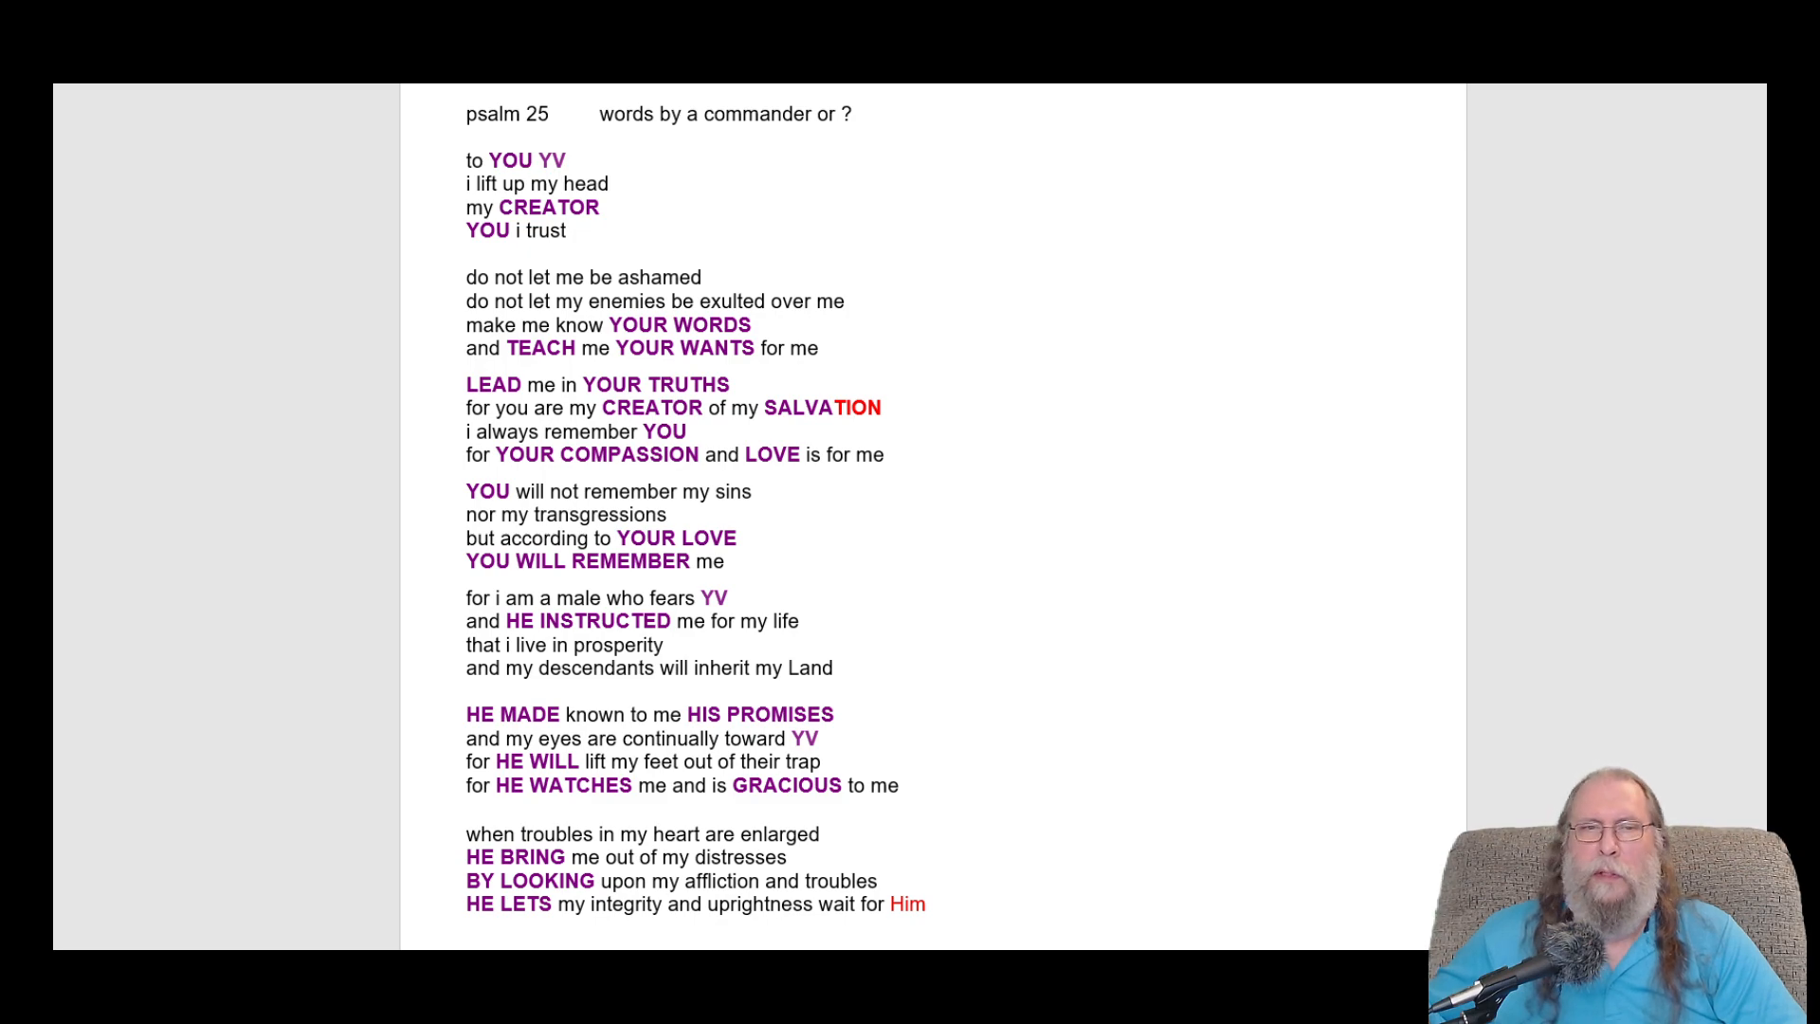
{"action": "mouse_move", "coordinate": [1030, 267]}
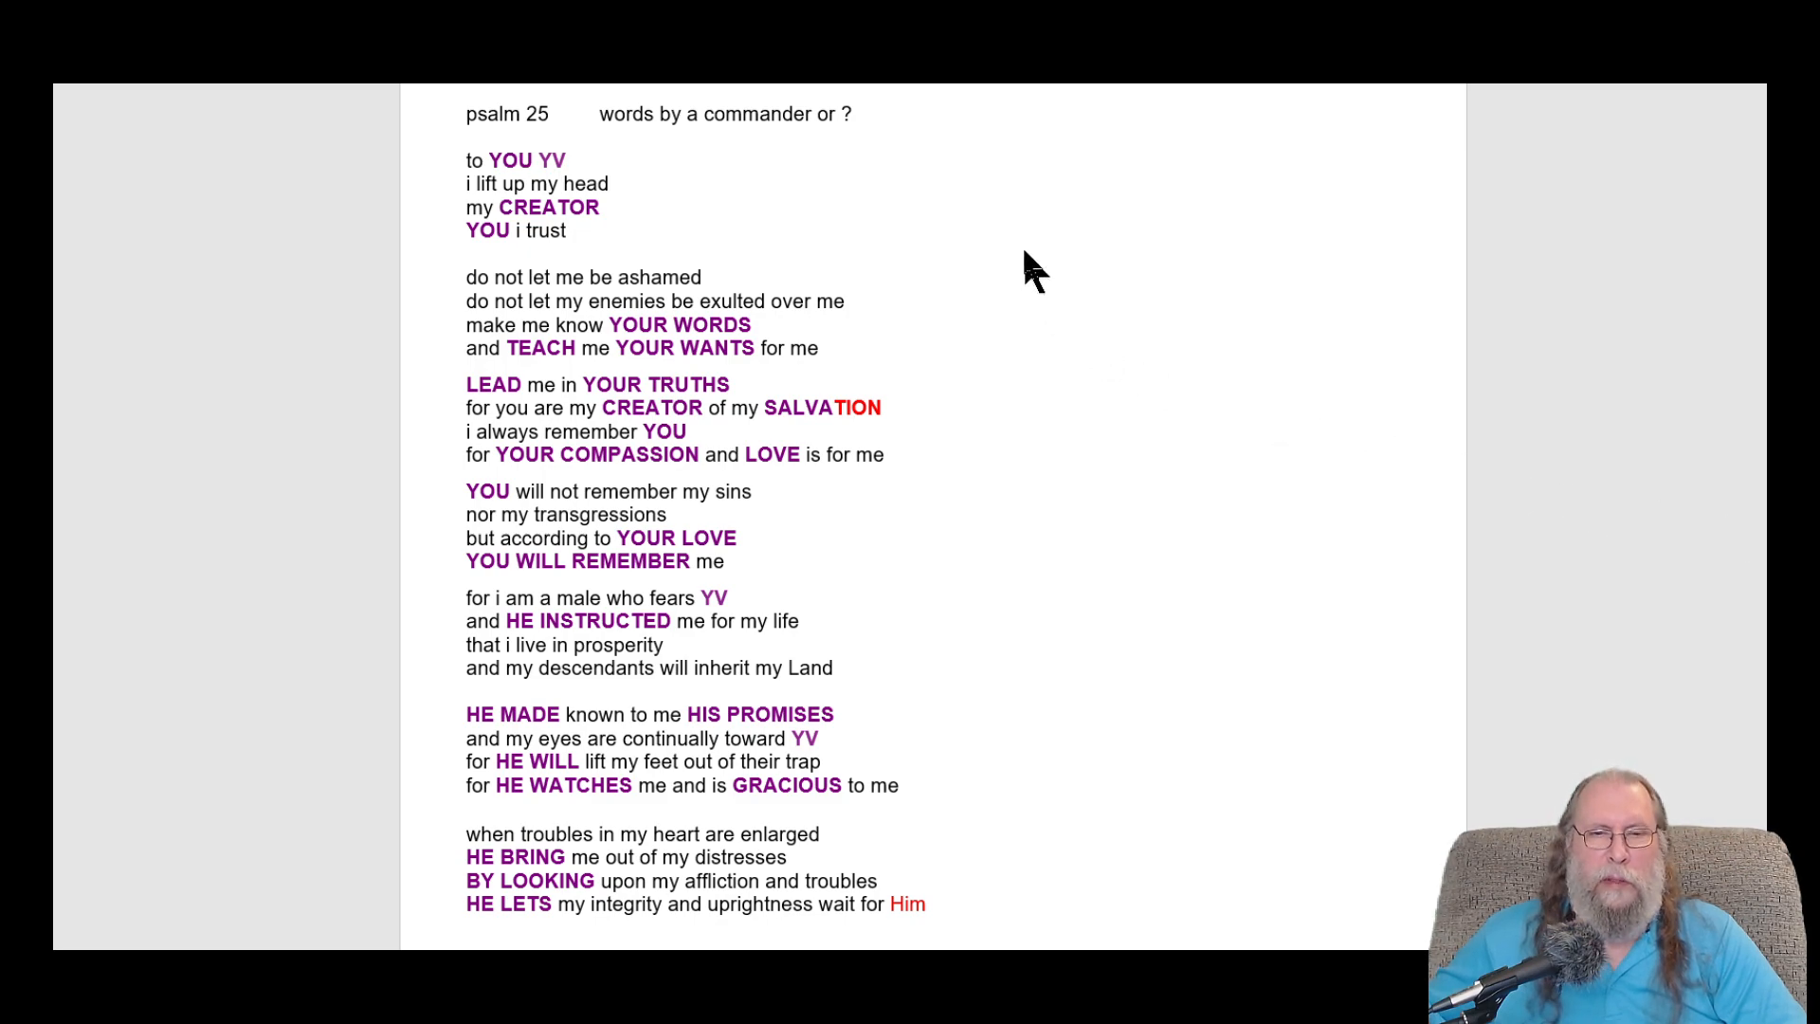